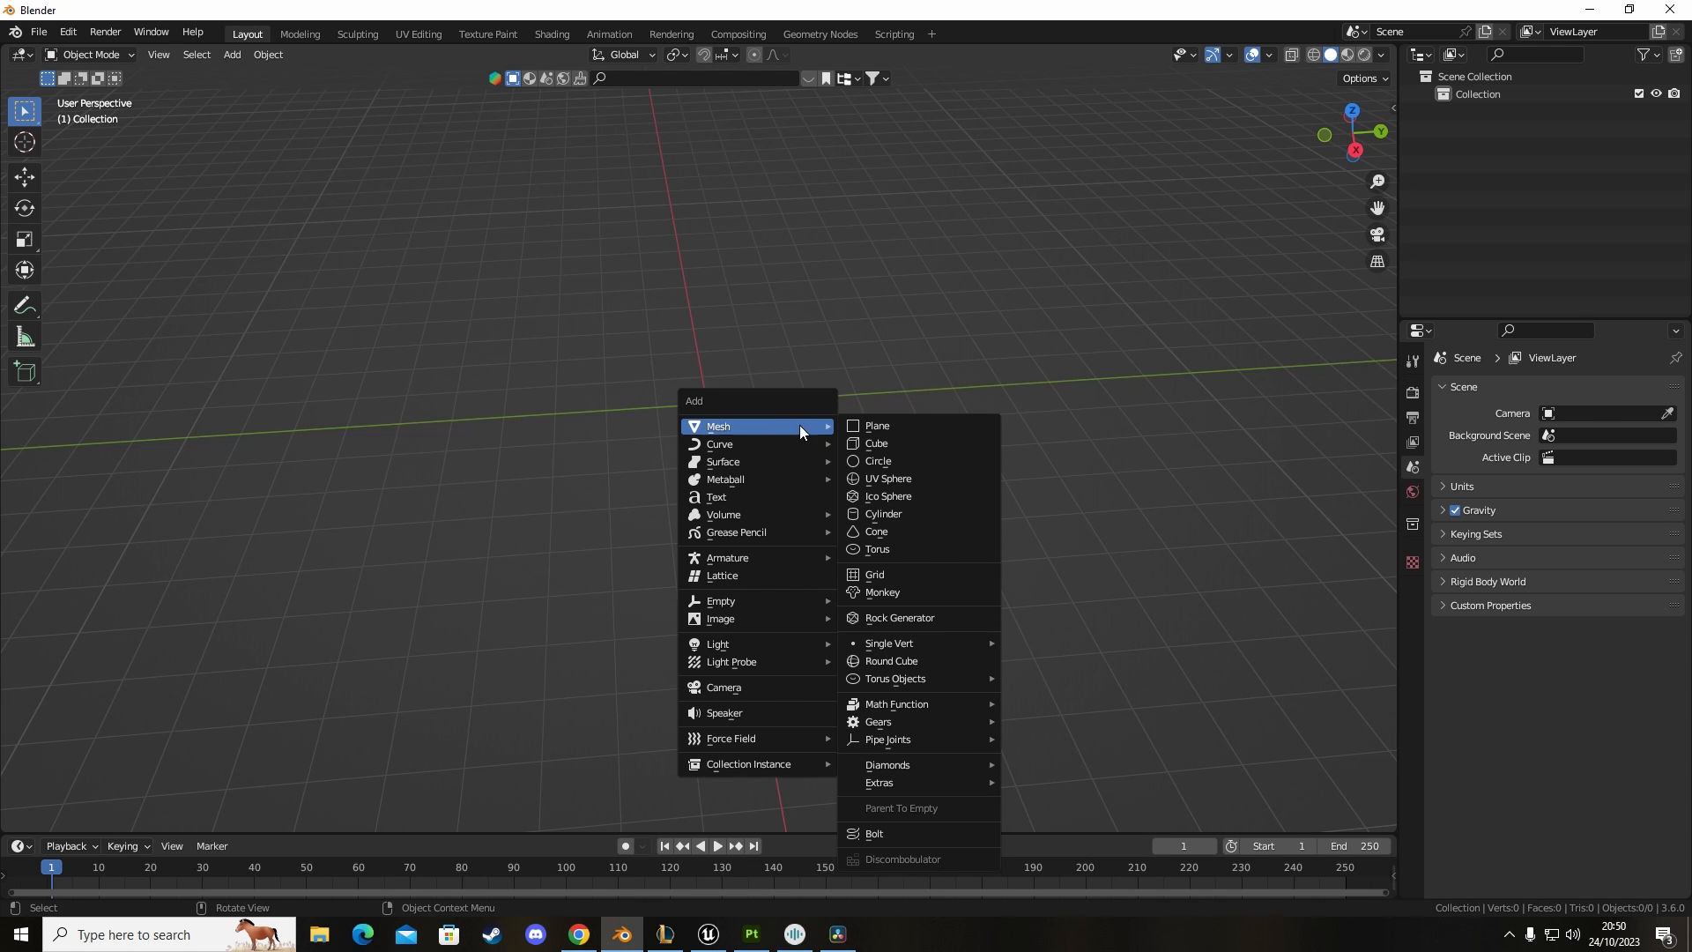
pyautogui.moveTo(901, 425)
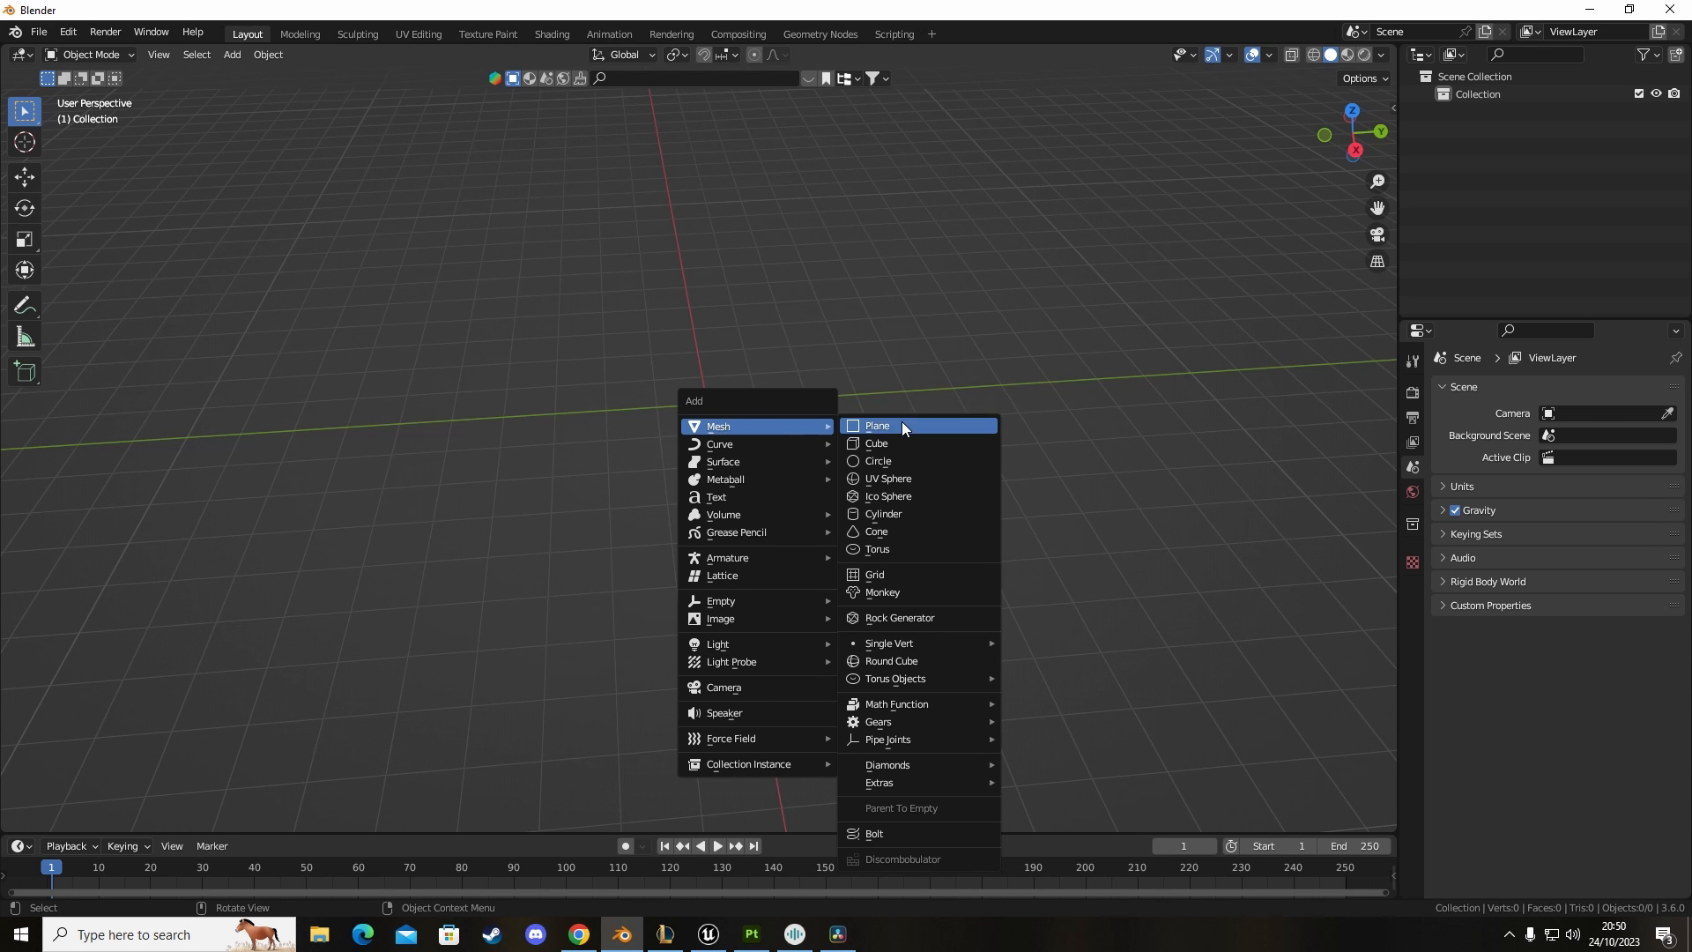
# Step: Add a plane mesh and show its square UV layout in the UV Editing workspace in Edit Mode
pyautogui.click(878, 425)
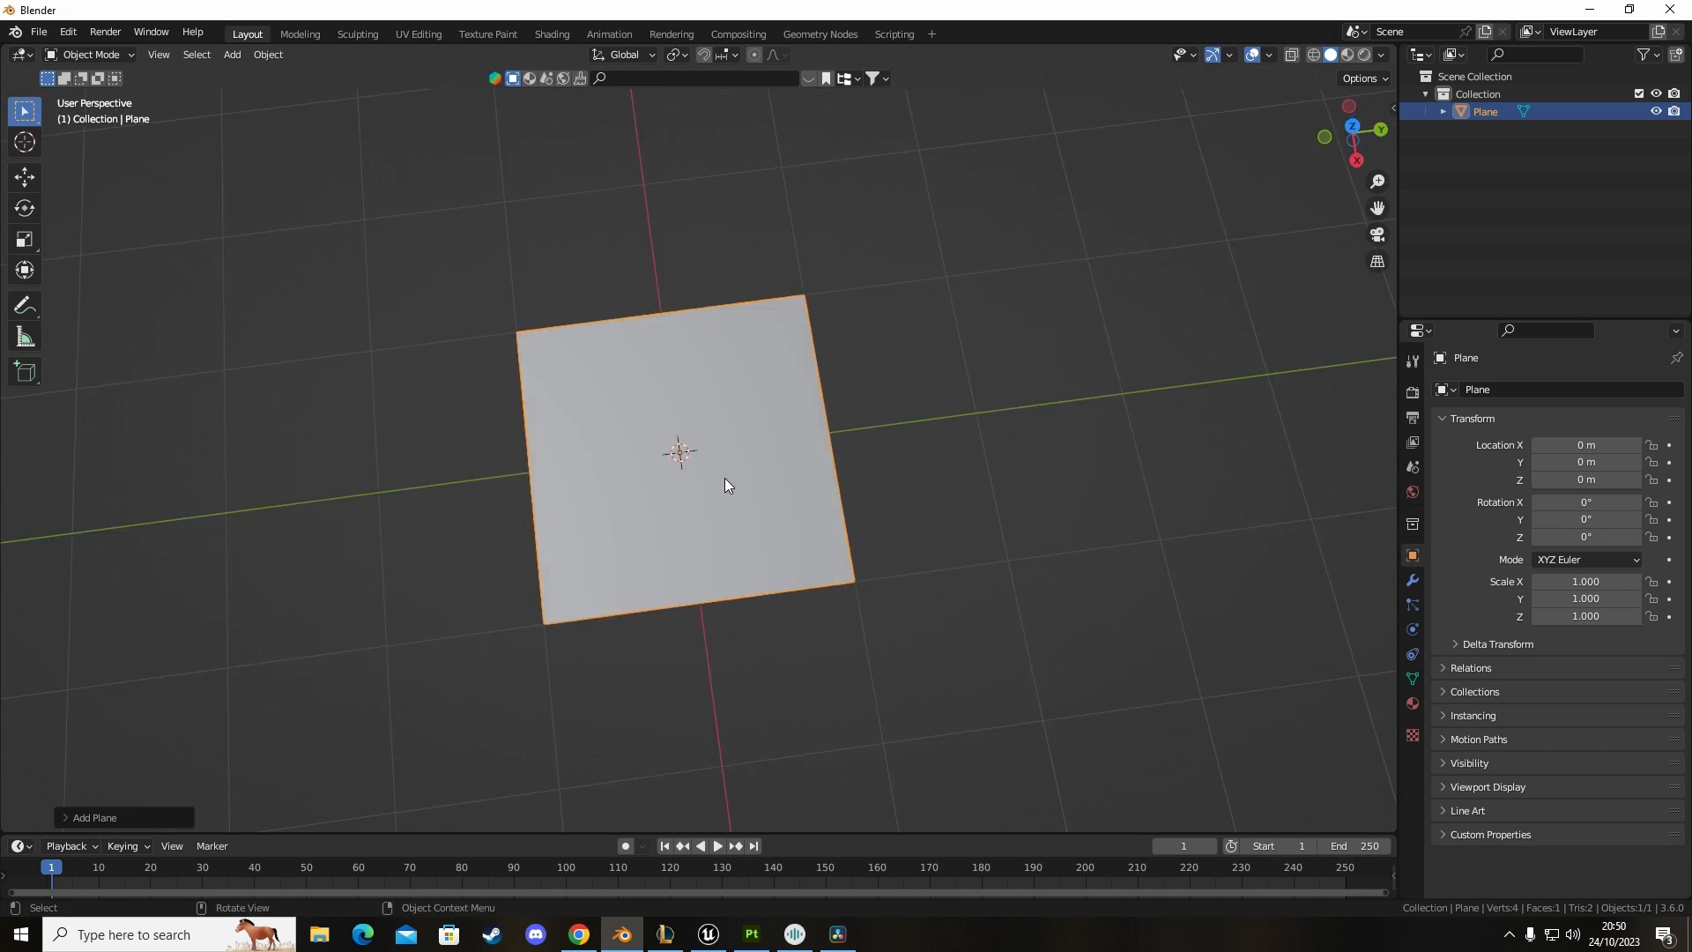
pyautogui.moveTo(790, 657)
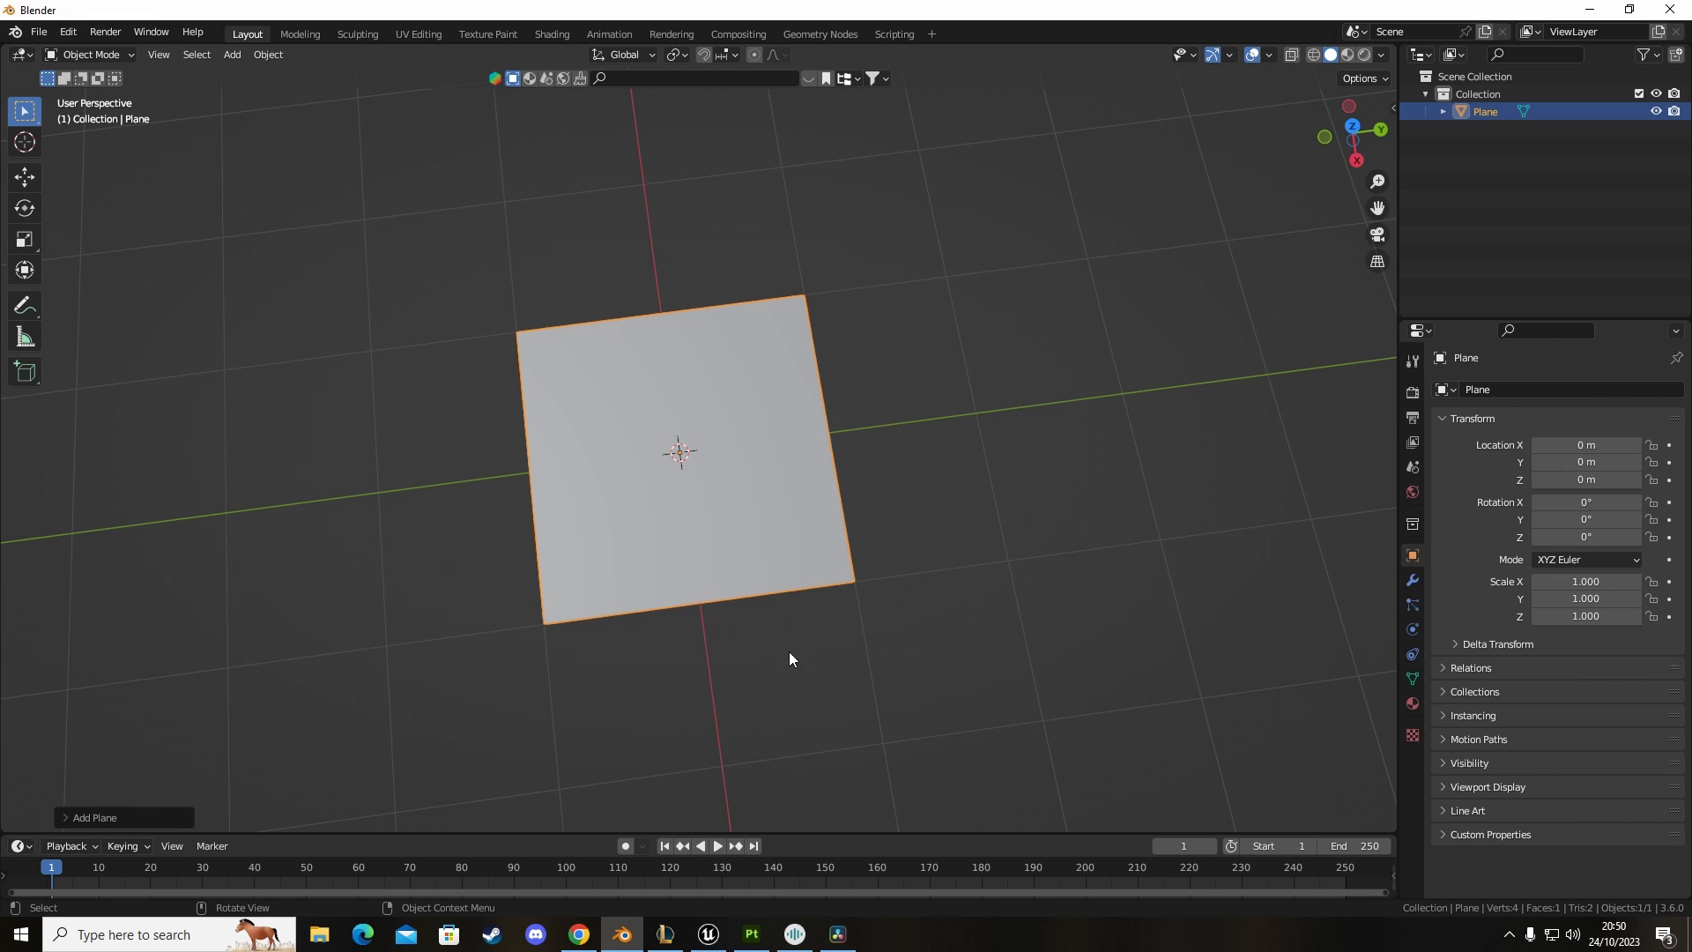
pyautogui.moveTo(418, 34)
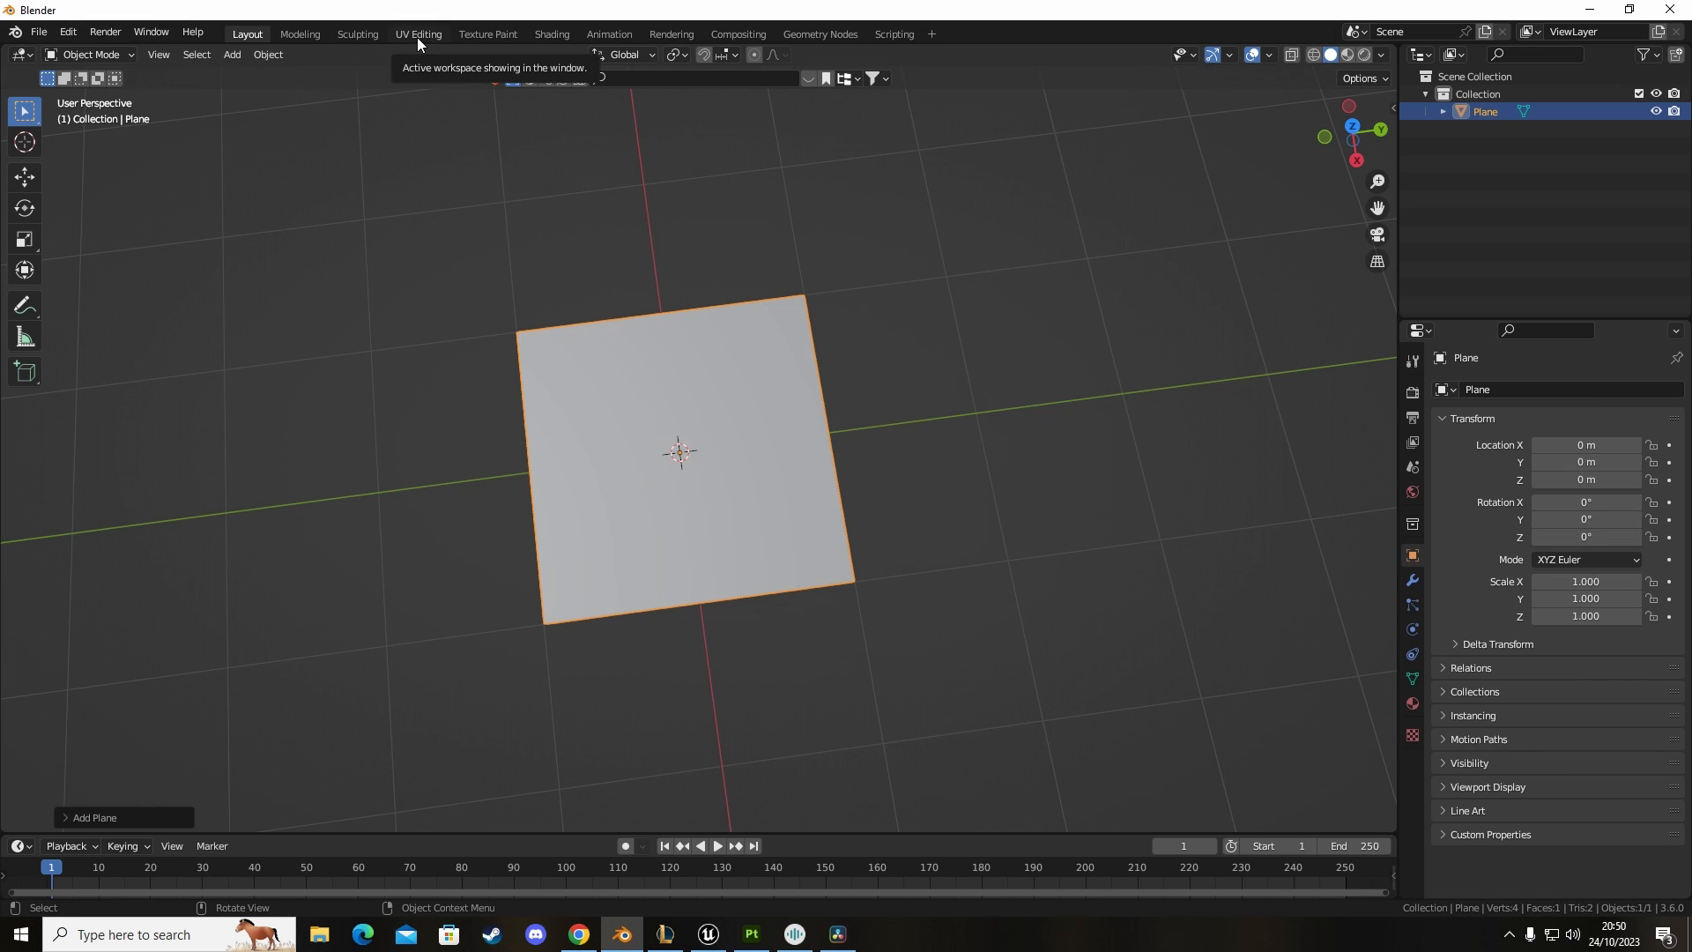
pyautogui.click(418, 34)
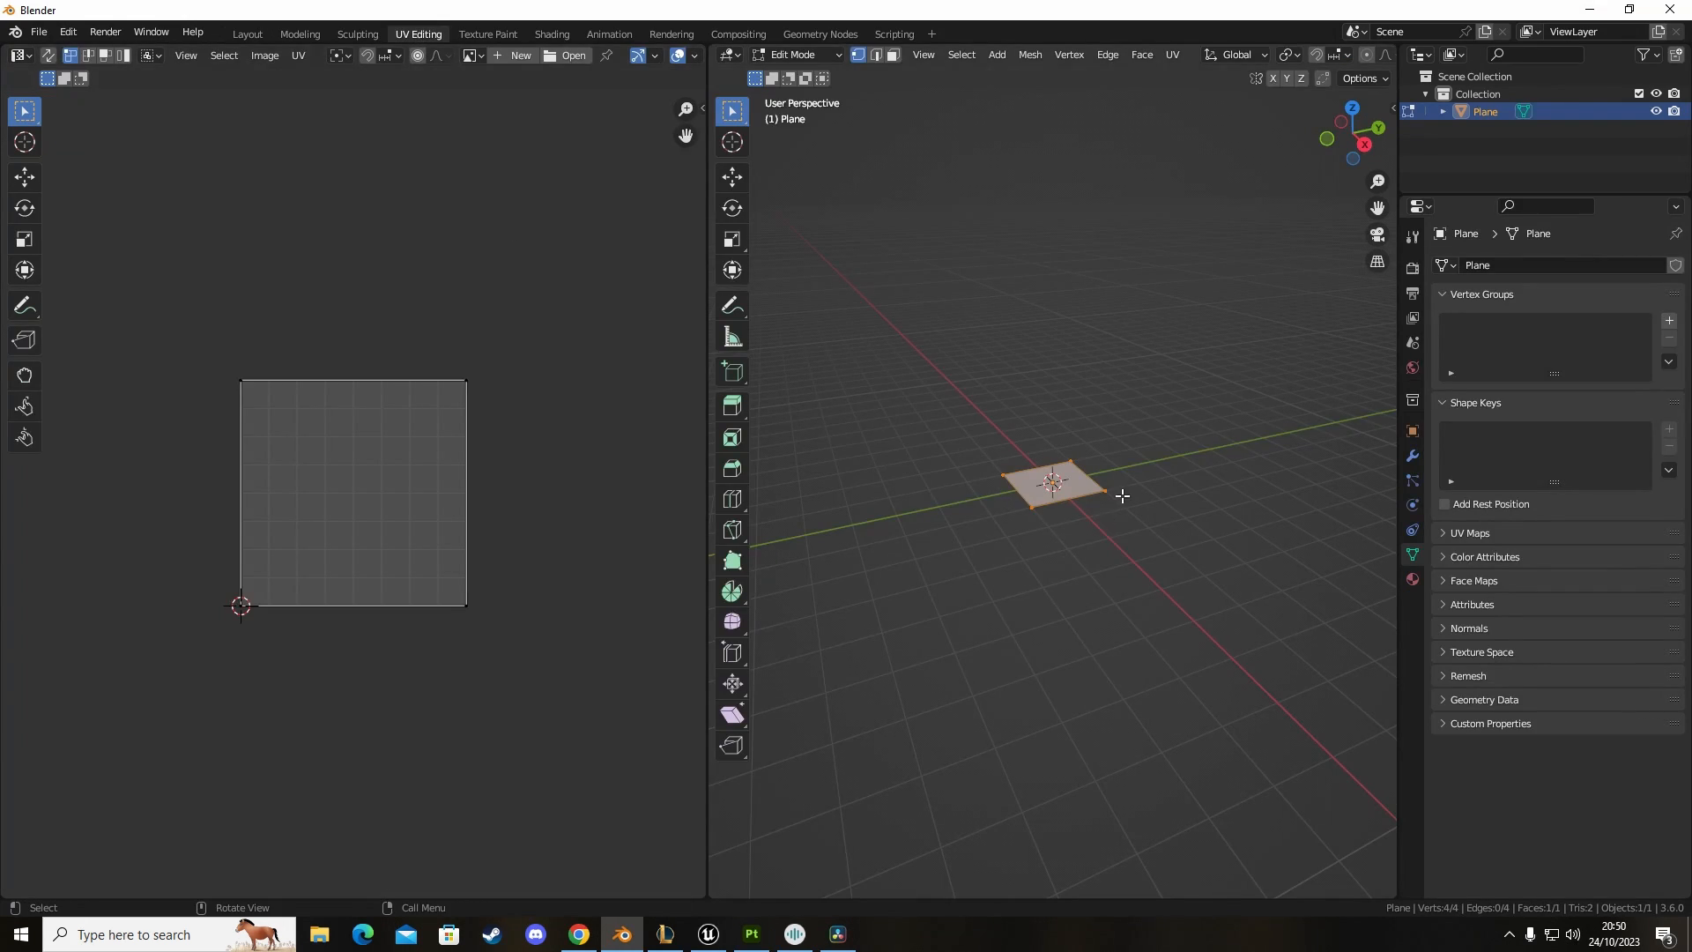
pyautogui.press('Tab')
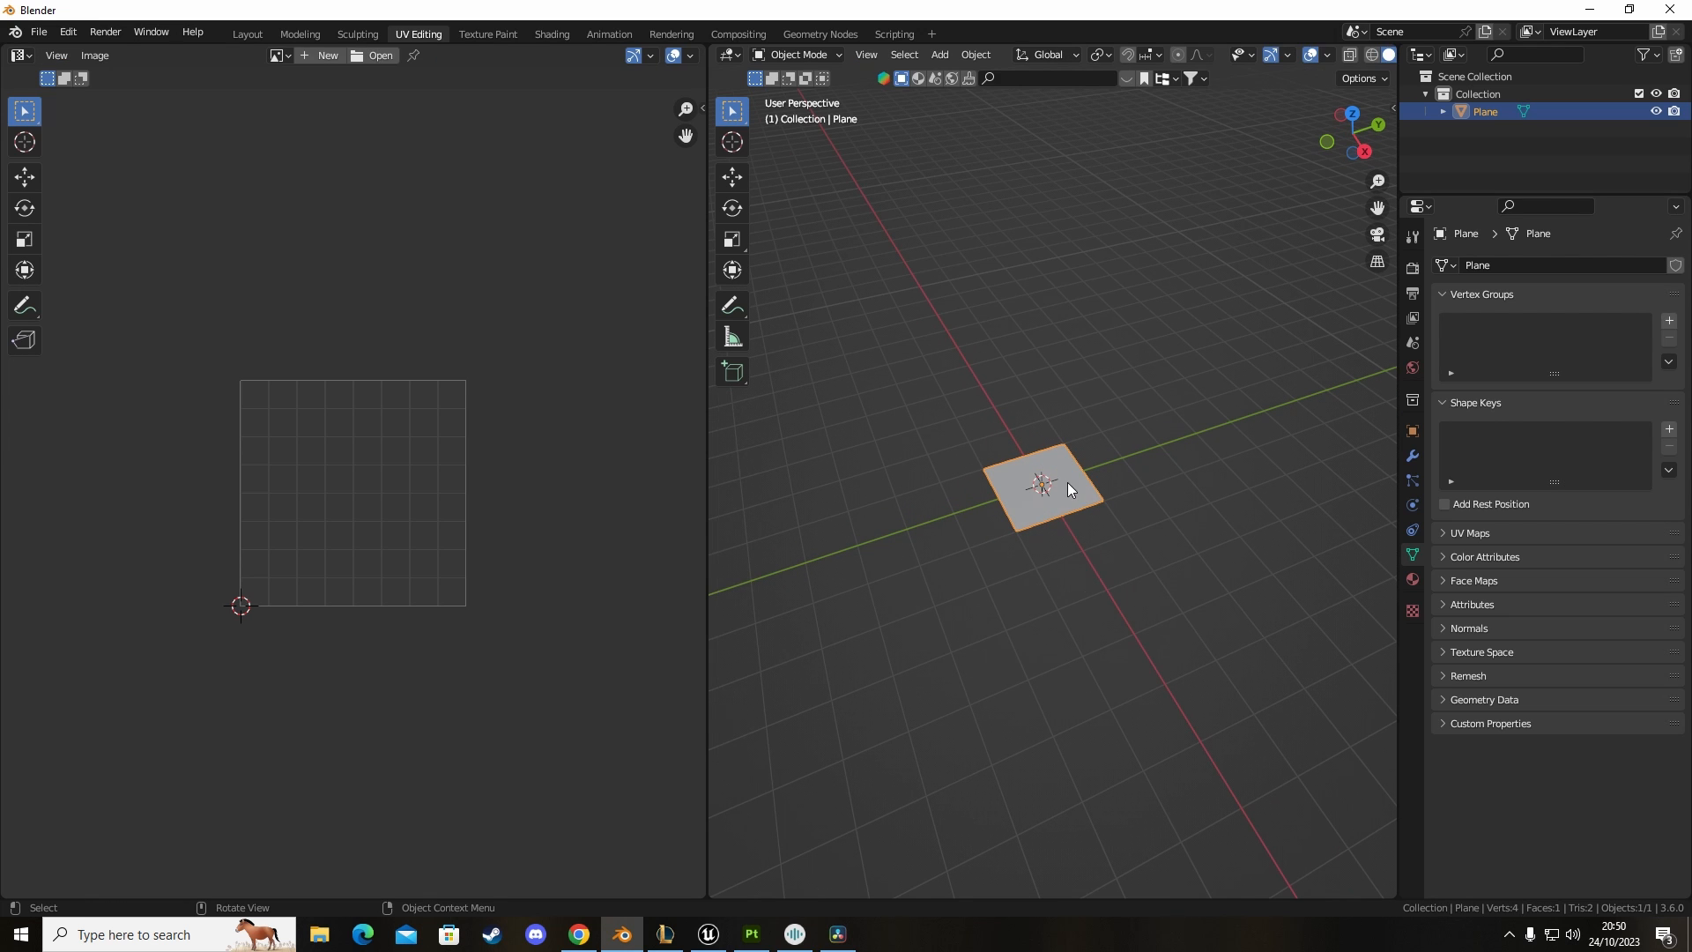
pyautogui.press('Tab')
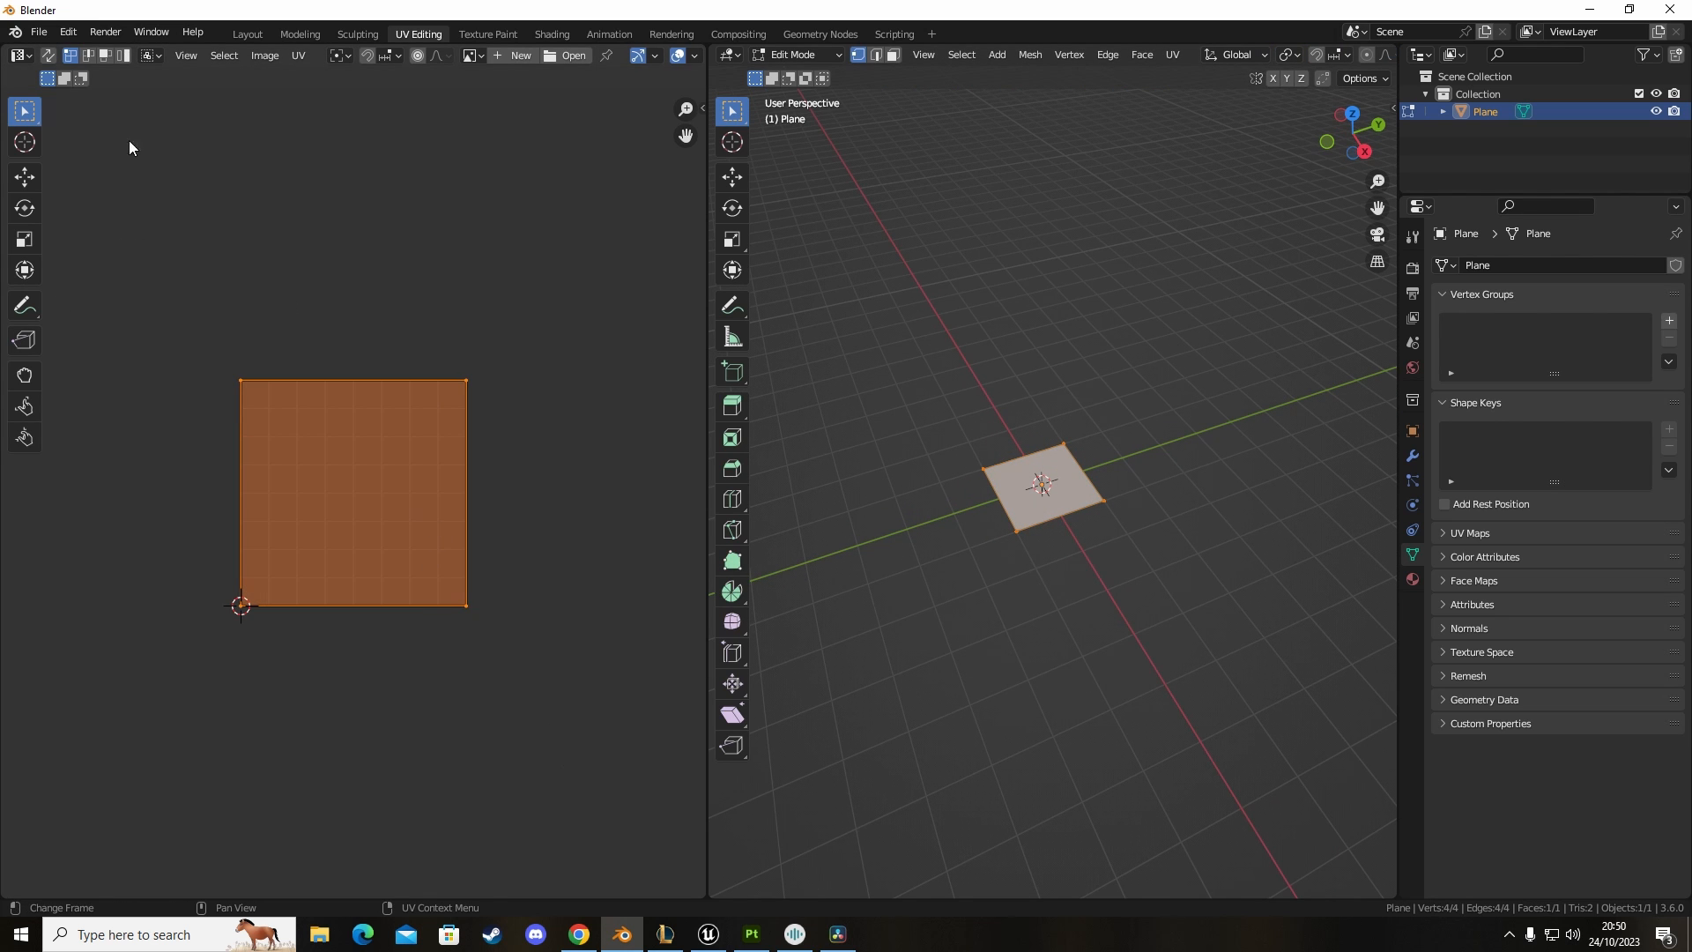
# Step: Export the plane as an FBX file named TestPlane
pyautogui.click(67, 287)
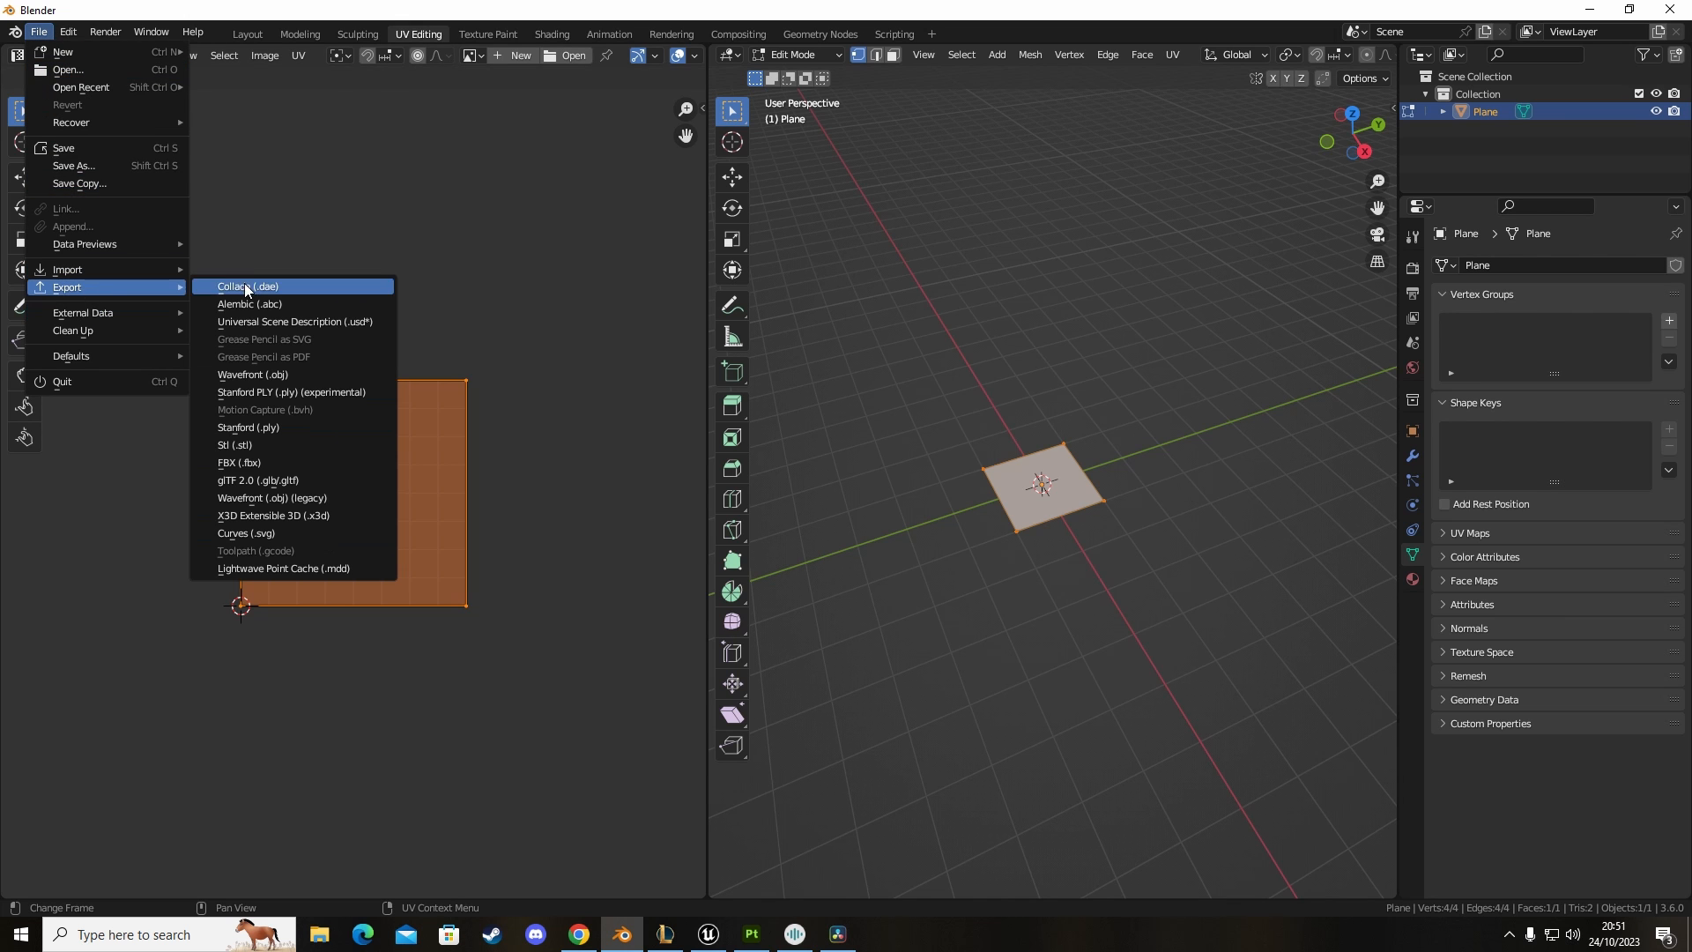
pyautogui.click(238, 465)
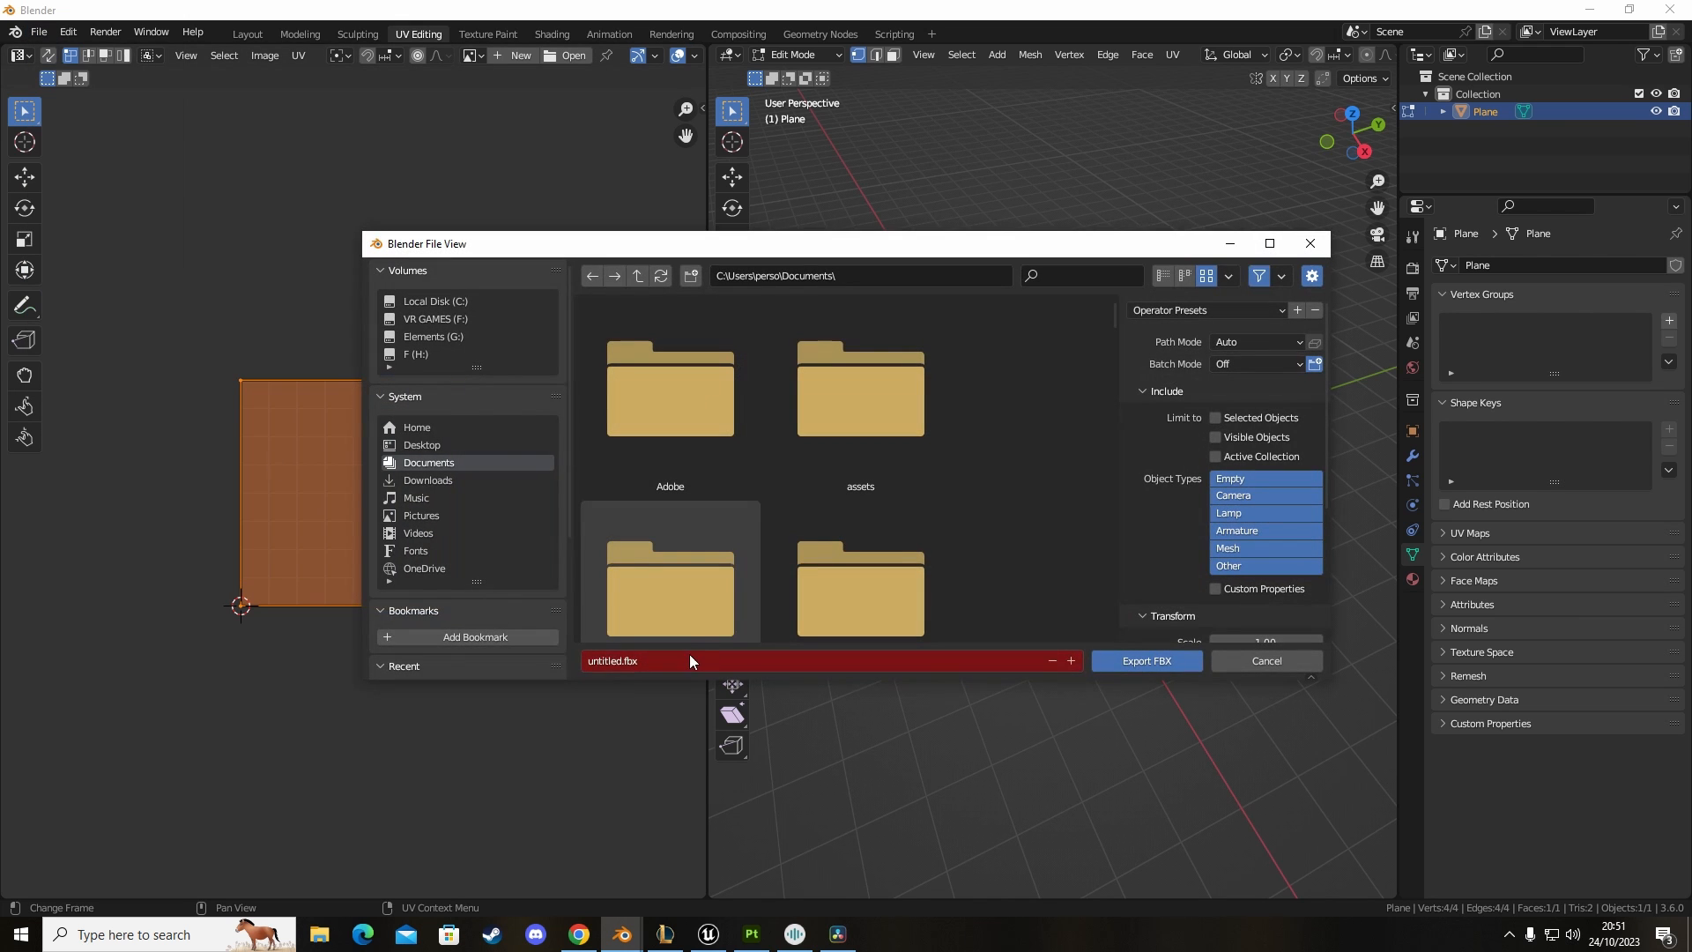
pyautogui.write('TestP')
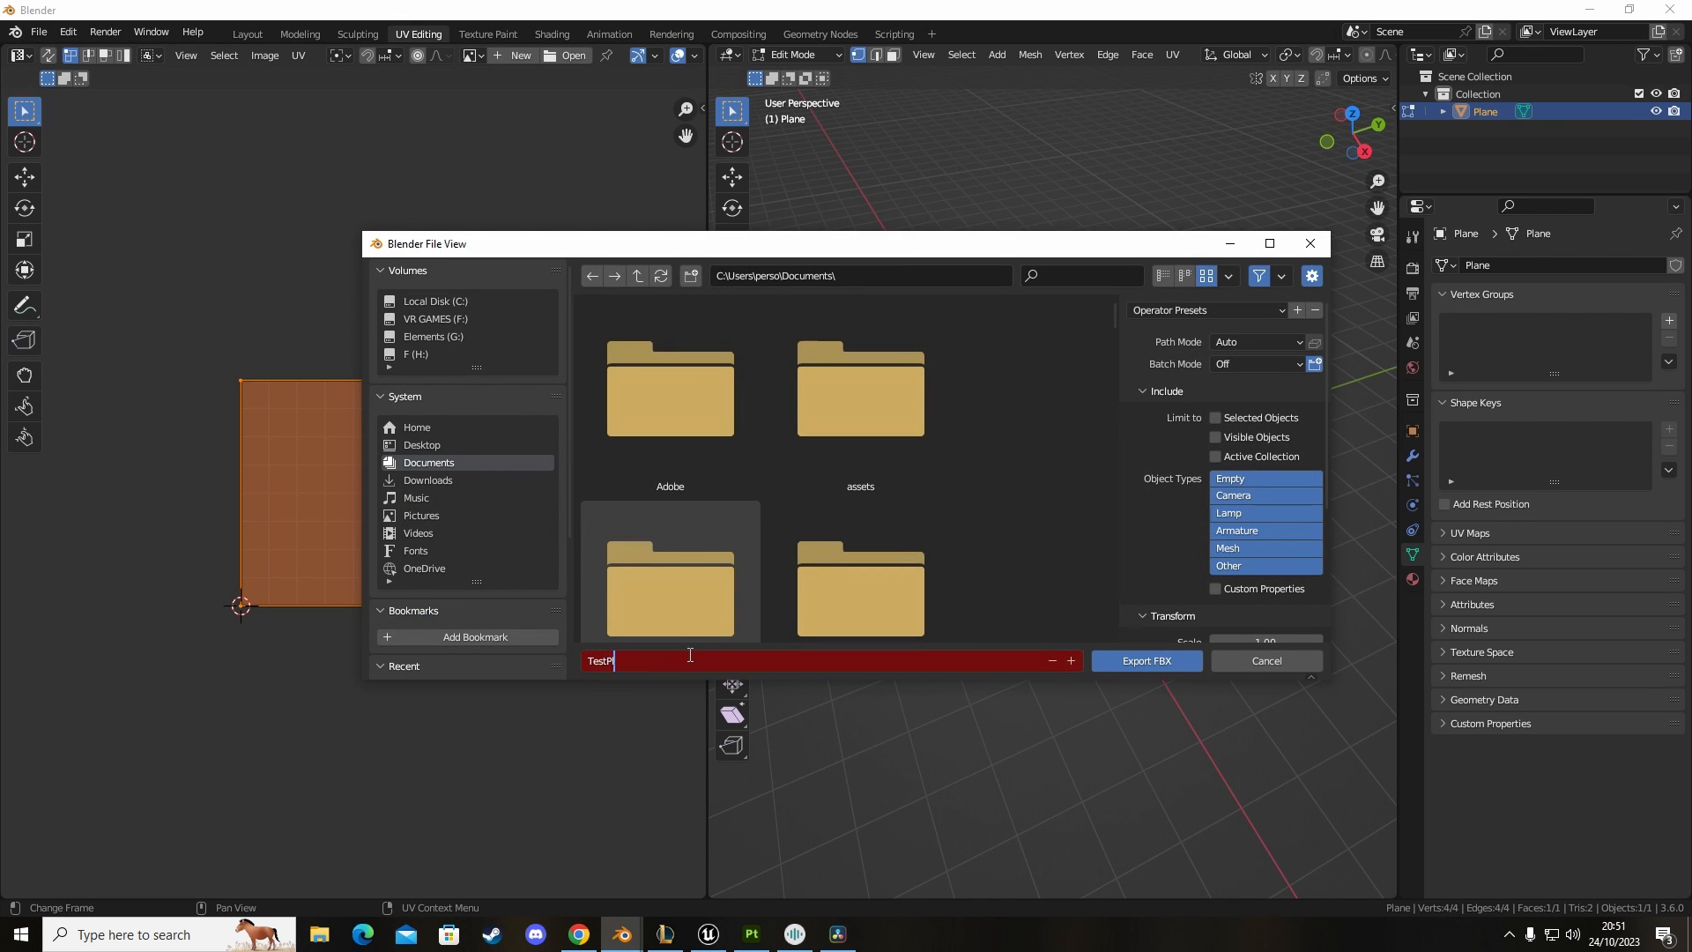
pyautogui.write('lane')
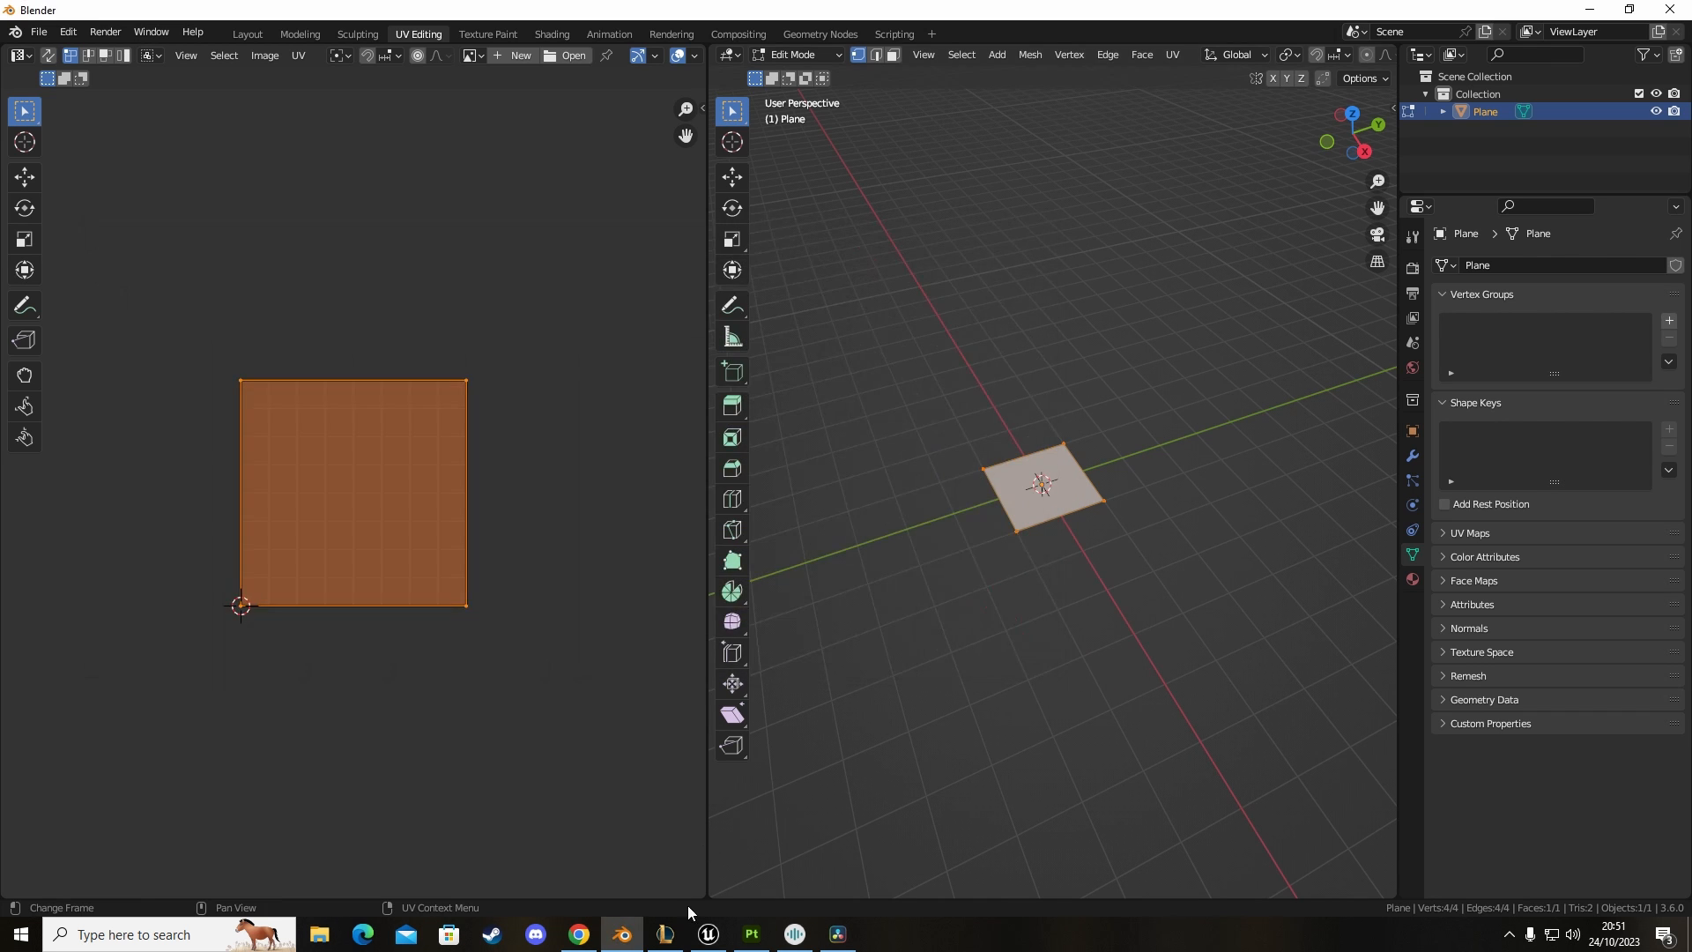
# Step: Start a new Painter project with the TestPlane FBX, discarding the reactor project, and tilt the view onto the plane
pyautogui.click(751, 934)
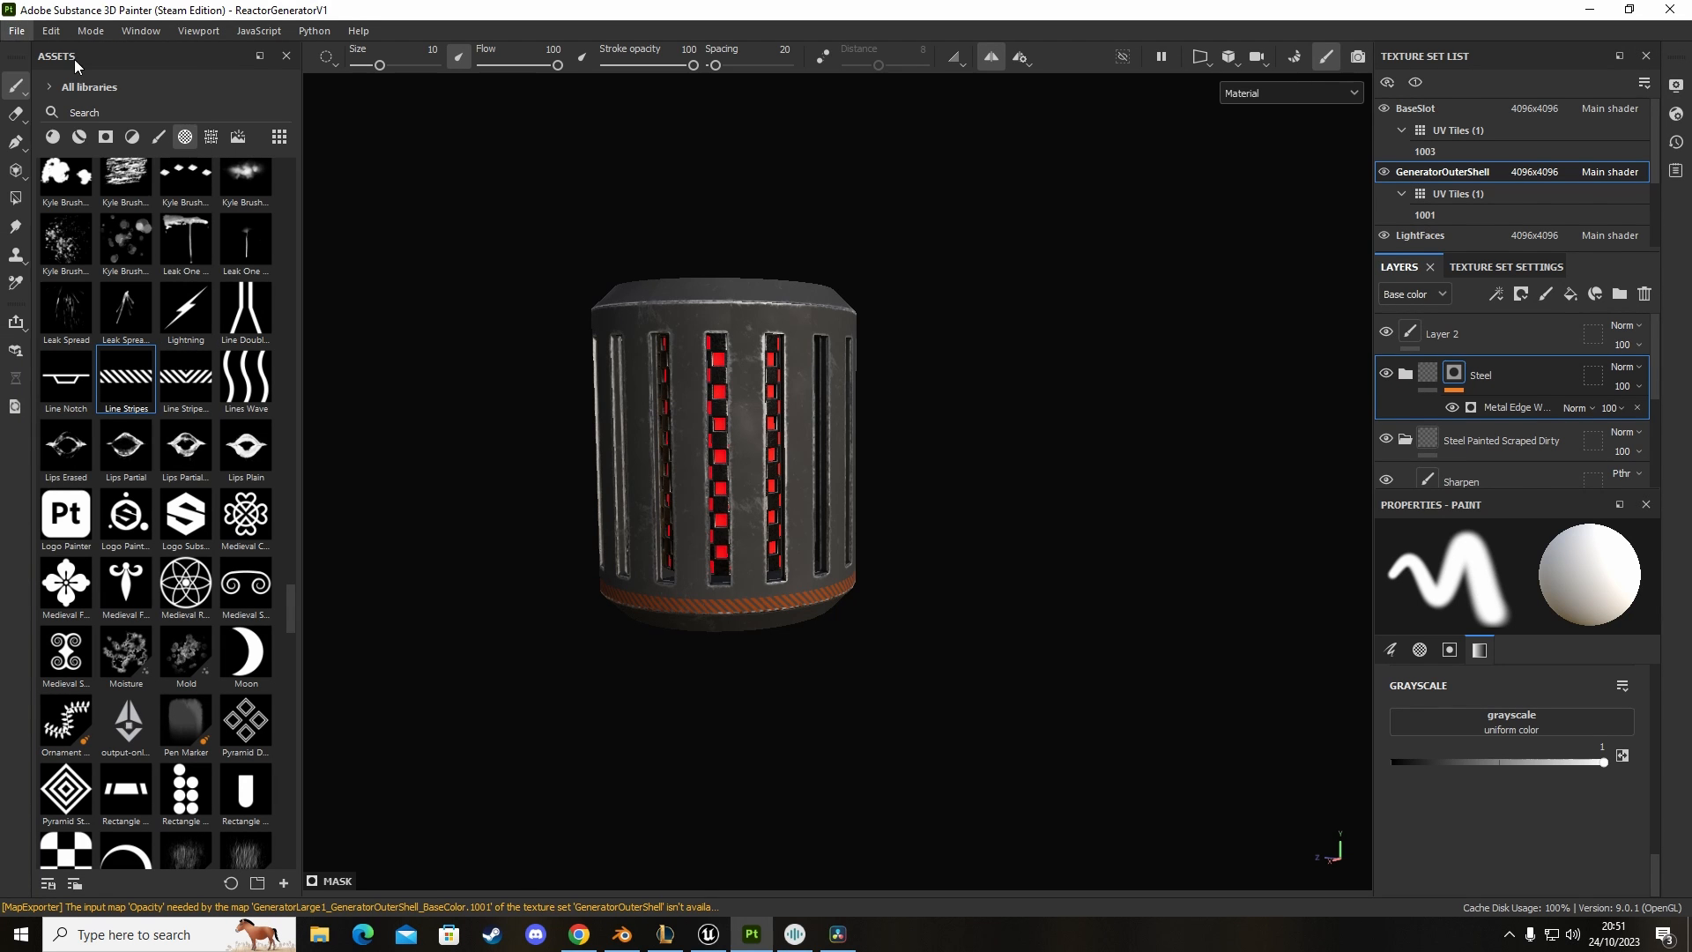
pyautogui.click(764, 320)
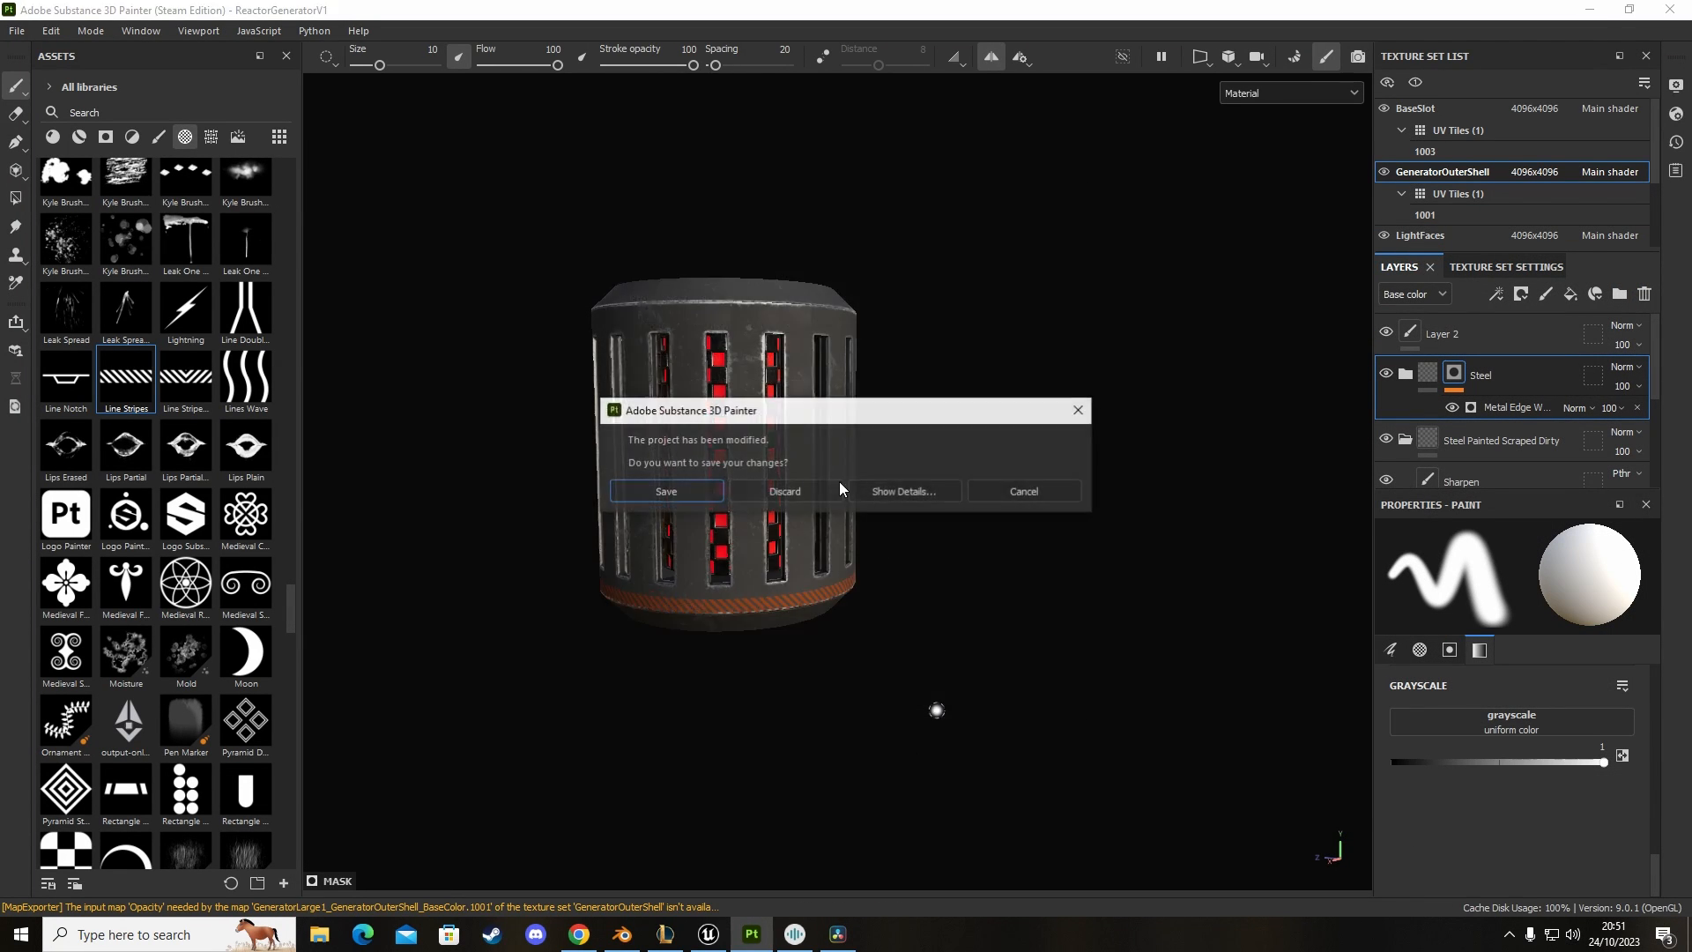
pyautogui.click(665, 492)
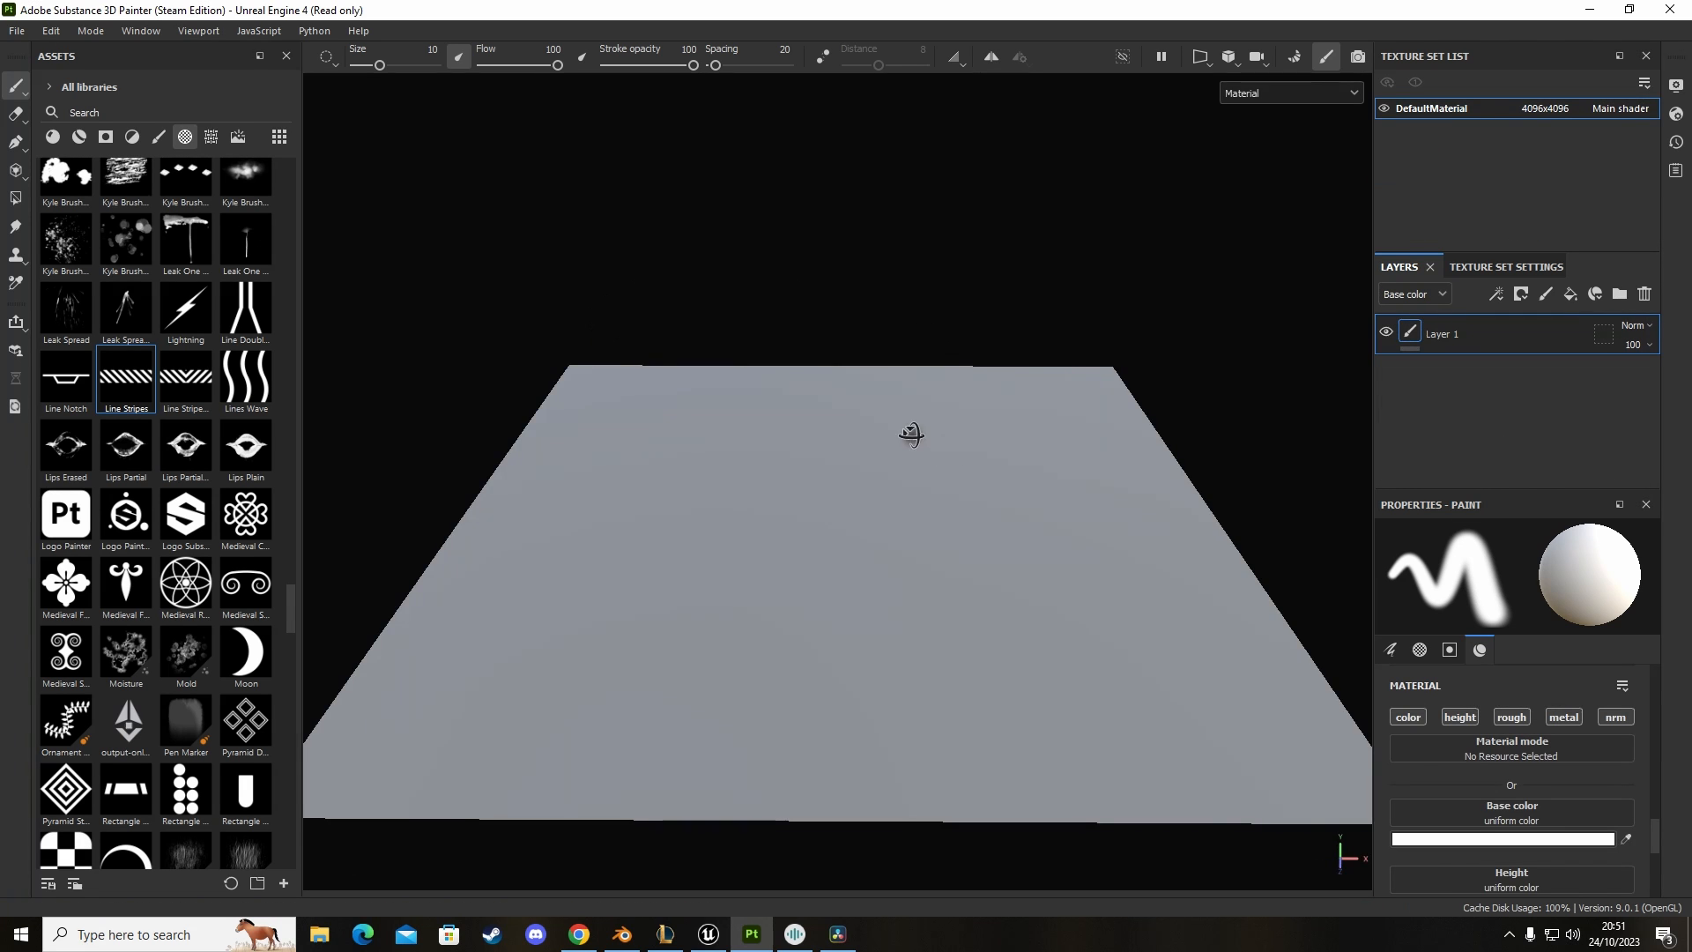
pyautogui.moveTo(912, 434); pyautogui.dragTo(849, 425)
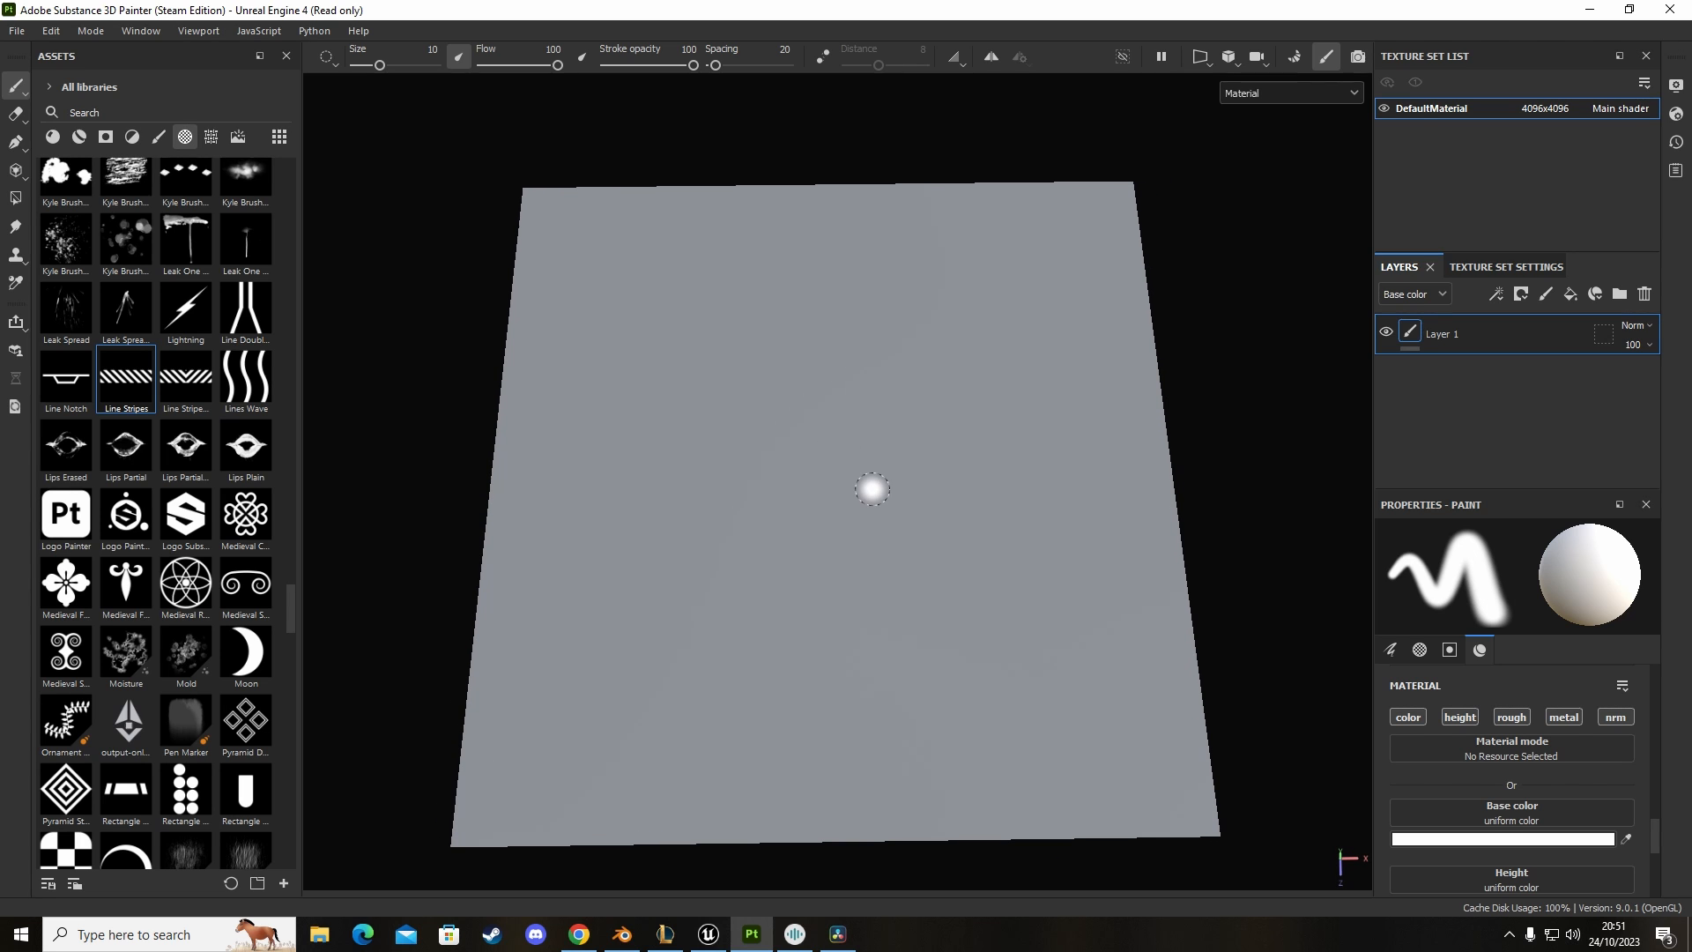
pyautogui.moveTo(945, 324)
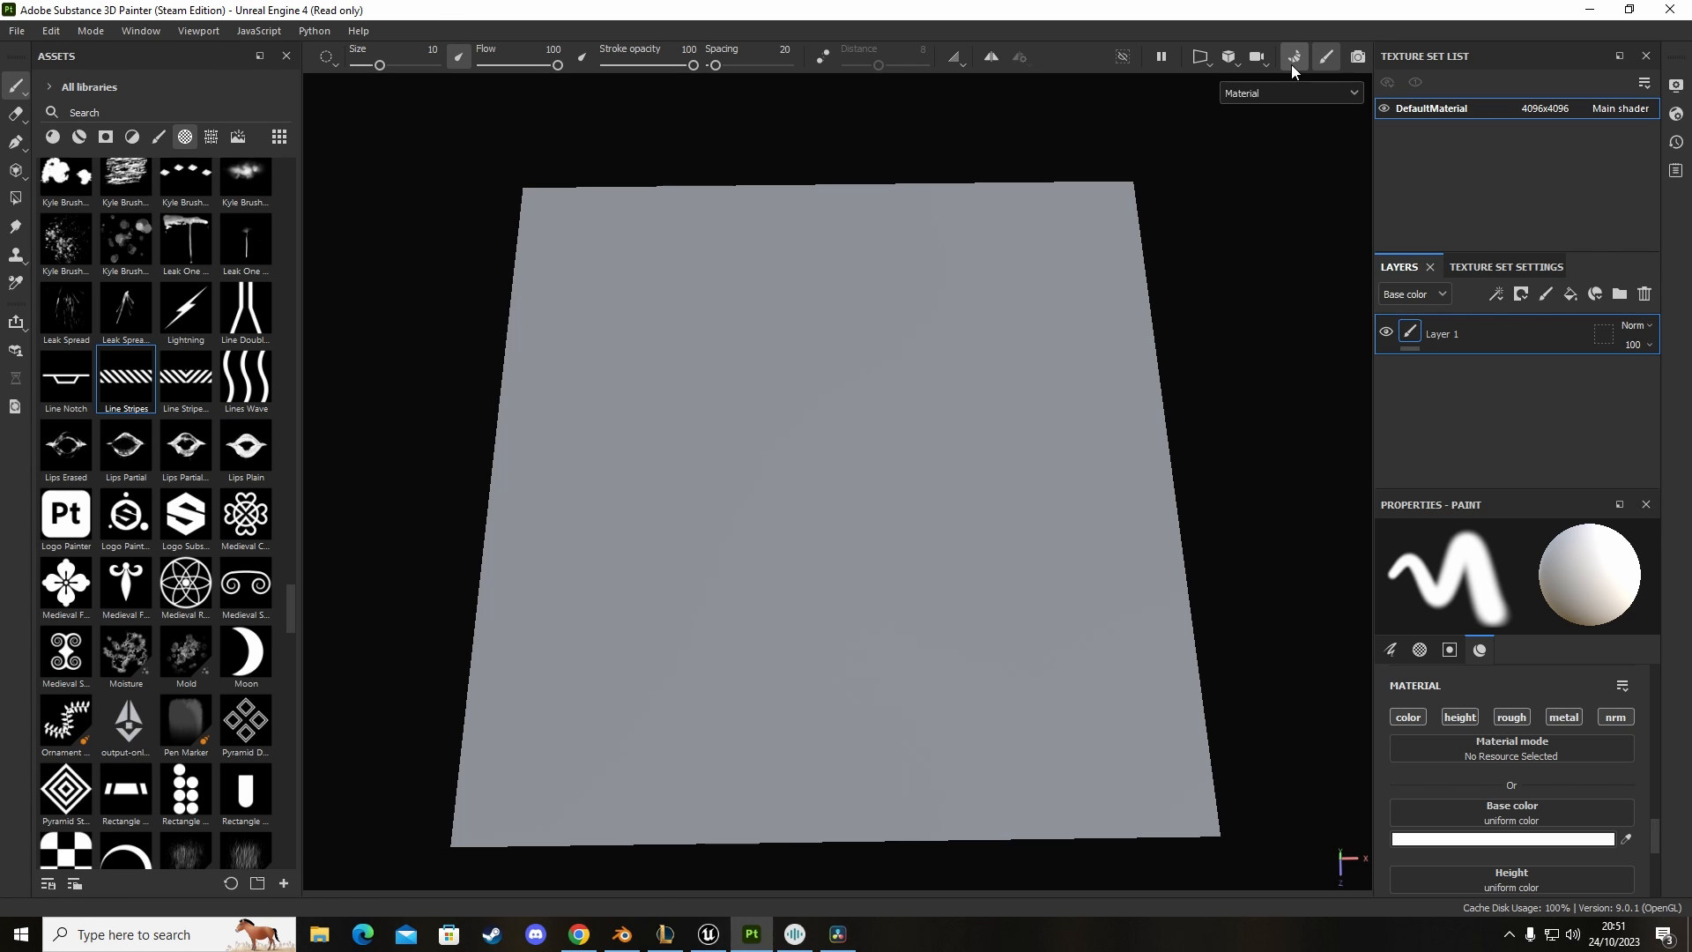
# Step: Bake mesh maps at 4096 with 16x supersampling, excluding the thickness and ID maps
pyautogui.click(1292, 56)
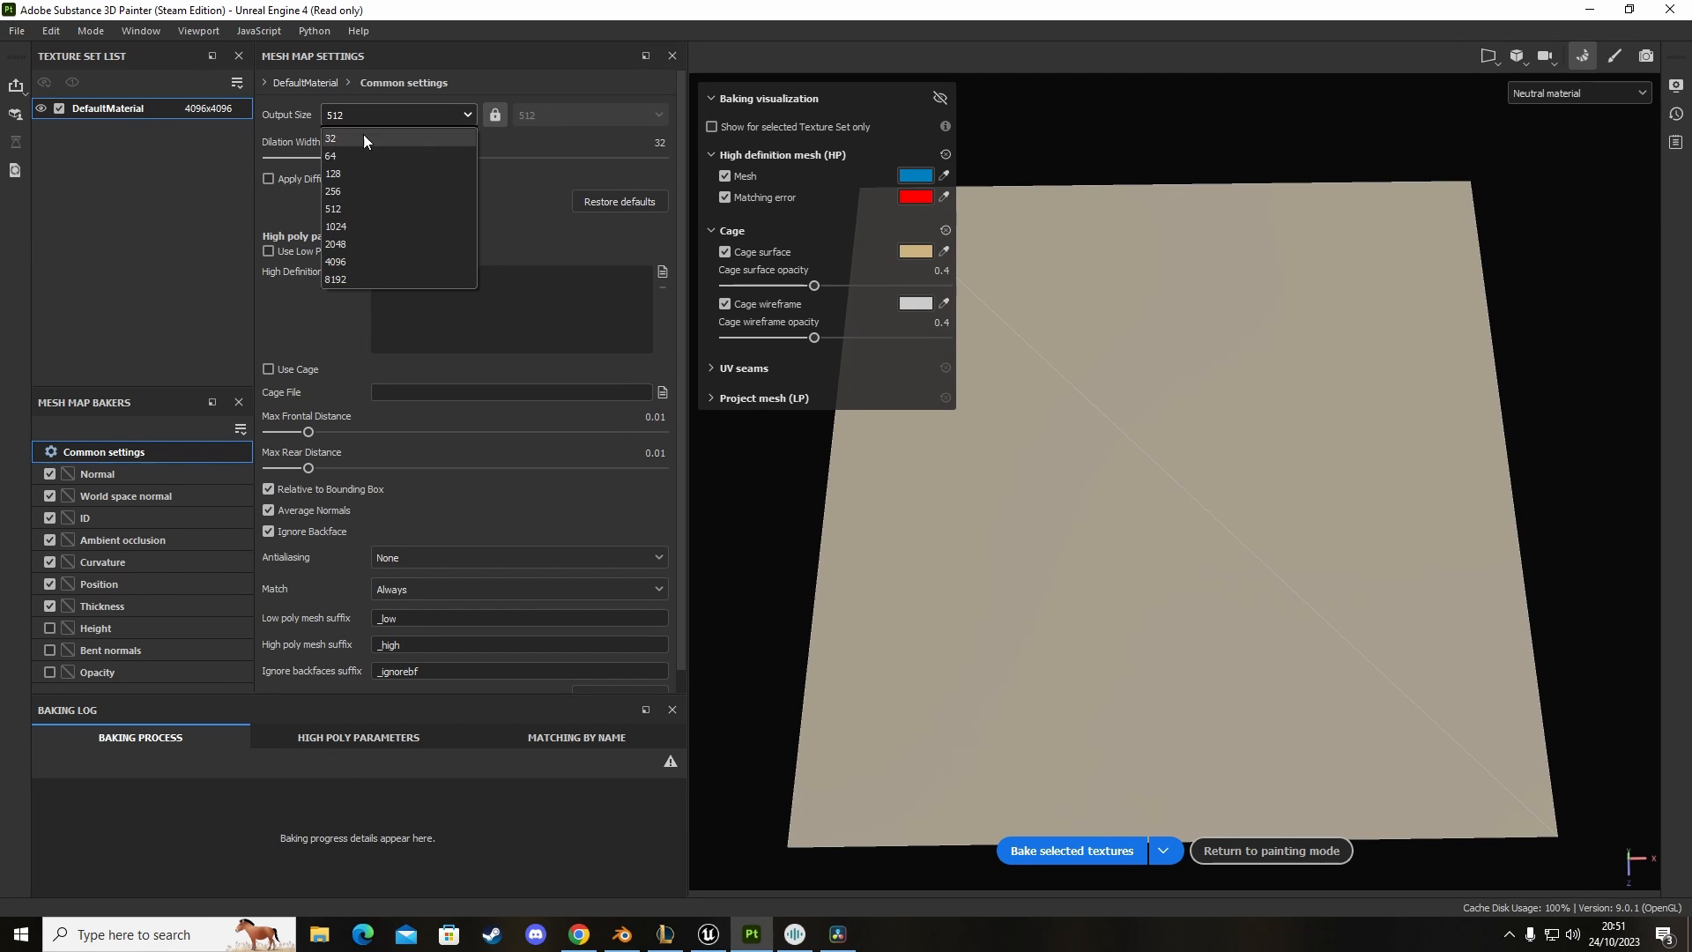
pyautogui.click(335, 263)
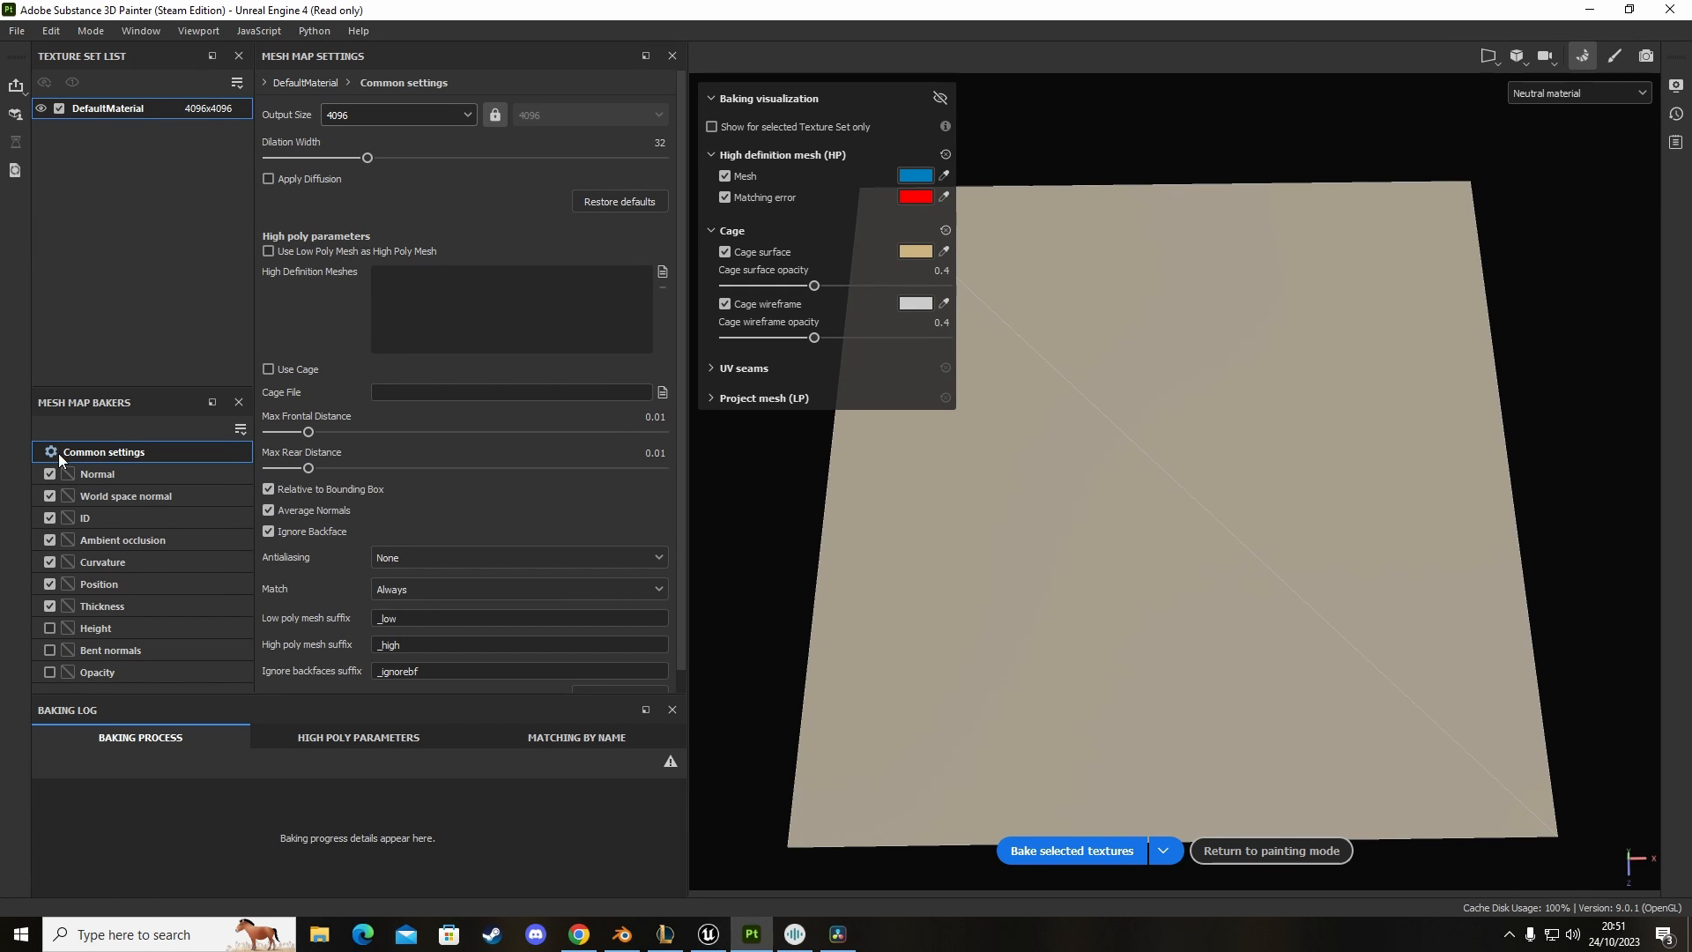
pyautogui.click(85, 518)
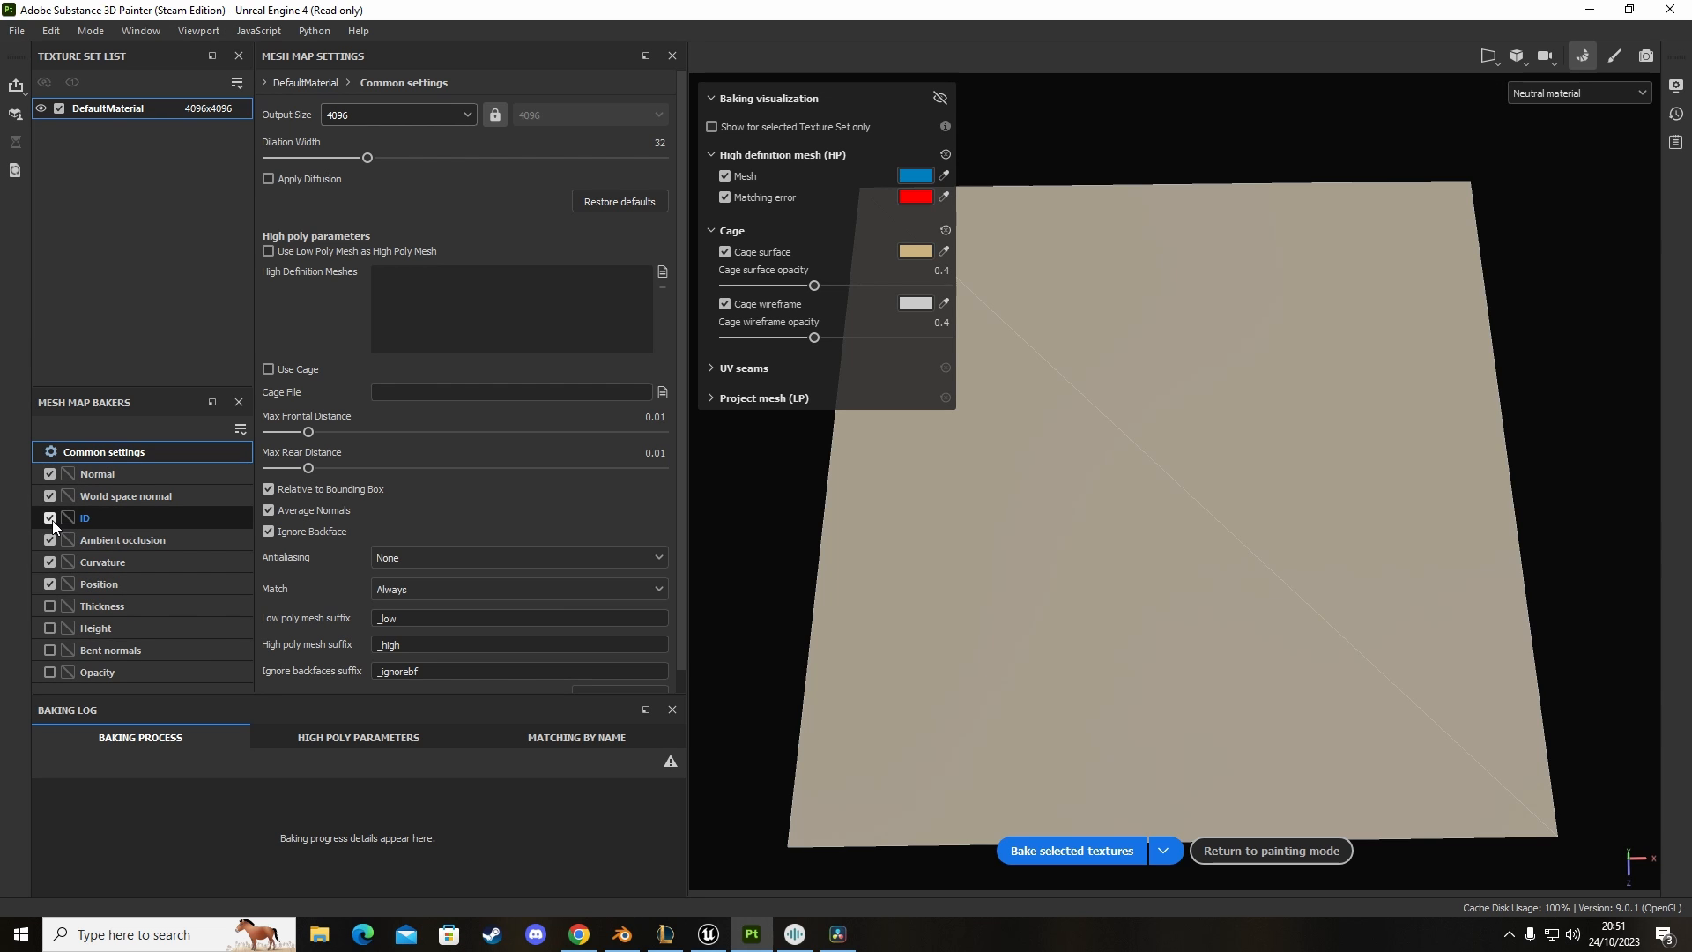
pyautogui.click(49, 518)
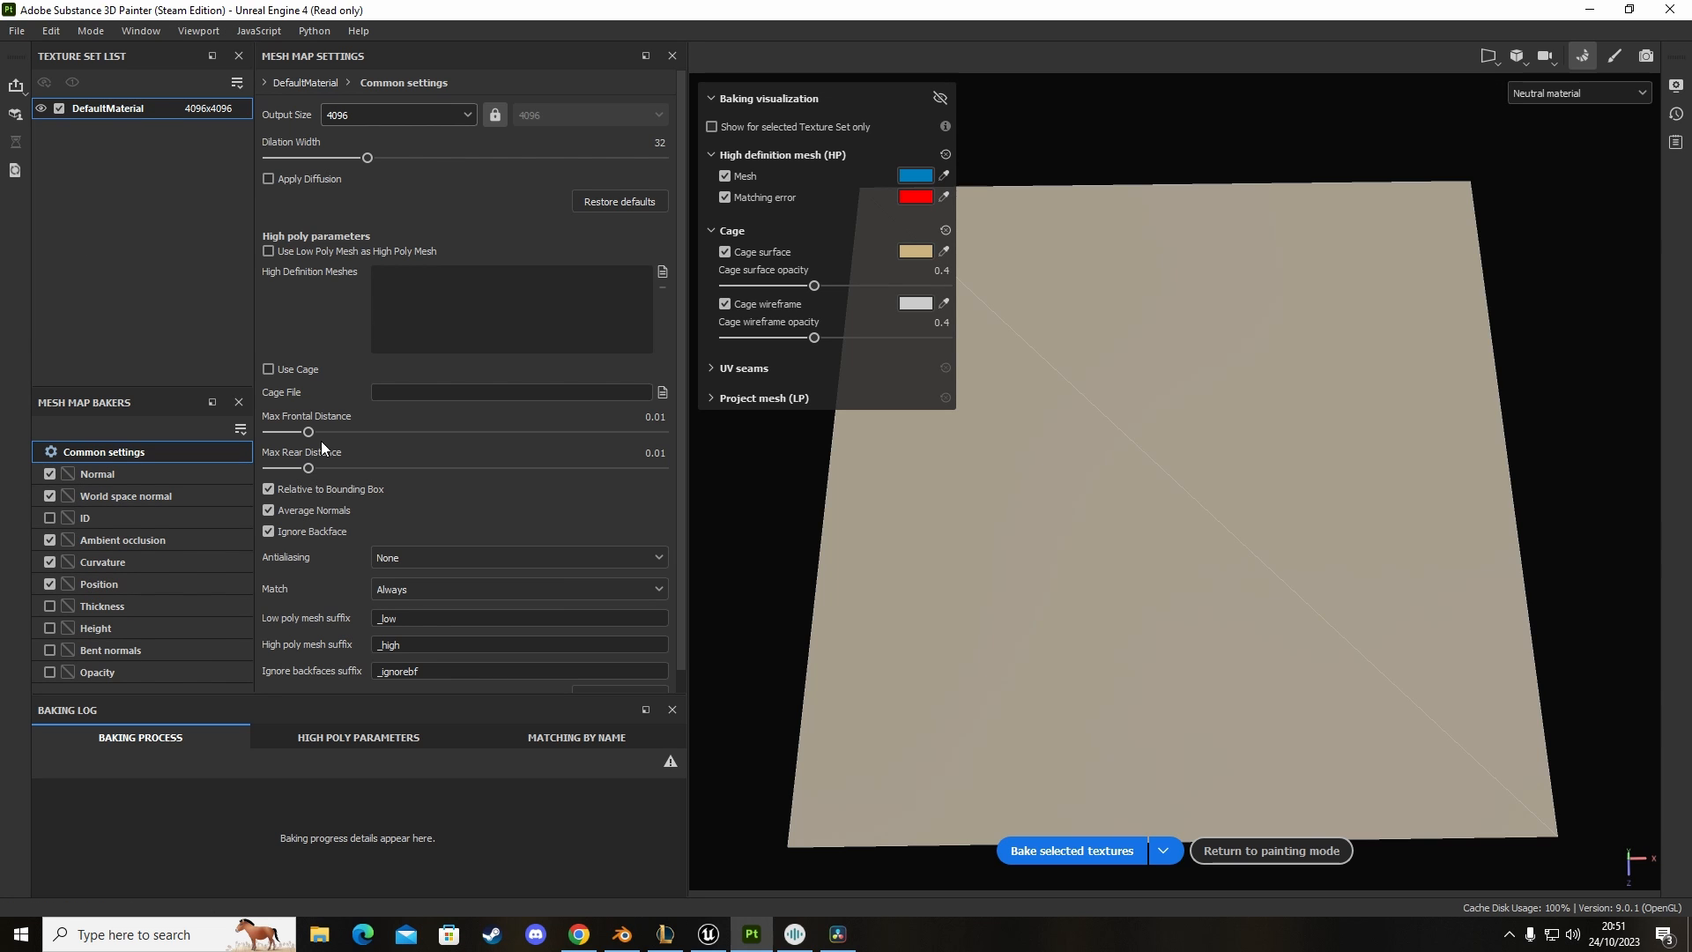
pyautogui.click(516, 557)
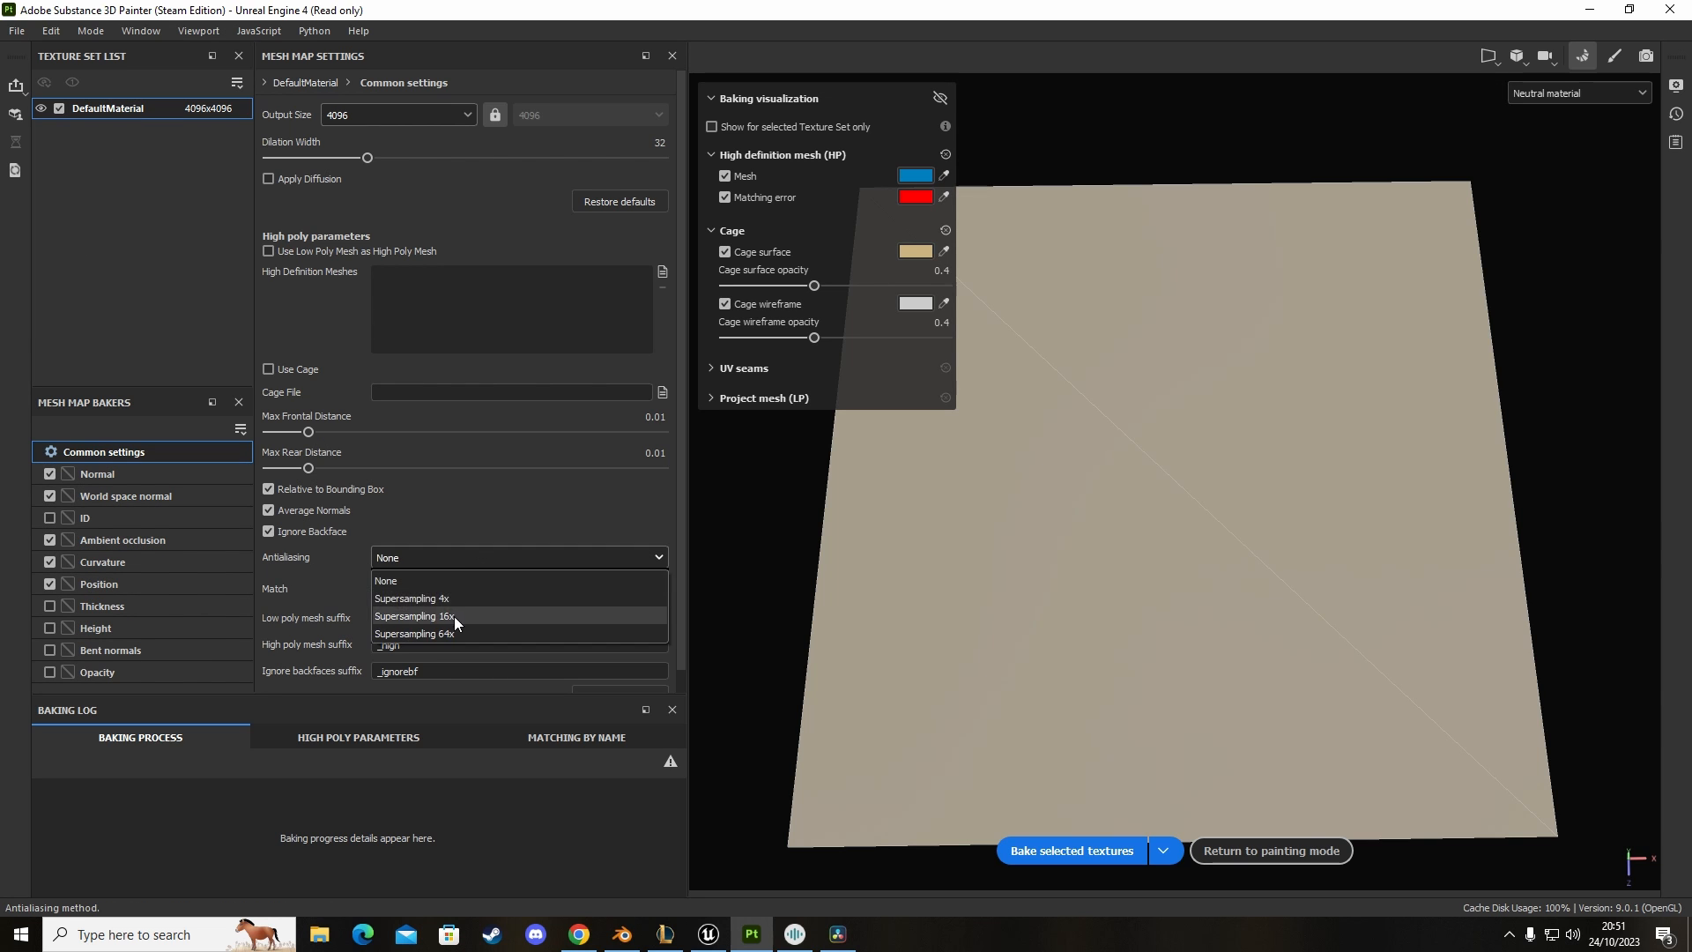
pyautogui.click(414, 617)
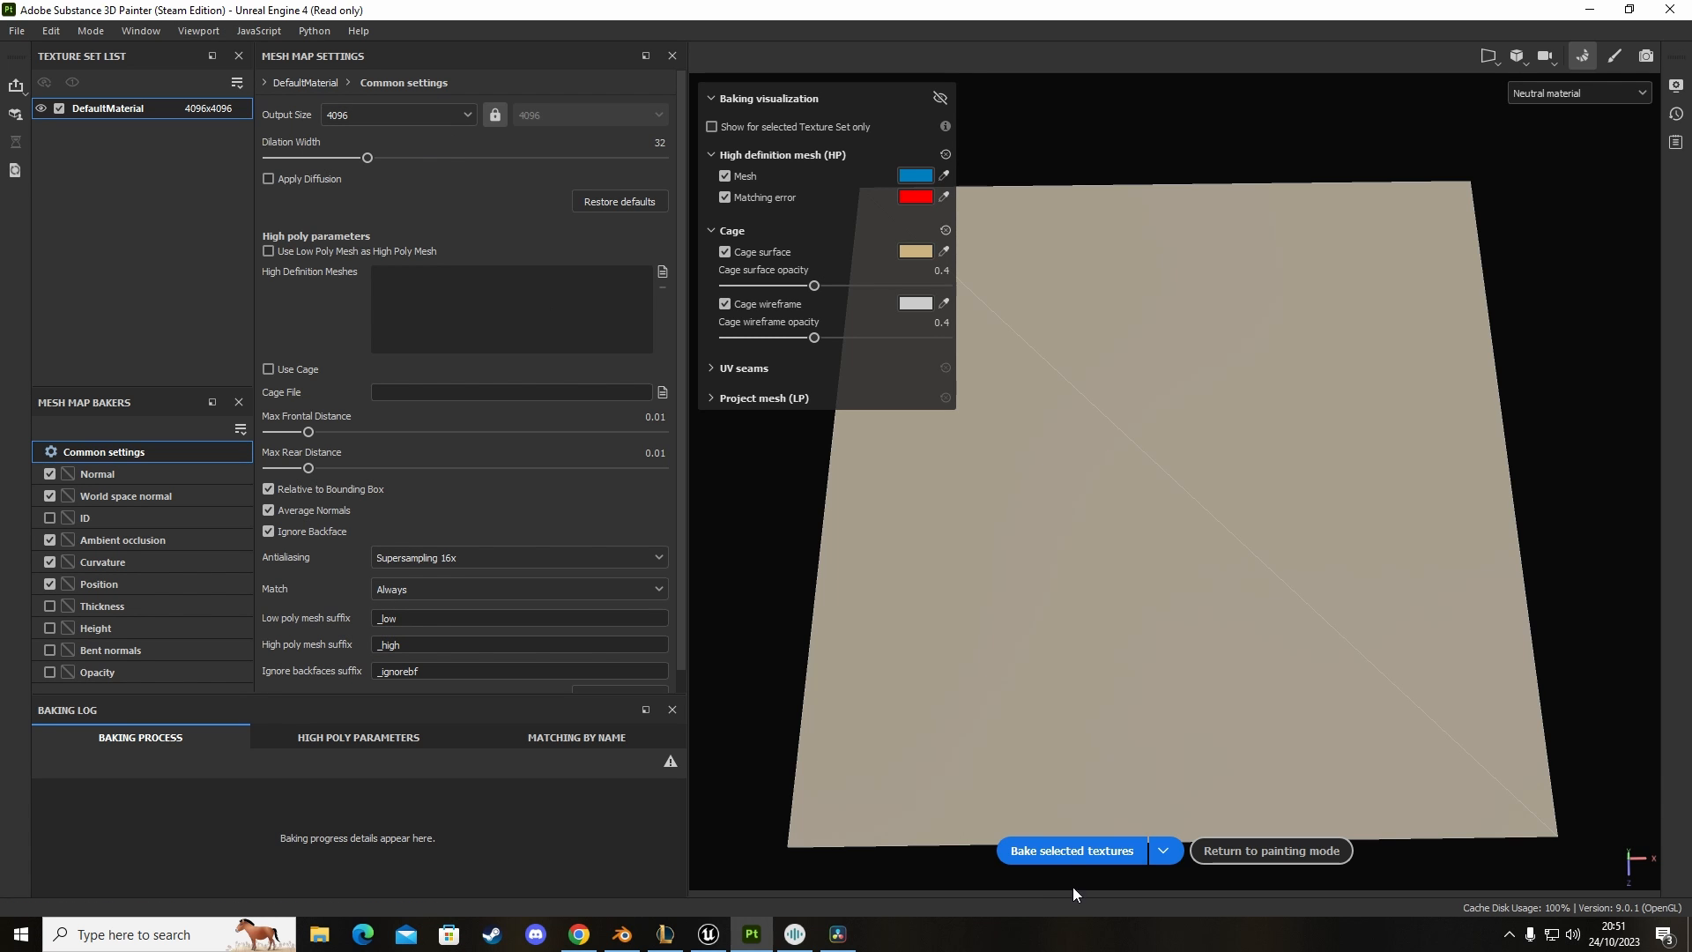
pyautogui.click(1071, 850)
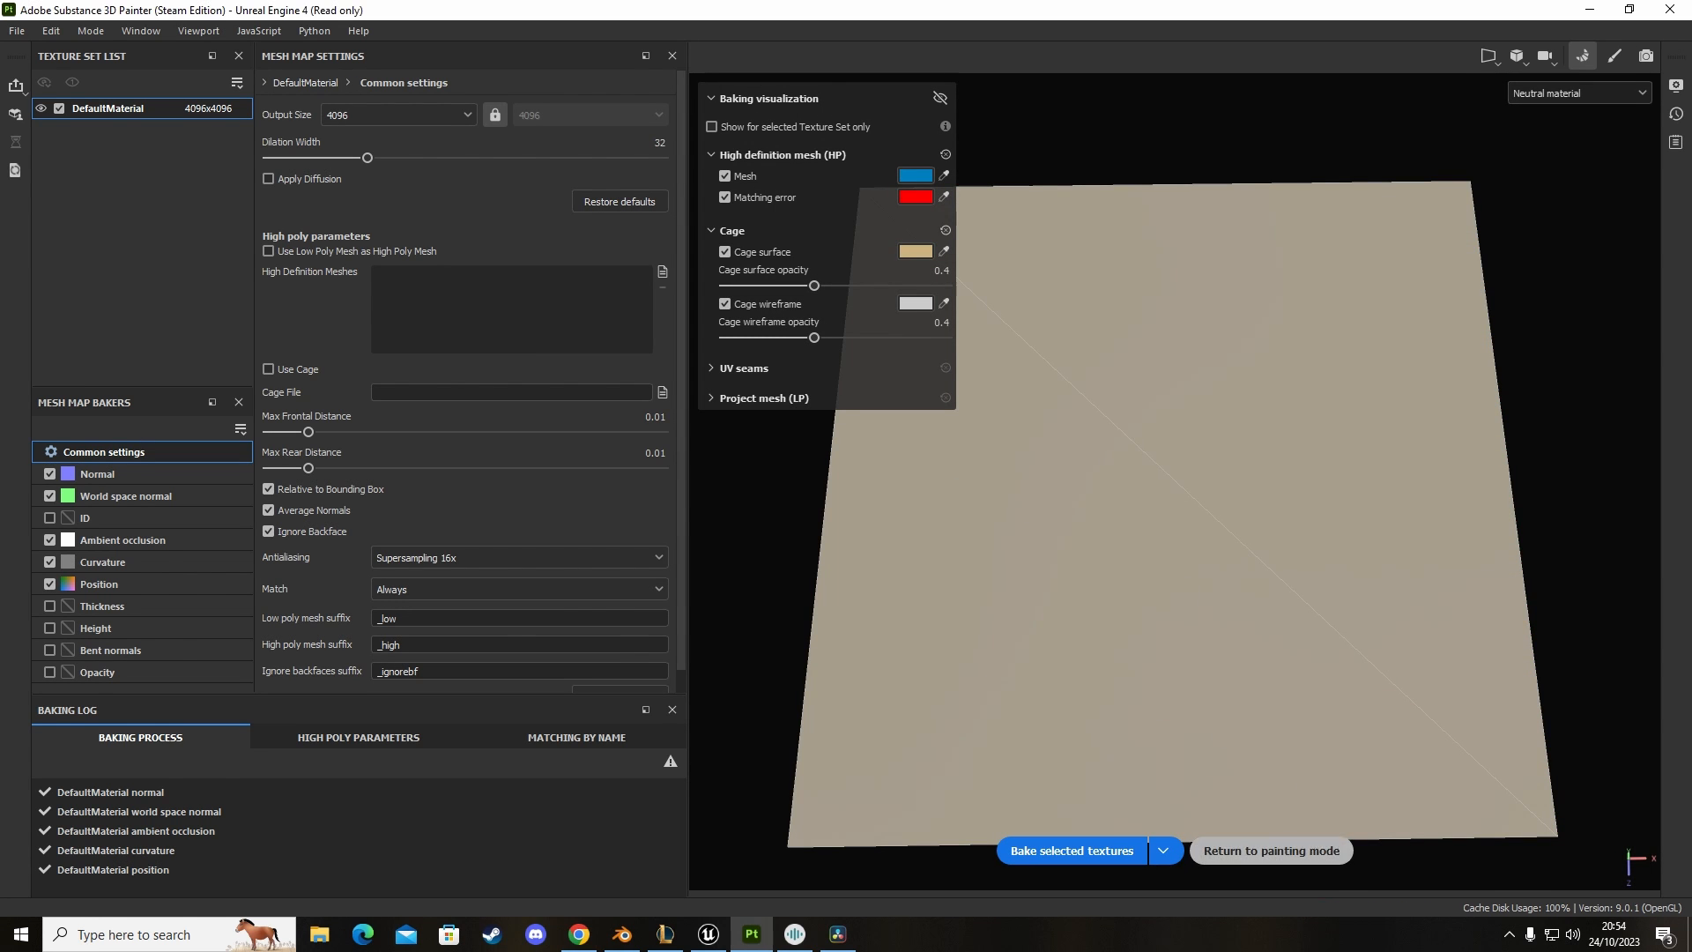
# Step: Return to painting mode on the baked plane
pyautogui.click(1271, 857)
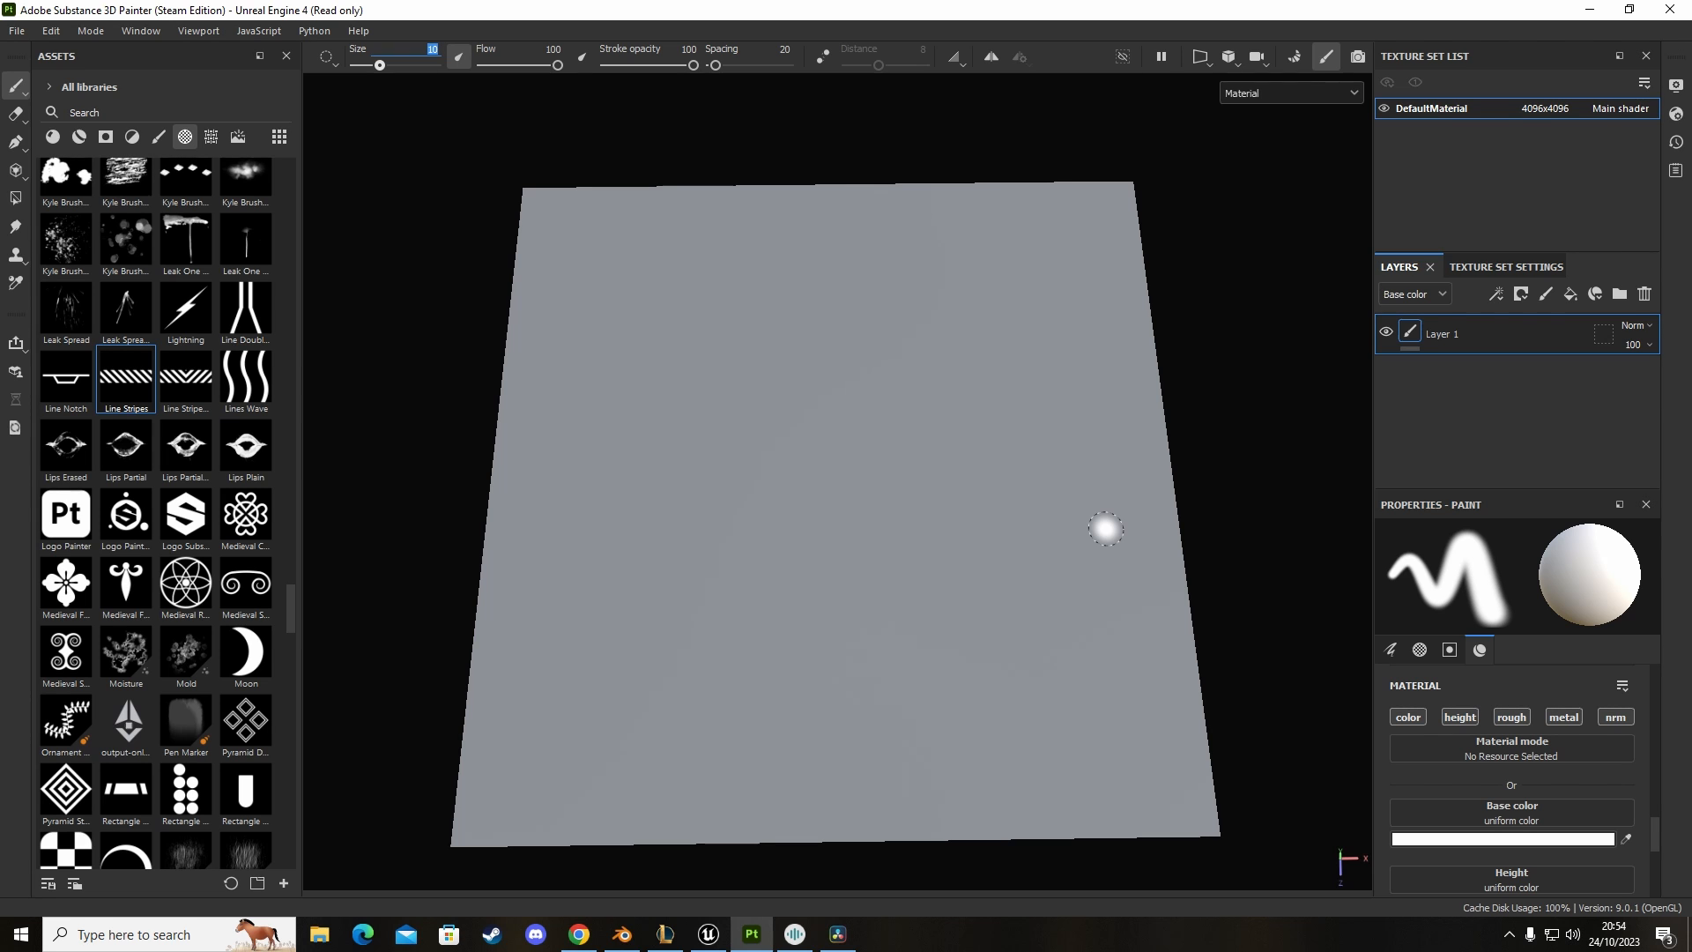
pyautogui.moveTo(744, 358)
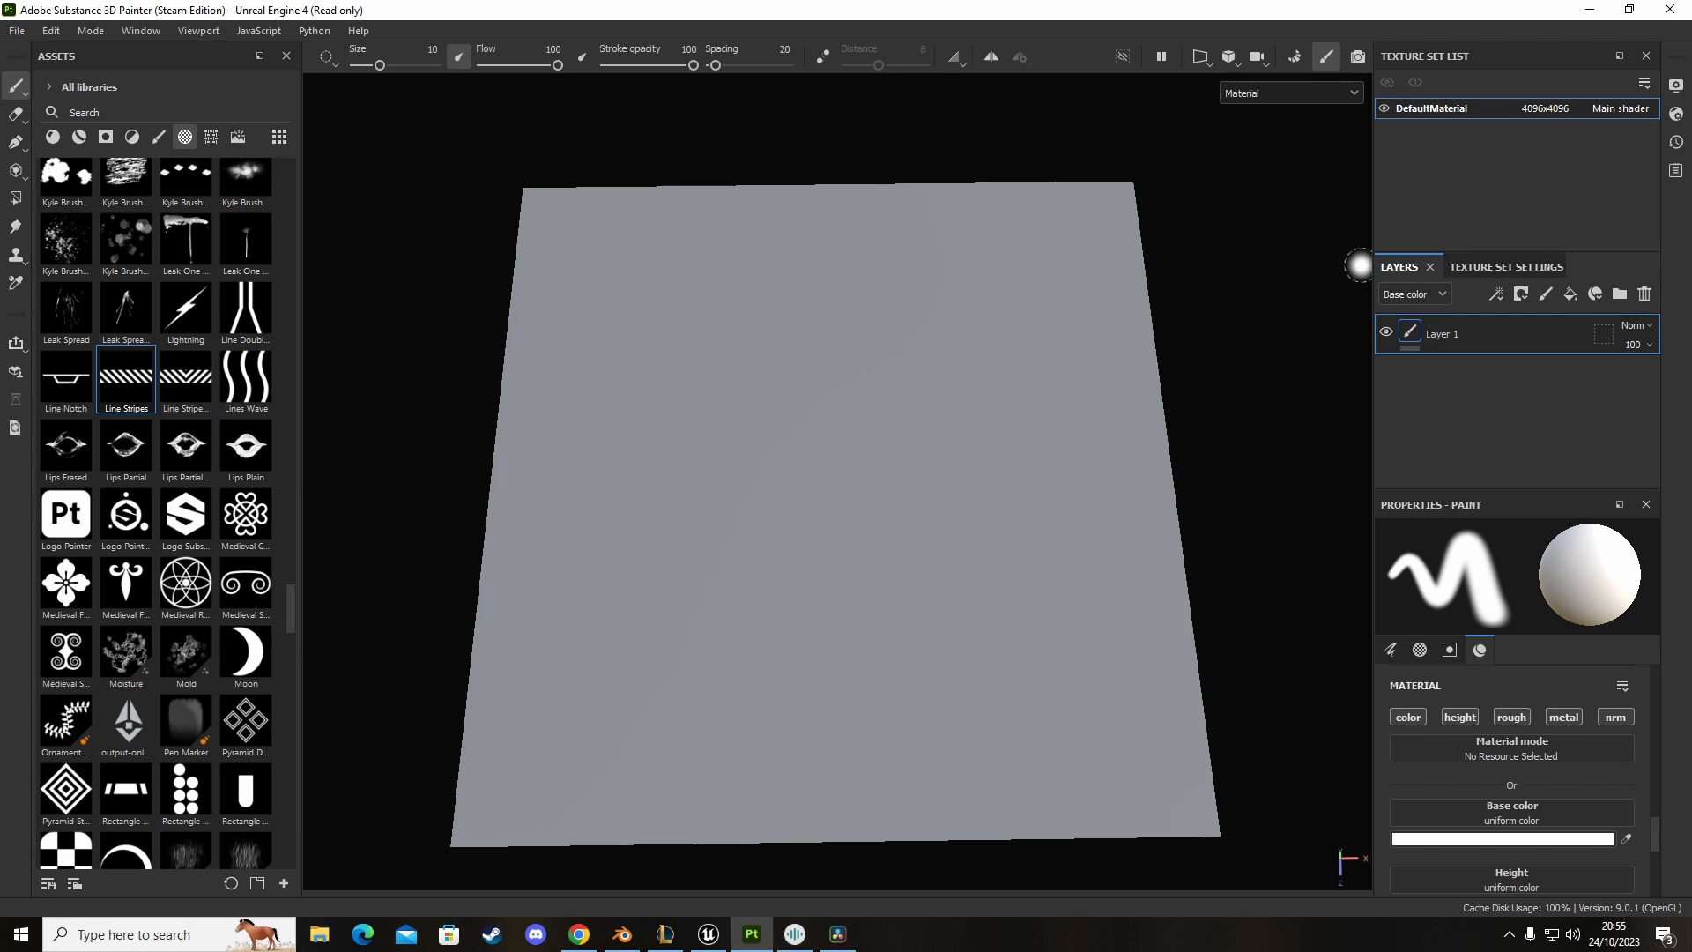
pyautogui.moveTo(618, 406)
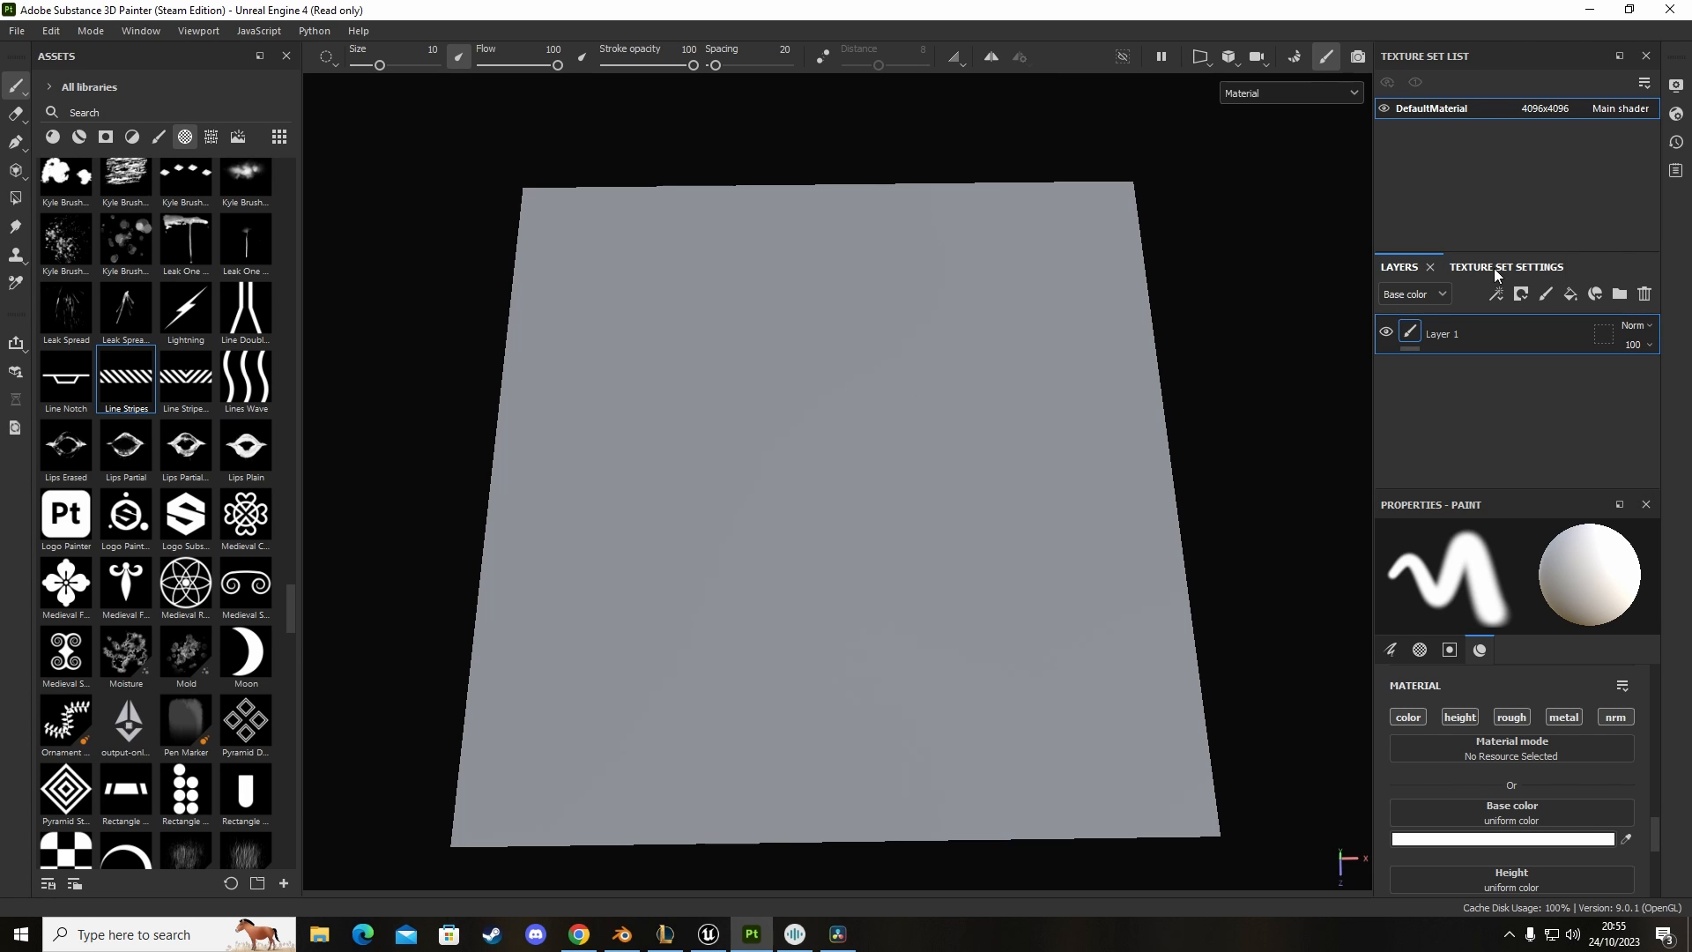
pyautogui.moveTo(1497, 282)
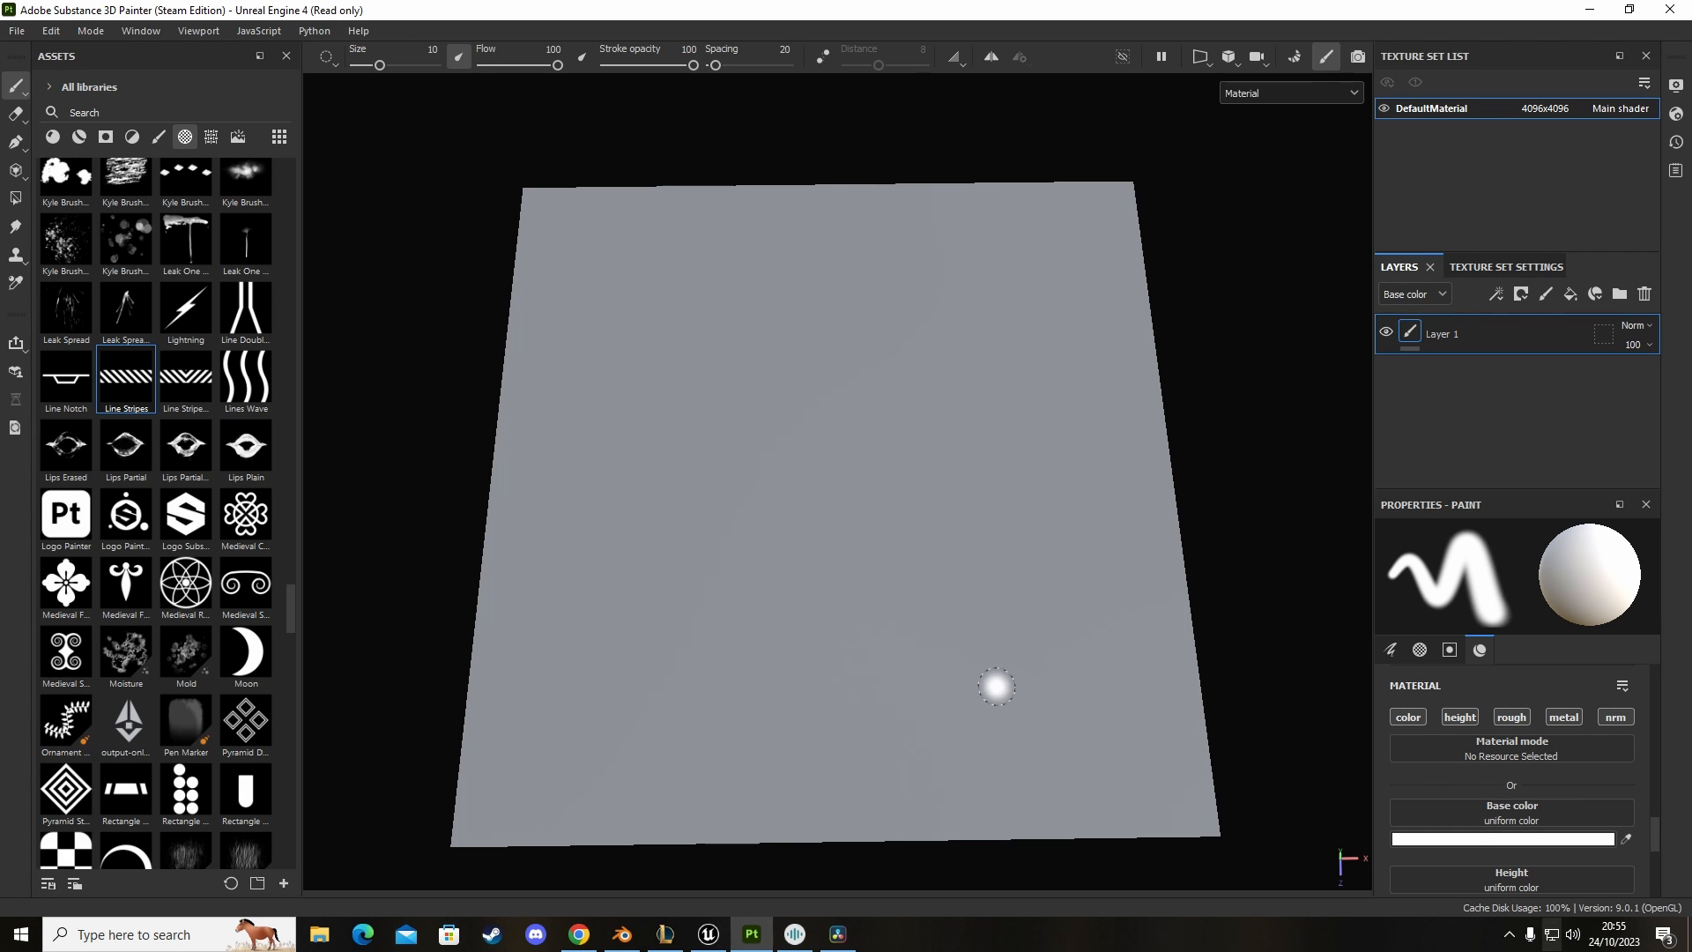
# Step: Show the 2D texture view beside the 3D view, then switch back to the 3D-only viewport
pyautogui.click(141, 30)
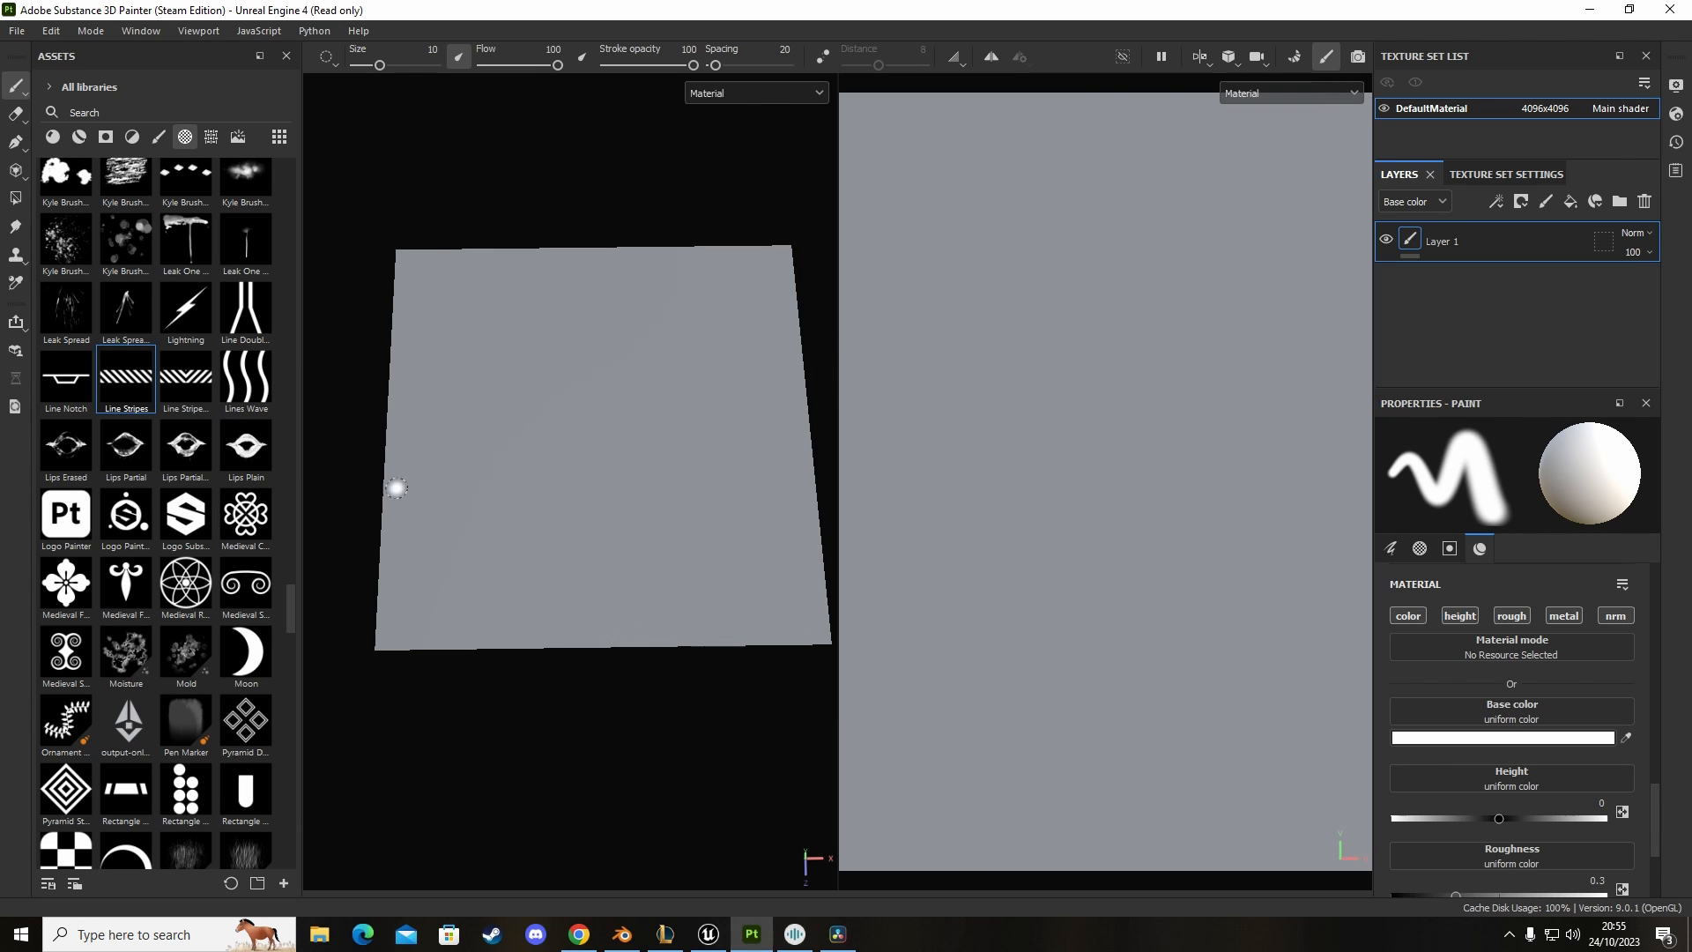
pyautogui.moveTo(1206, 86)
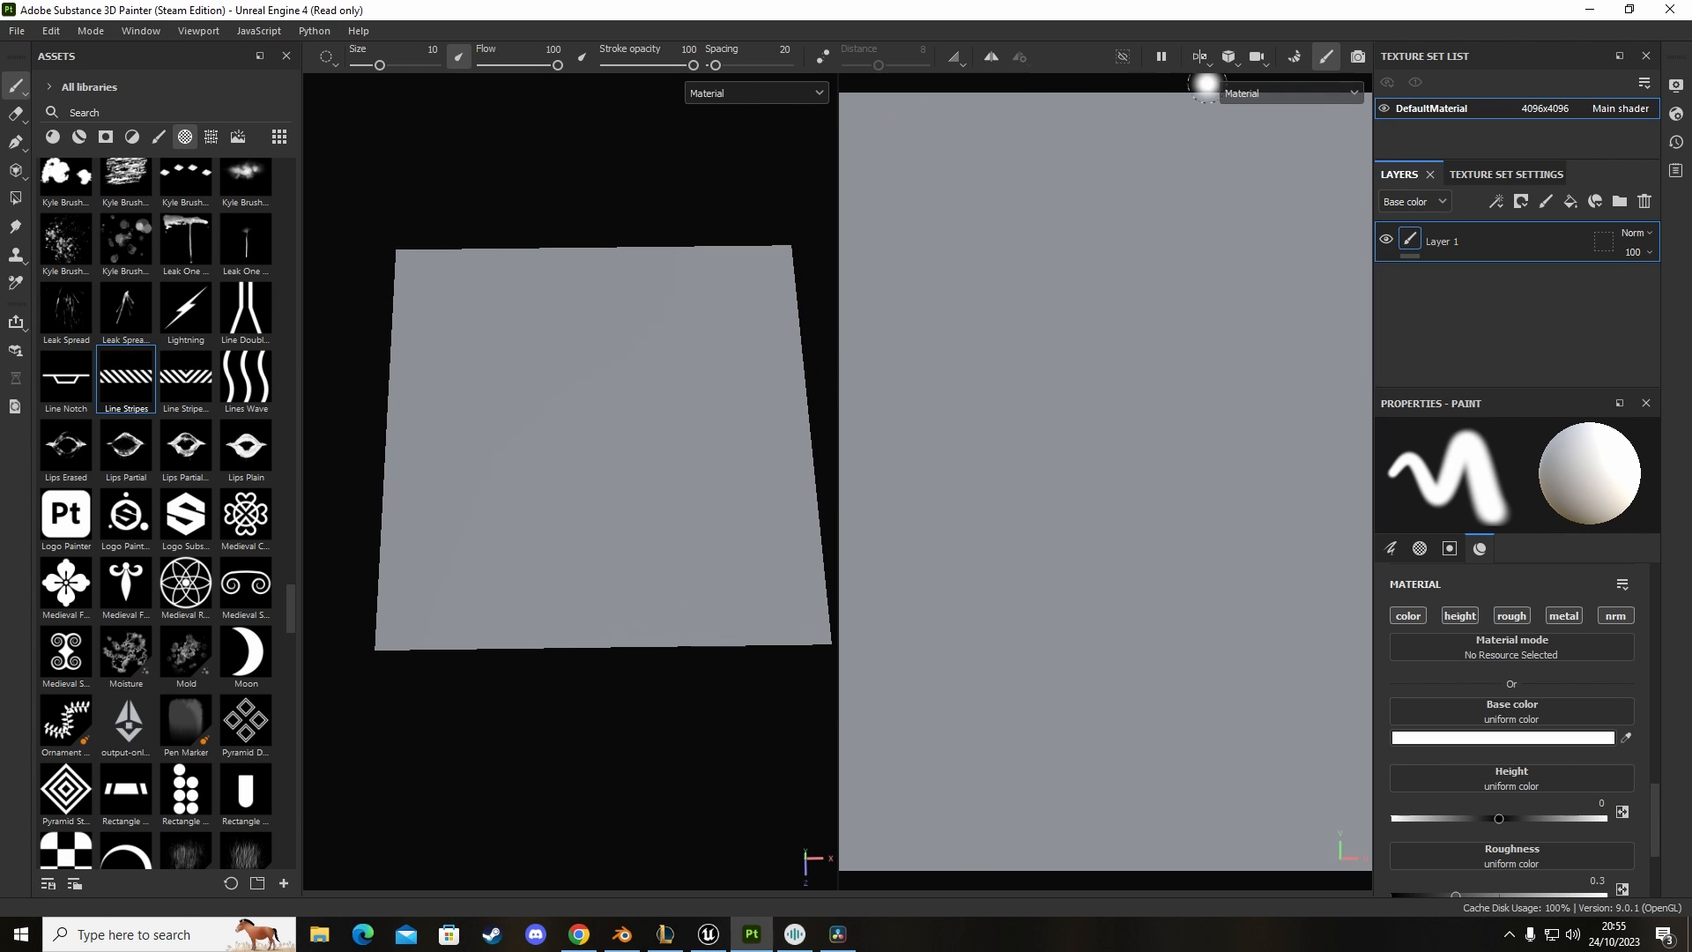
pyautogui.click(1199, 57)
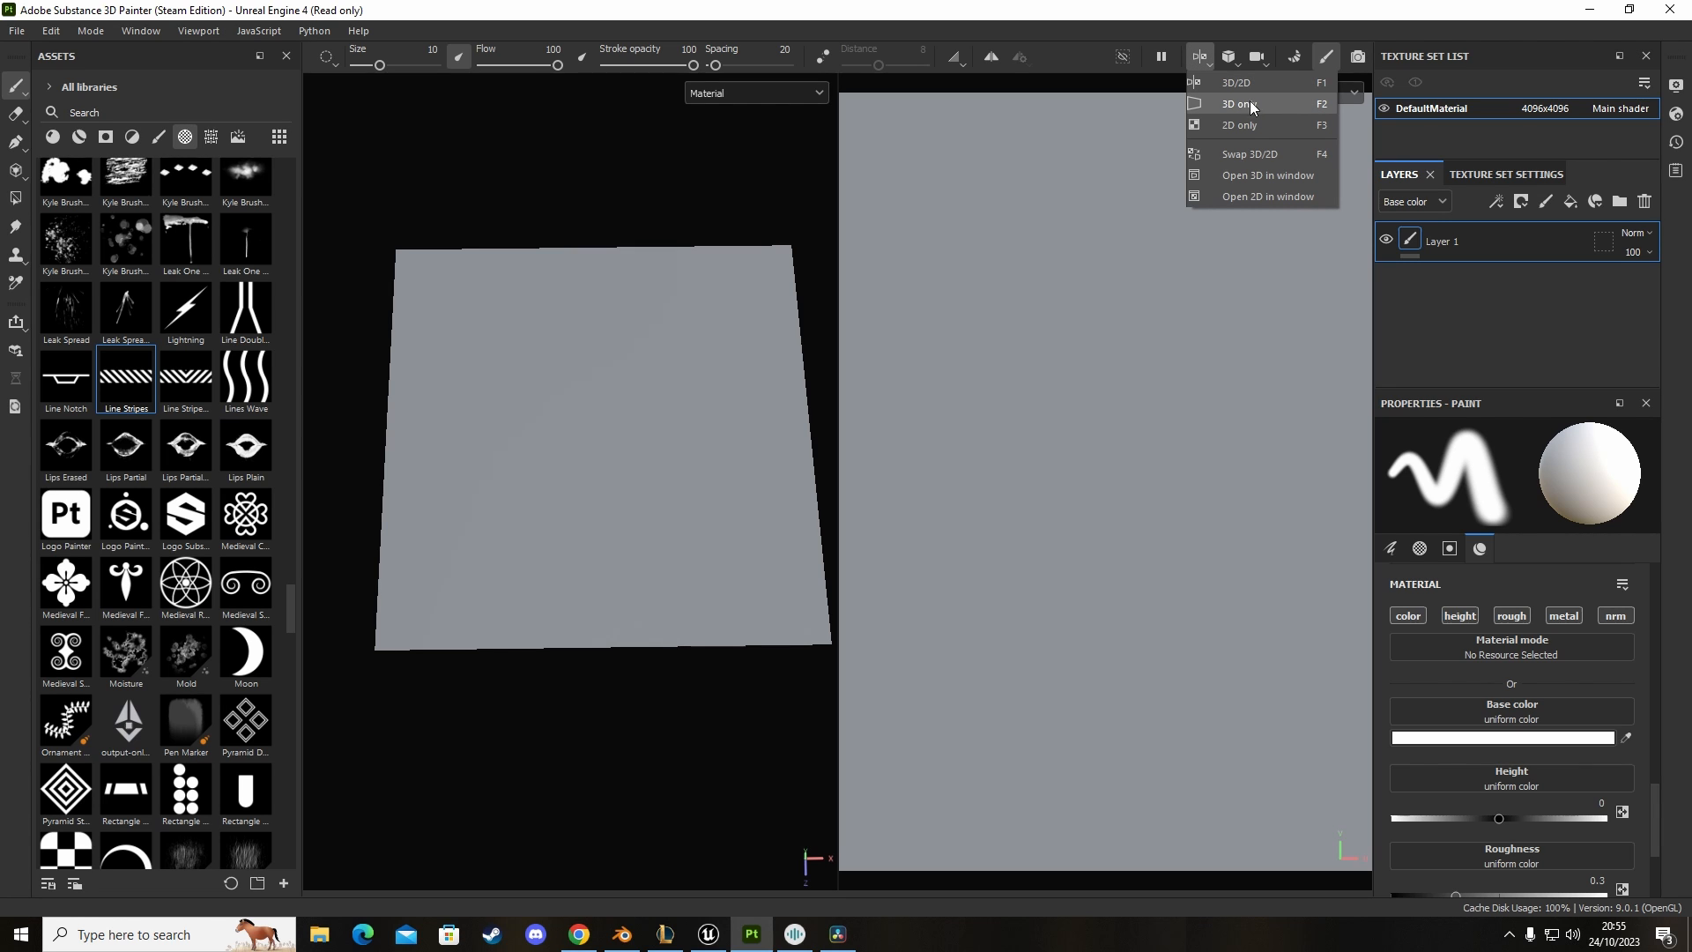
pyautogui.moveTo(1306, 107)
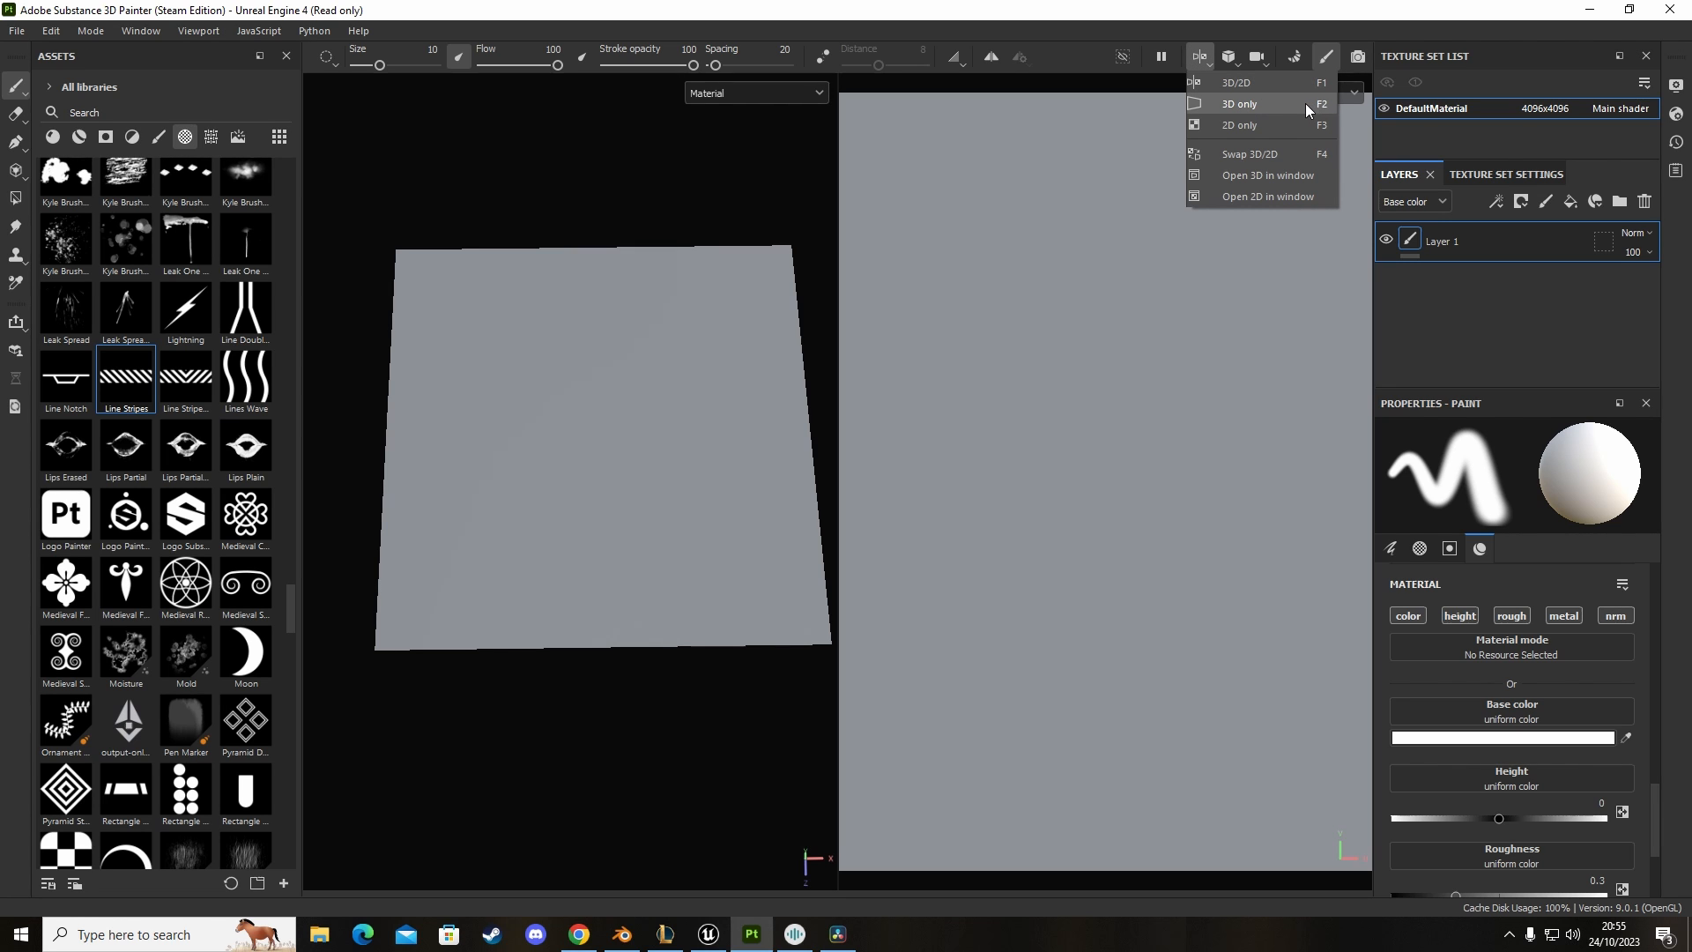
pyautogui.click(1239, 104)
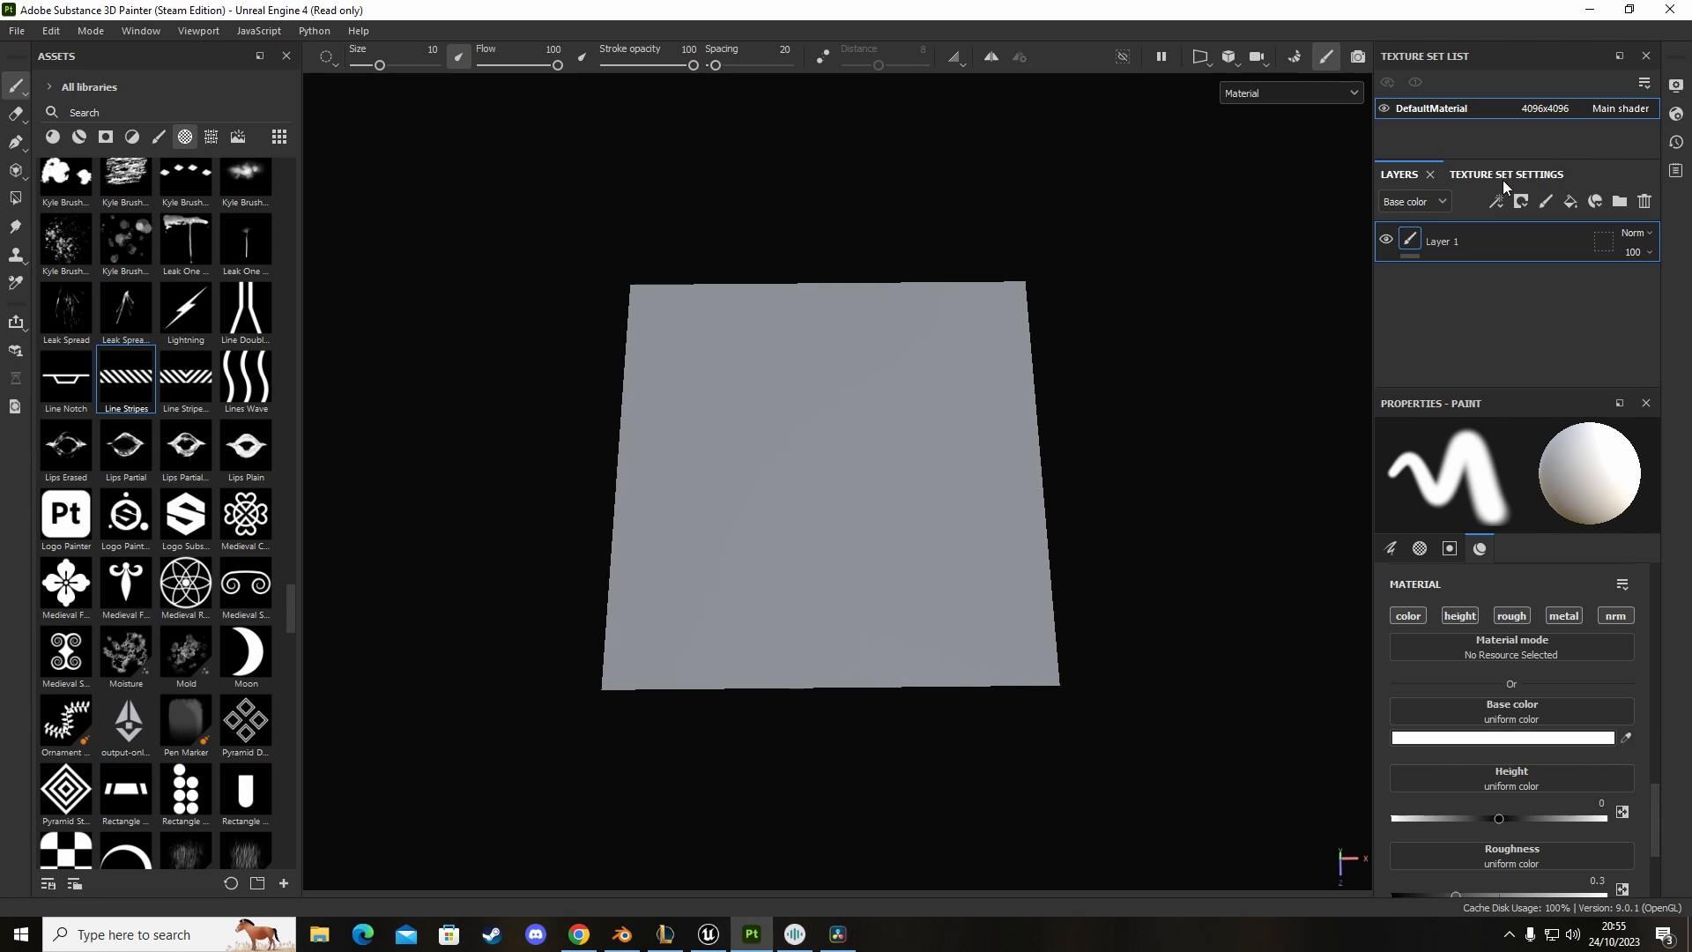
# Step: Add an Emissive channel to the texture set and limit the brush material to emissive only
pyautogui.click(1484, 174)
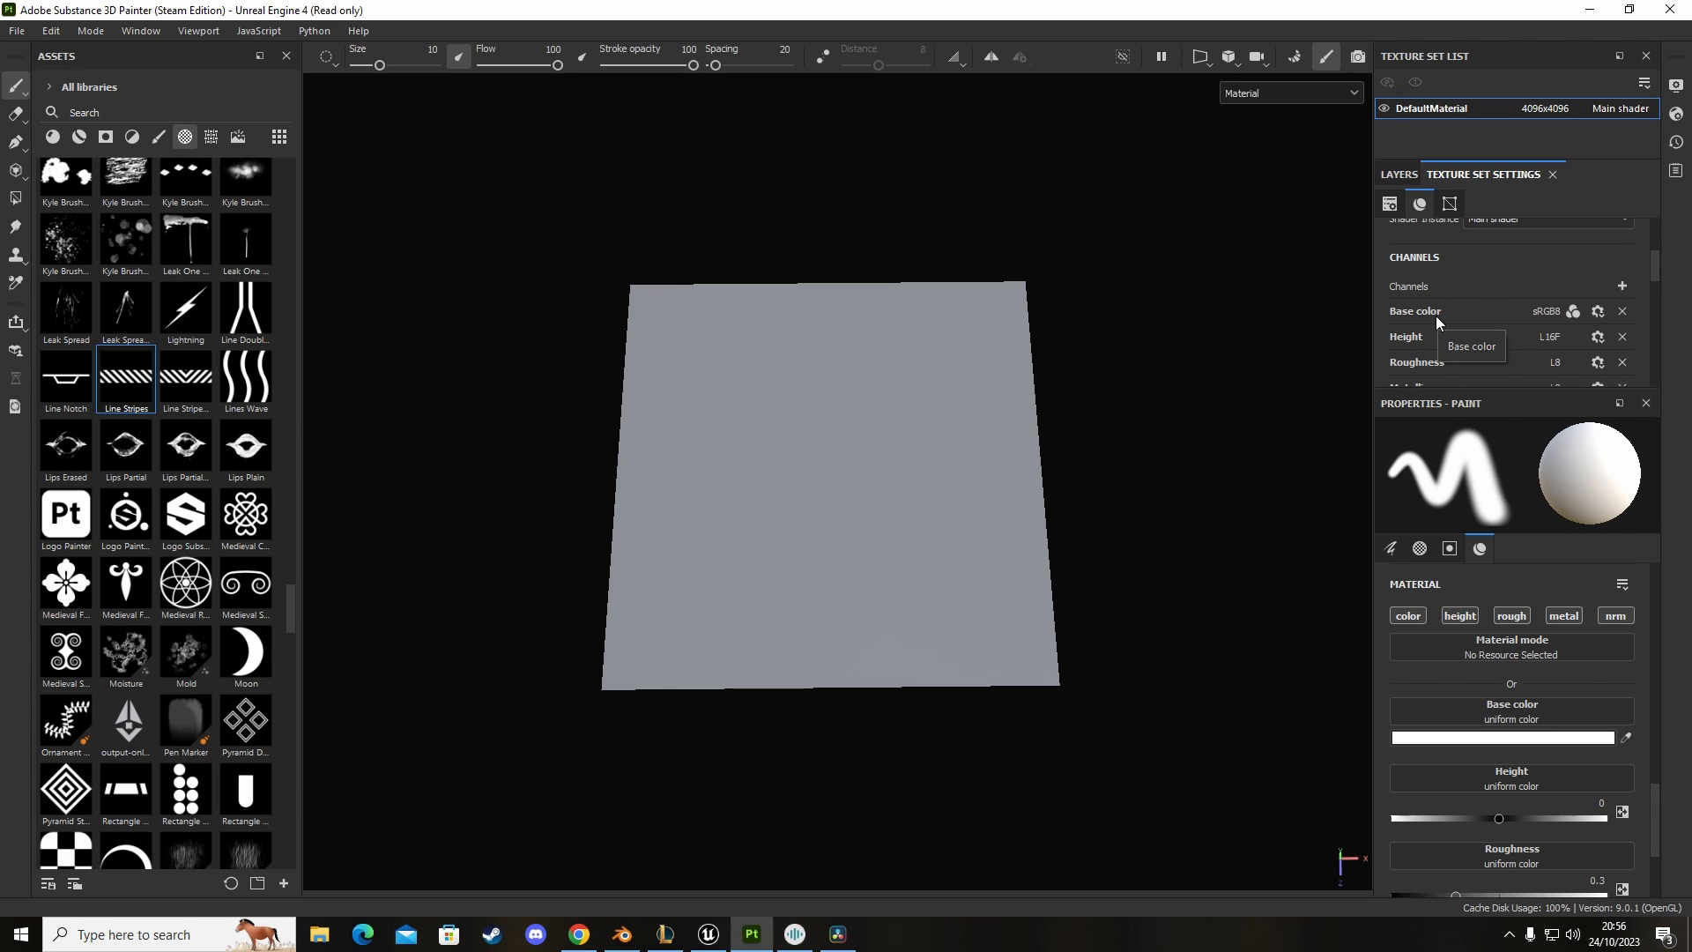
pyautogui.moveTo(1409, 294)
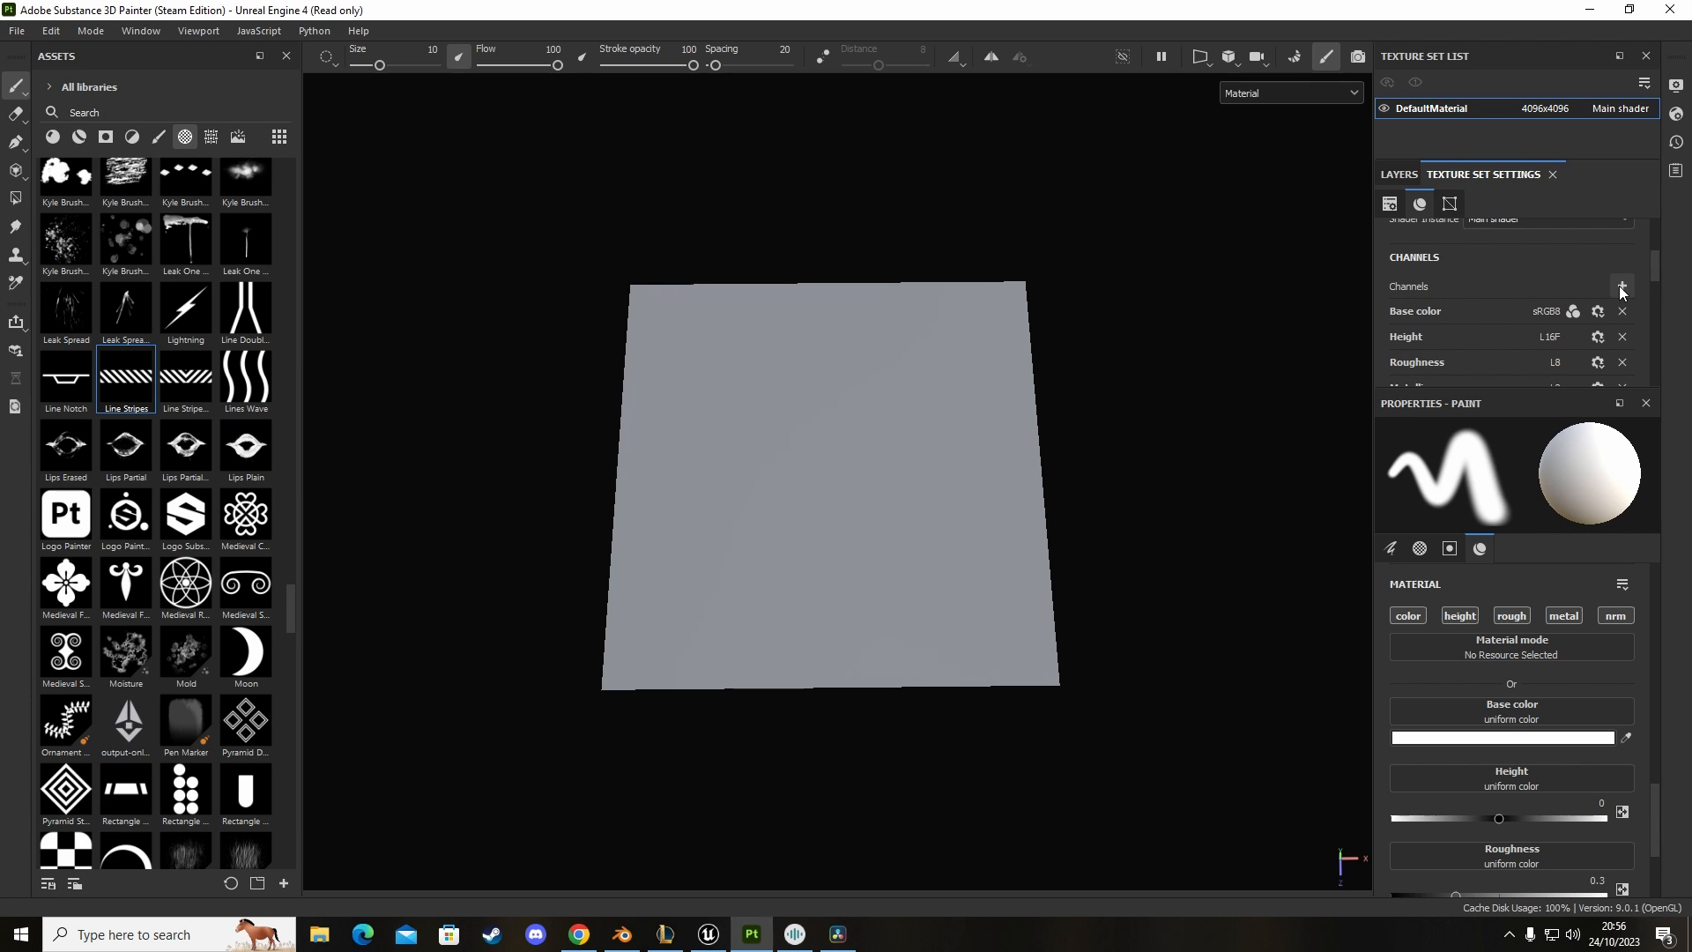
pyautogui.click(1622, 286)
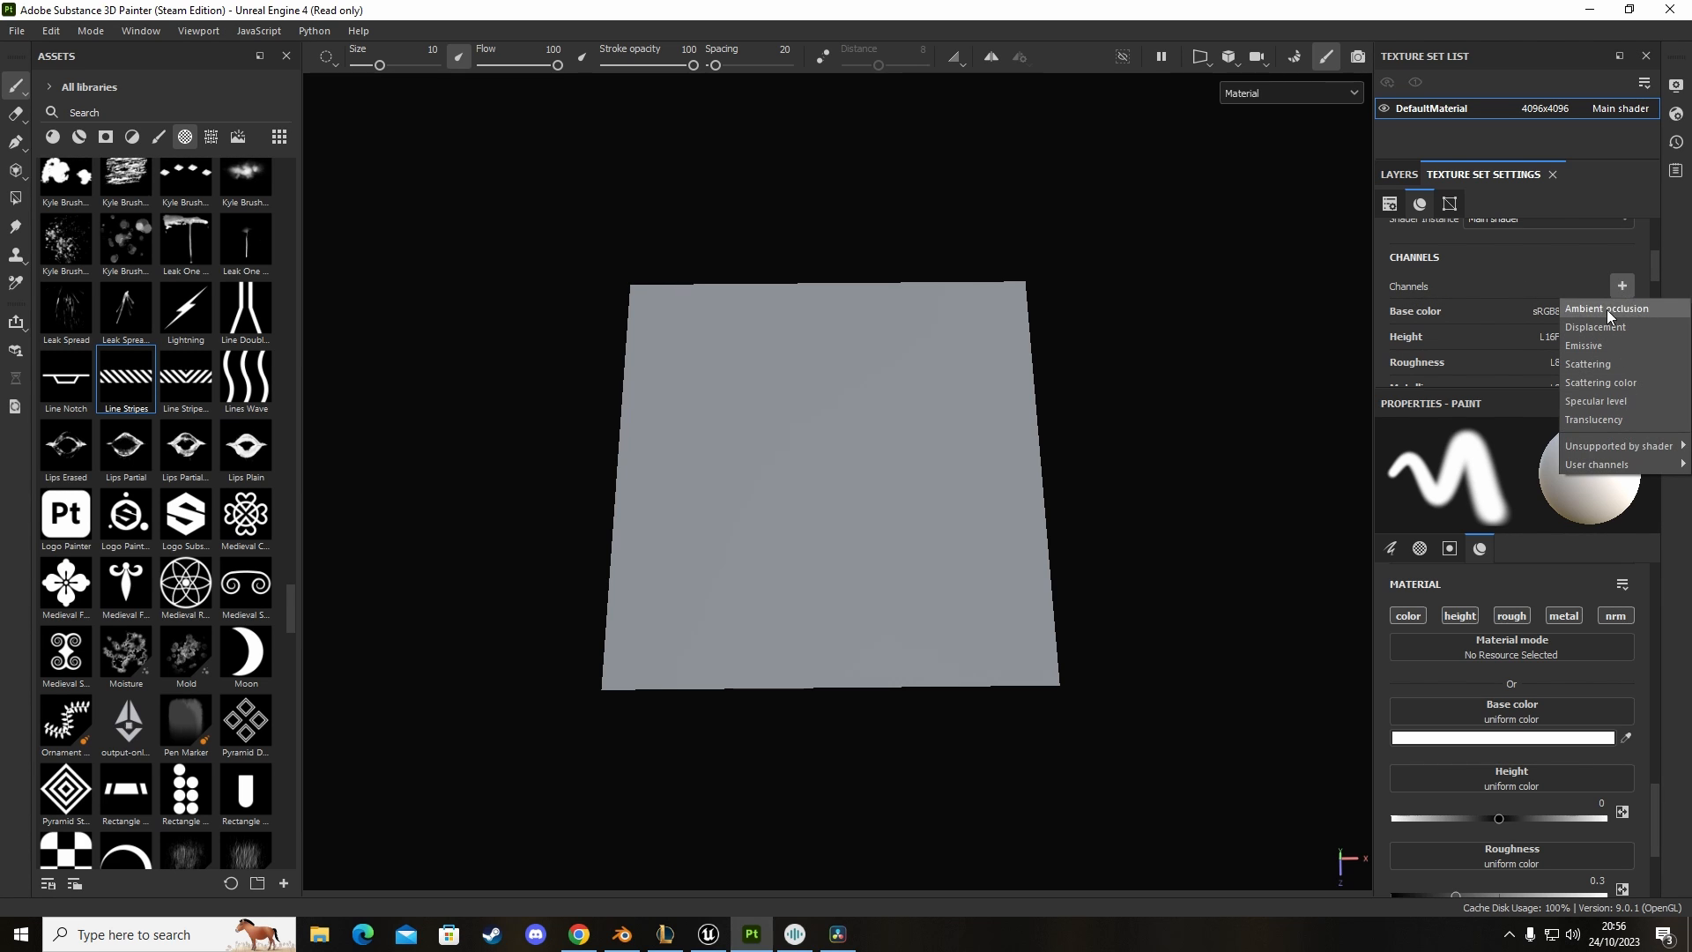
pyautogui.moveTo(1585, 345)
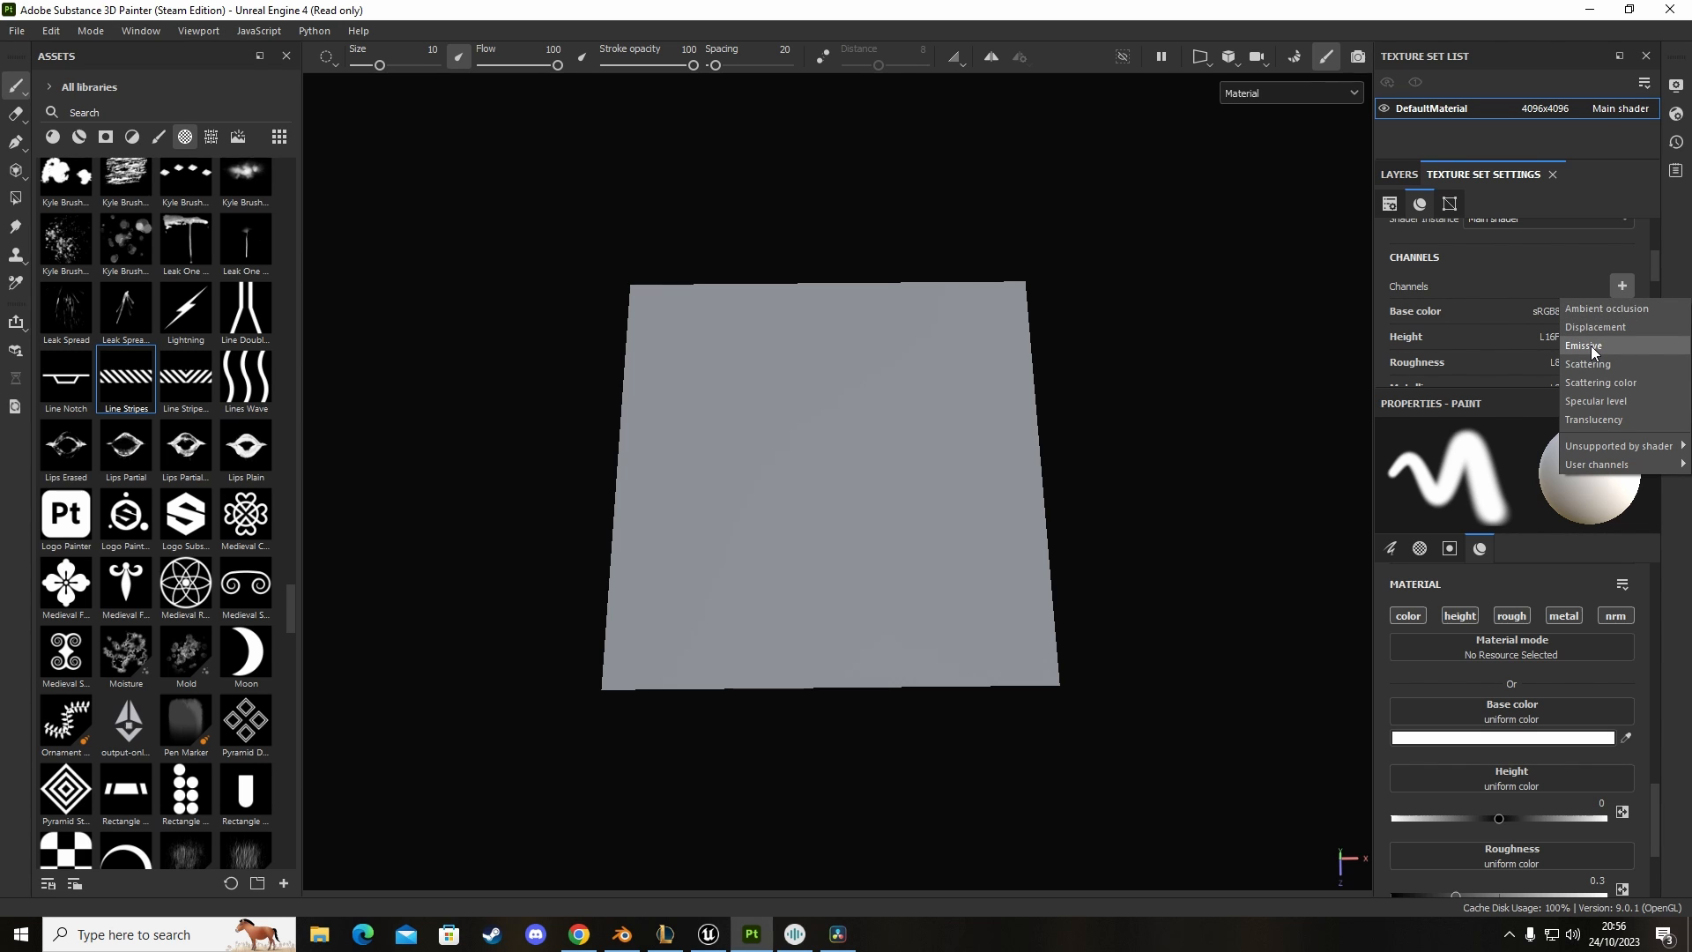
pyautogui.click(1583, 346)
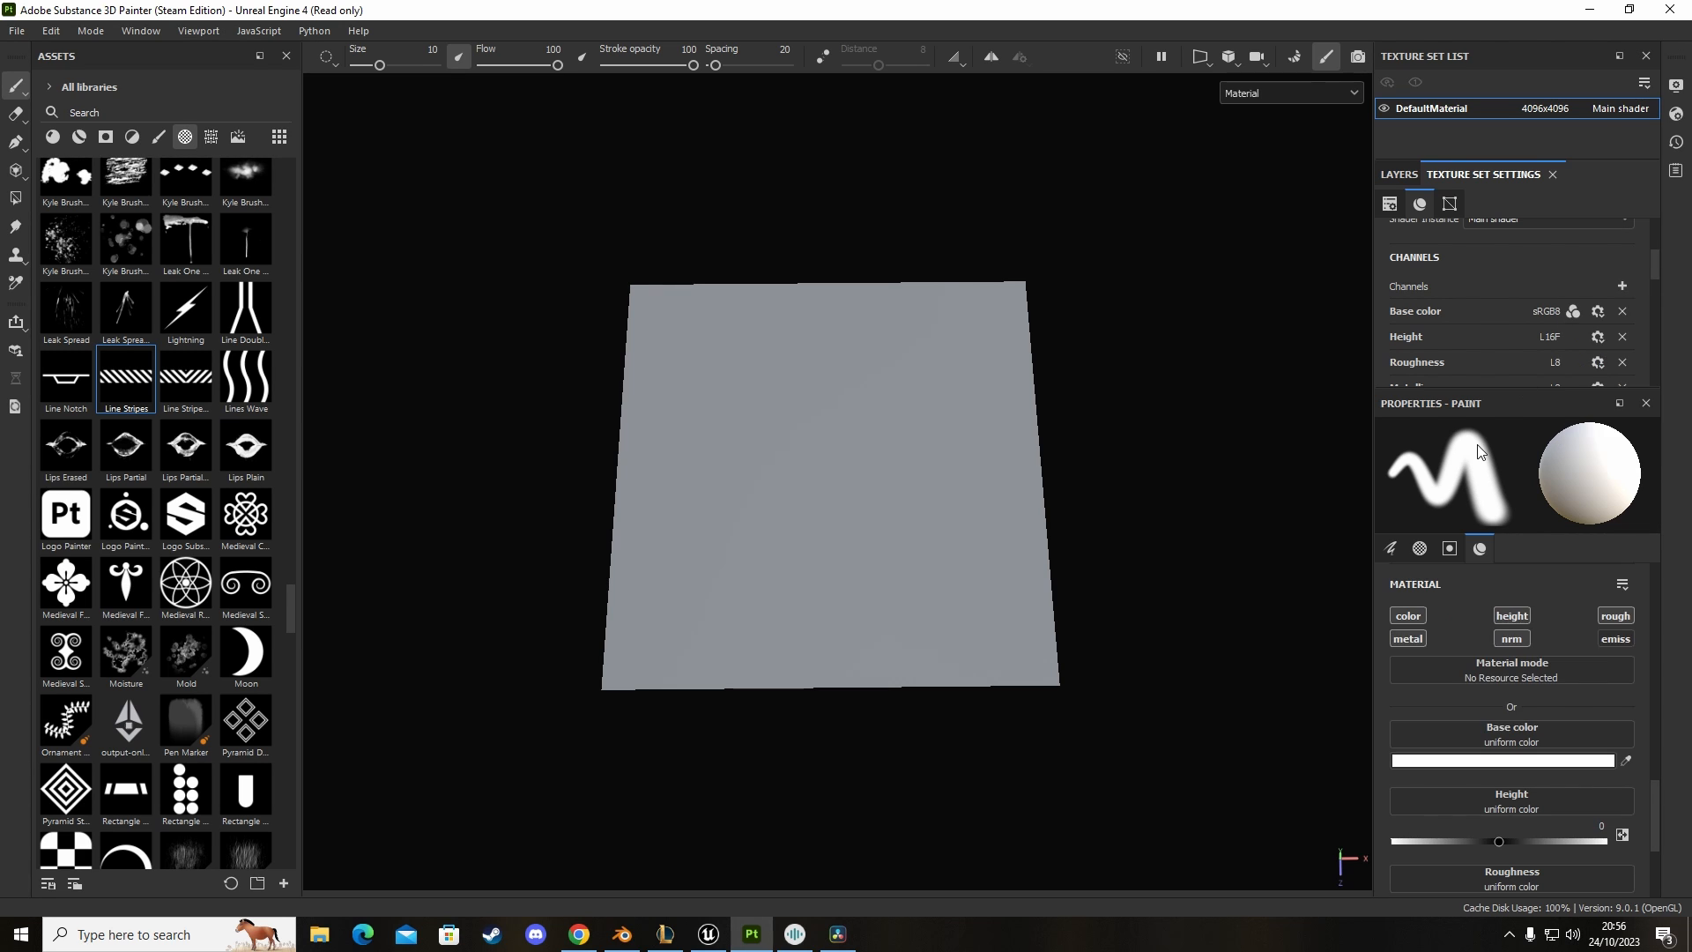
pyautogui.moveTo(1590, 651)
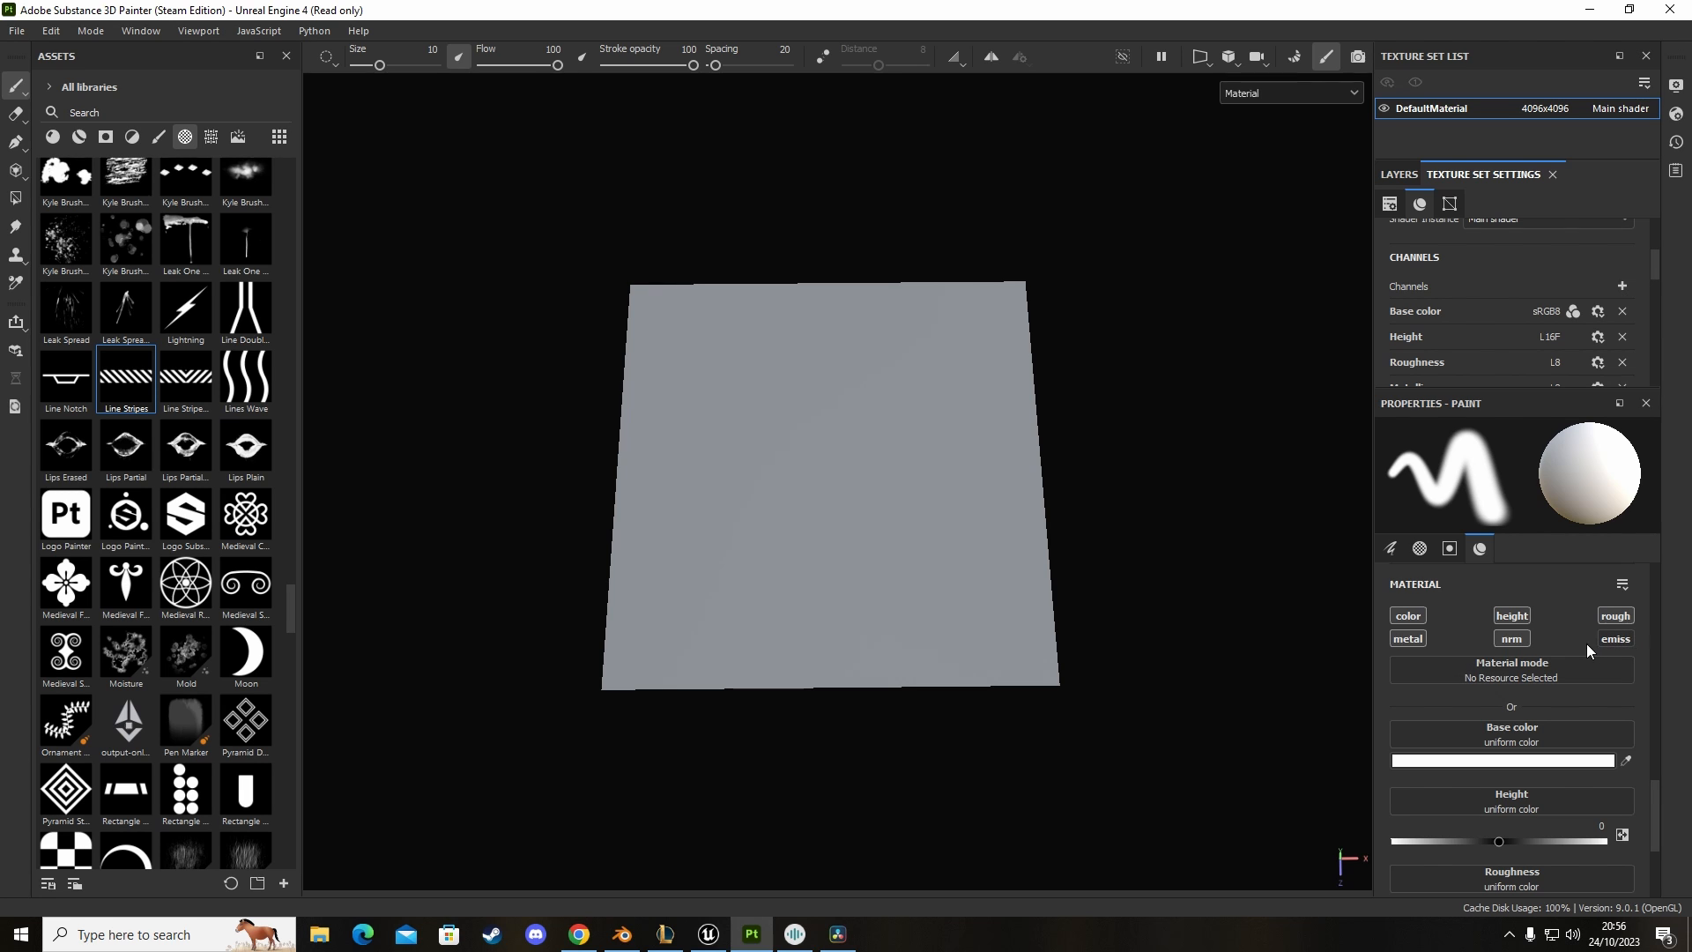
pyautogui.moveTo(1451, 641)
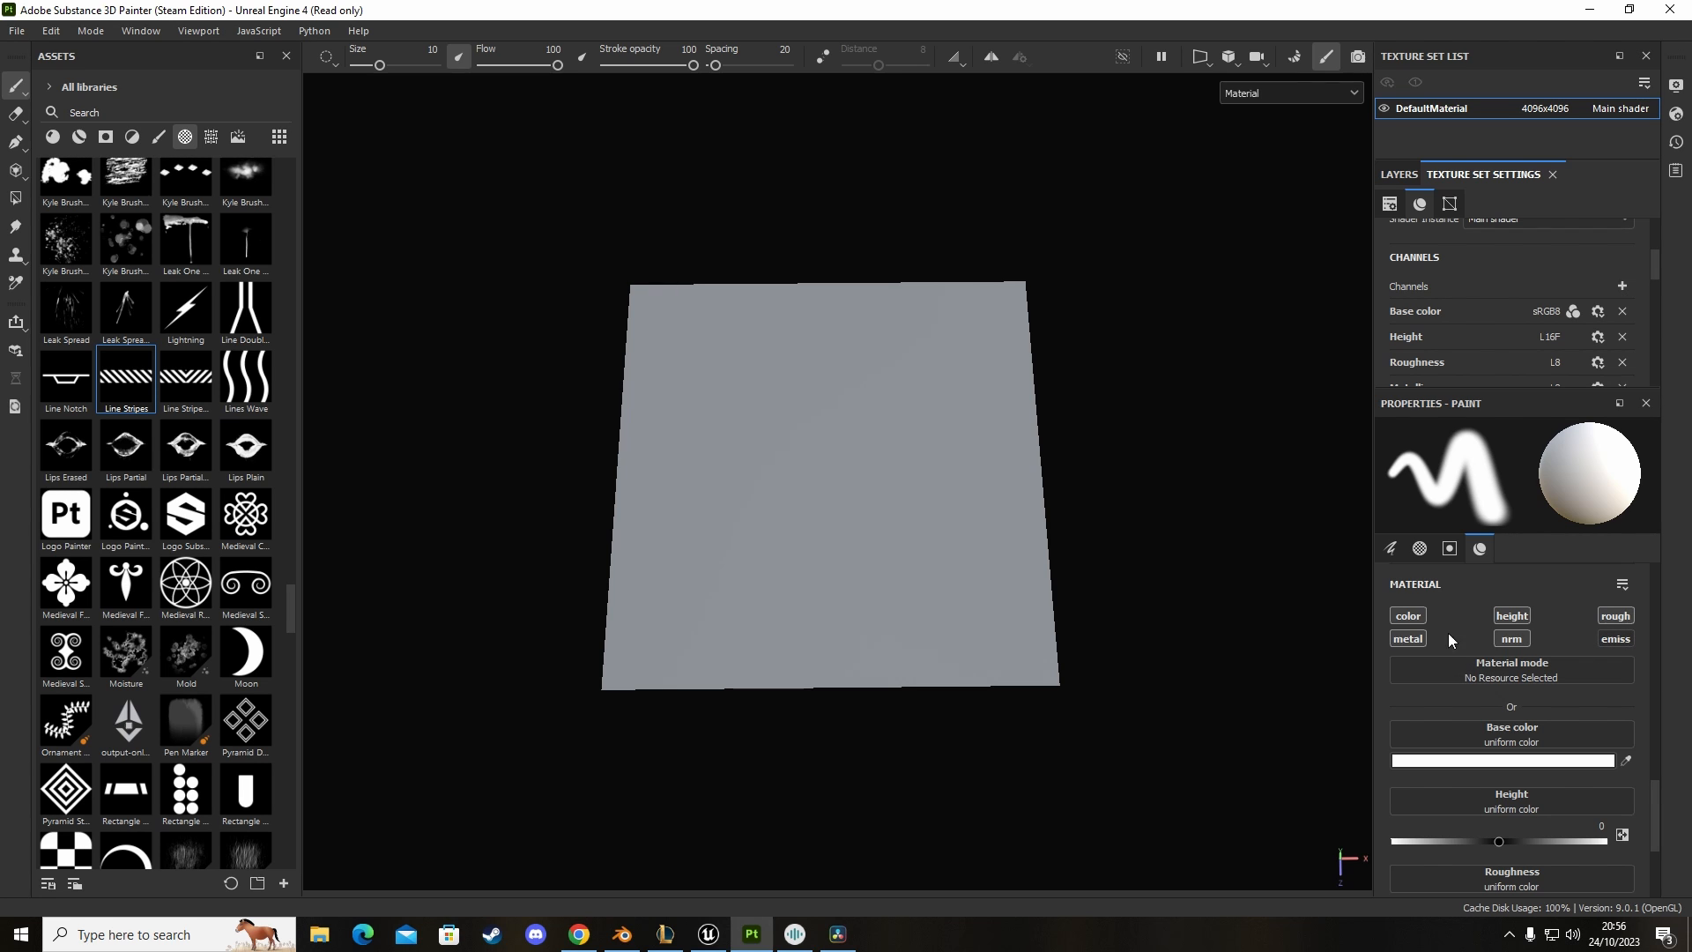
pyautogui.moveTo(1617, 638)
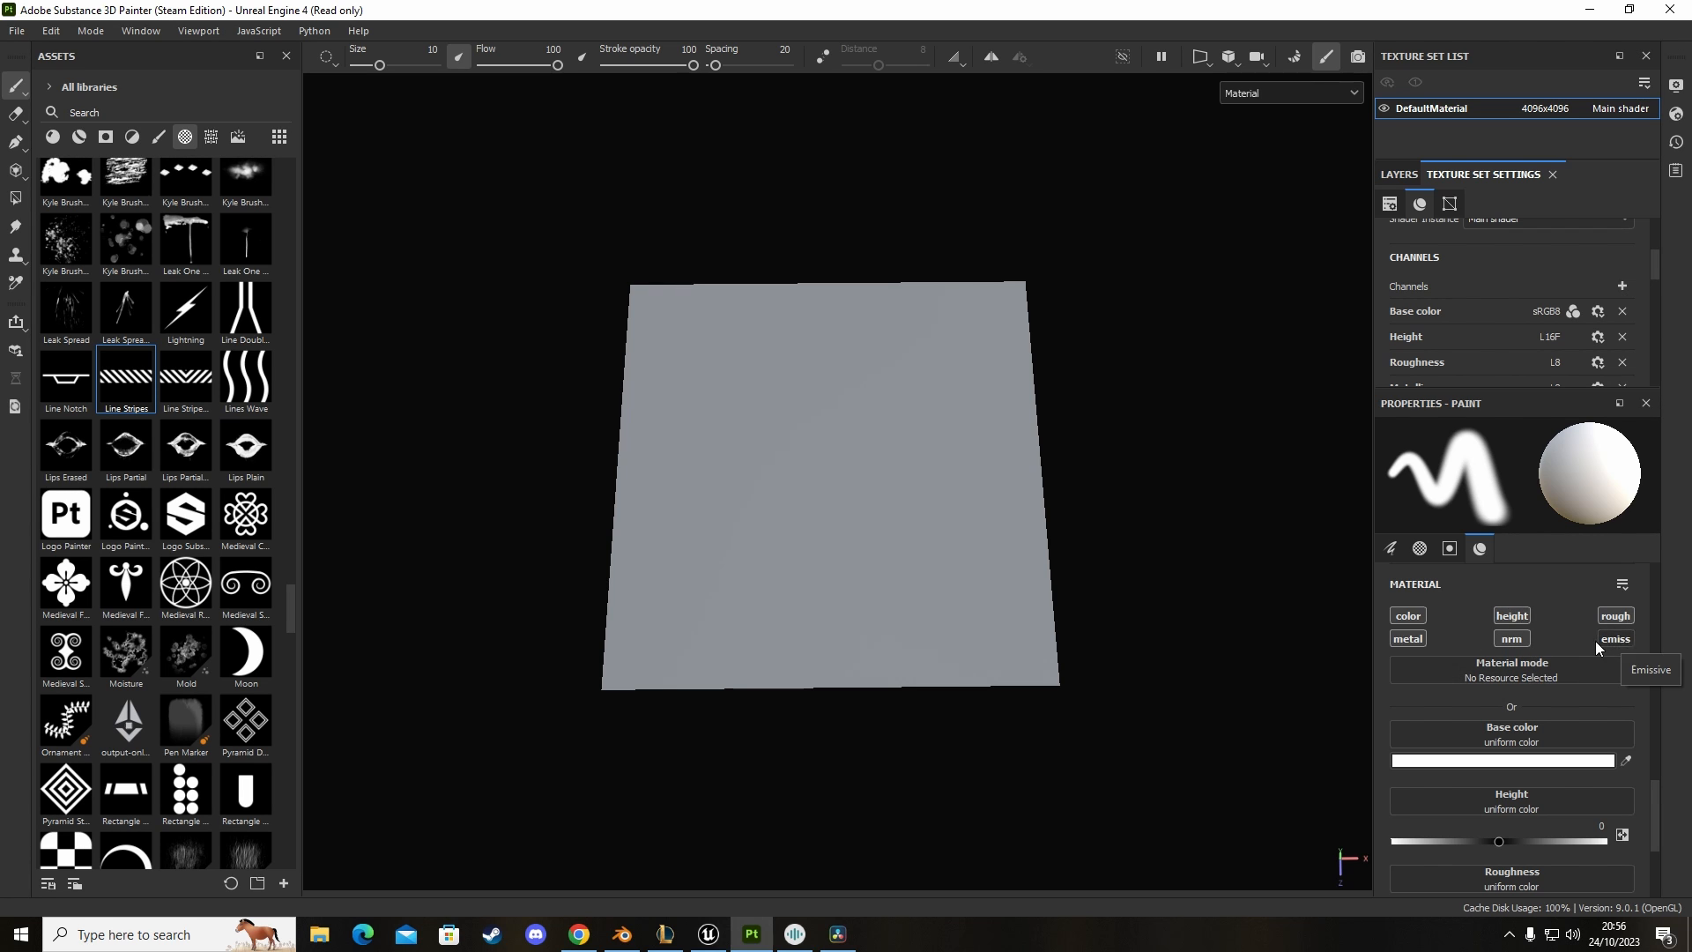
pyautogui.moveTo(1617, 638)
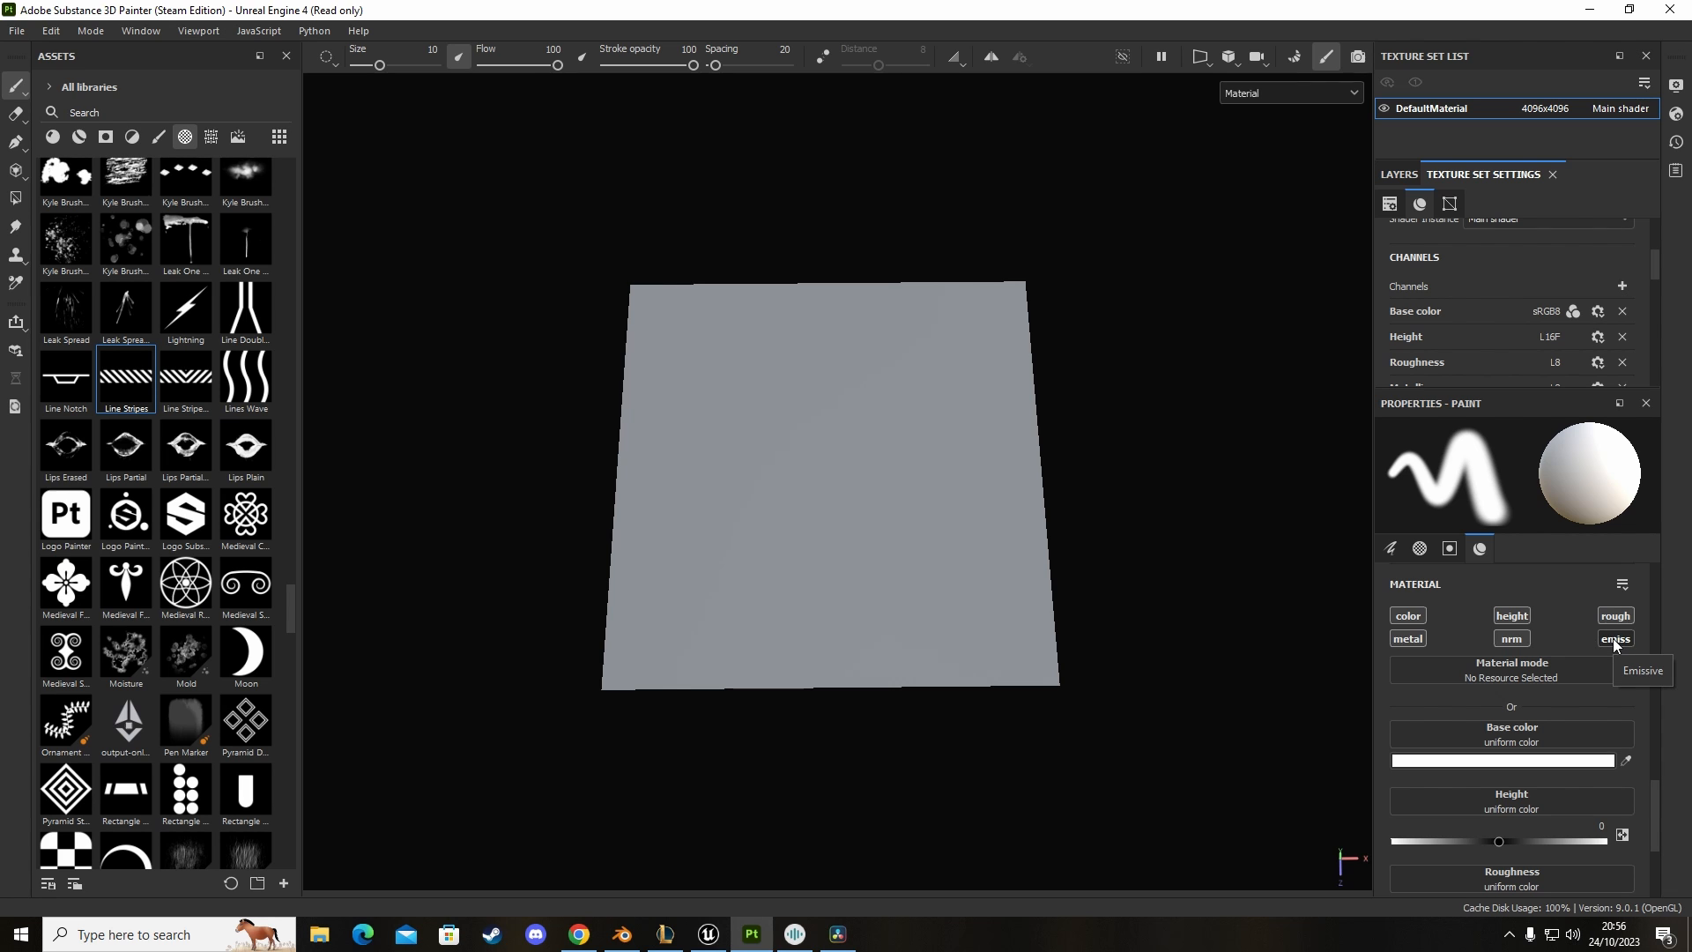
pyautogui.scroll(-3)
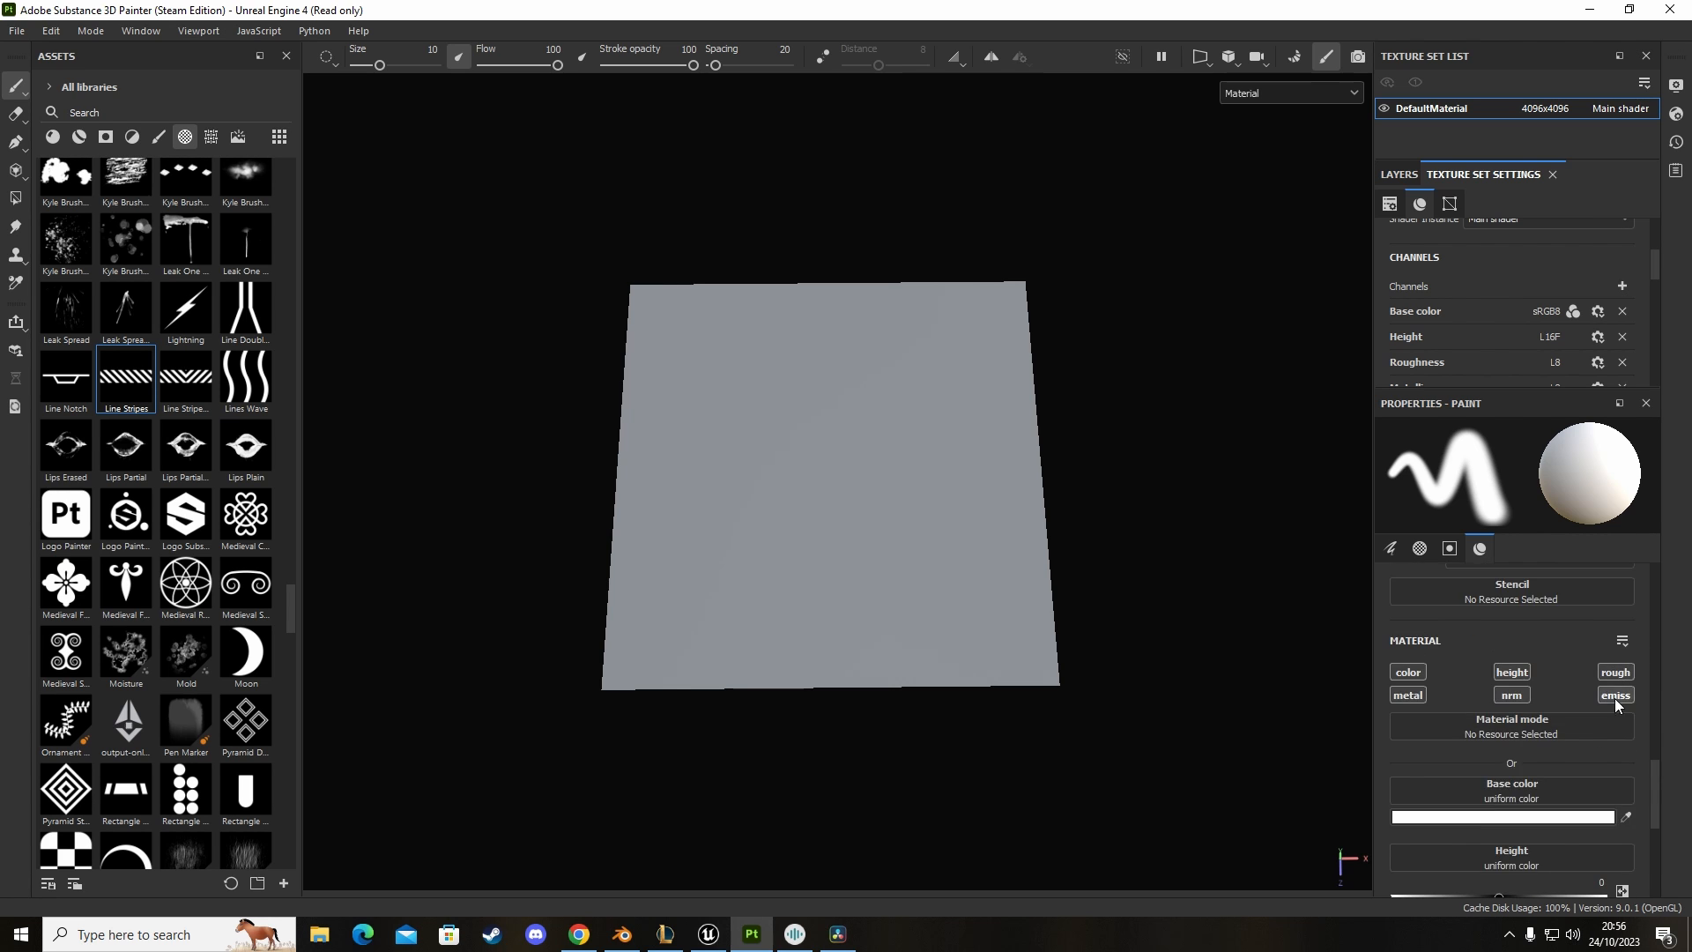
pyautogui.click(1615, 695)
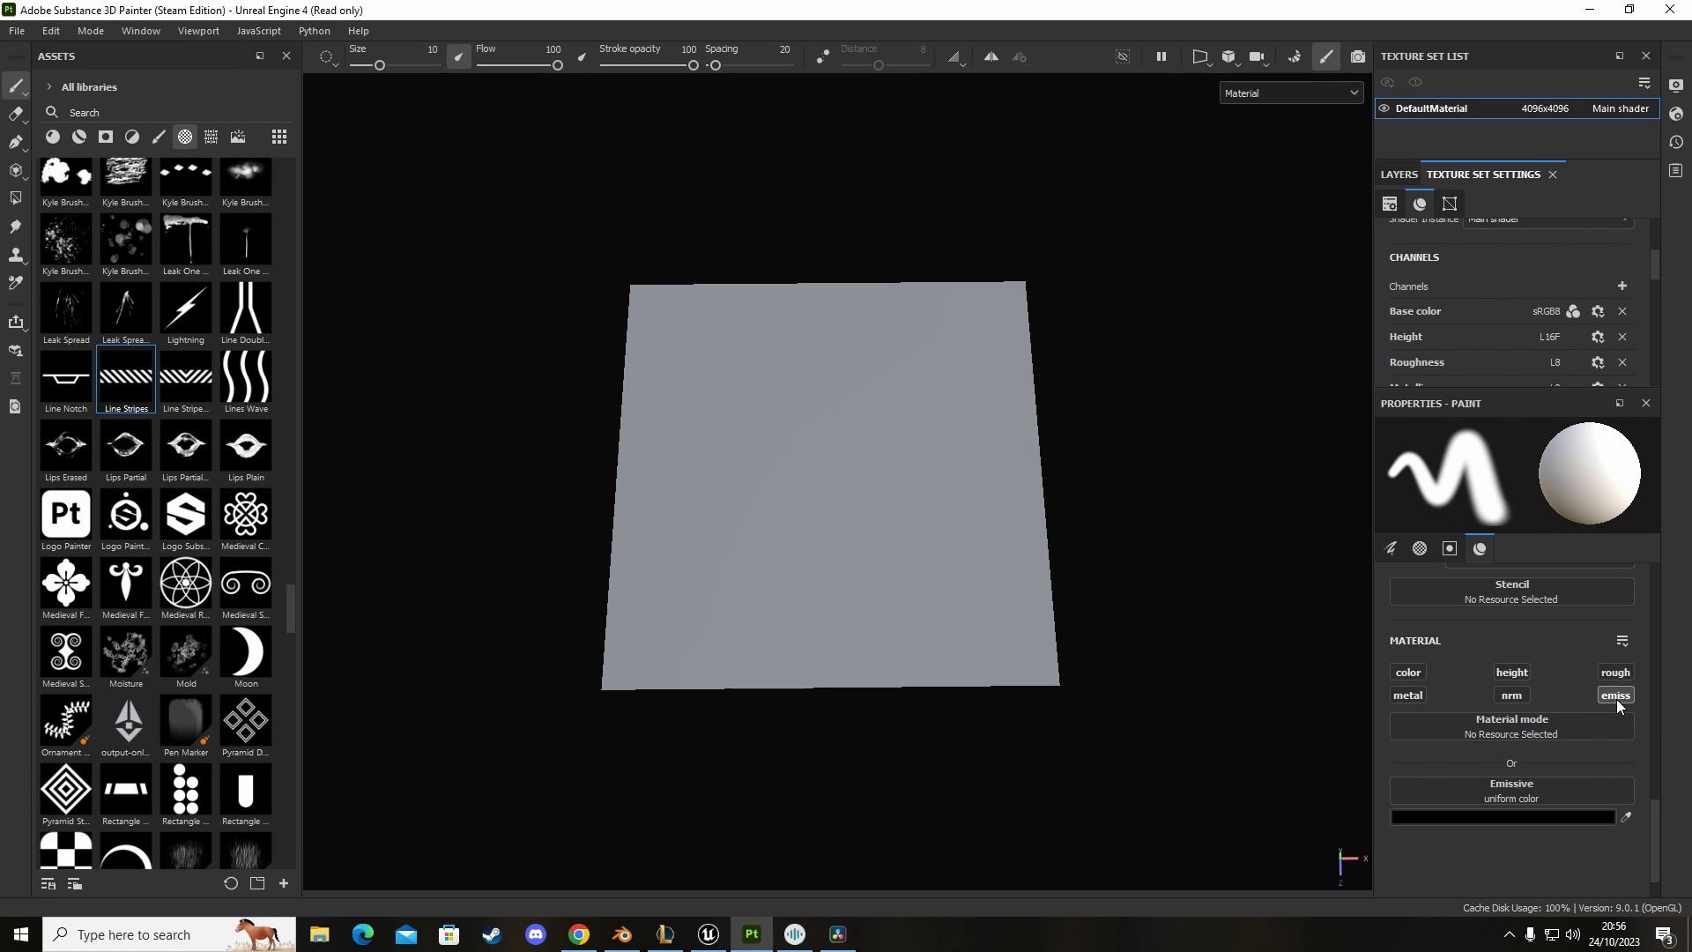
pyautogui.moveTo(1616, 695)
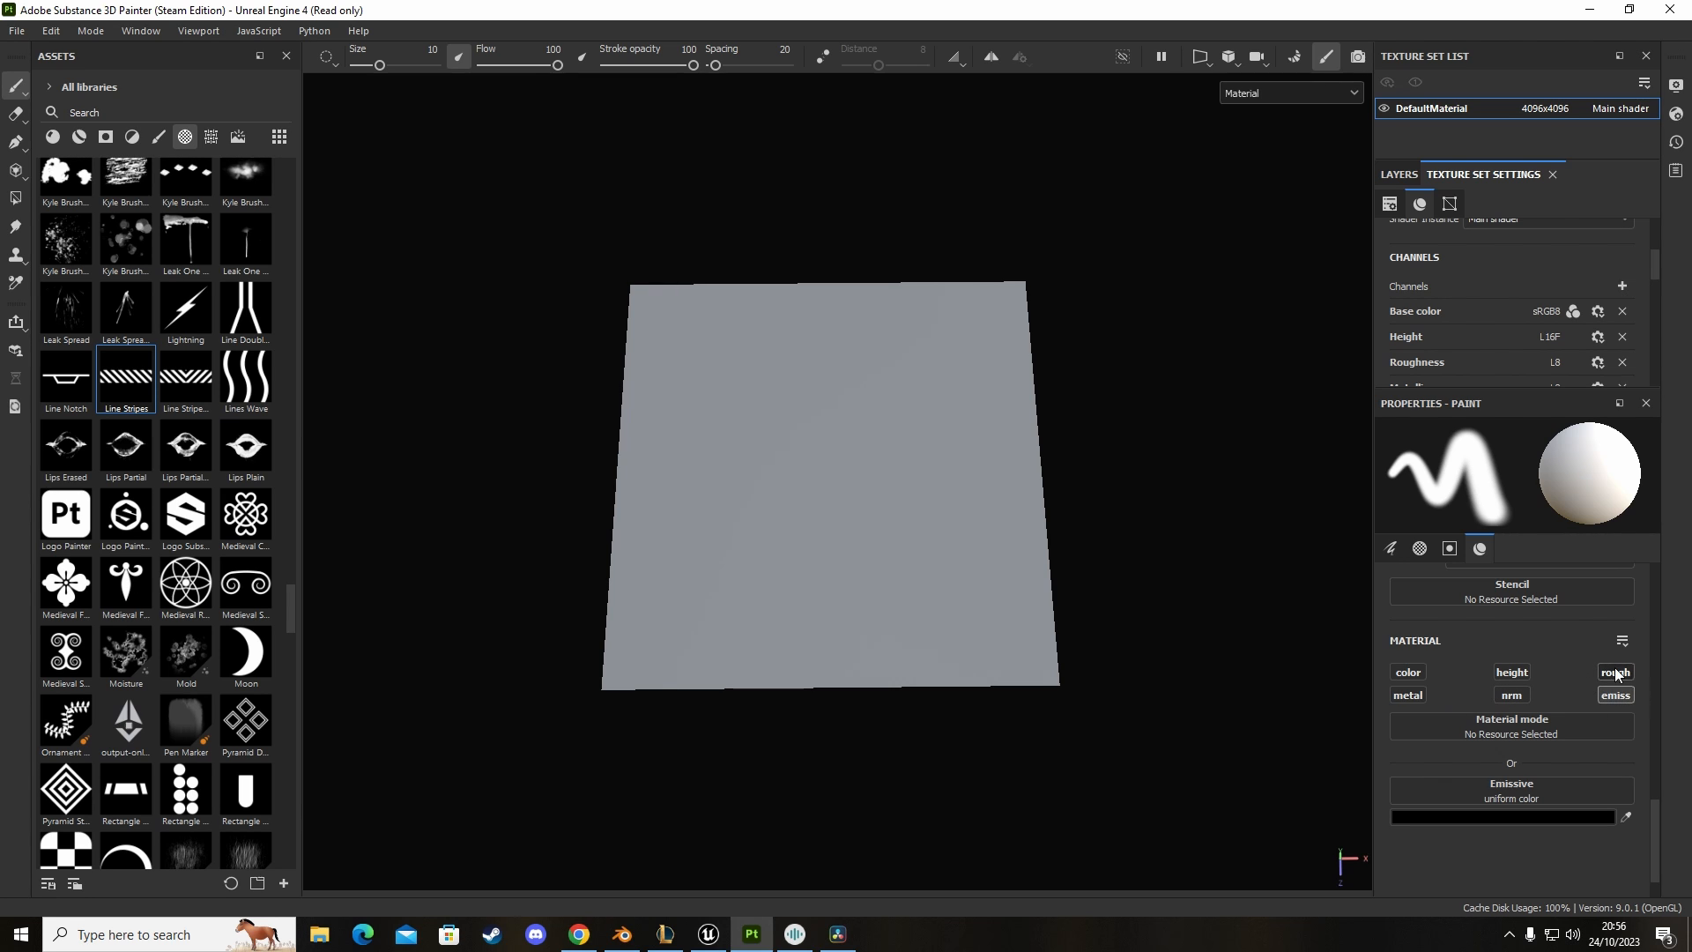
# Step: Set the emissive paint colour to red and paint two vertical red stripes on the plane
pyautogui.click(1407, 672)
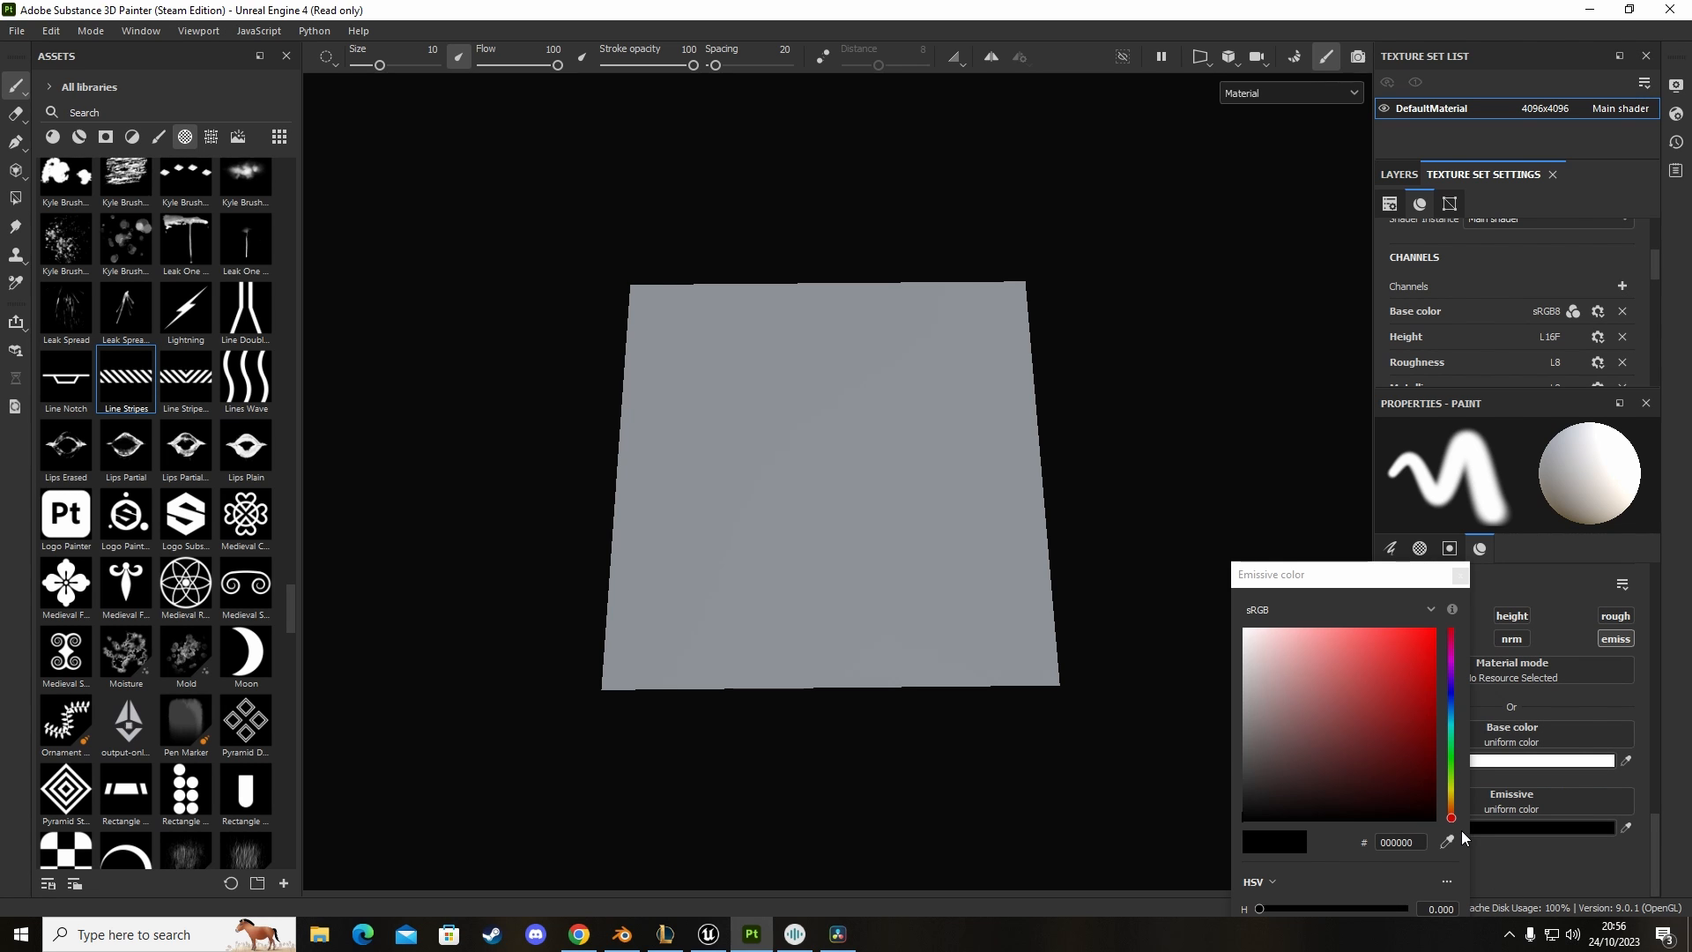
pyautogui.click(1257, 760)
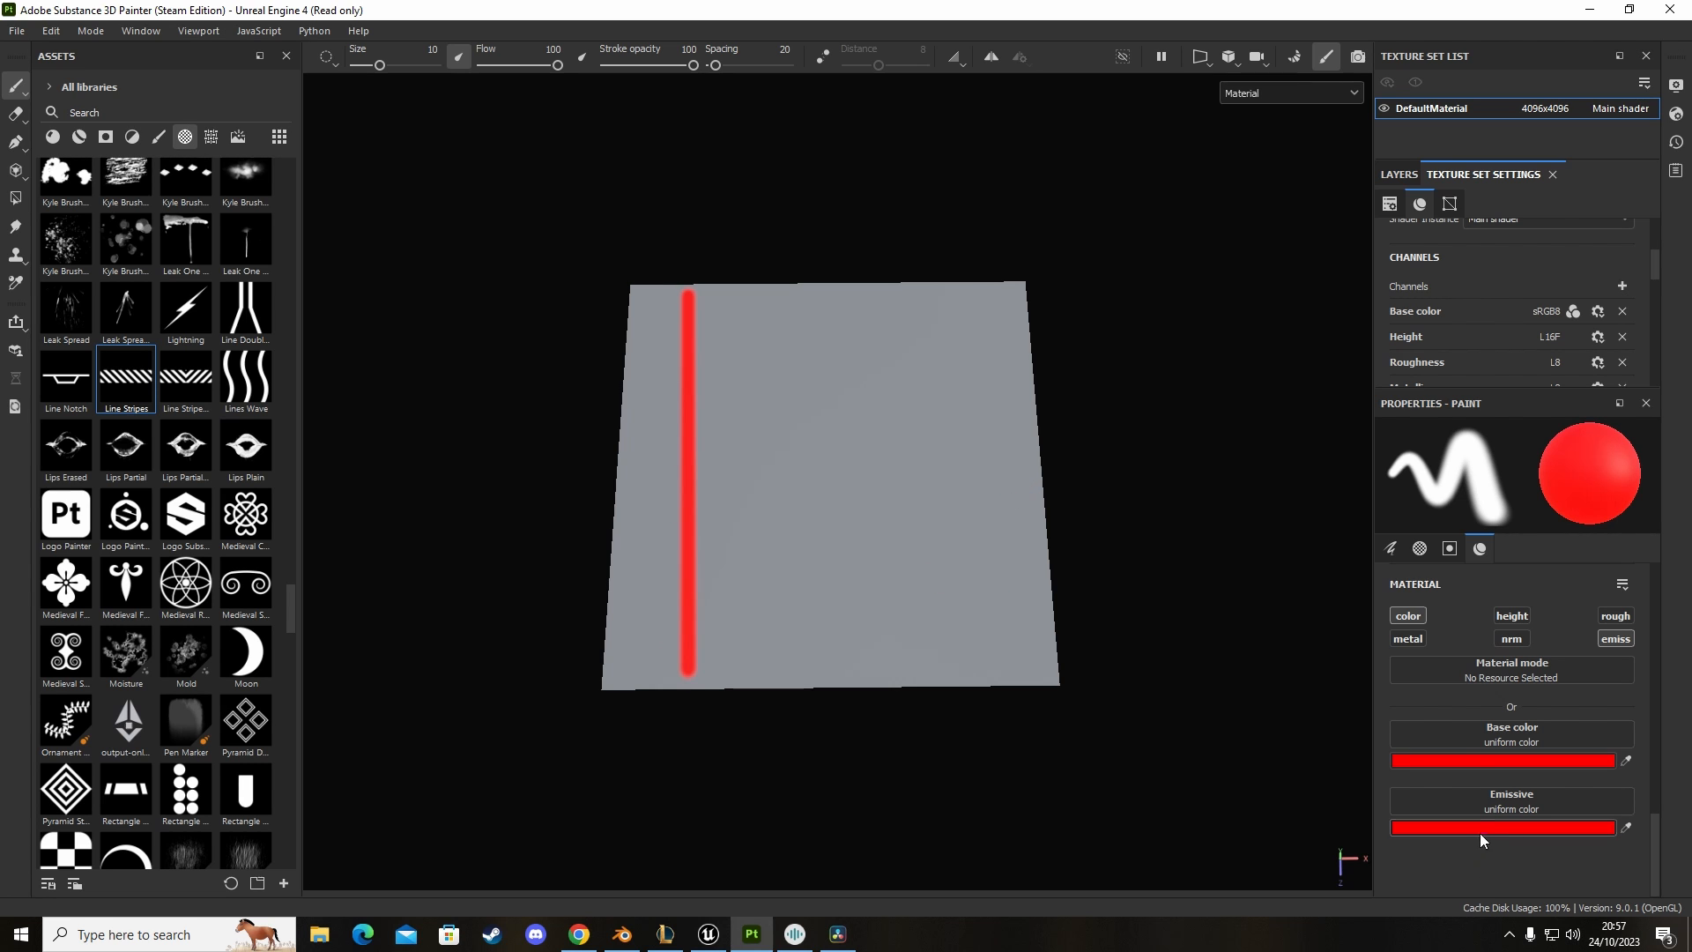
pyautogui.click(1502, 828)
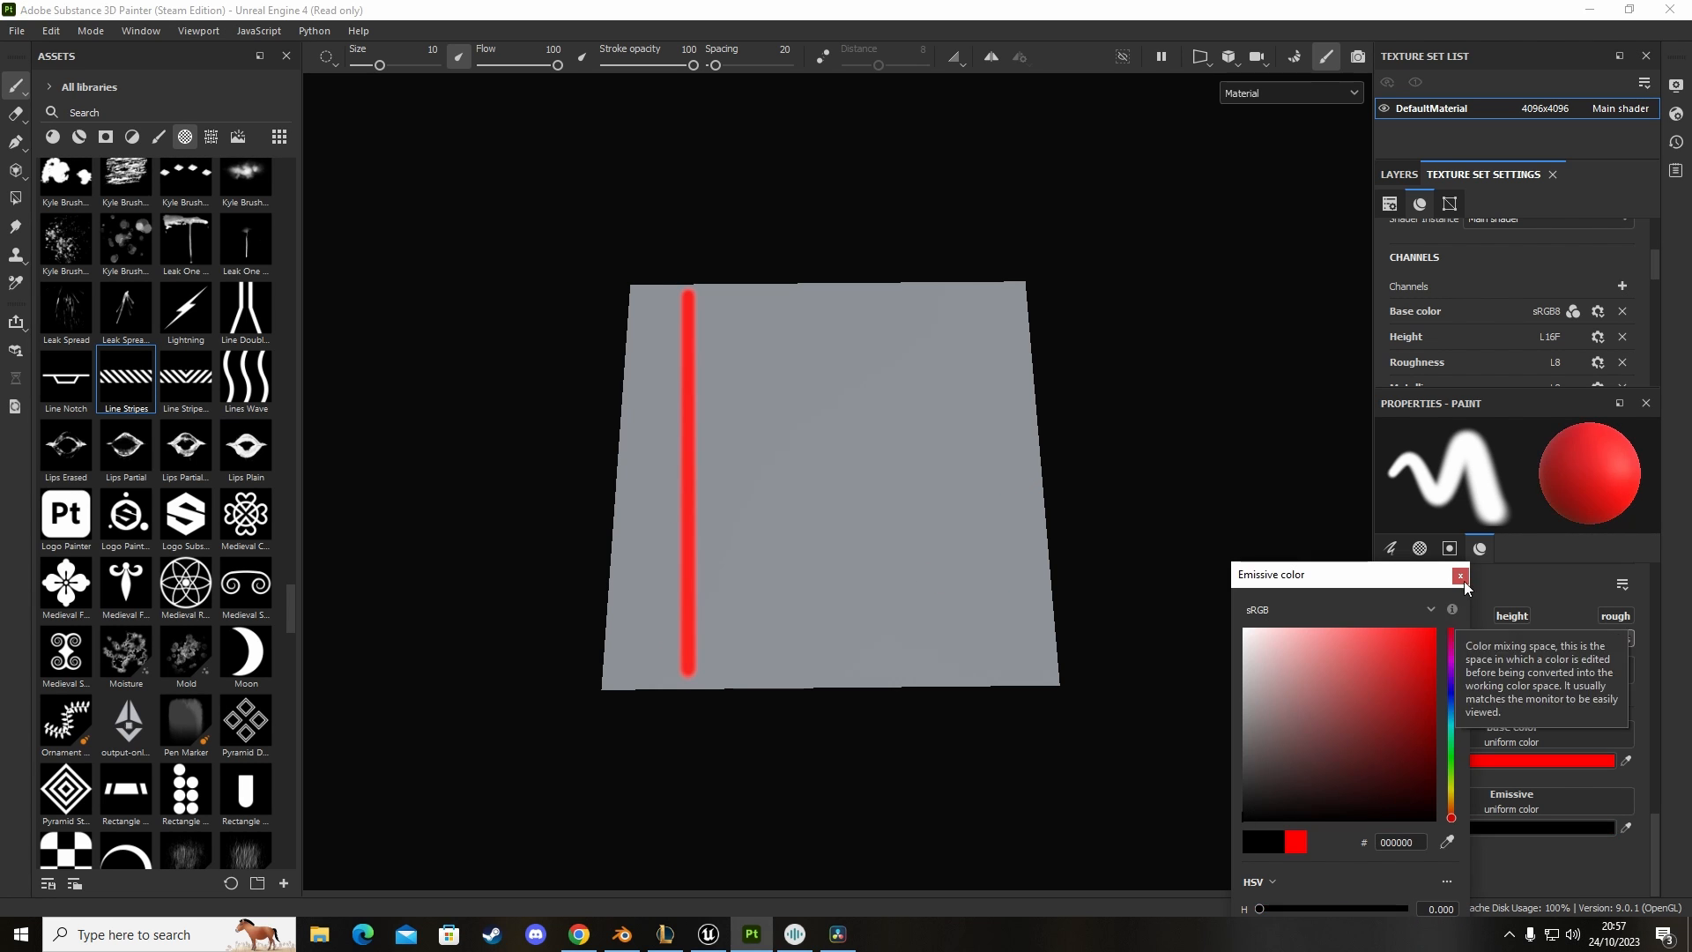
pyautogui.click(1460, 575)
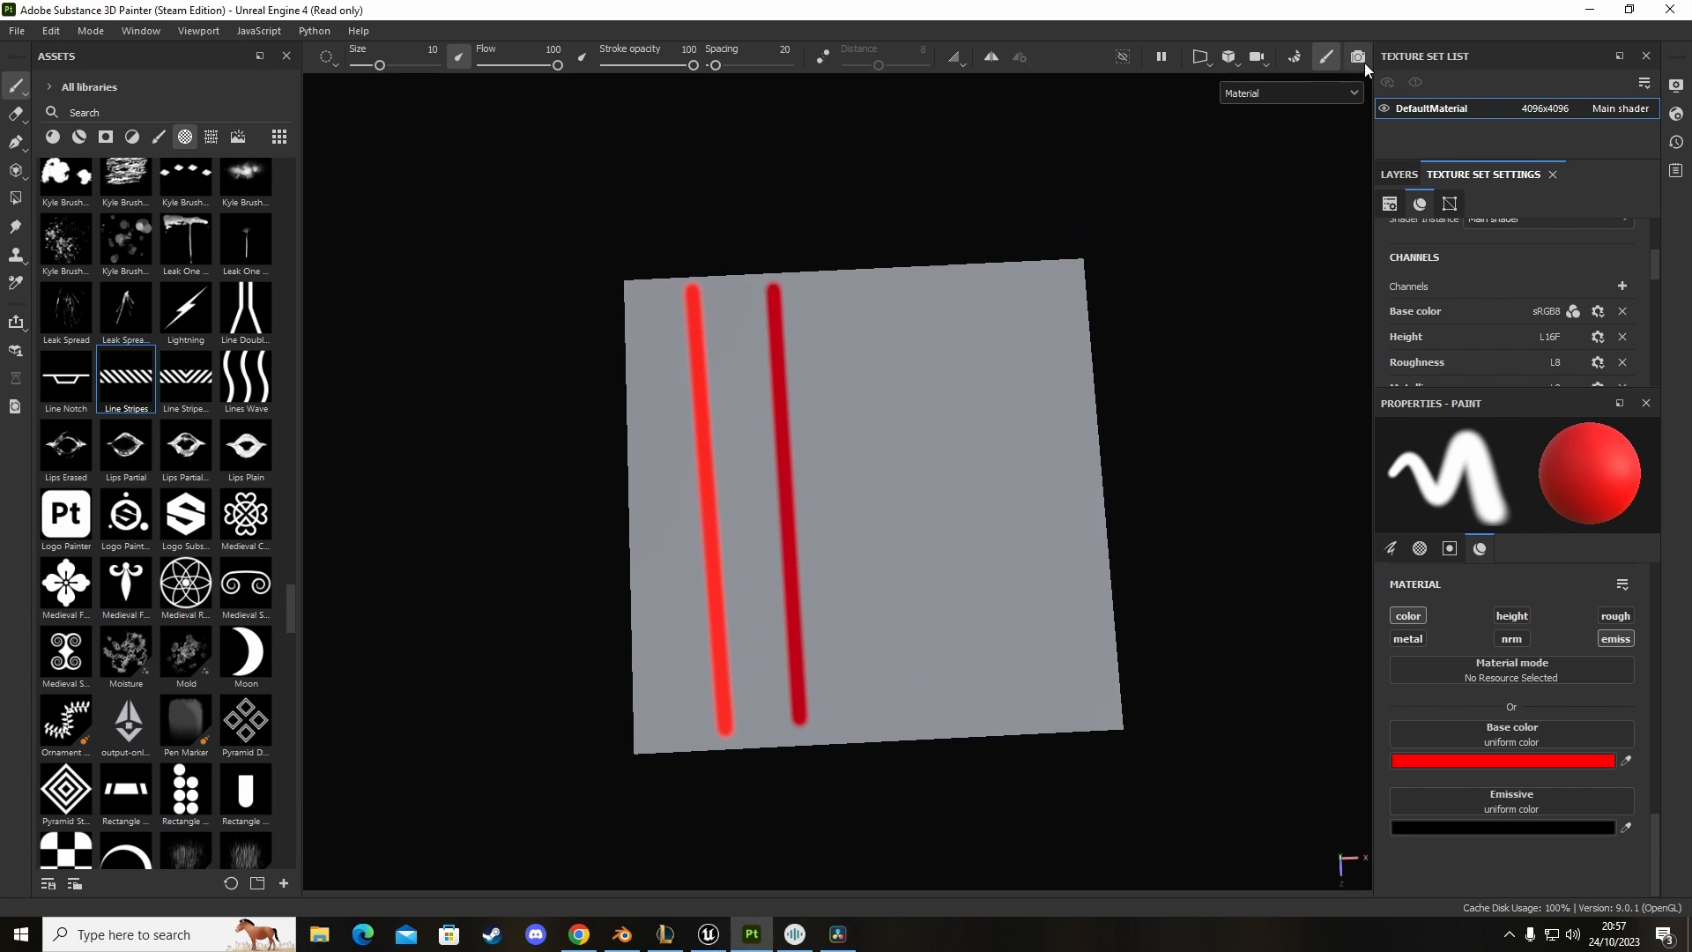
# Step: Preview the striped plane in the Iray render, then switch over to the Unreal Engine editor
pyautogui.click(1357, 57)
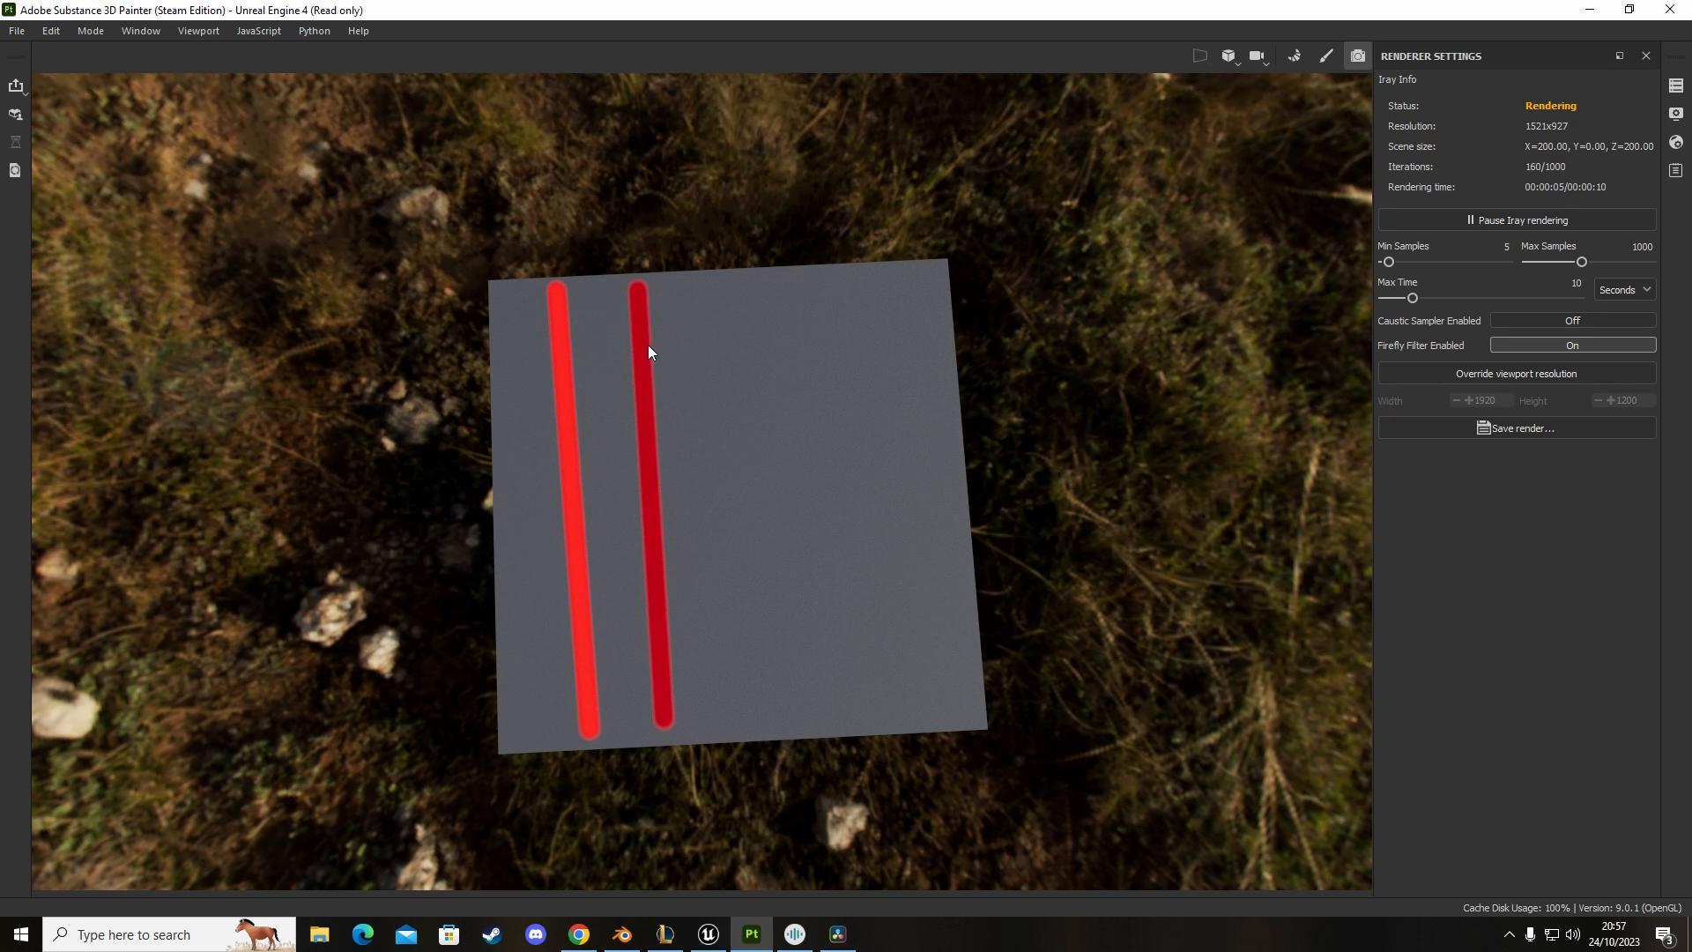
pyautogui.moveTo(604, 469)
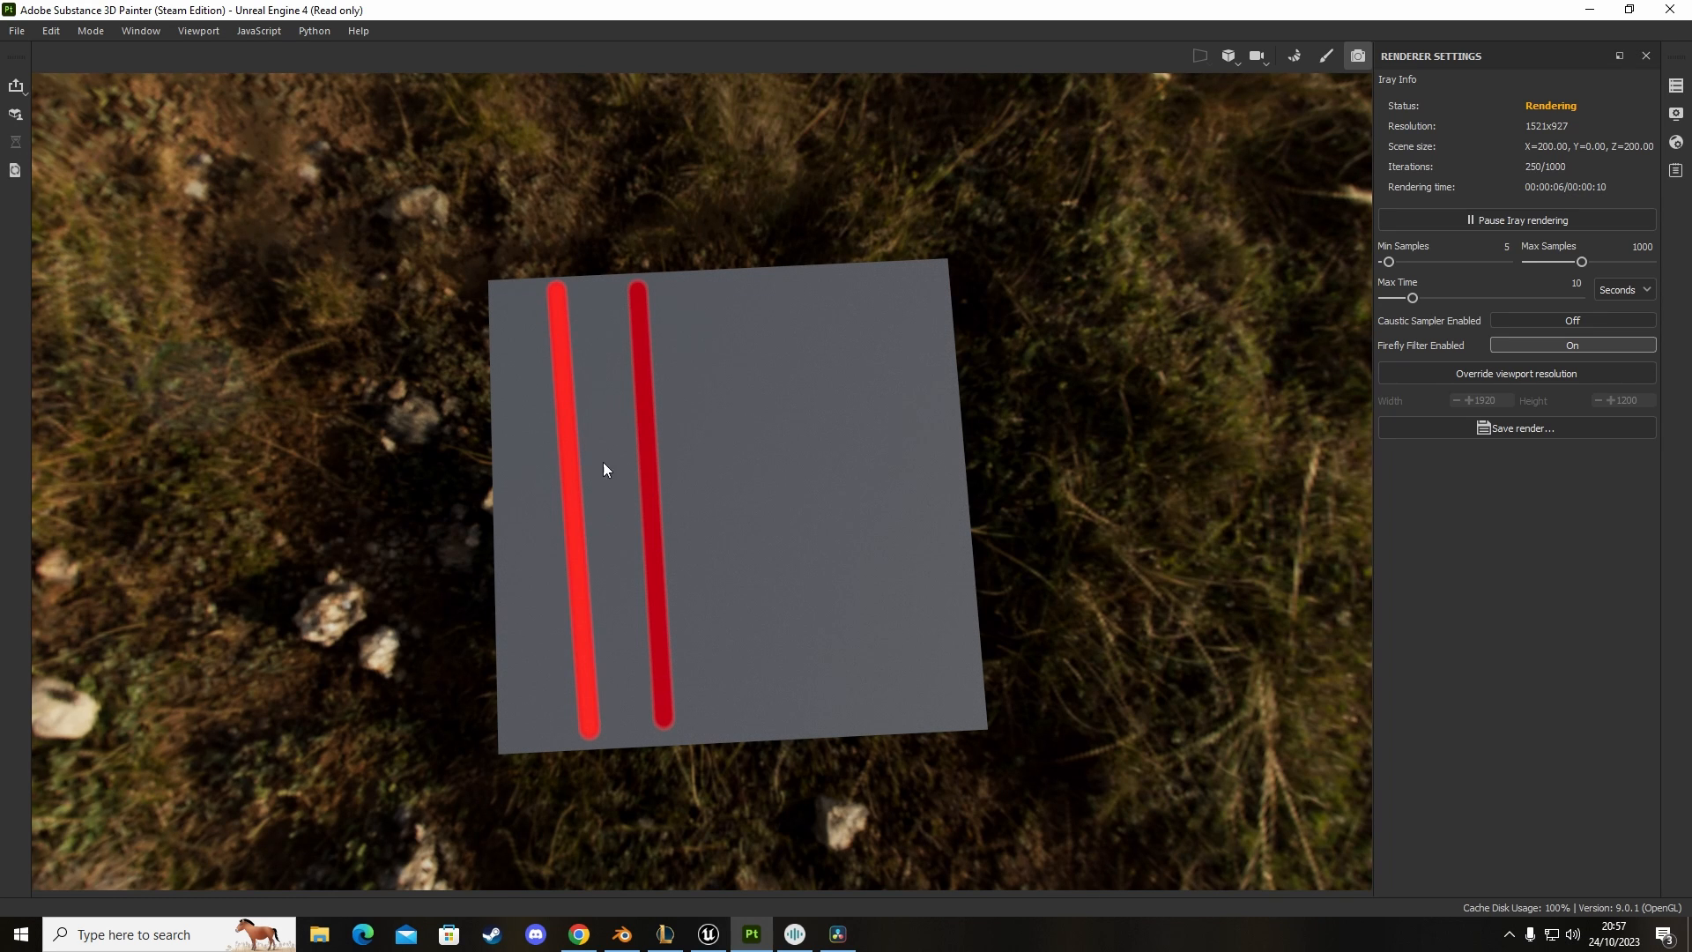
pyautogui.moveTo(497, 343)
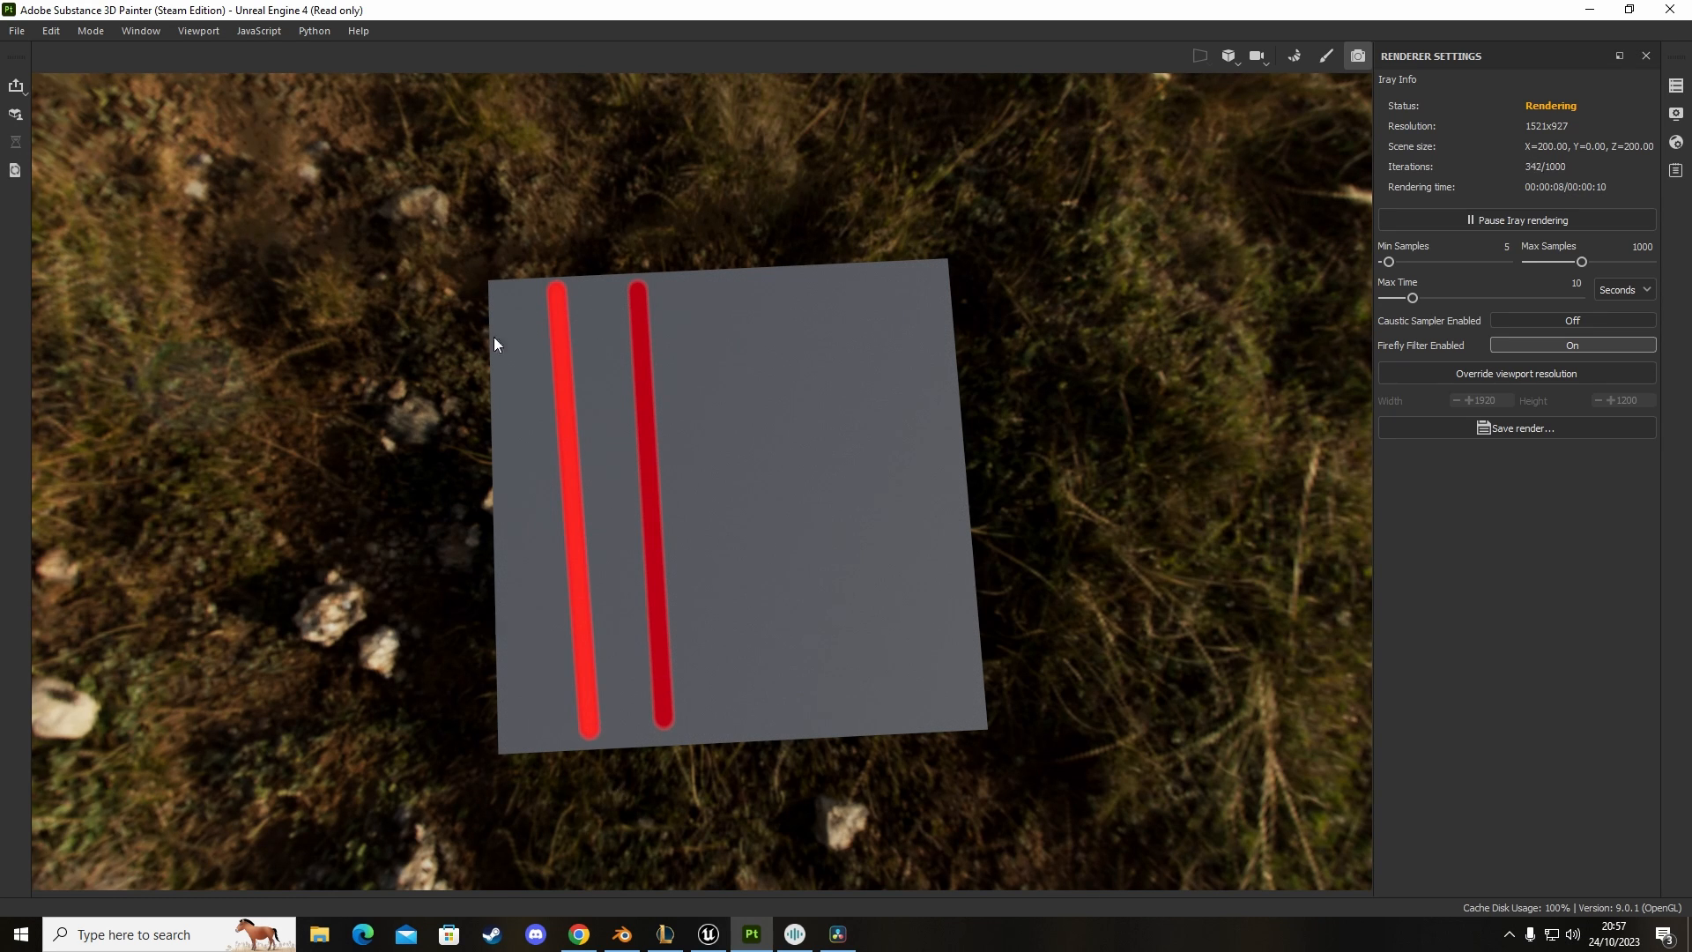
pyautogui.click(707, 934)
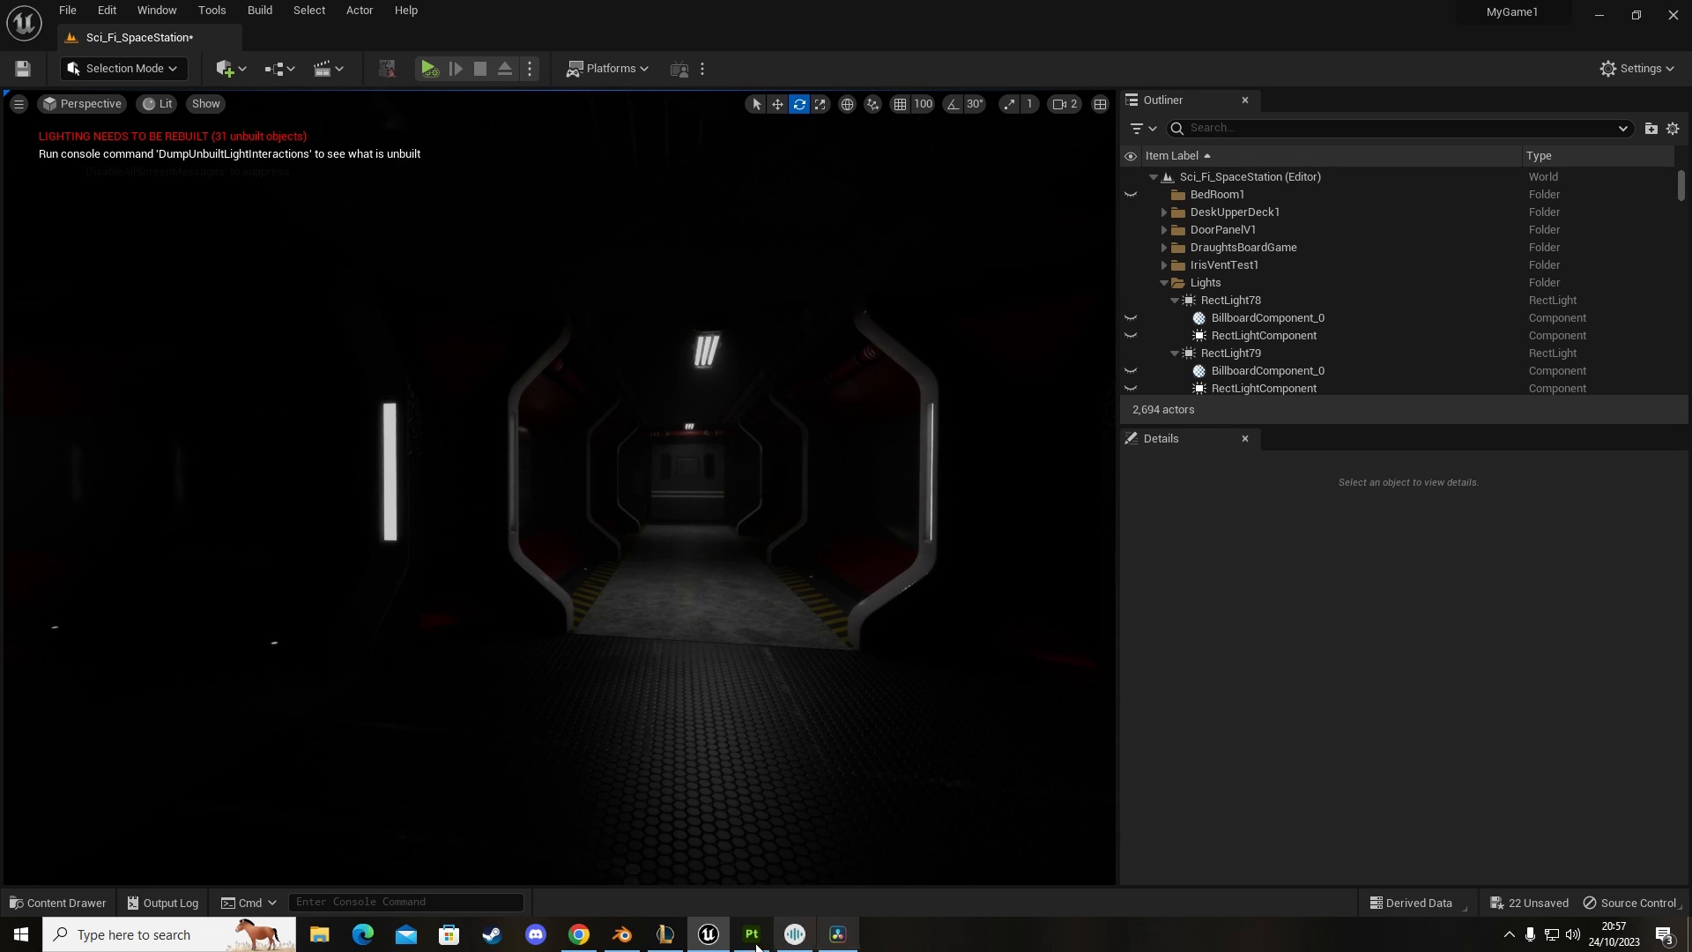
# Step: Return from Unreal Engine to Substance 3D Painter's painting view
pyautogui.click(751, 935)
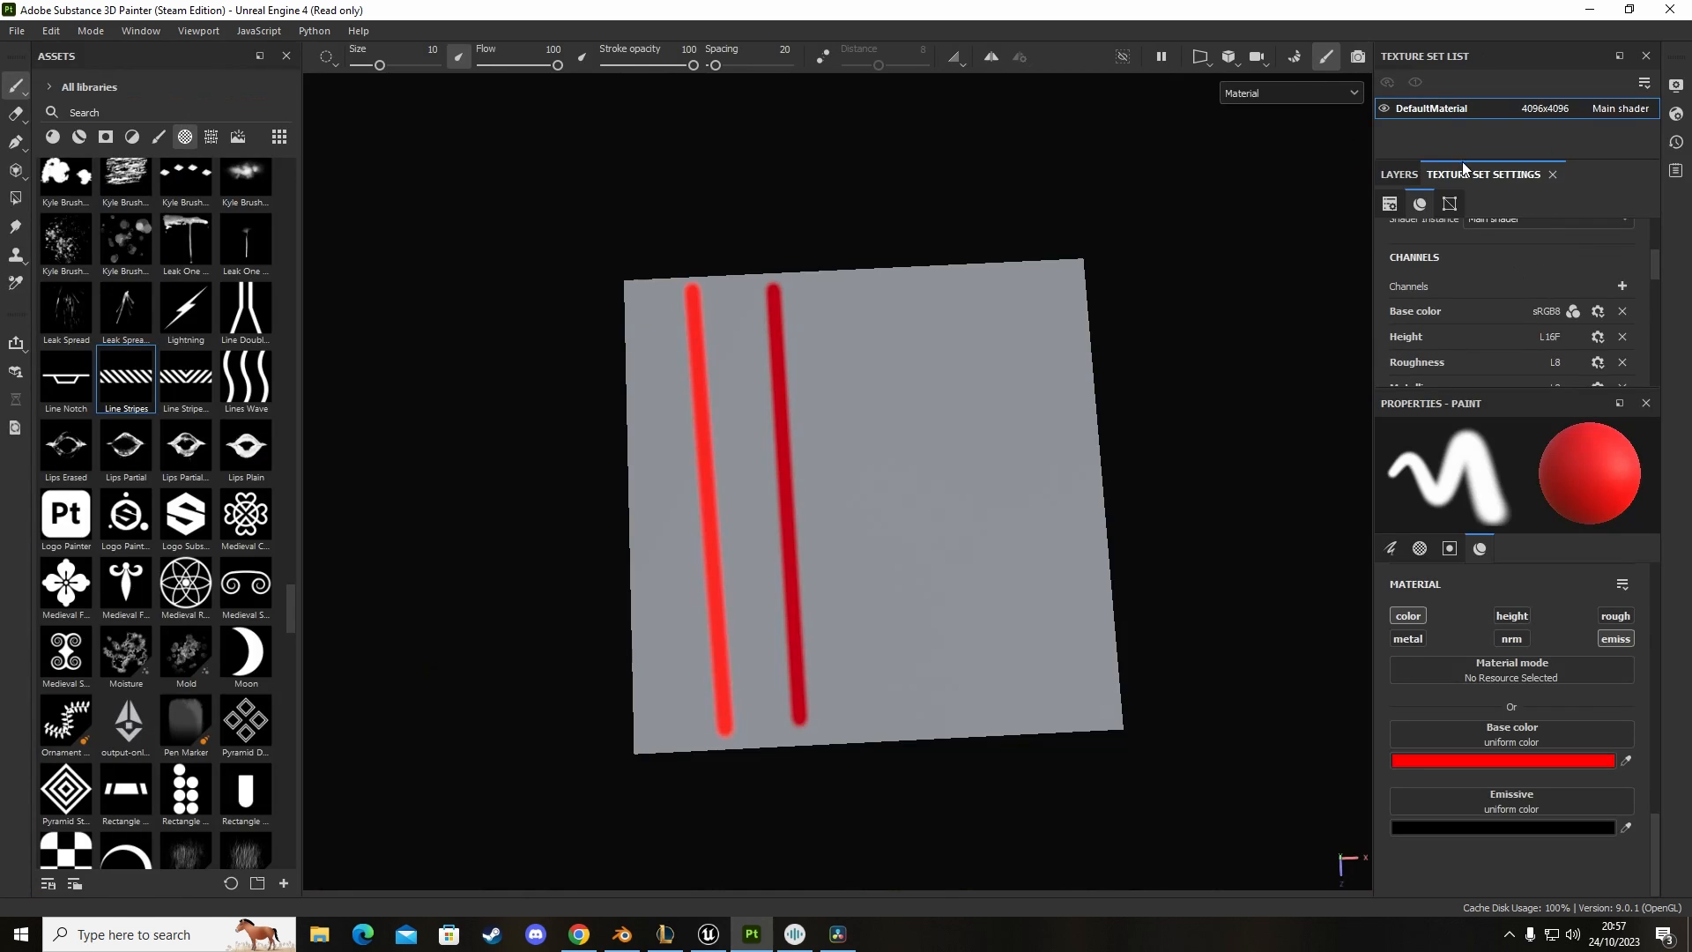
pyautogui.moveTo(1426, 300)
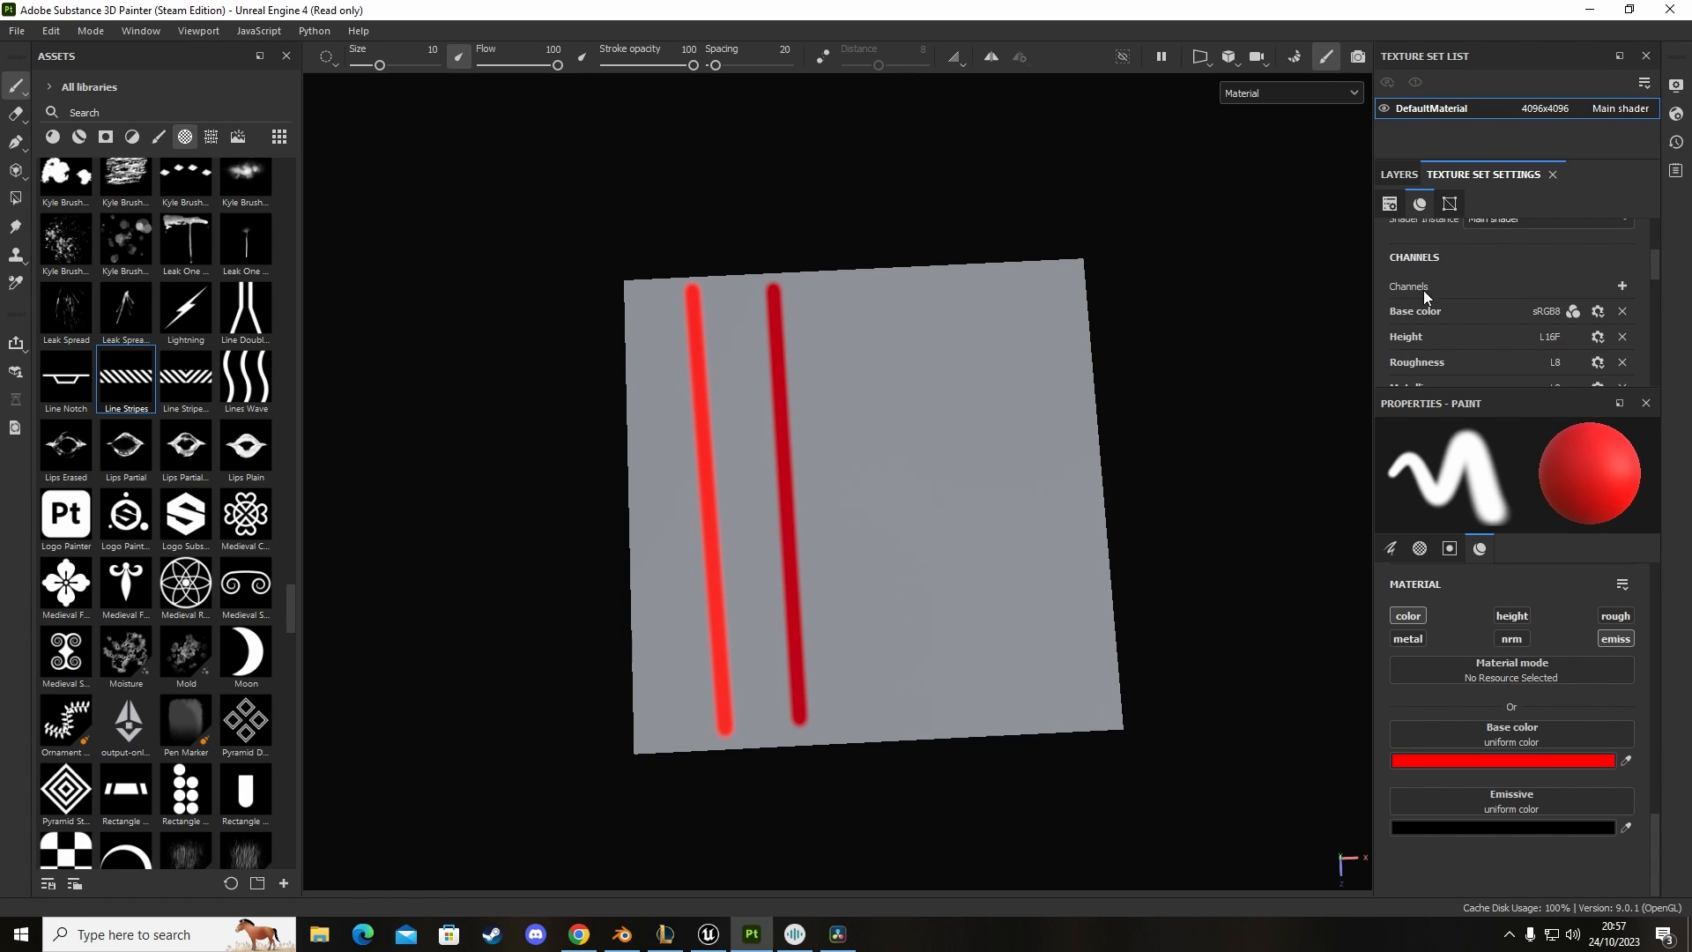
# Step: Paint a red emissive S curve across the two vertical stripes to form a dollar sign
pyautogui.click(1622, 286)
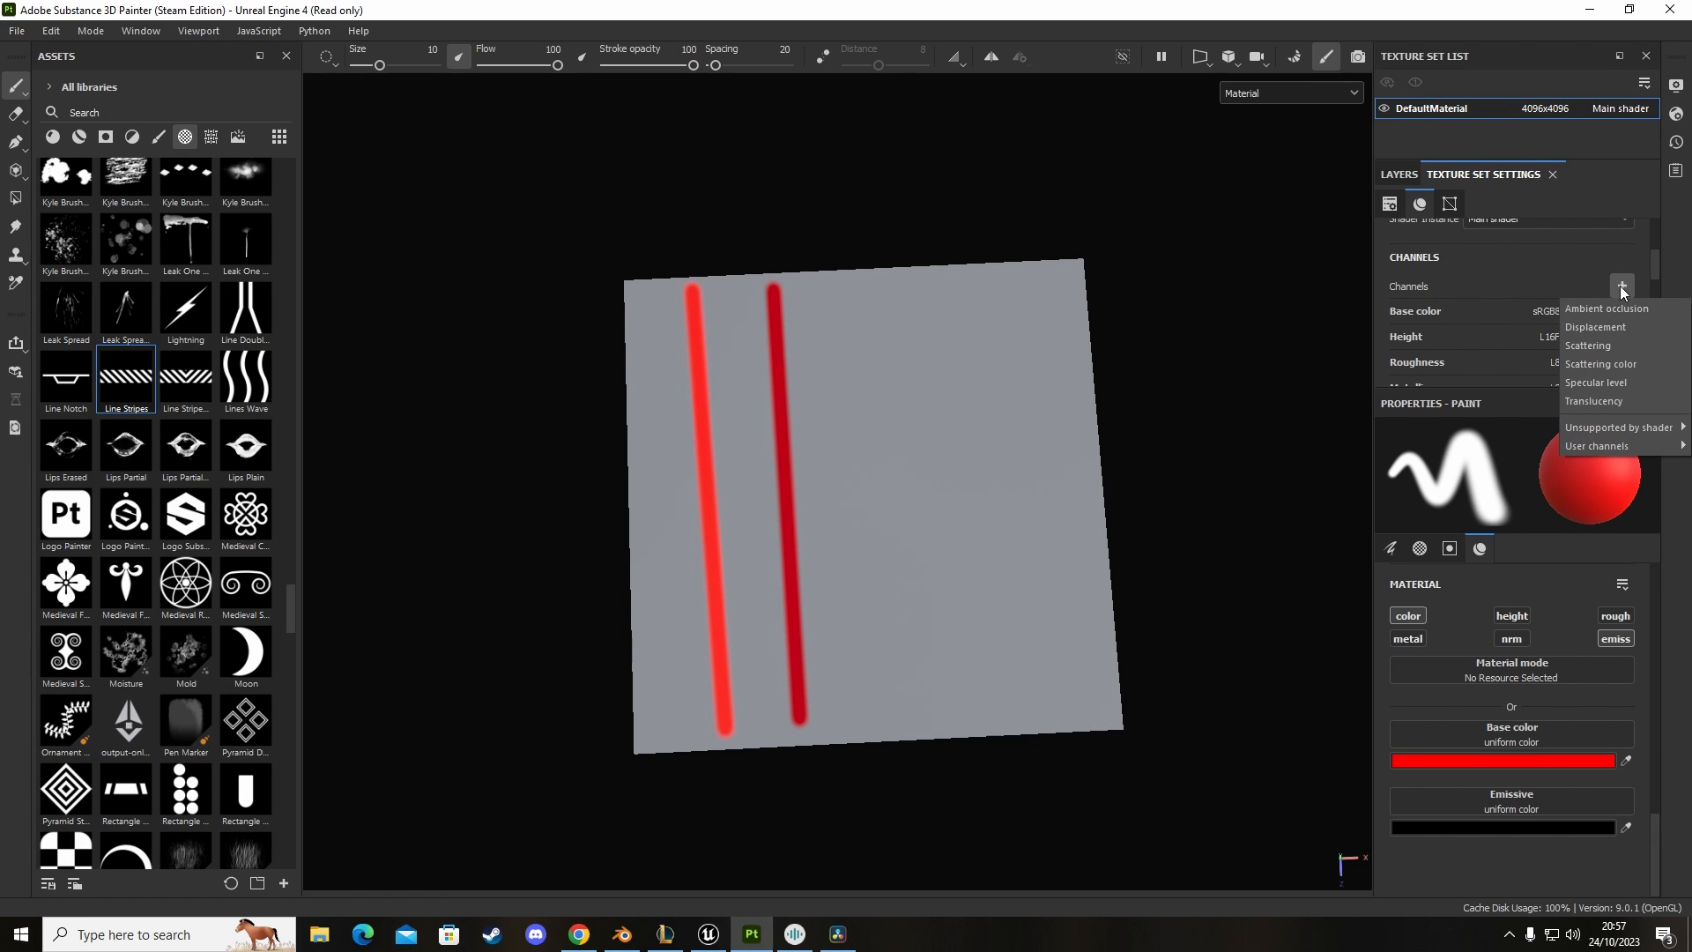
pyautogui.moveTo(1608, 308)
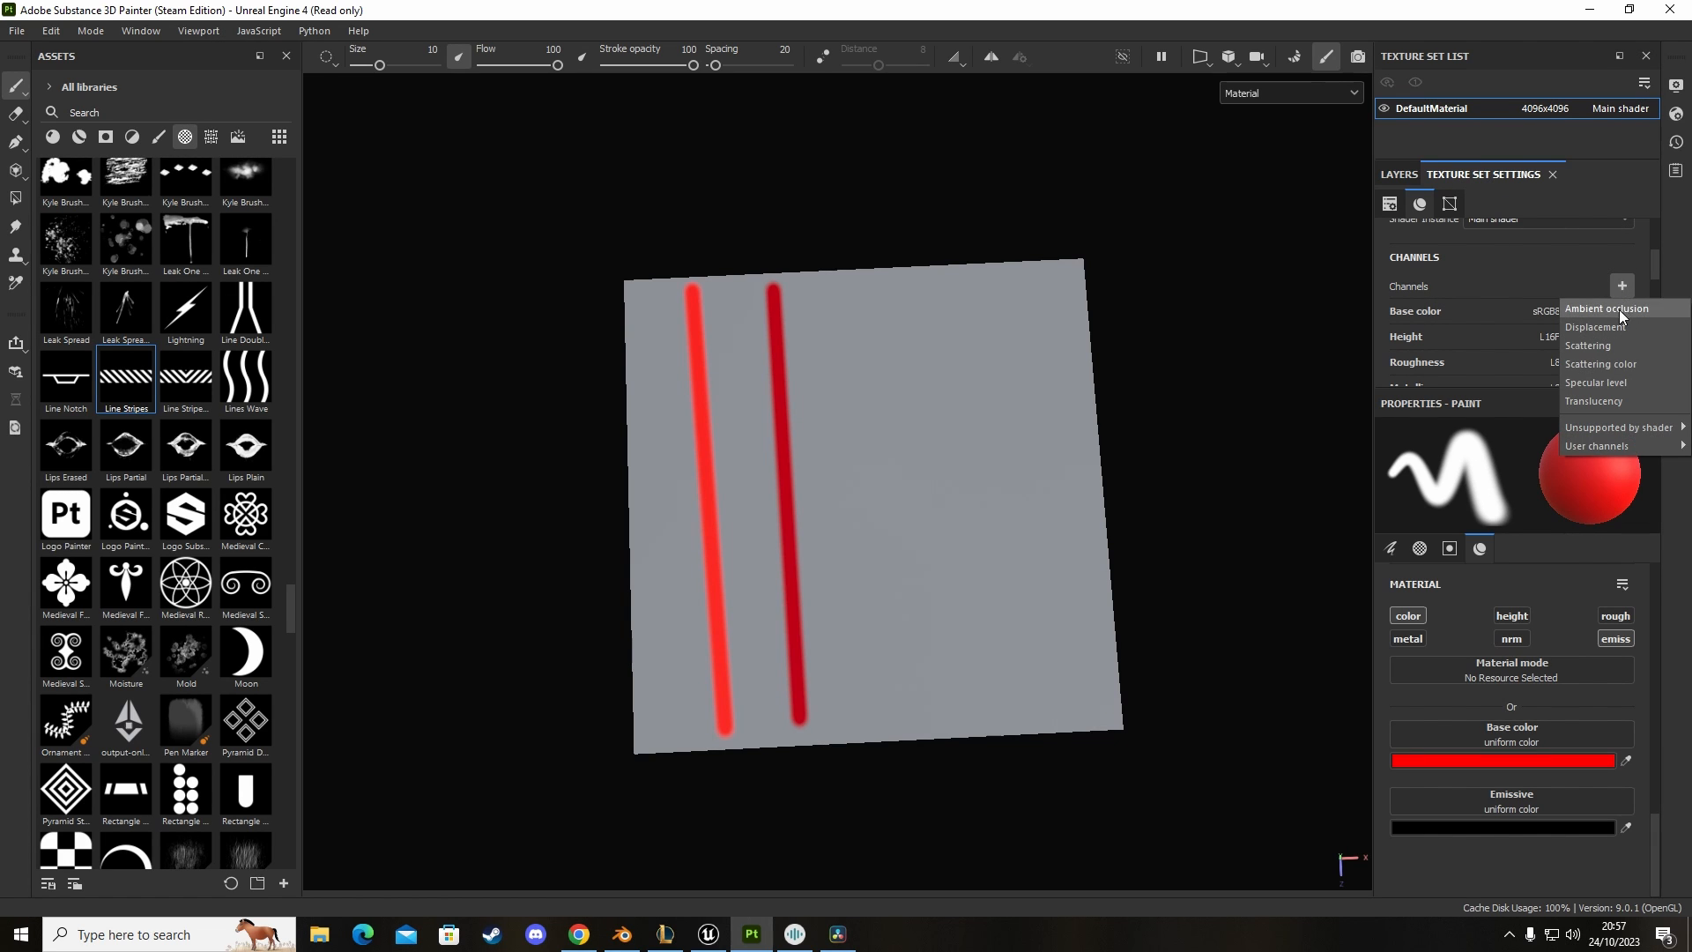
pyautogui.moveTo(1617, 346)
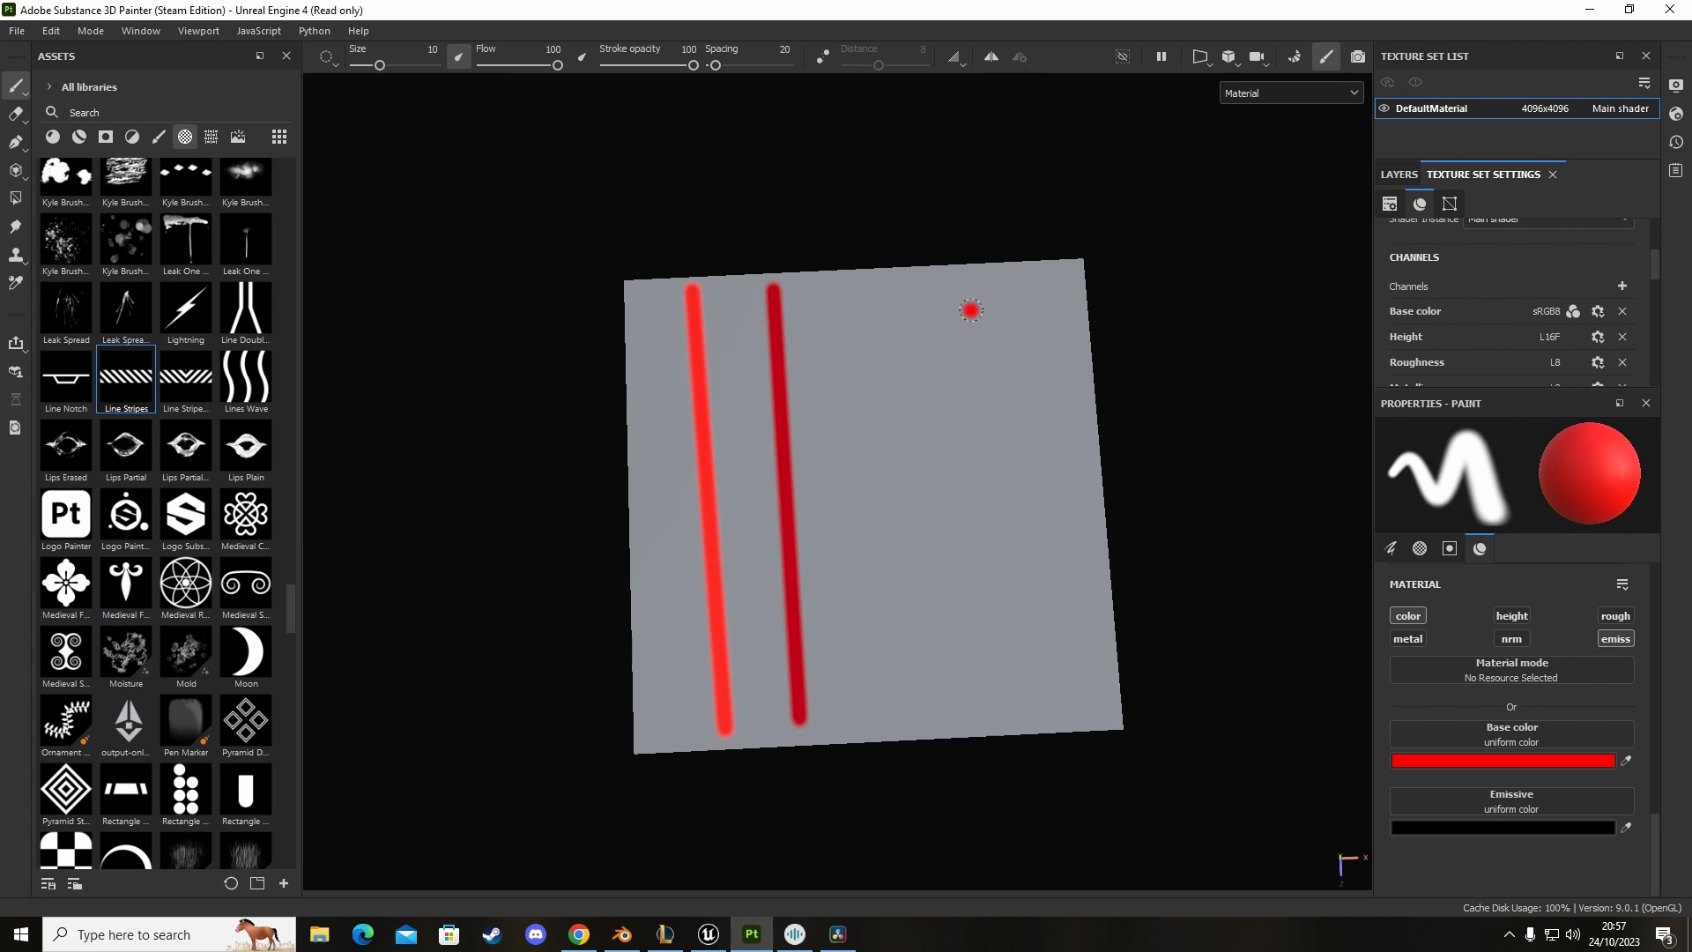
pyautogui.moveTo(966, 310); pyautogui.dragTo(1068, 600)
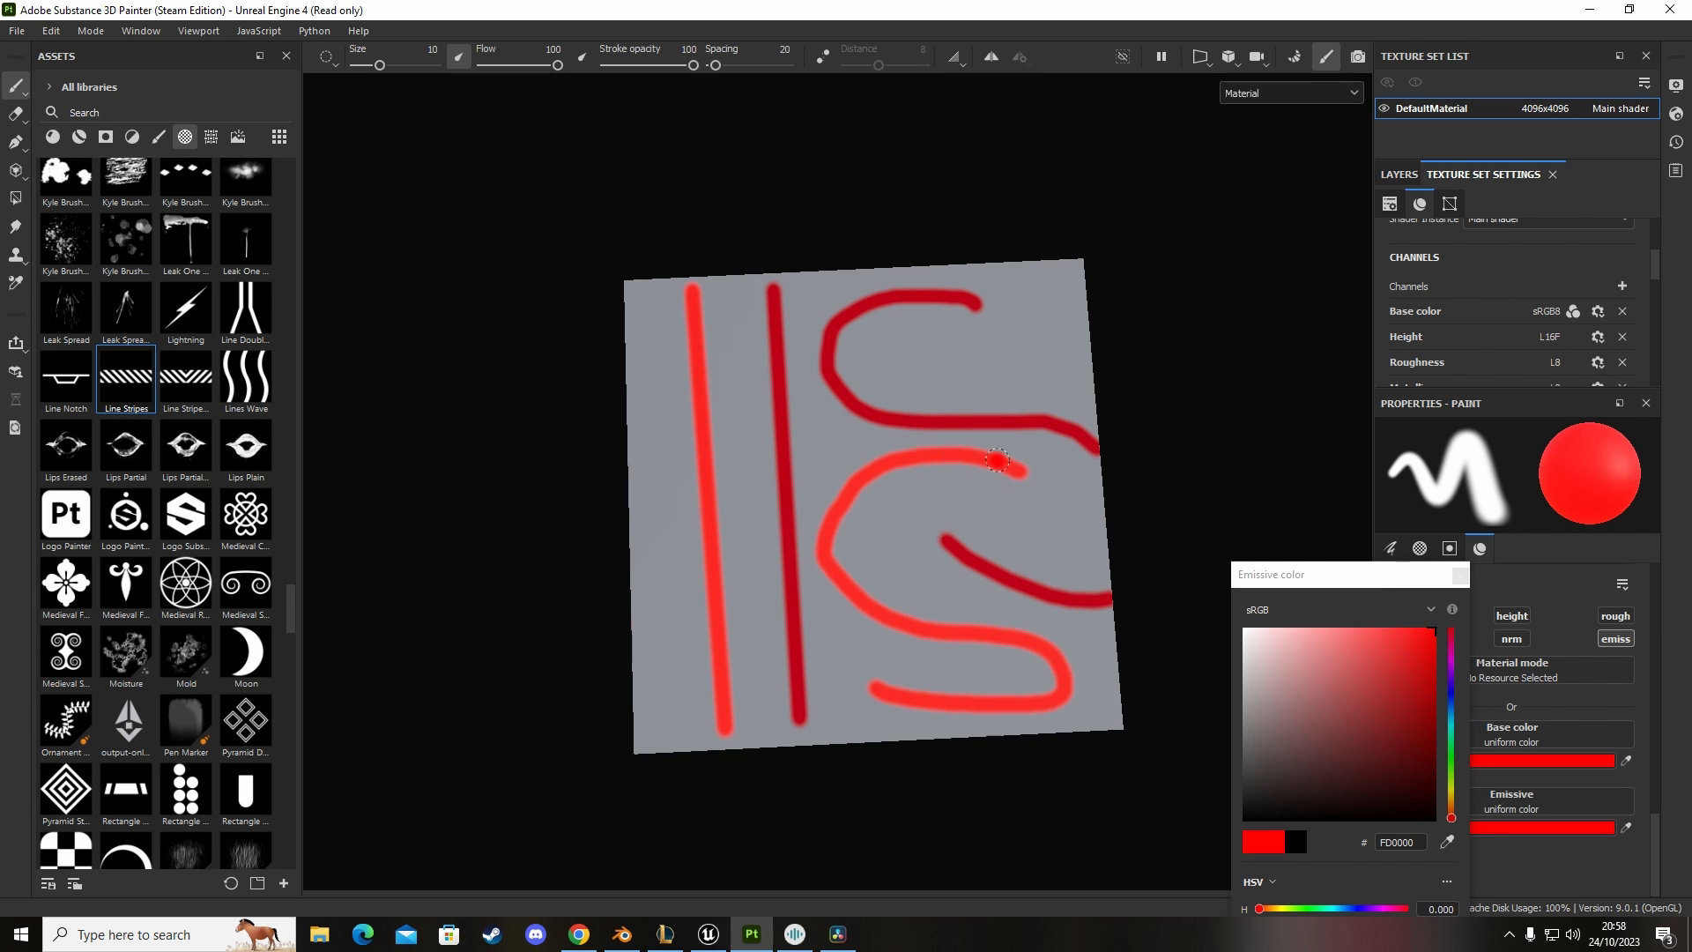
pyautogui.moveTo(871, 617)
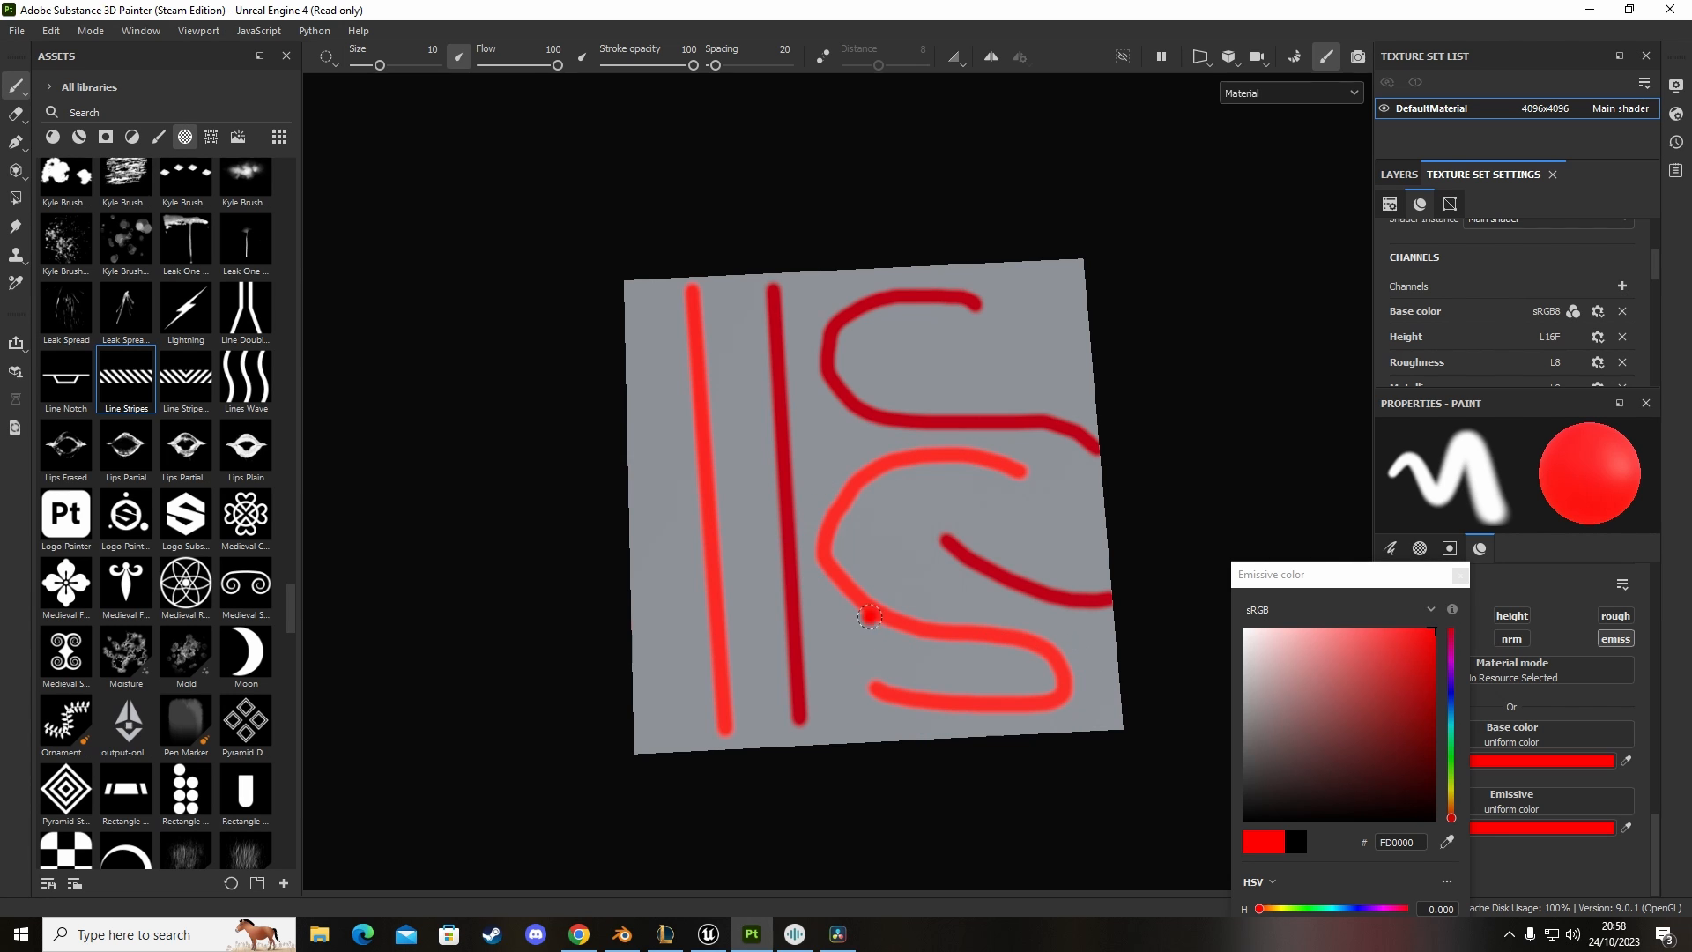
pyautogui.moveTo(883, 543)
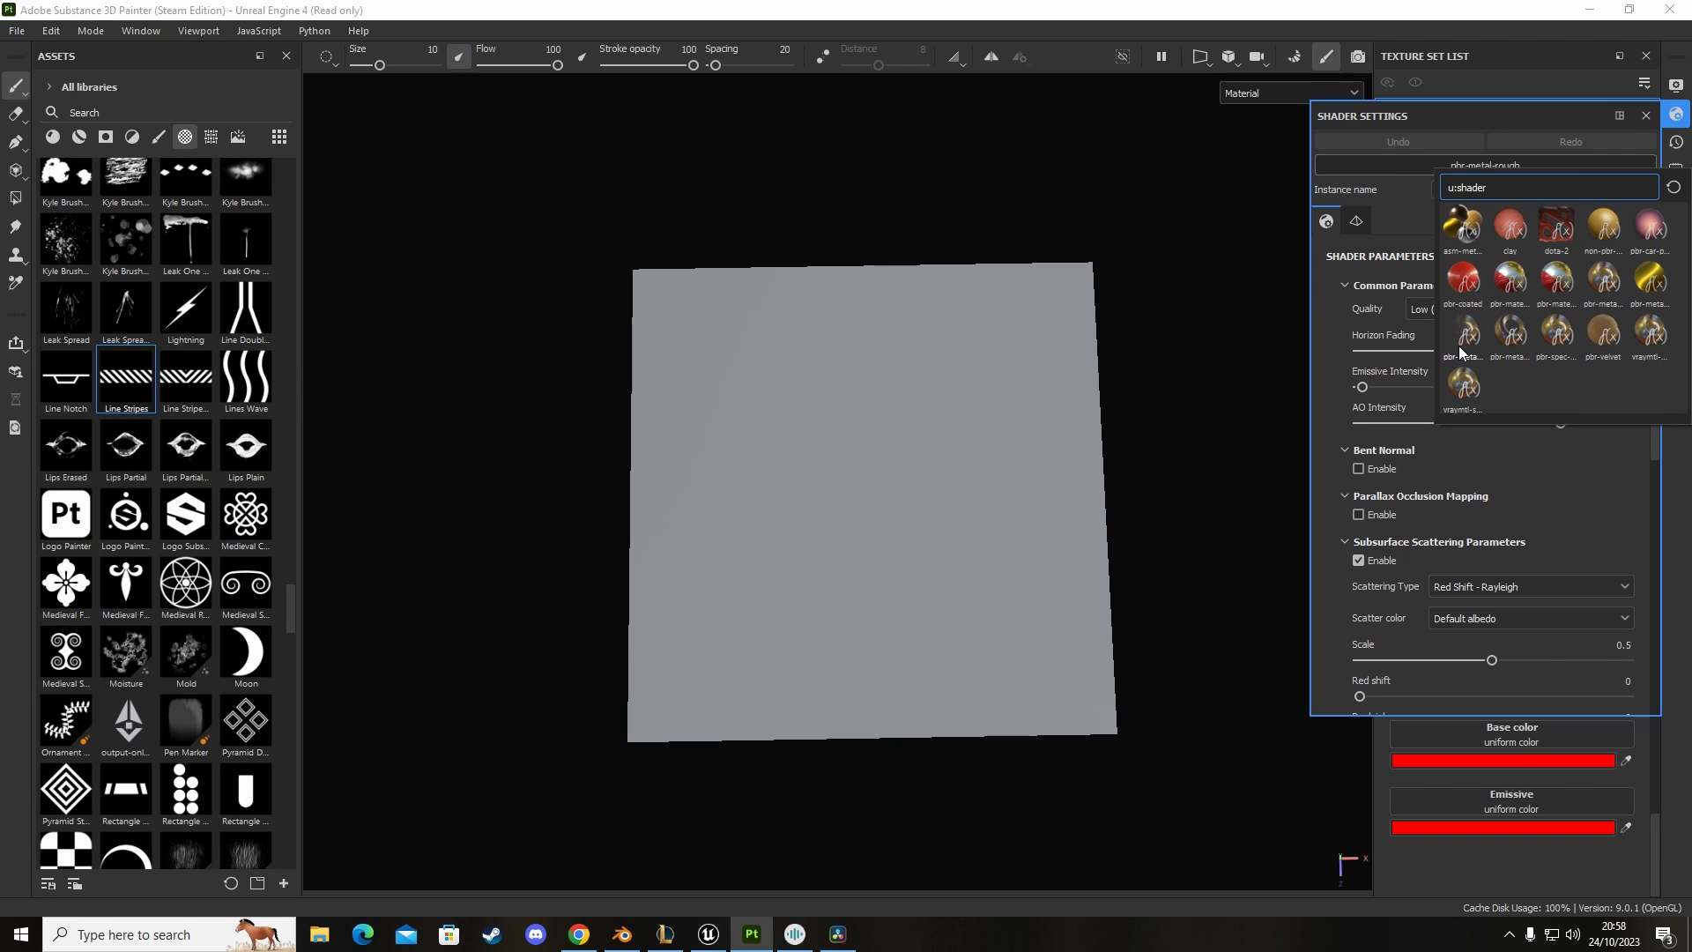
pyautogui.moveTo(1464, 331)
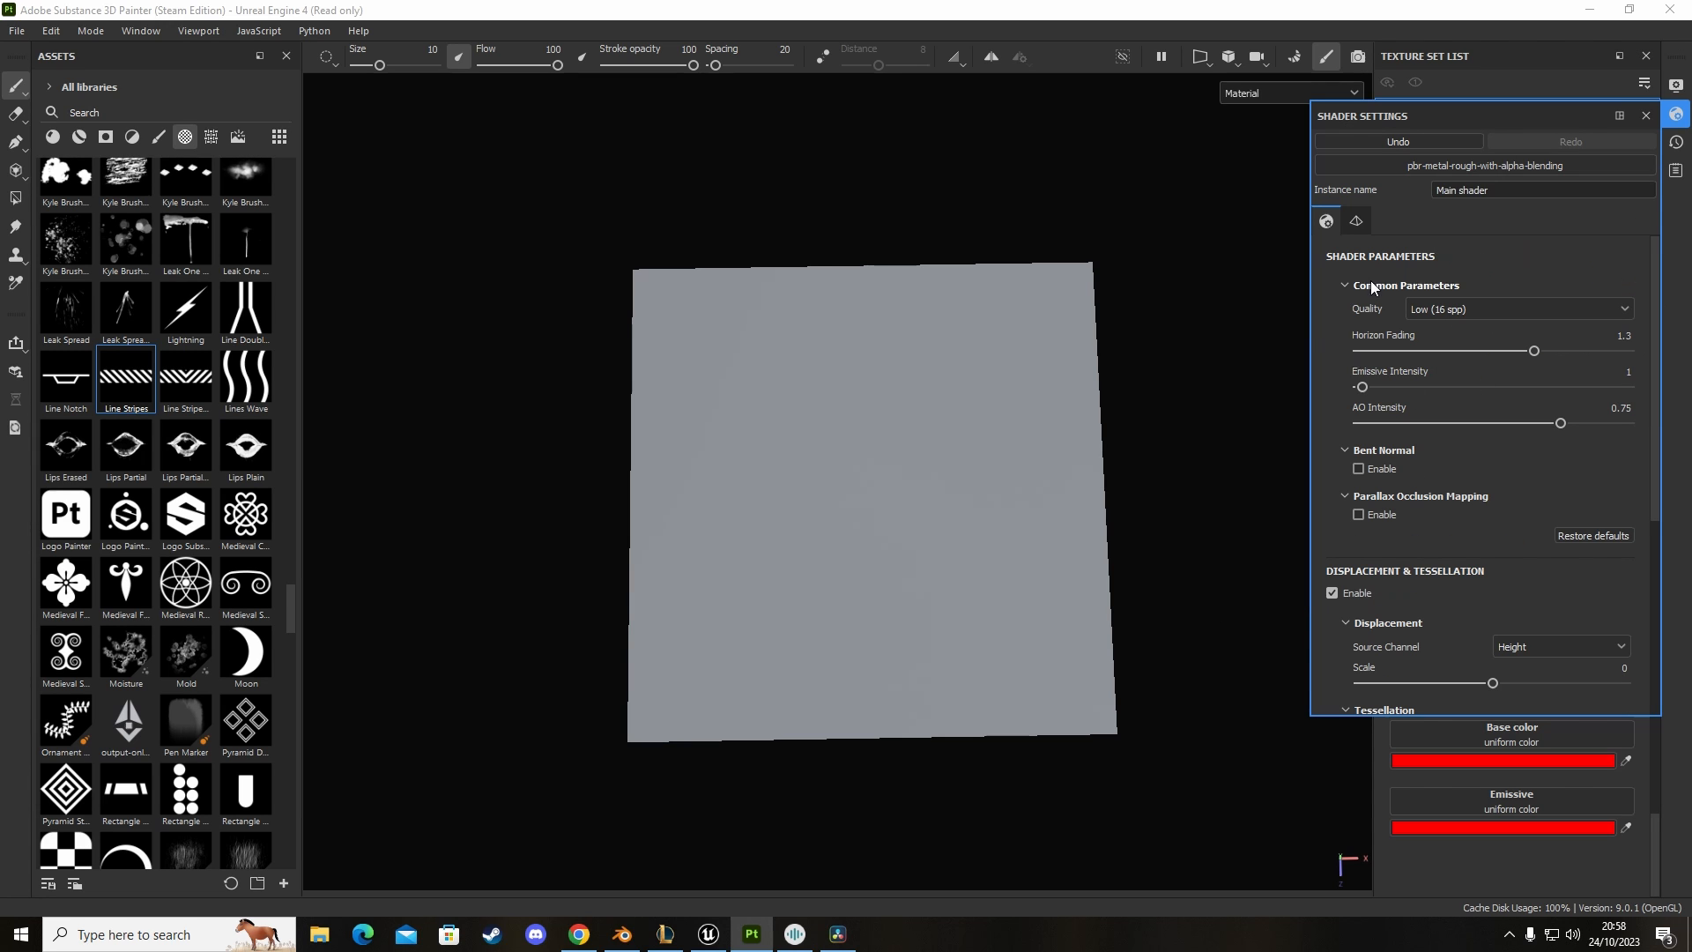
pyautogui.moveTo(1465, 427)
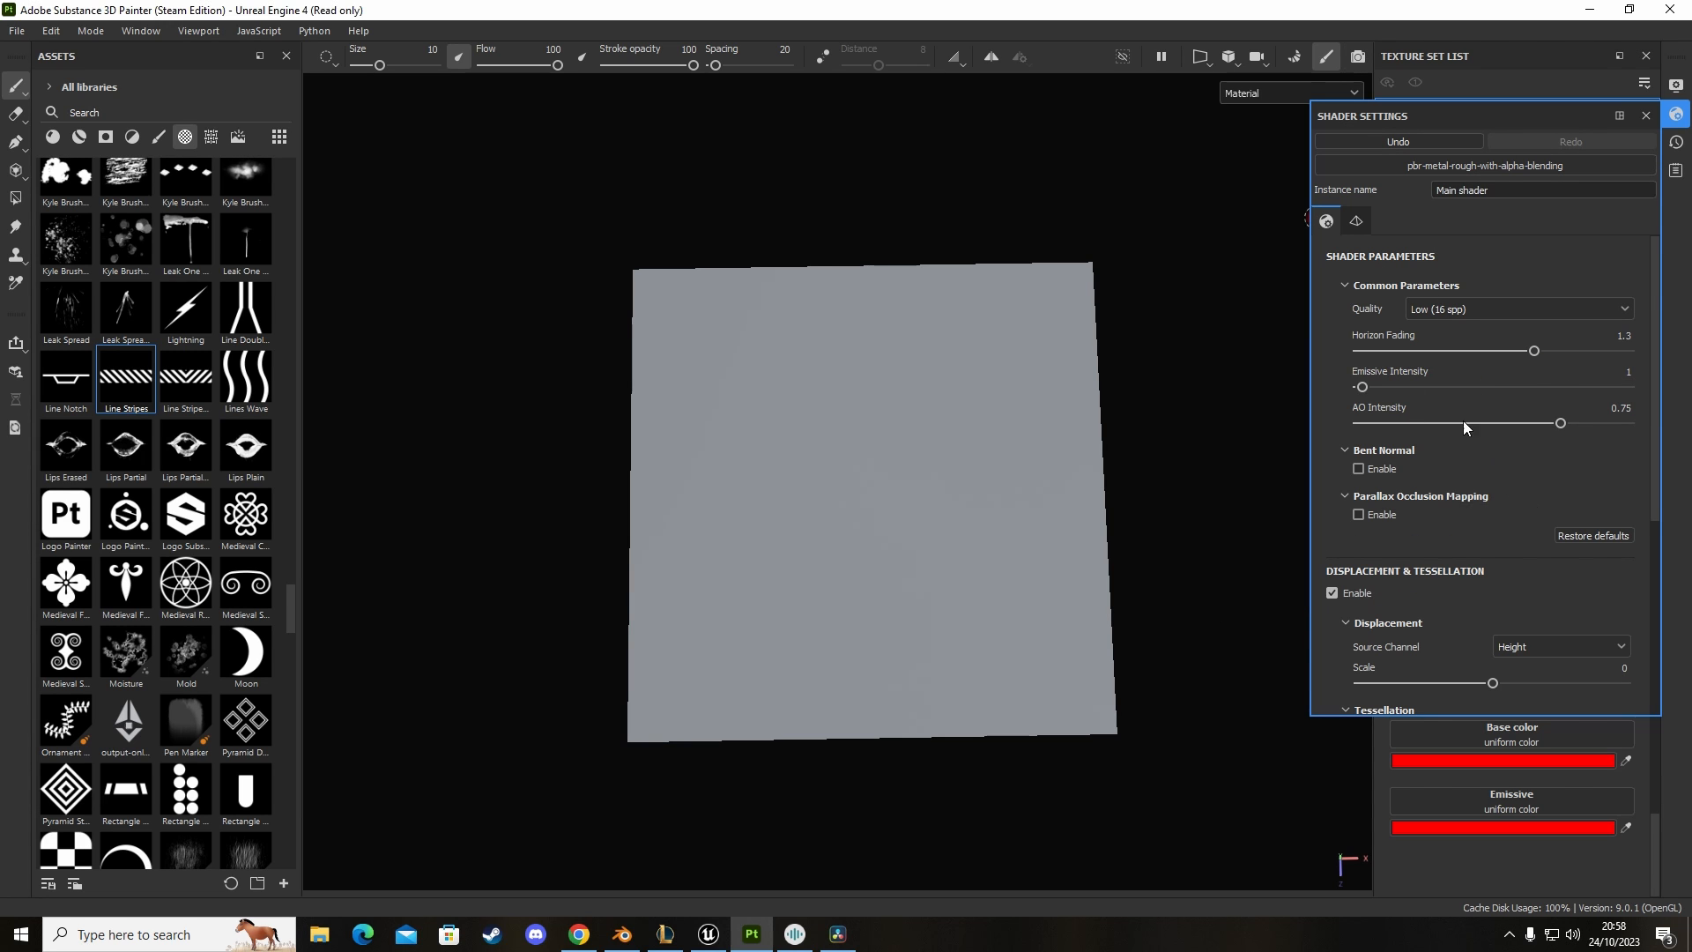
# Step: Raise the main shader render quality to Very high (128 spp) and close the panel
pyautogui.click(1516, 309)
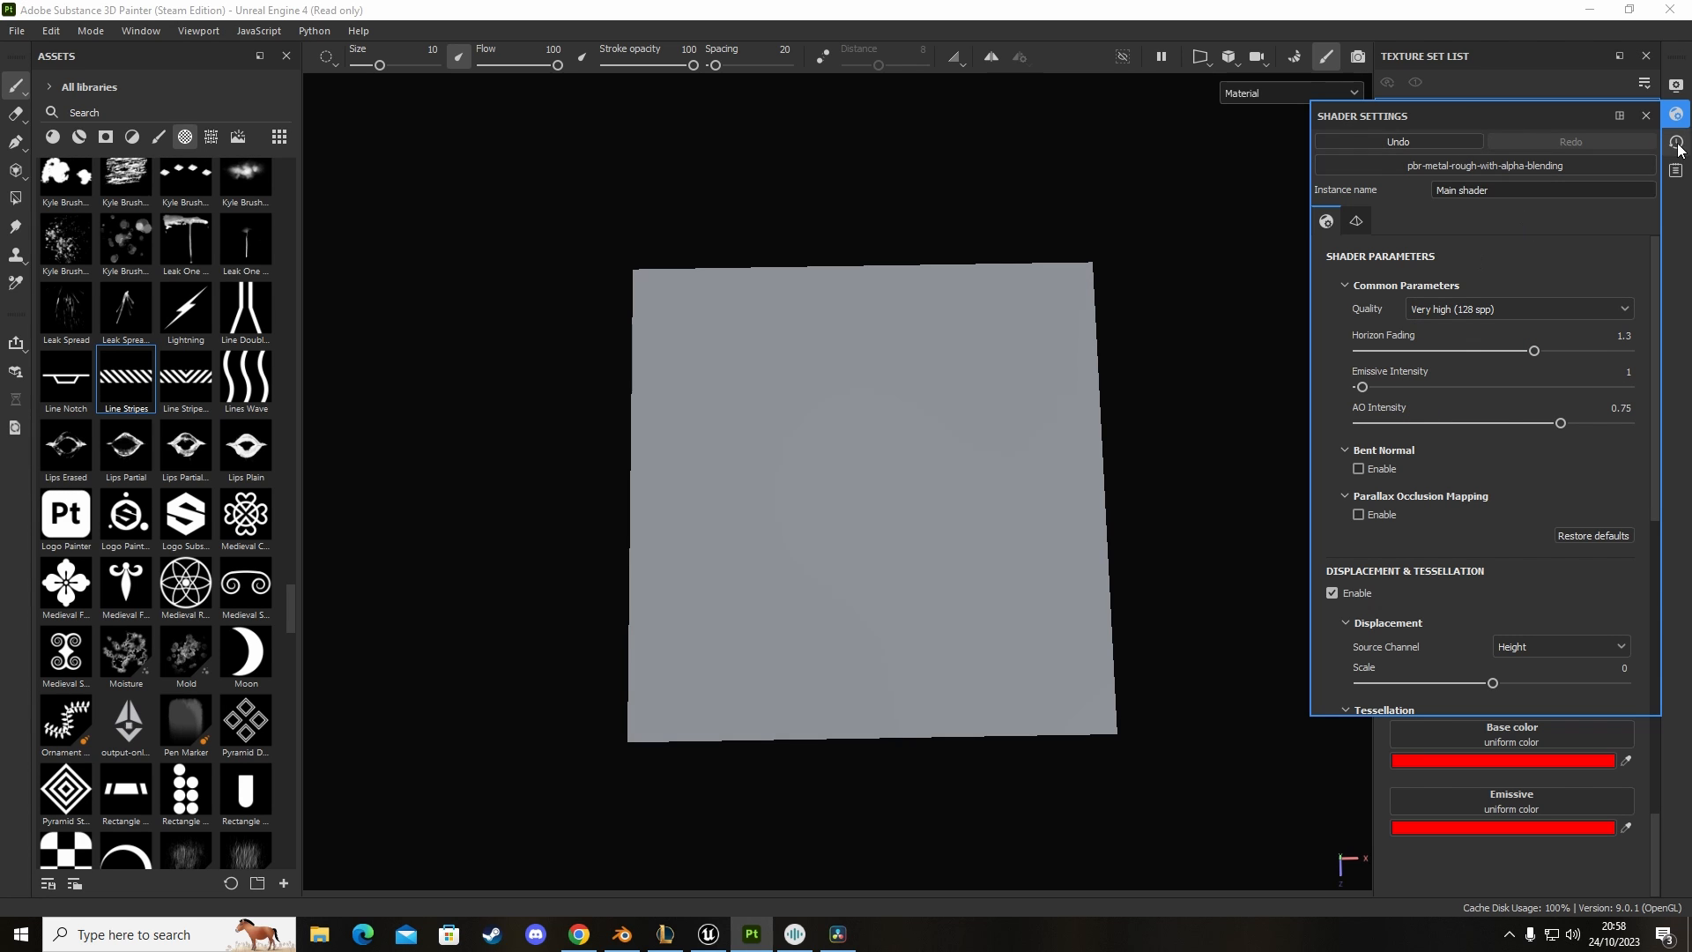
pyautogui.click(1676, 143)
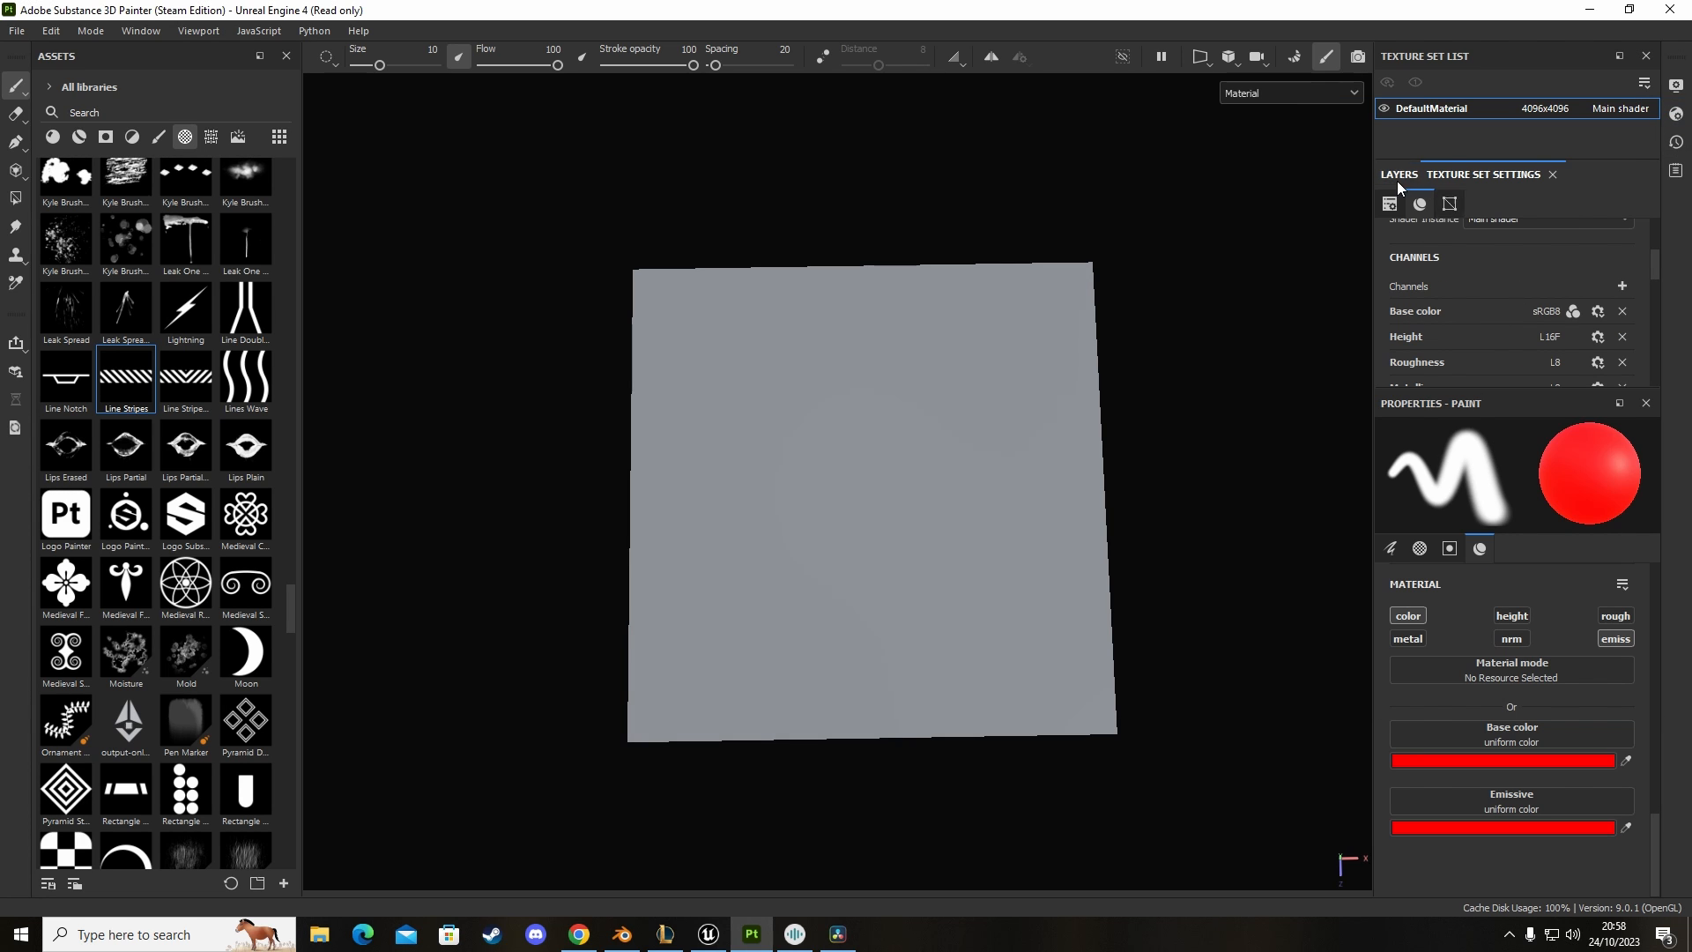
# Step: Add an Opacity channel to the texture set from the Channels + list
pyautogui.click(1398, 175)
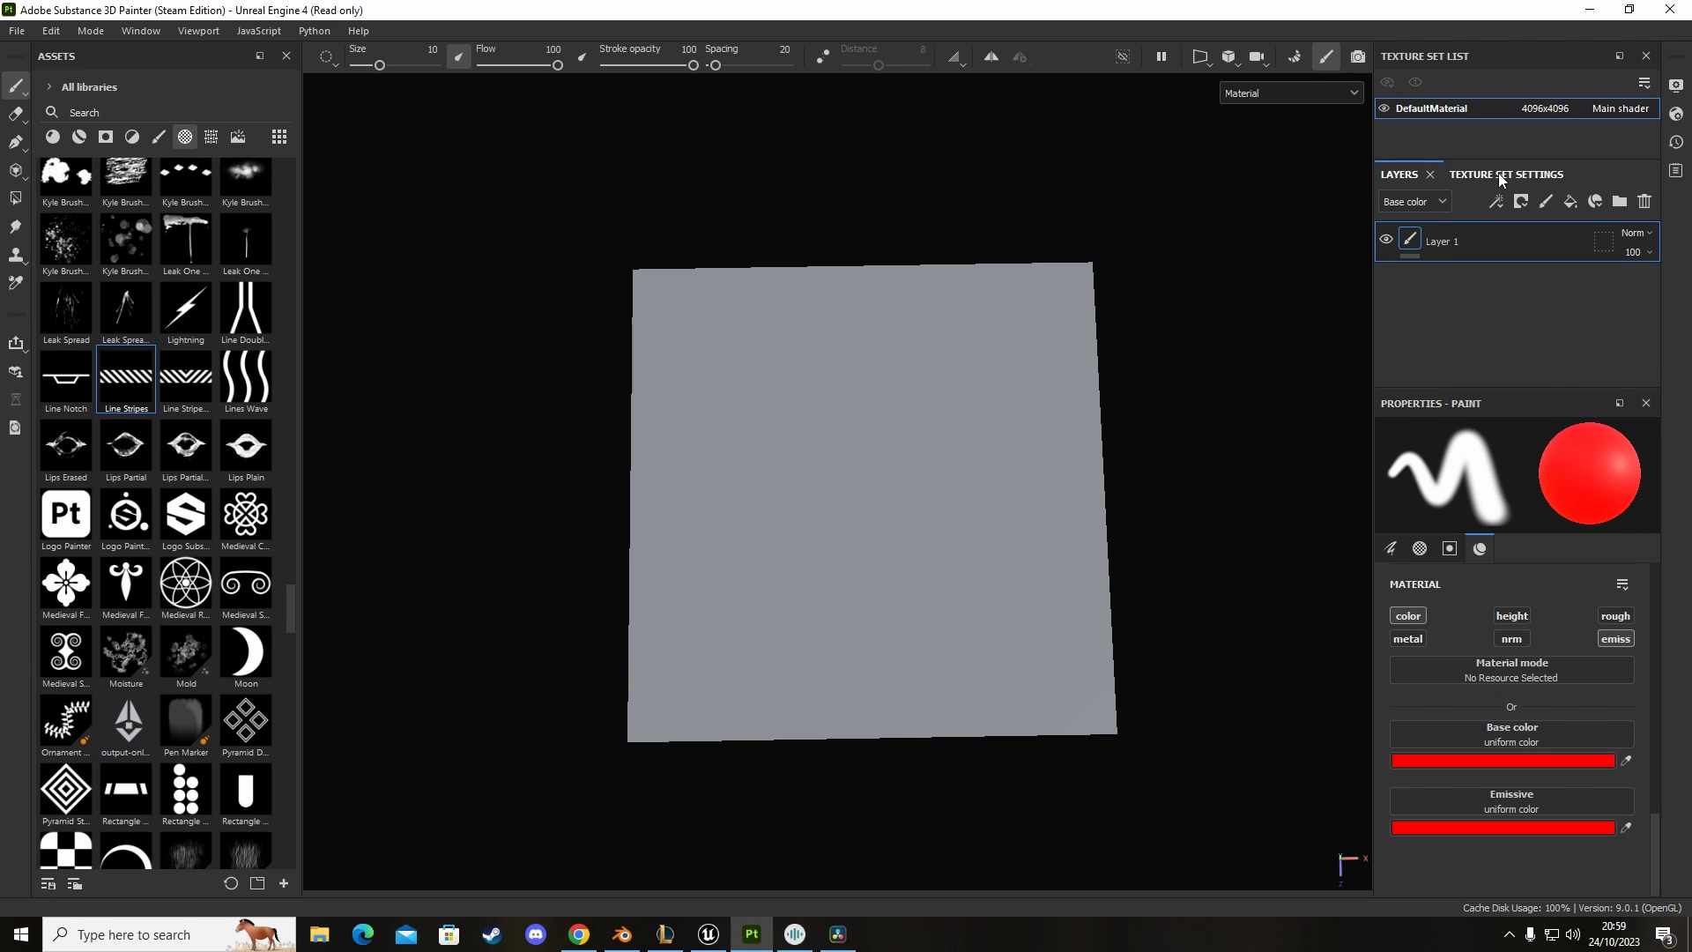
pyautogui.click(1482, 174)
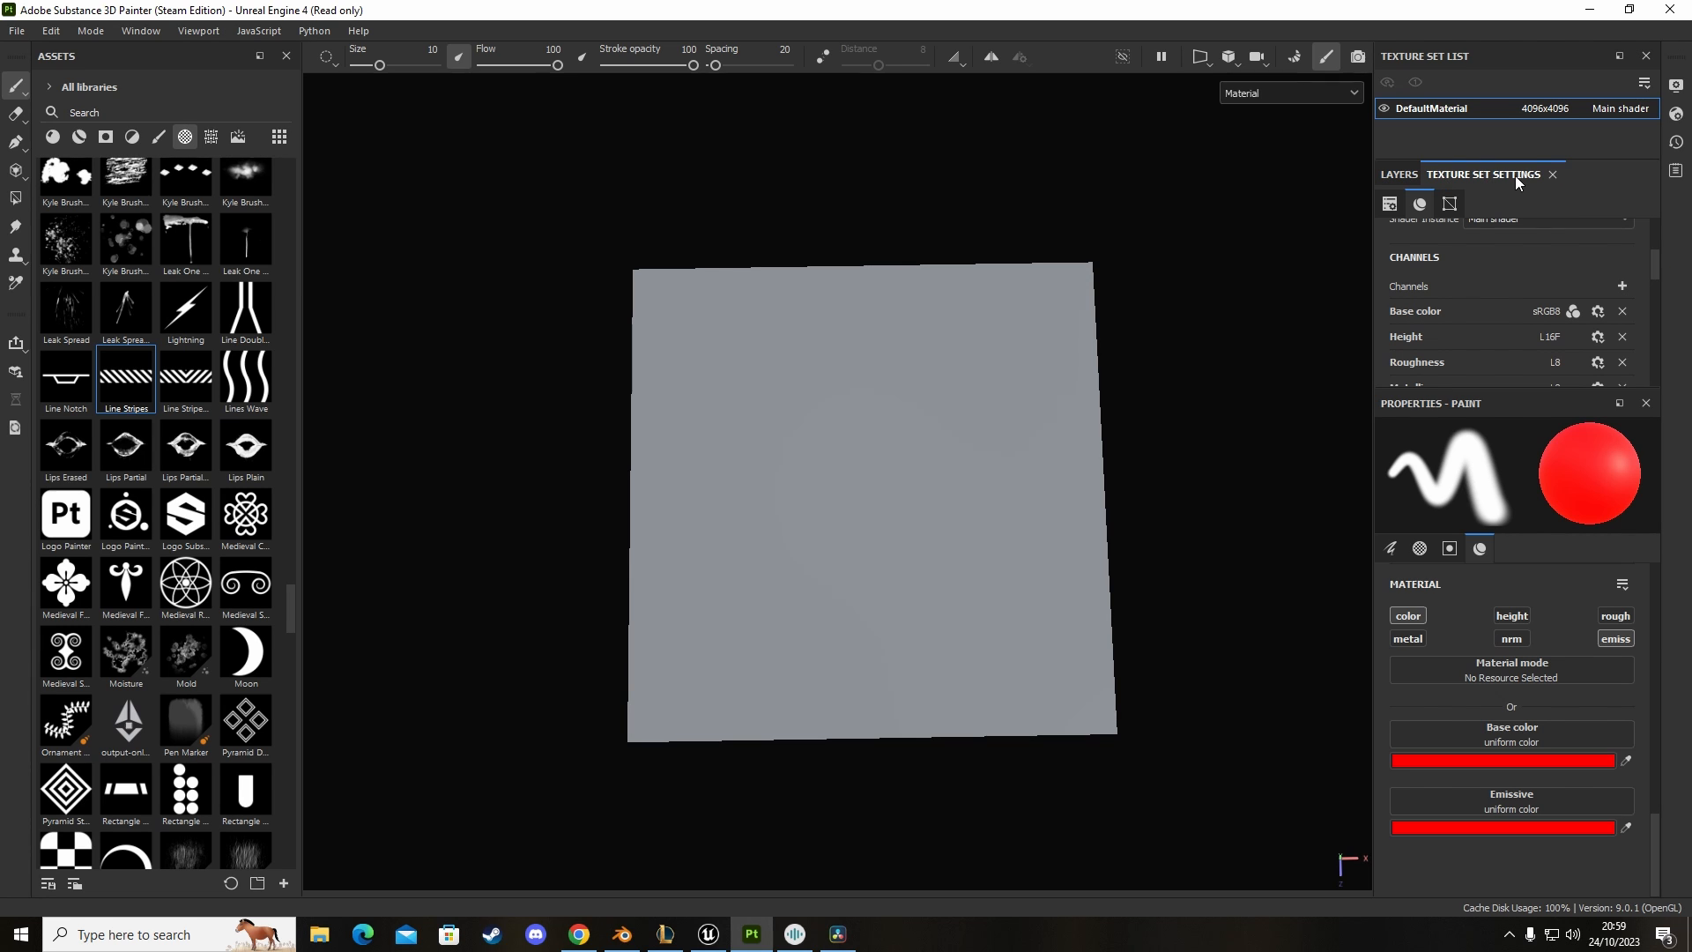
pyautogui.moveTo(1404, 295)
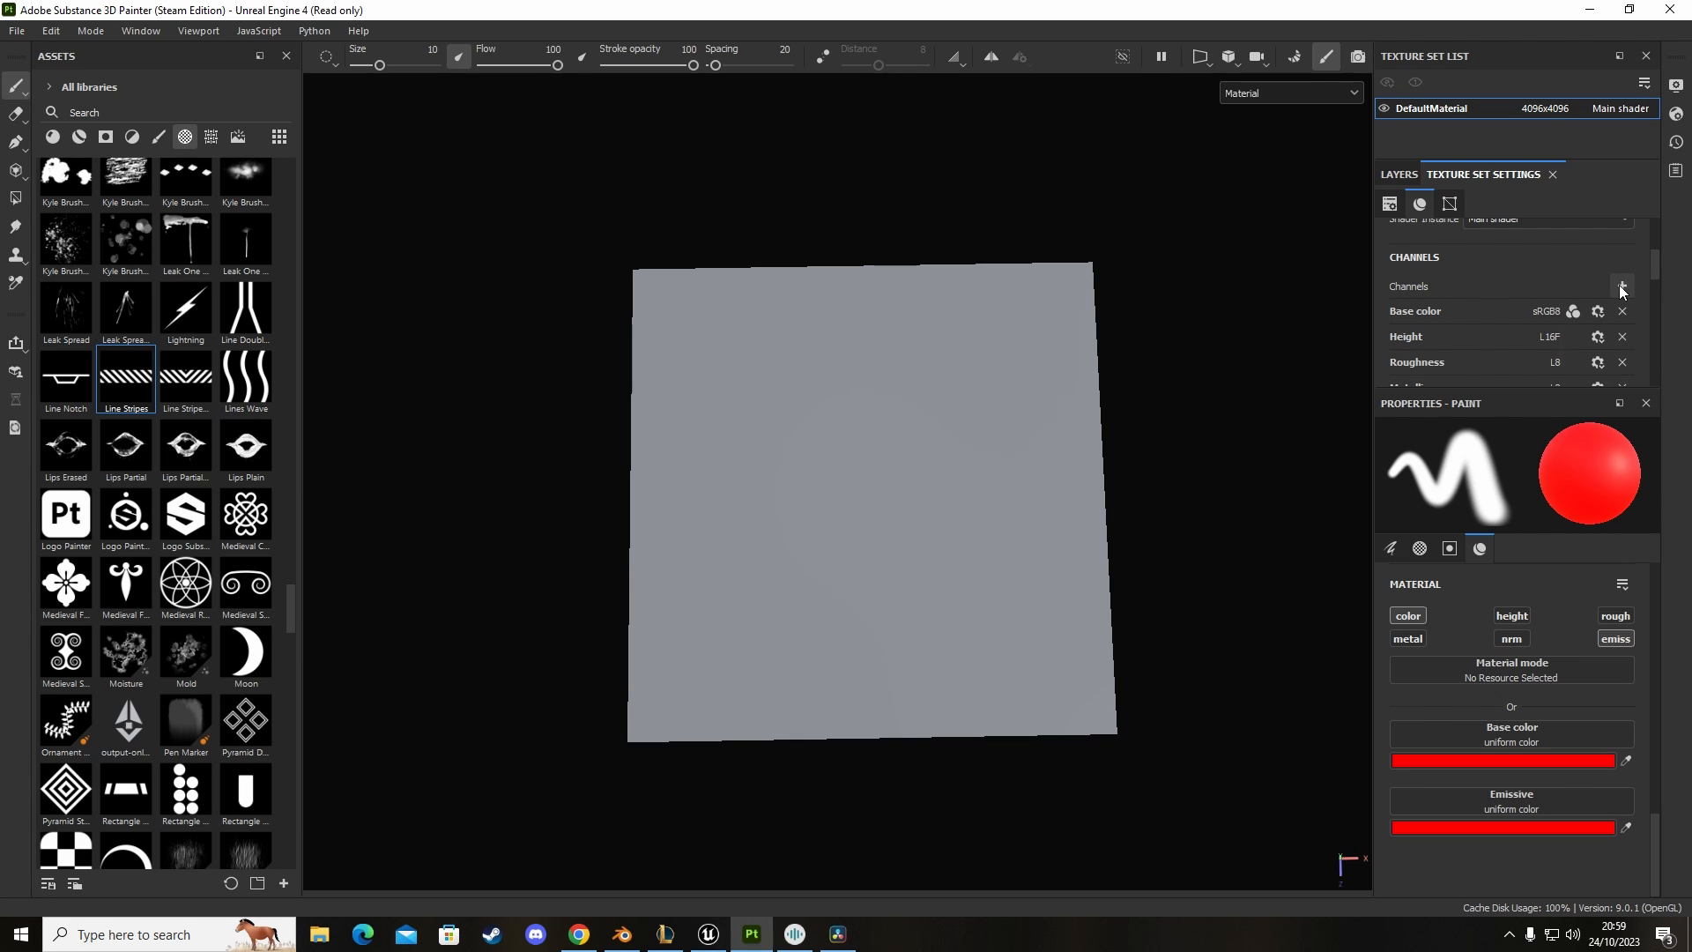
pyautogui.click(1622, 285)
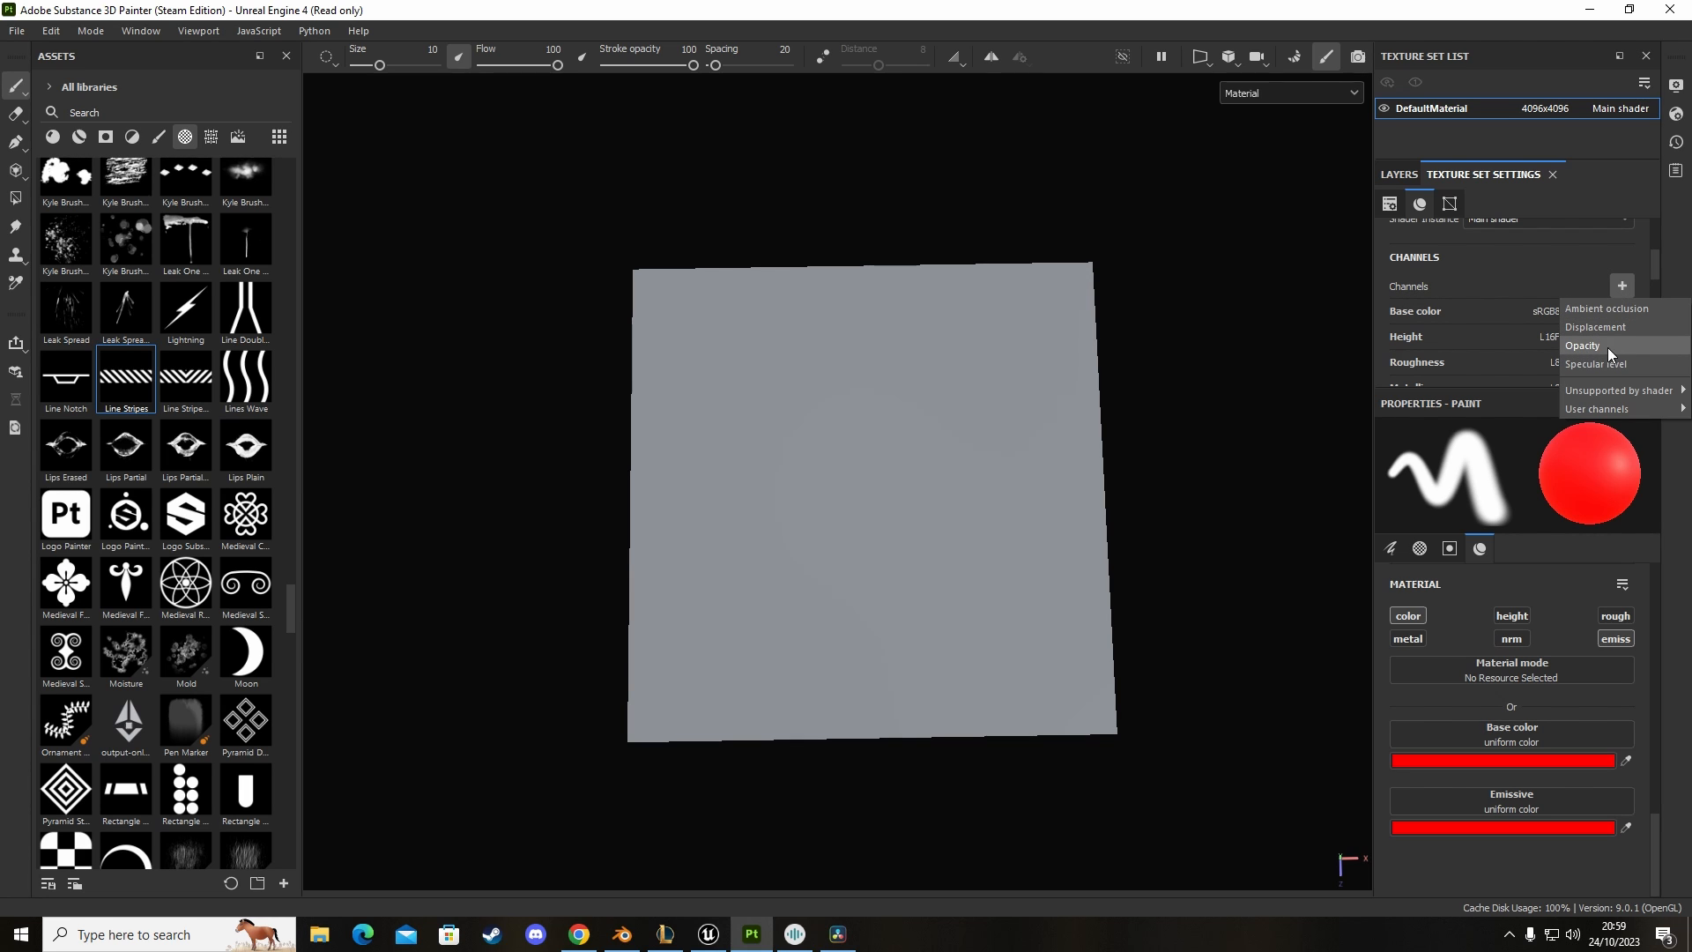
pyautogui.moveTo(1583, 346)
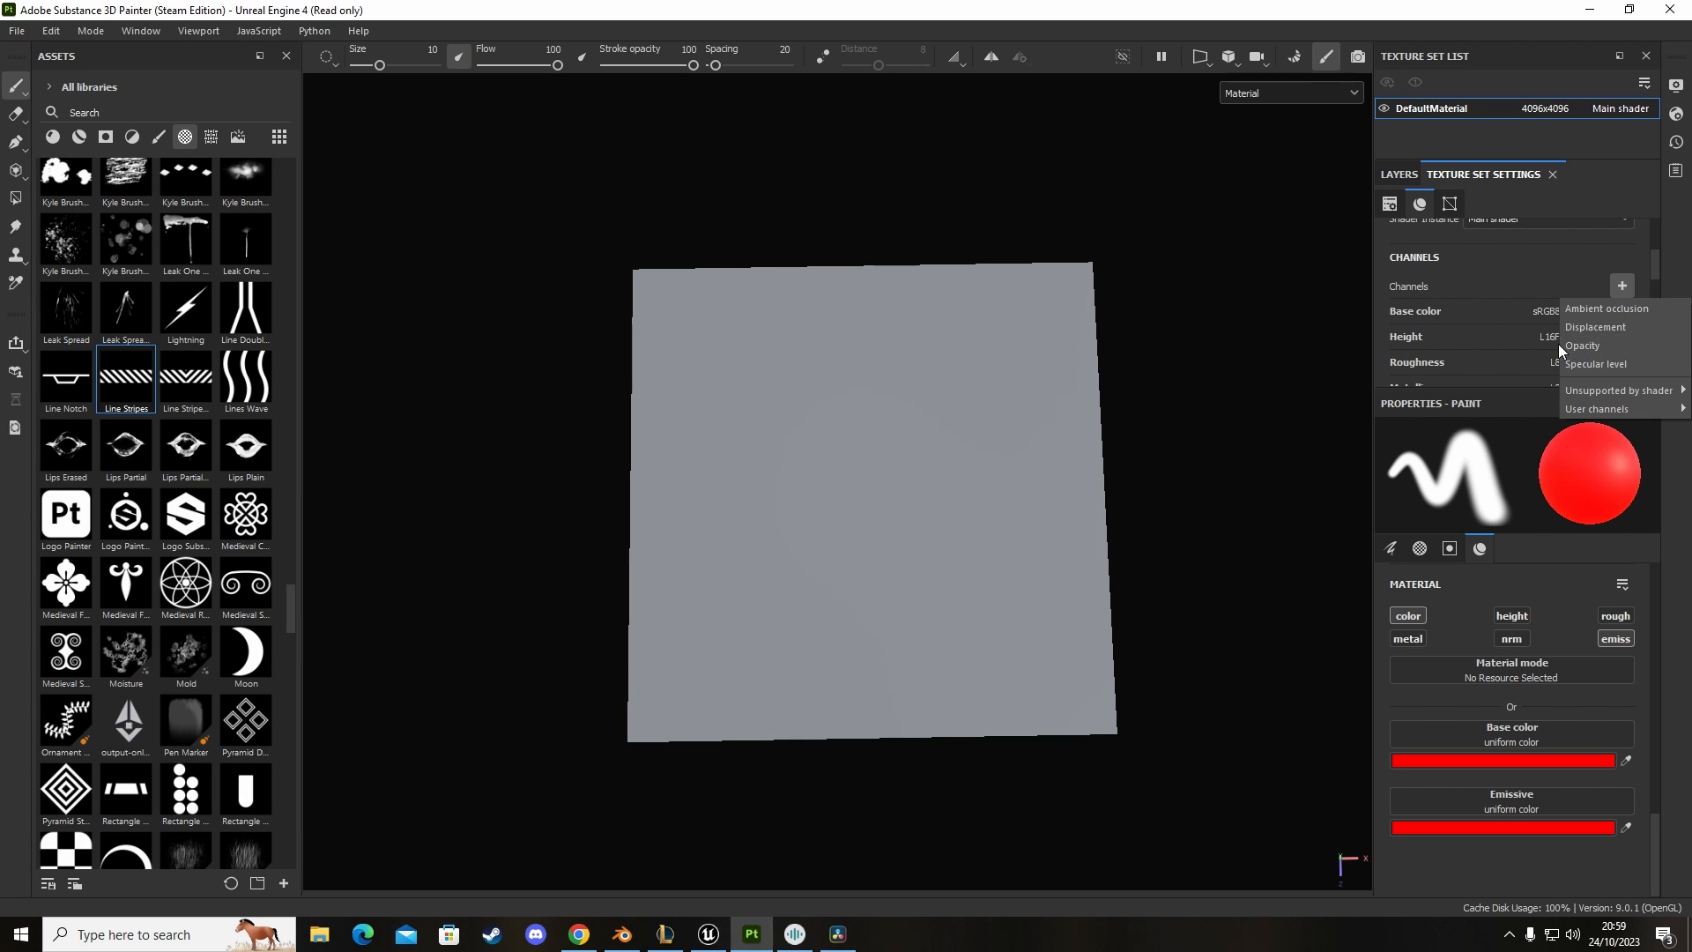
pyautogui.click(1583, 346)
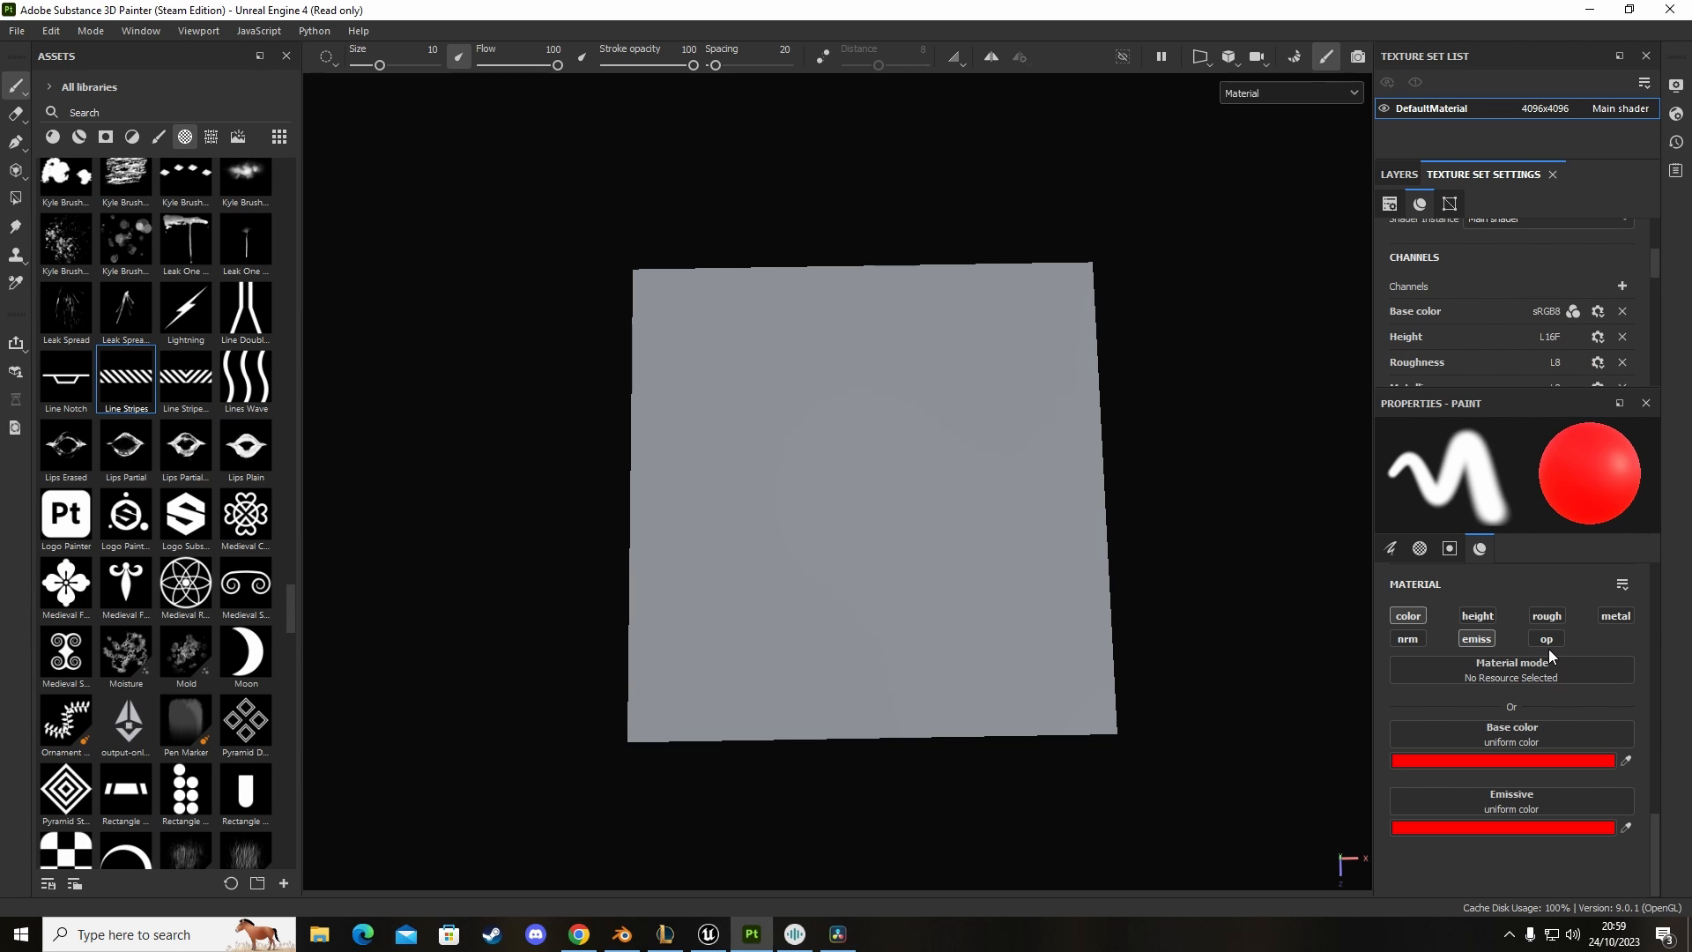
# Step: Enable the 'op' button so the brush material also paints opacity
pyautogui.click(1546, 638)
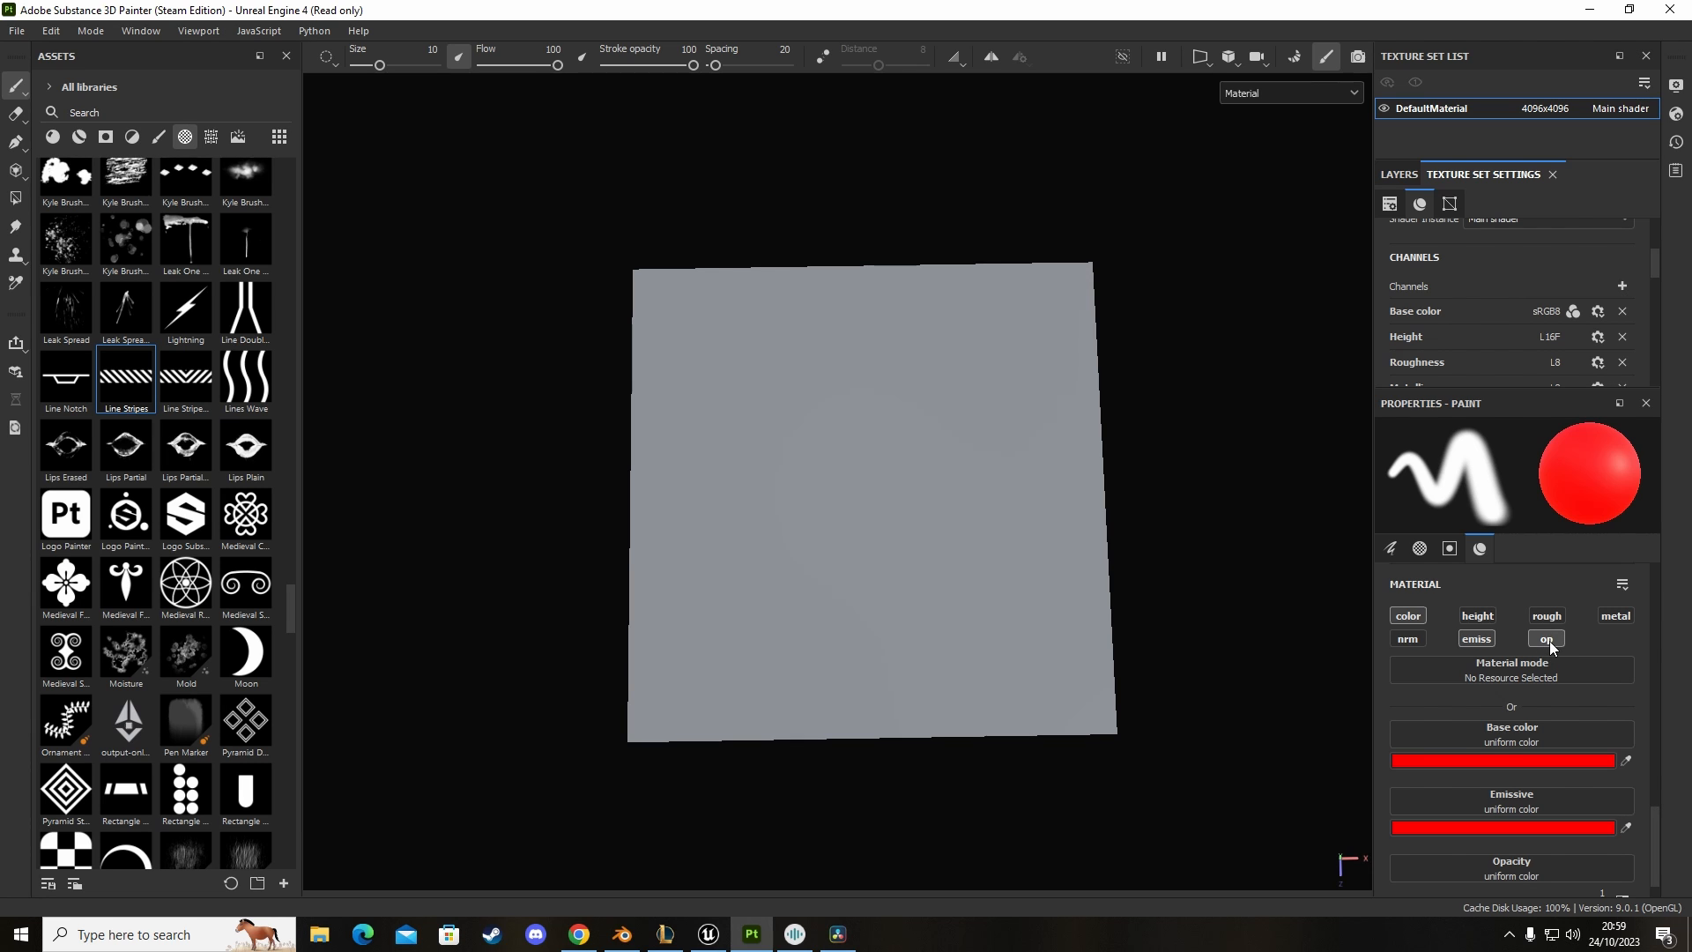
pyautogui.click(1547, 638)
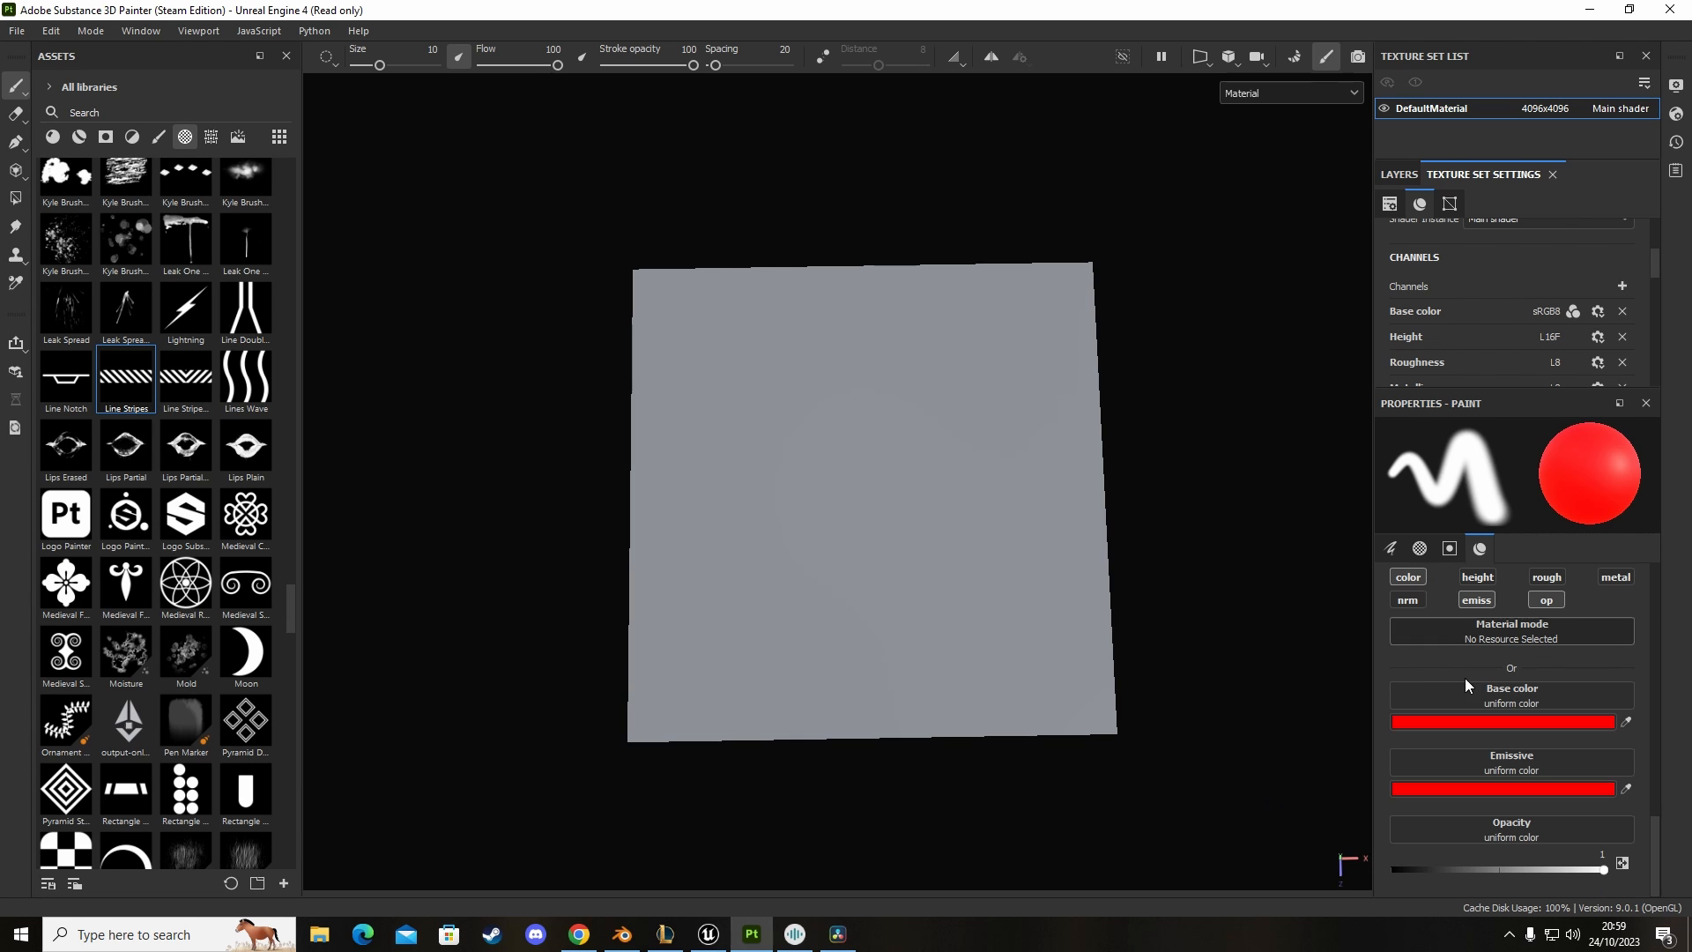
# Step: Lower paint opacity to 0 and paint a large S-shaped stroke across the plane
pyautogui.moveTo(1608, 869); pyautogui.dragTo(1404, 869)
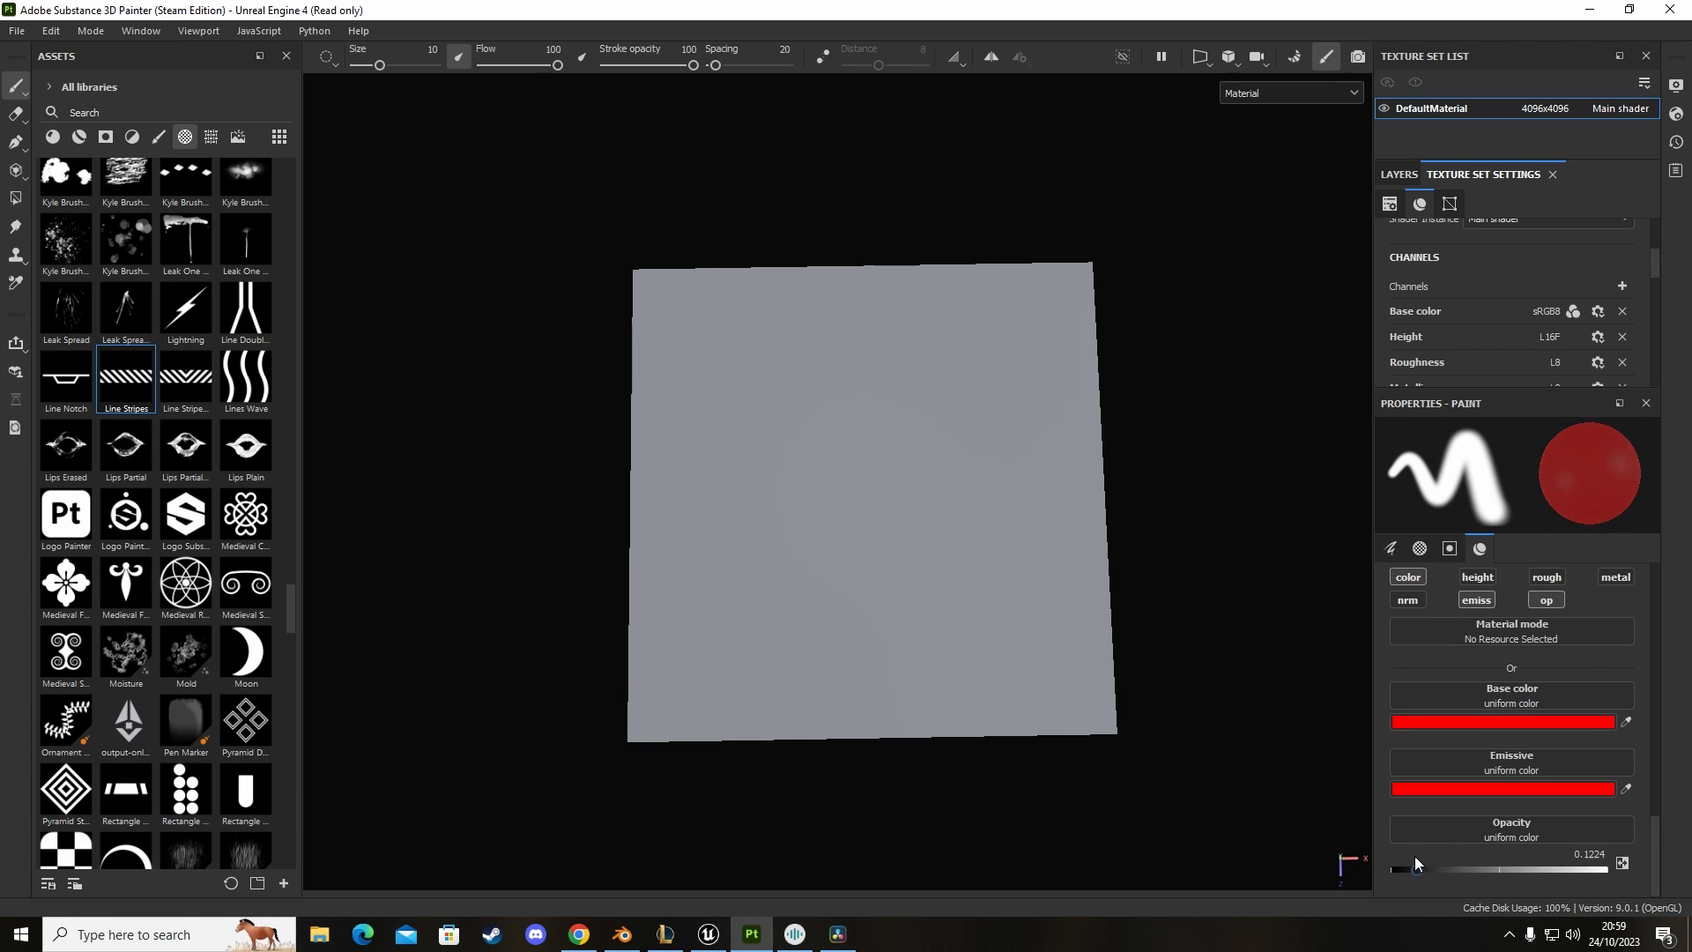
pyautogui.moveTo(799, 356); pyautogui.dragTo(950, 363)
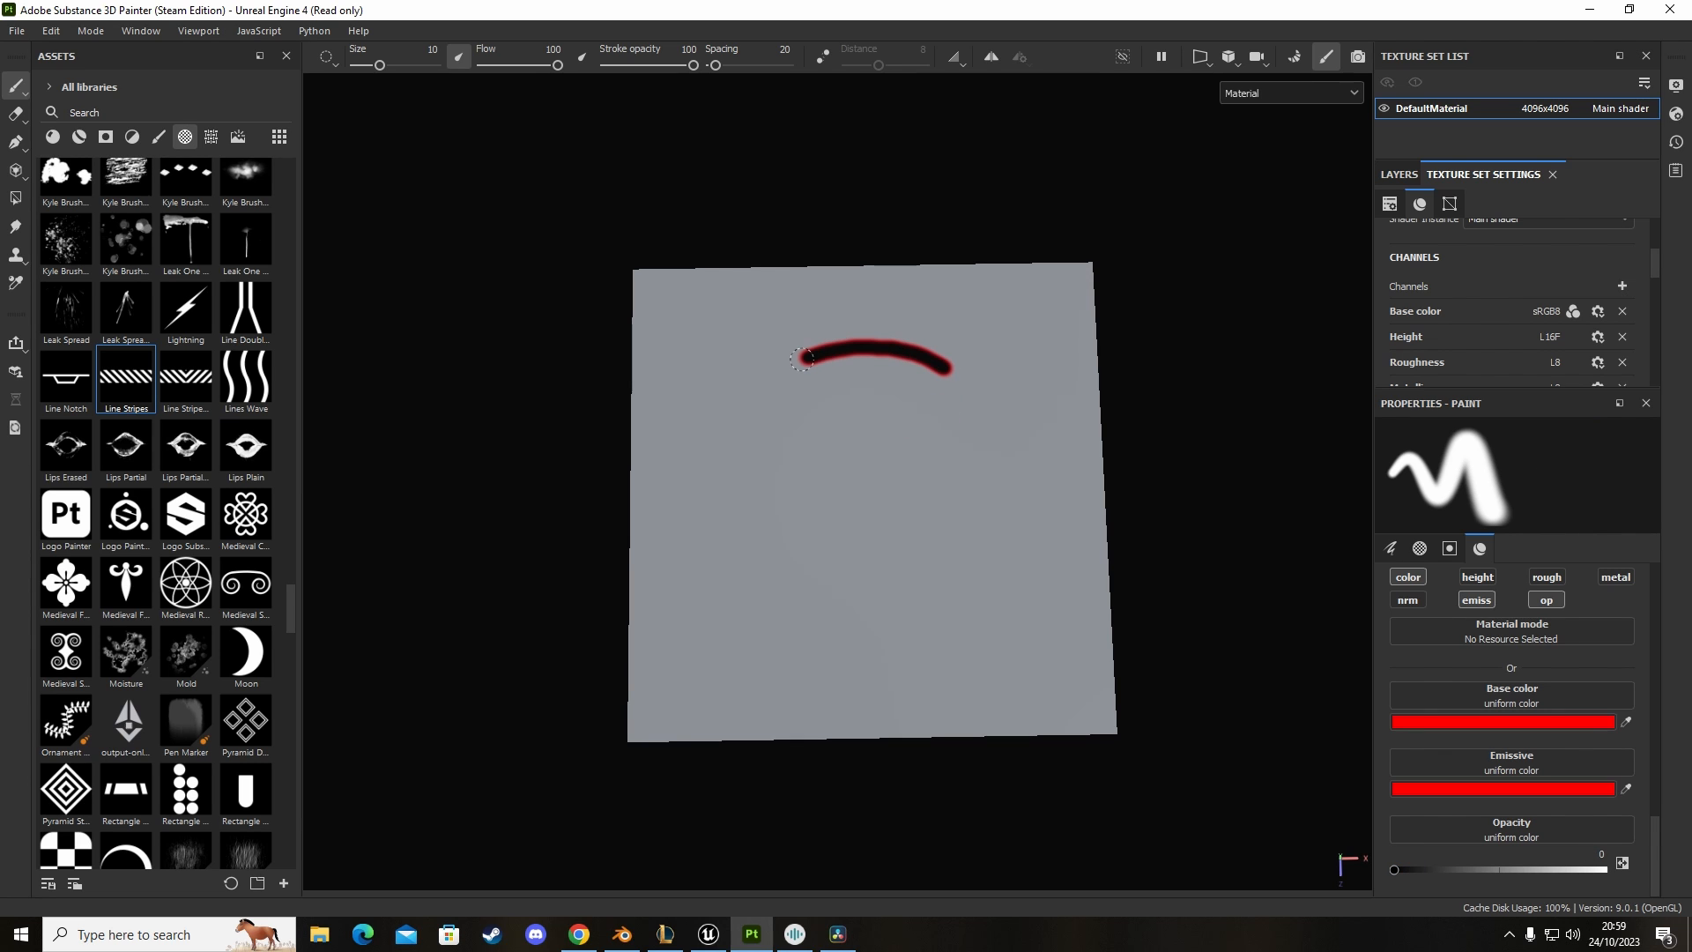
pyautogui.moveTo(804, 358); pyautogui.dragTo(952, 515)
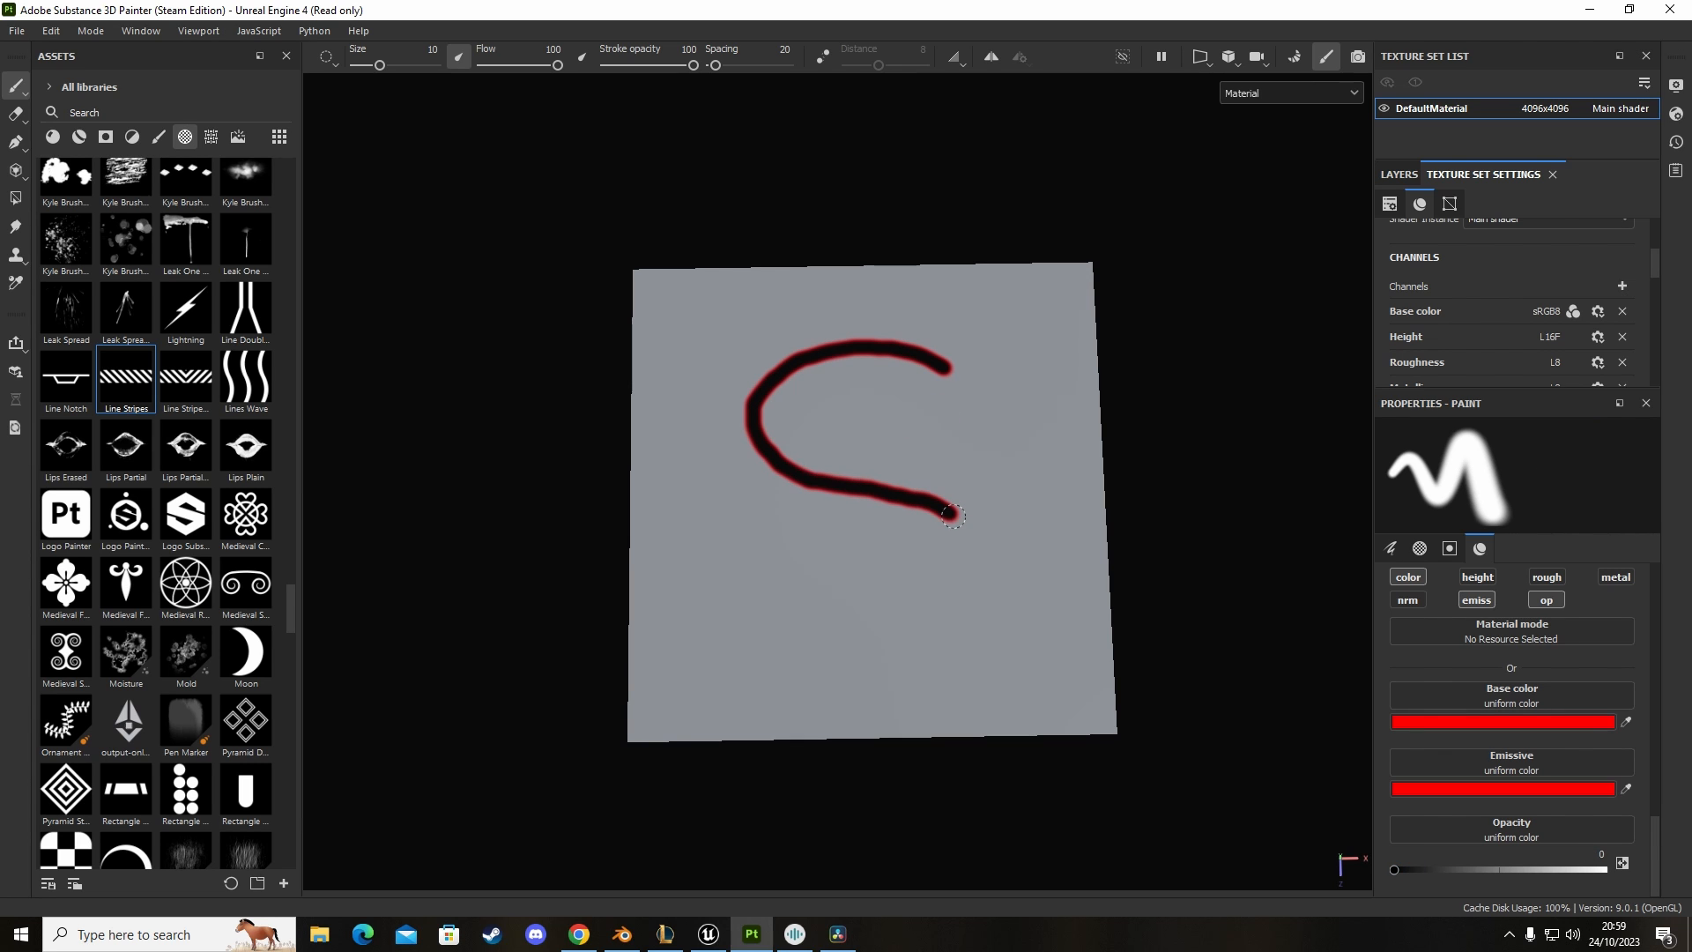
pyautogui.moveTo(950, 515); pyautogui.dragTo(867, 536)
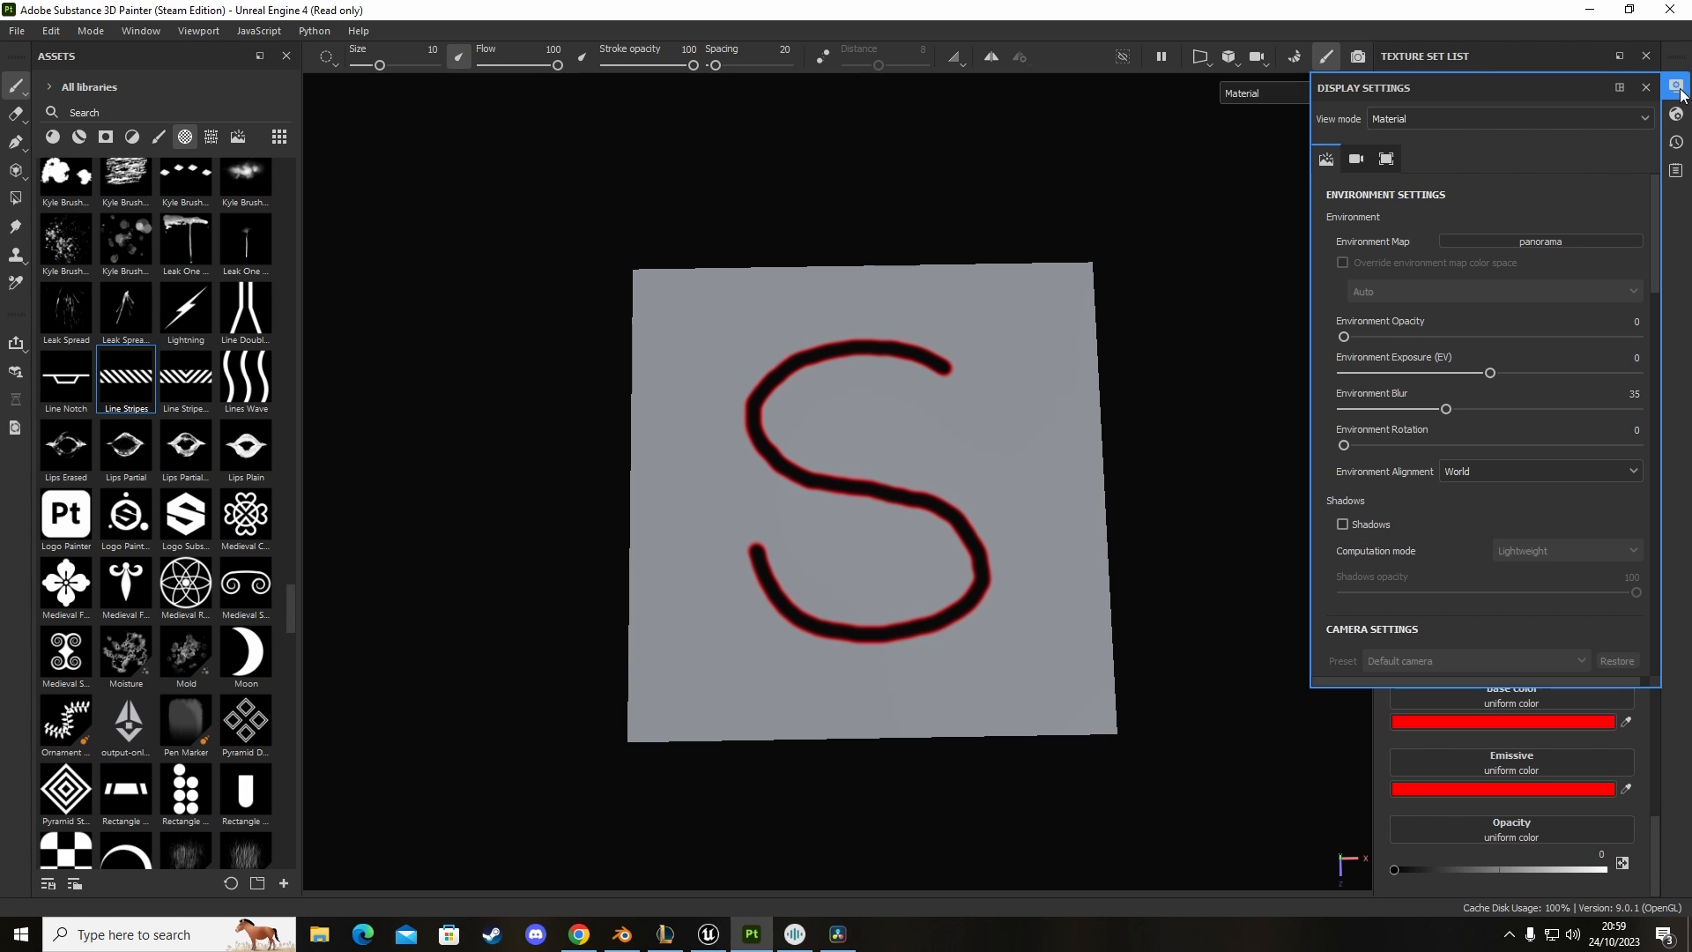
pyautogui.moveTo(857, 133)
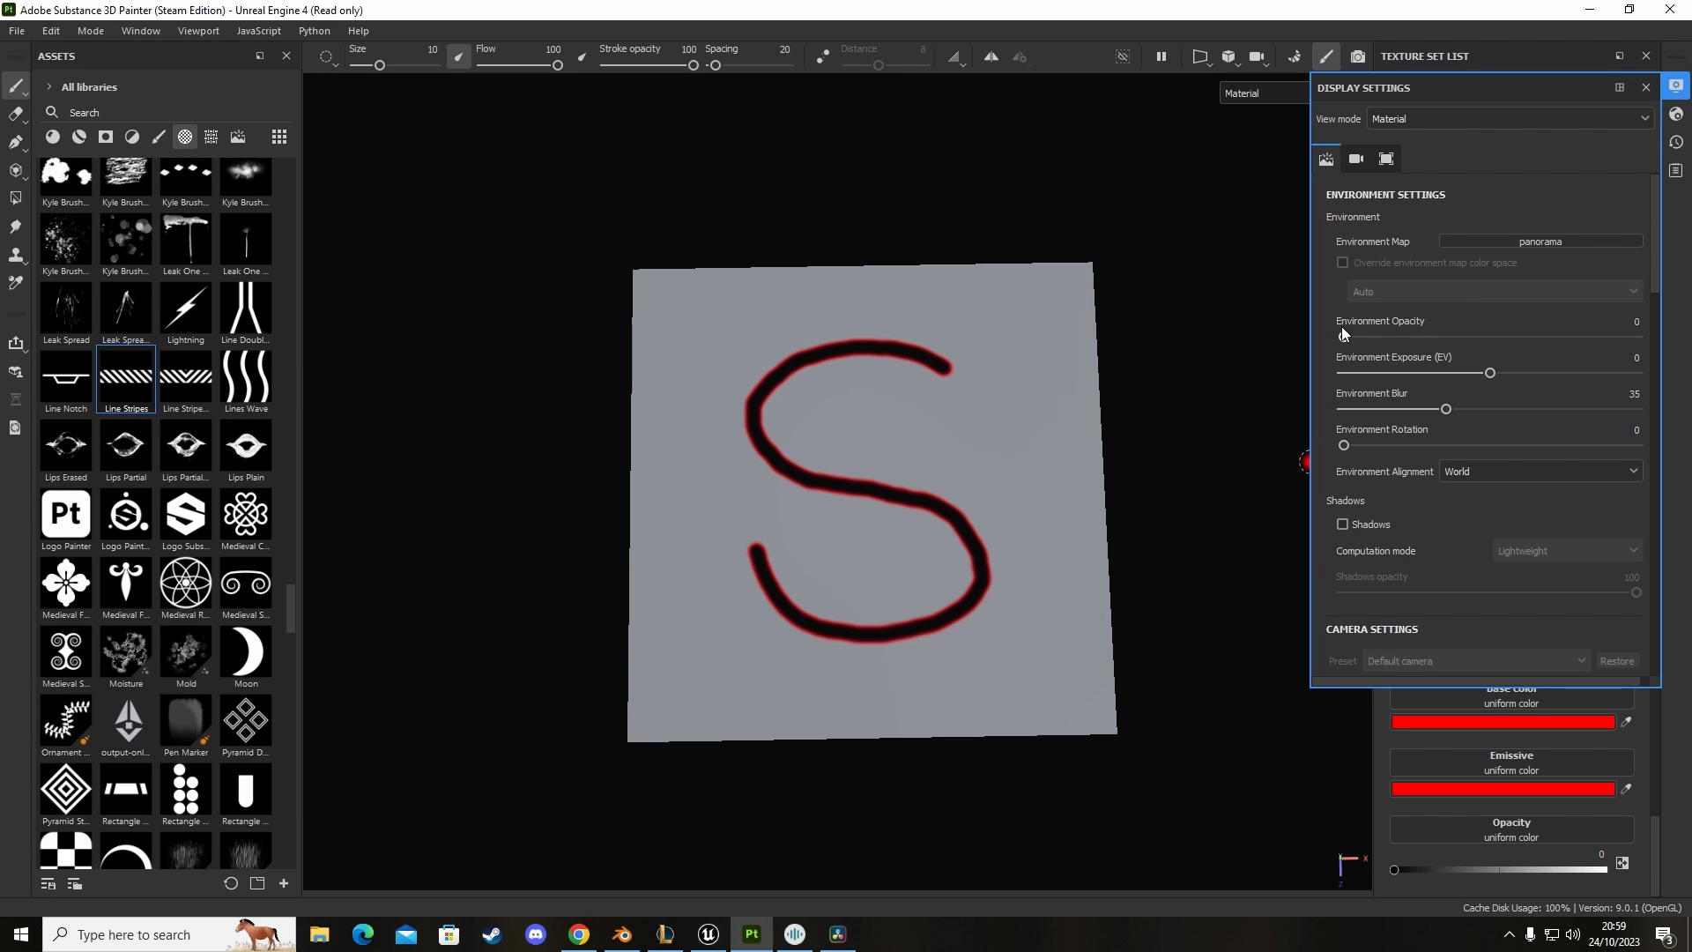
# Step: Set environment opacity to 64 and exposure to 0.9 so the ground photo shows behind the plane
pyautogui.moveTo(1343, 337); pyautogui.dragTo(1520, 337)
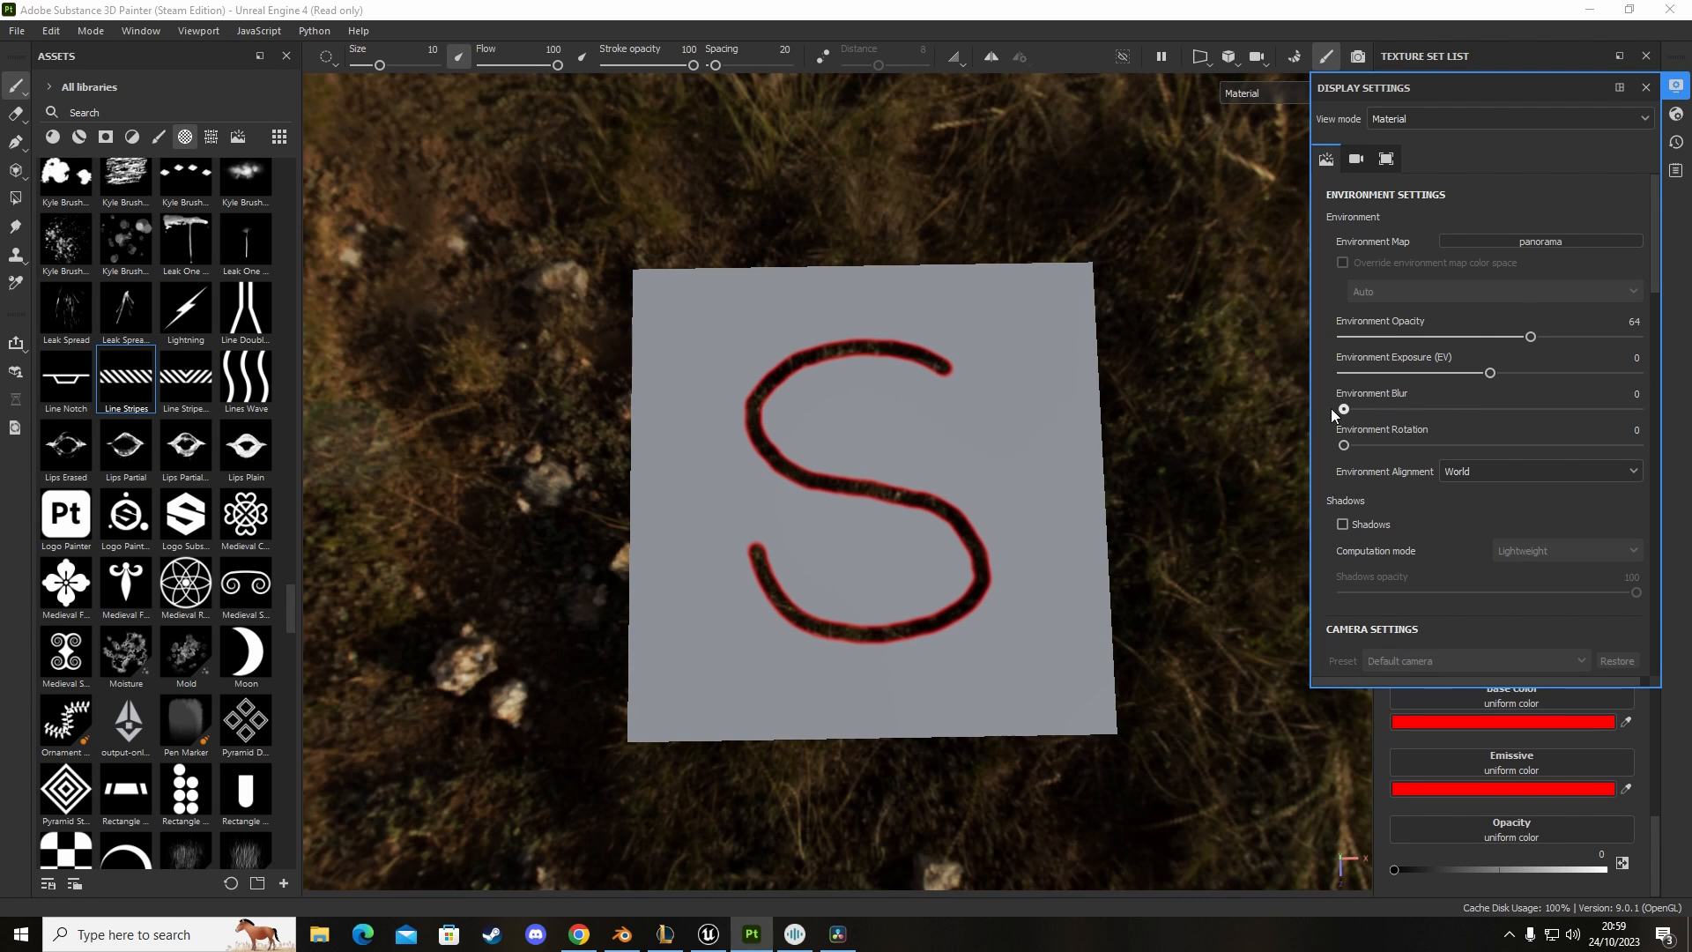
pyautogui.moveTo(1475, 377)
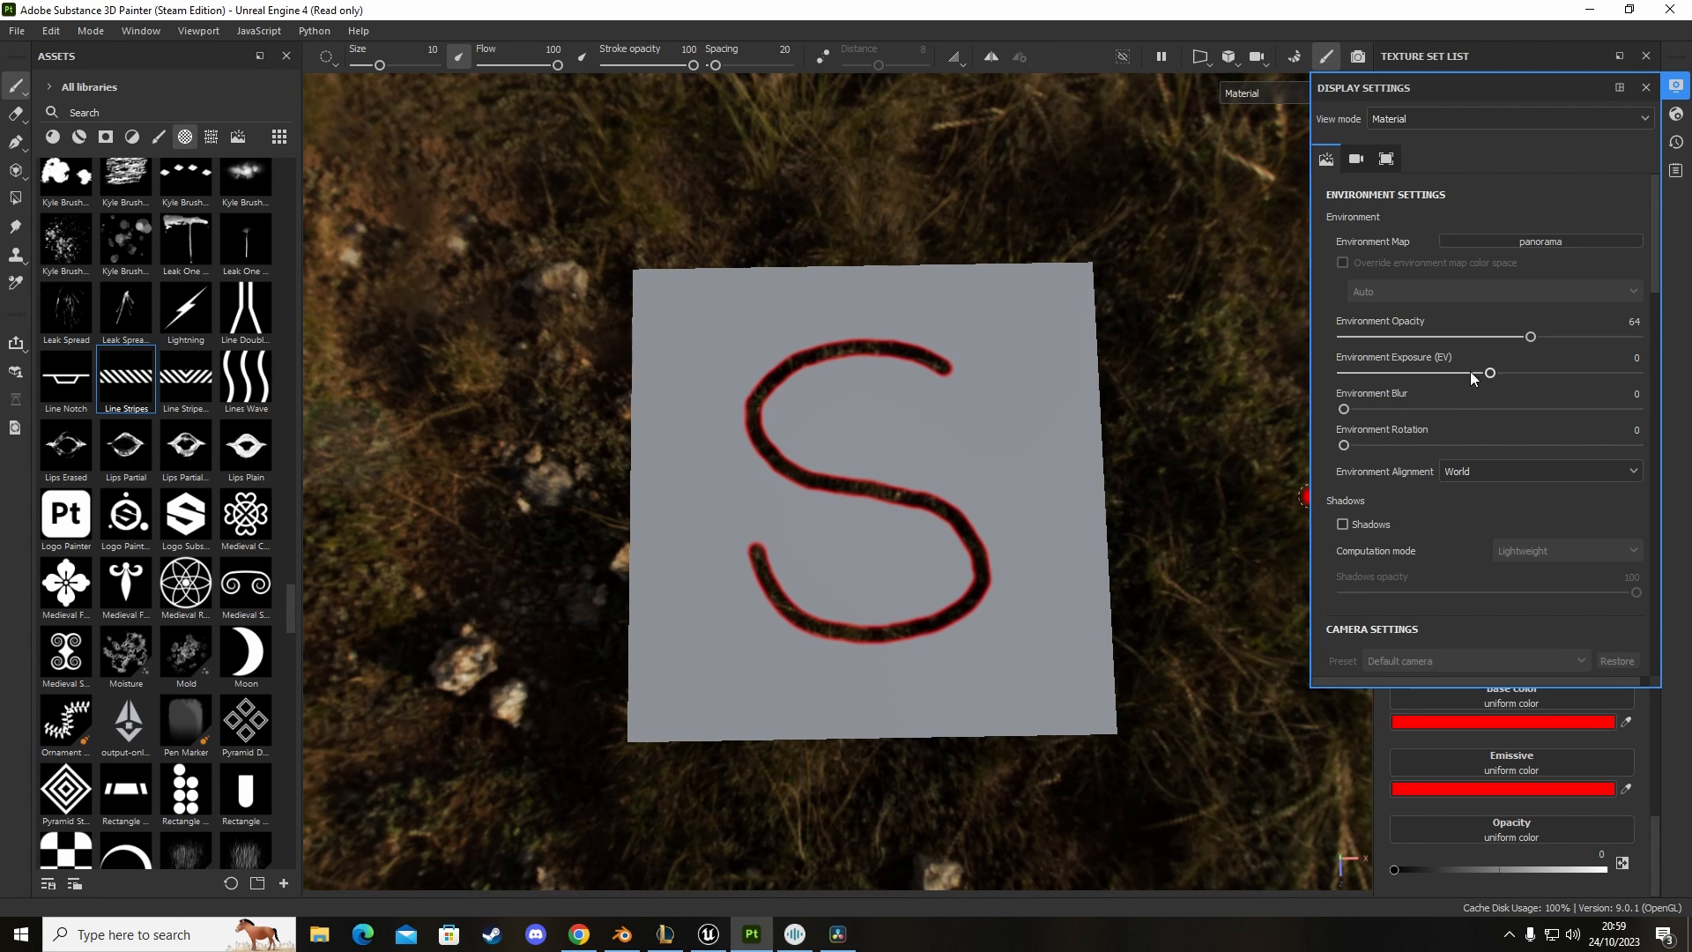
pyautogui.moveTo(1489, 372); pyautogui.dragTo(1504, 372)
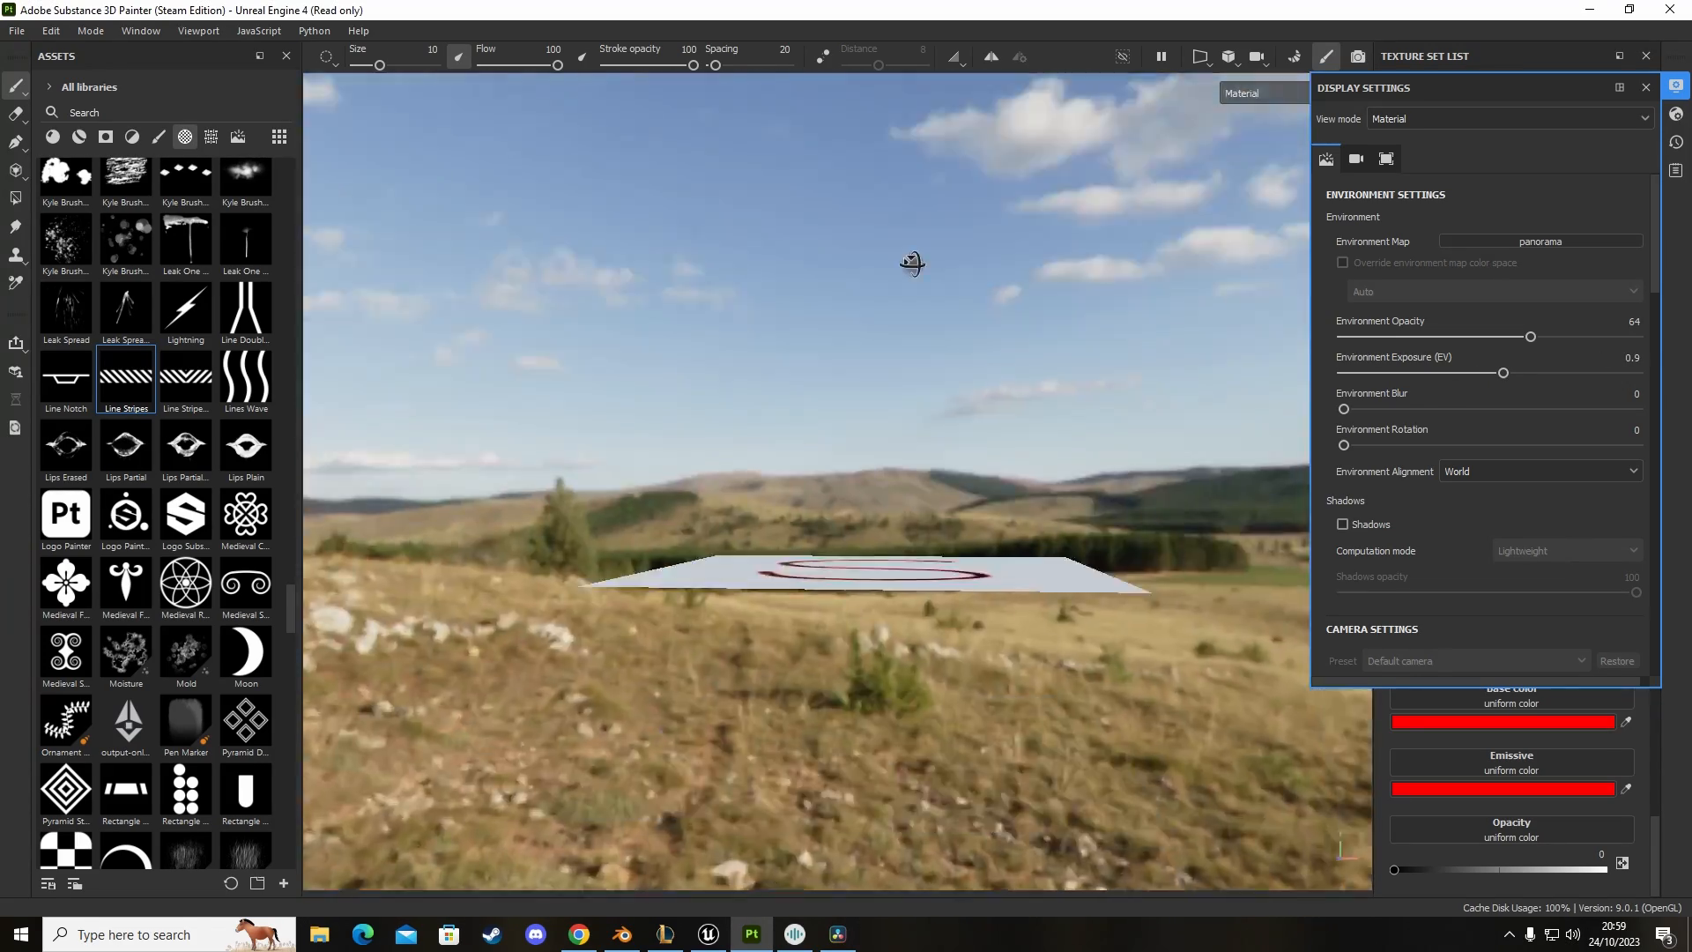
pyautogui.moveTo(911, 262); pyautogui.dragTo(929, 372)
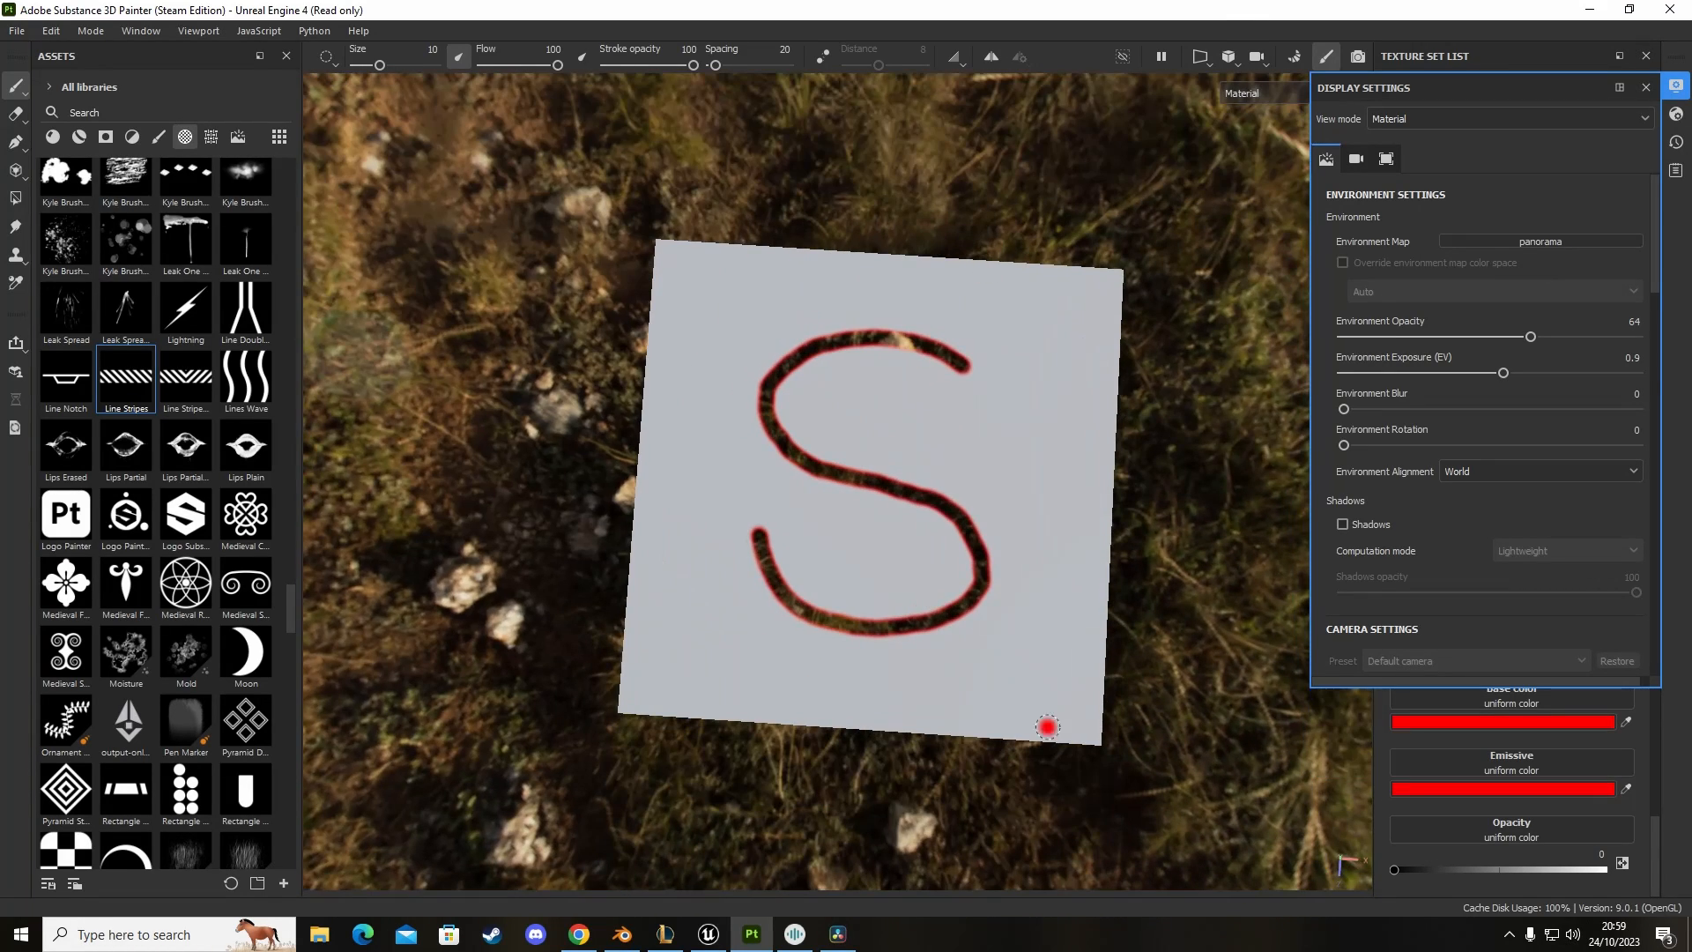
pyautogui.moveTo(889, 518)
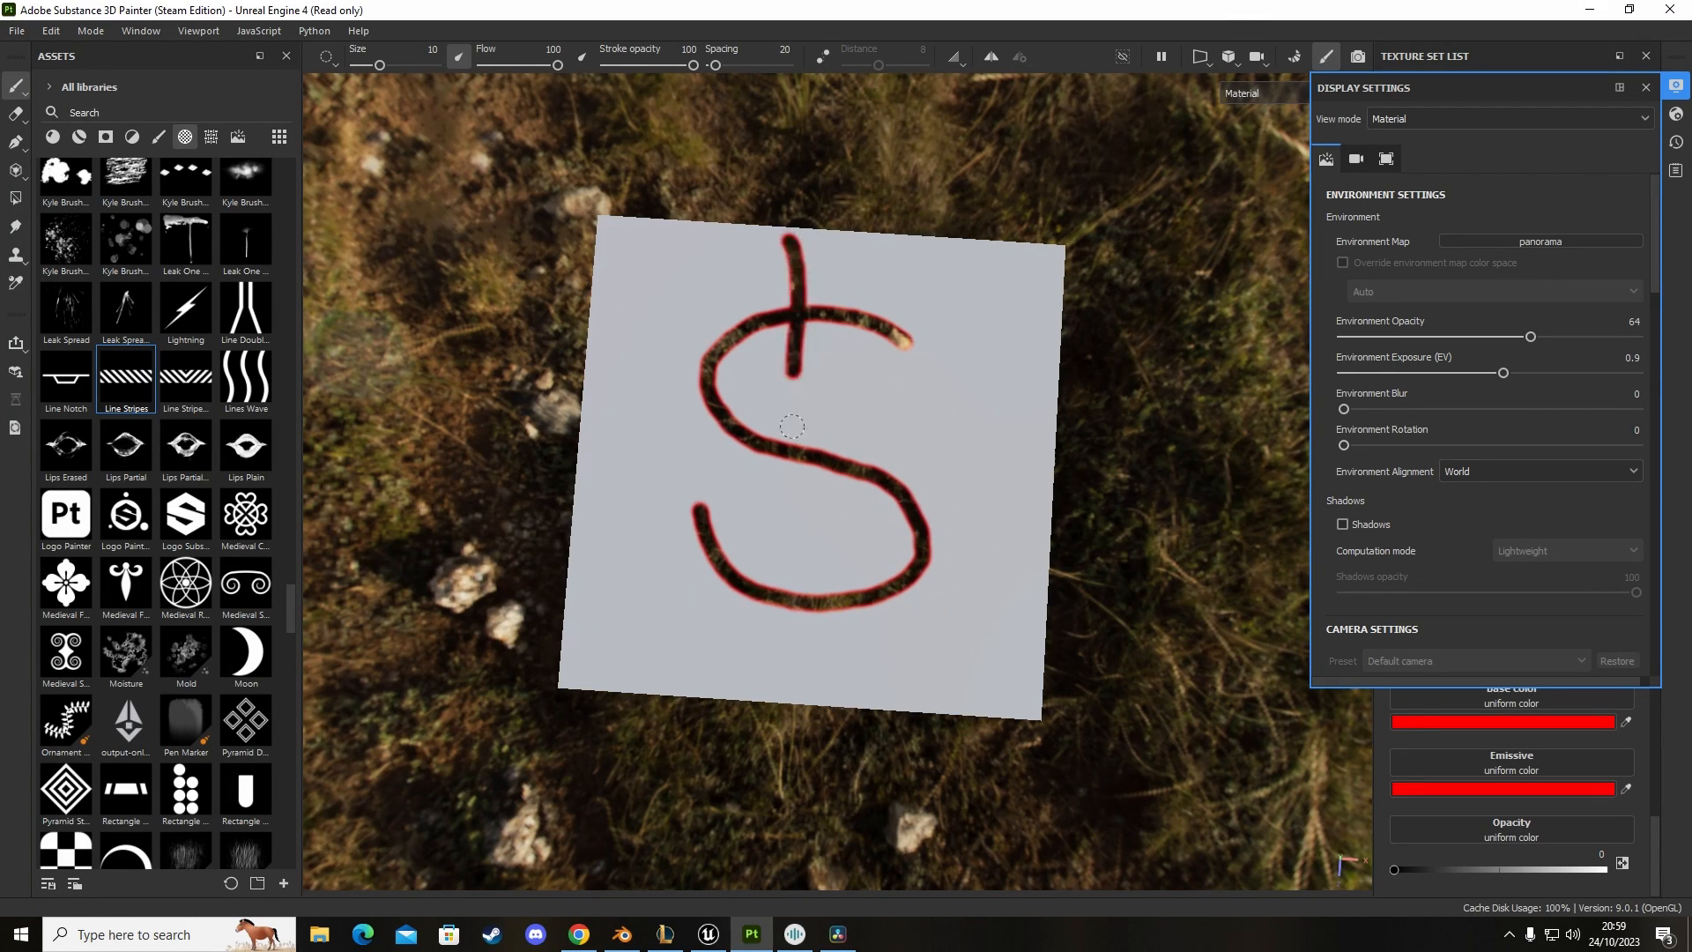
# Step: Paint vertical lines turning the S into a $, plus a filled see-through square to its right
pyautogui.moveTo(816, 244); pyautogui.dragTo(836, 702)
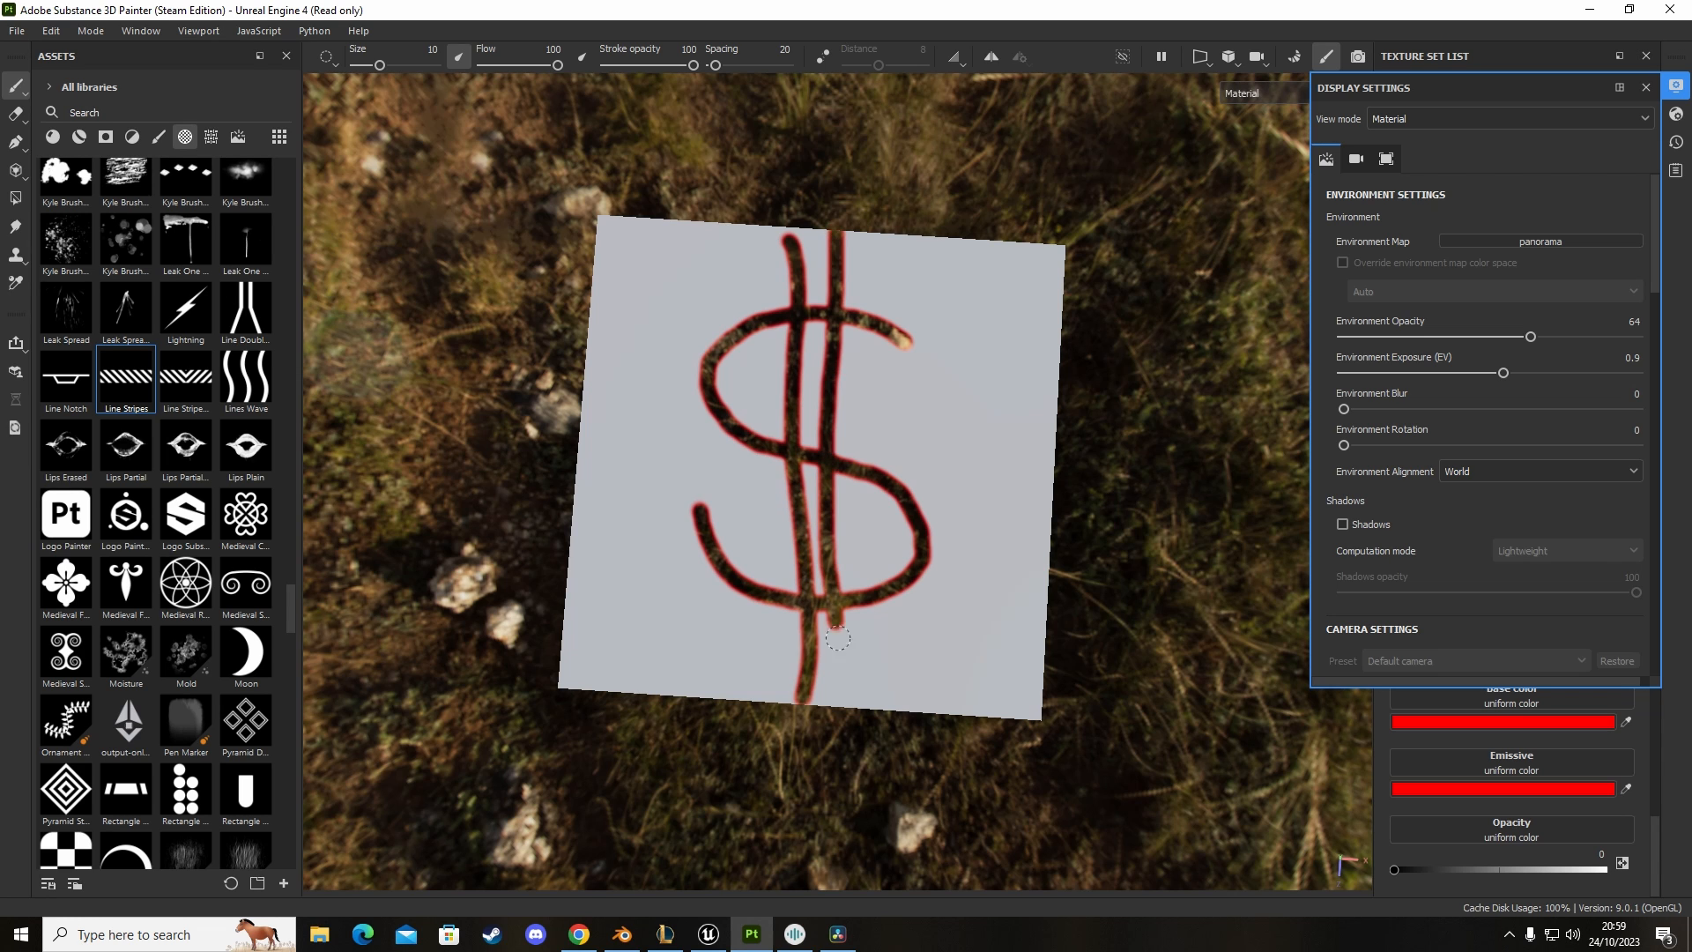
pyautogui.click(931, 374)
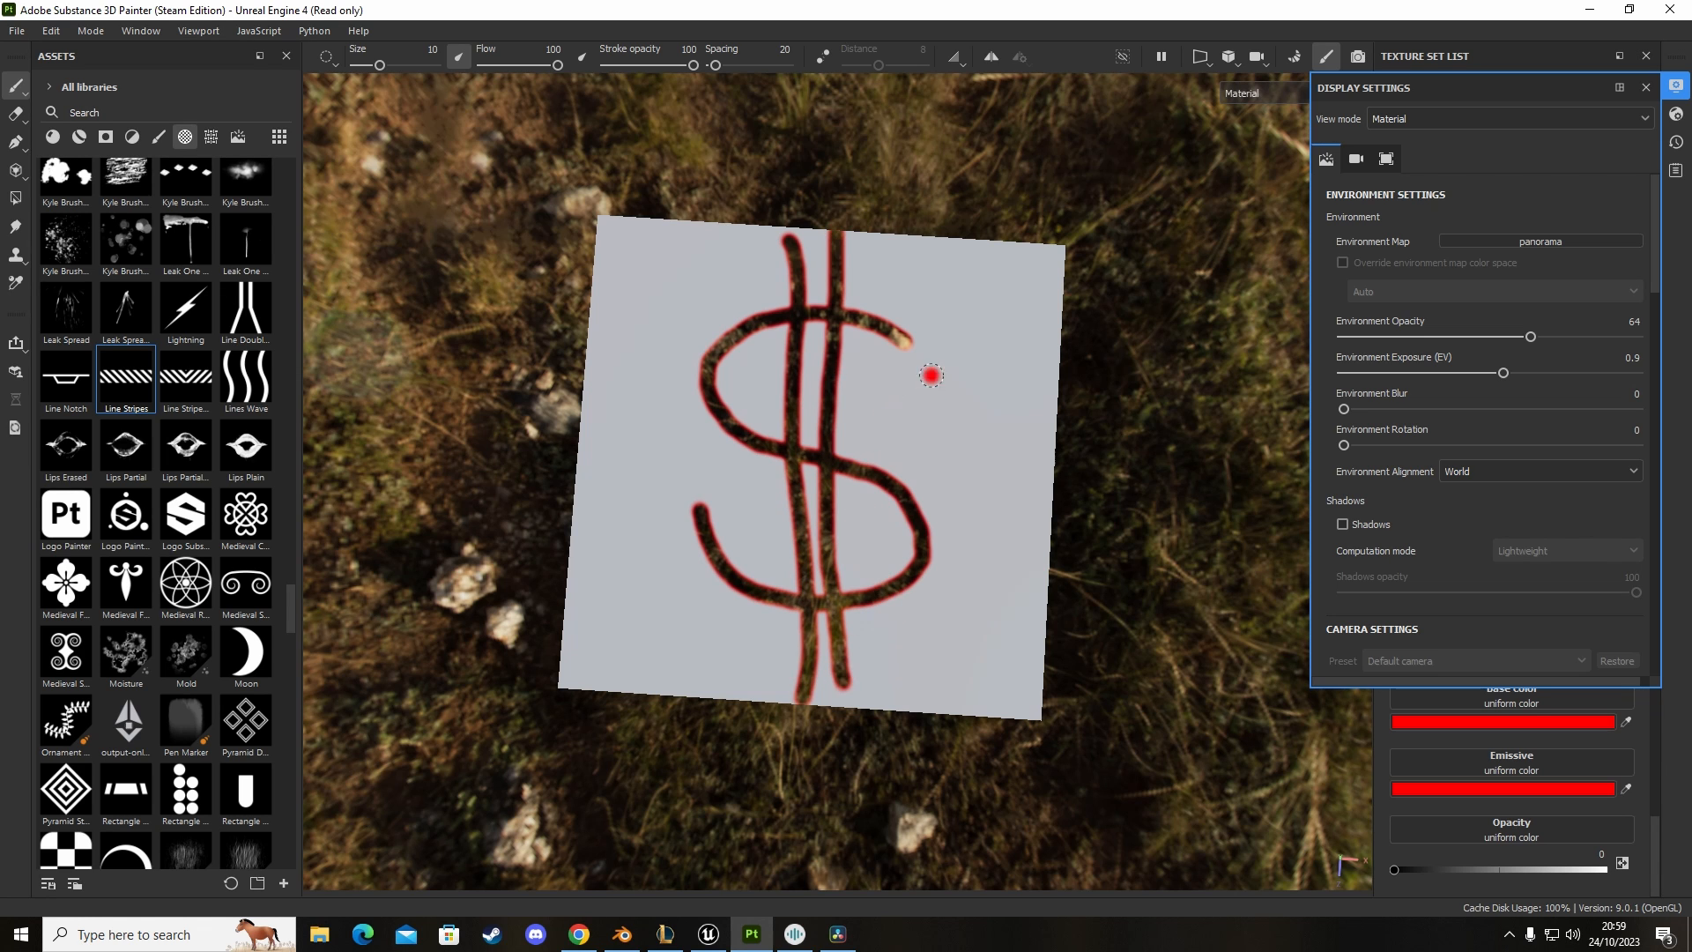
pyautogui.moveTo(931, 374); pyautogui.dragTo(936, 453)
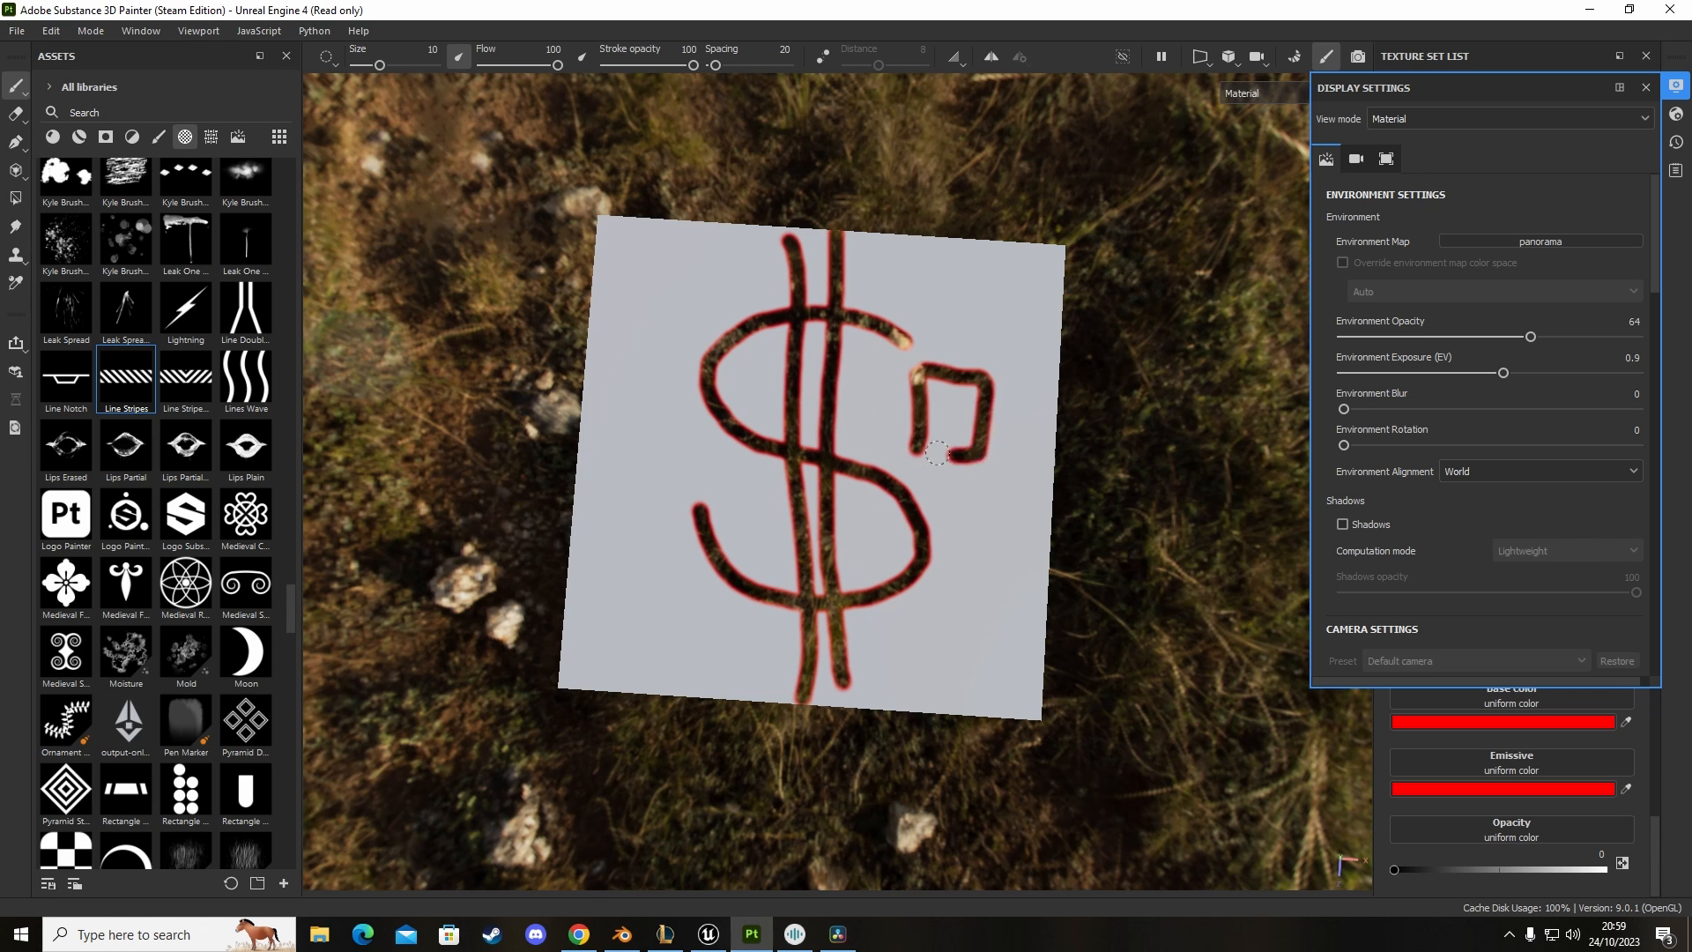
pyautogui.moveTo(955, 442); pyautogui.dragTo(936, 400)
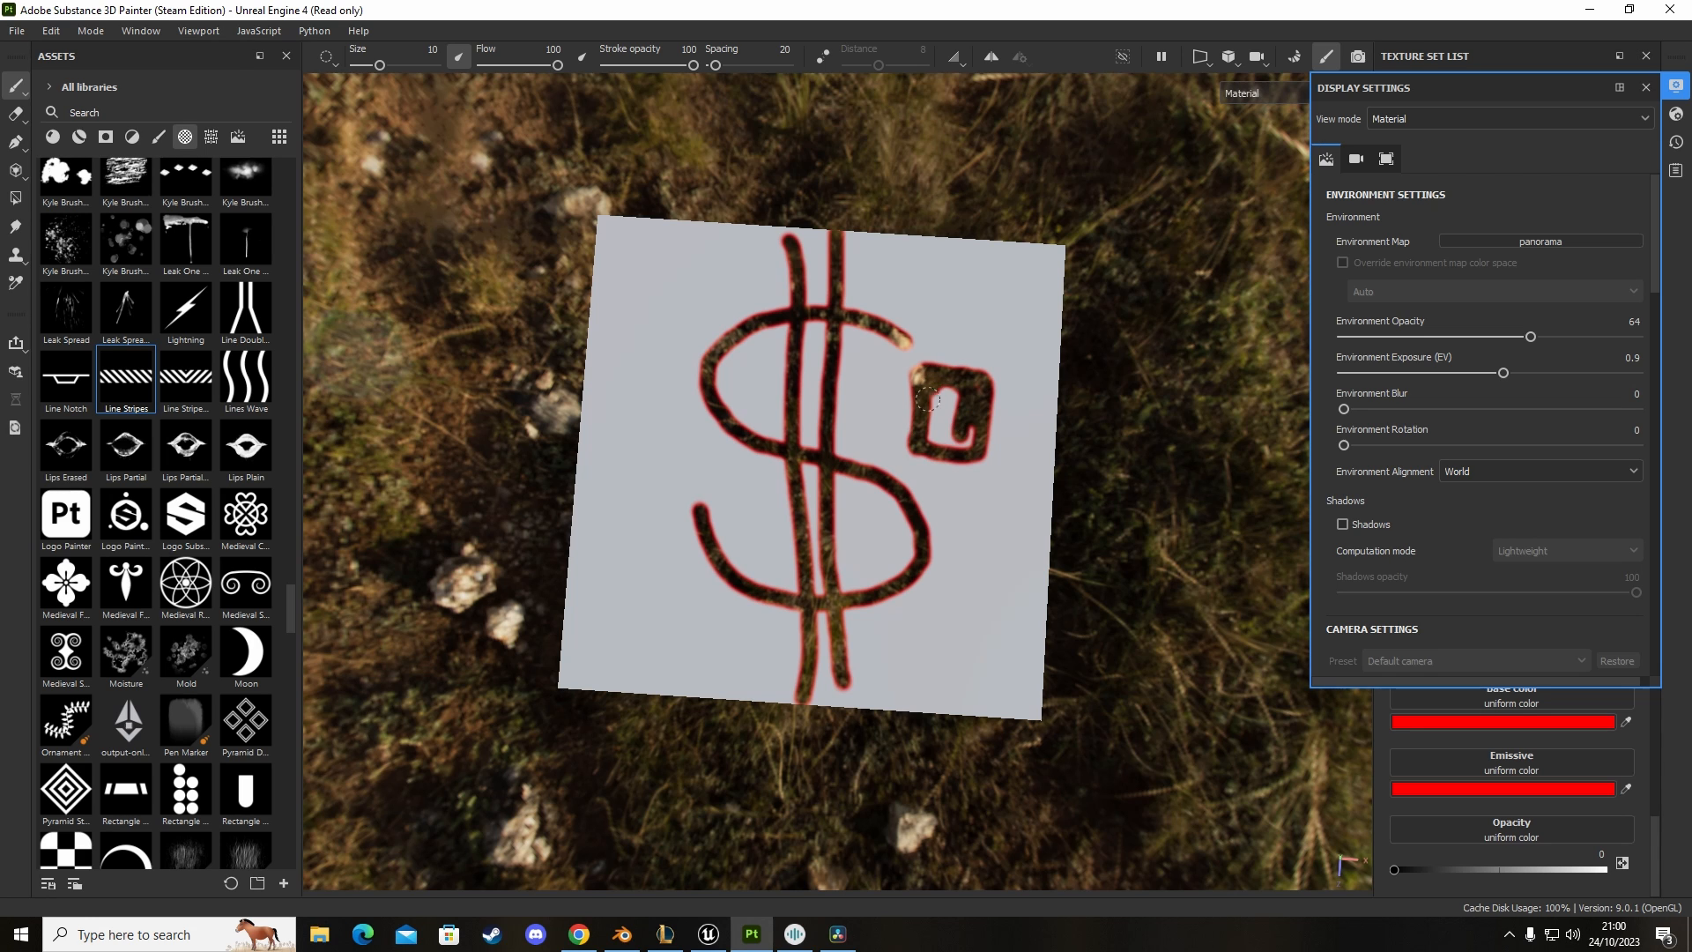
pyautogui.moveTo(934, 393); pyautogui.dragTo(945, 437)
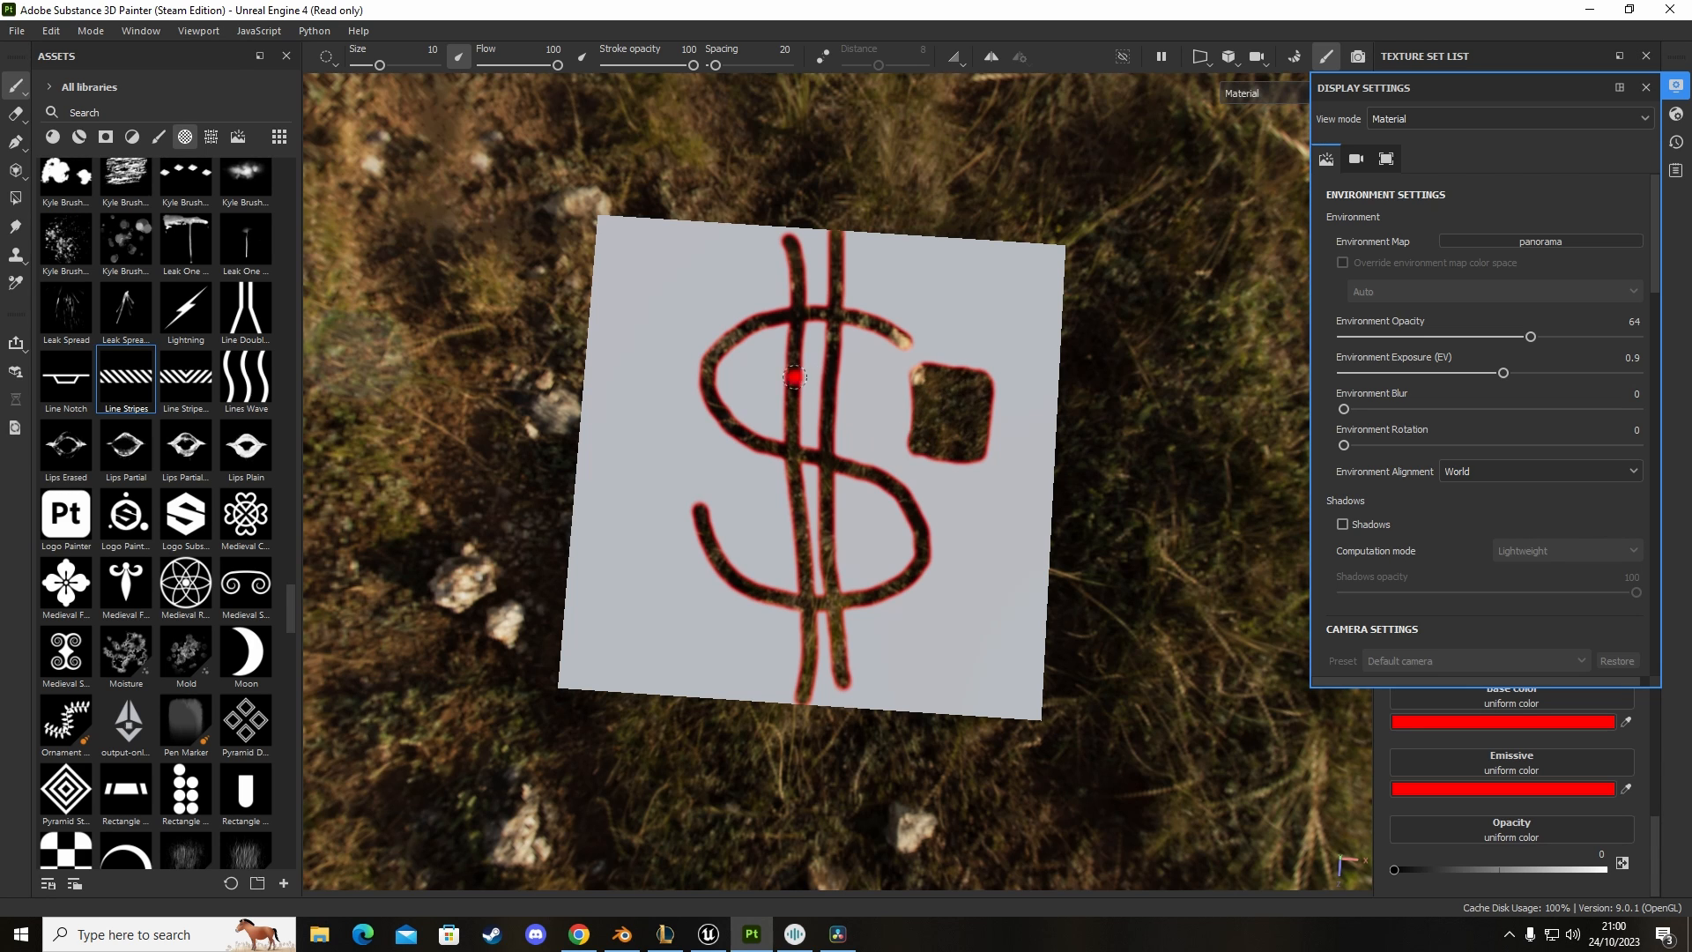
# Step: Filter the asset library to Brushes and scroll through the brush presets
pyautogui.click(161, 137)
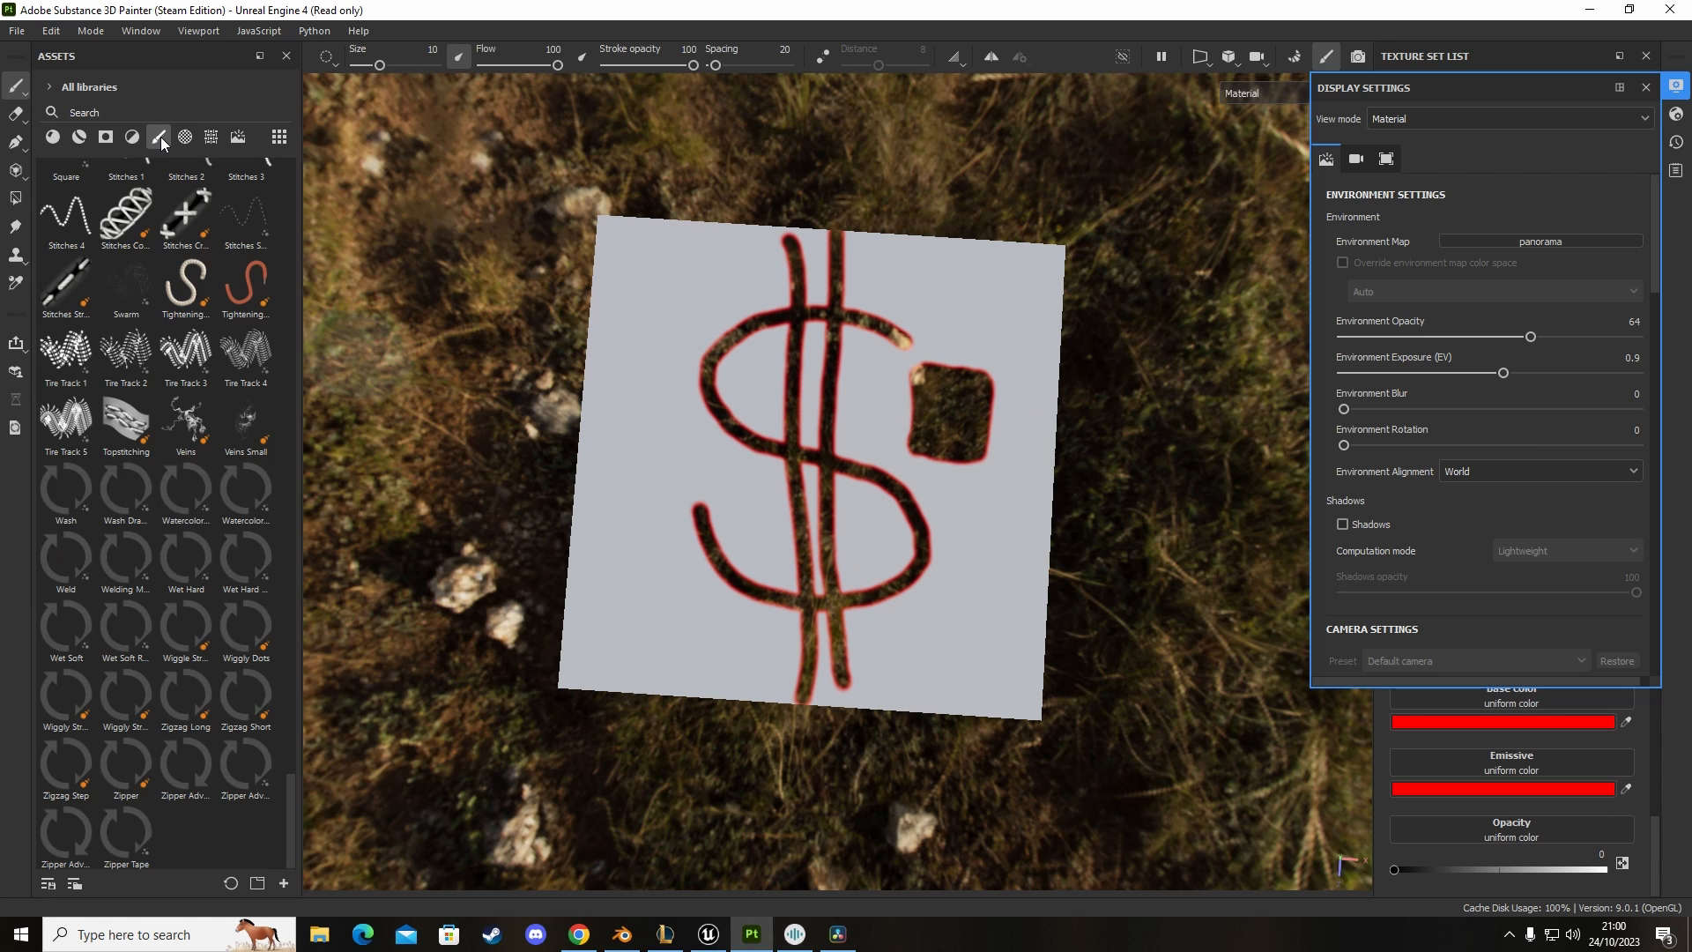
pyautogui.scroll(-3)
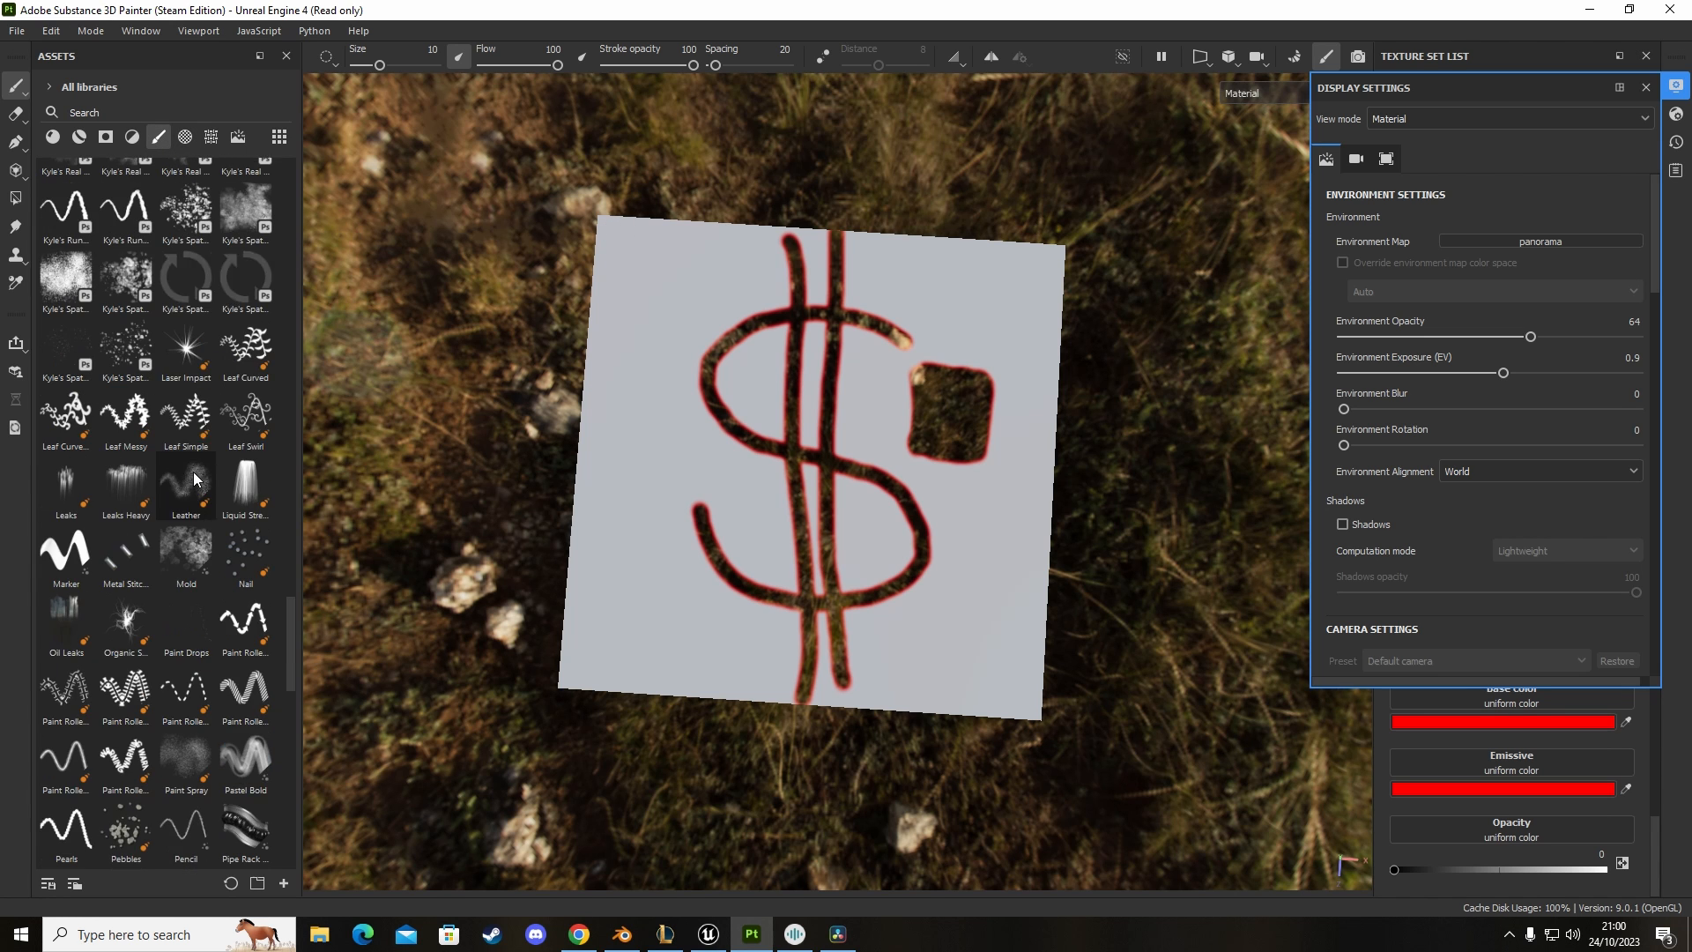
pyautogui.scroll(-3)
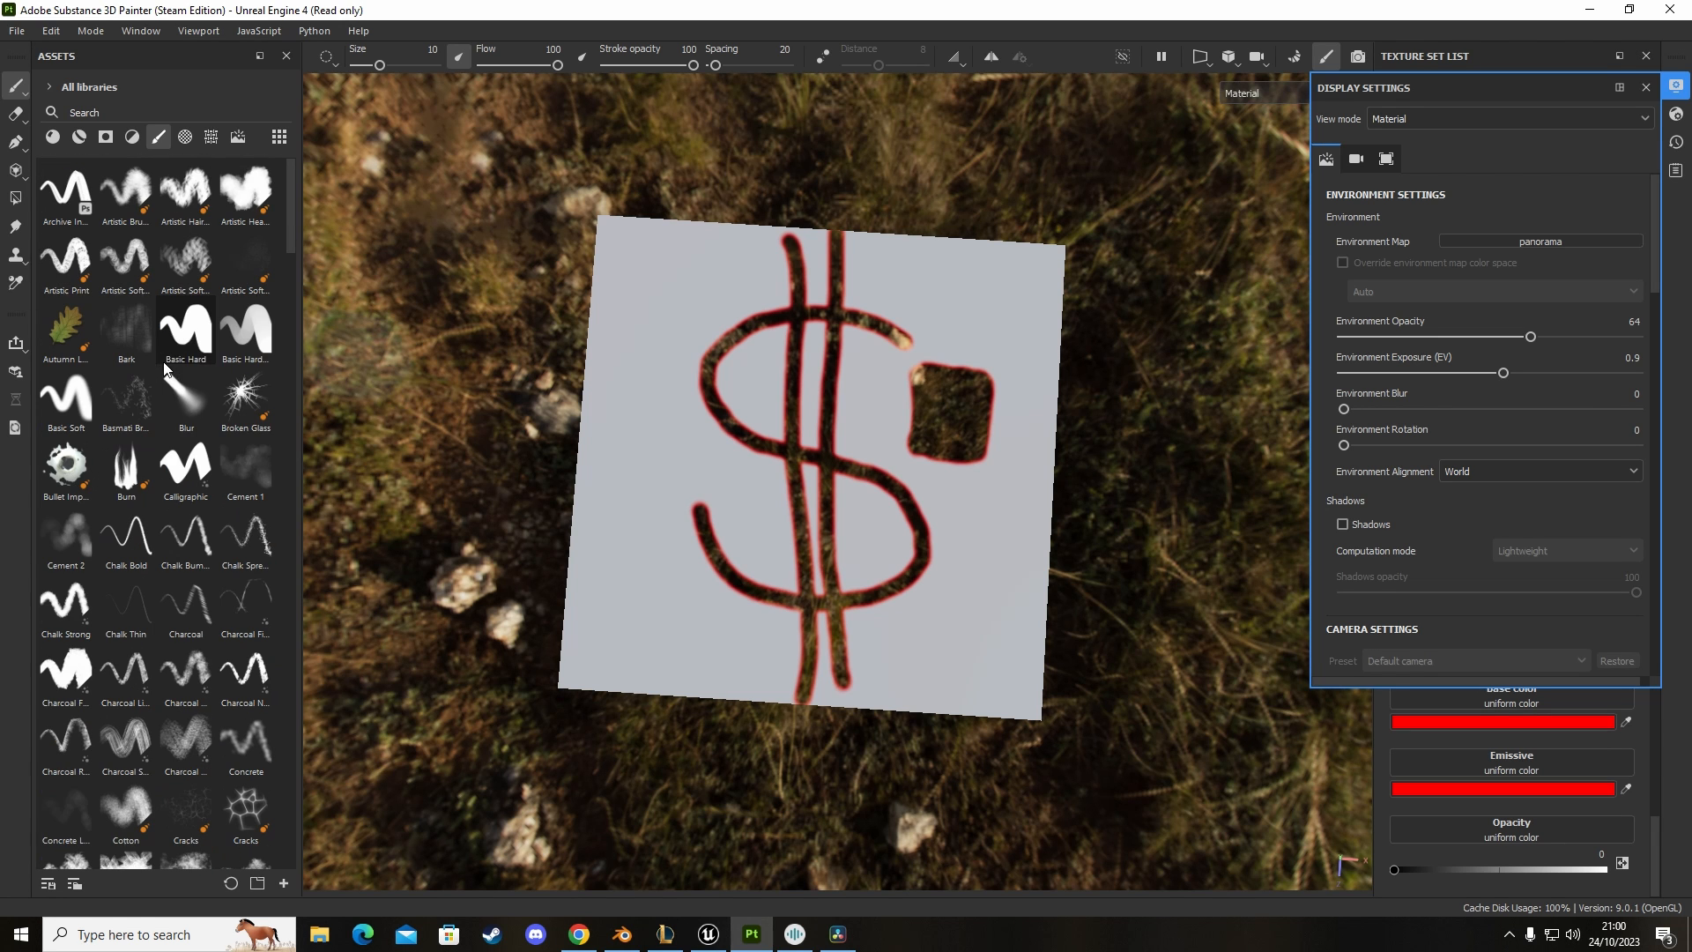
pyautogui.moveTo(170, 653)
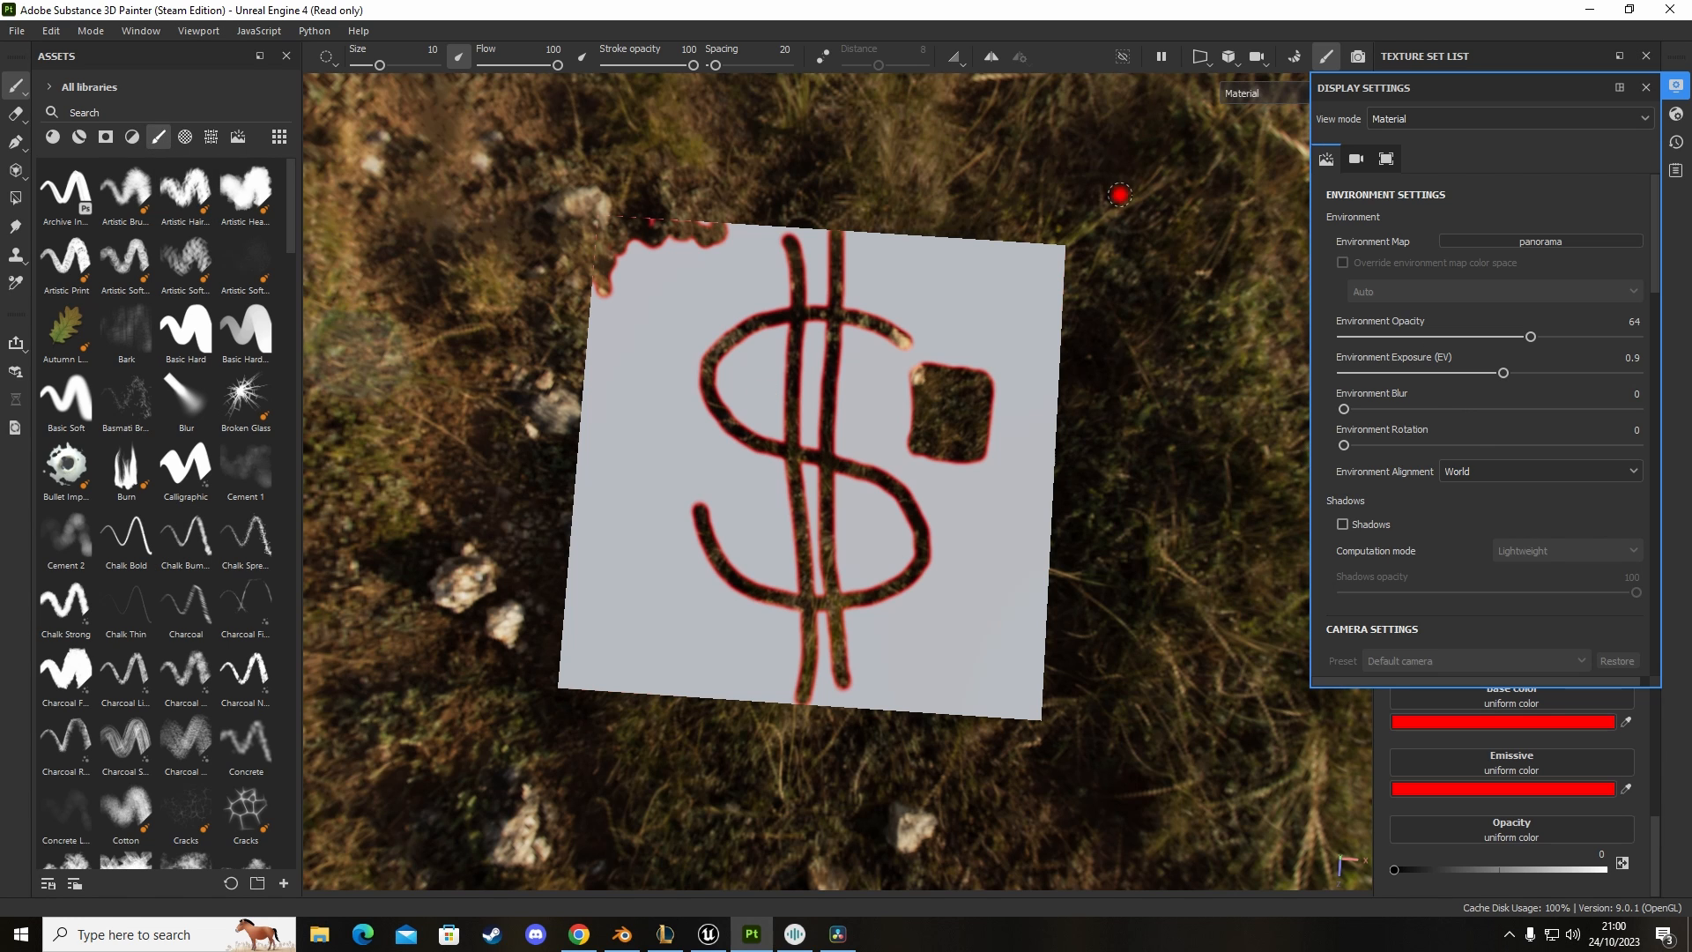
pyautogui.moveTo(593, 416)
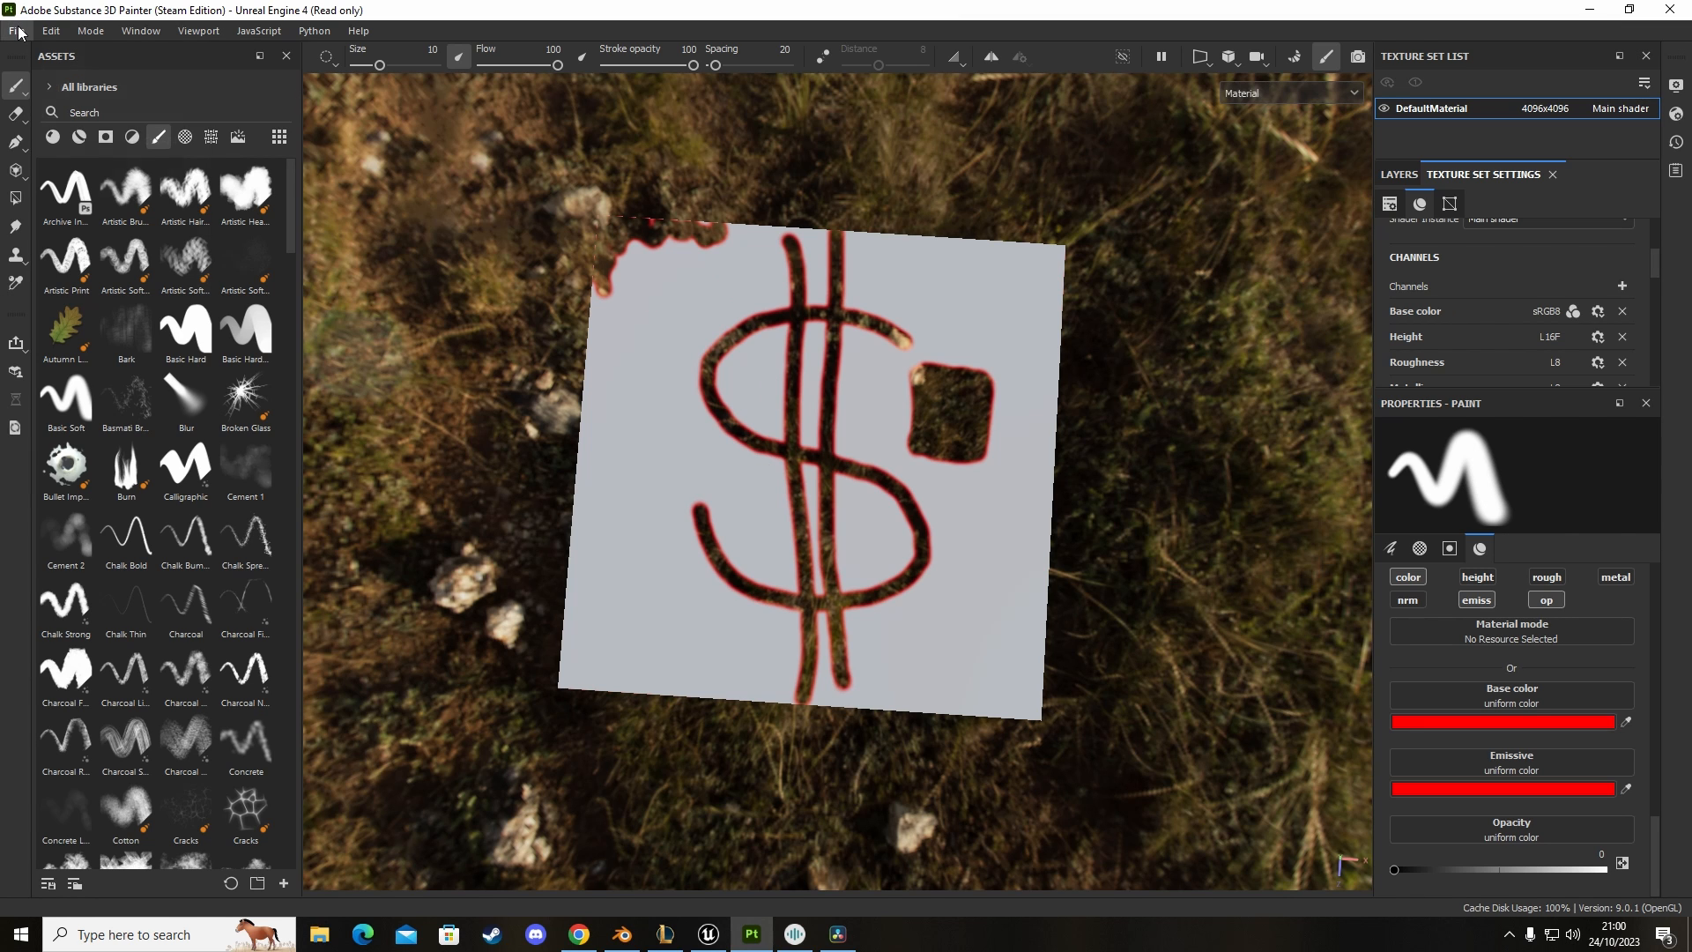
# Step: Bring up the Export textures dialog from File > Export Textures
pyautogui.click(17, 30)
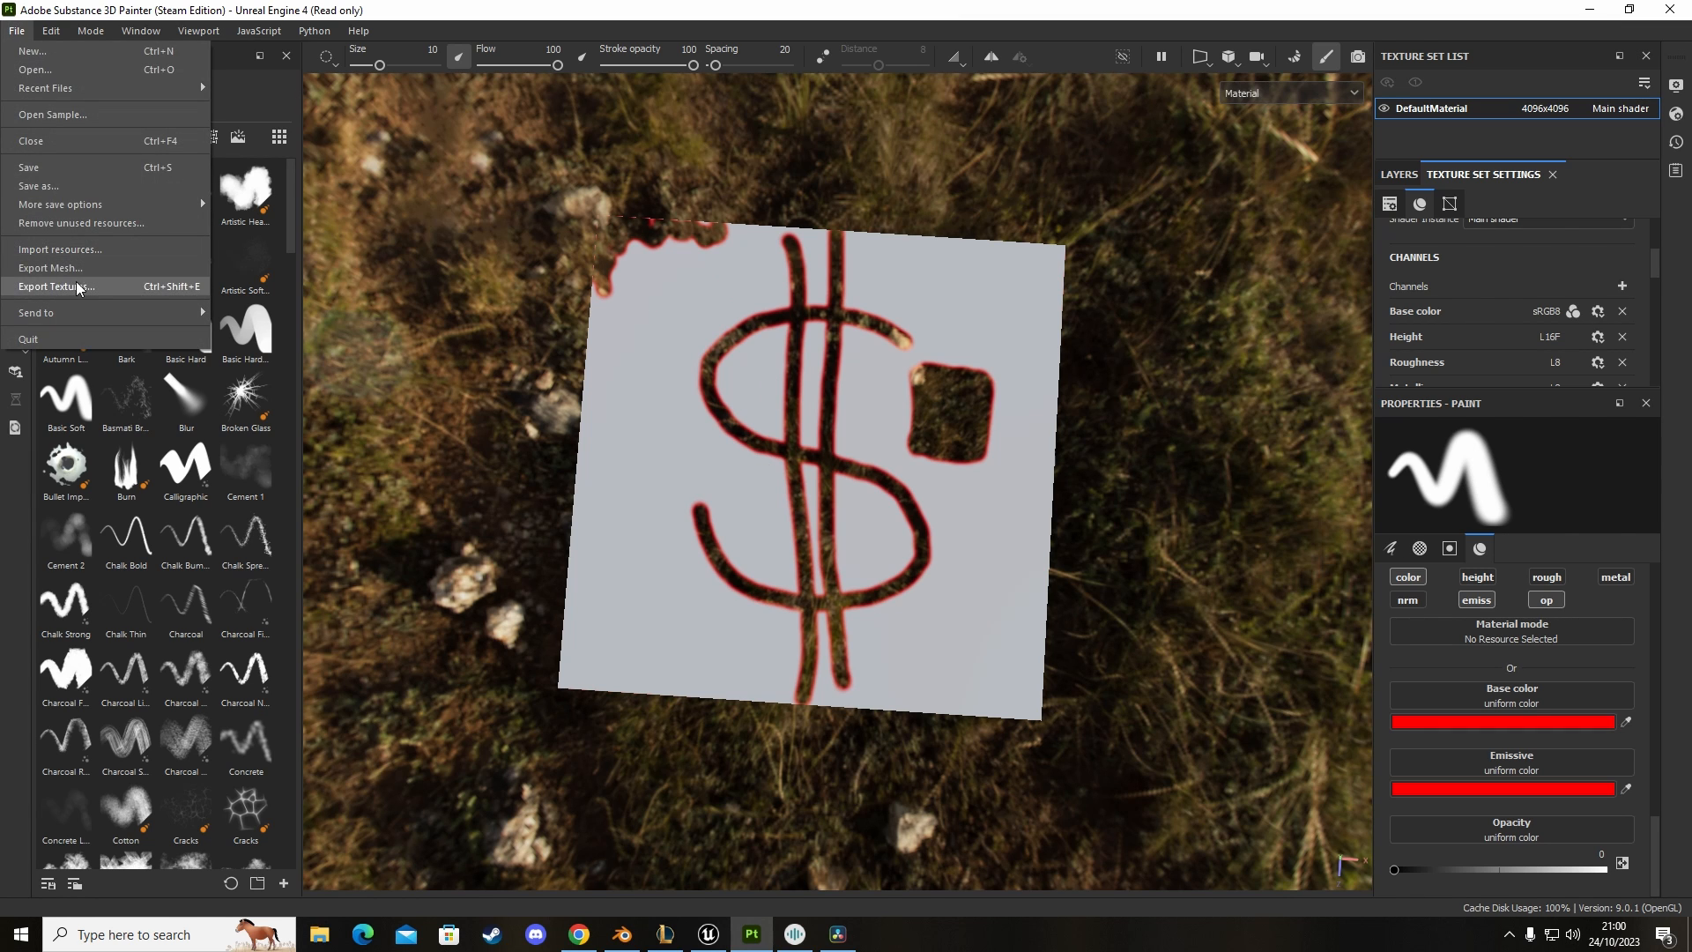
pyautogui.click(56, 286)
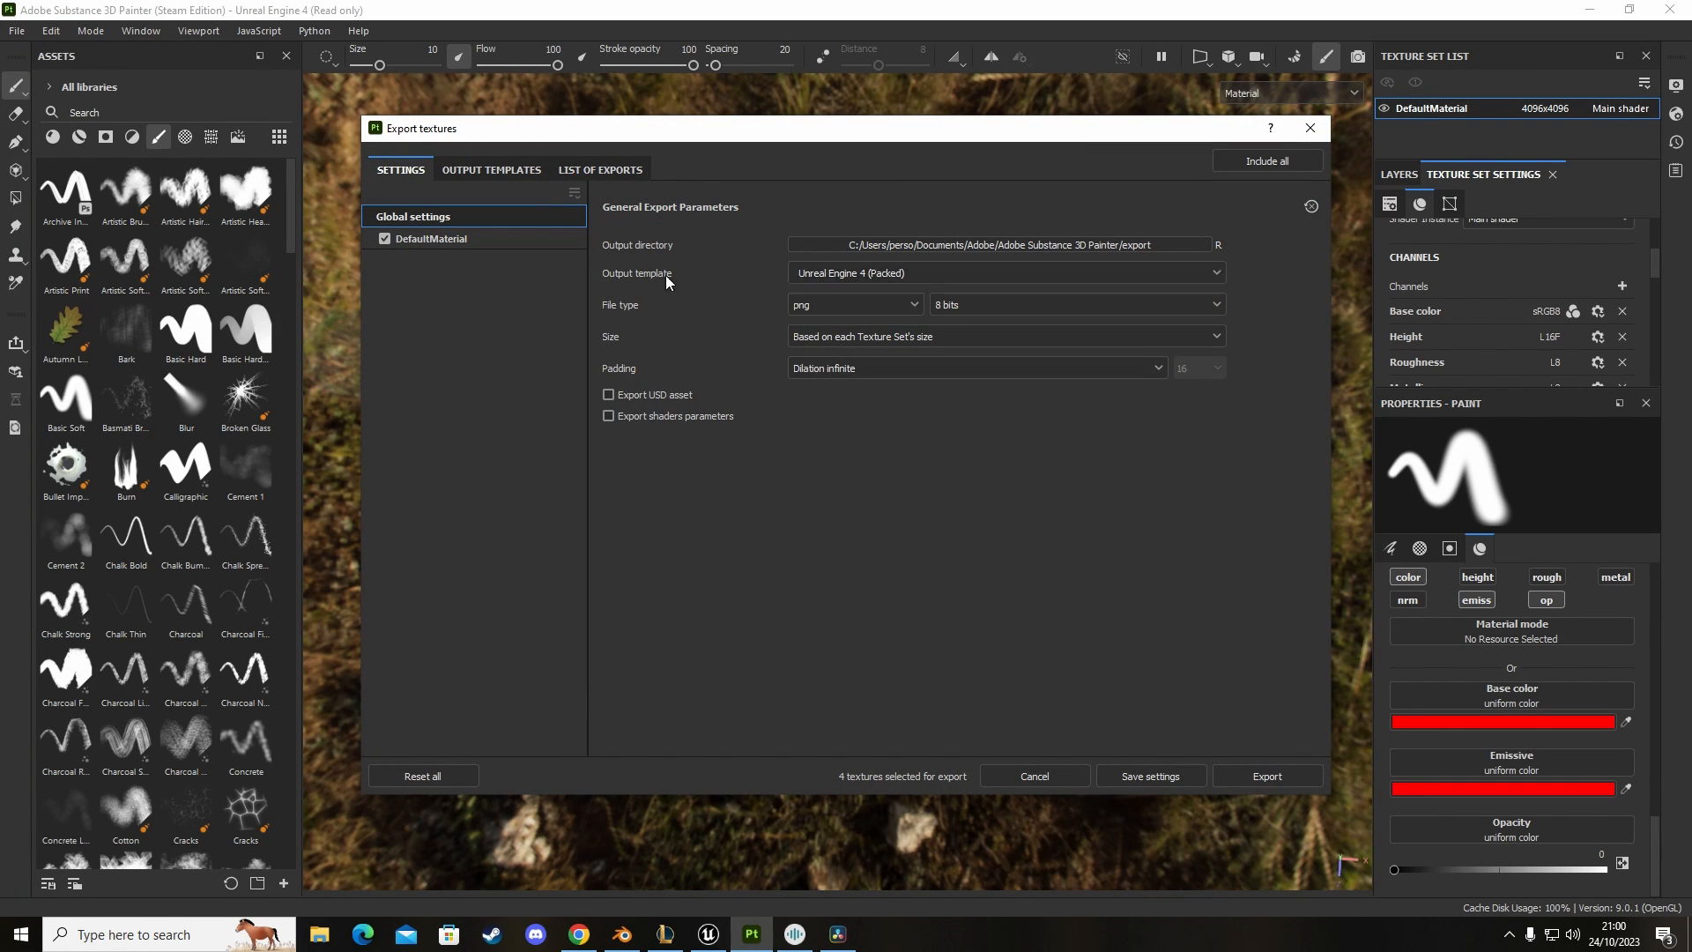
pyautogui.moveTo(633, 284)
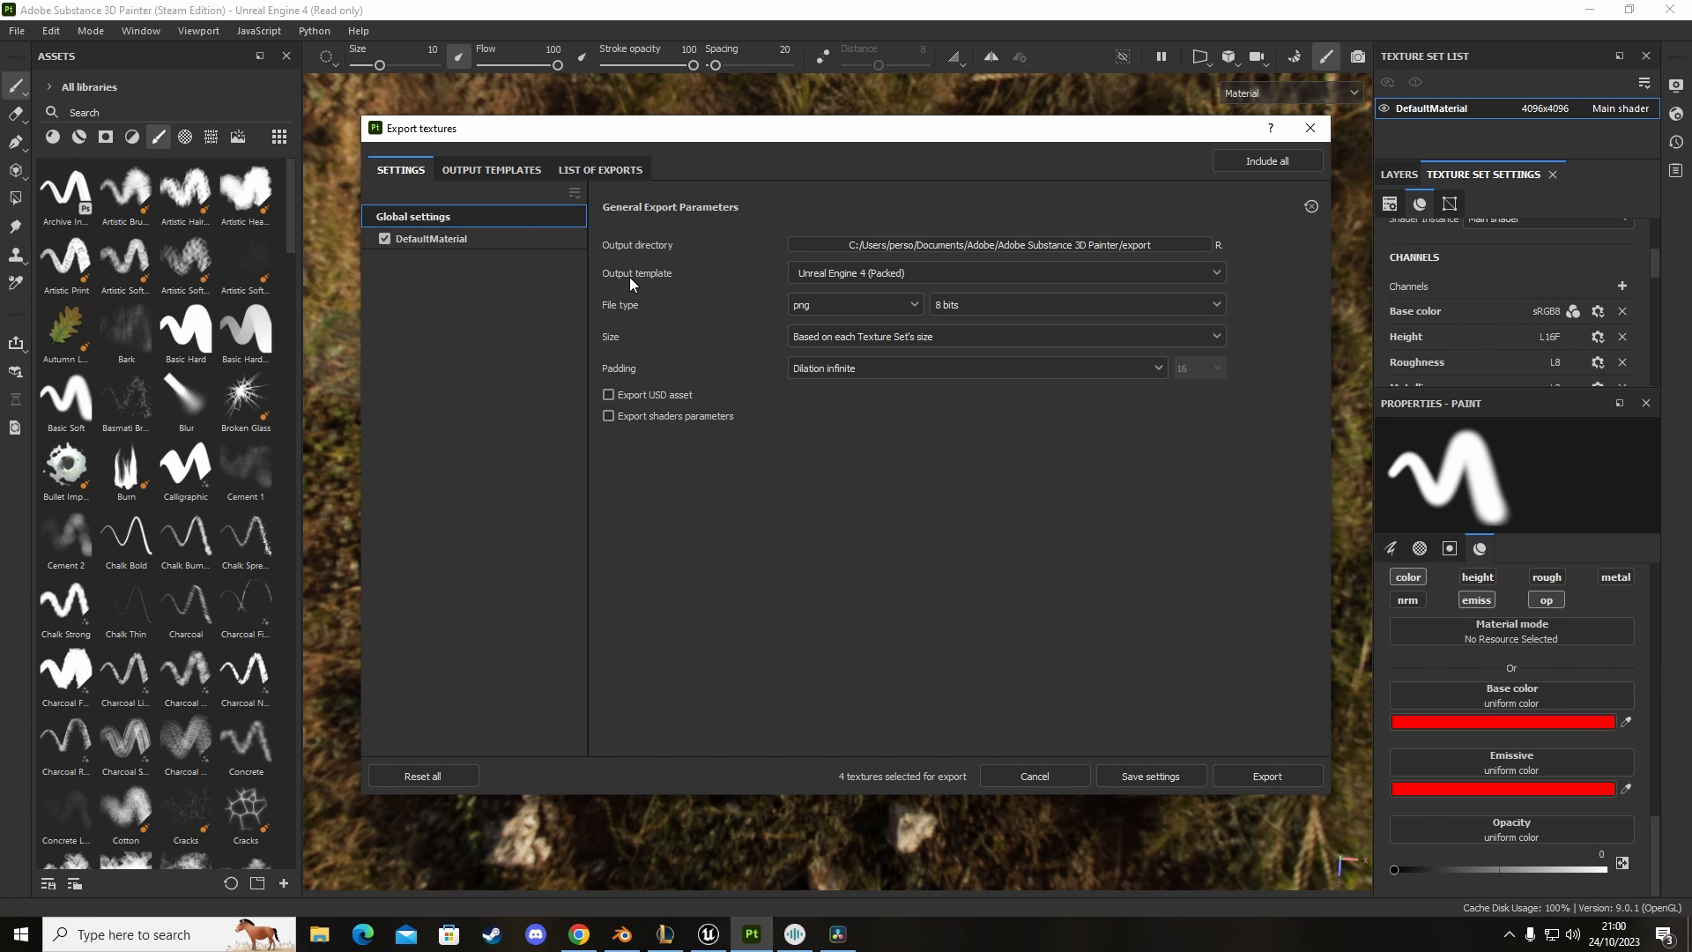
pyautogui.moveTo(472, 202)
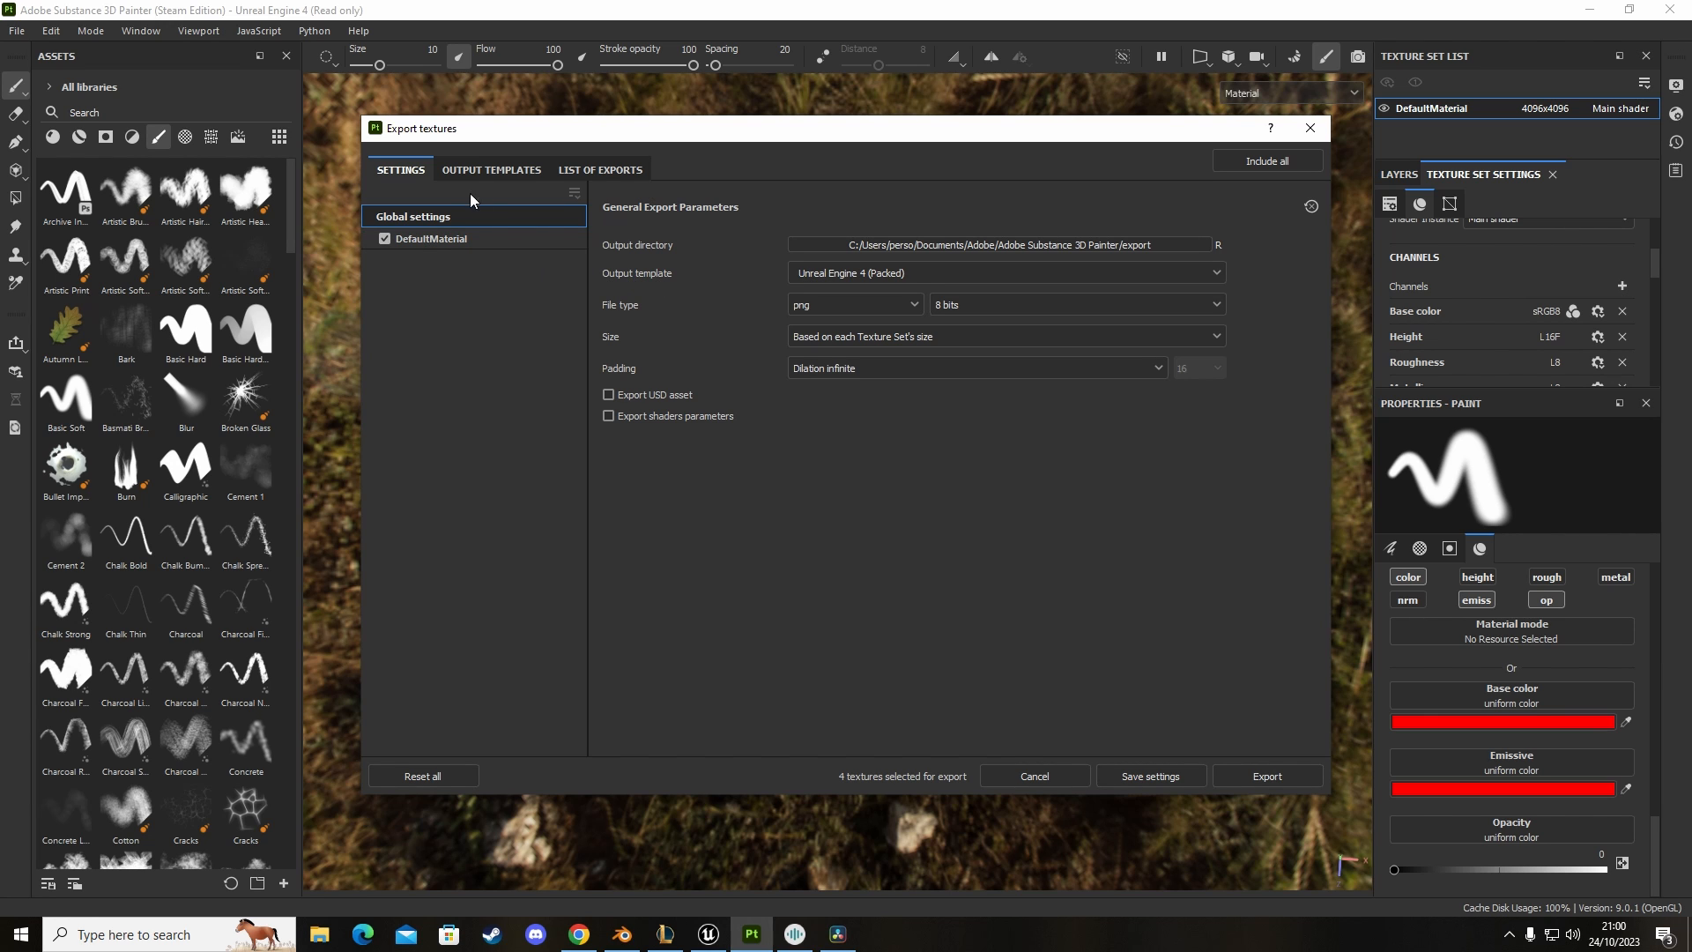
# Step: In Output Templates, select the PBR Metallic Roughness_copy_2 preset for editing
pyautogui.click(490, 169)
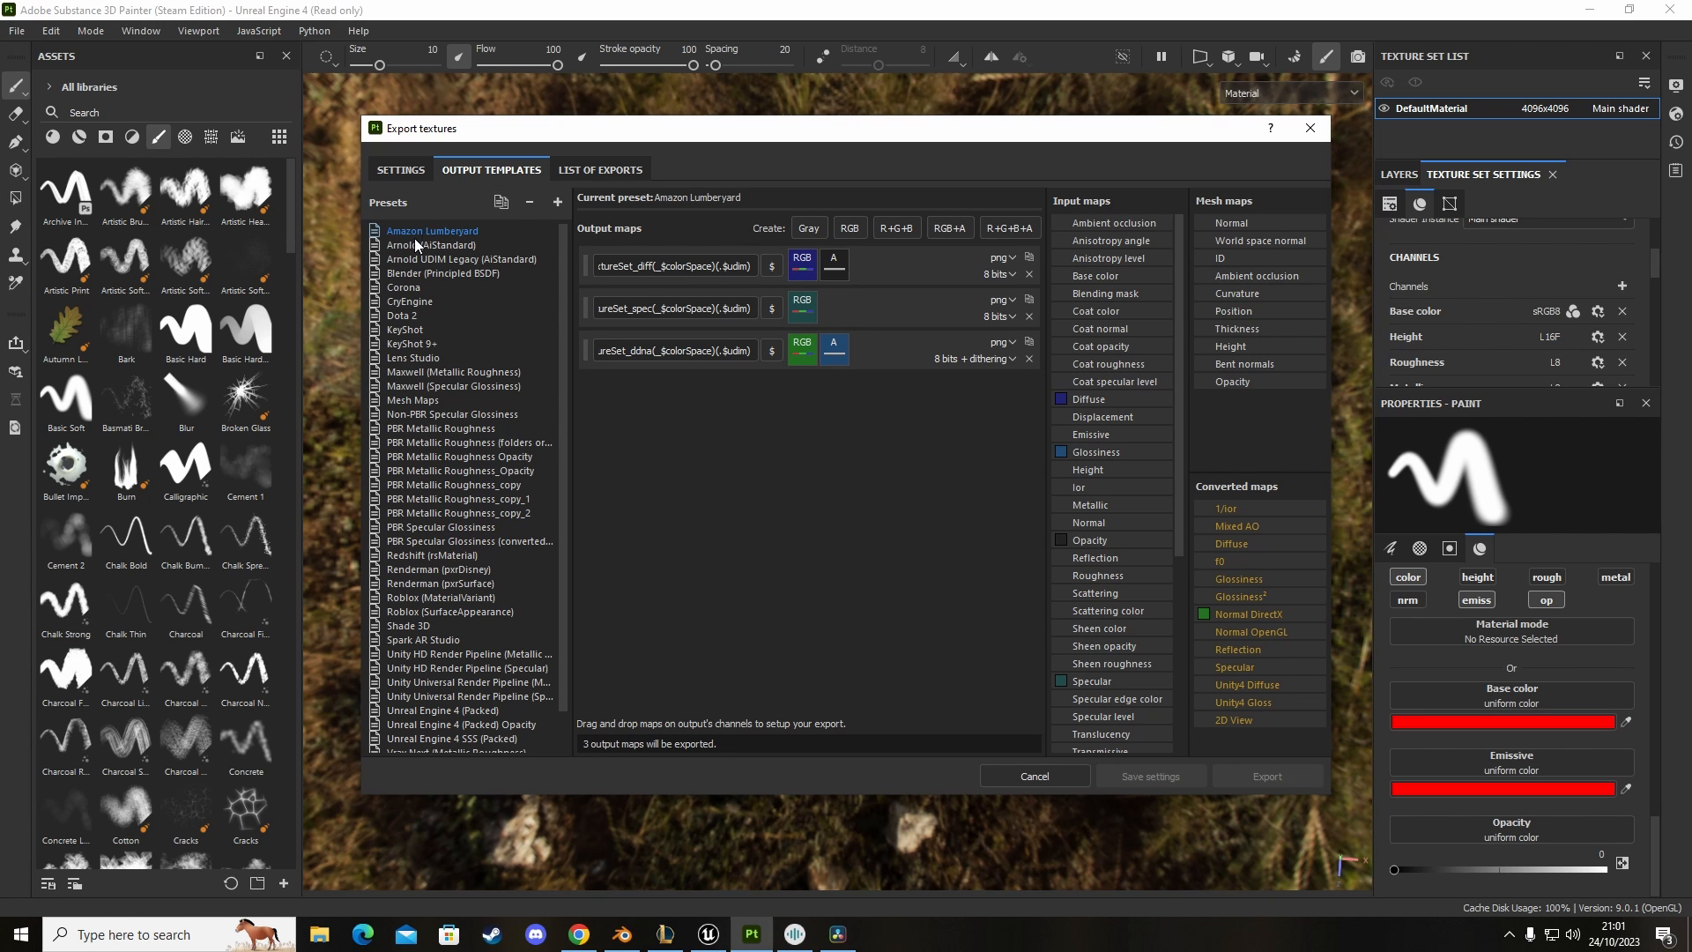
pyautogui.moveTo(557, 331)
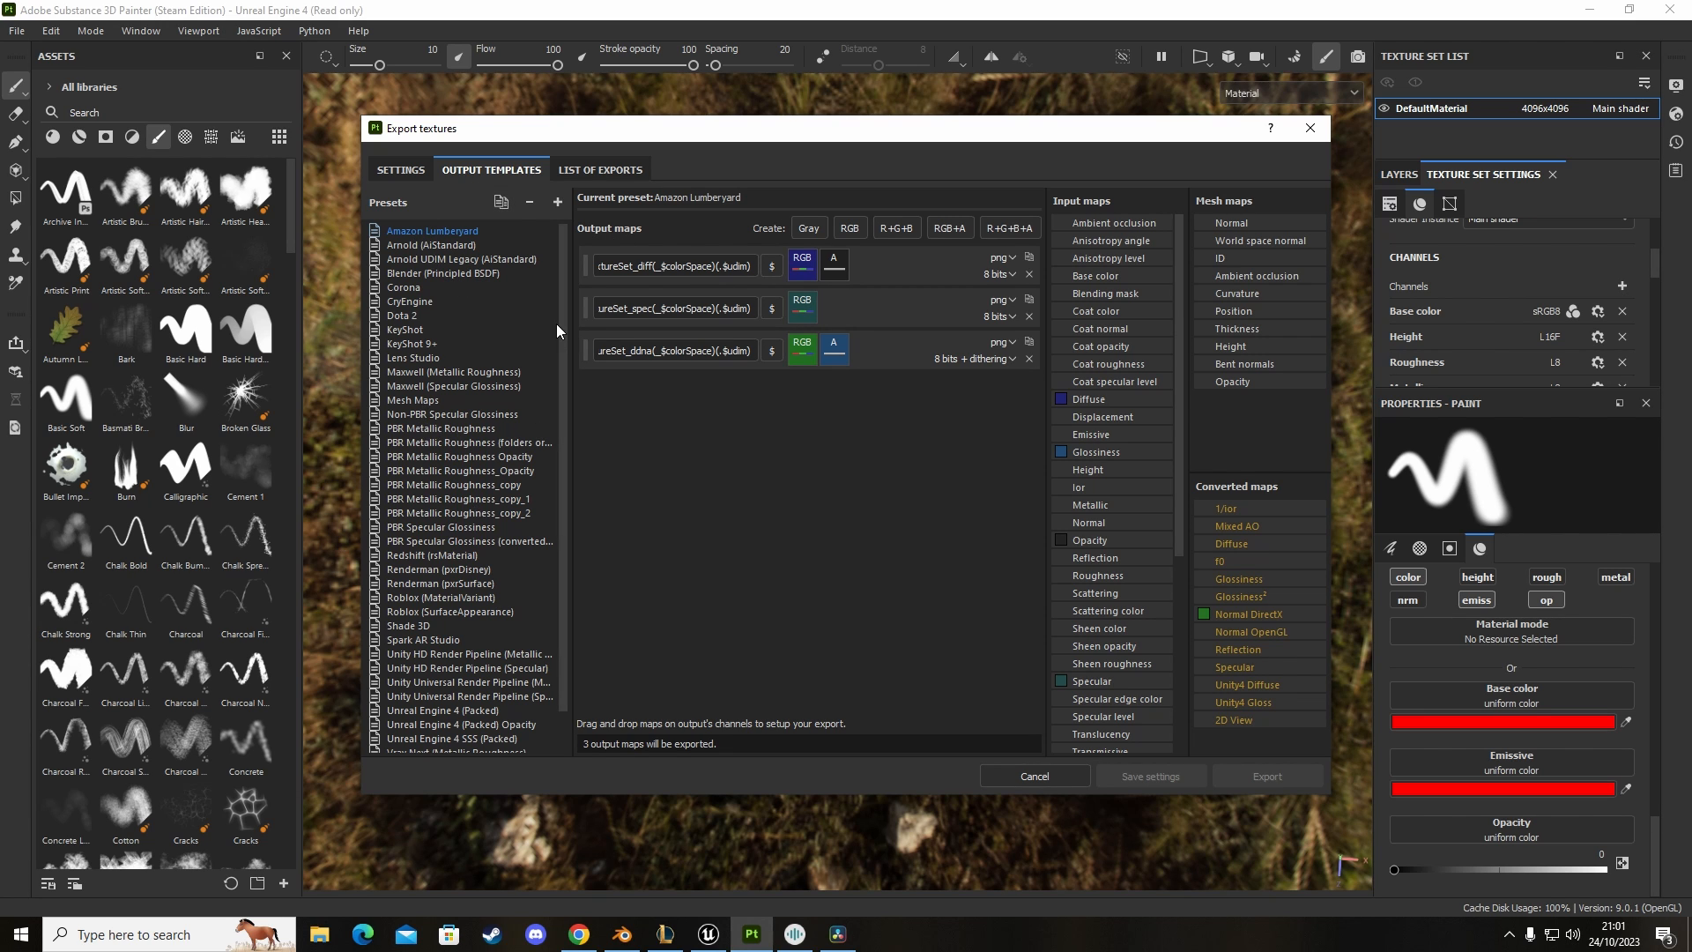
pyautogui.scroll(-3)
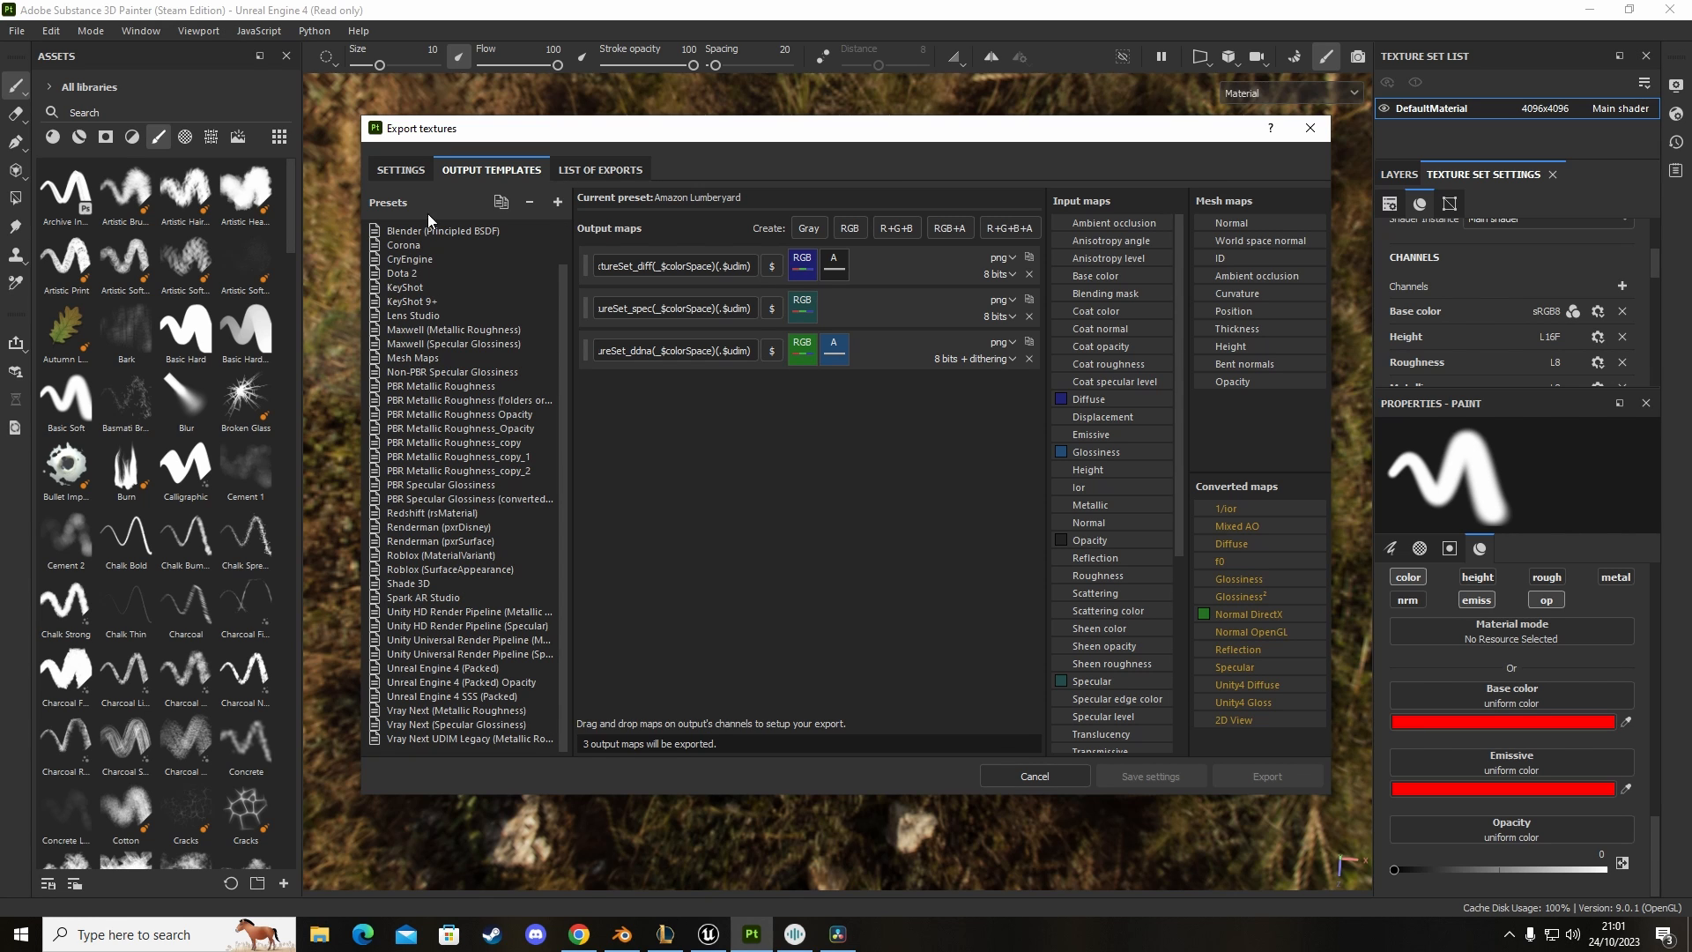
pyautogui.moveTo(487, 215)
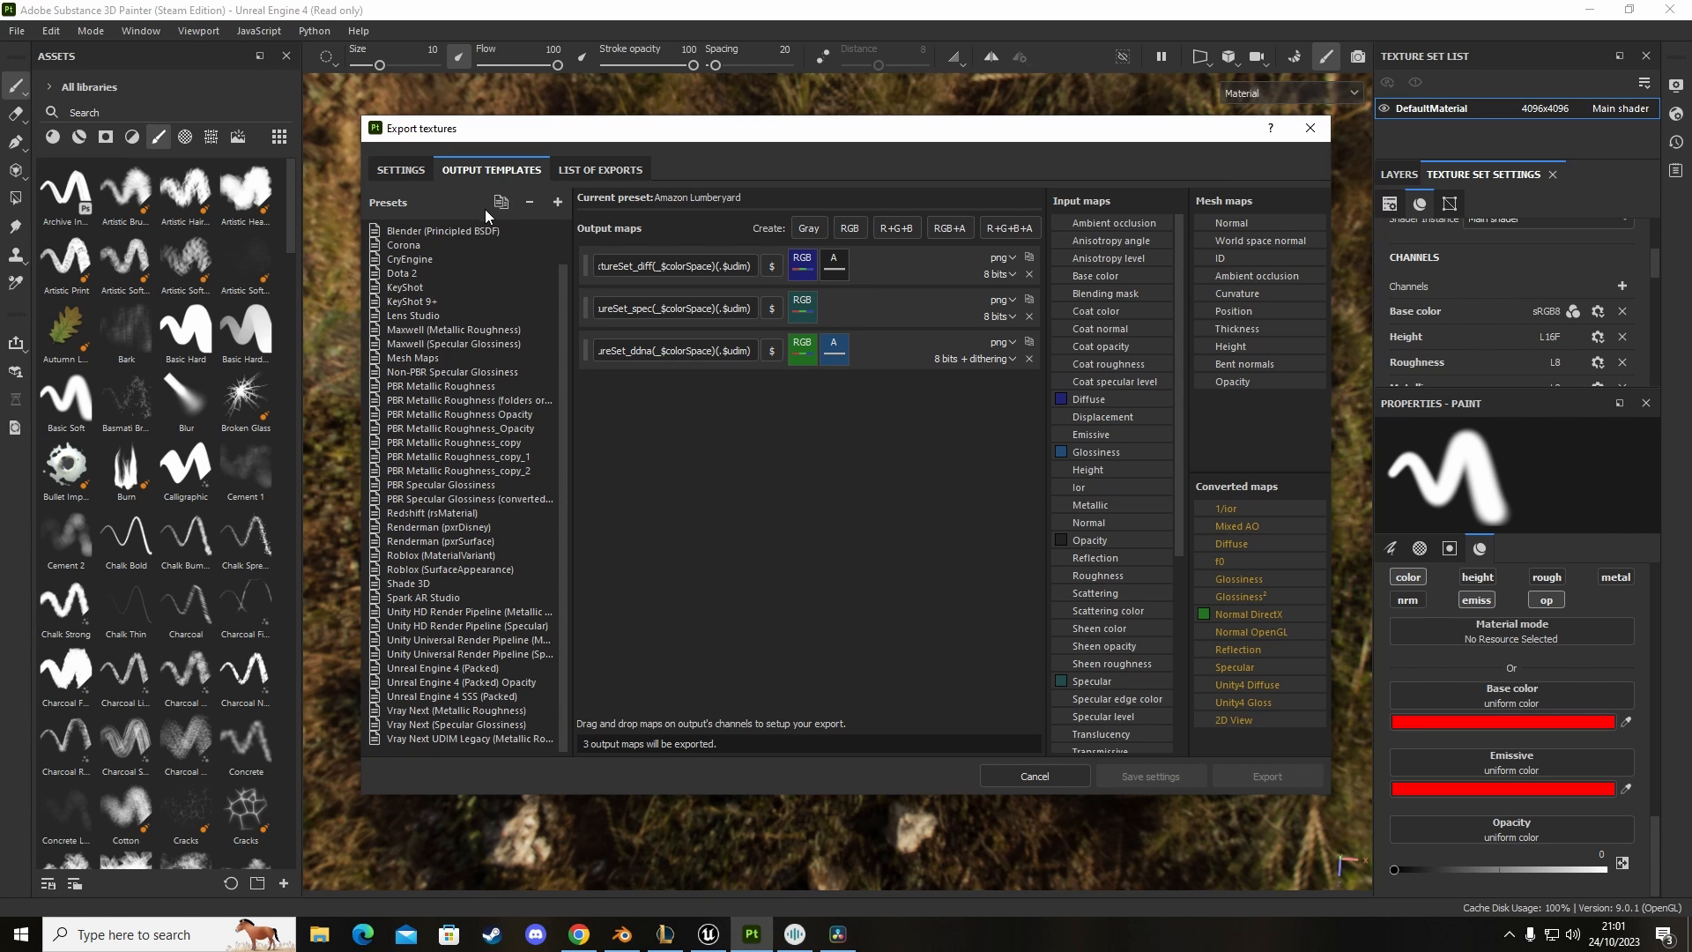
pyautogui.moveTo(531, 443)
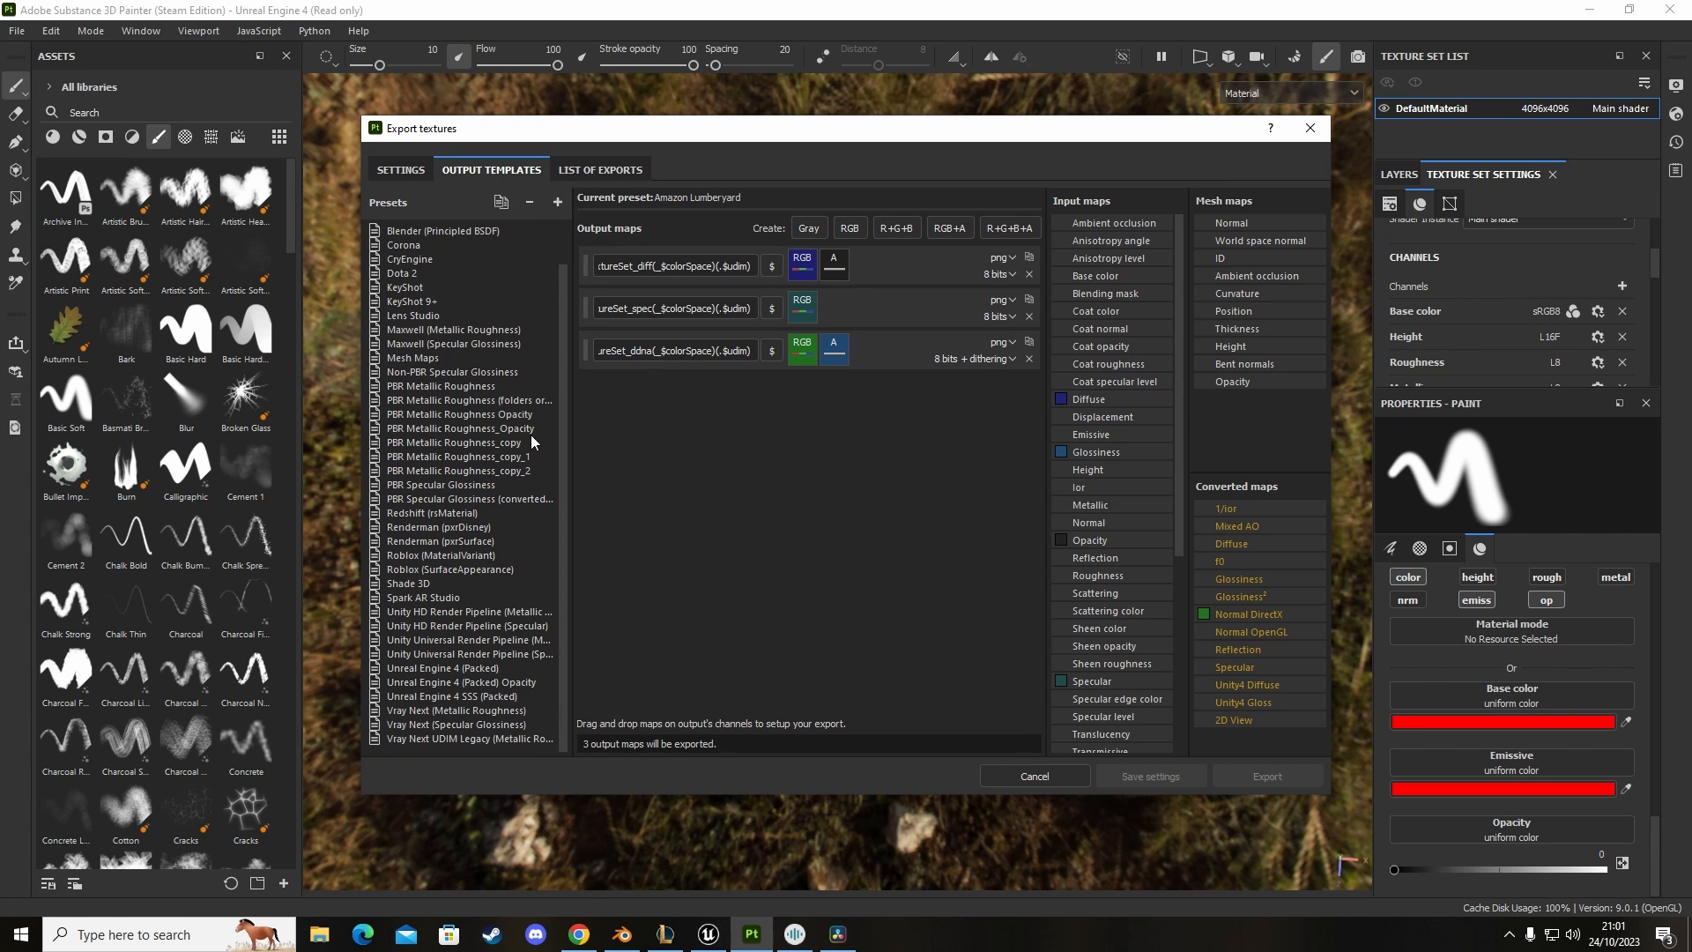
pyautogui.click(557, 201)
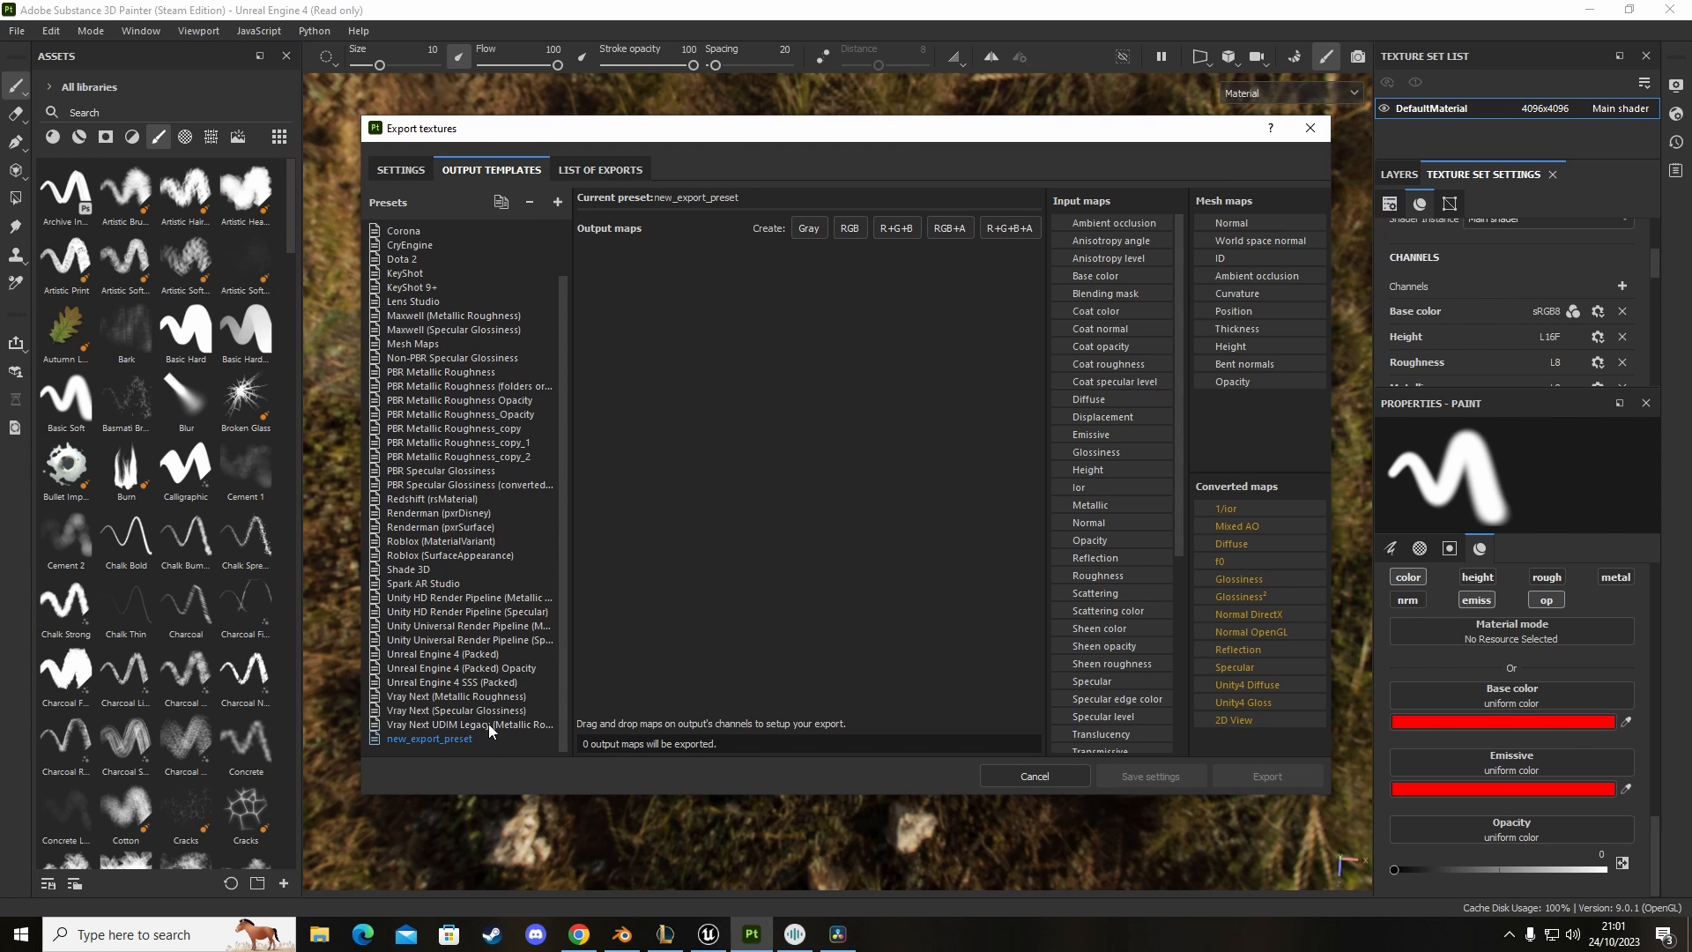
pyautogui.moveTo(499, 780)
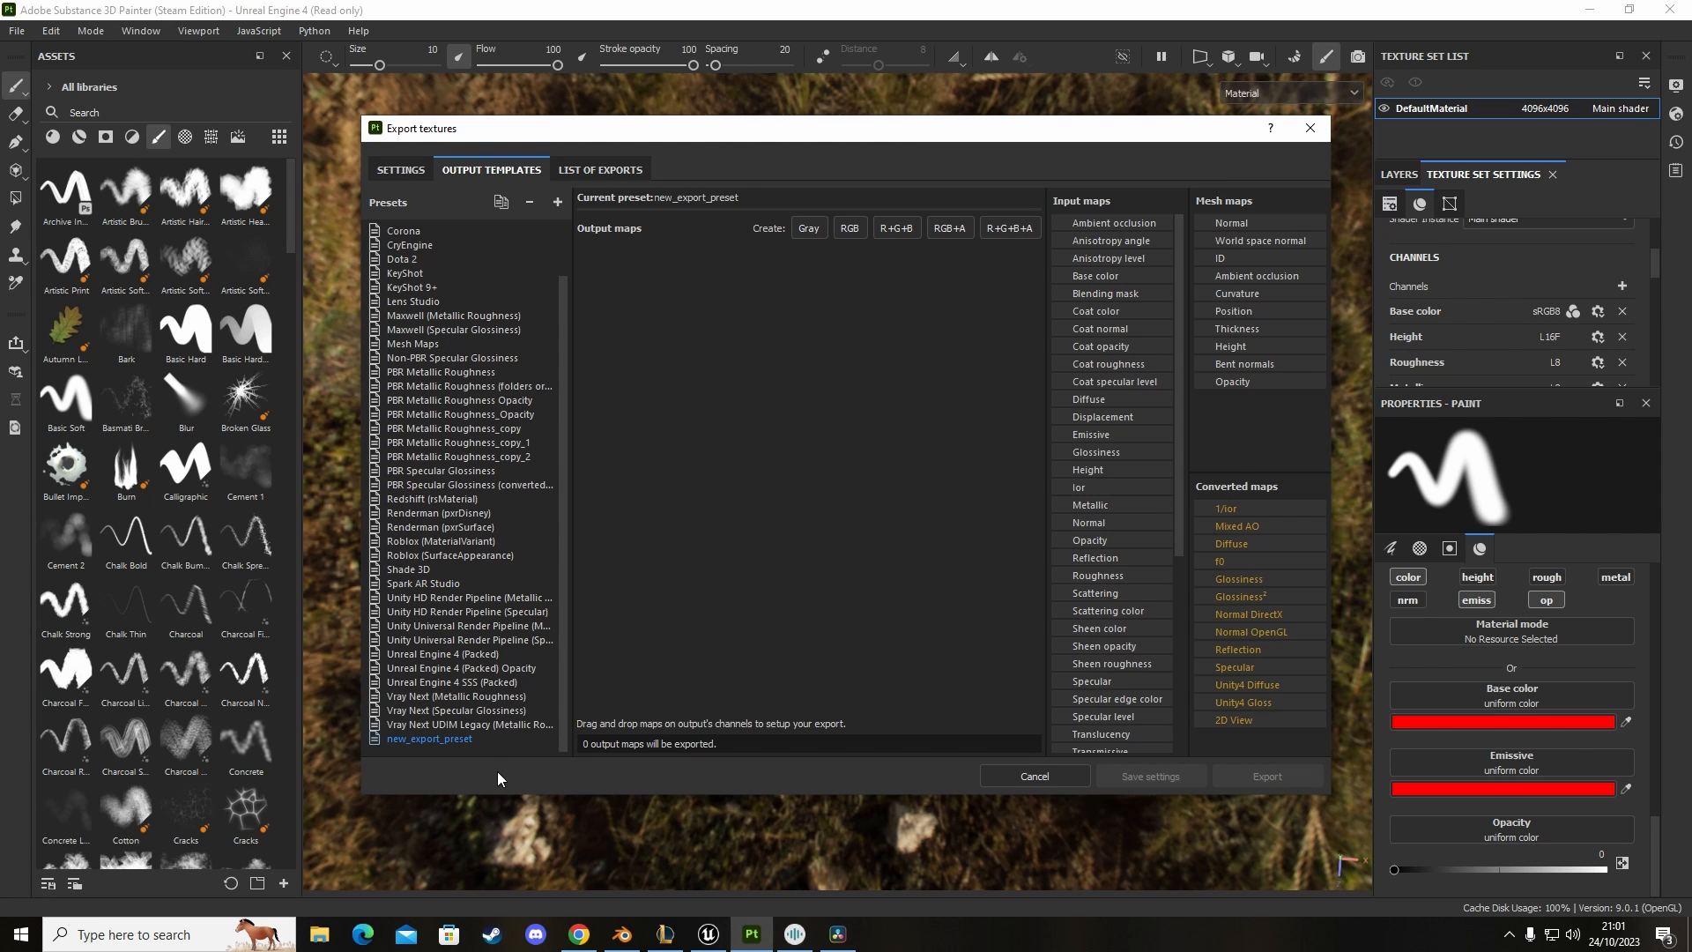
pyautogui.moveTo(406, 497)
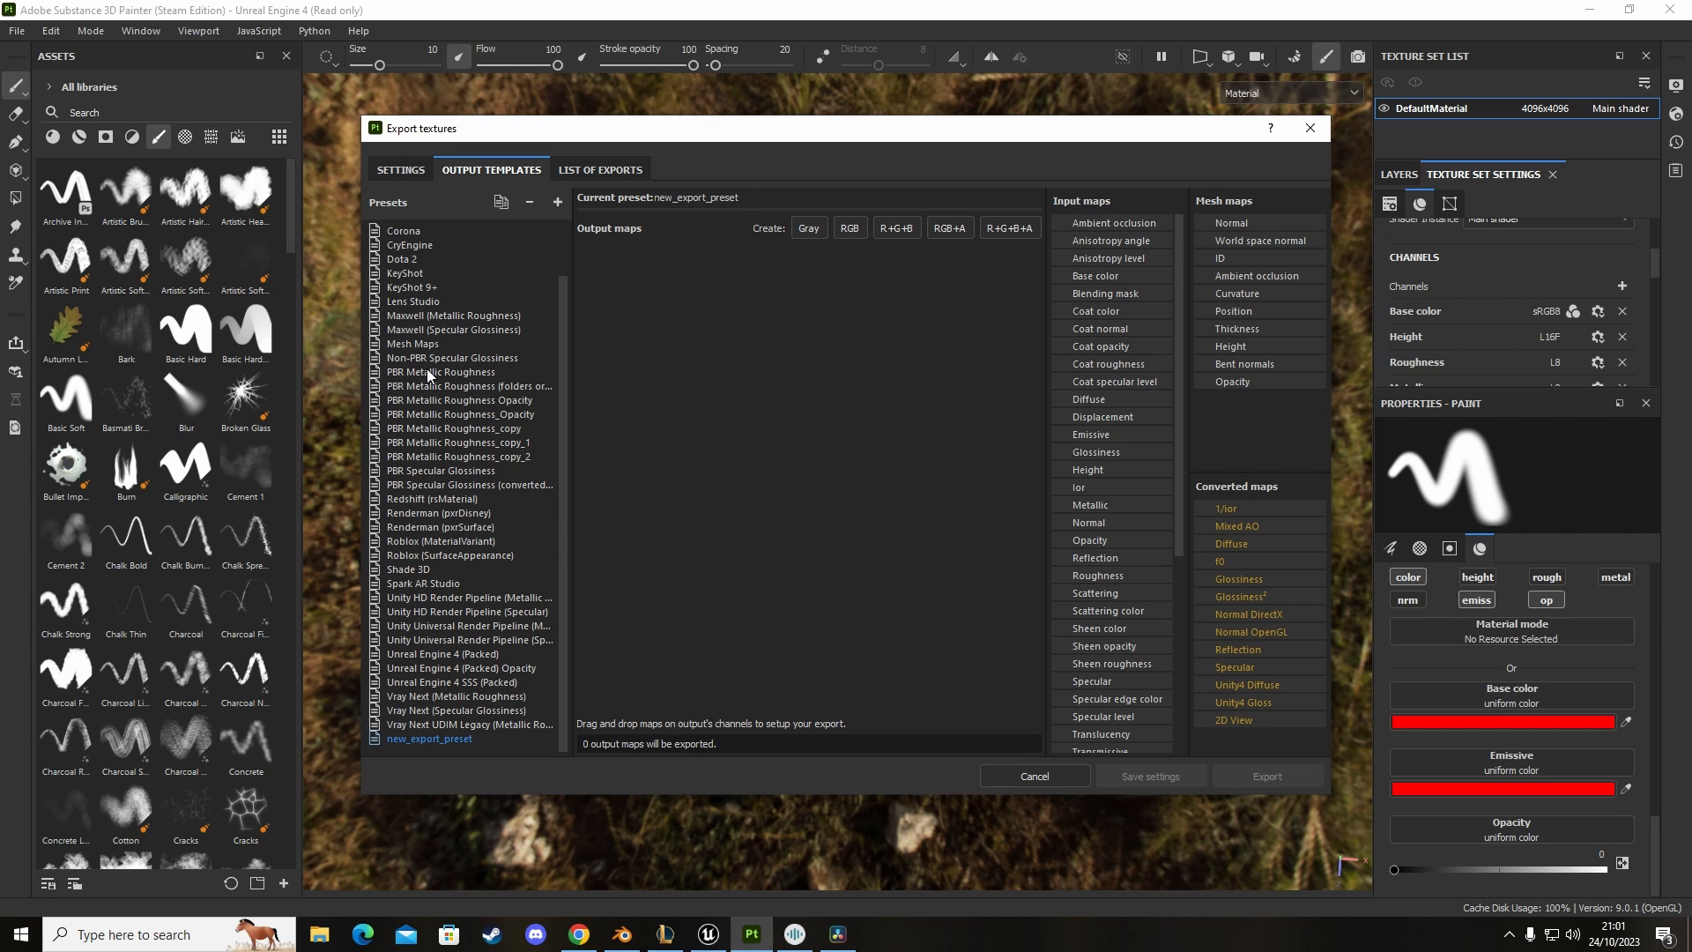
pyautogui.click(501, 204)
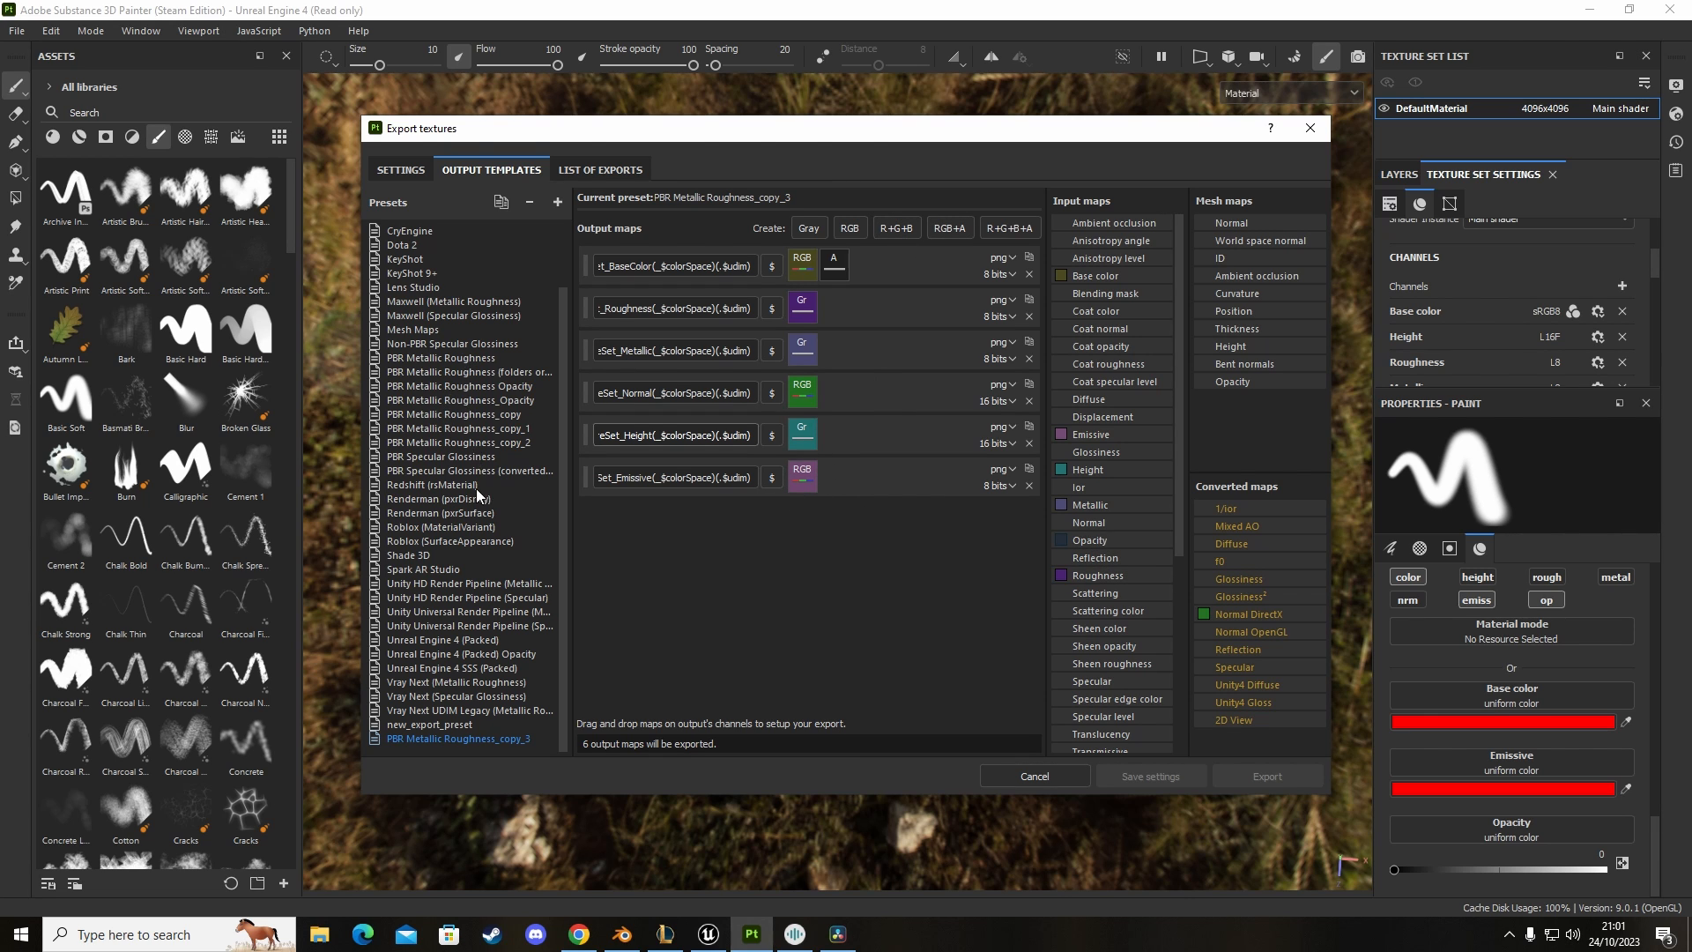
pyautogui.click(459, 442)
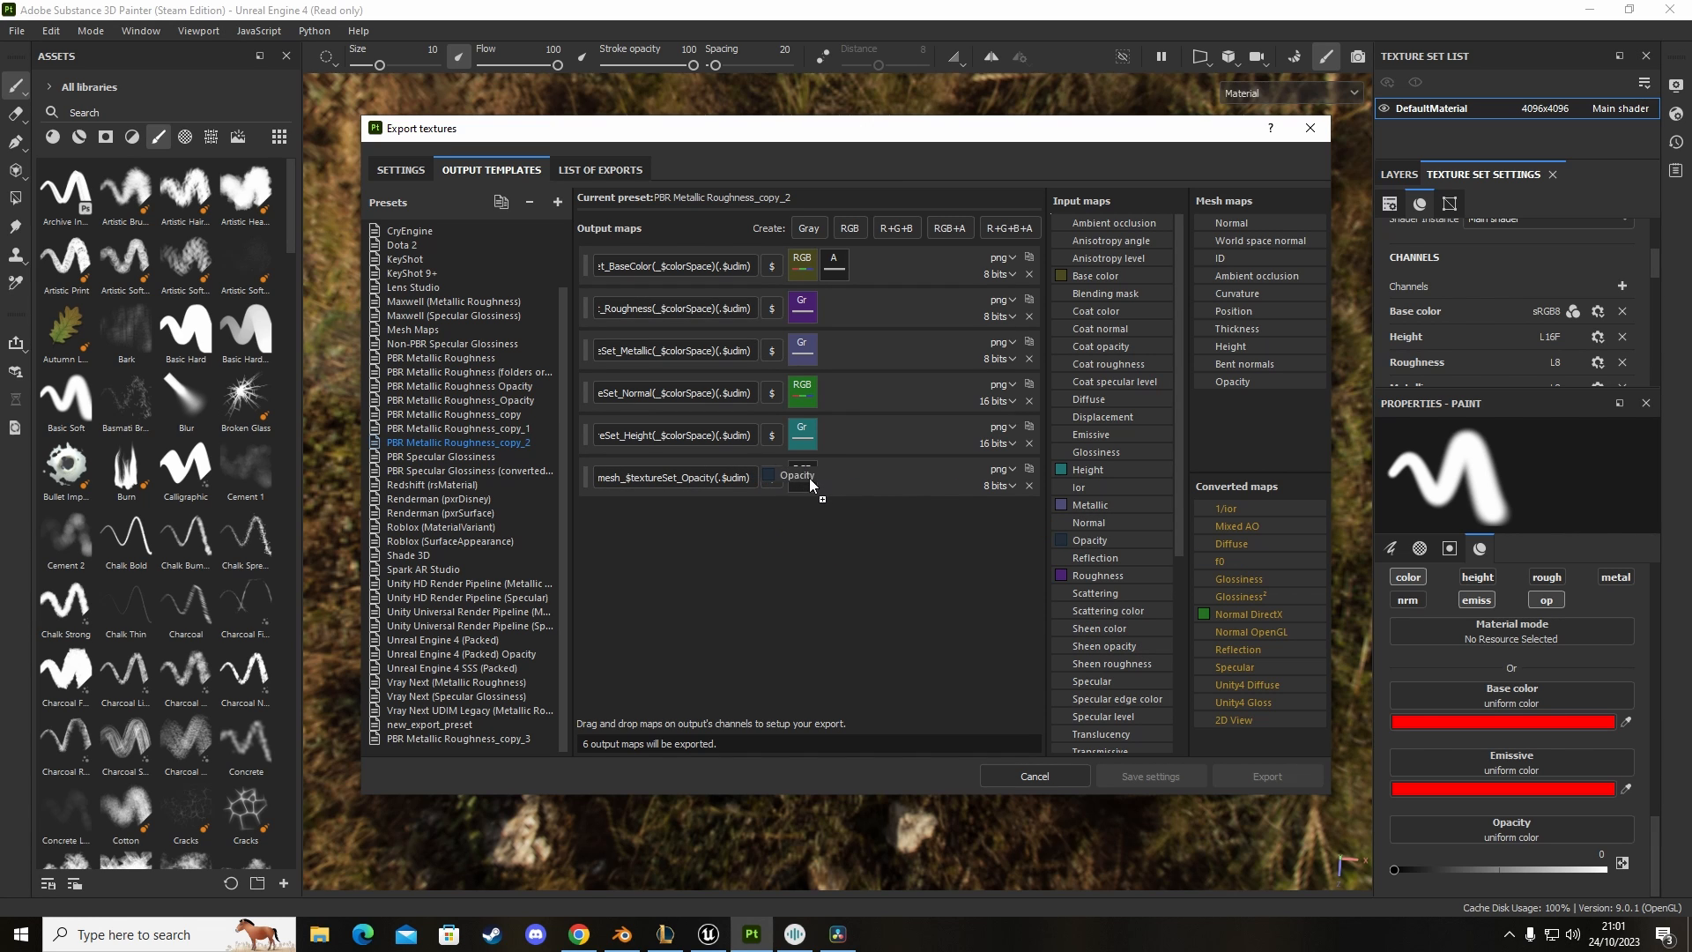
# Step: Set the template's new sixth output map to take its data from the Opacity channel
pyautogui.click(788, 476)
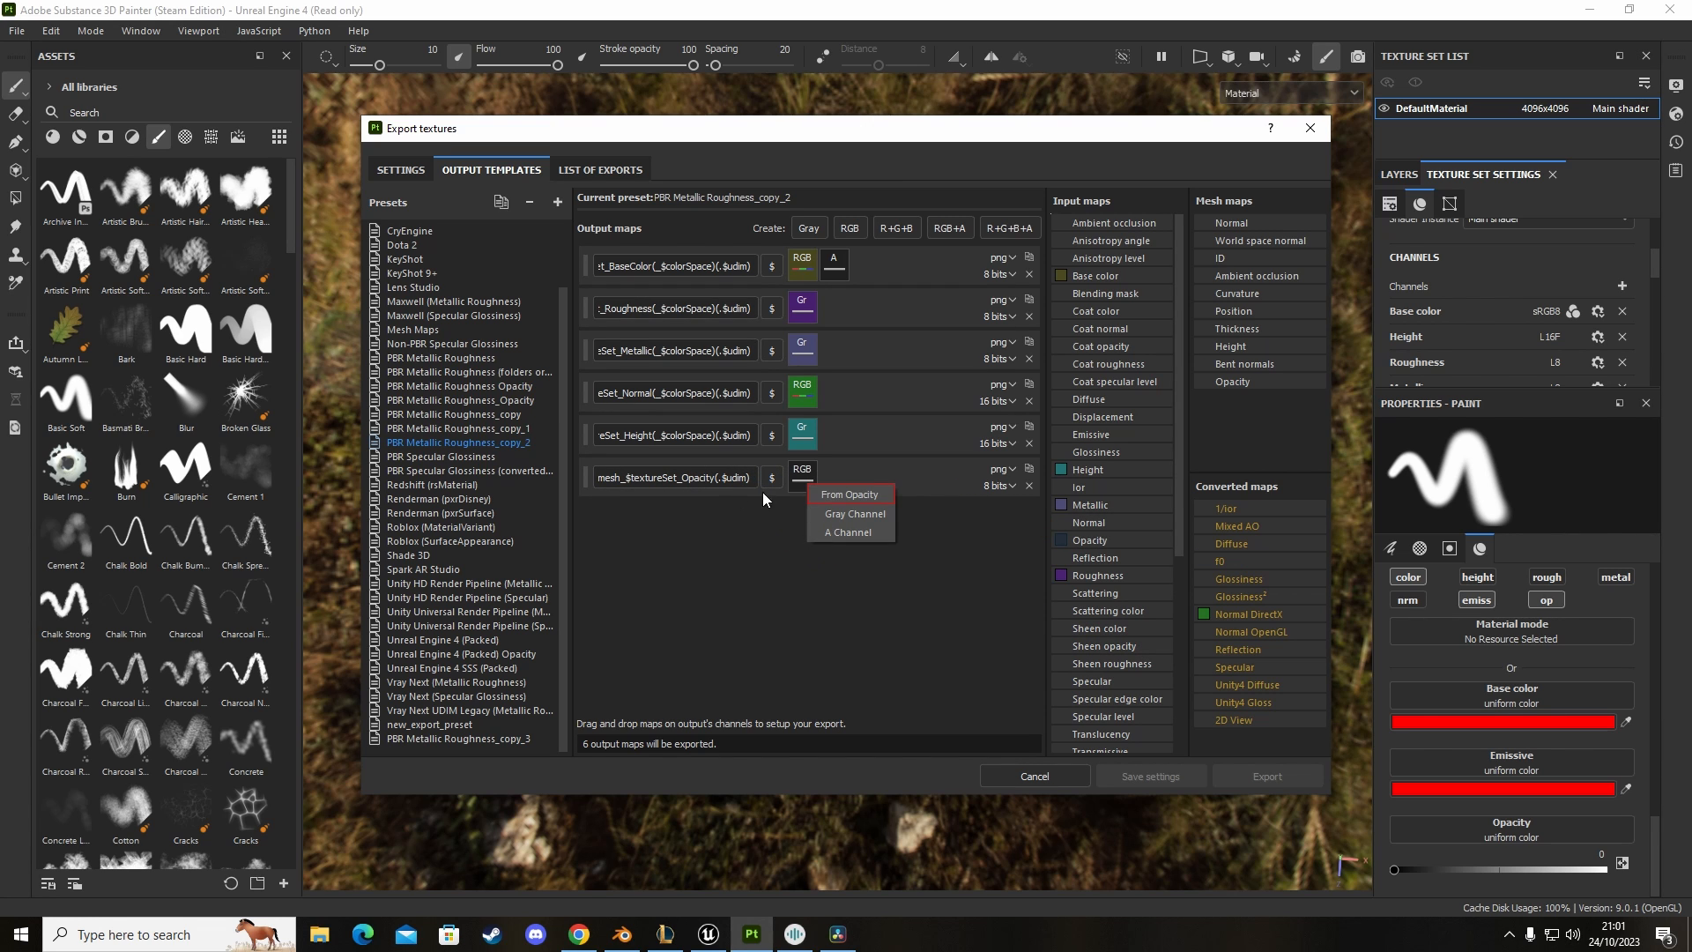
pyautogui.moveTo(857, 499)
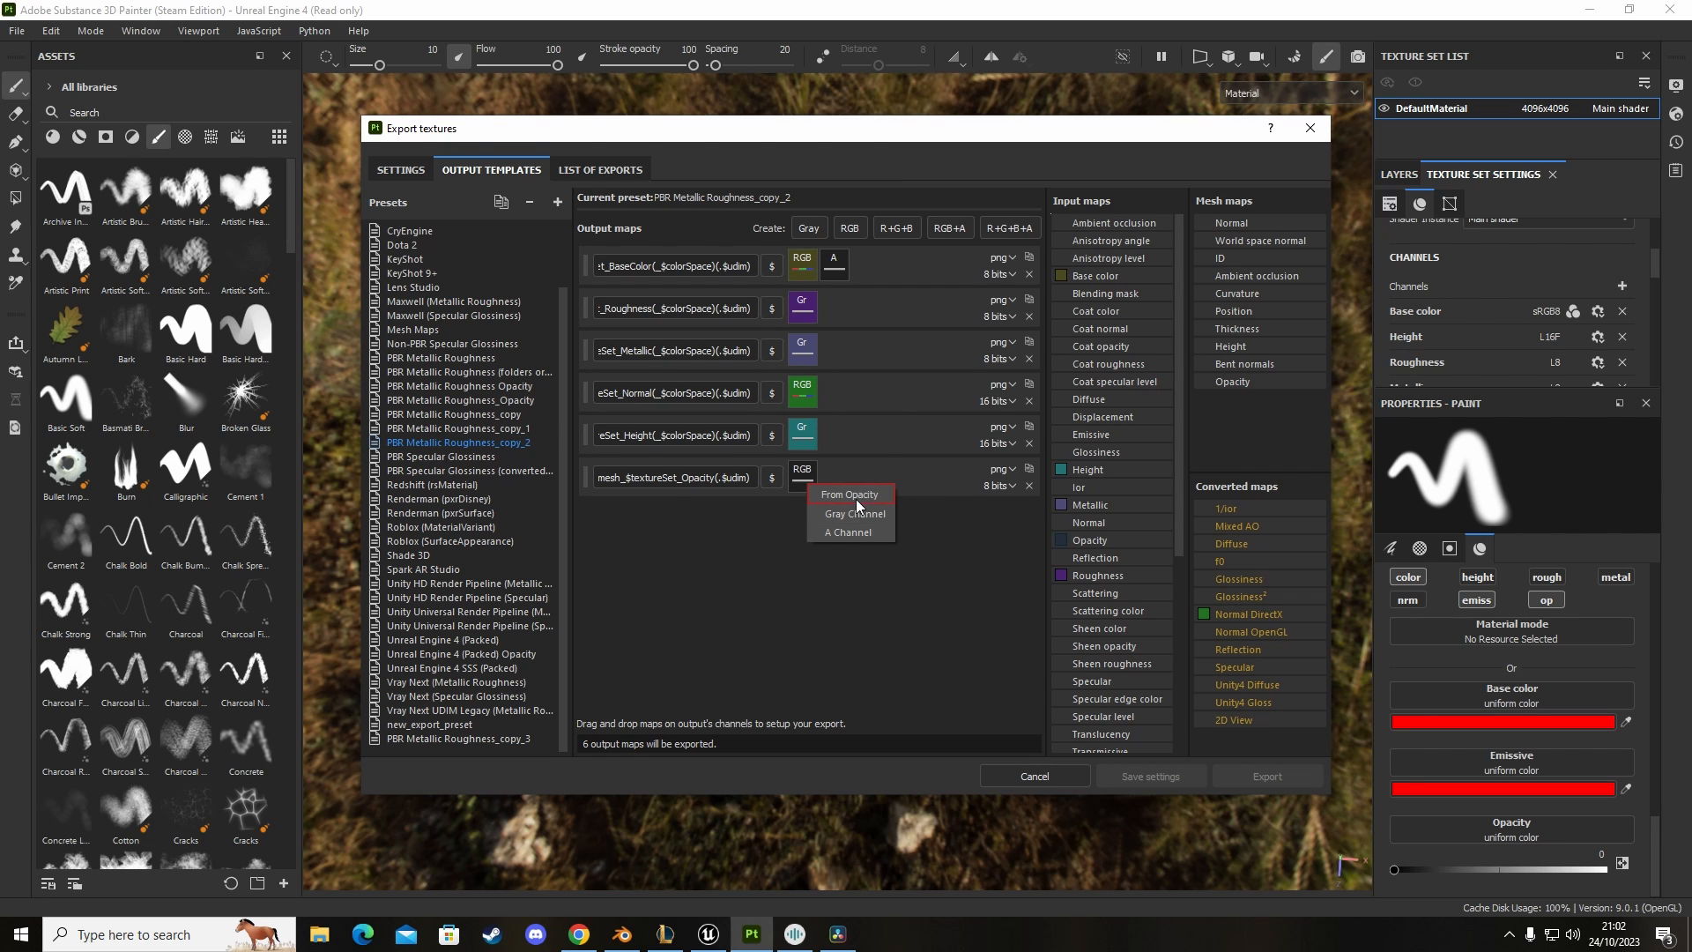
pyautogui.click(849, 493)
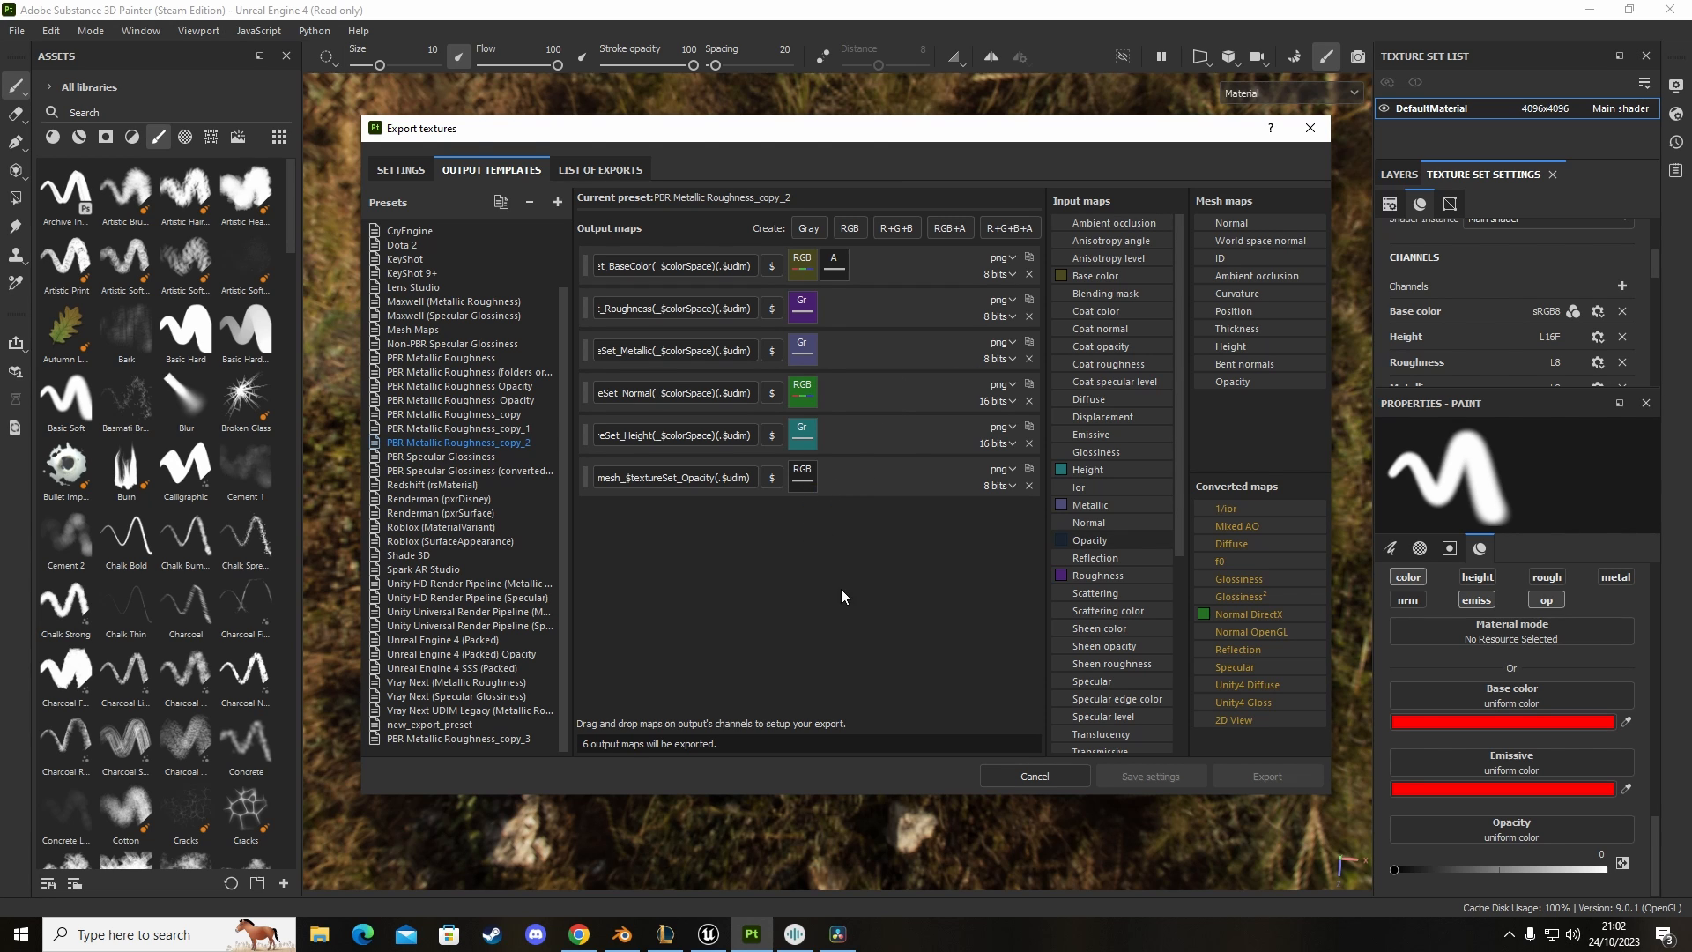
pyautogui.moveTo(795, 478)
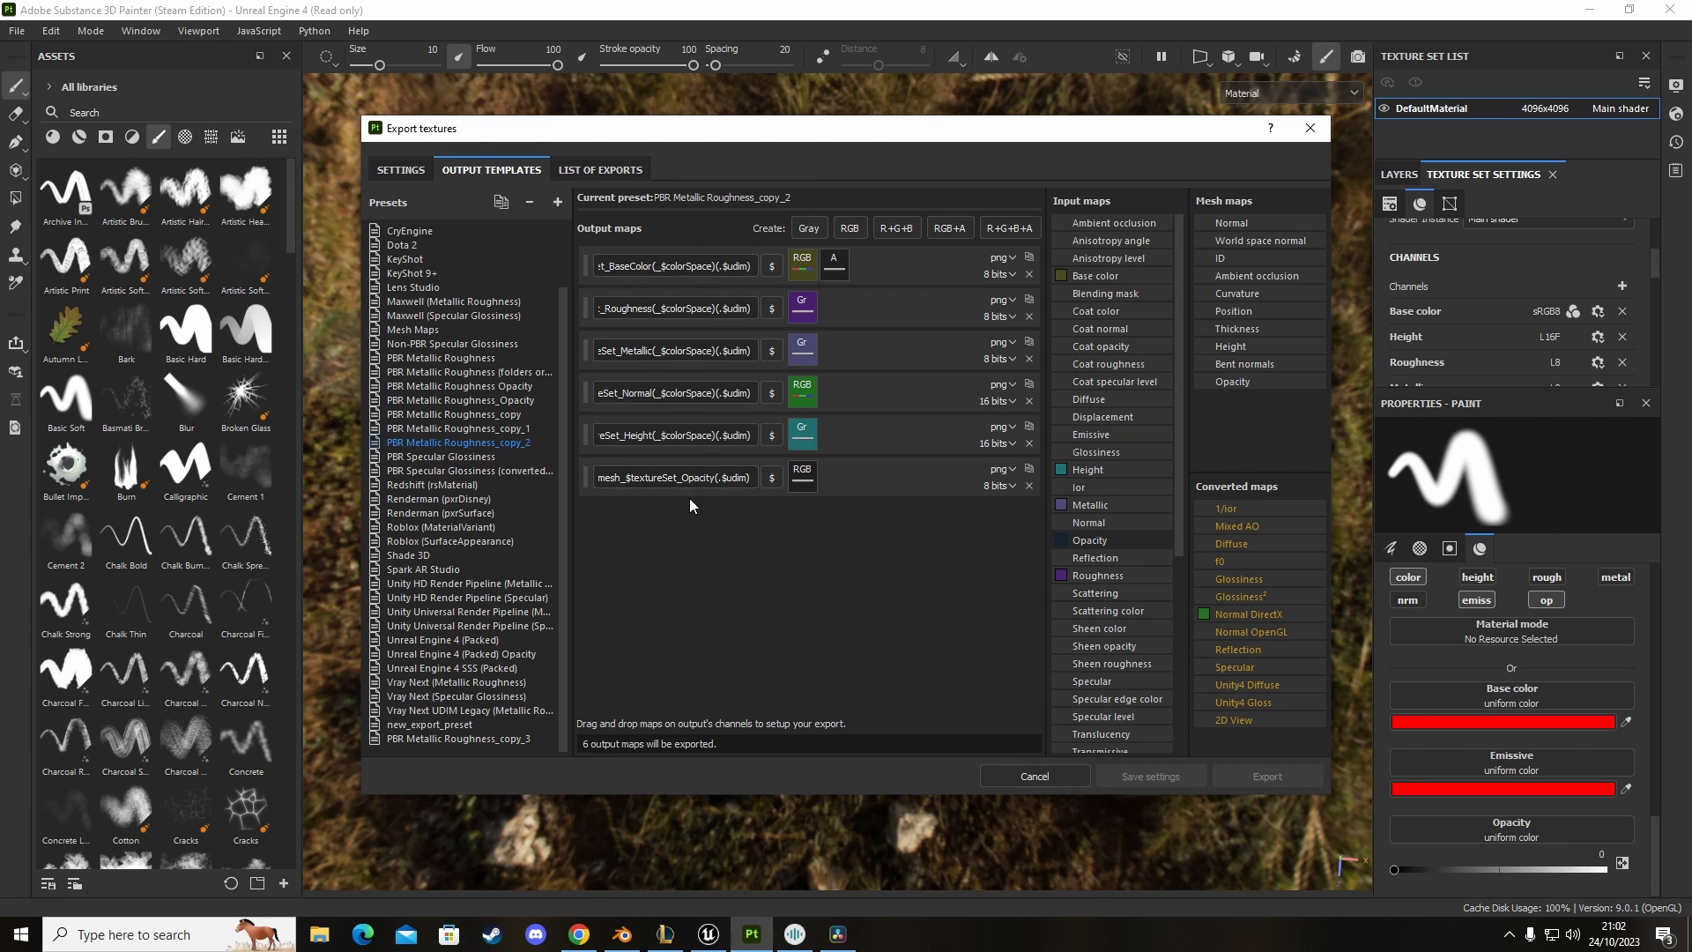
# Step: Set the export output template to PBR Metallic Roughness_copy_2
pyautogui.click(400, 169)
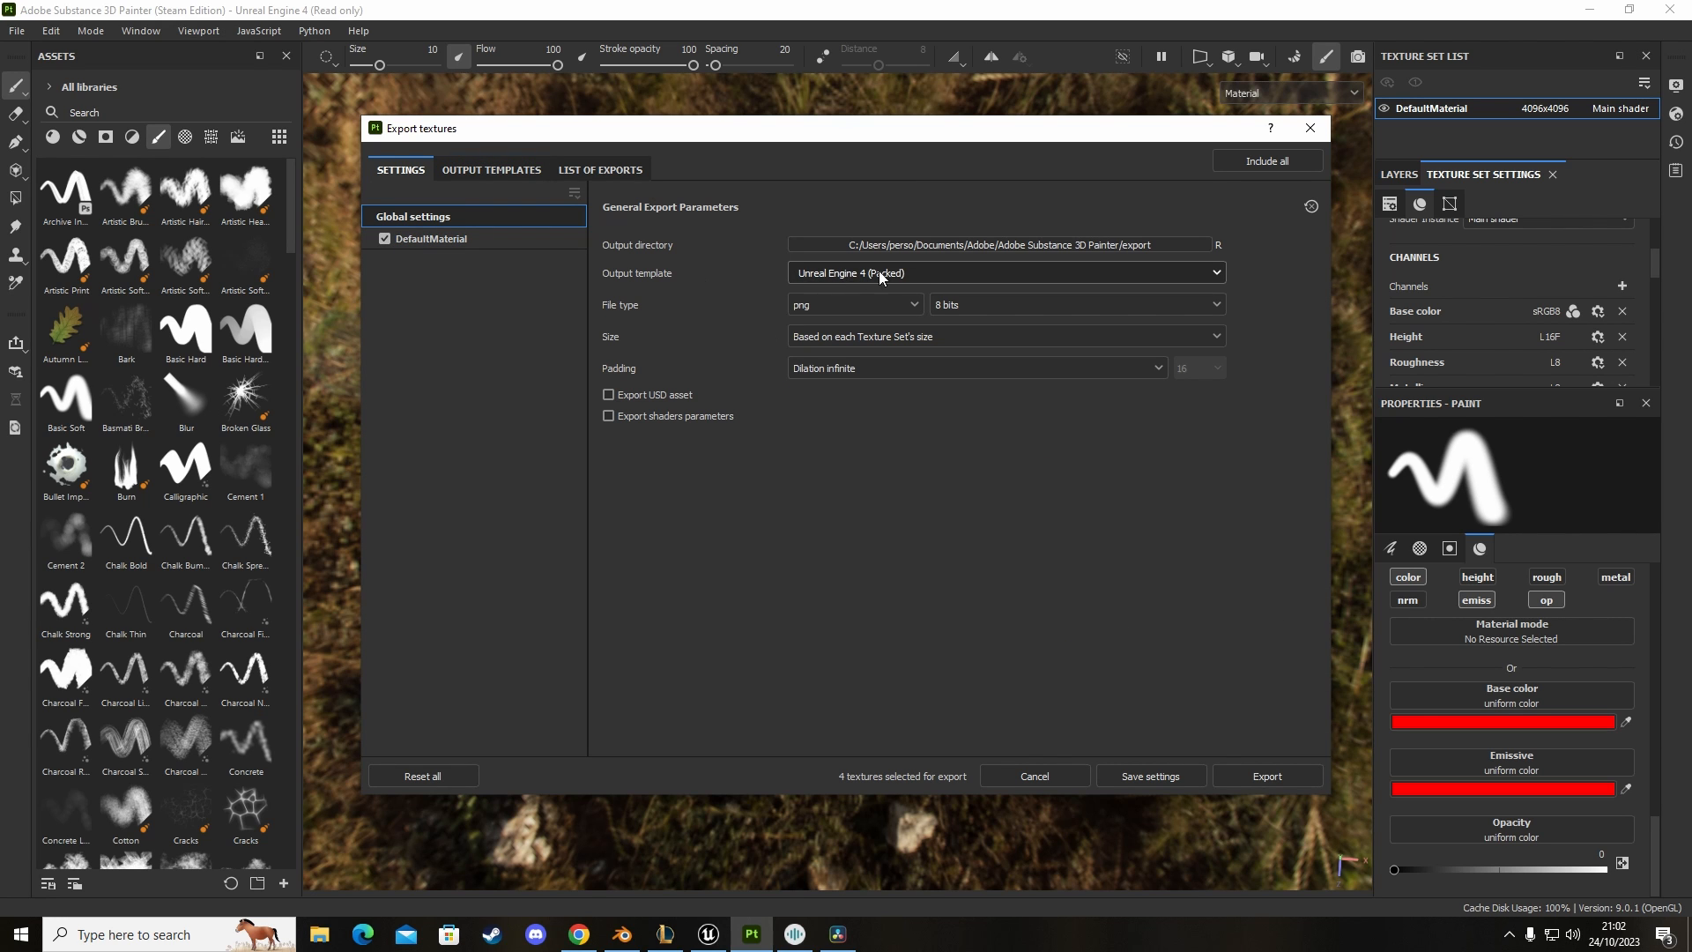
pyautogui.click(999, 271)
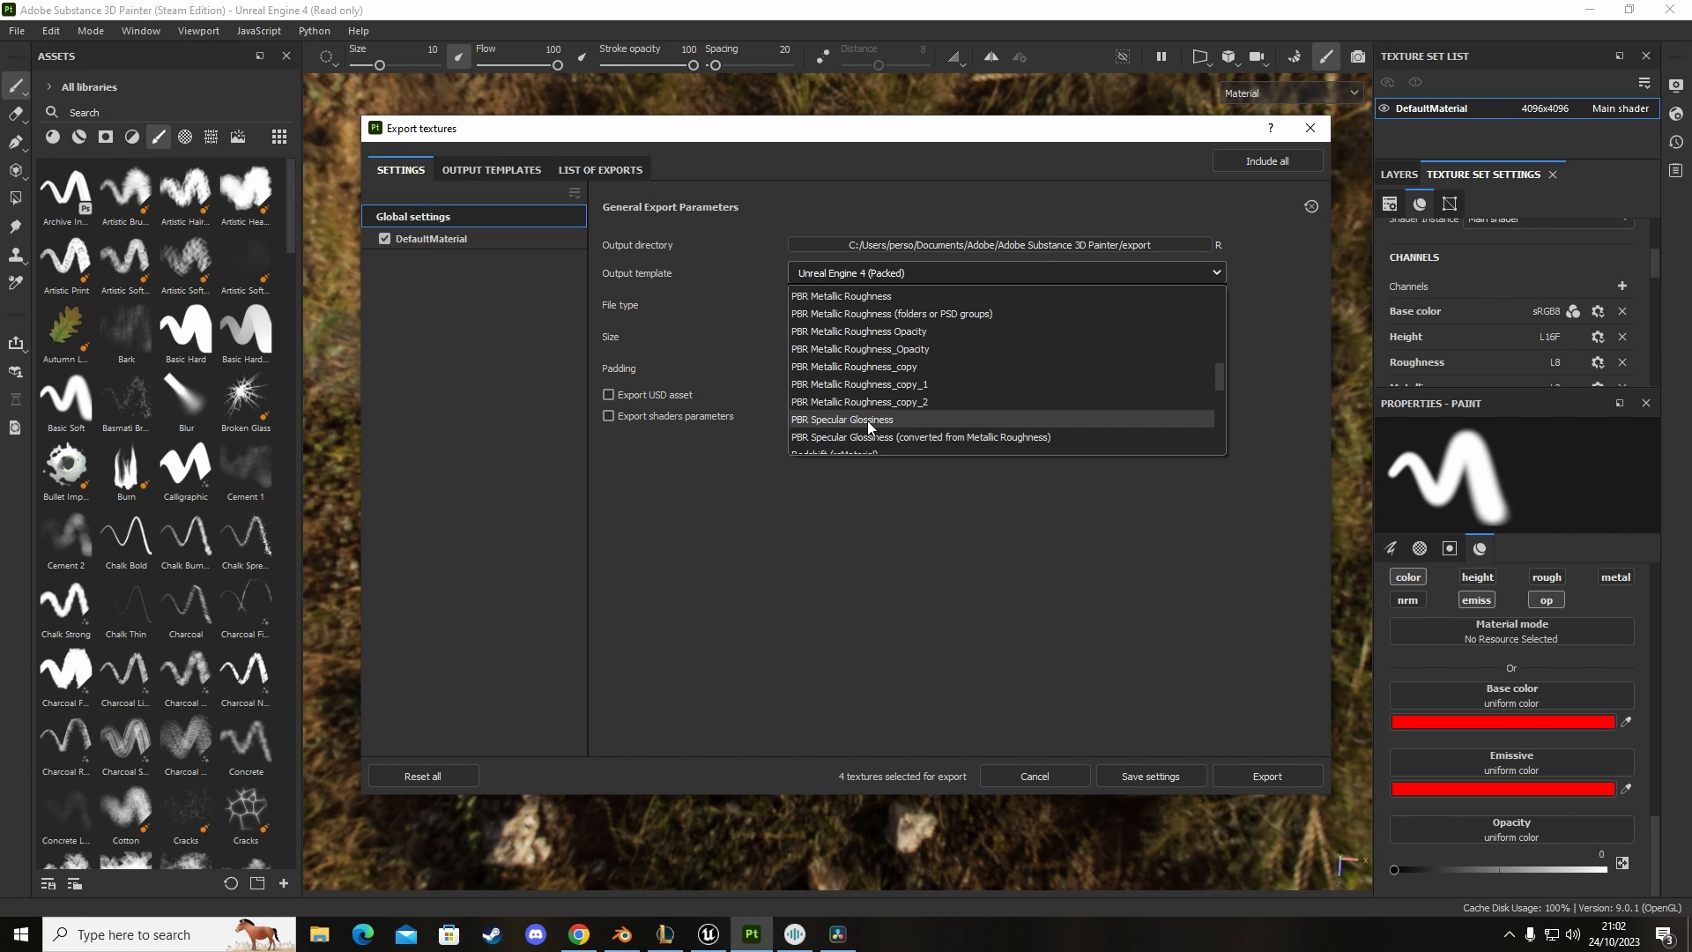
pyautogui.click(859, 402)
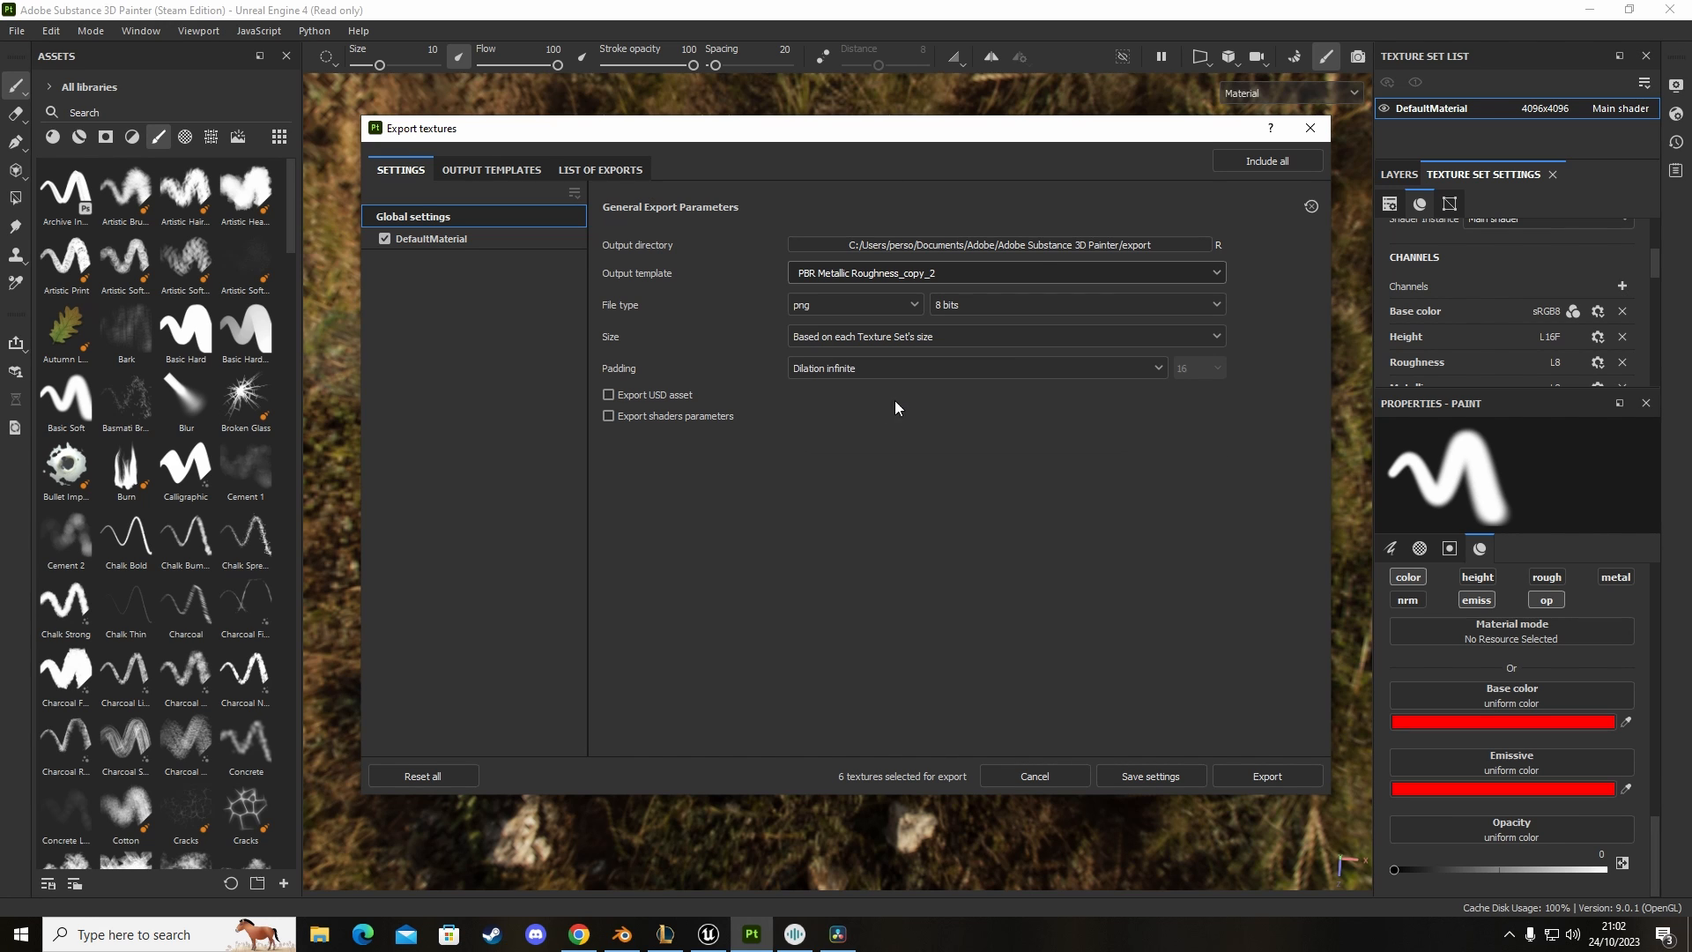
# Step: Exclude the Height map from DefaultMaterial's outputs, leaving five textures to export
pyautogui.click(433, 238)
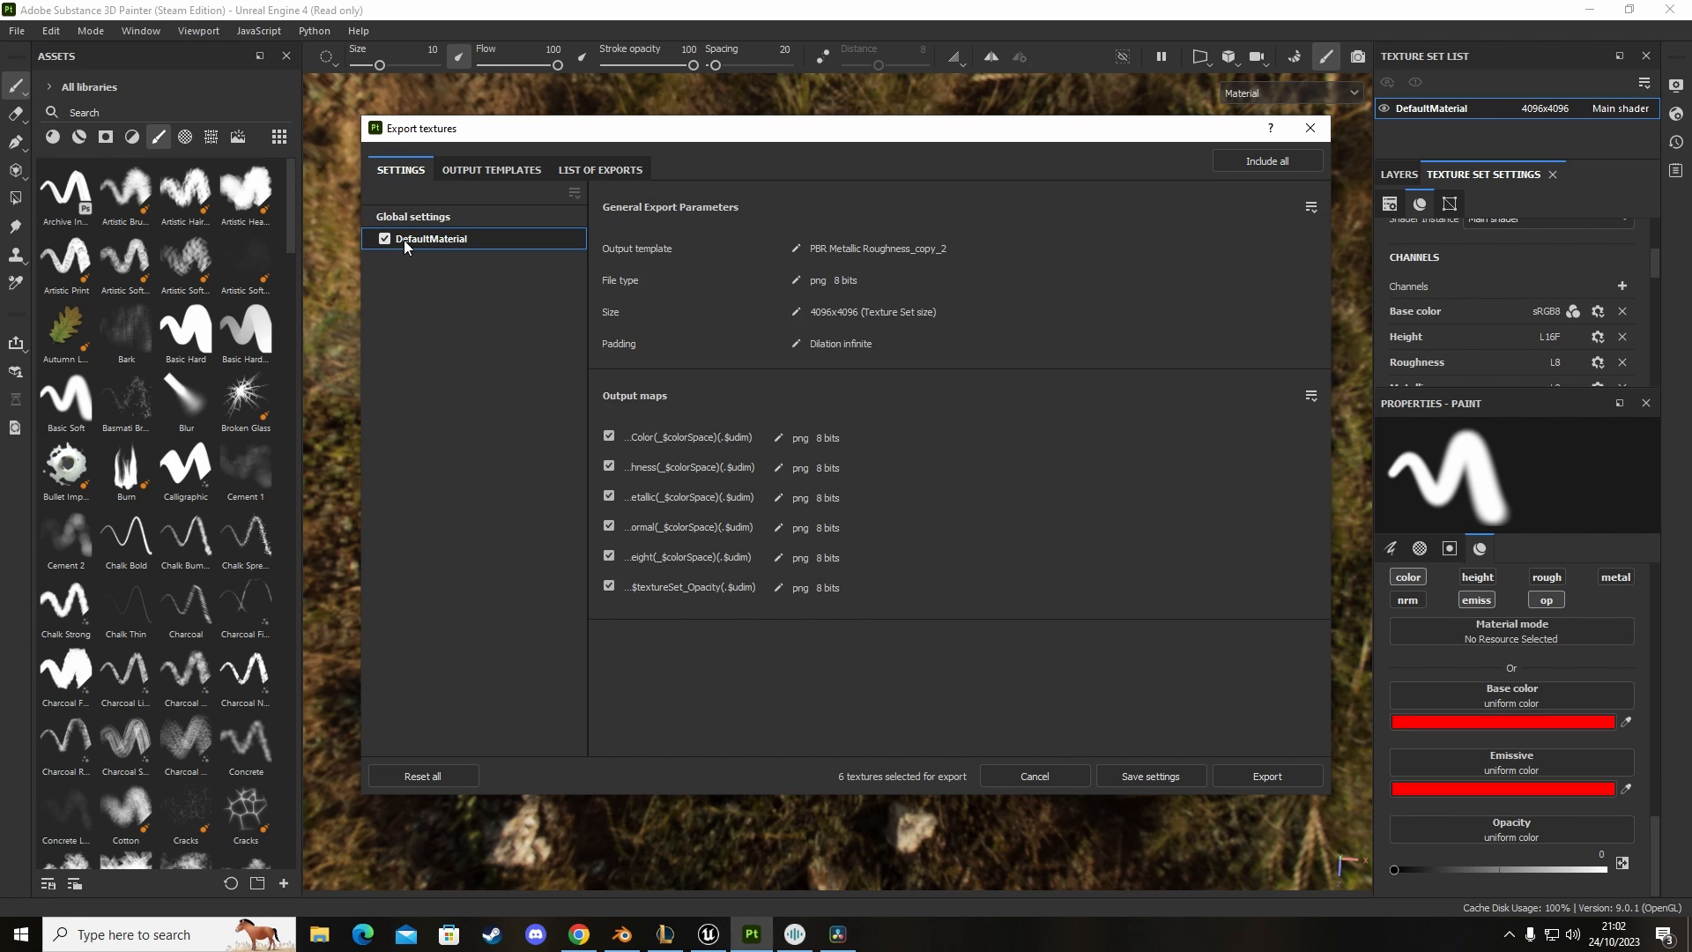
pyautogui.moveTo(658, 594)
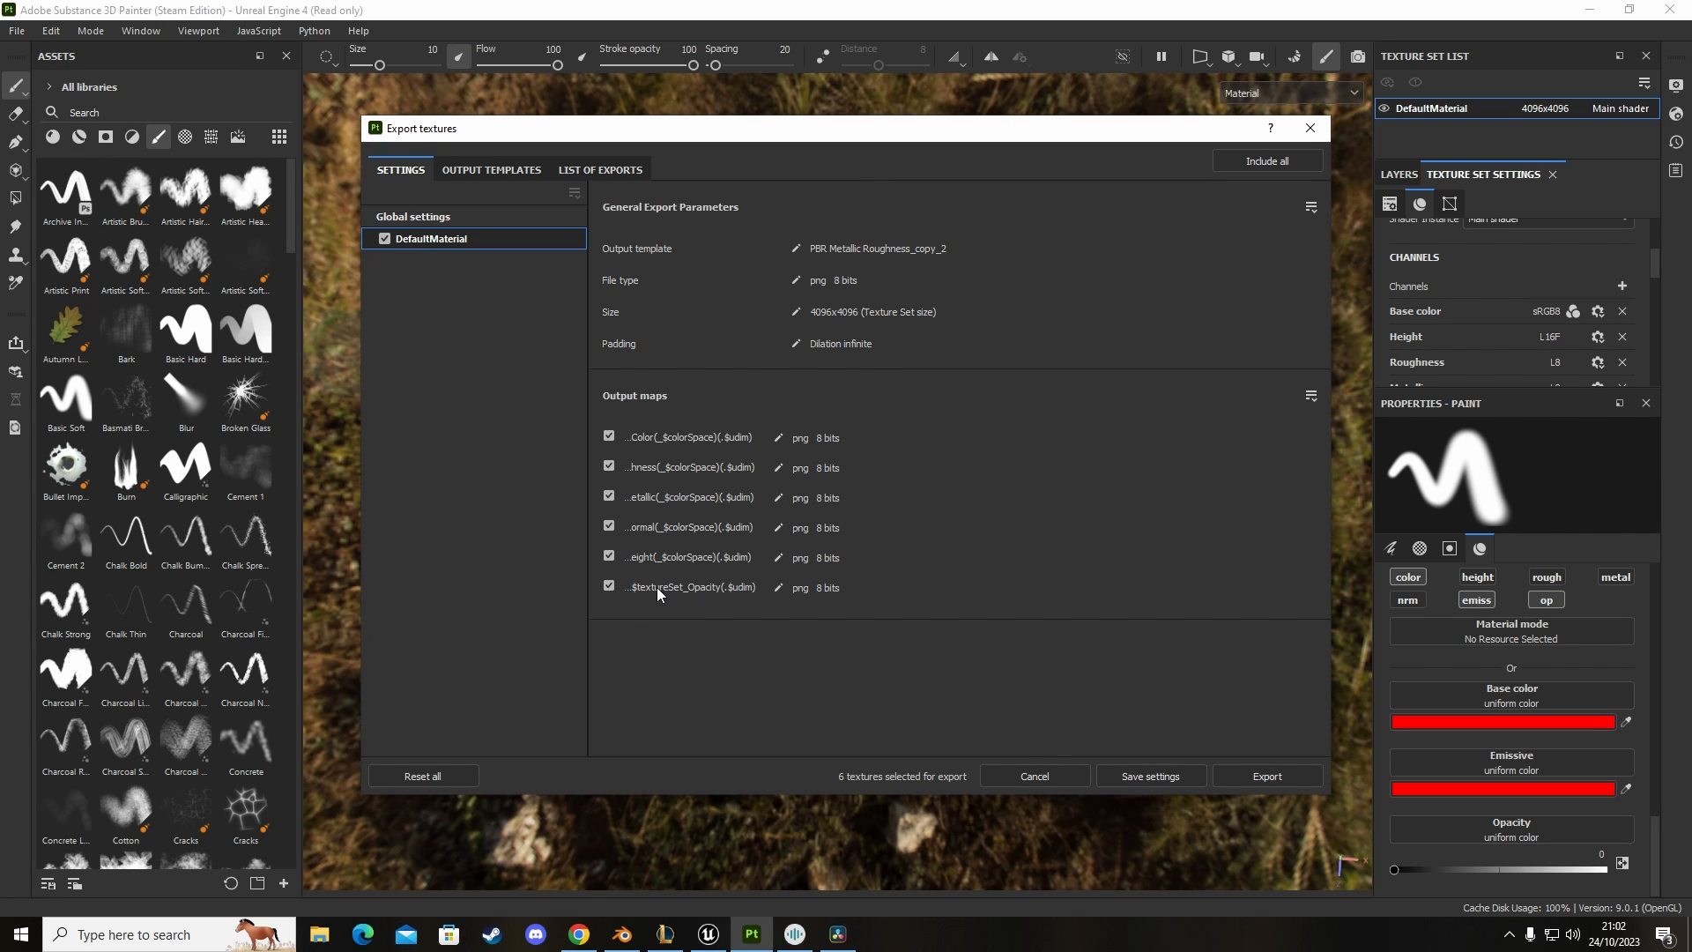
pyautogui.moveTo(601, 569)
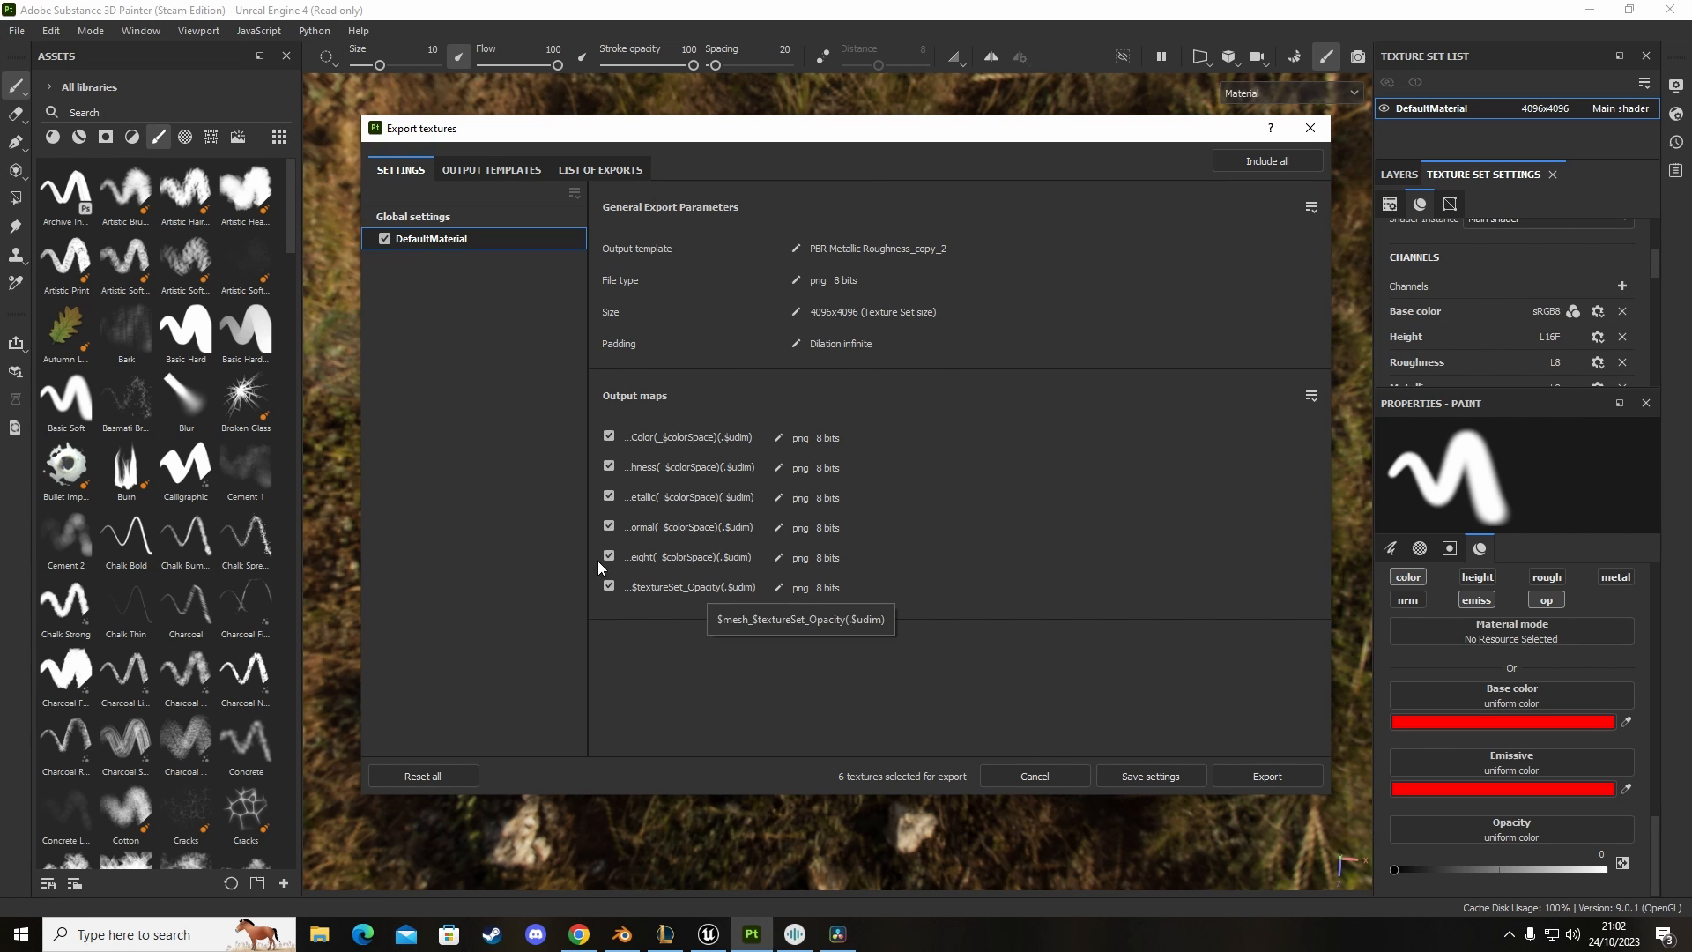
pyautogui.click(608, 556)
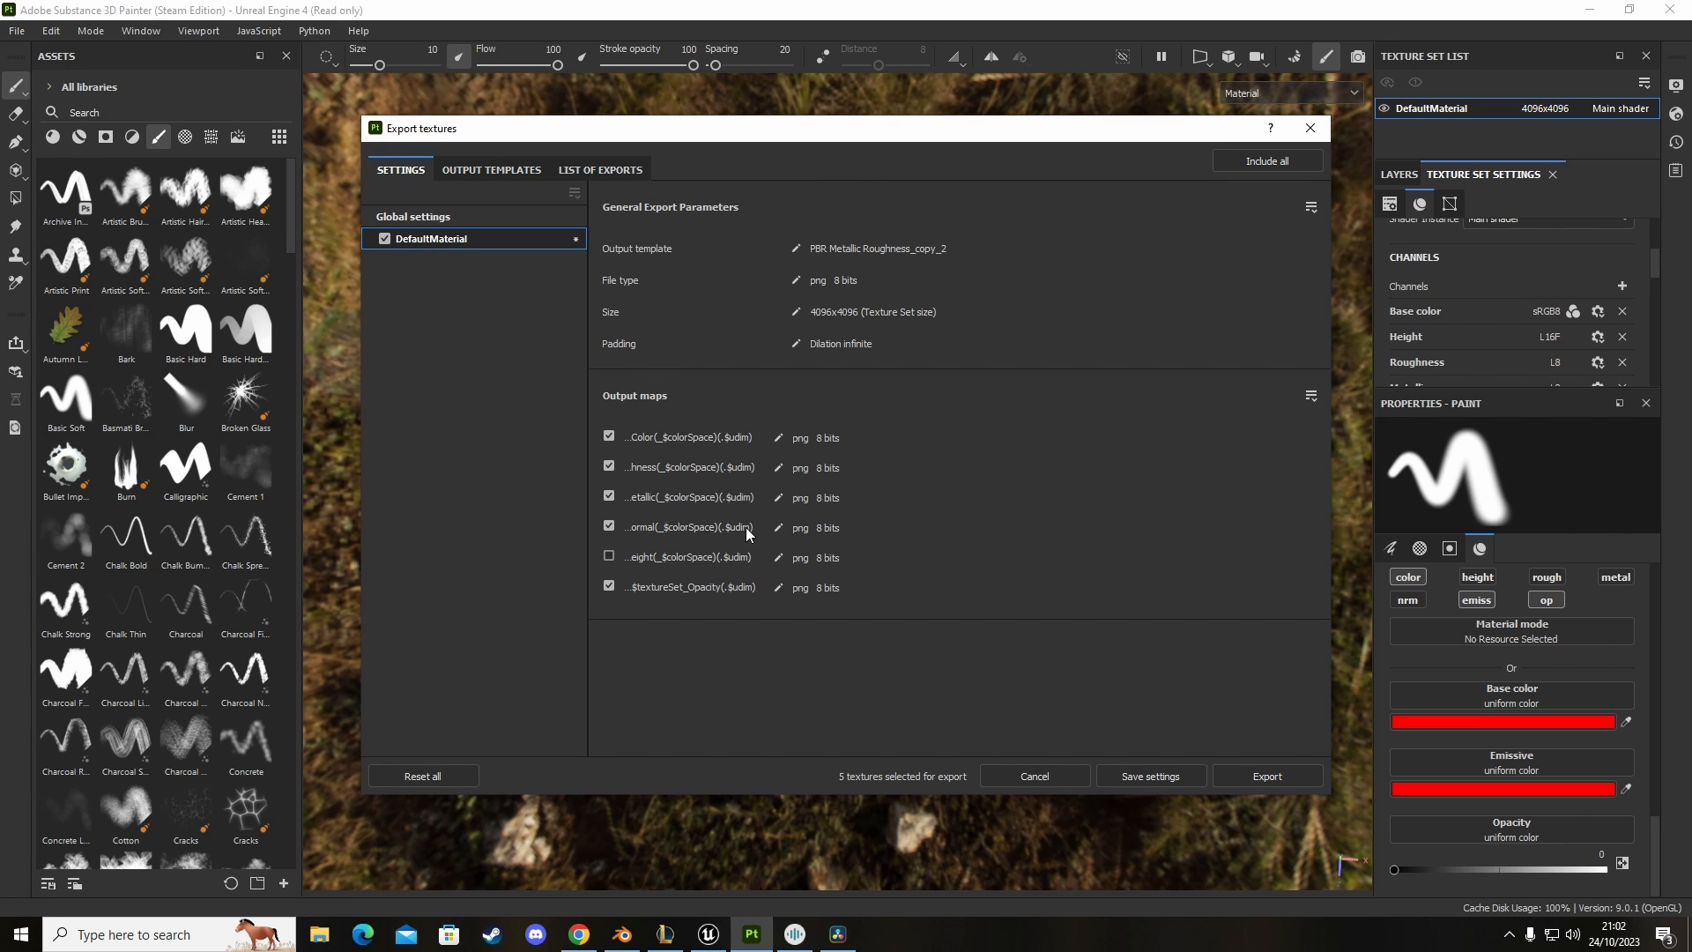
pyautogui.moveTo(1007, 513)
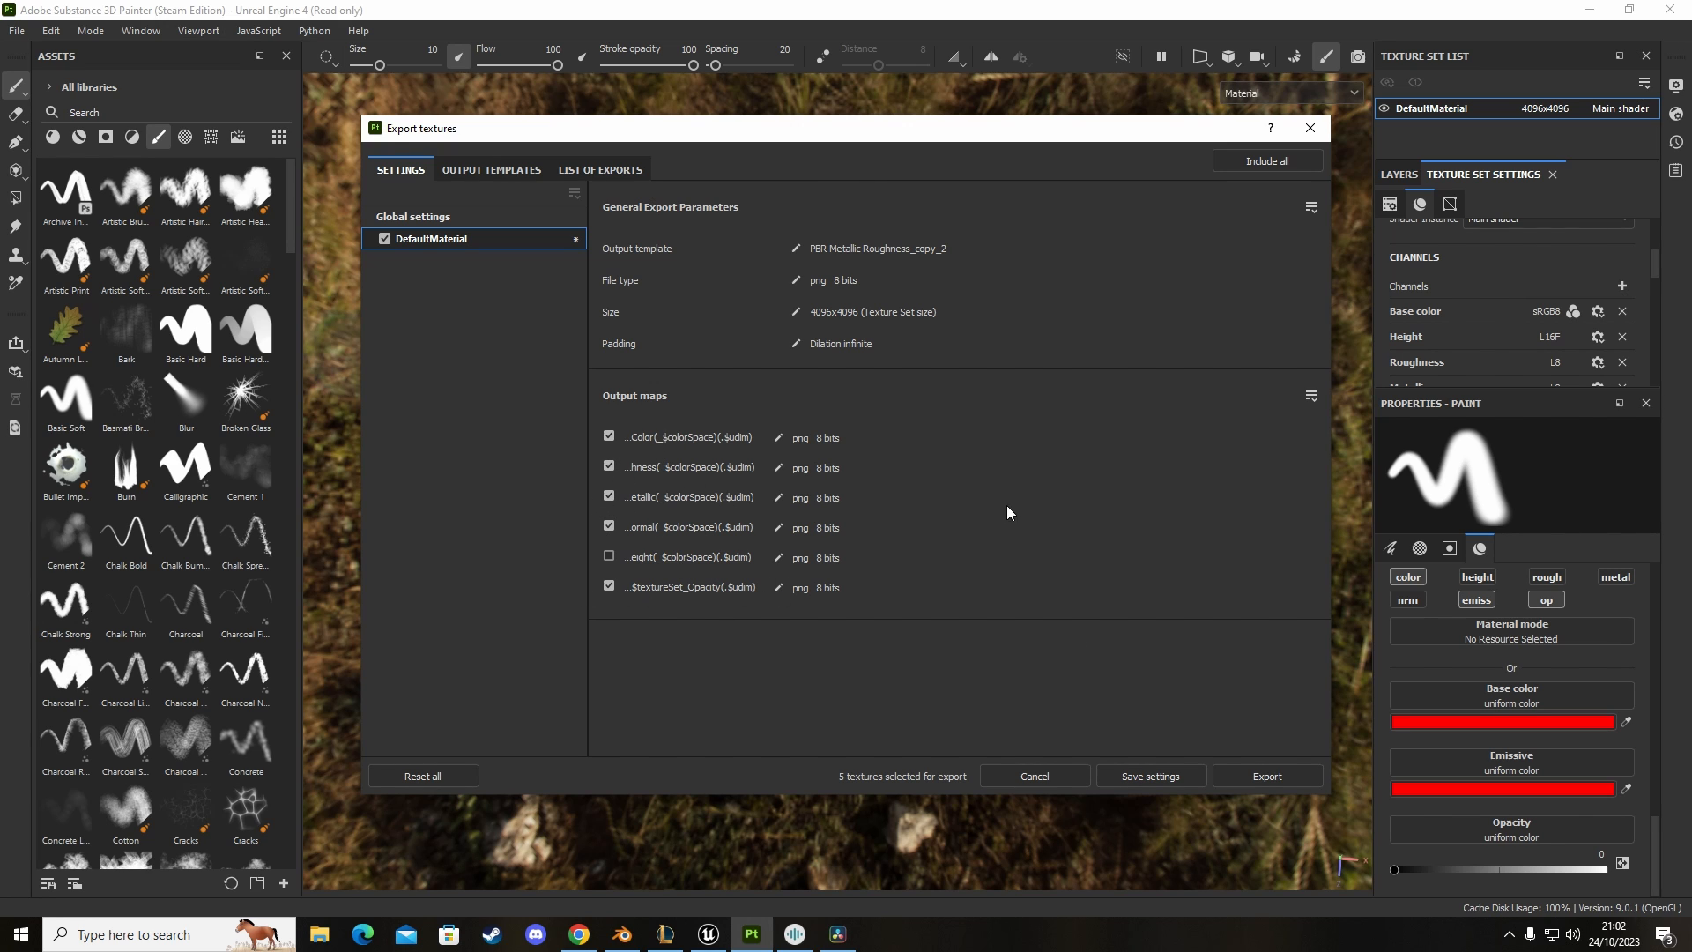
pyautogui.click(413, 215)
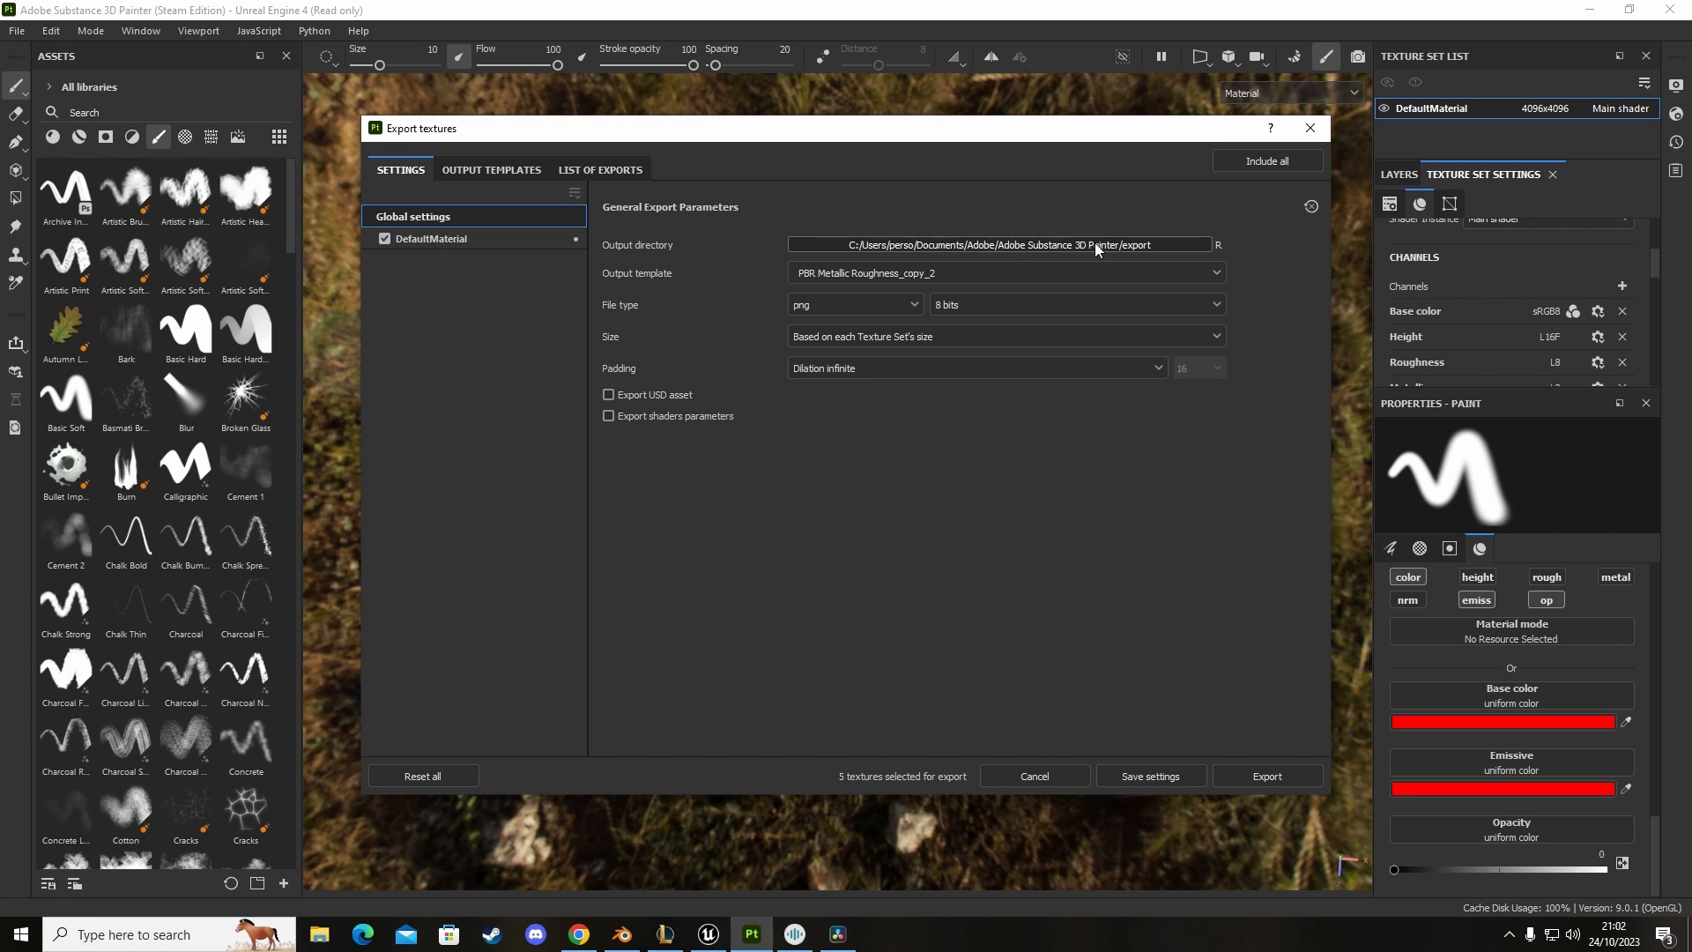
# Step: Create a new TestPlane folder inside Blender Work and set it as the export destination
pyautogui.click(1218, 245)
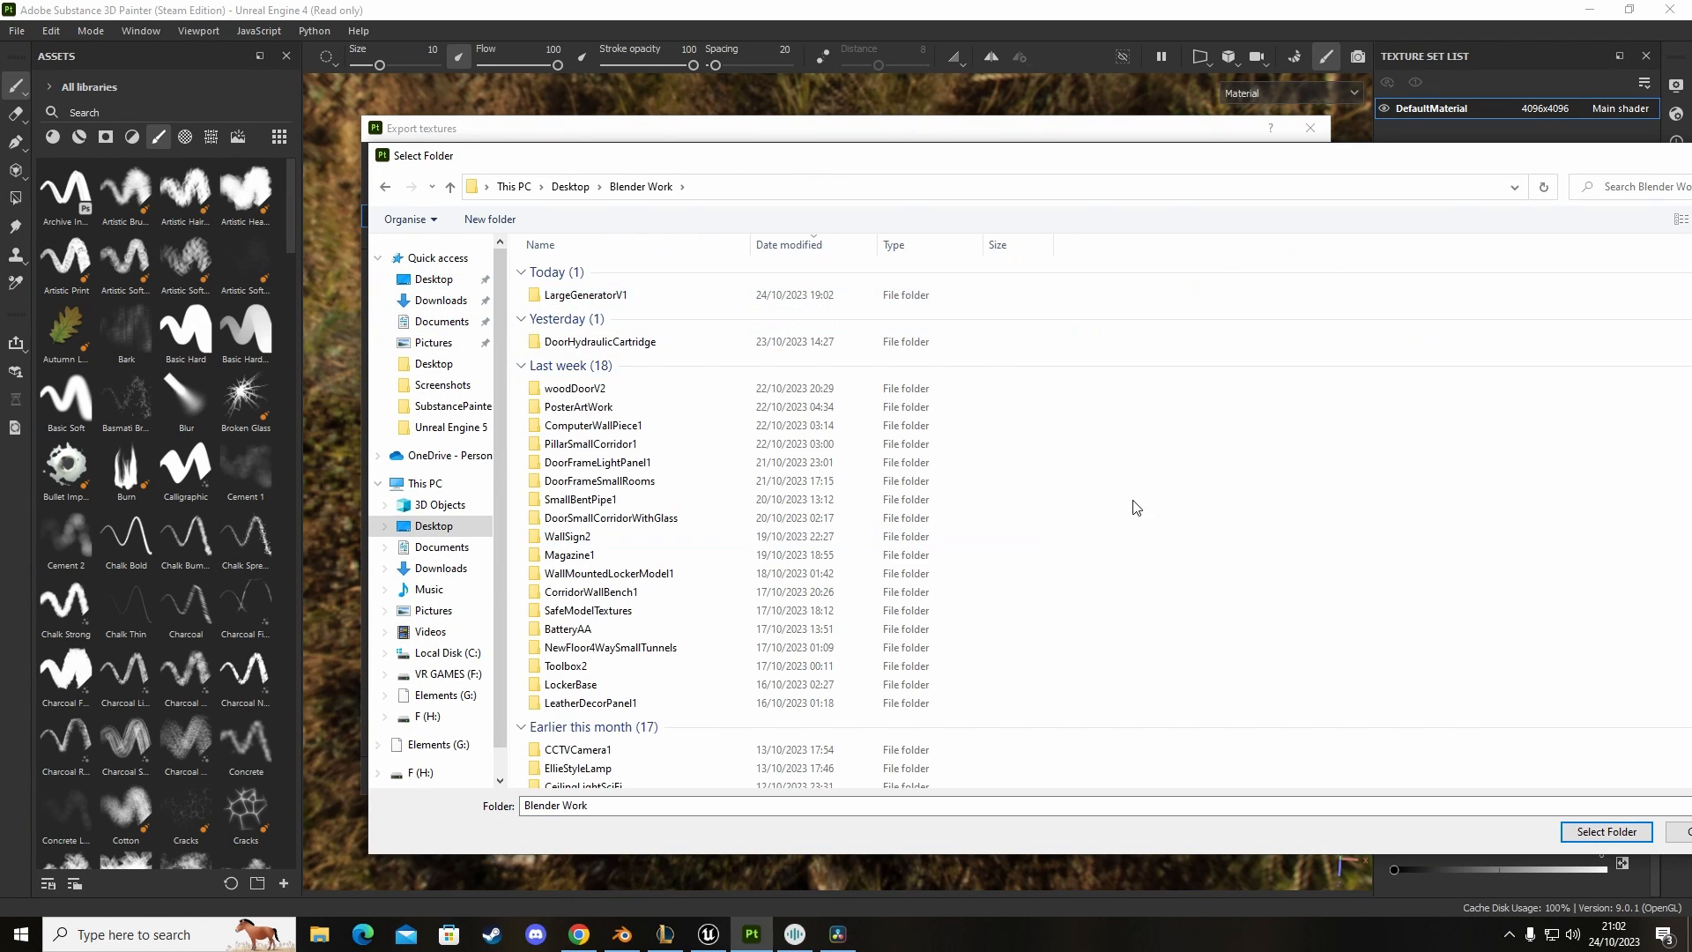
pyautogui.rightClick(1134, 508)
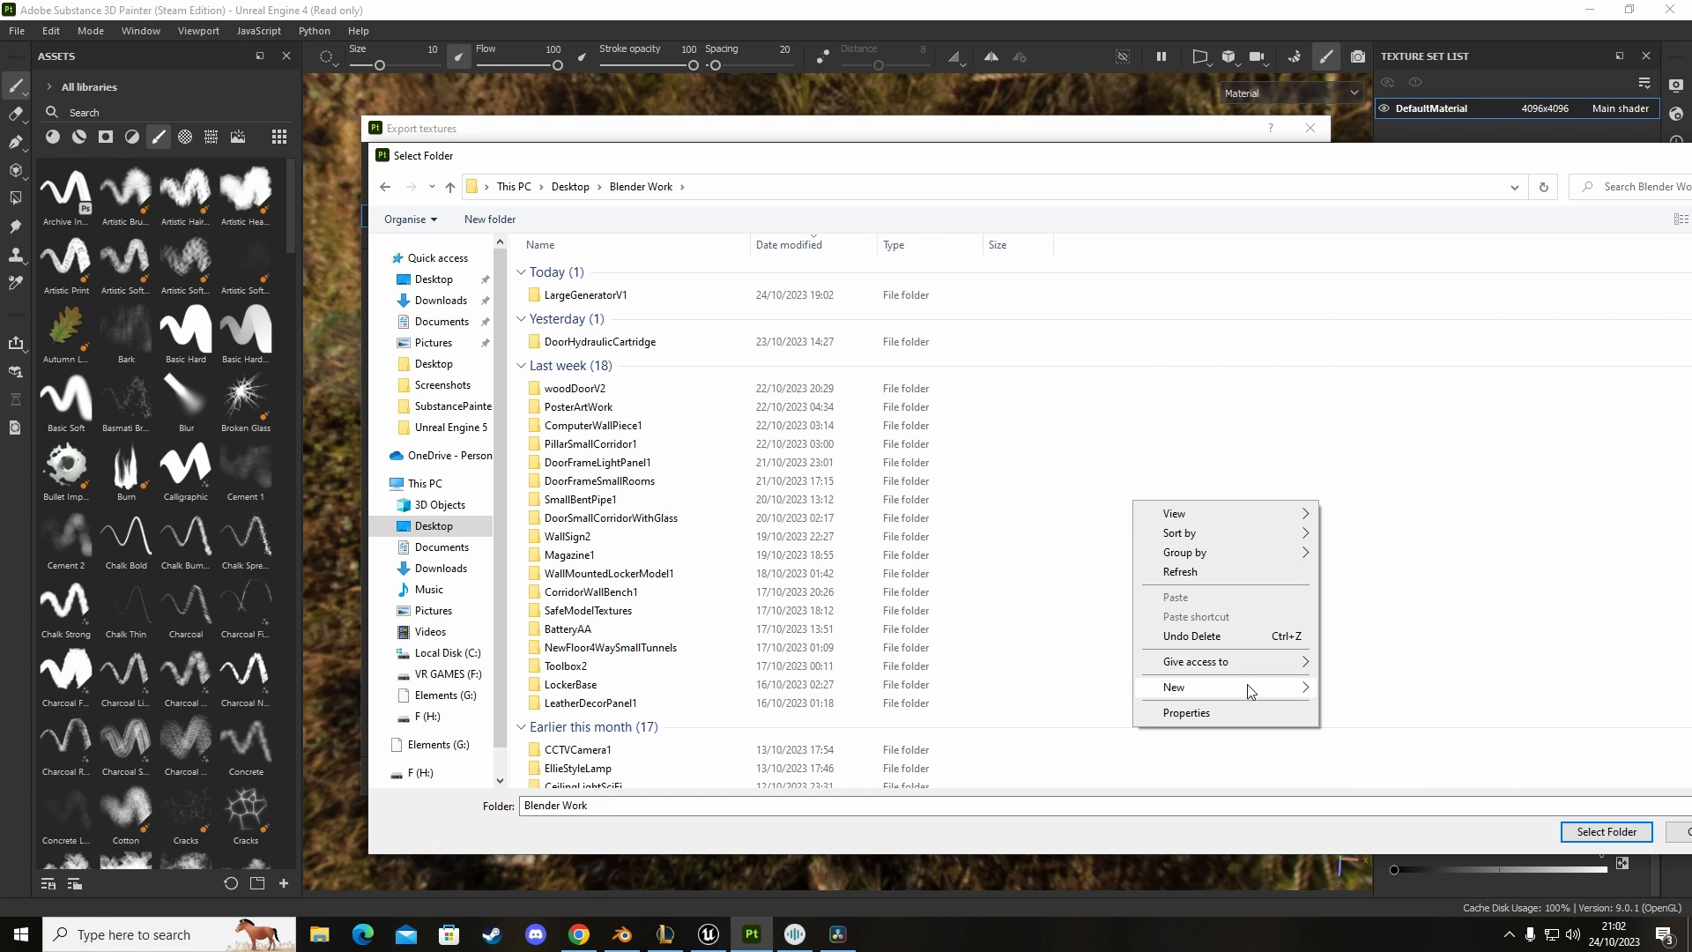
pyautogui.click(1174, 687)
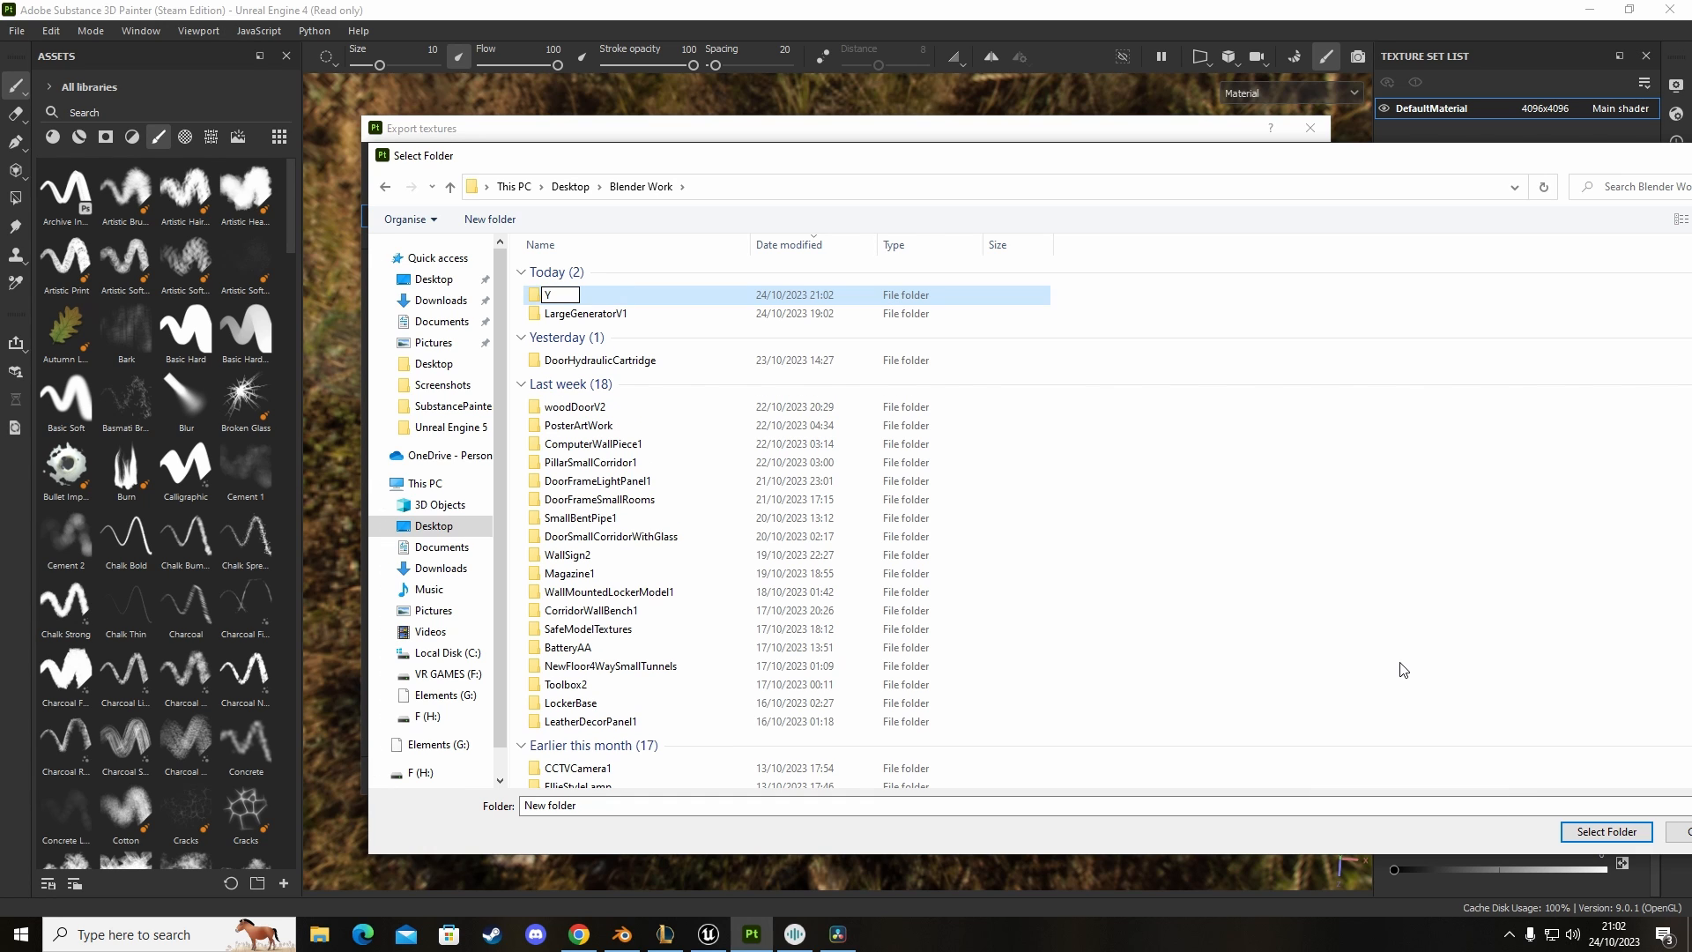
pyautogui.write('Test')
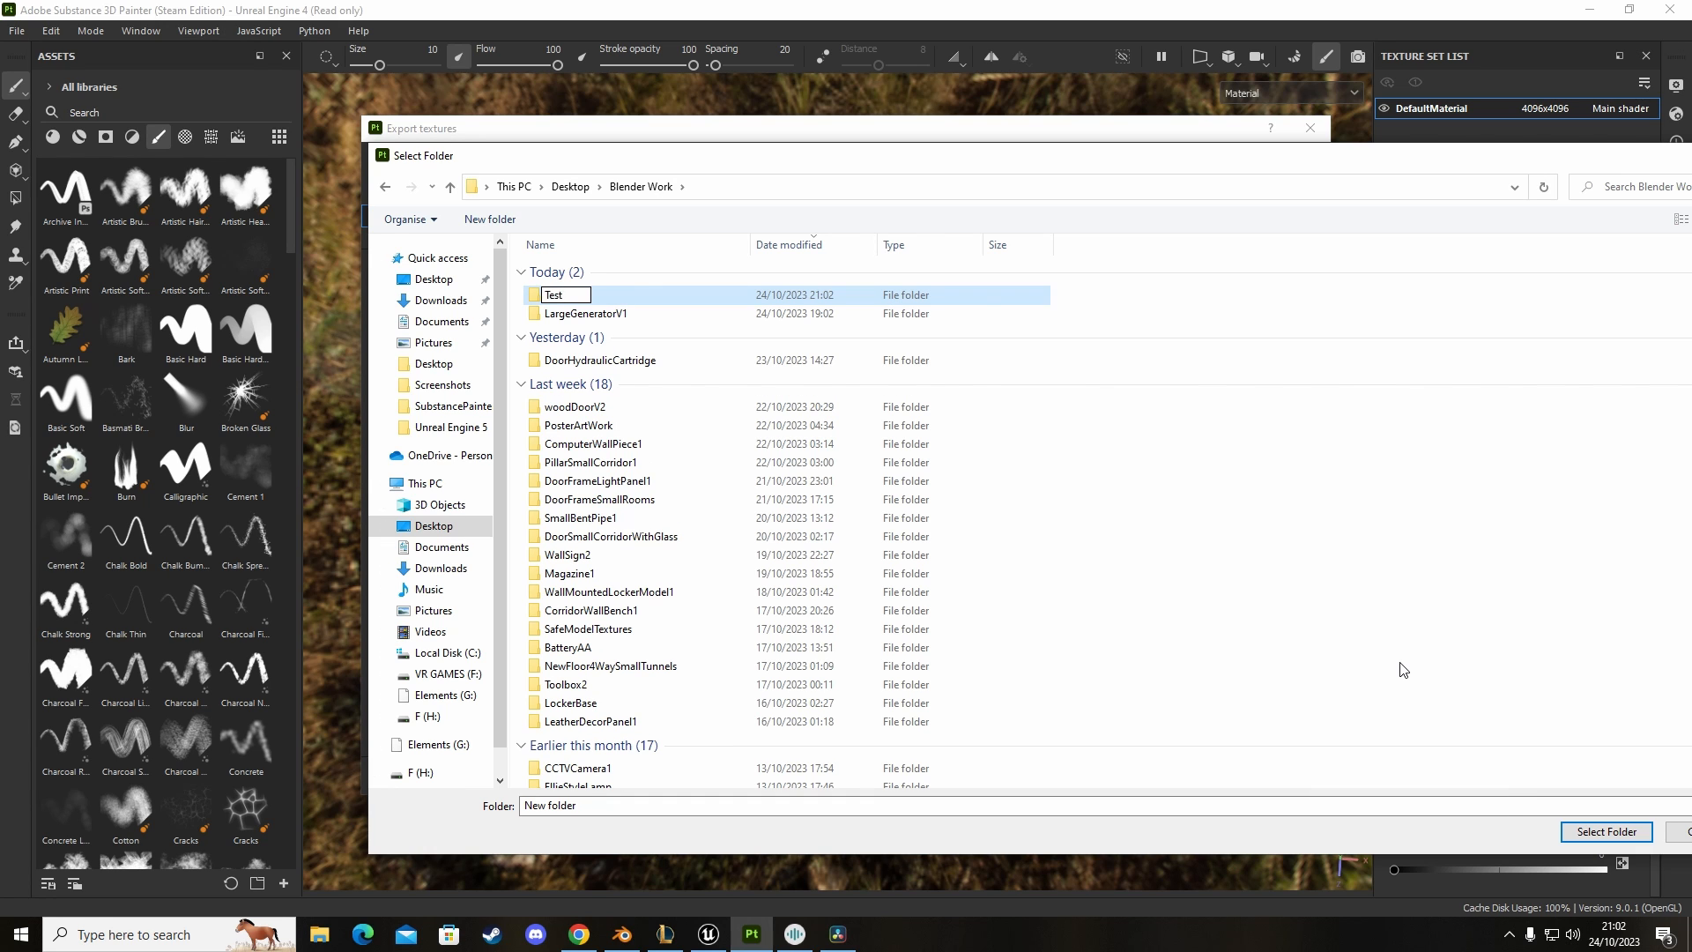
pyautogui.write('Plane')
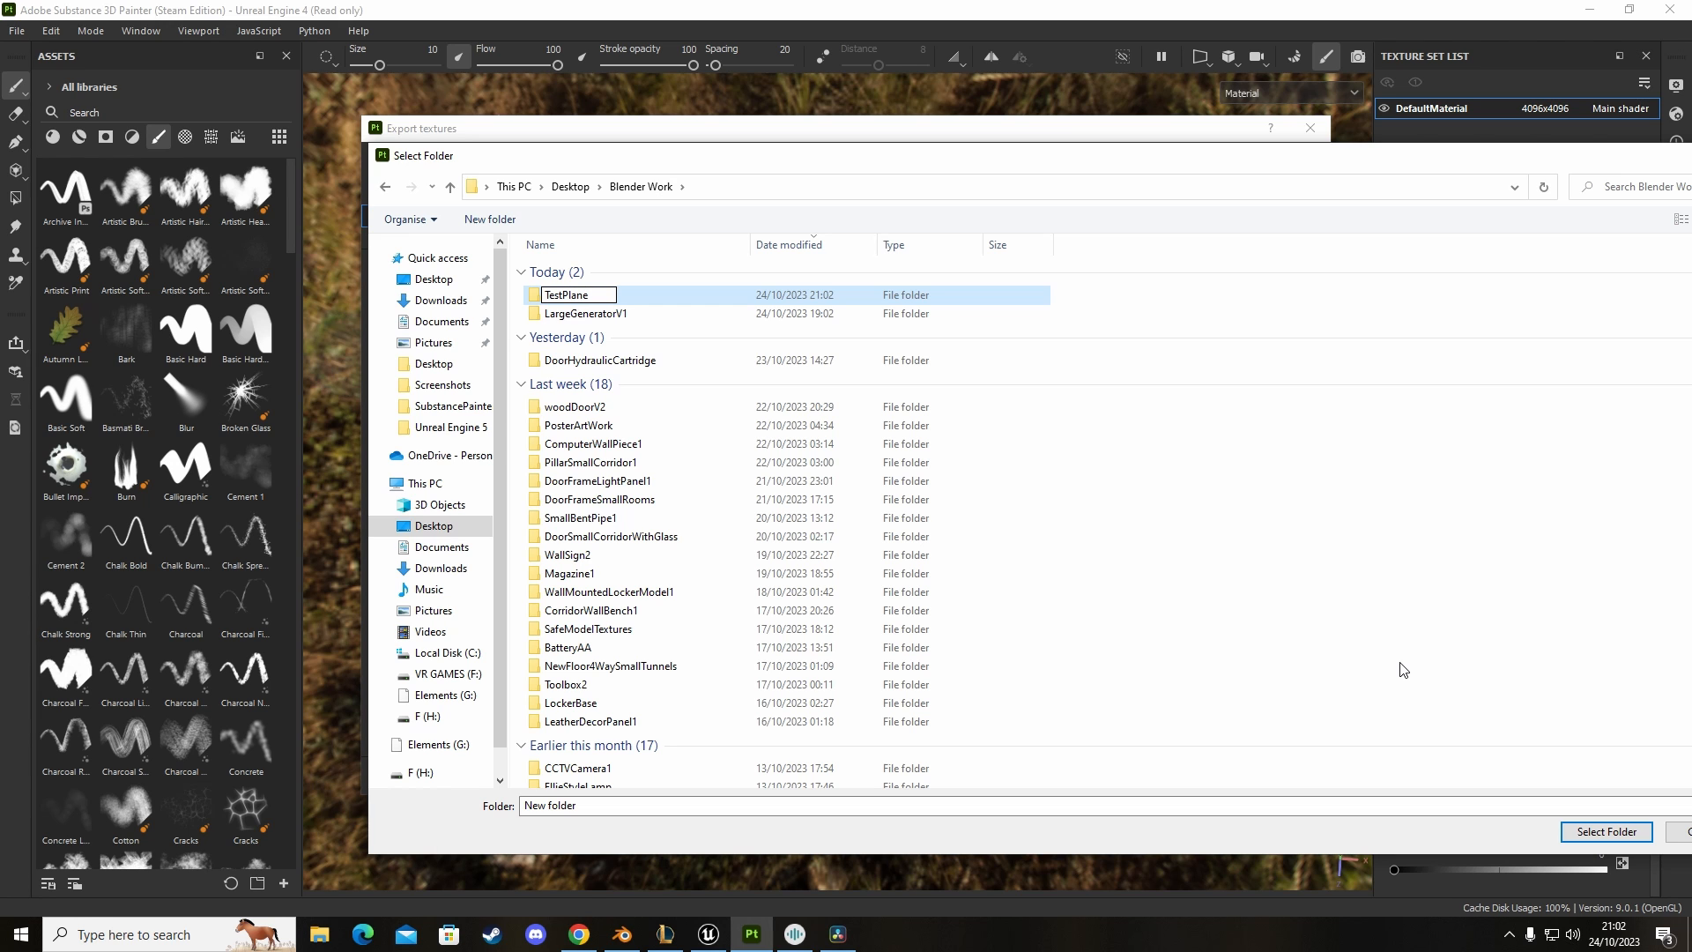
pyautogui.moveTo(1124, 471)
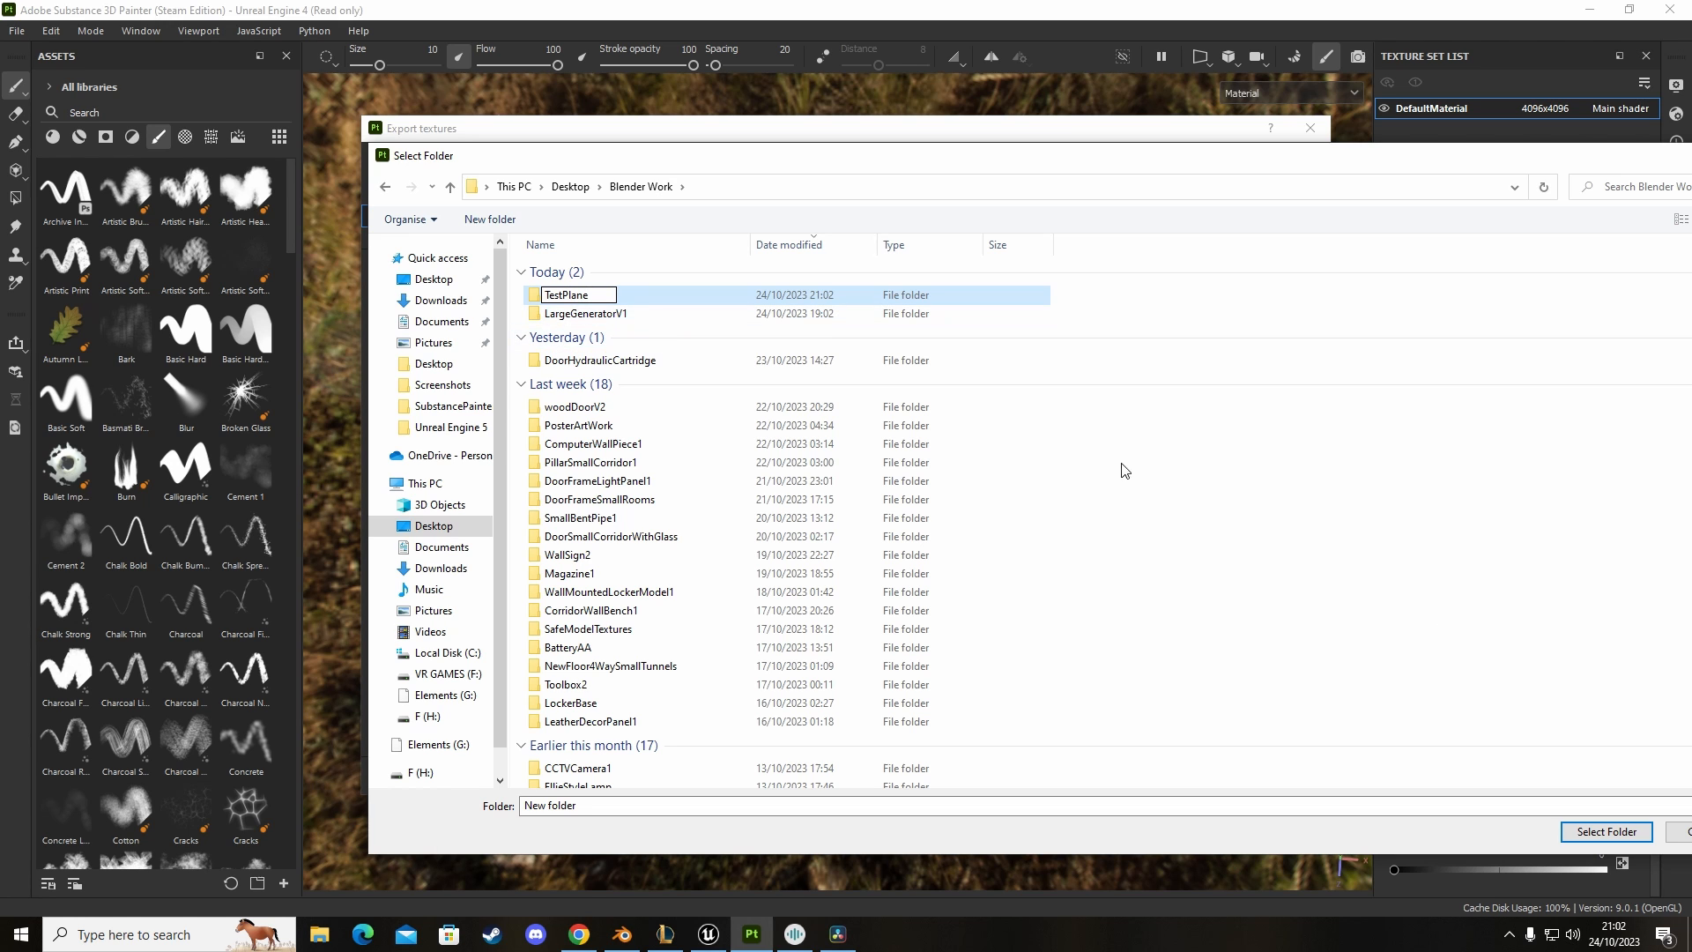
pyautogui.click(1604, 832)
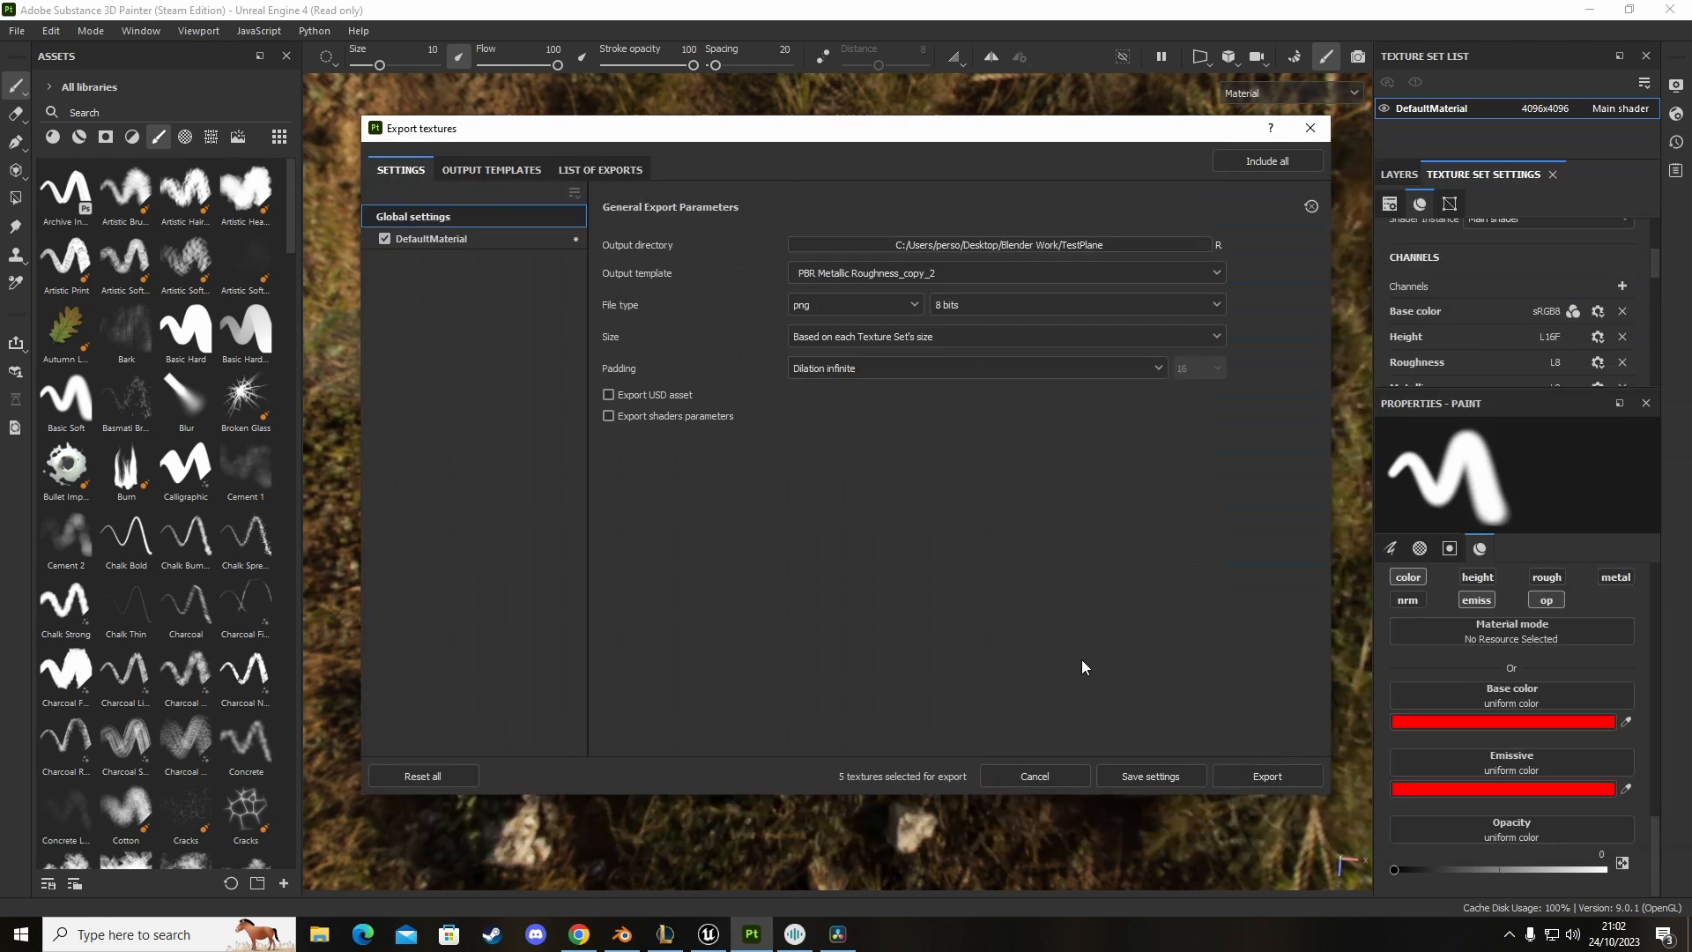
# Step: Review the DefaultMaterial output maps and start exporting the texture PNGs
pyautogui.click(430, 238)
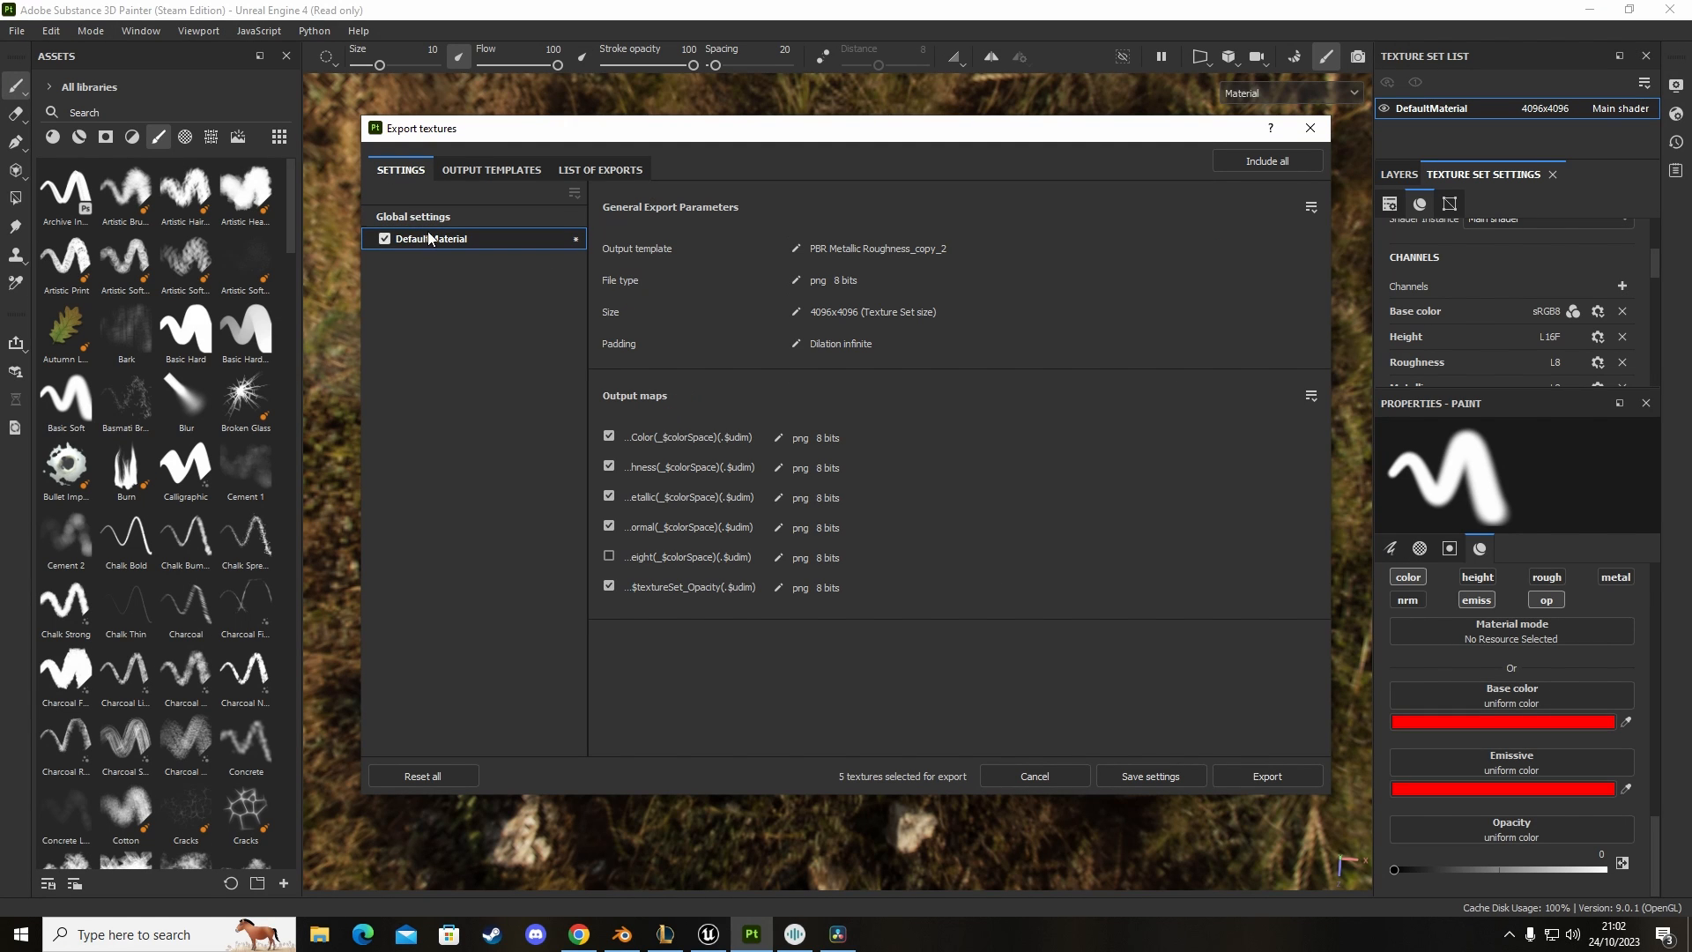
pyautogui.click(413, 217)
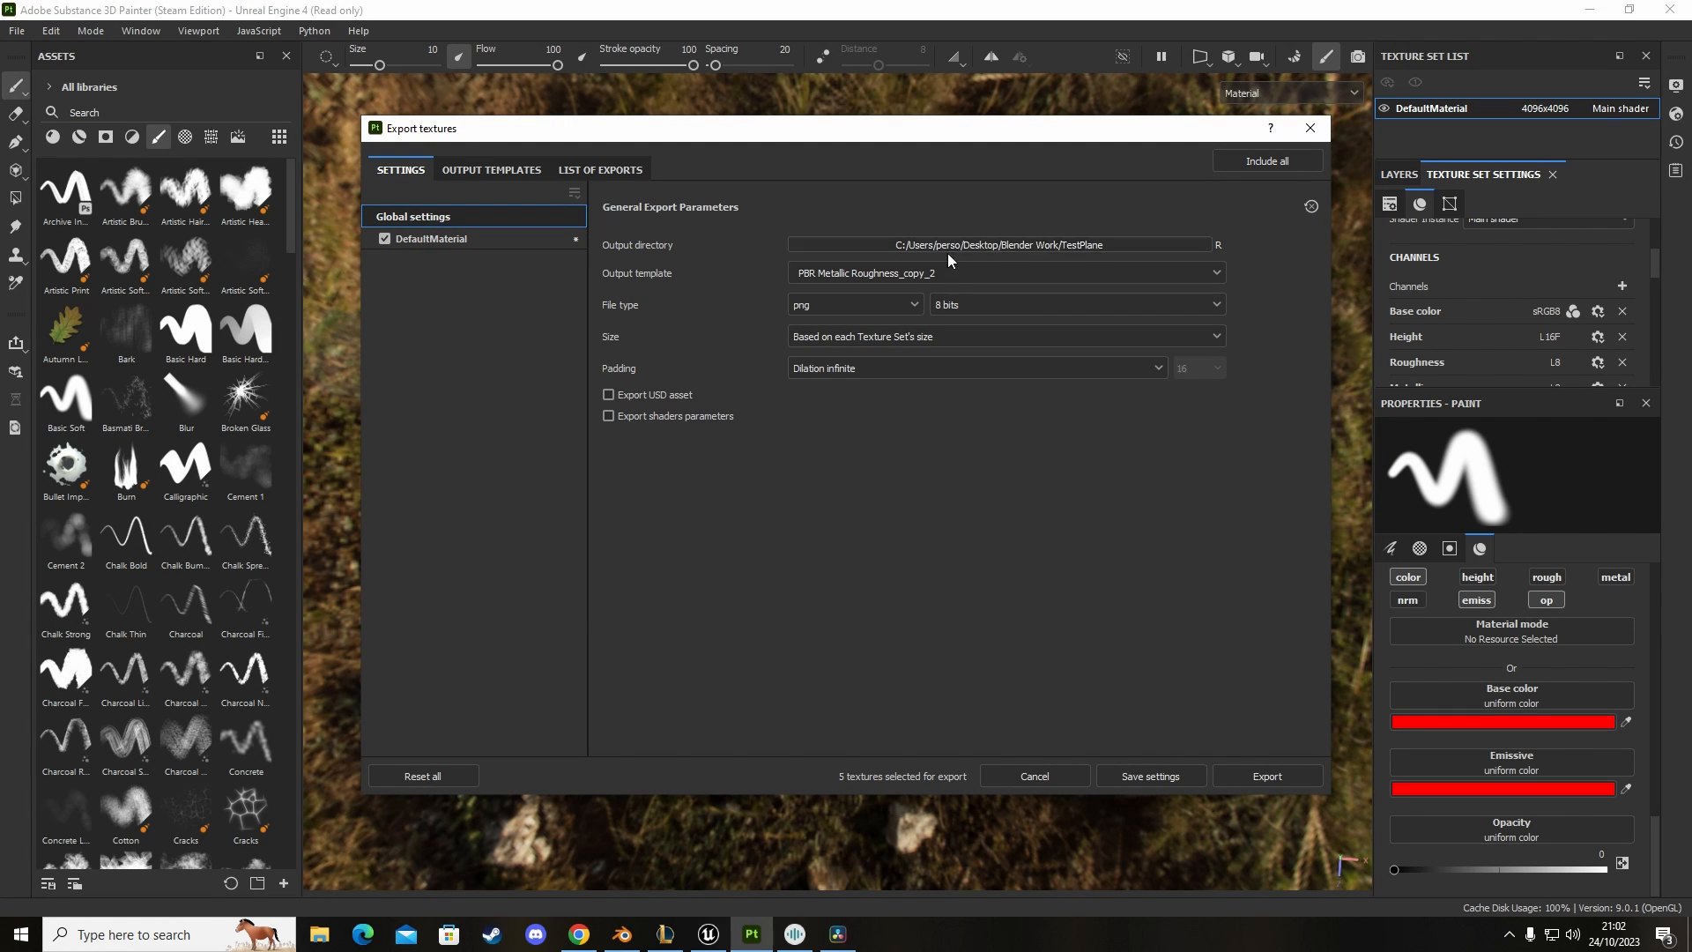
pyautogui.click(1266, 776)
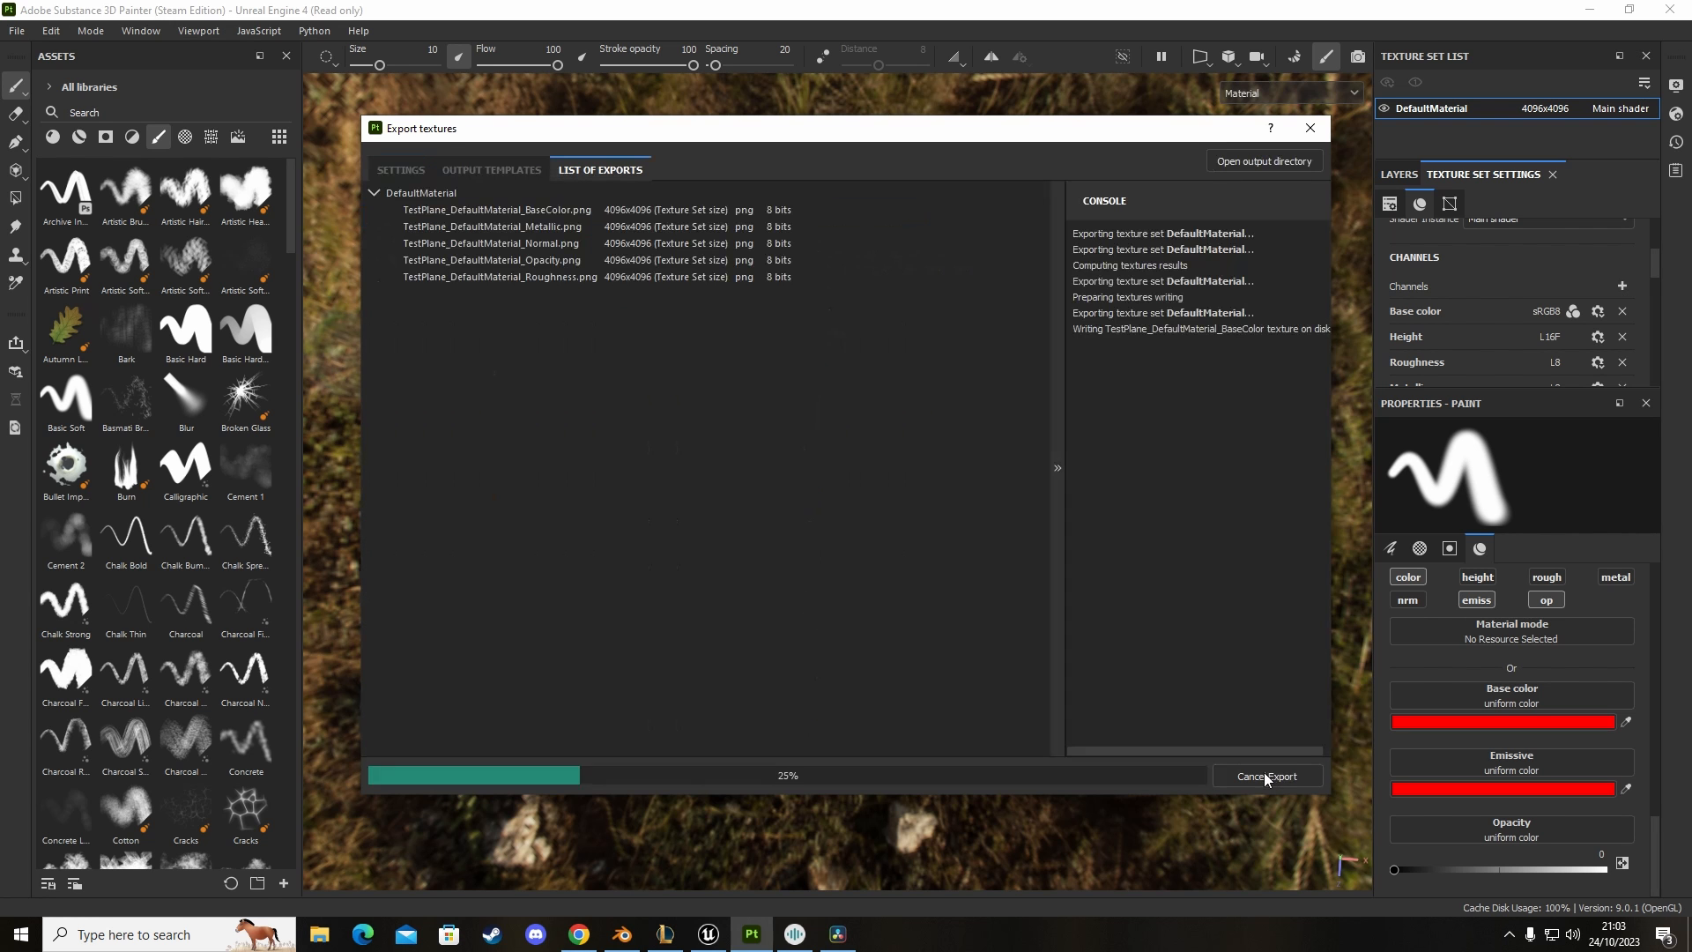
# Step: In Unreal's Content Browser, create a TestPlane folder and enter it
pyautogui.click(707, 935)
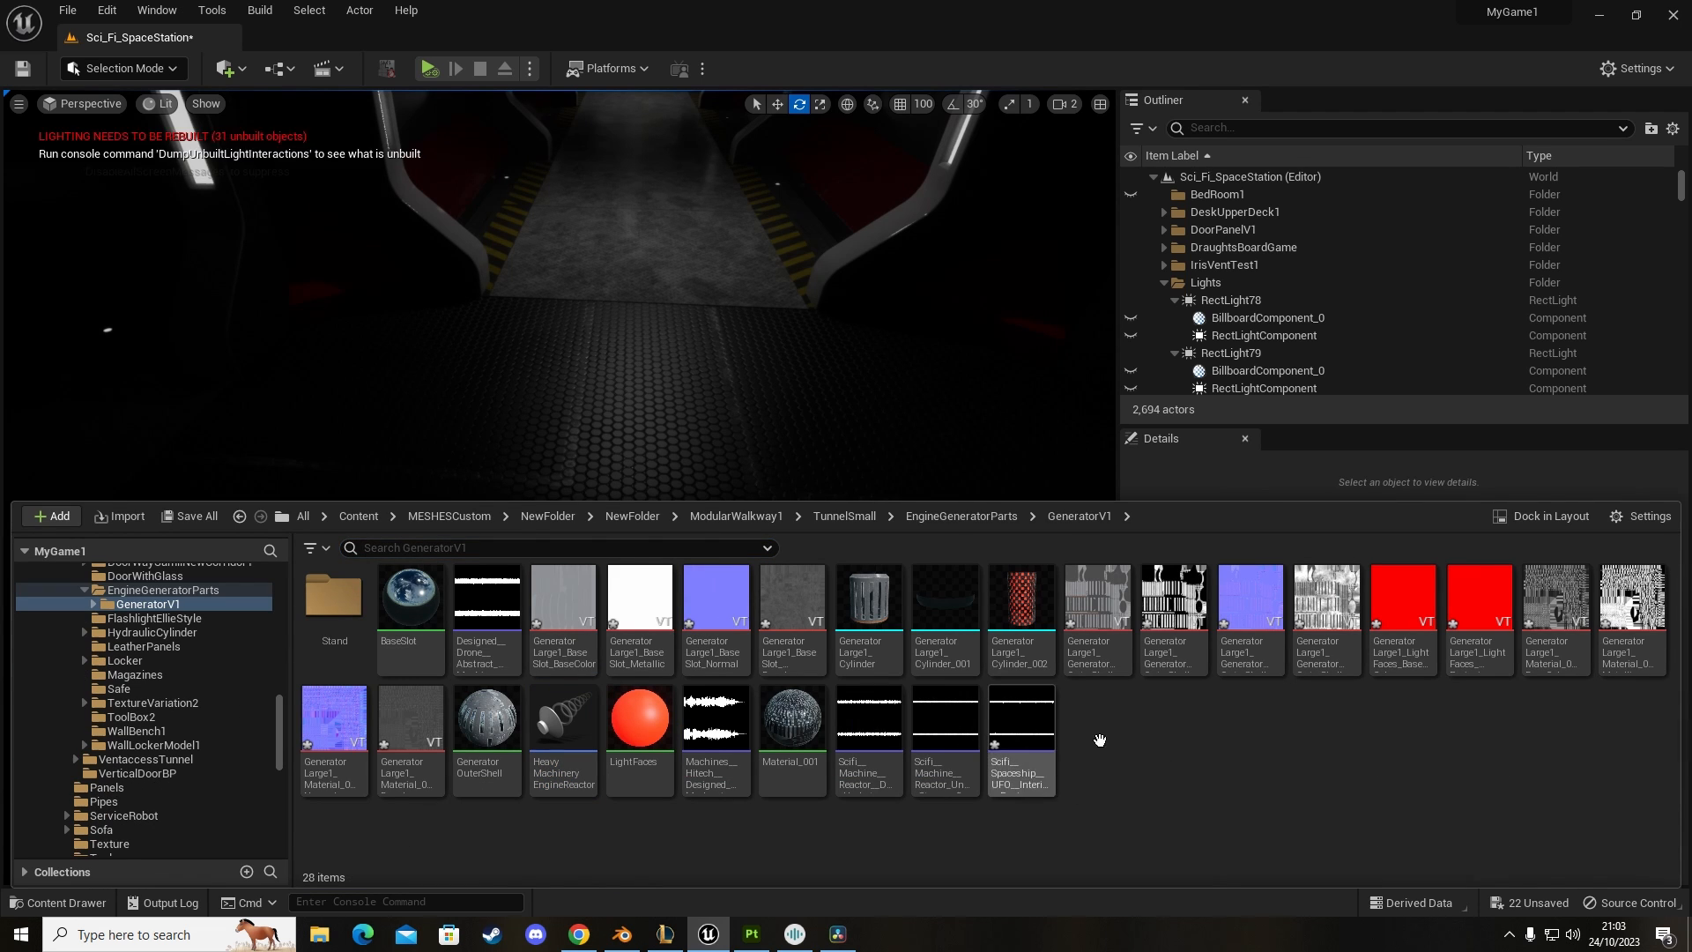
pyautogui.click(51, 518)
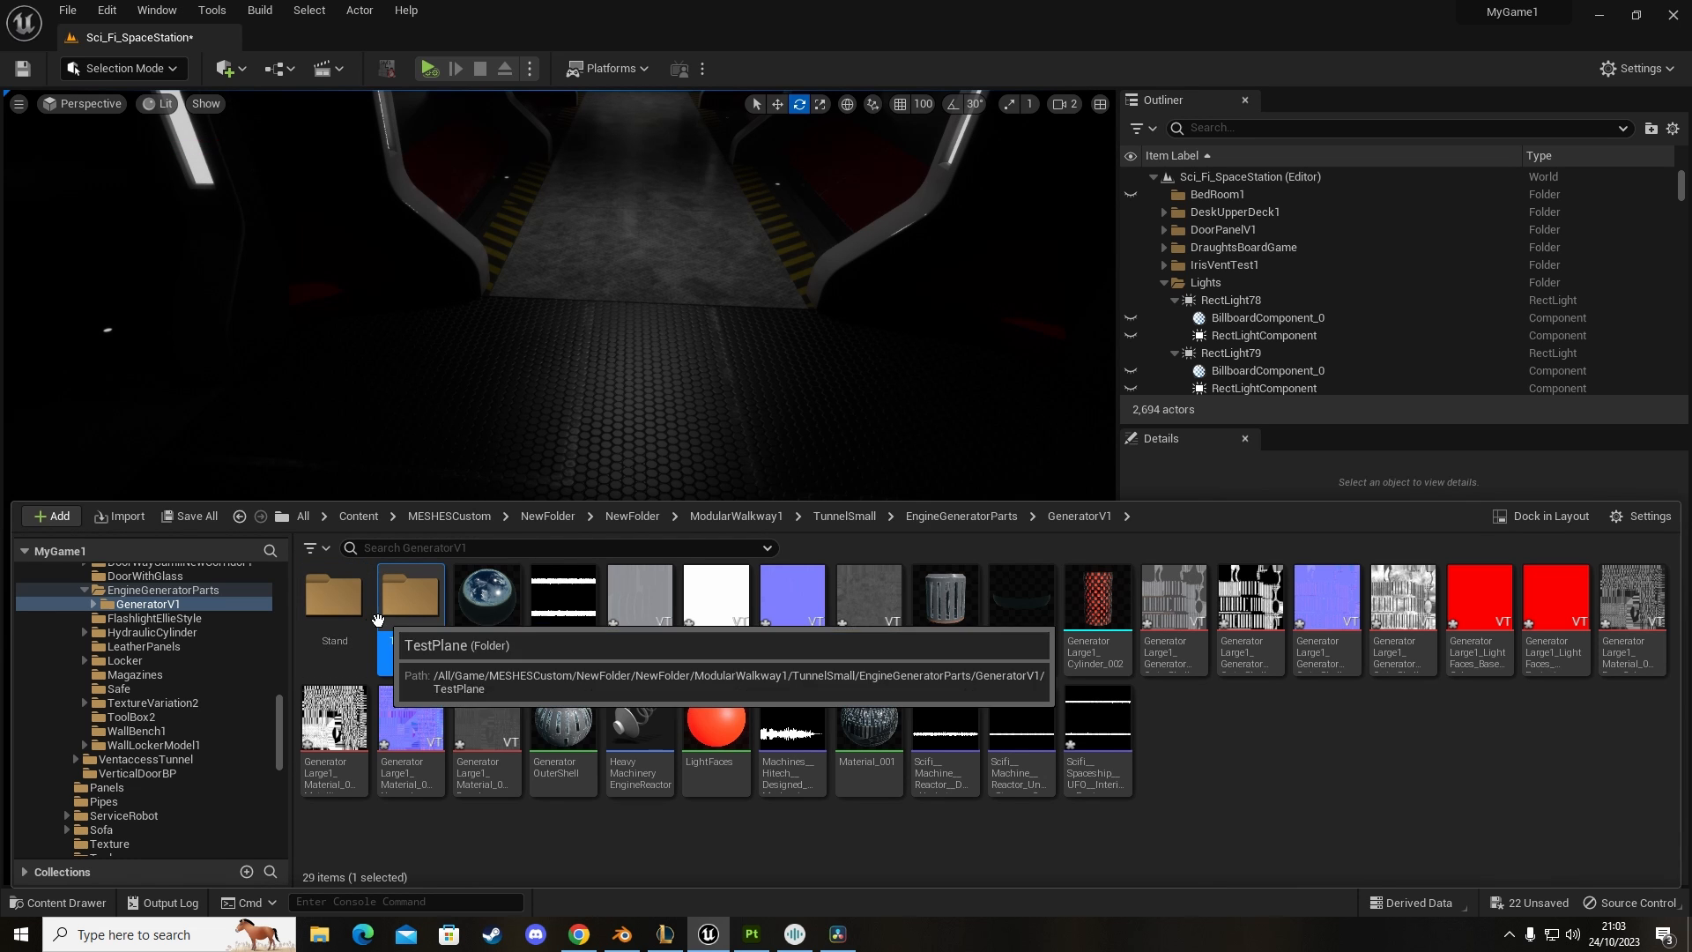
pyautogui.doubleClick(410, 594)
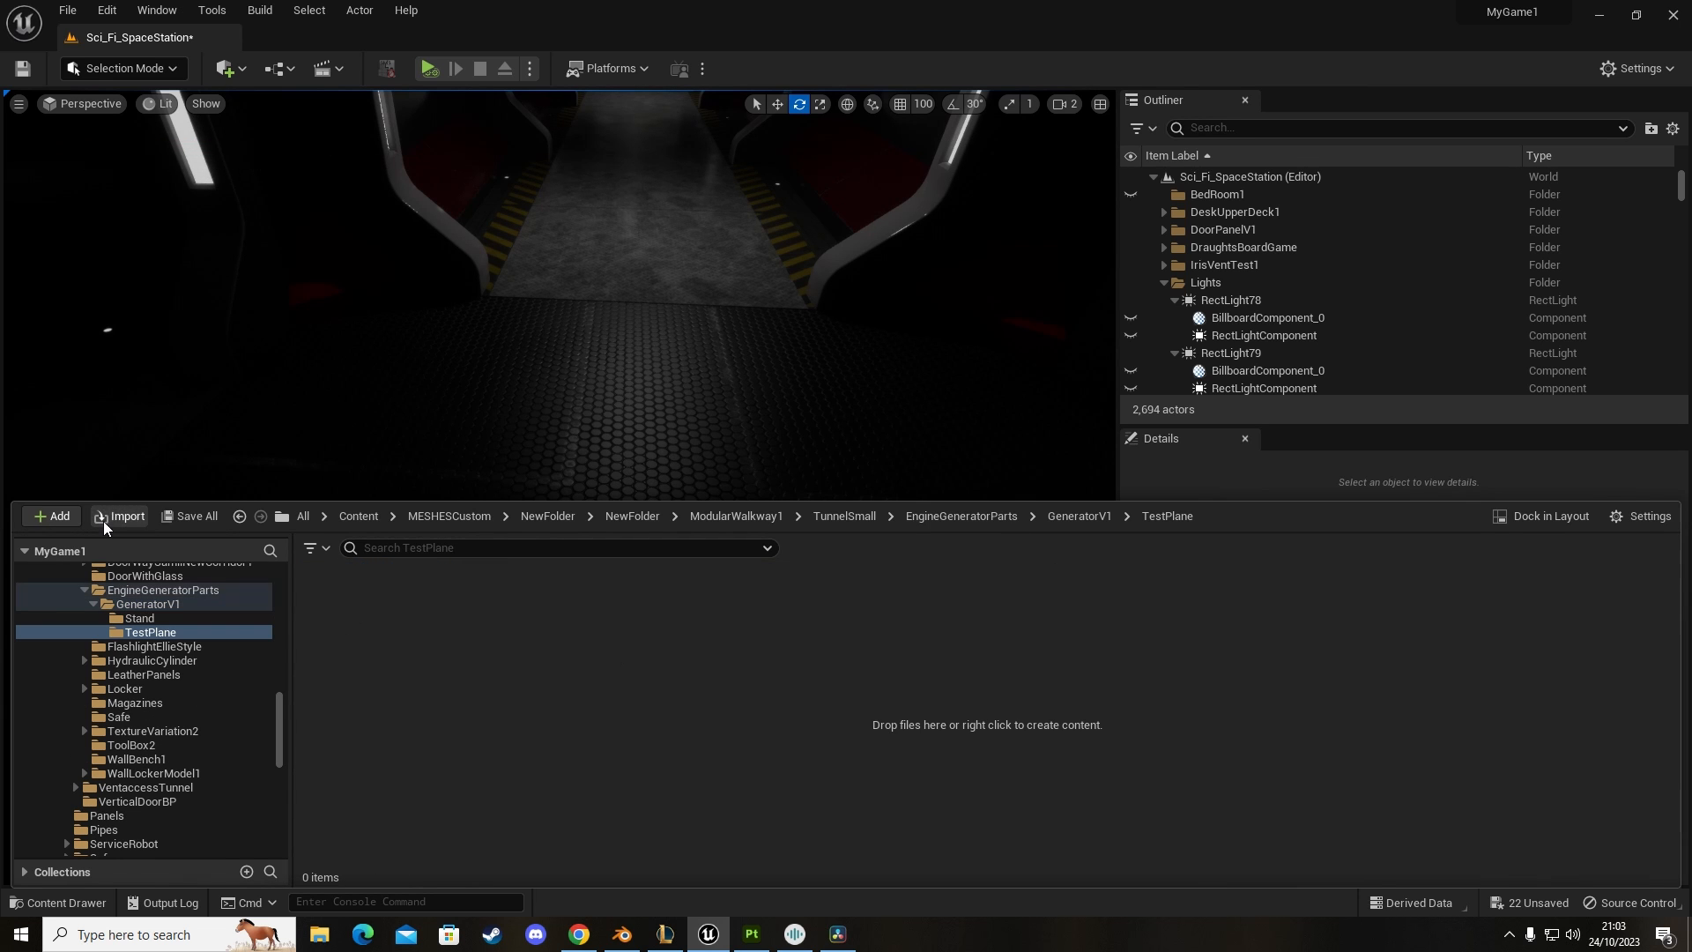
# Step: Import TestPlane.fbx into the folder with the default FBX import options
pyautogui.click(118, 517)
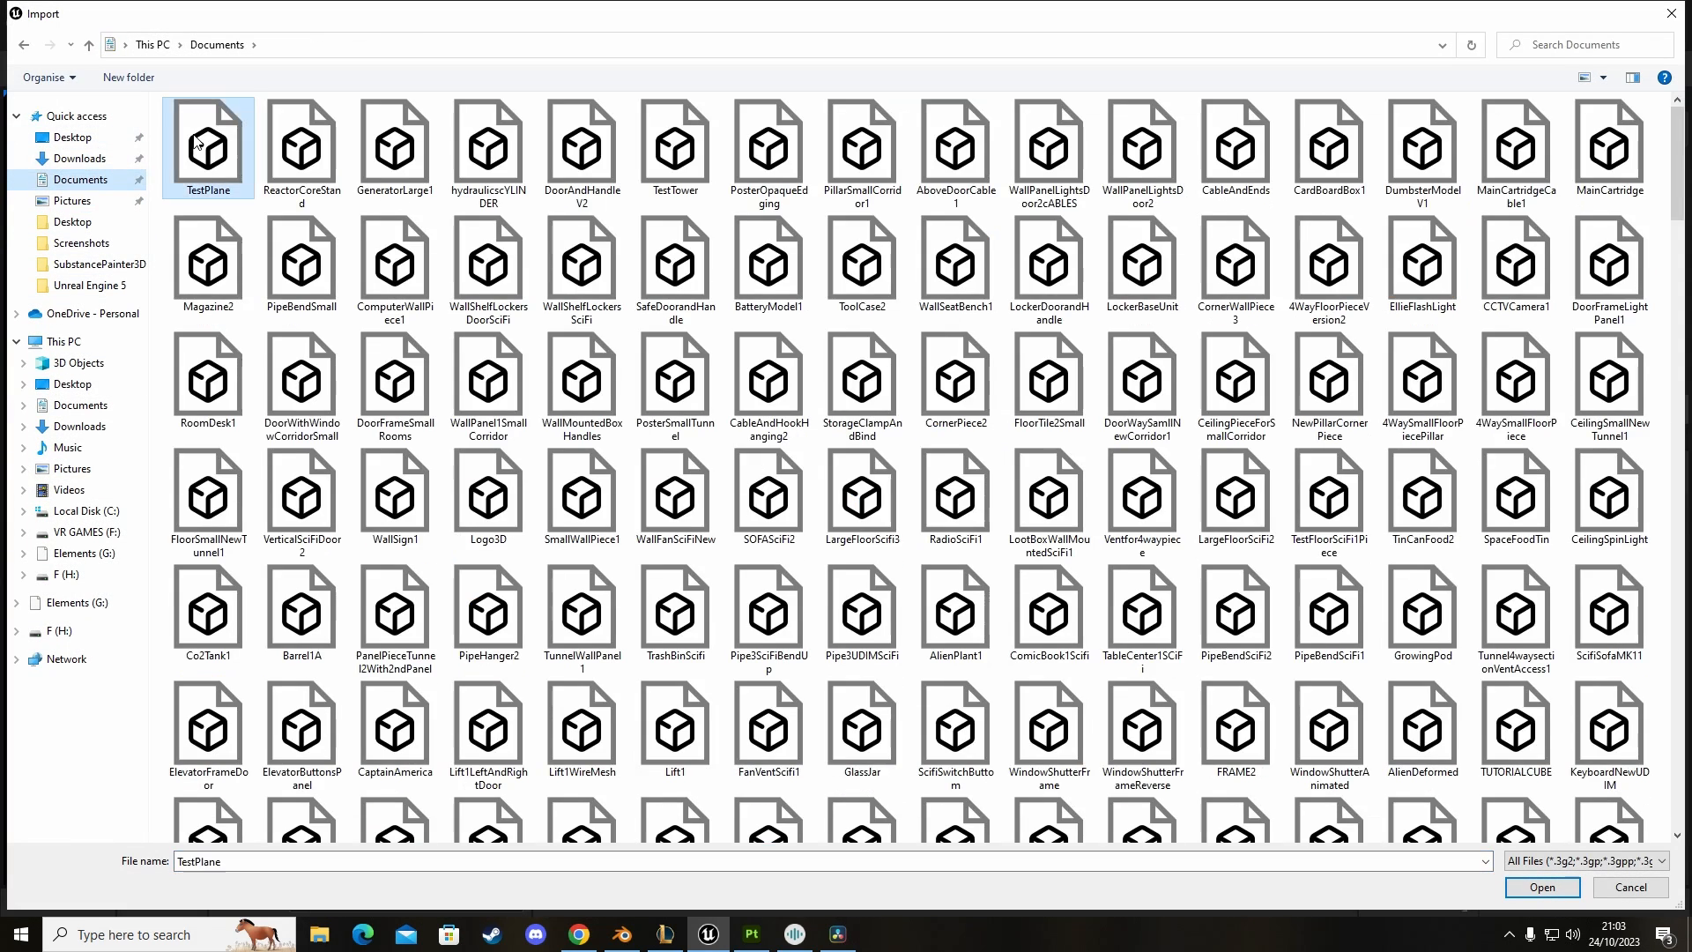
pyautogui.click(1541, 887)
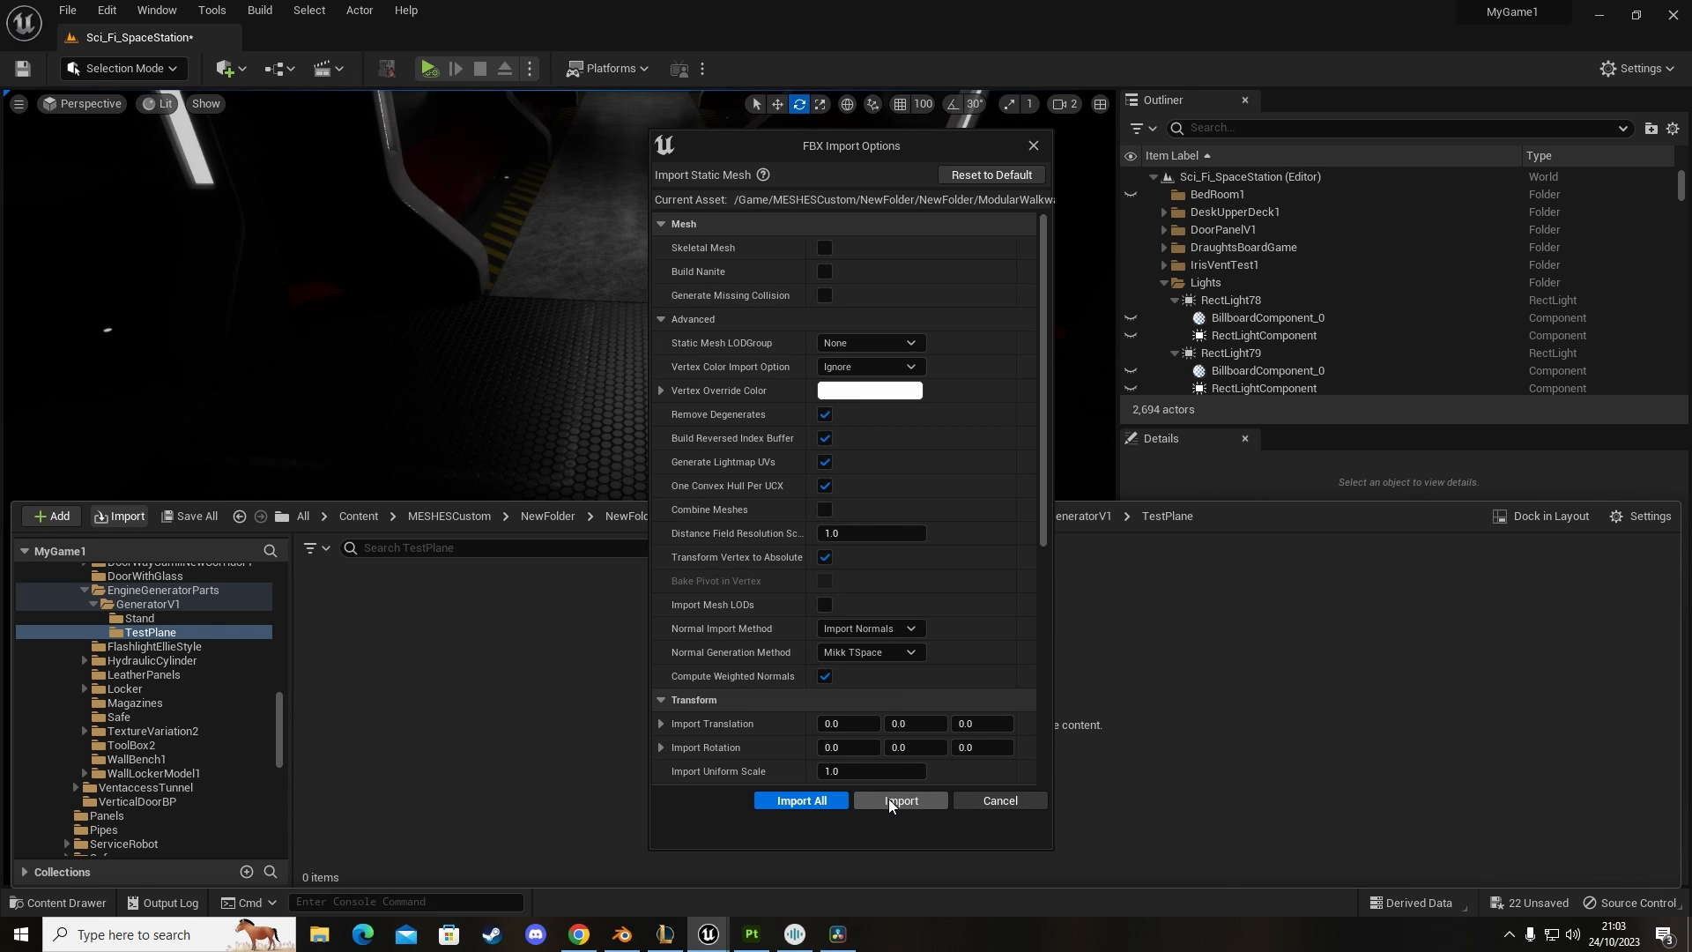
pyautogui.click(900, 801)
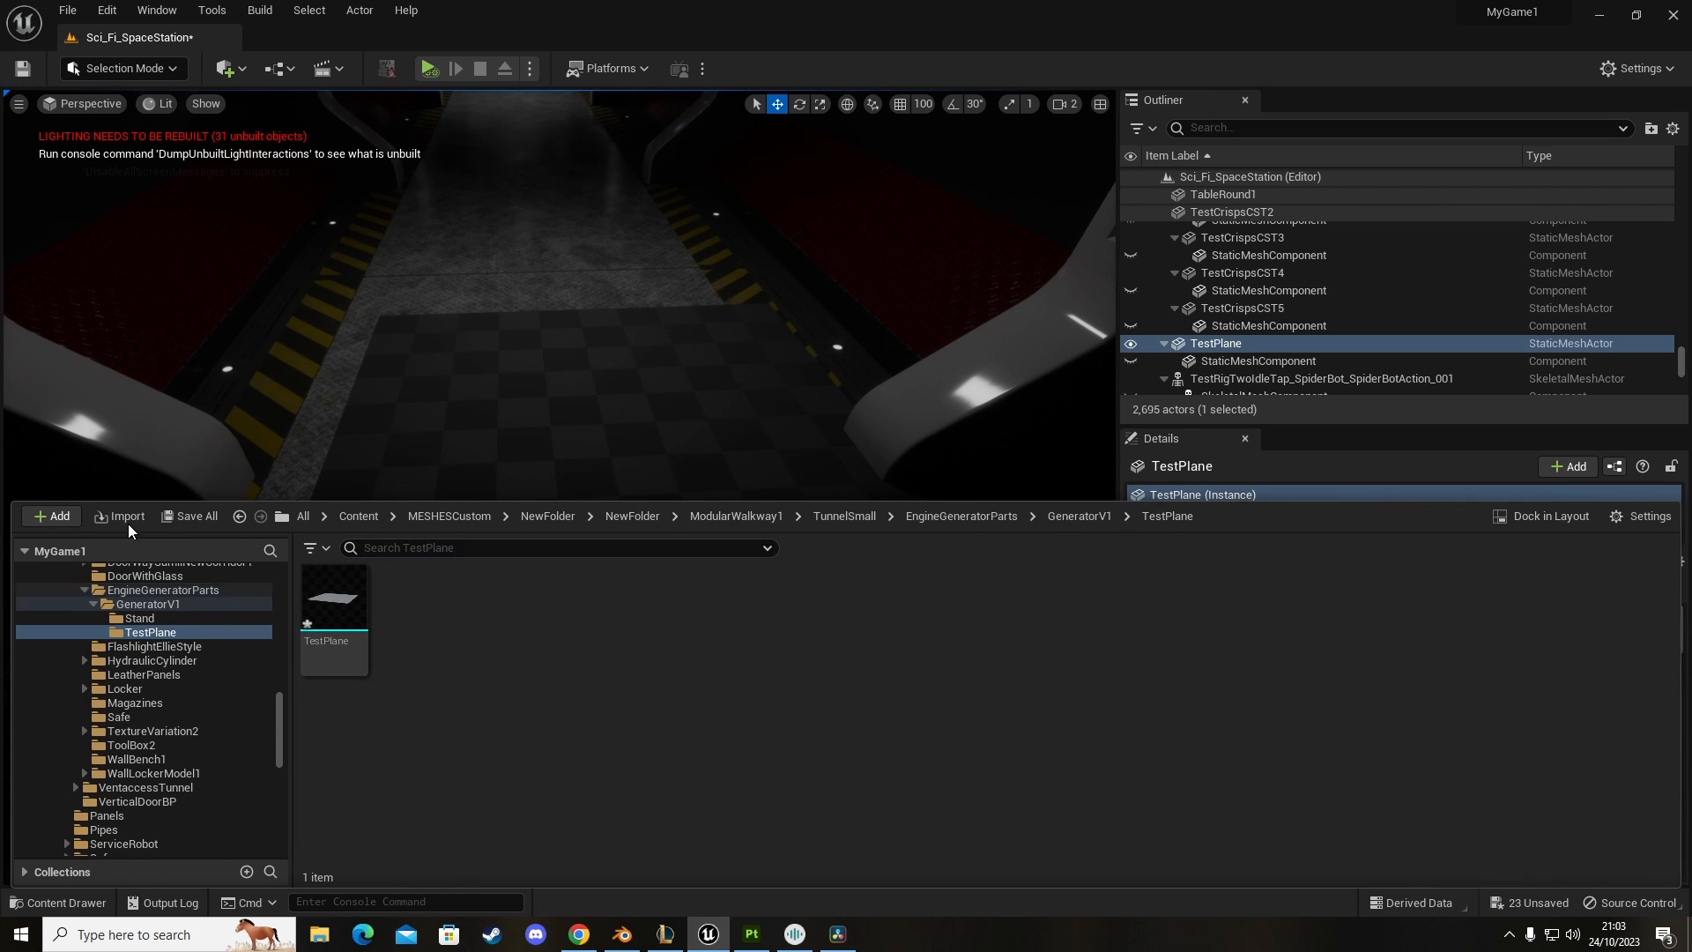
pyautogui.click(118, 517)
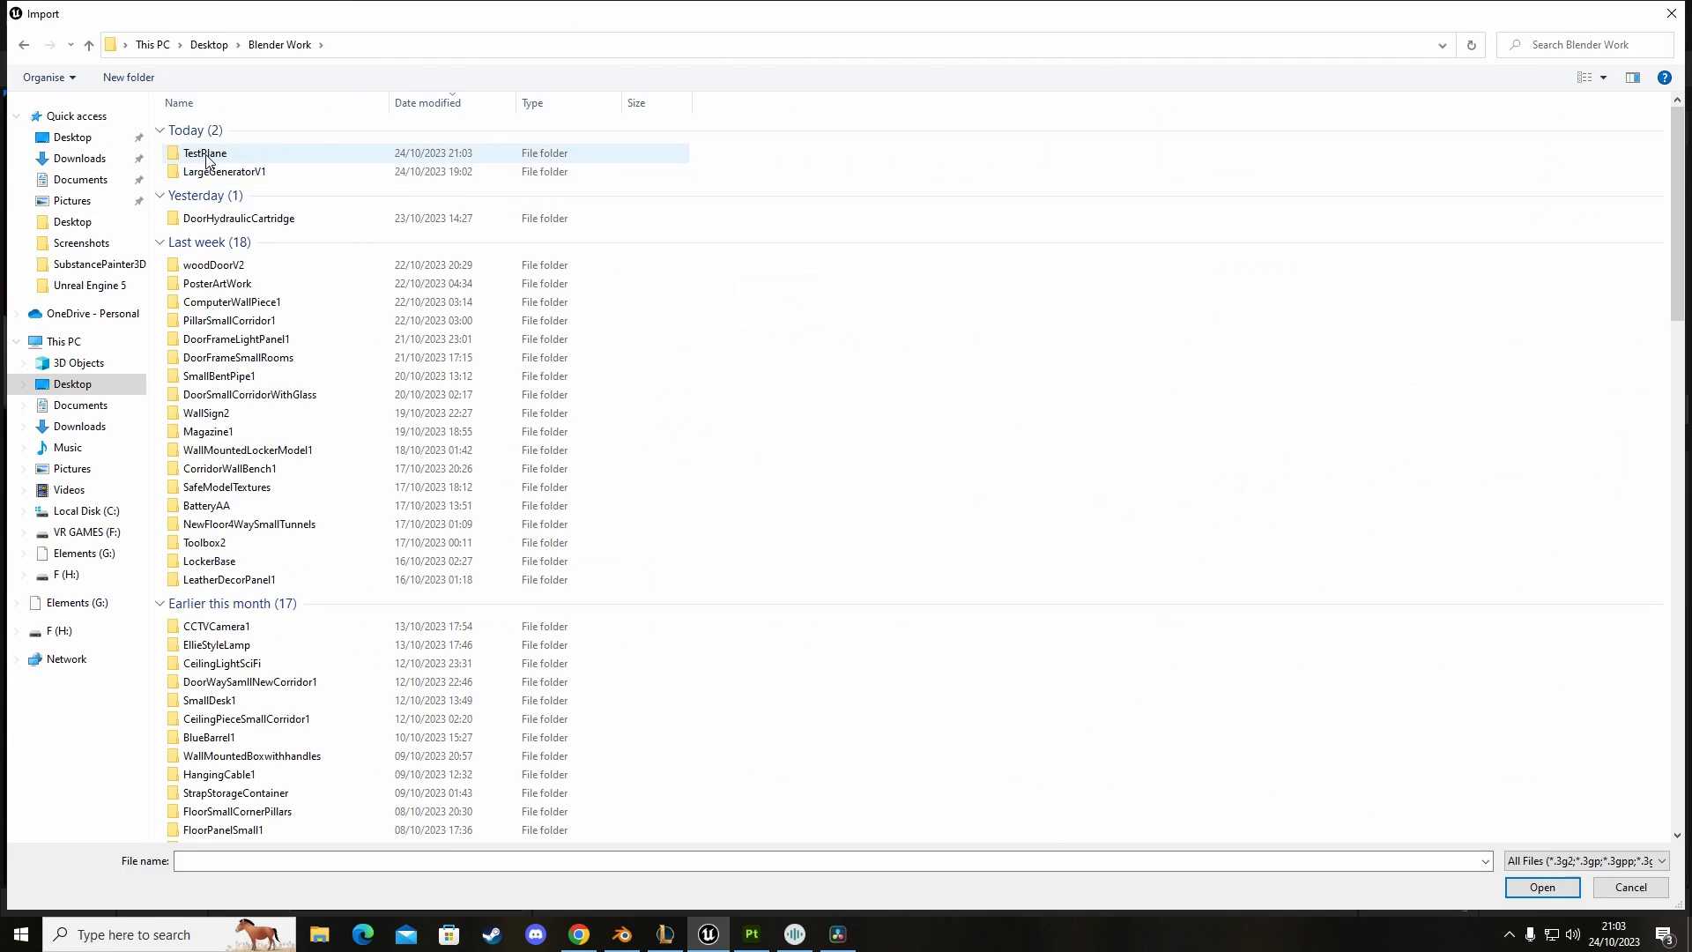
pyautogui.doubleClick(204, 152)
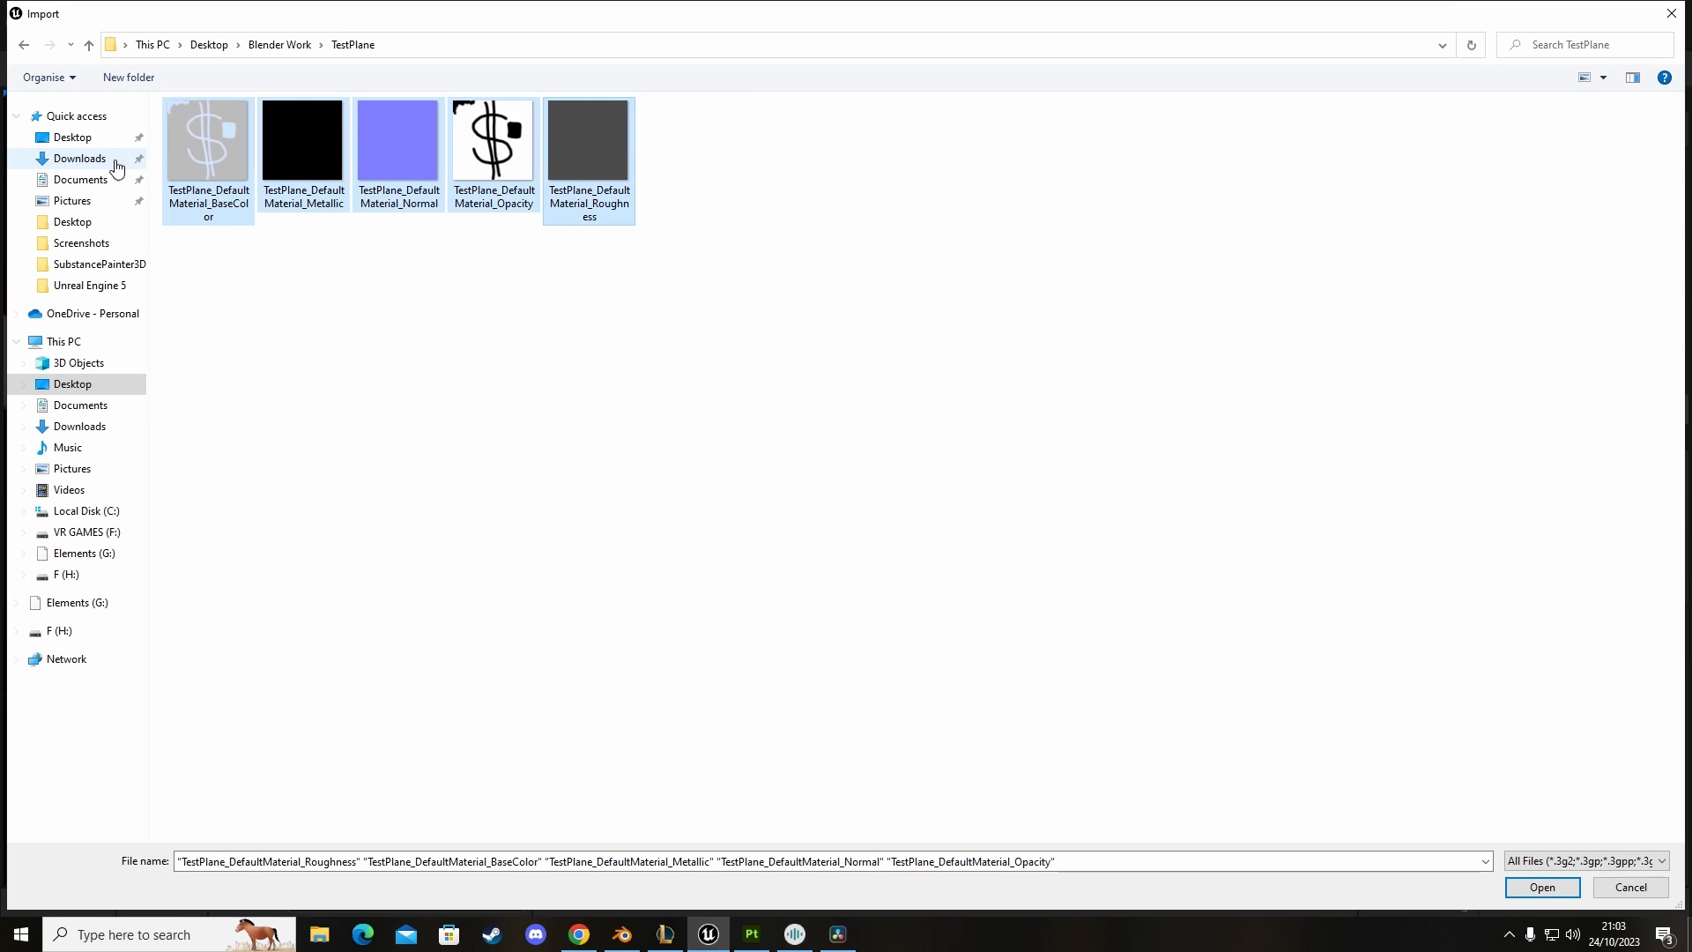
pyautogui.click(363, 329)
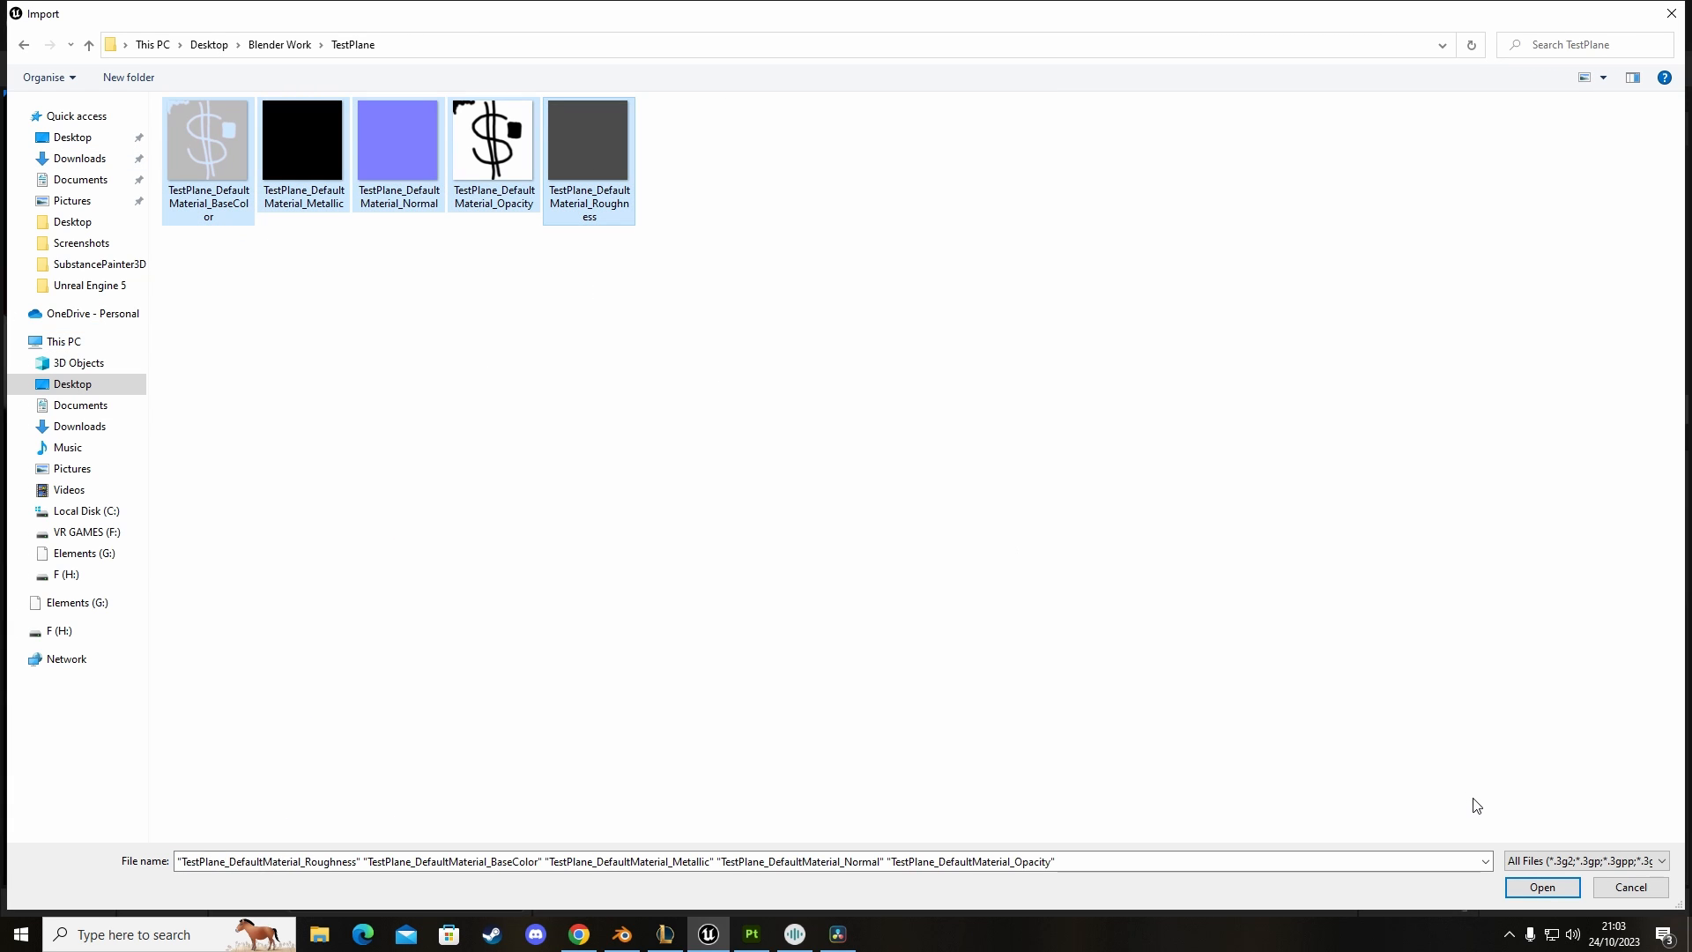
pyautogui.click(1541, 886)
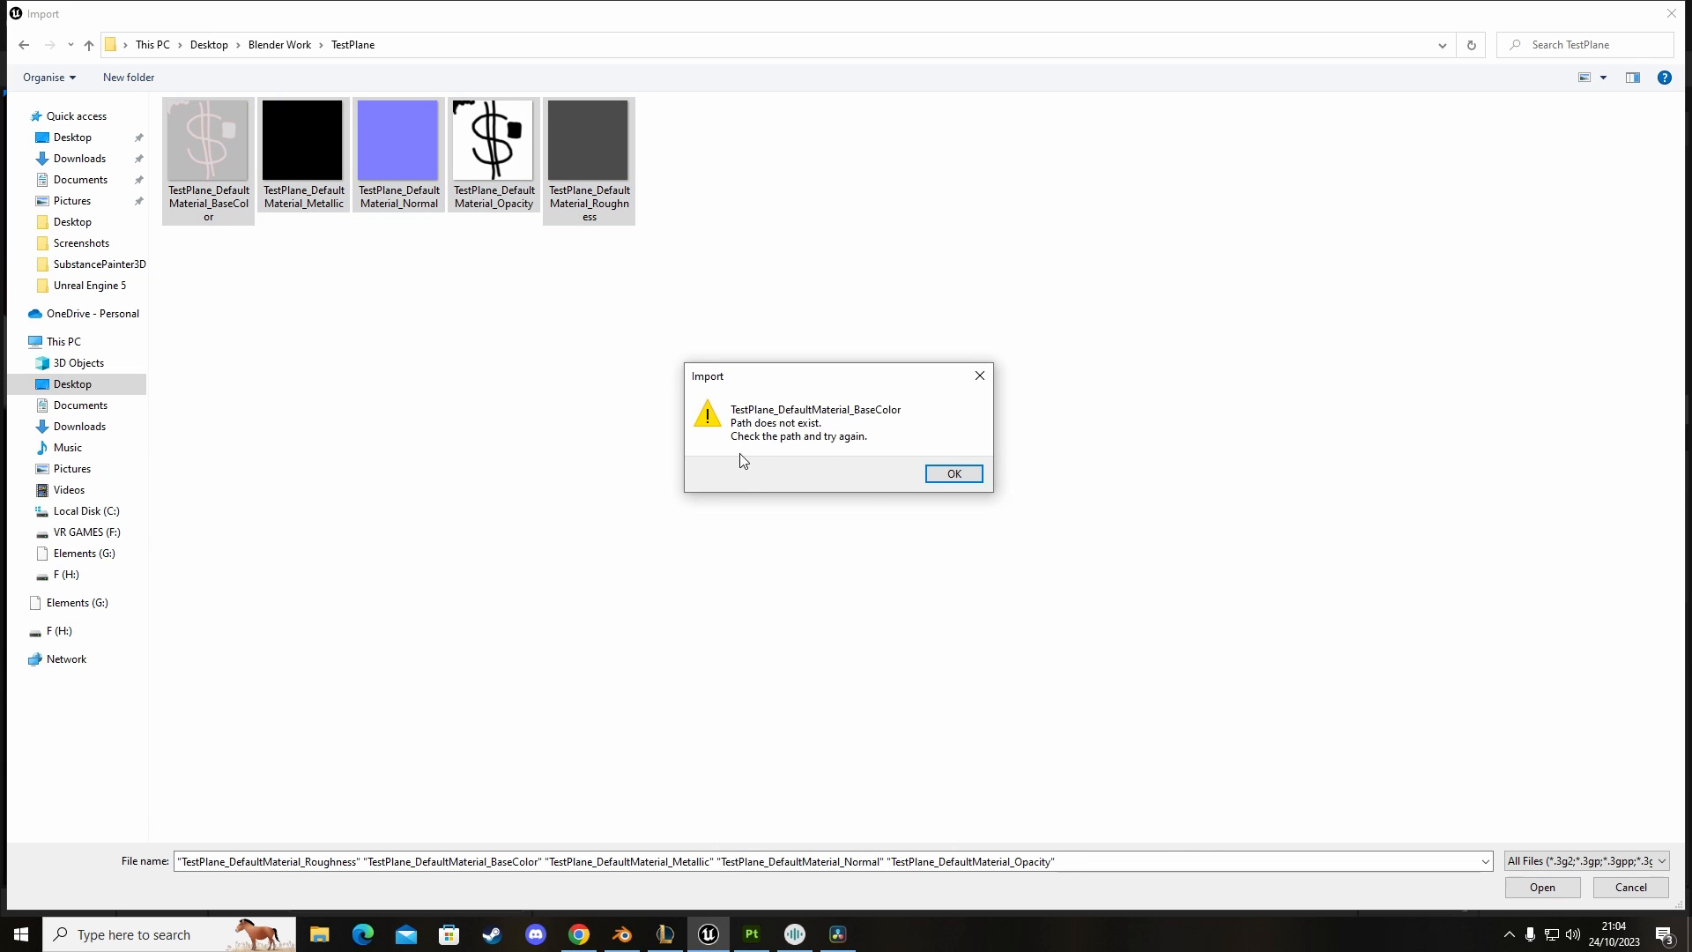
pyautogui.click(952, 473)
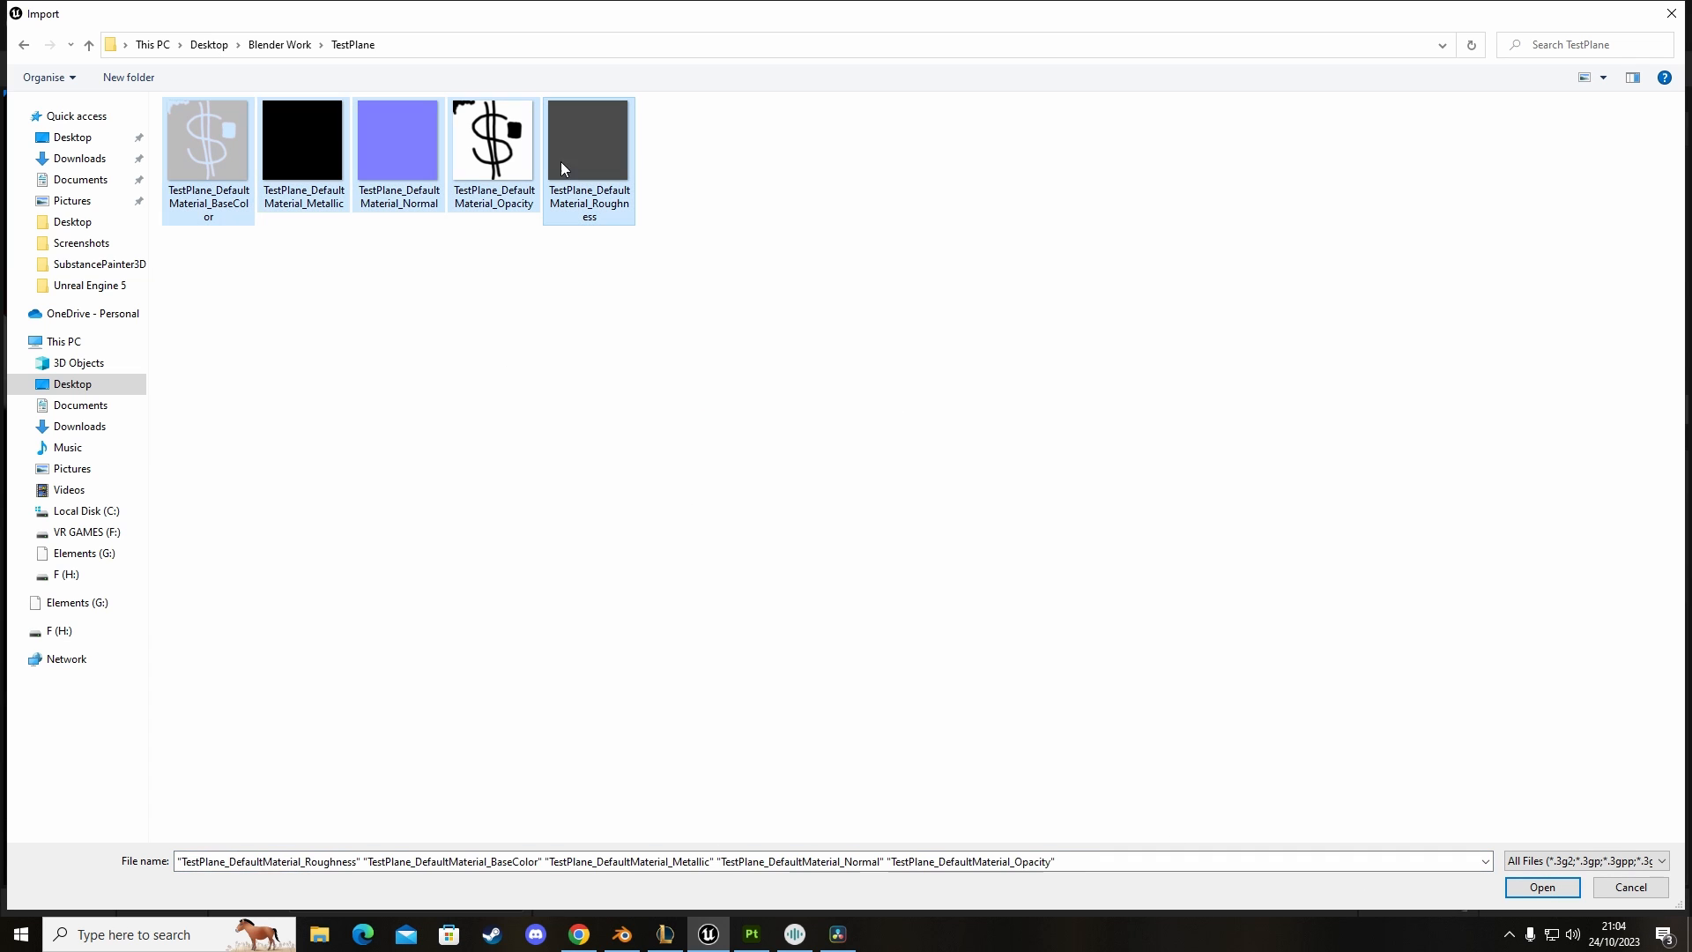
pyautogui.click(1541, 887)
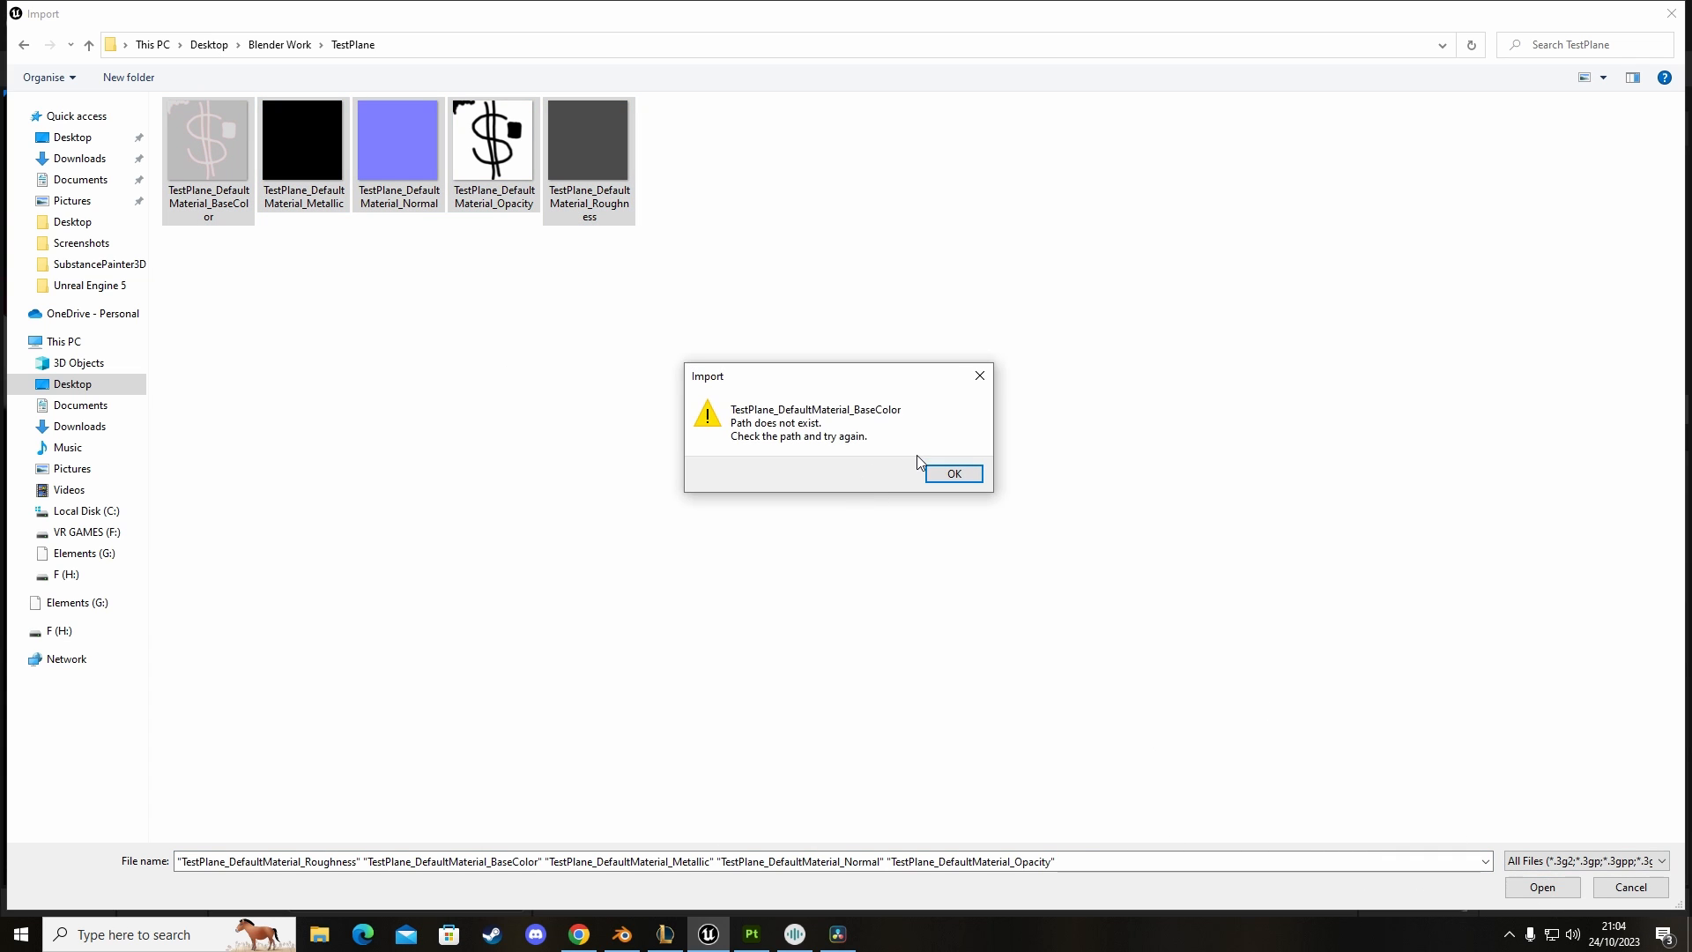
pyautogui.click(952, 473)
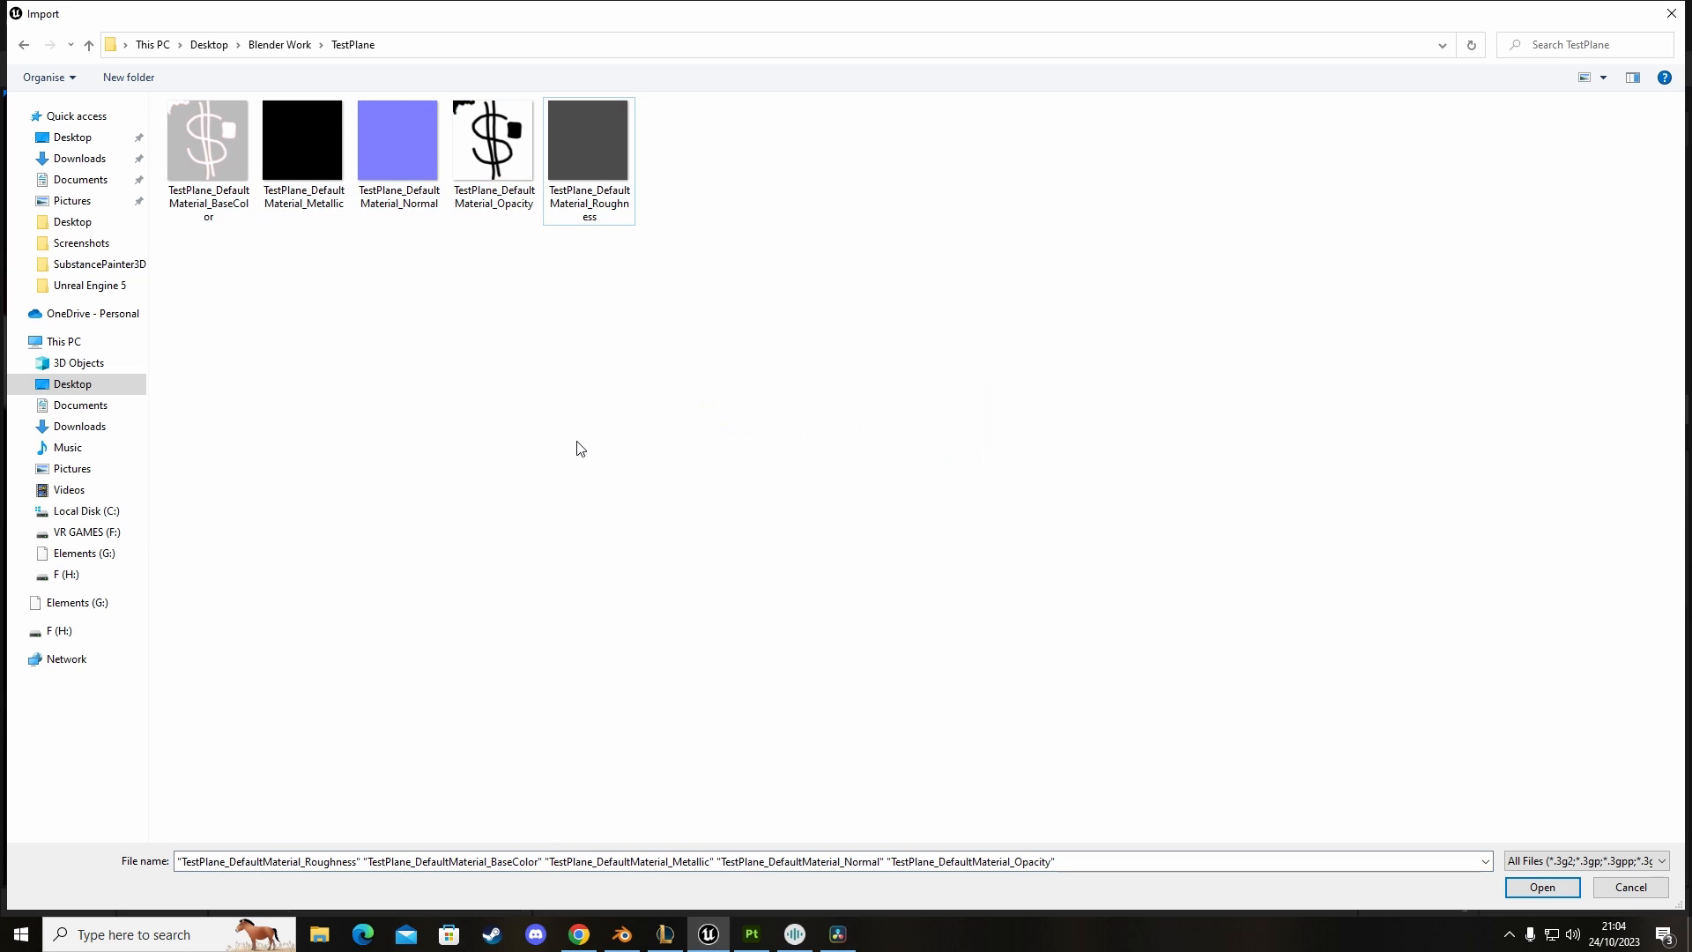
pyautogui.click(278, 44)
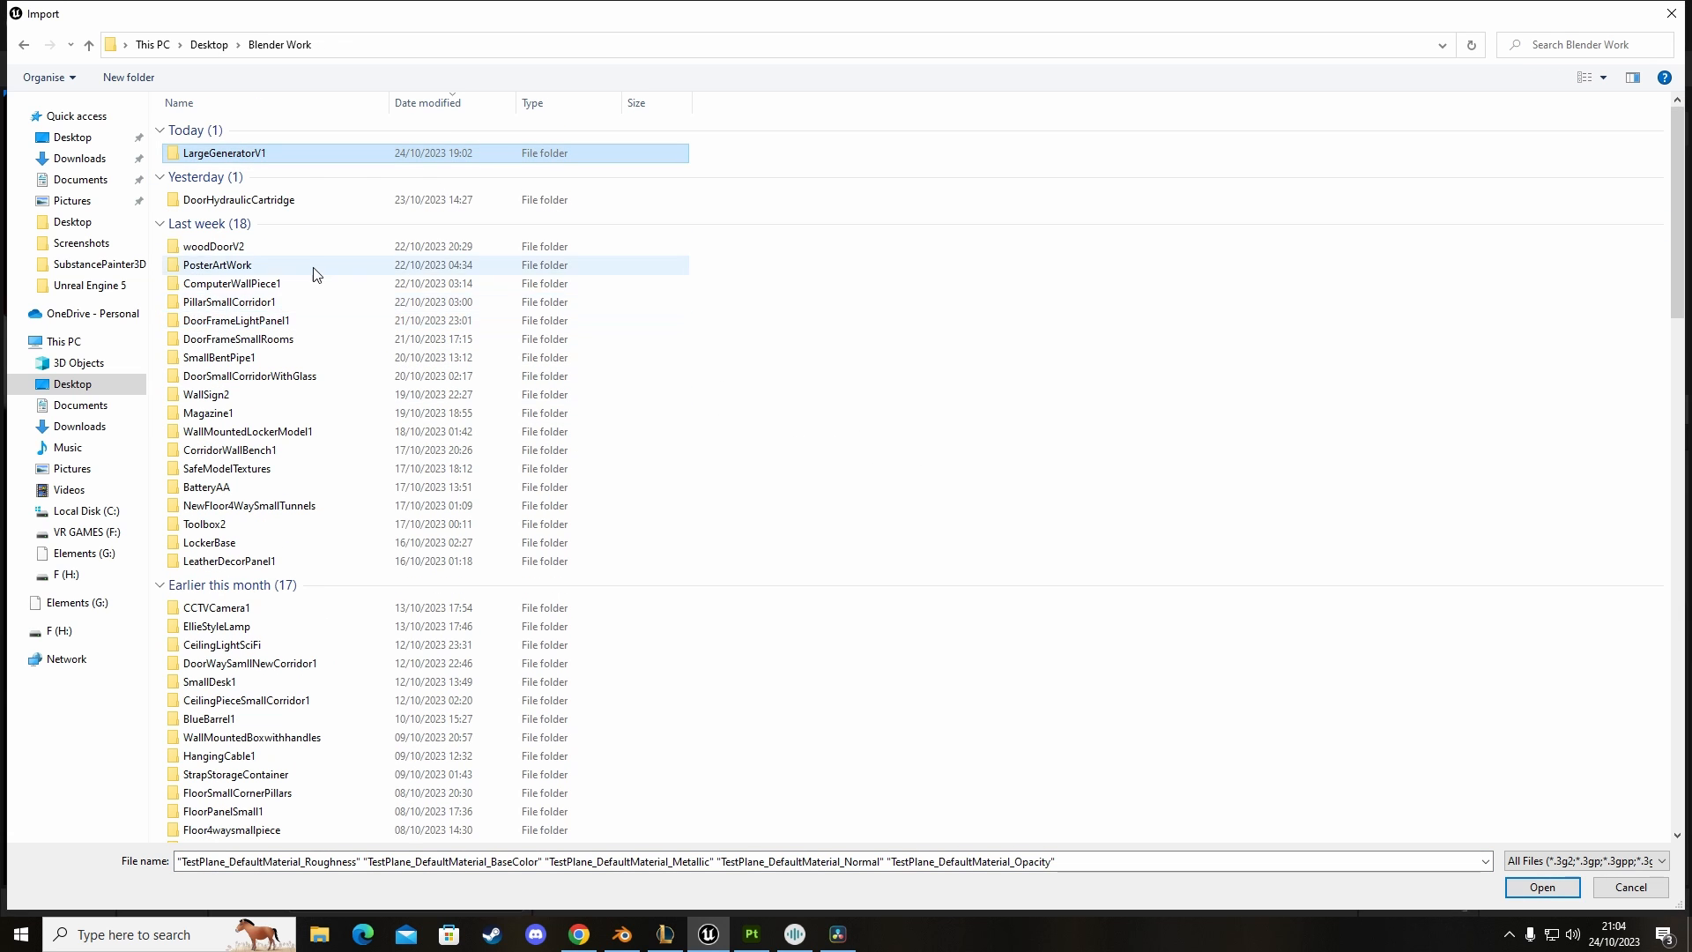
pyautogui.click(1541, 886)
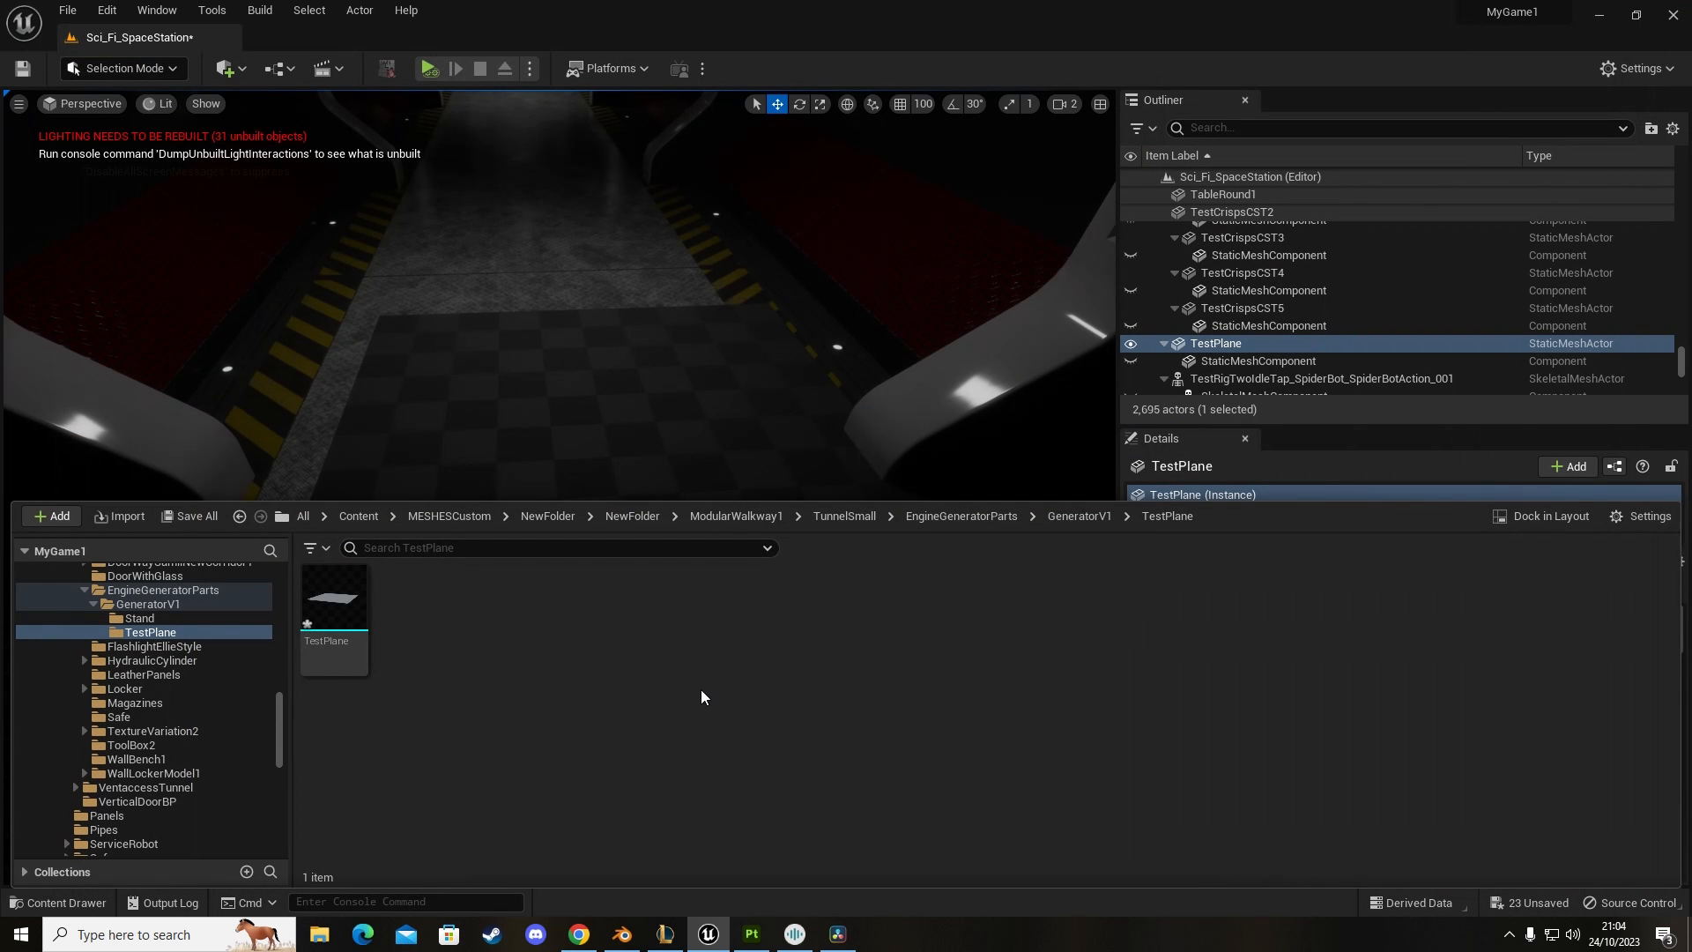
# Step: Back in Substance Painter, recreate the TestPlane folder and choose it as export destination
pyautogui.click(749, 934)
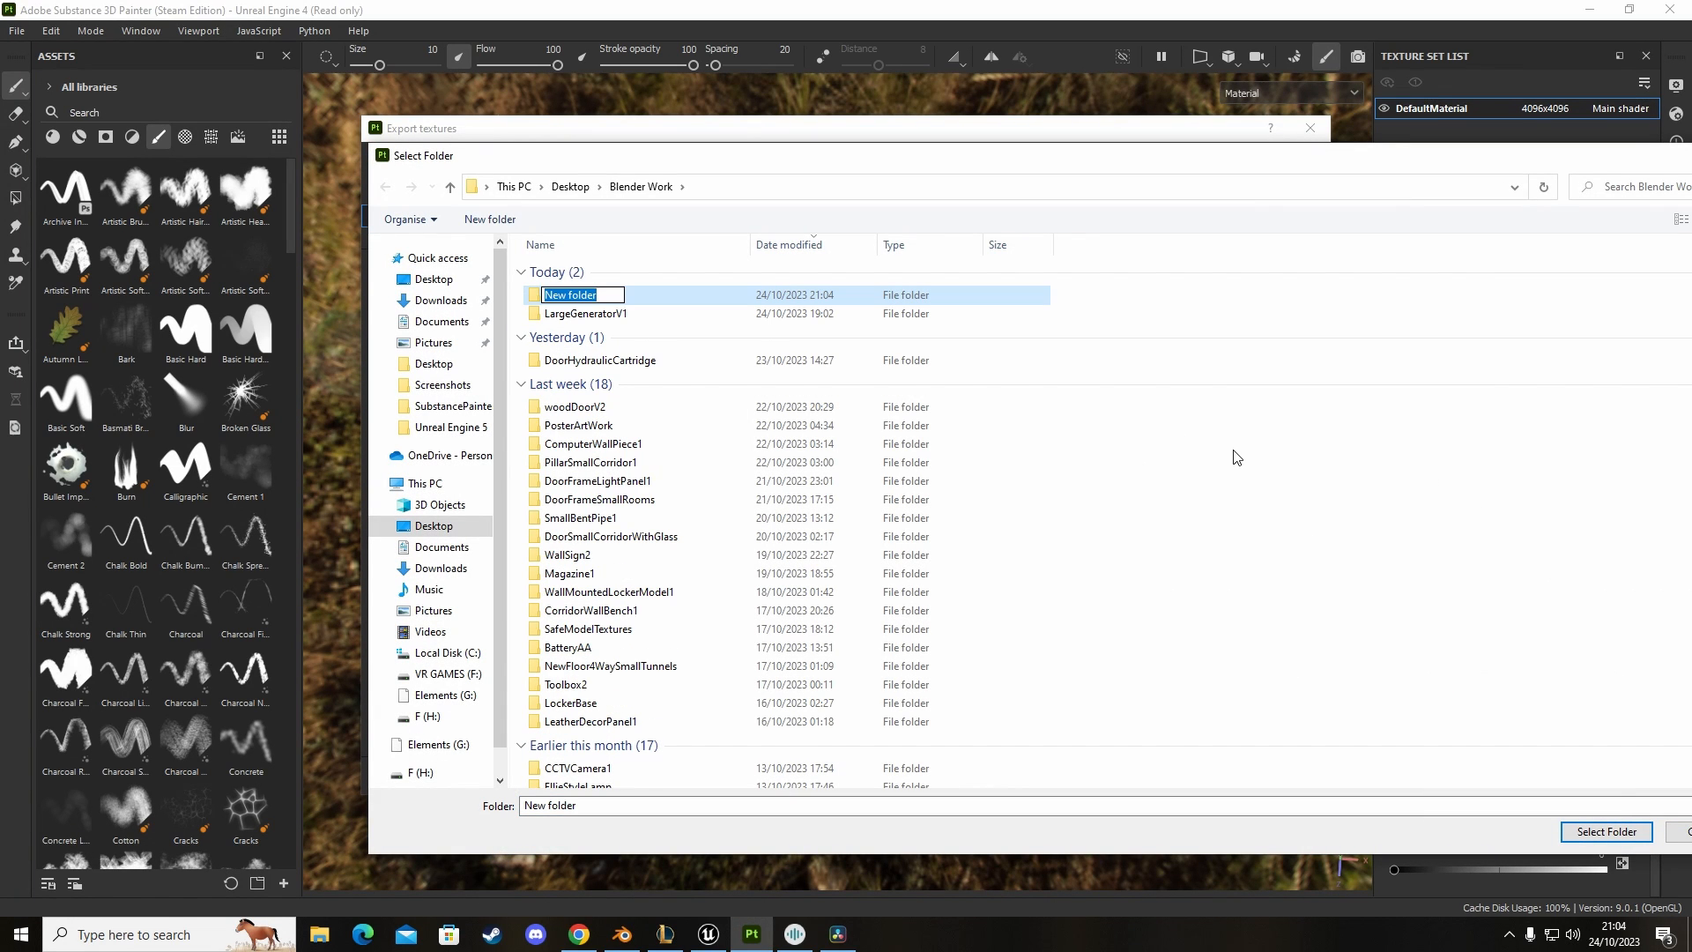
pyautogui.write('TestPlane')
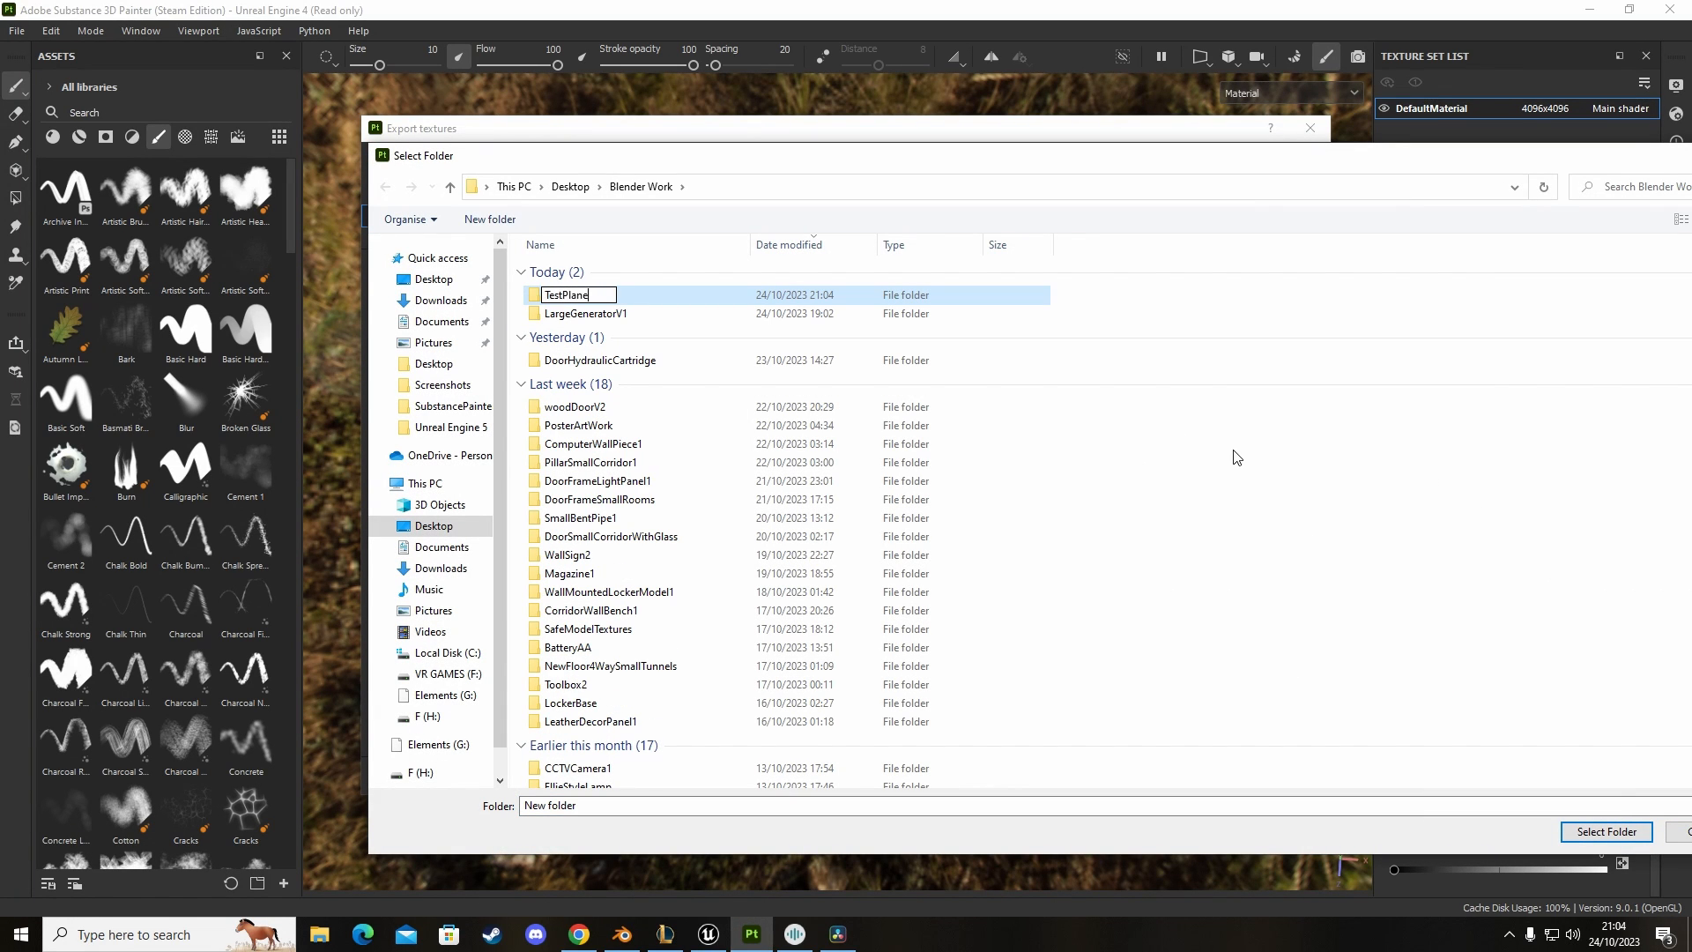
pyautogui.doubleClick(566, 295)
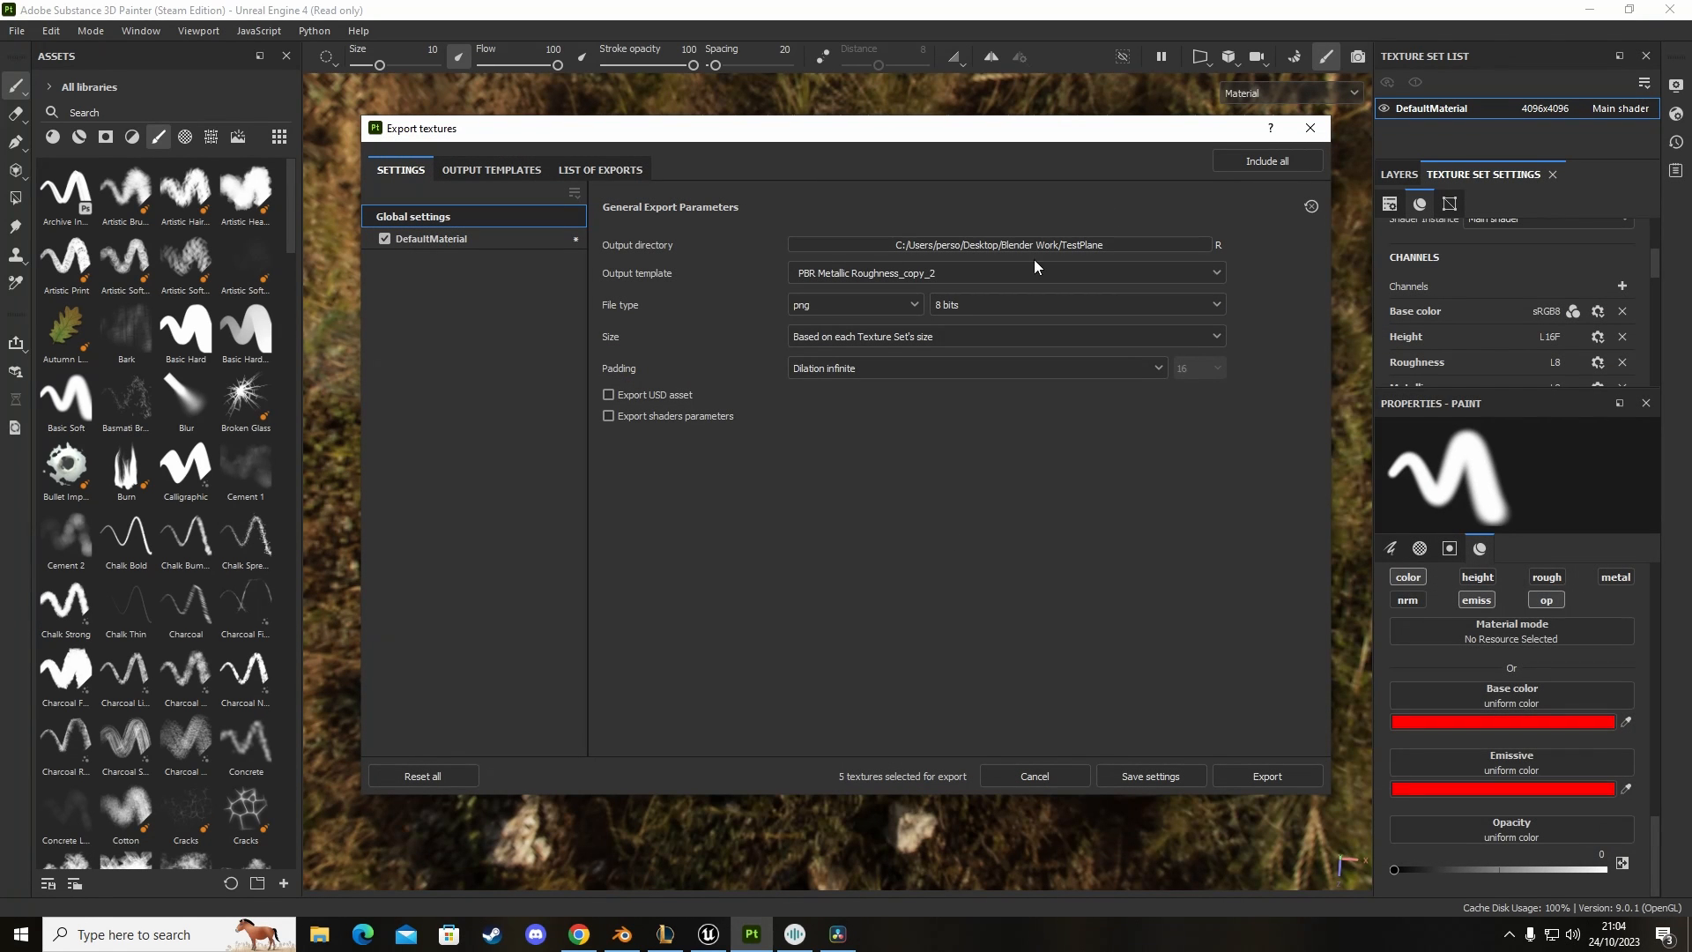
# Step: Review the DefaultMaterial output maps and export all five TestPlane PNG maps
pyautogui.click(434, 238)
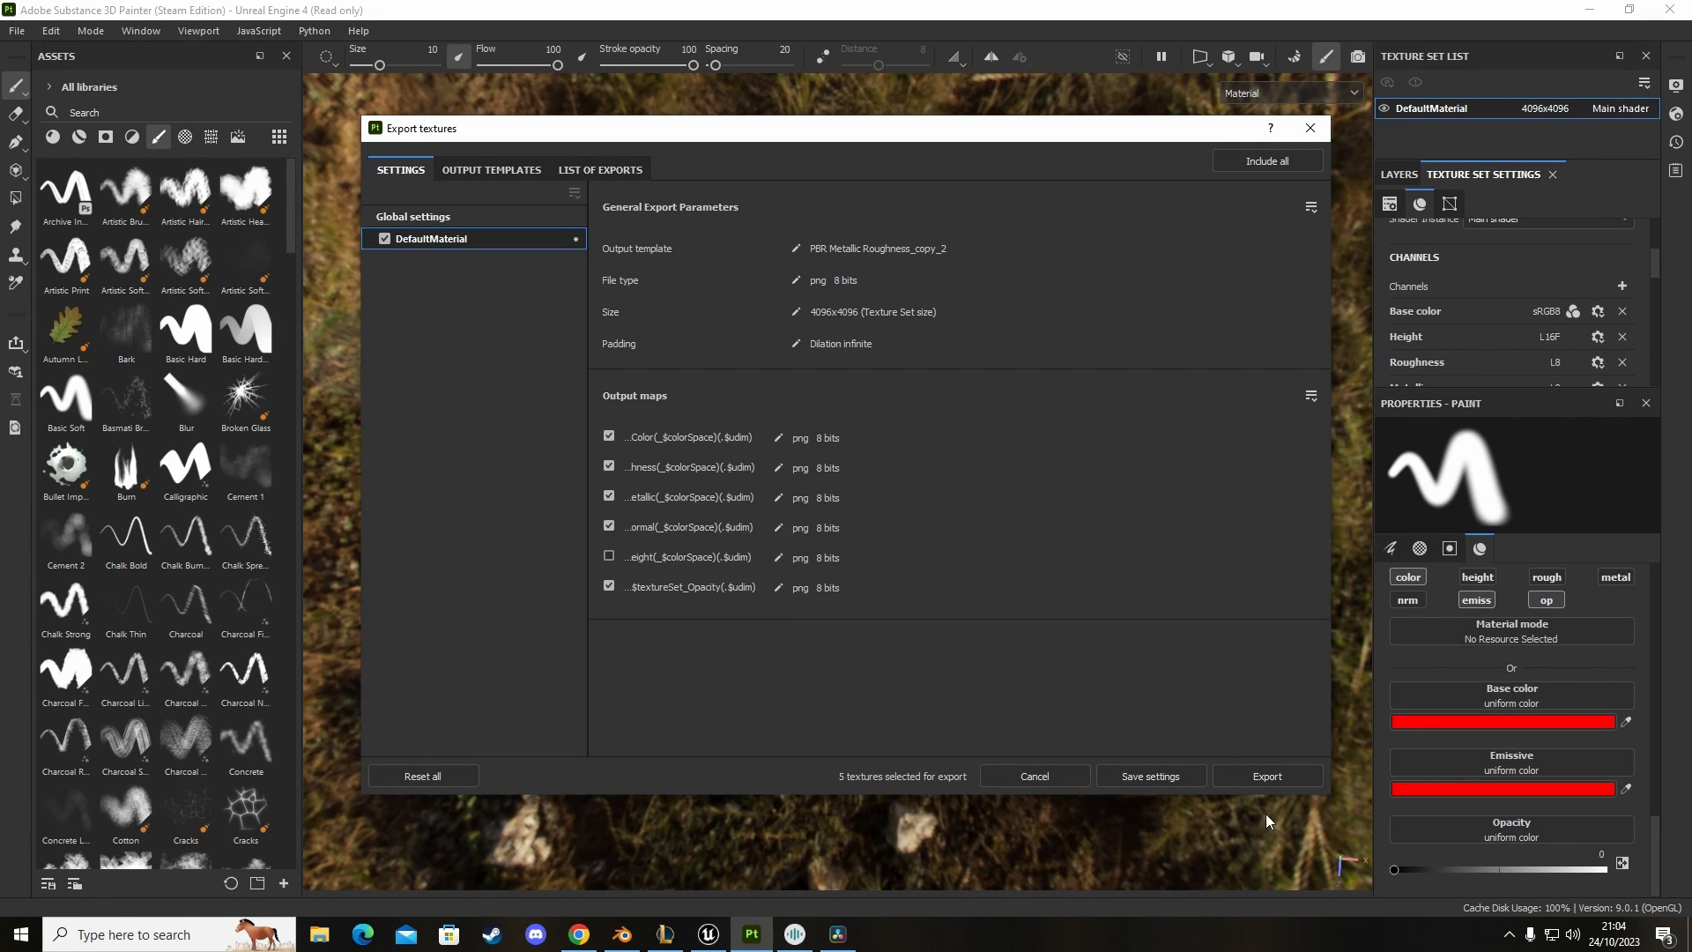
pyautogui.click(1265, 776)
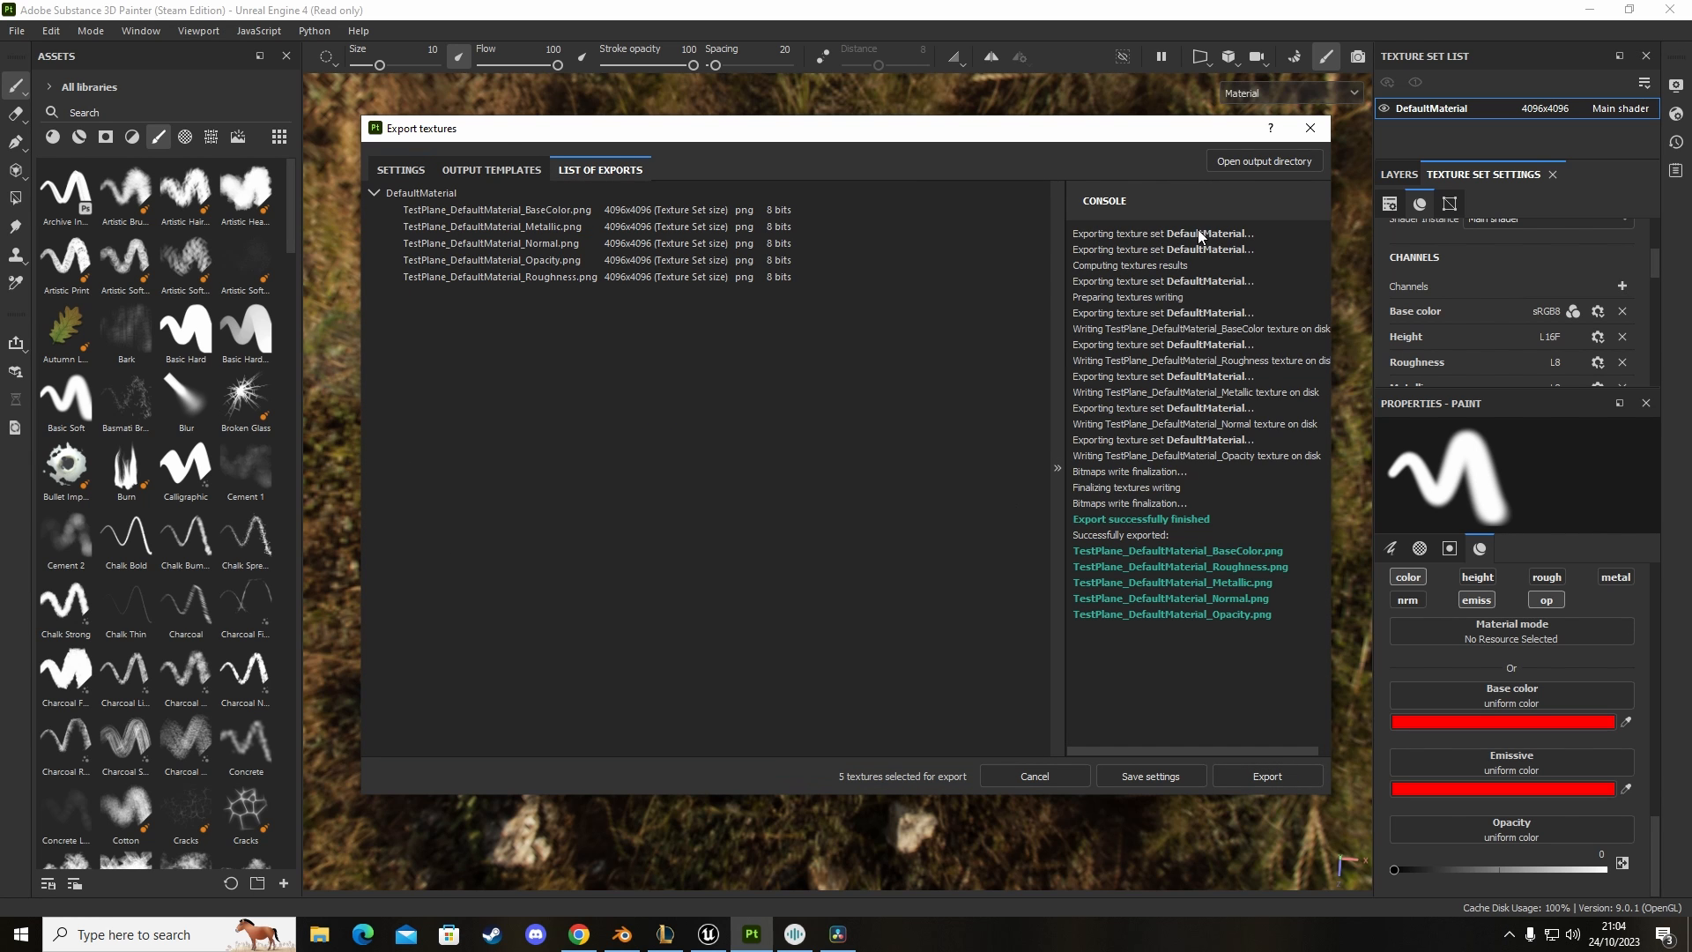
pyautogui.click(1031, 776)
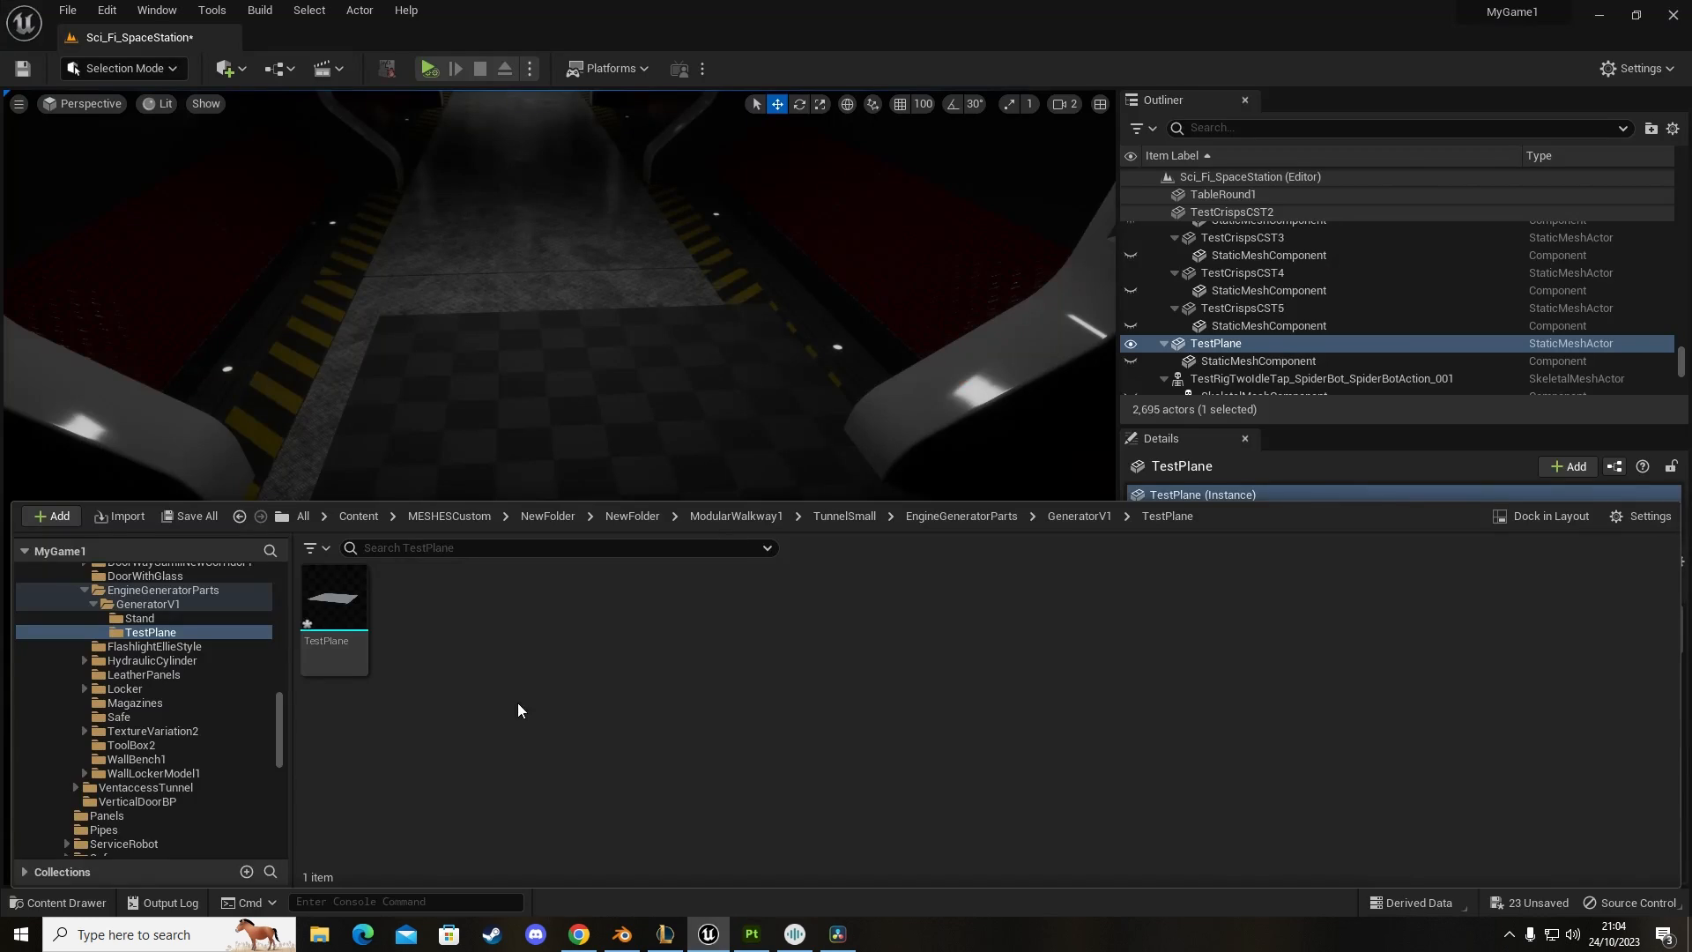
# Step: Import the five exported TestPlane PNG textures from Blender Work/TestPlane into the folder
pyautogui.click(118, 516)
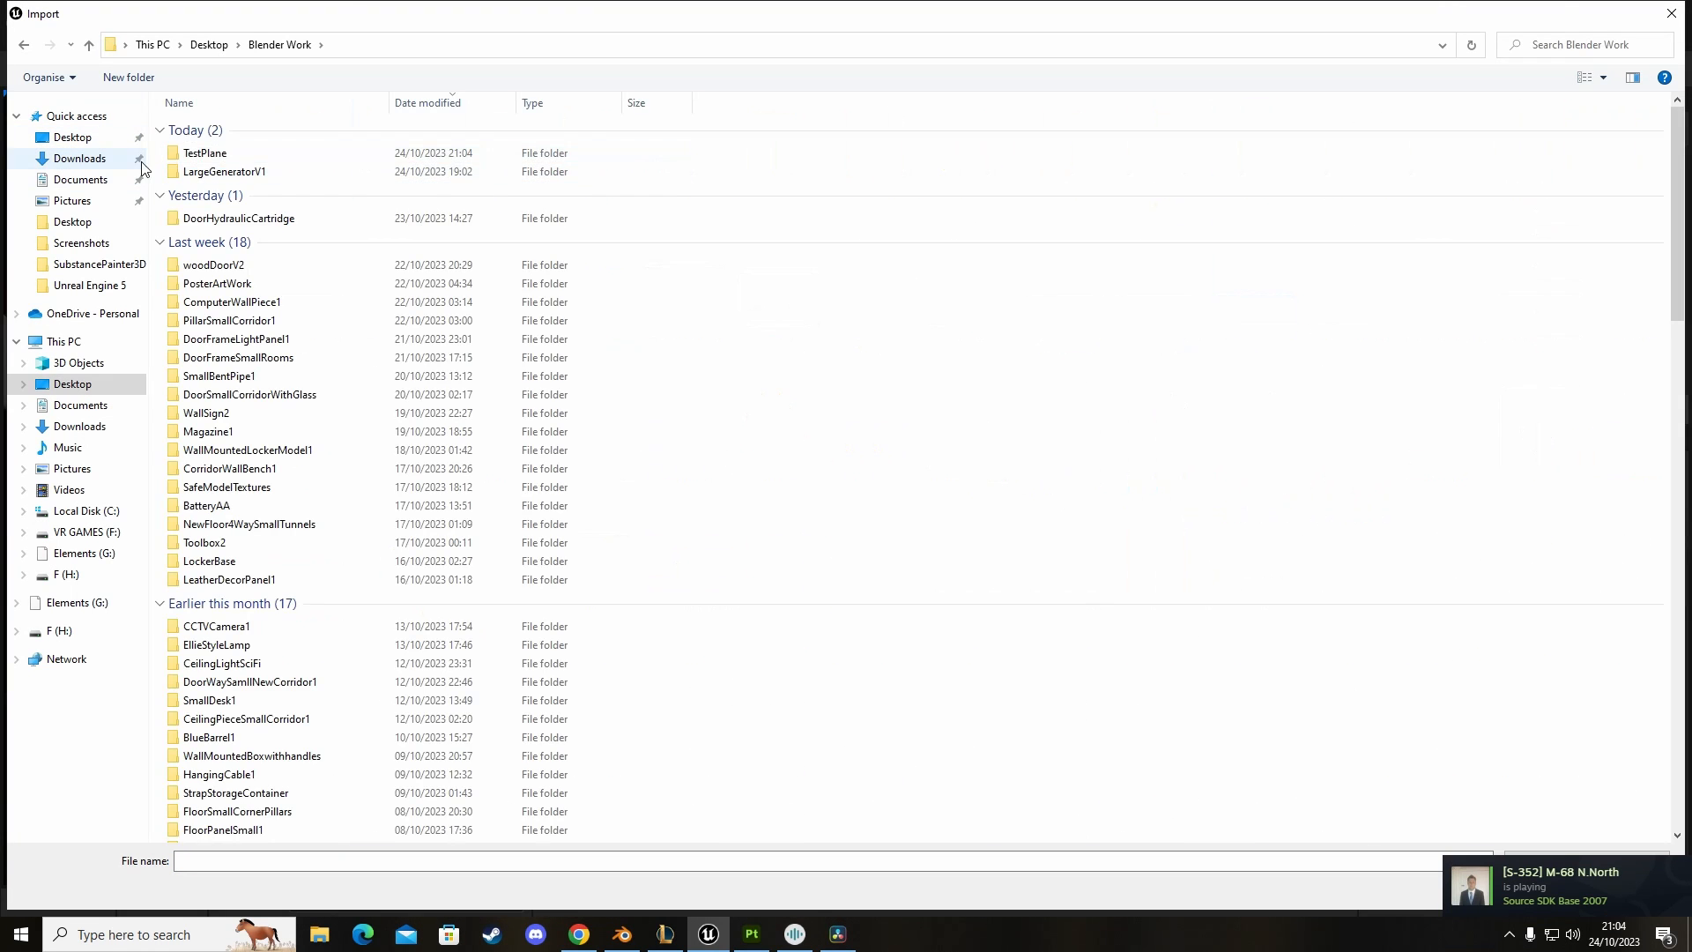
pyautogui.doubleClick(202, 151)
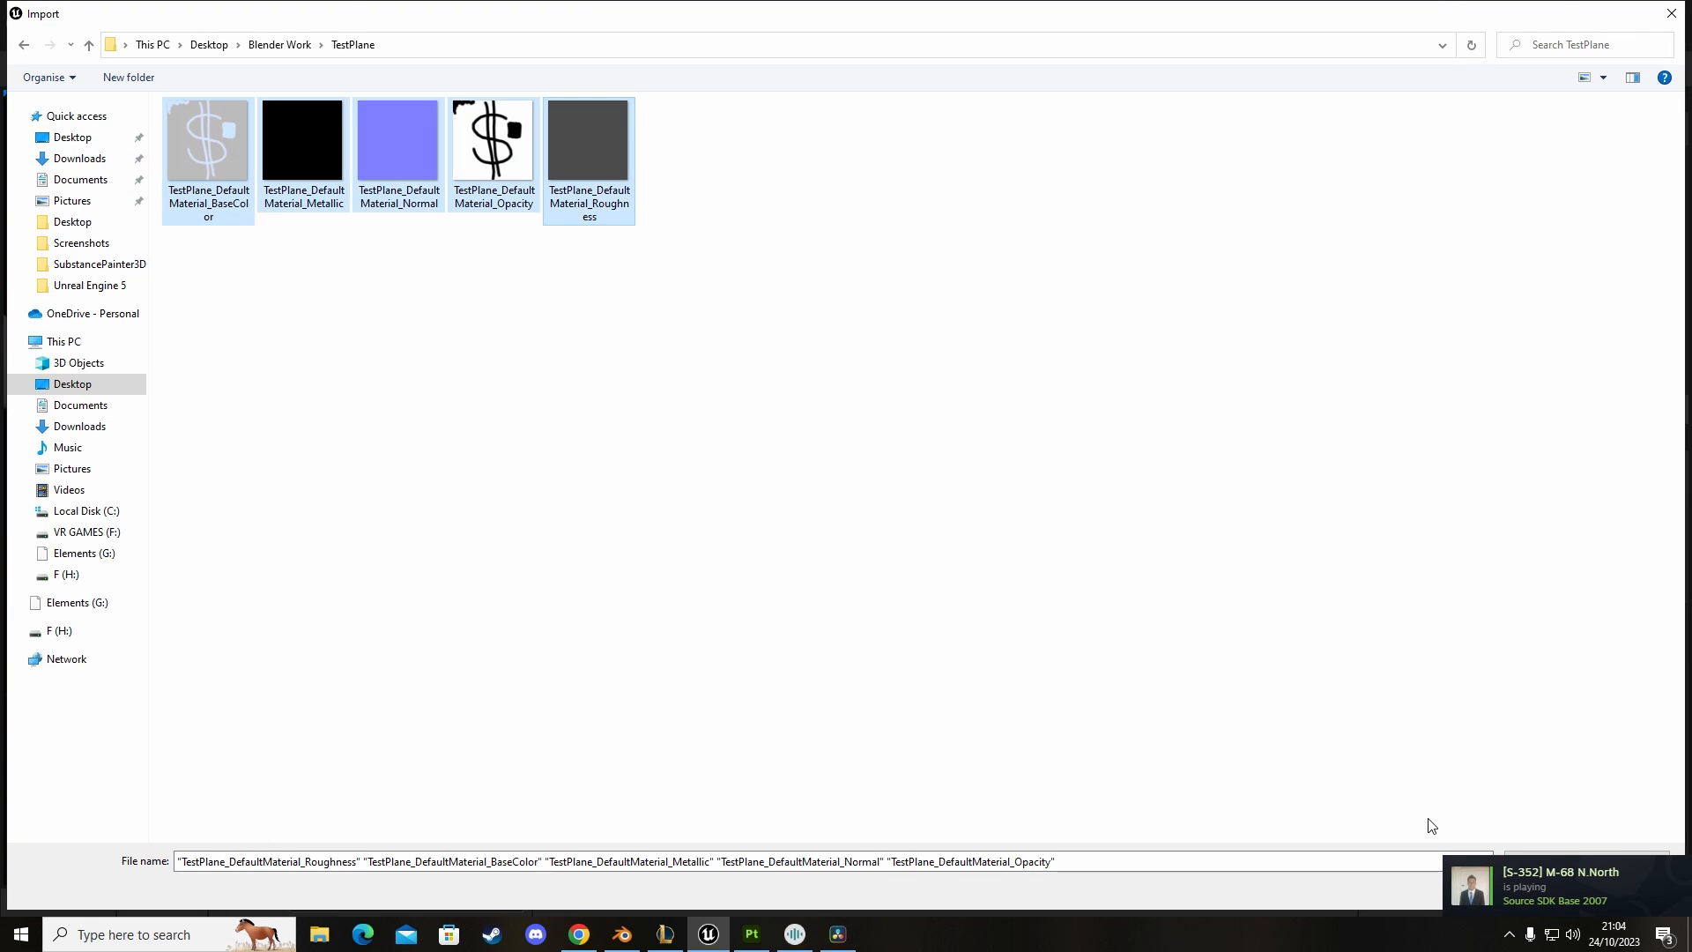
pyautogui.click(1597, 862)
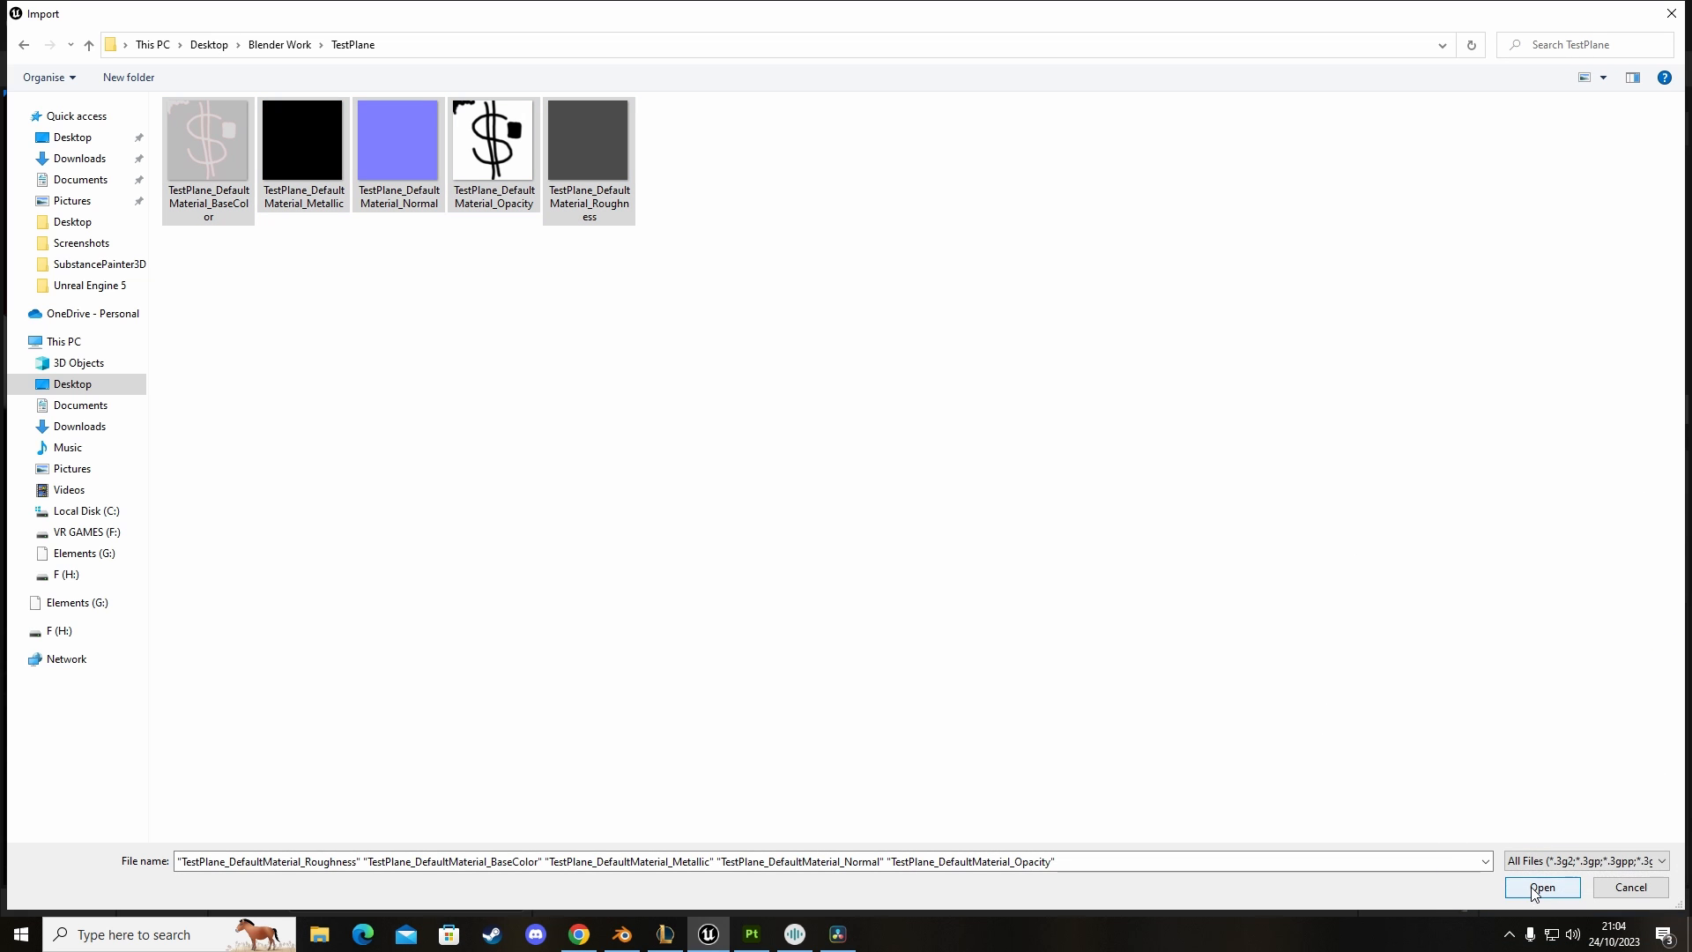
pyautogui.click(1540, 887)
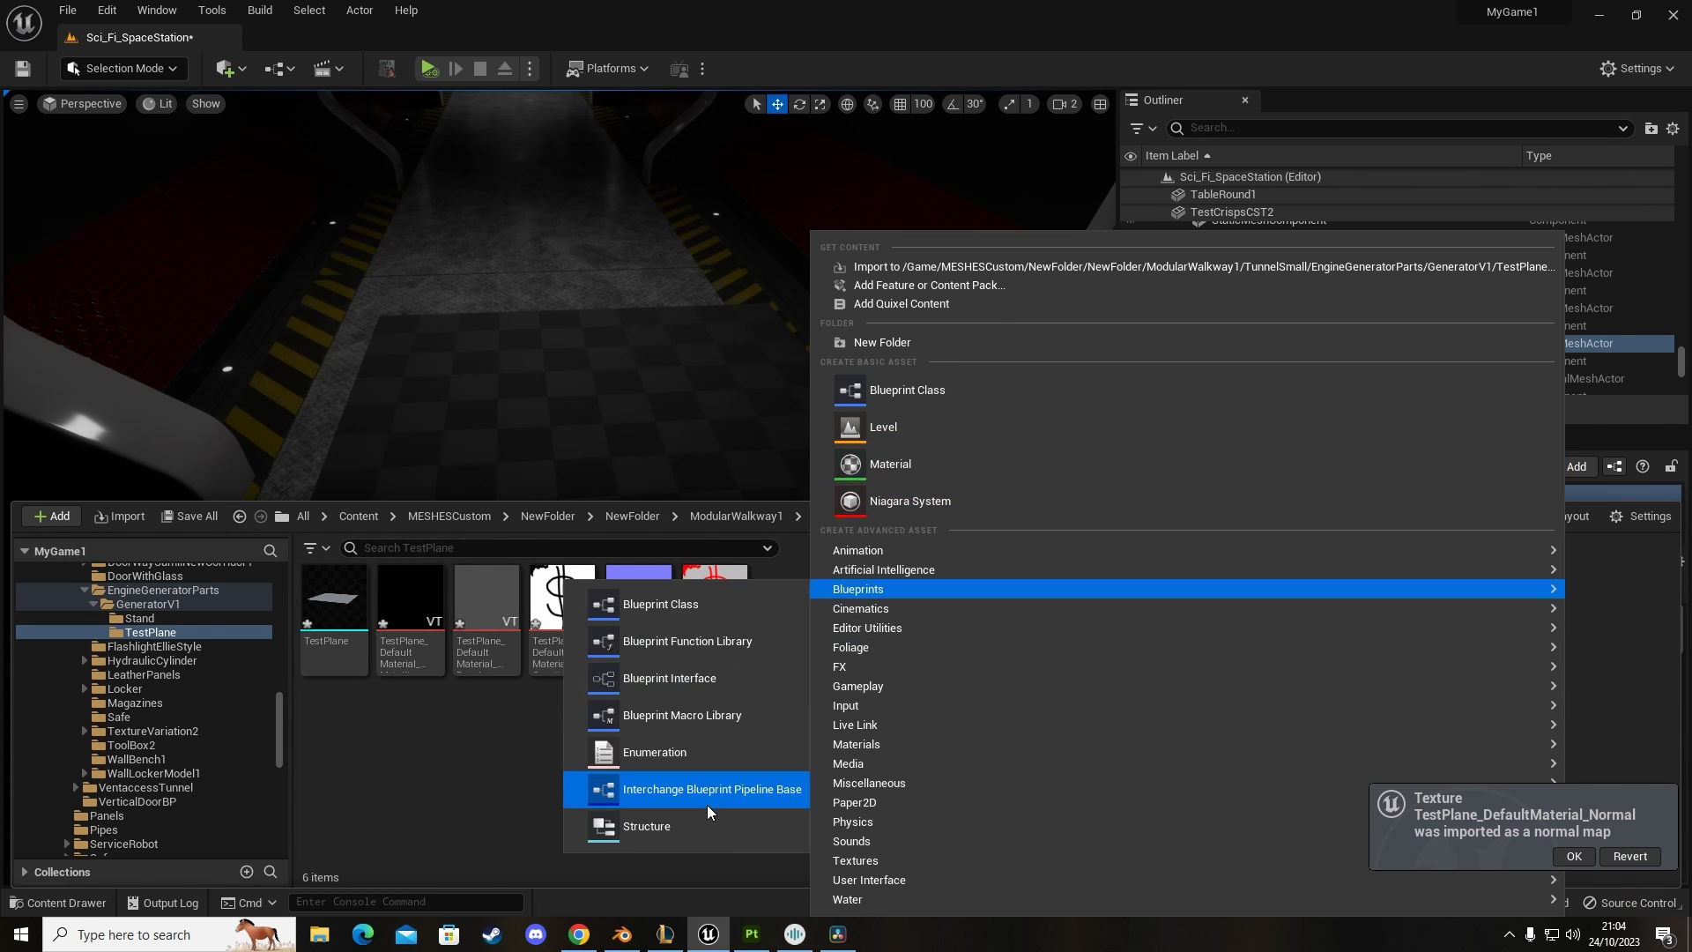
# Step: Create a new Material asset in the TestPlane folder named TestPlaneMaterial
pyautogui.click(711, 790)
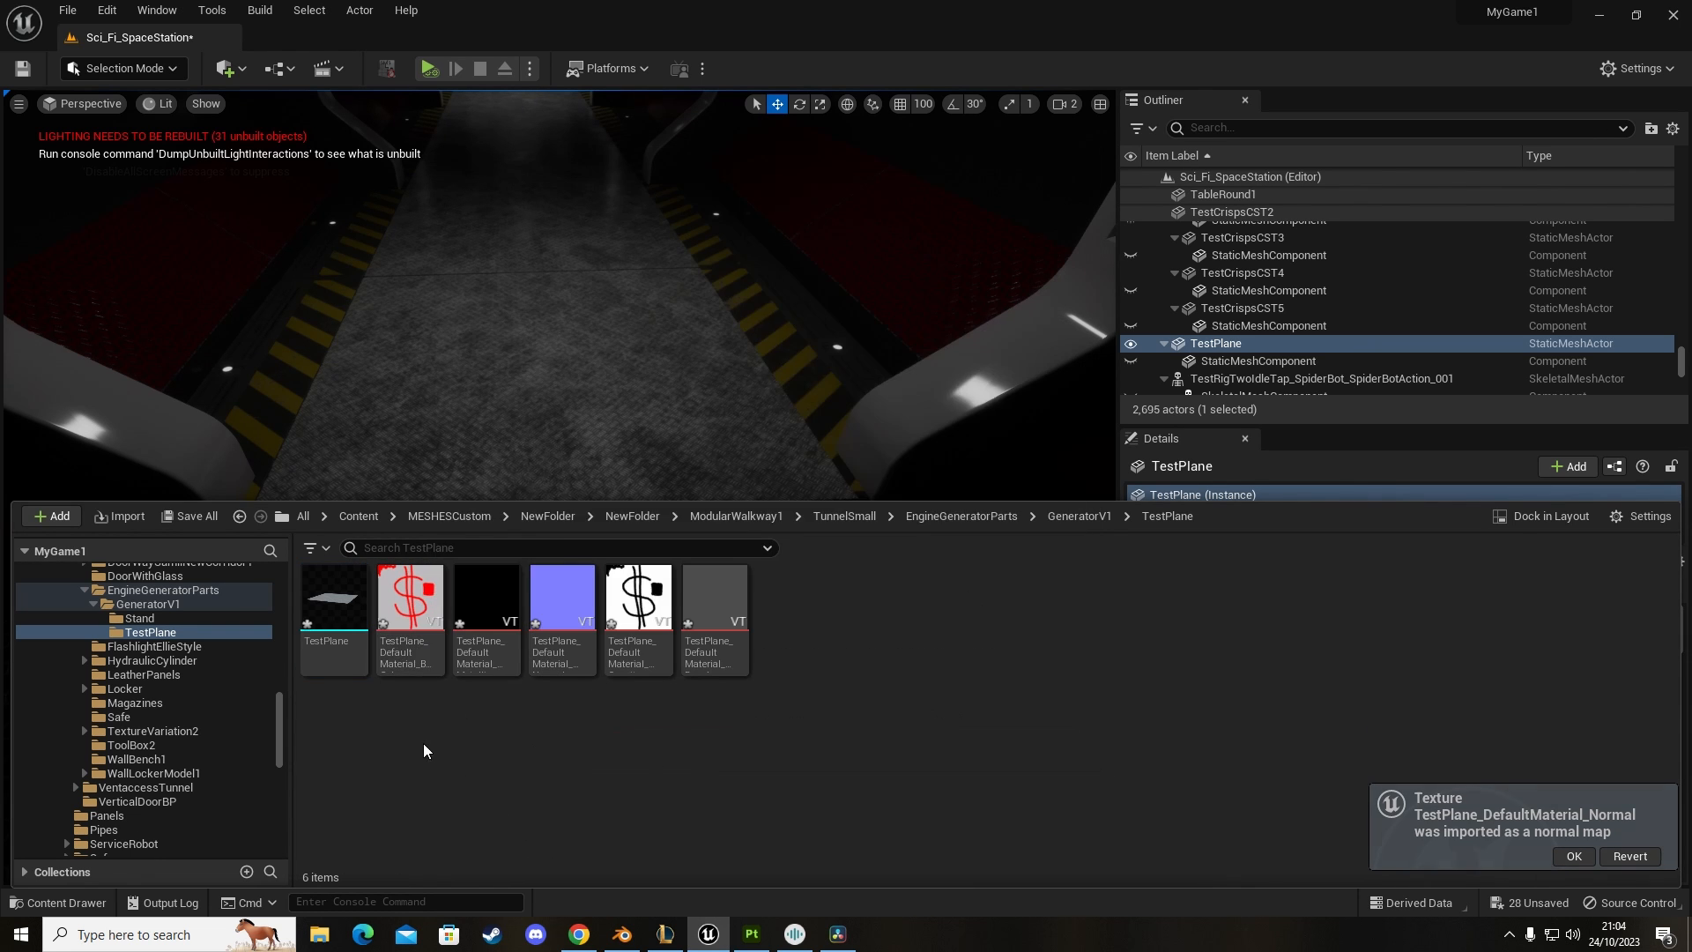
pyautogui.rightClick(408, 598)
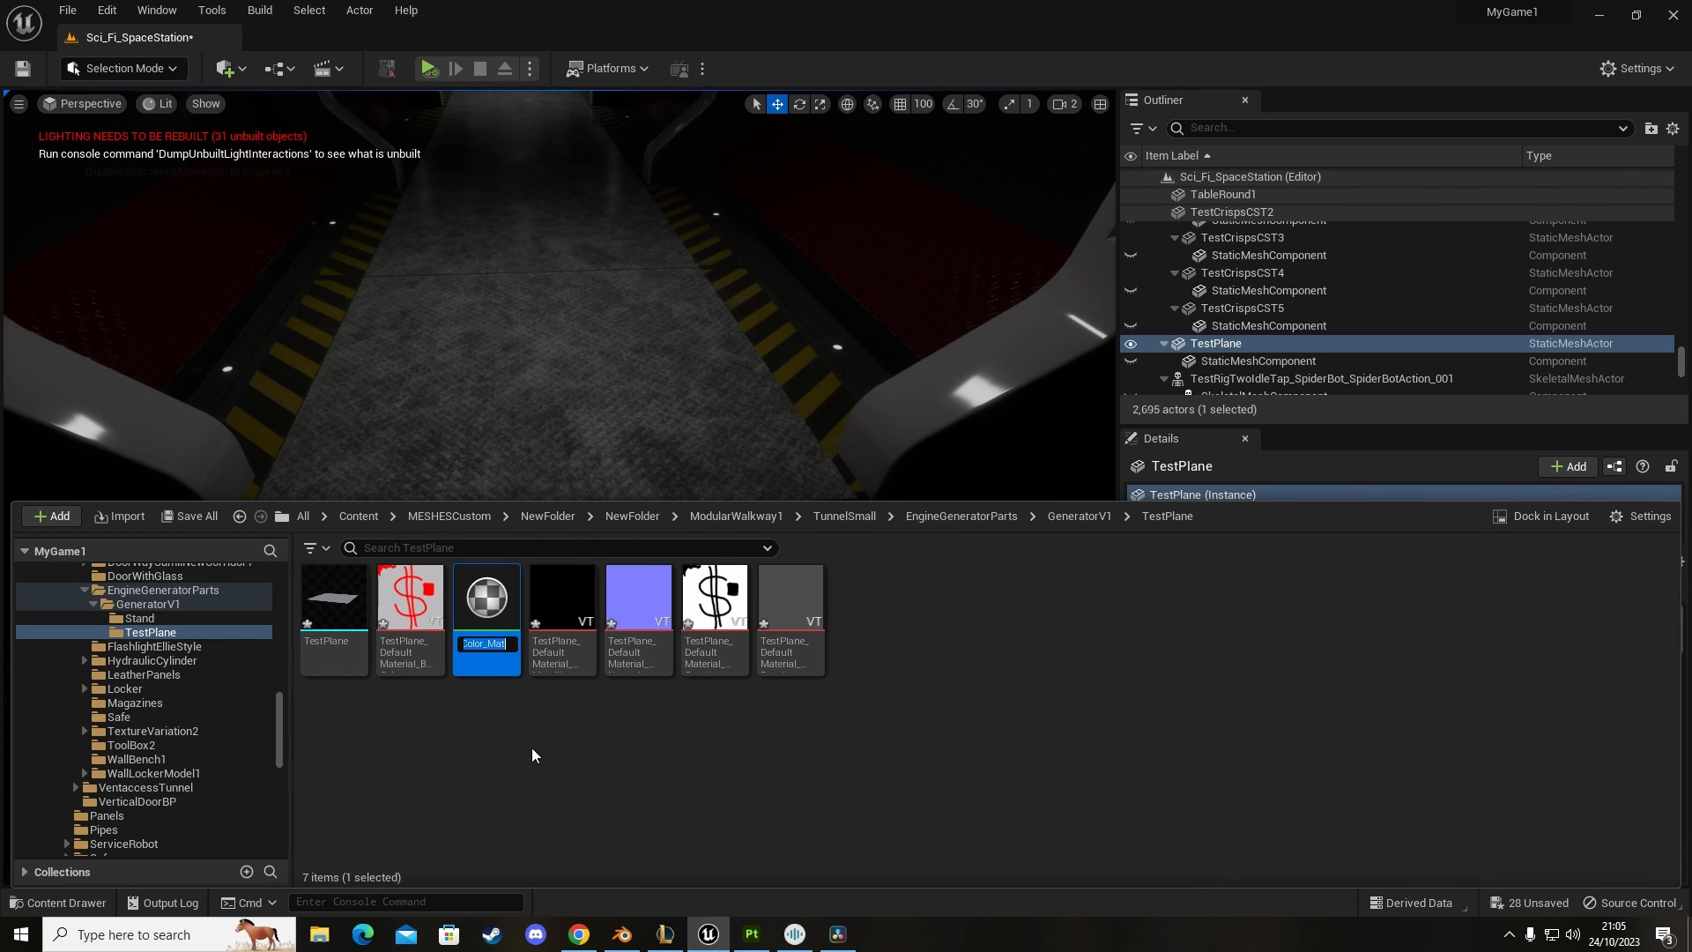
pyautogui.write('TestPlaneMaterial')
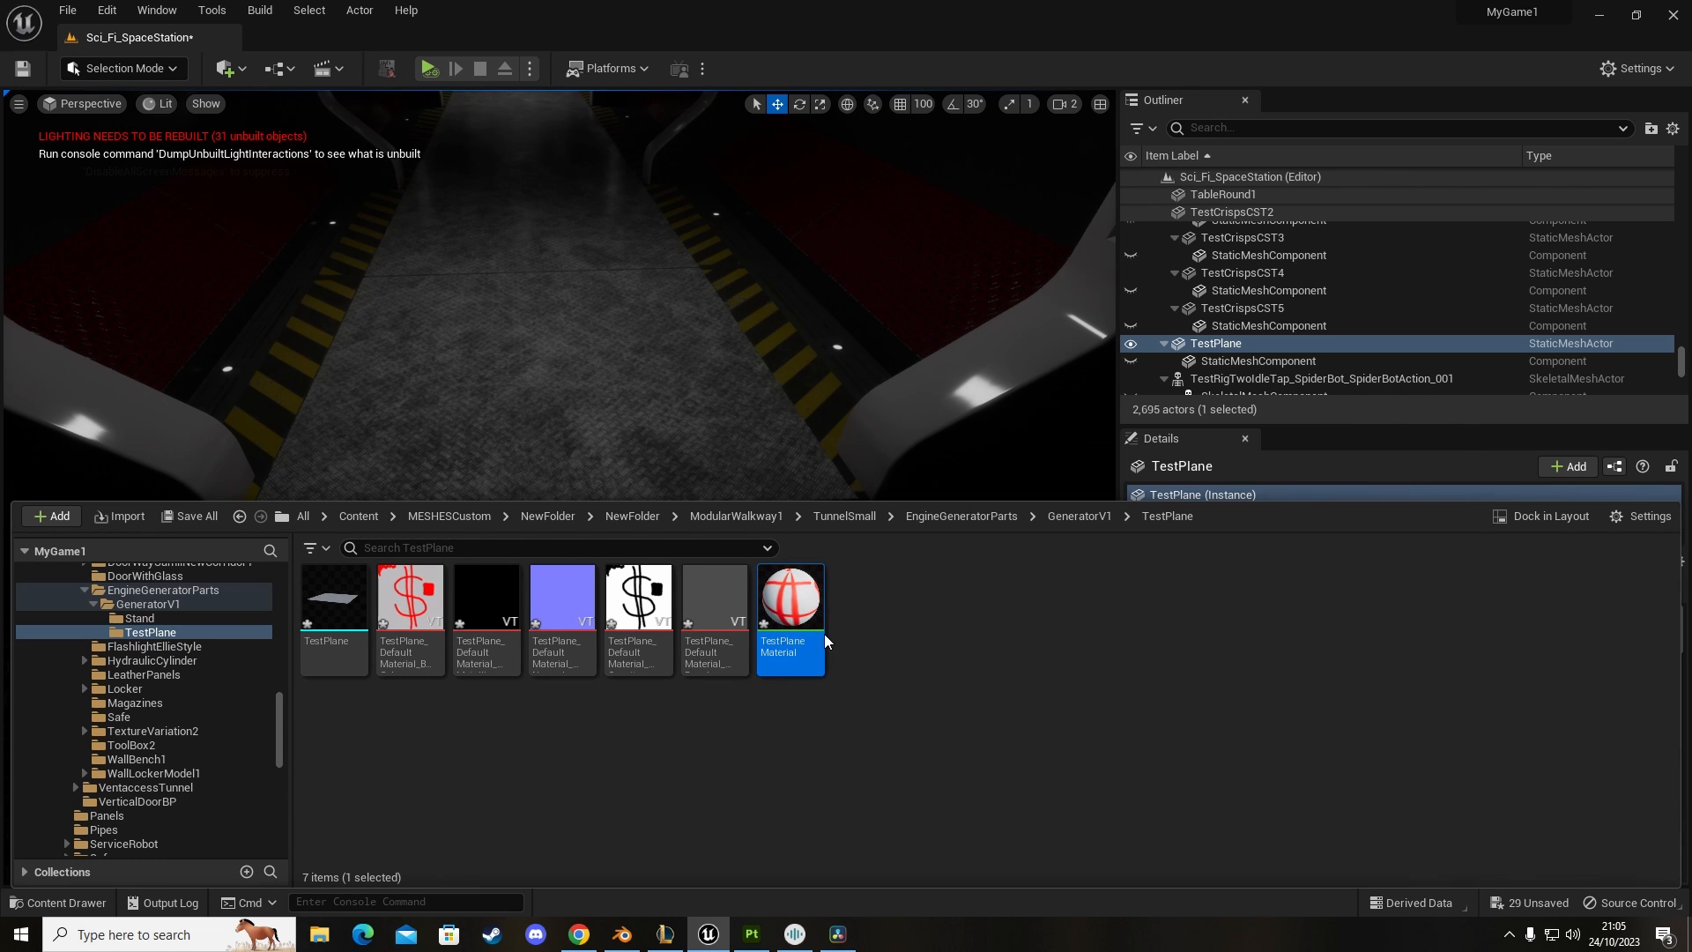
pyautogui.moveTo(790, 596)
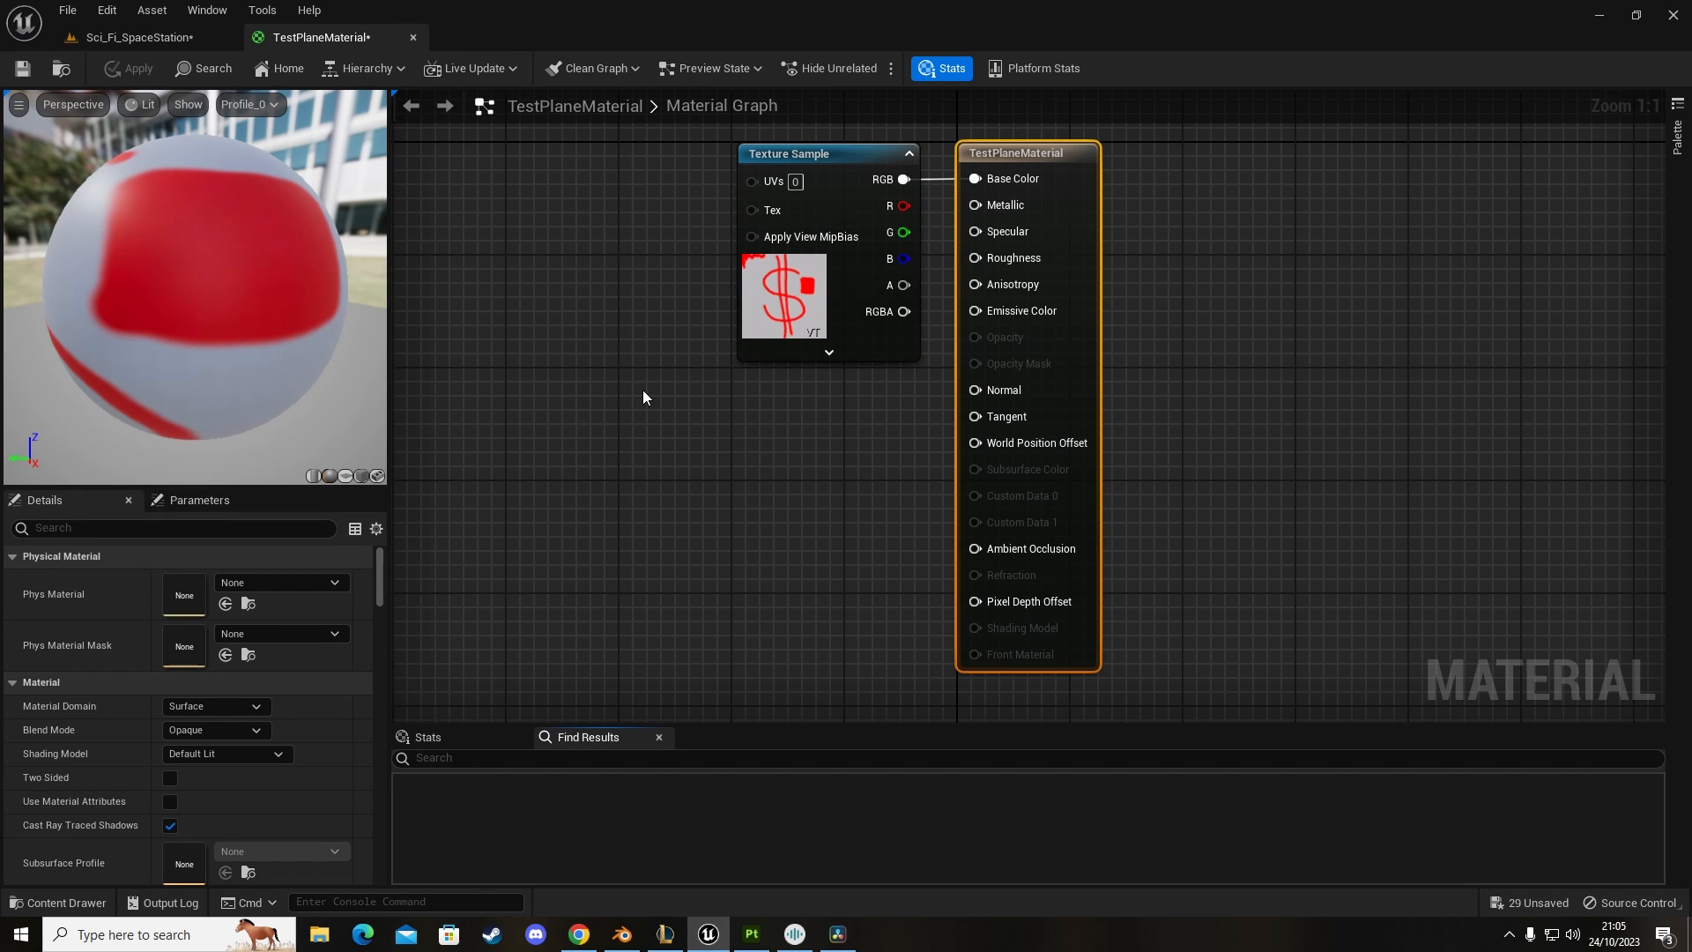
pyautogui.moveTo(719, 490)
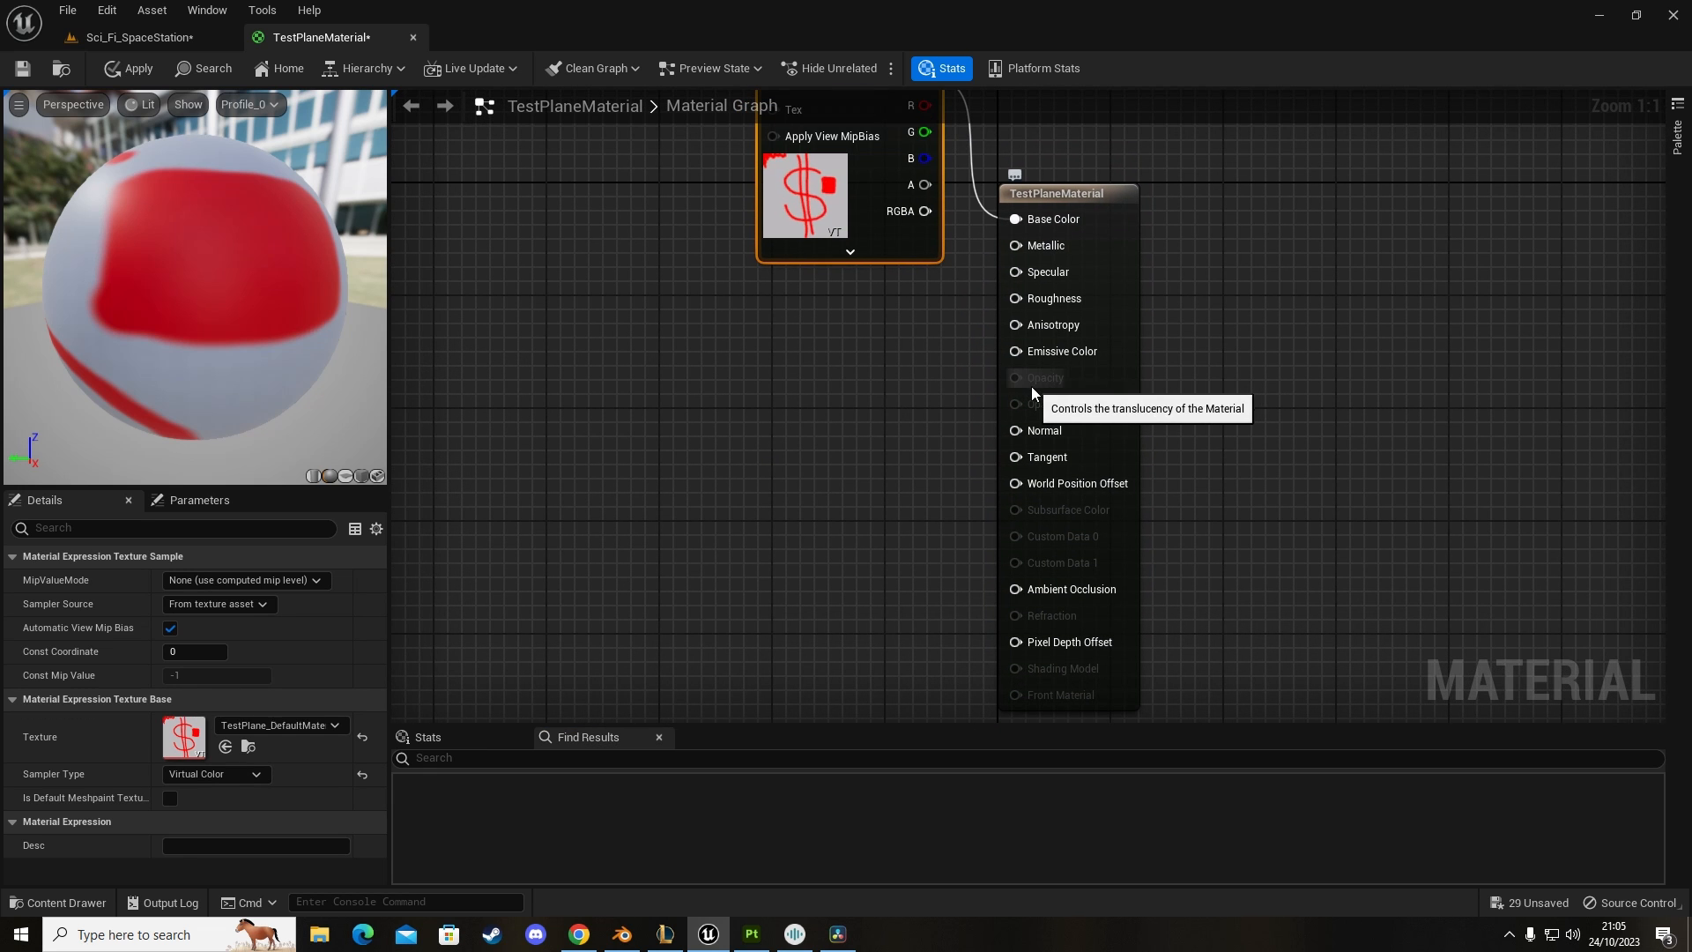
pyautogui.moveTo(758, 473)
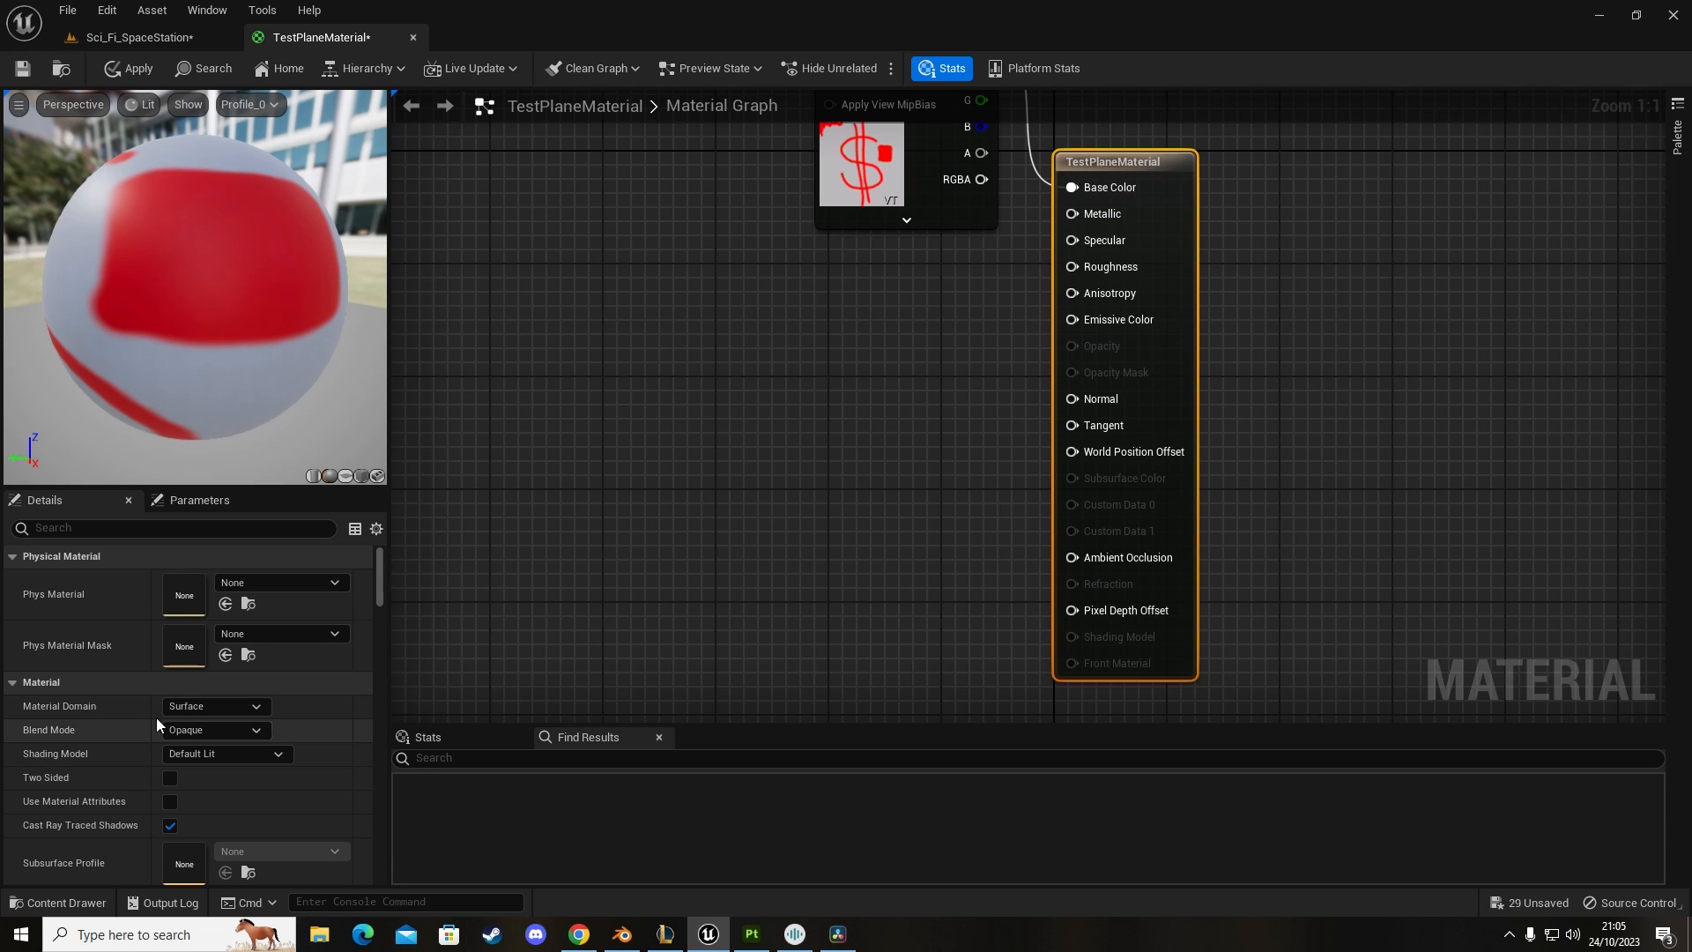
# Step: Set TestPlaneMaterial's Blend Mode to Translucent and lighting mode to Surface TranslucencyVolume
pyautogui.click(256, 730)
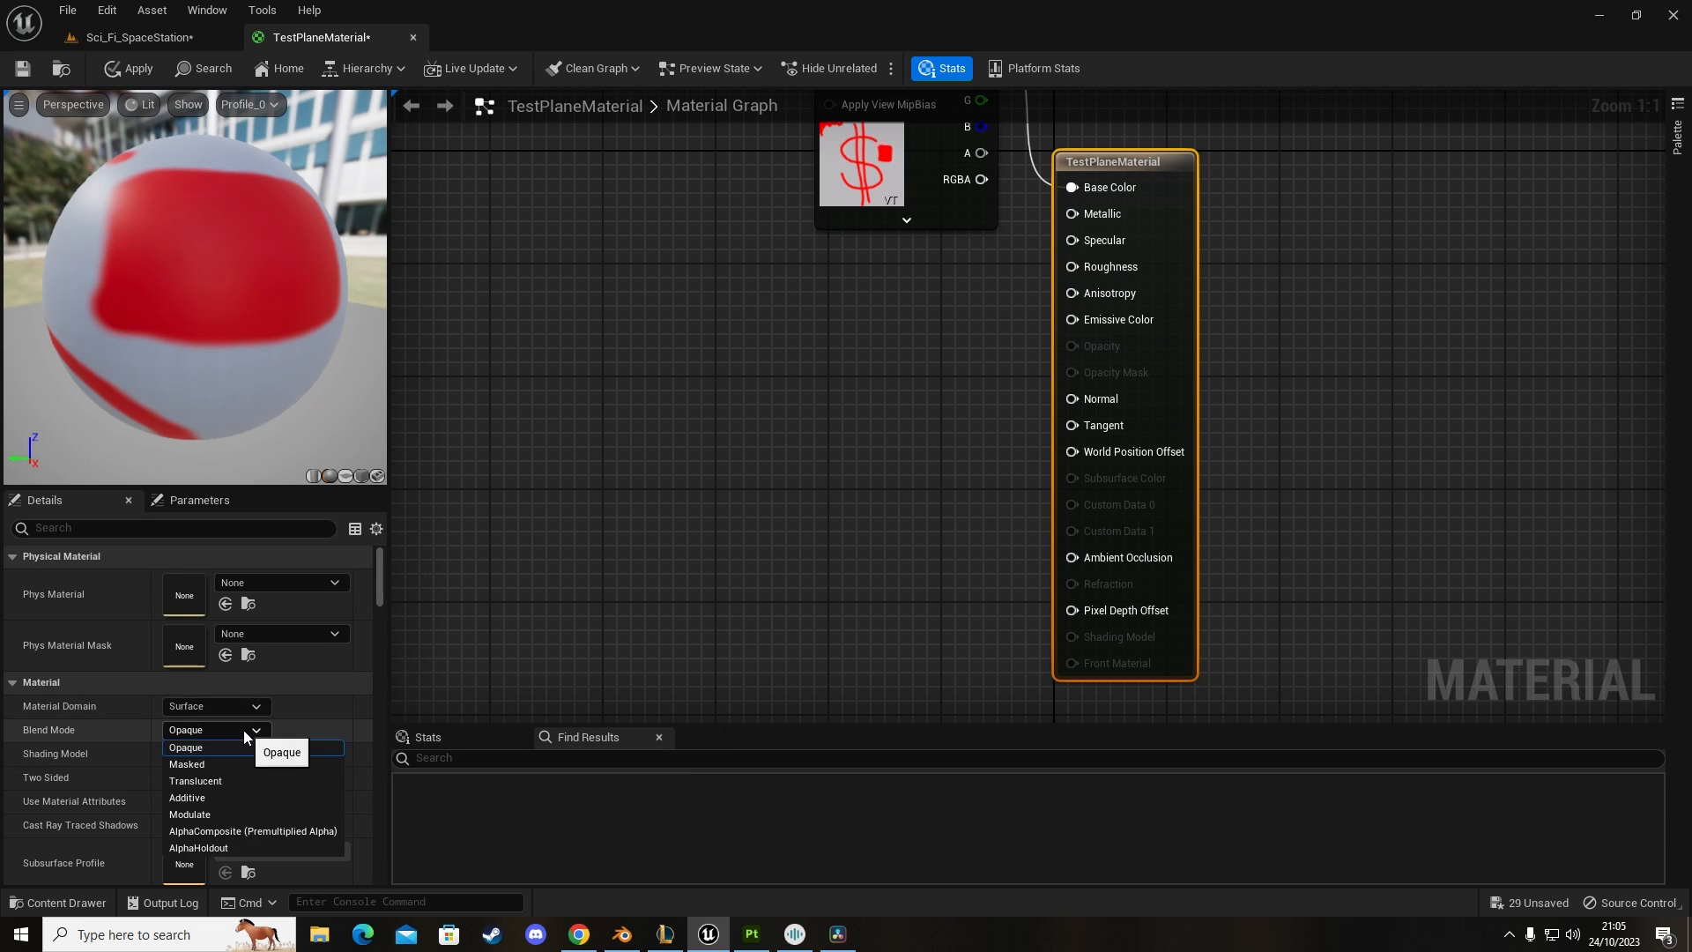
pyautogui.click(196, 781)
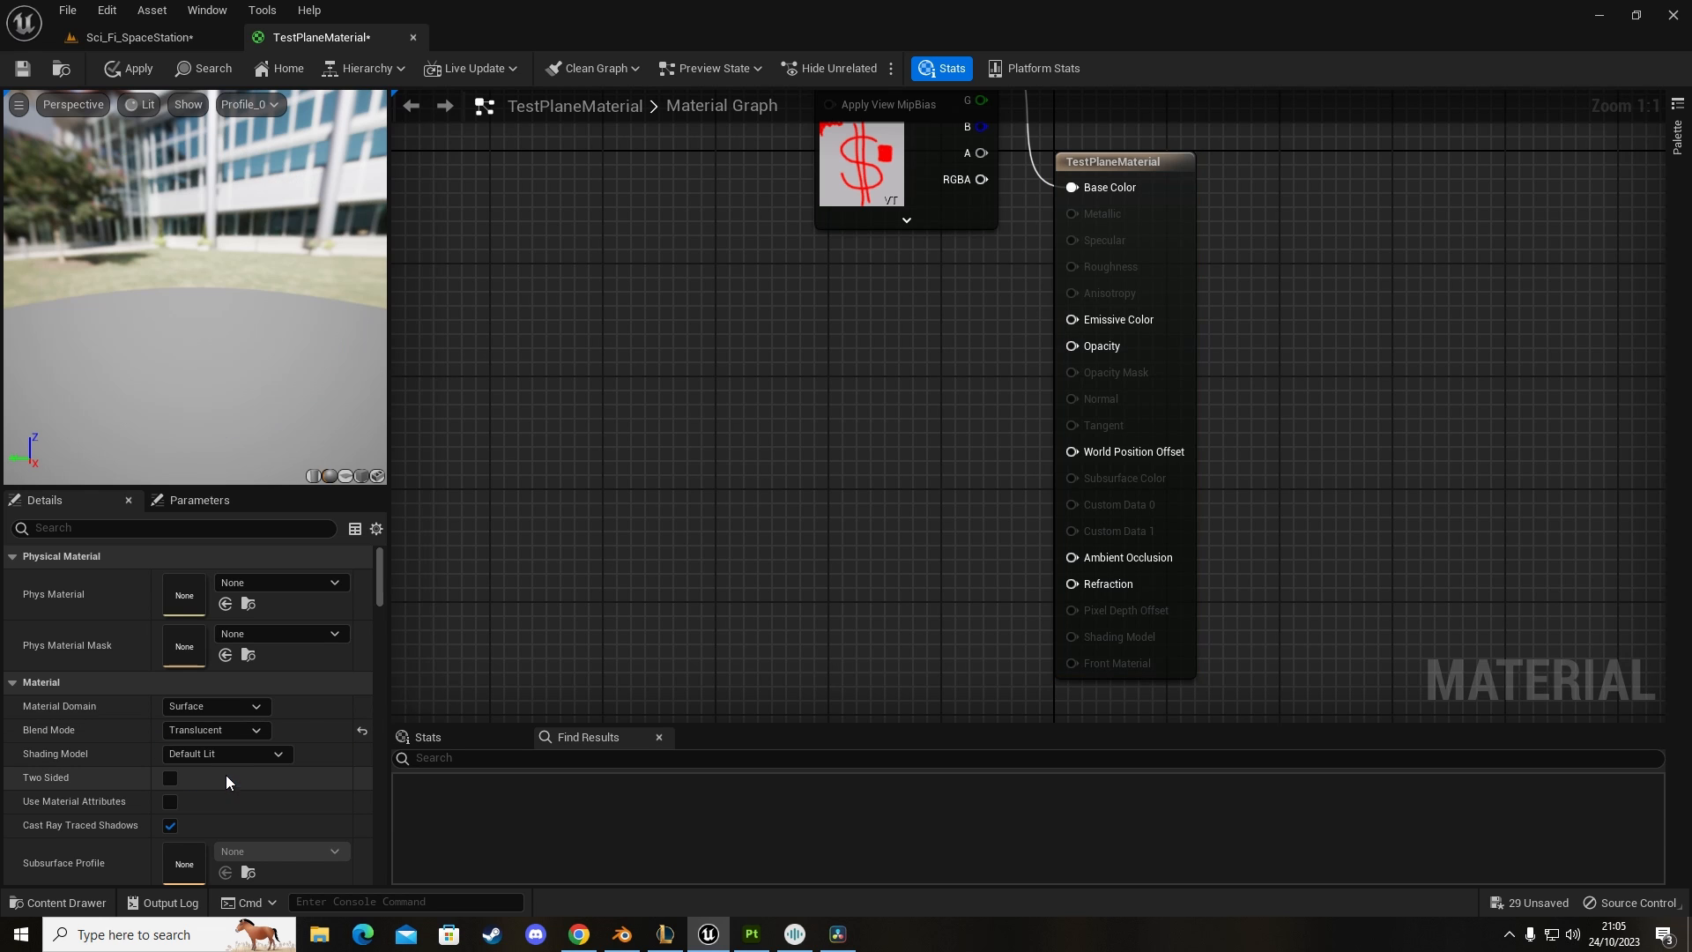
pyautogui.moveTo(1100, 346)
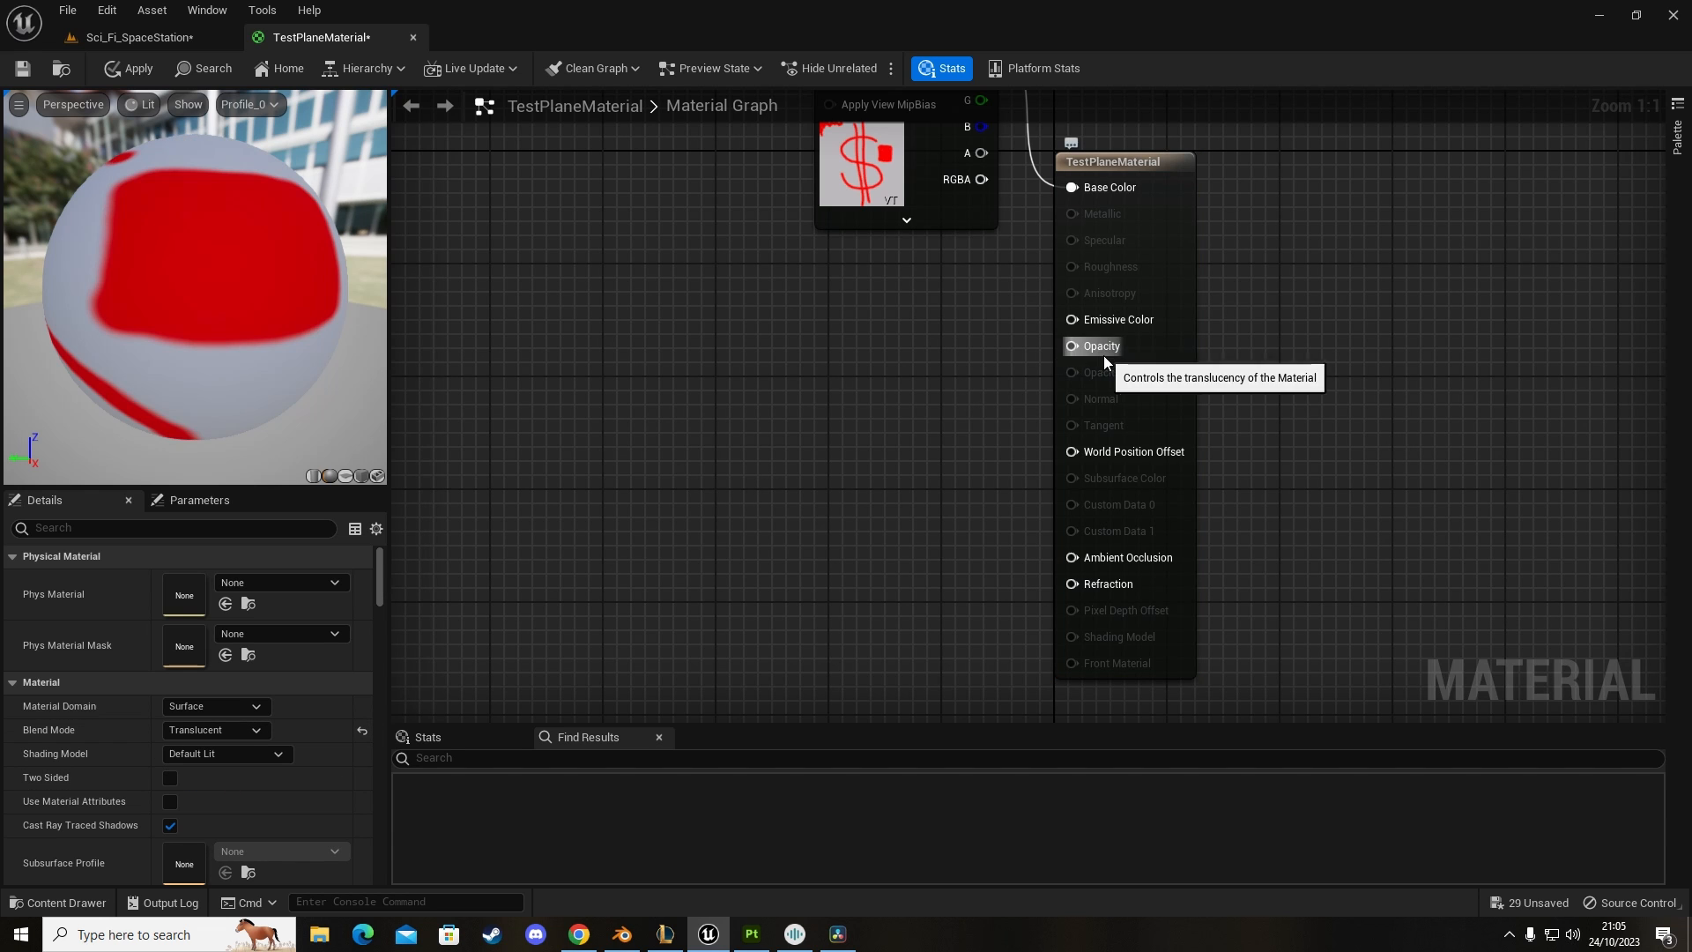
pyautogui.moveTo(1123, 226)
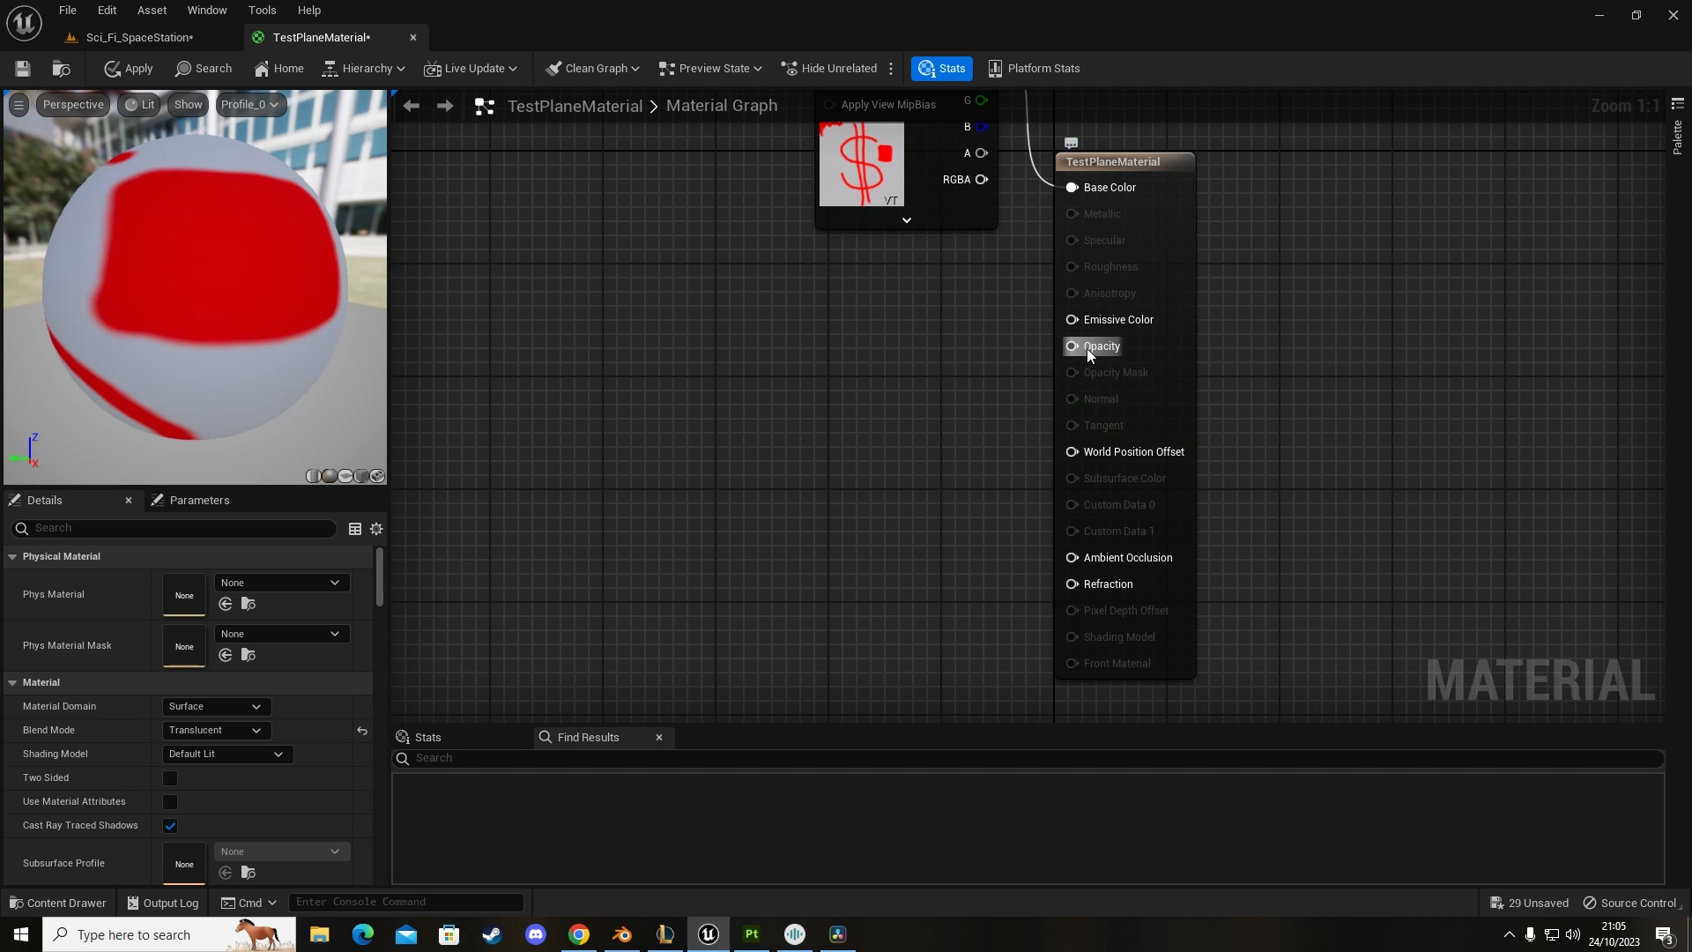
pyautogui.moveTo(1109, 187)
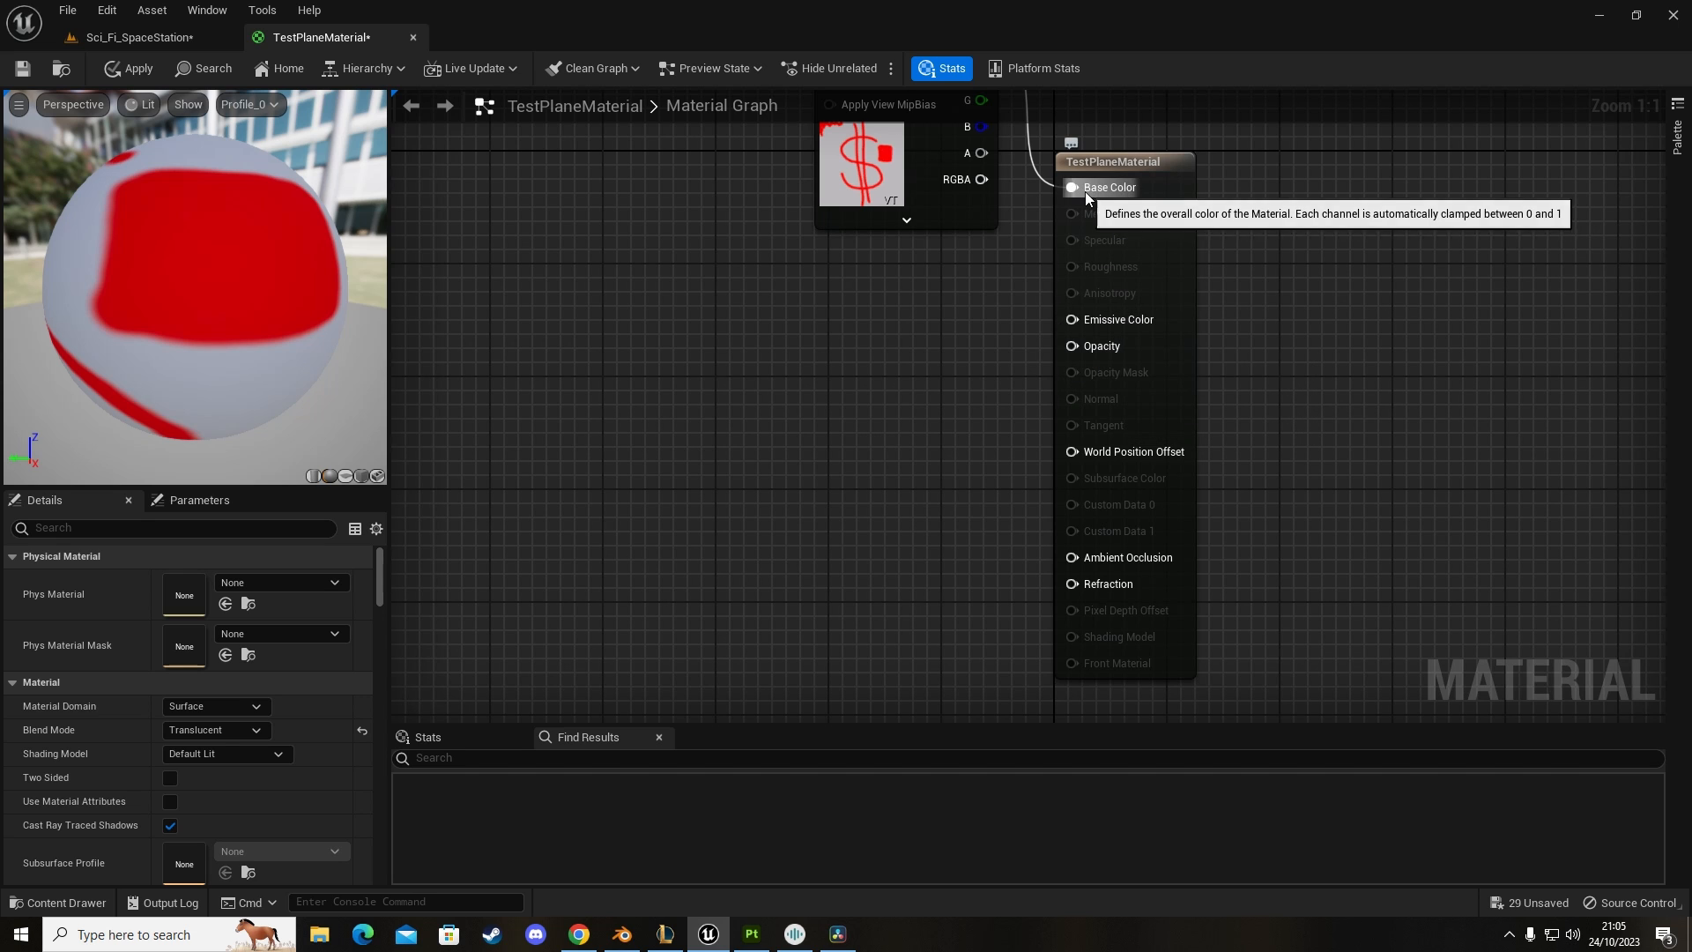
pyautogui.moveTo(1174, 443)
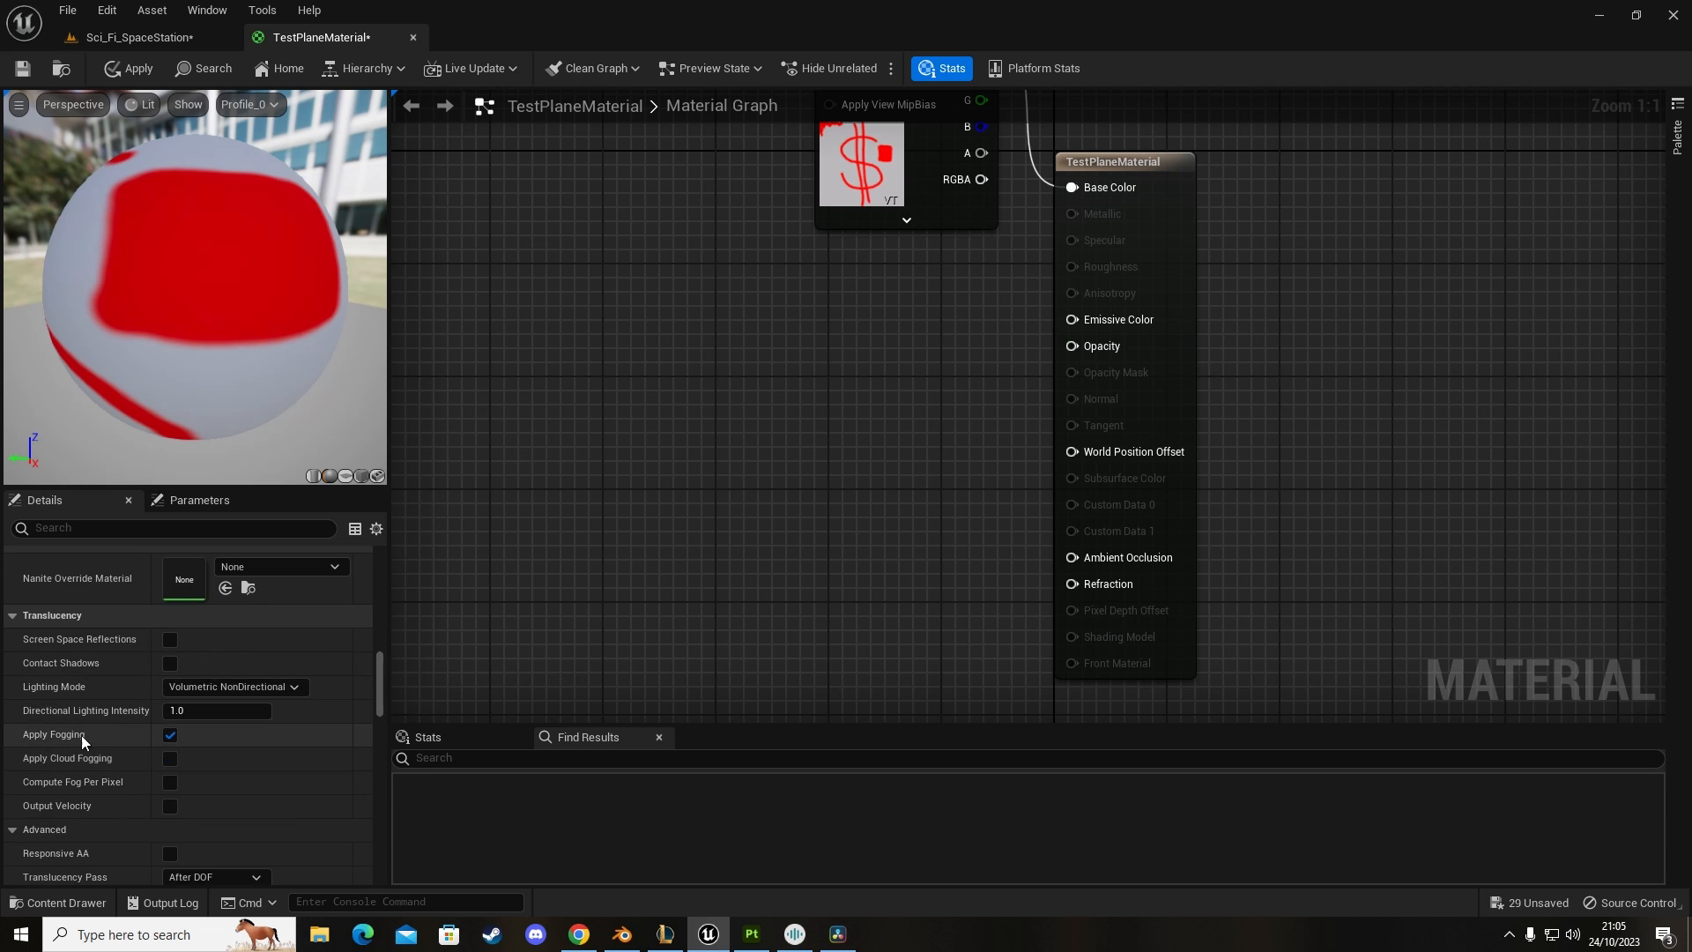
pyautogui.moveTo(46, 700)
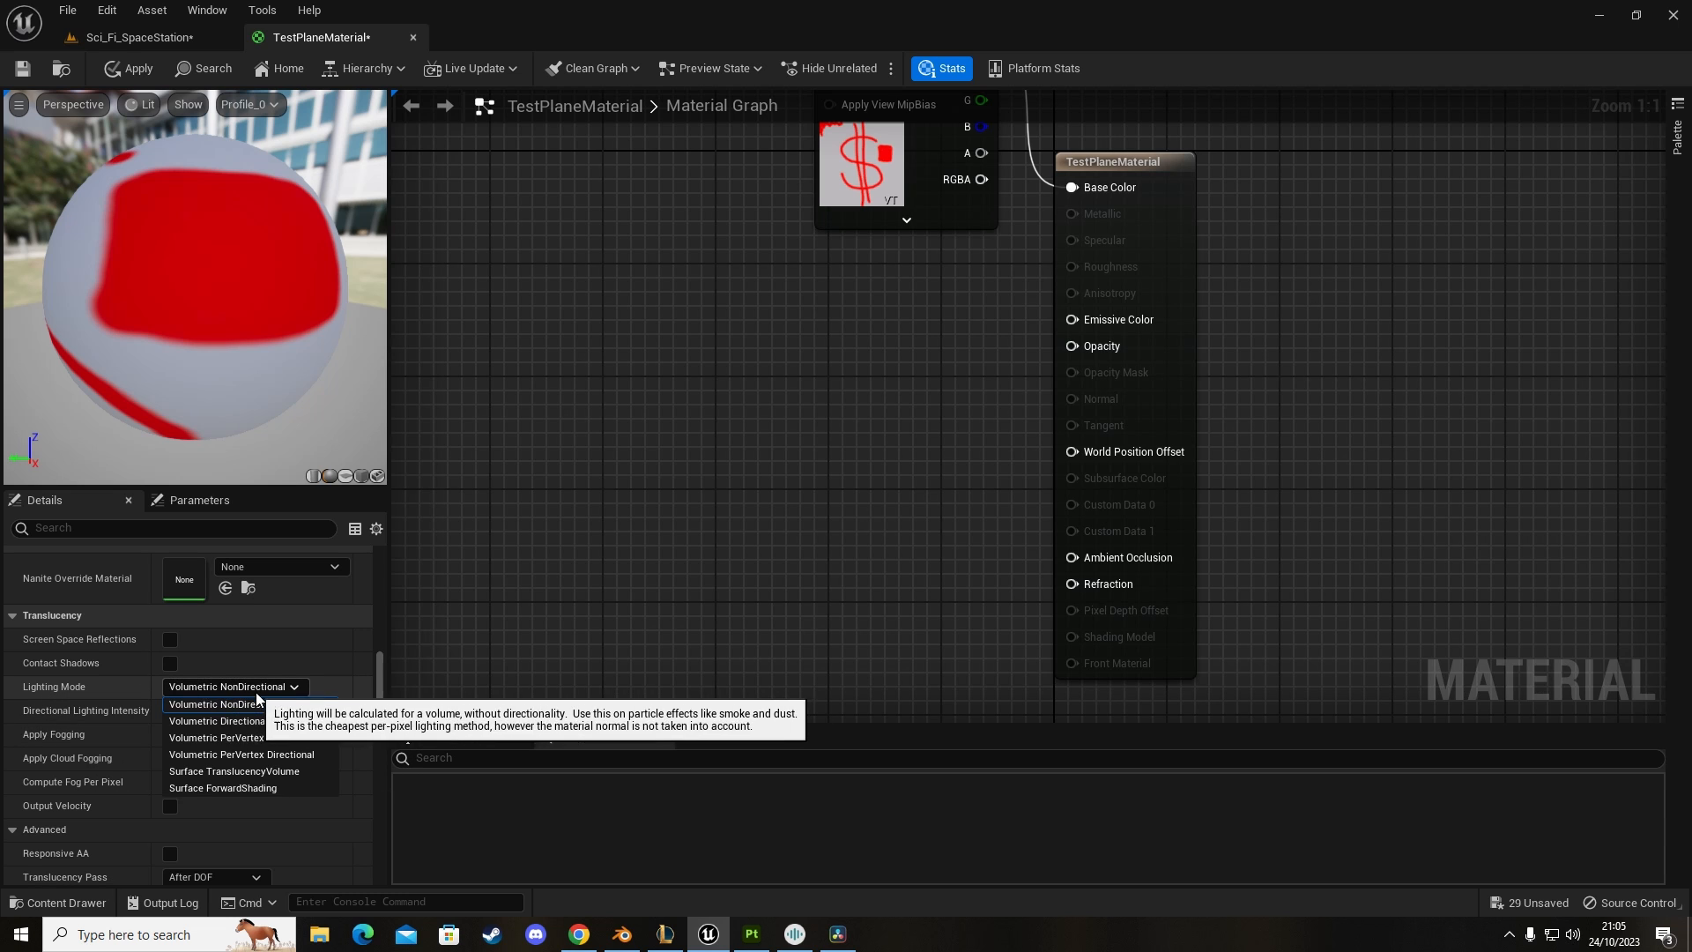
pyautogui.moveTo(233, 771)
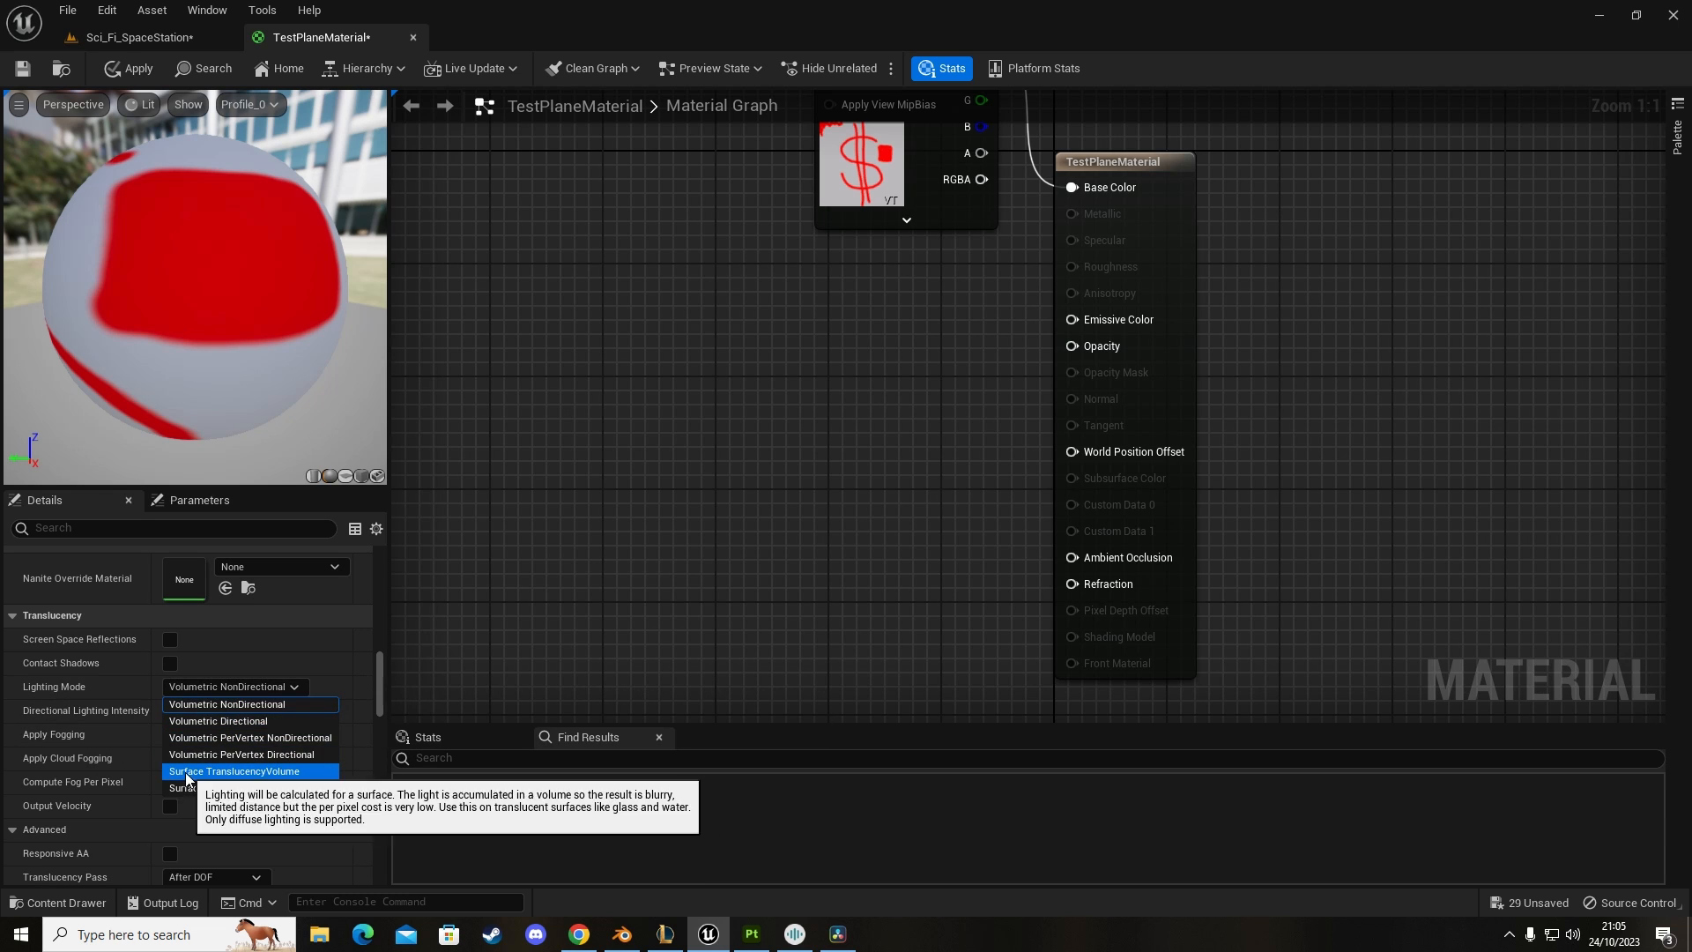
pyautogui.click(234, 770)
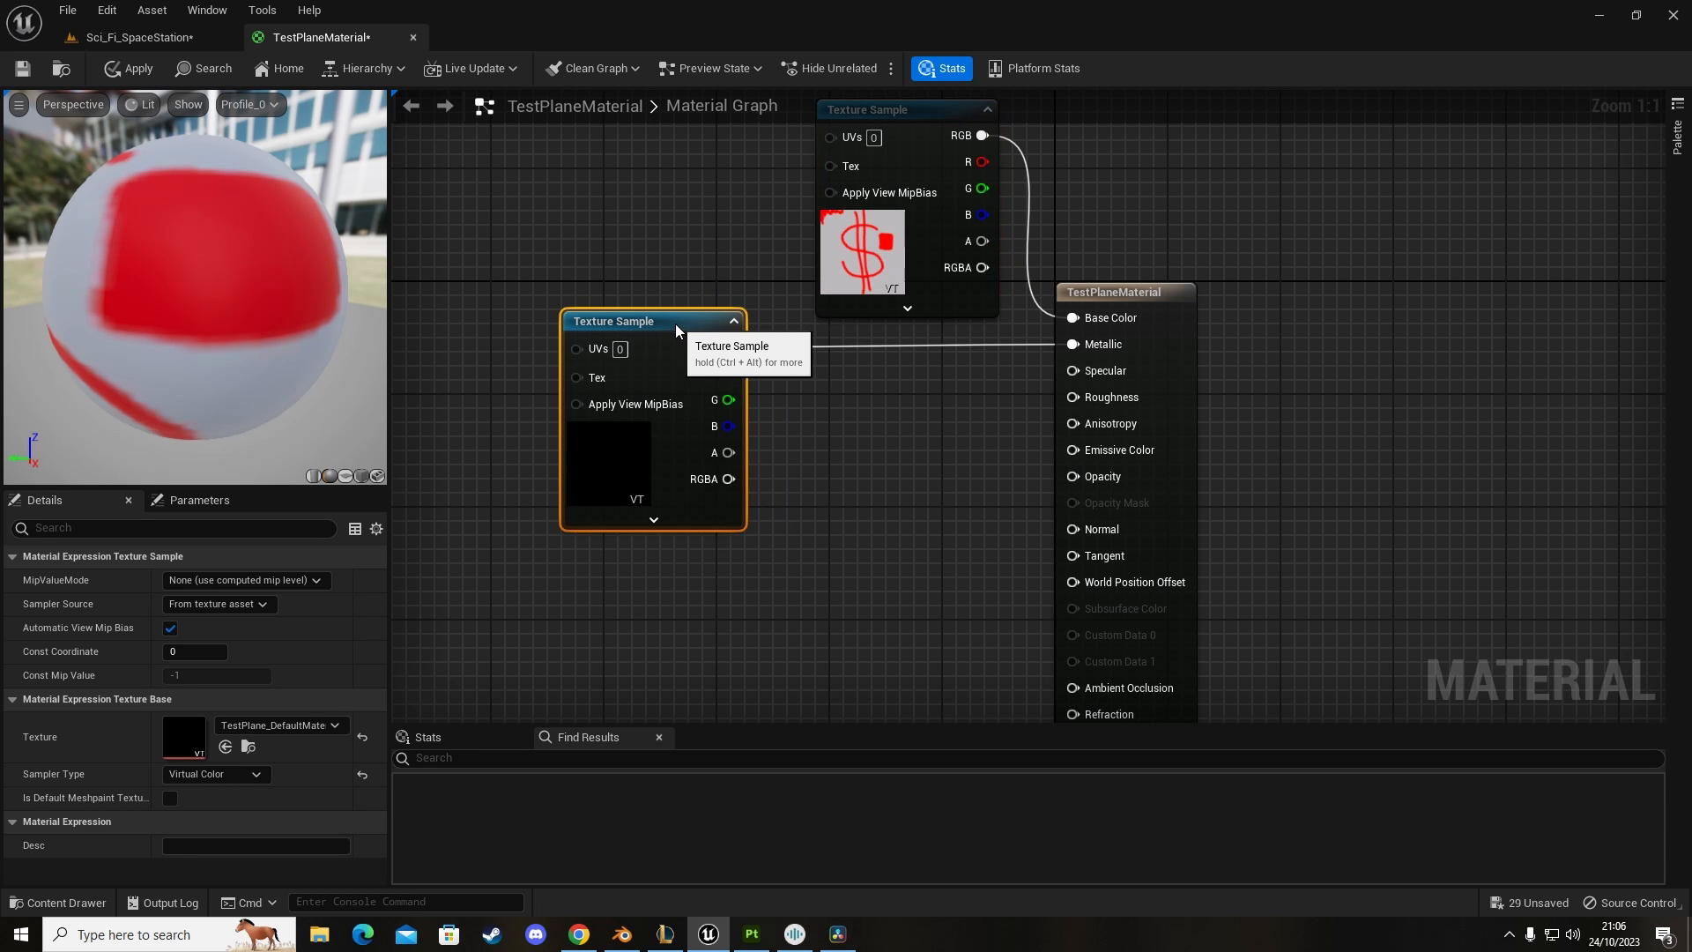
# Step: Wire the metallic, roughness, opacity and normal textures to their inputs and save the material
pyautogui.click(58, 903)
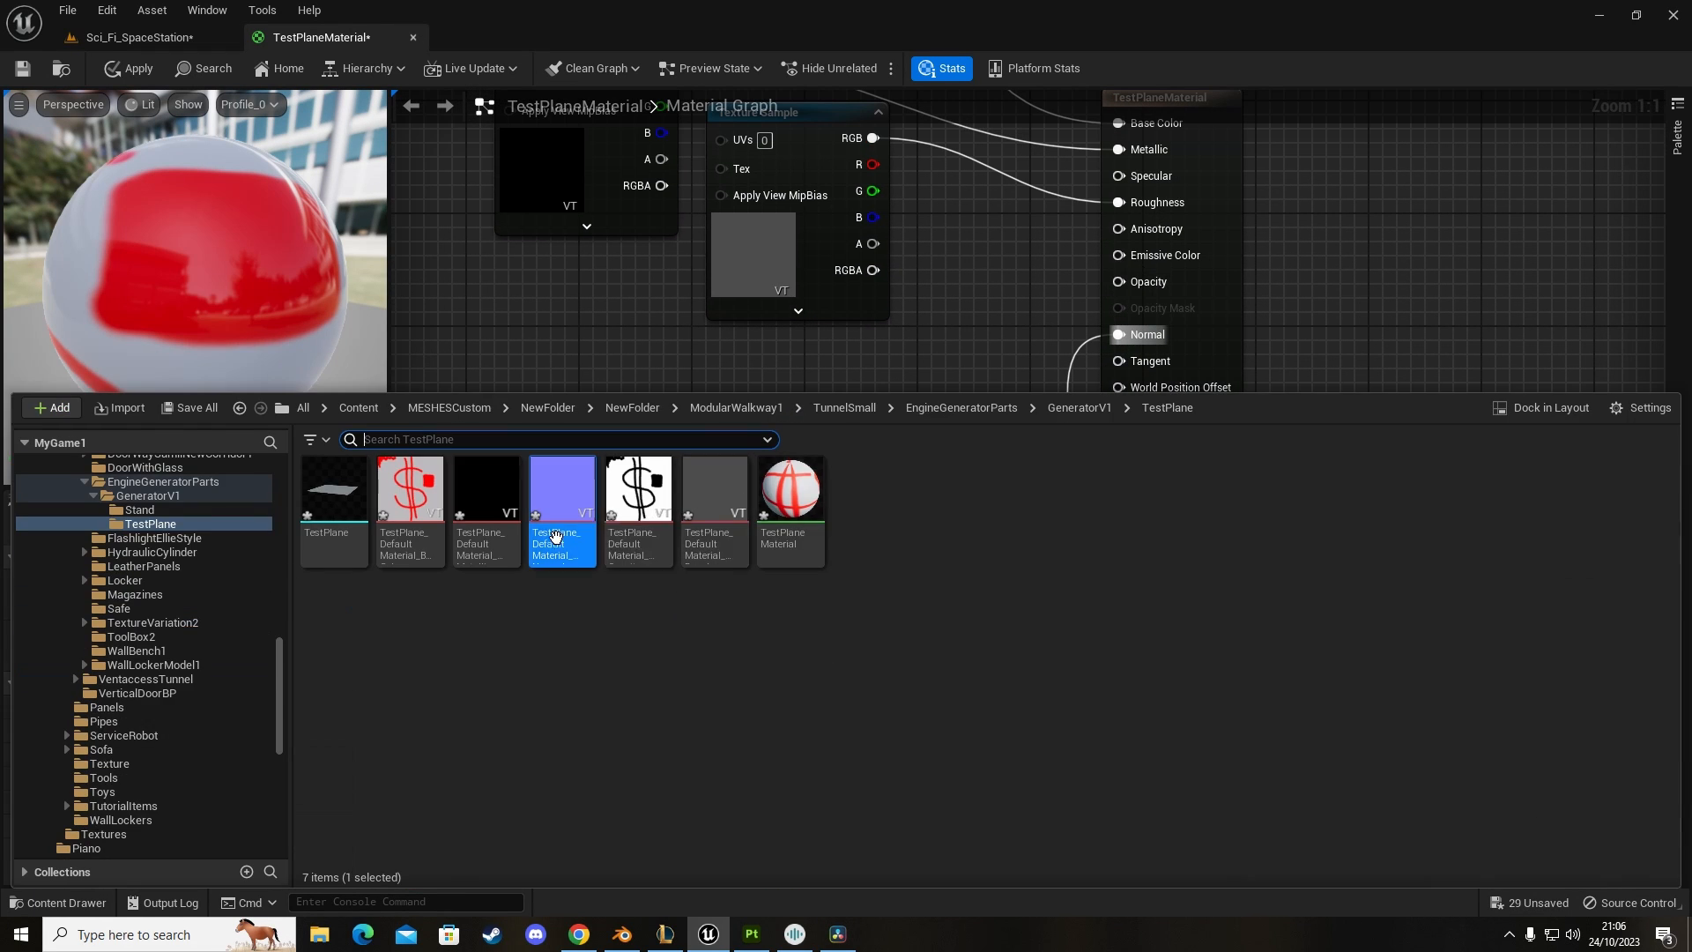
pyautogui.moveTo(411, 488)
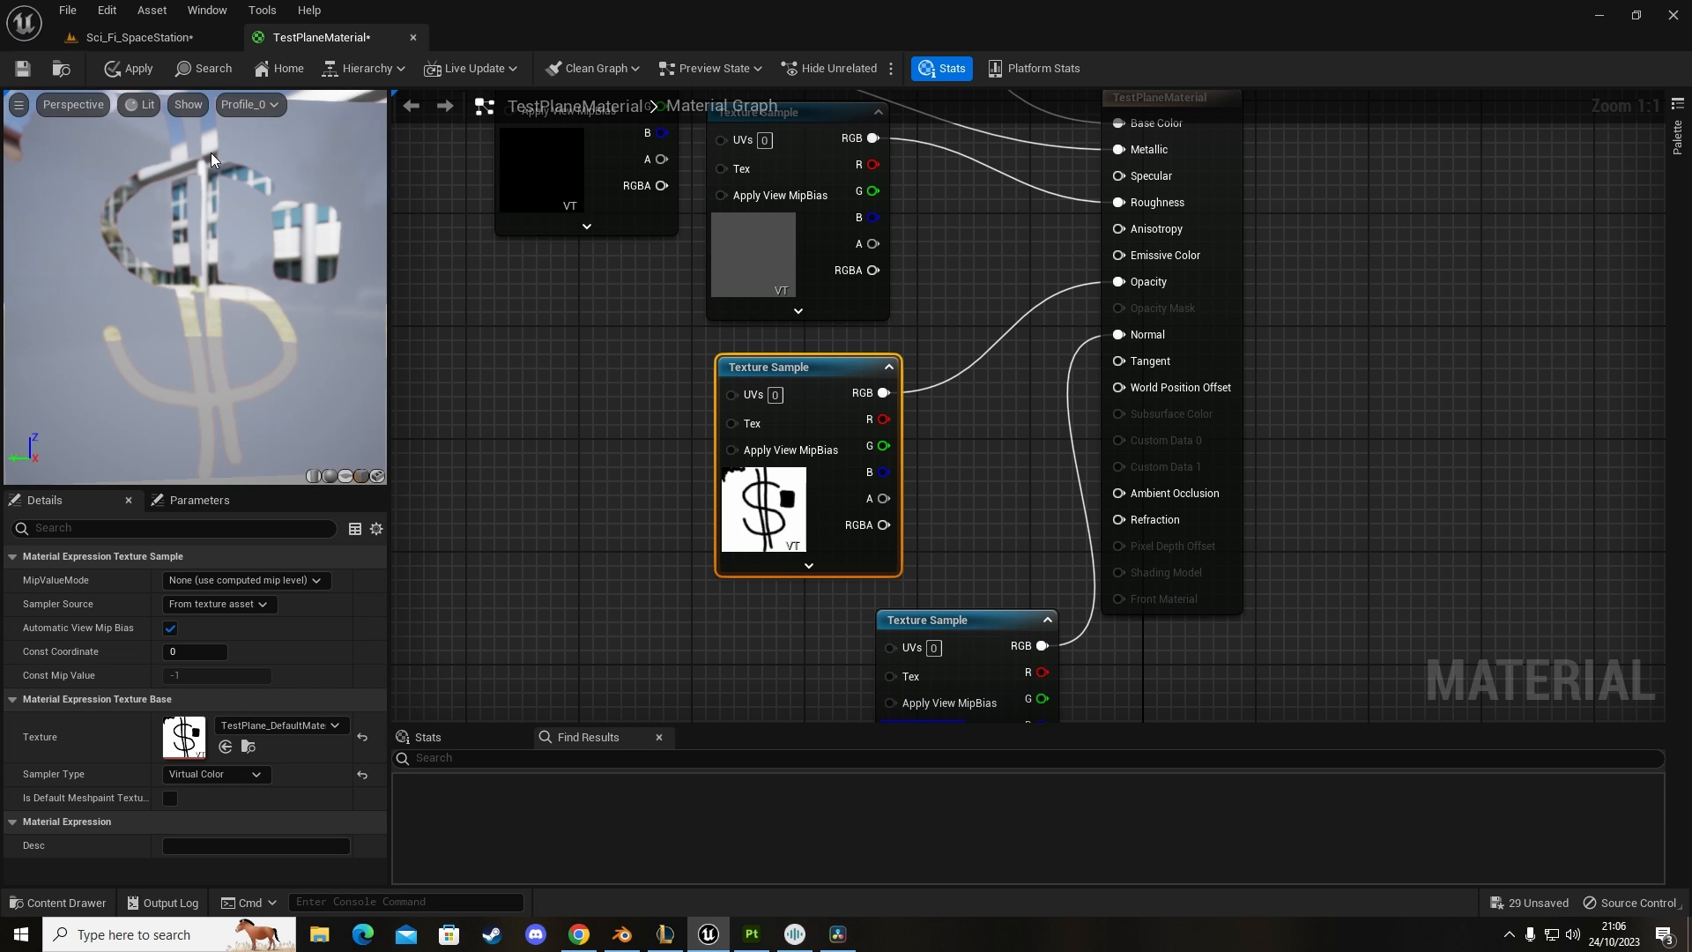
pyautogui.moveTo(184, 447)
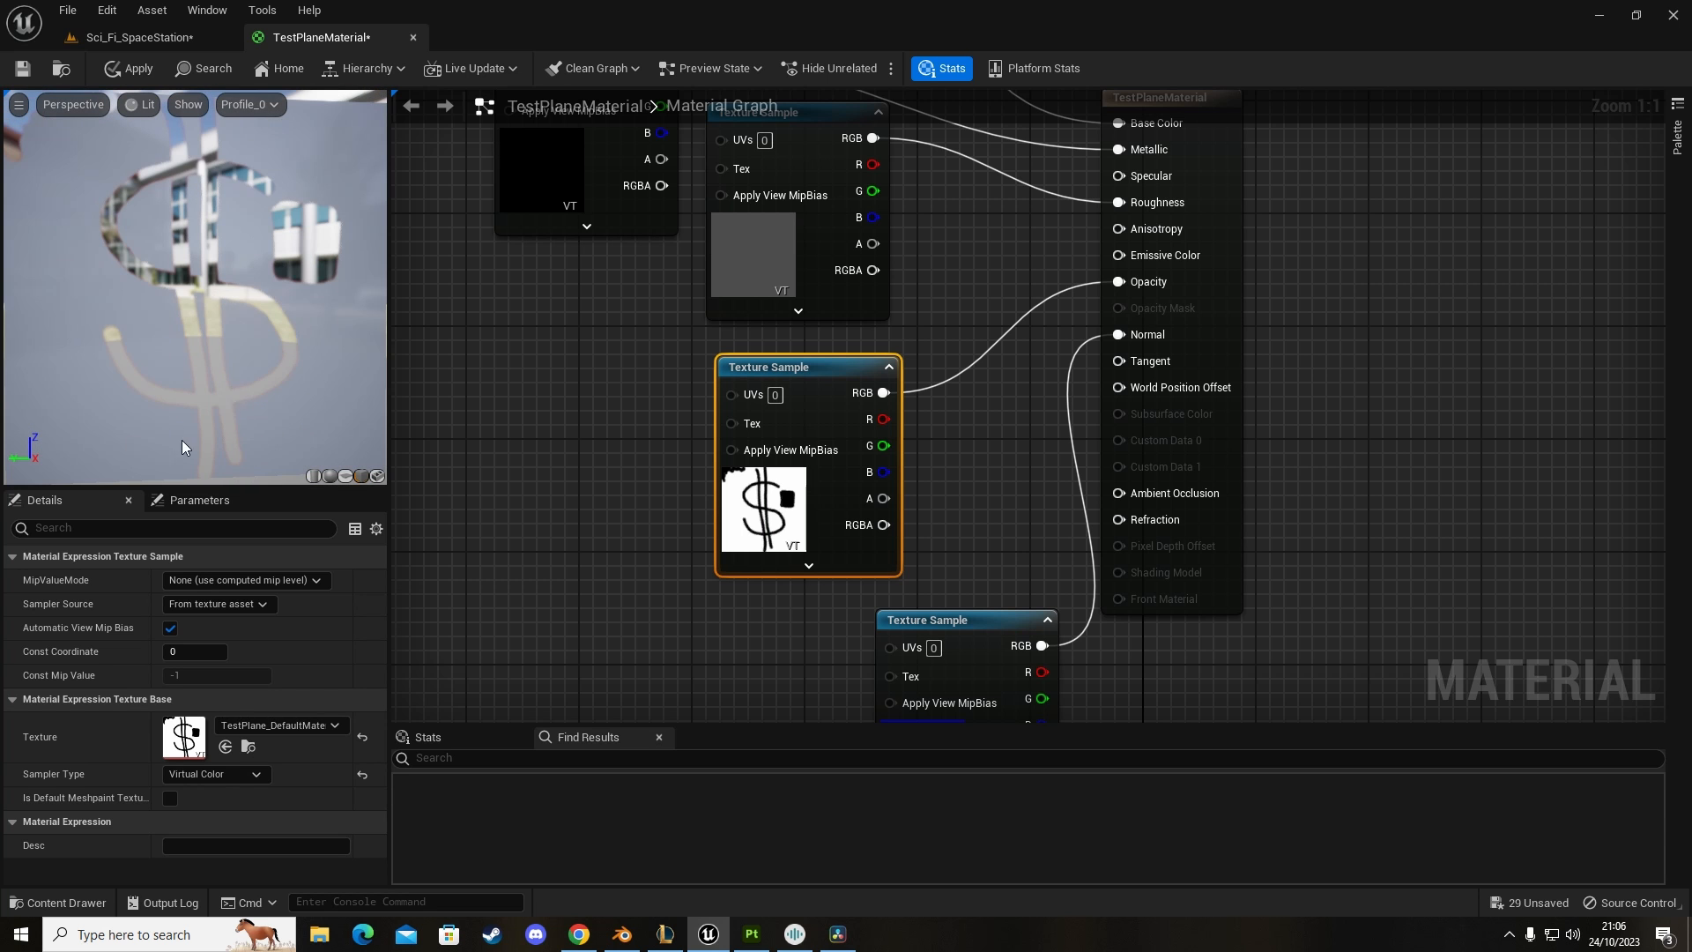
pyautogui.click(129, 69)
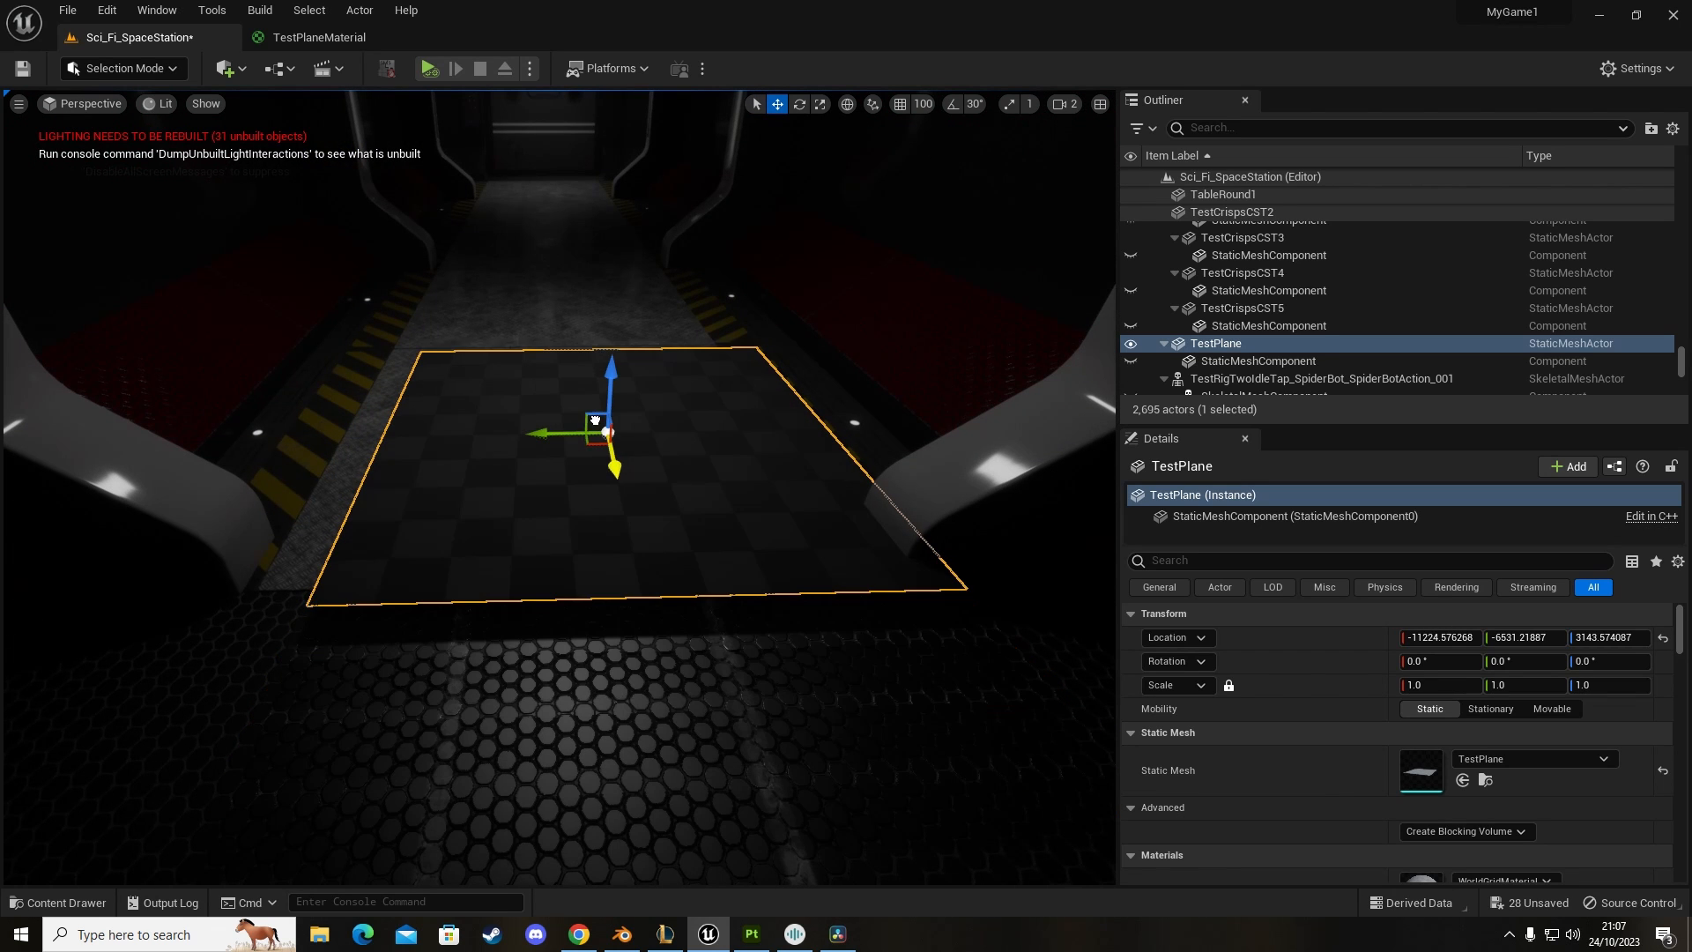
# Step: Assign TestPlaneMaterial to the TestPlane actor and orbit to inspect the dollar pattern
pyautogui.moveTo(594, 432); pyautogui.dragTo(560, 426)
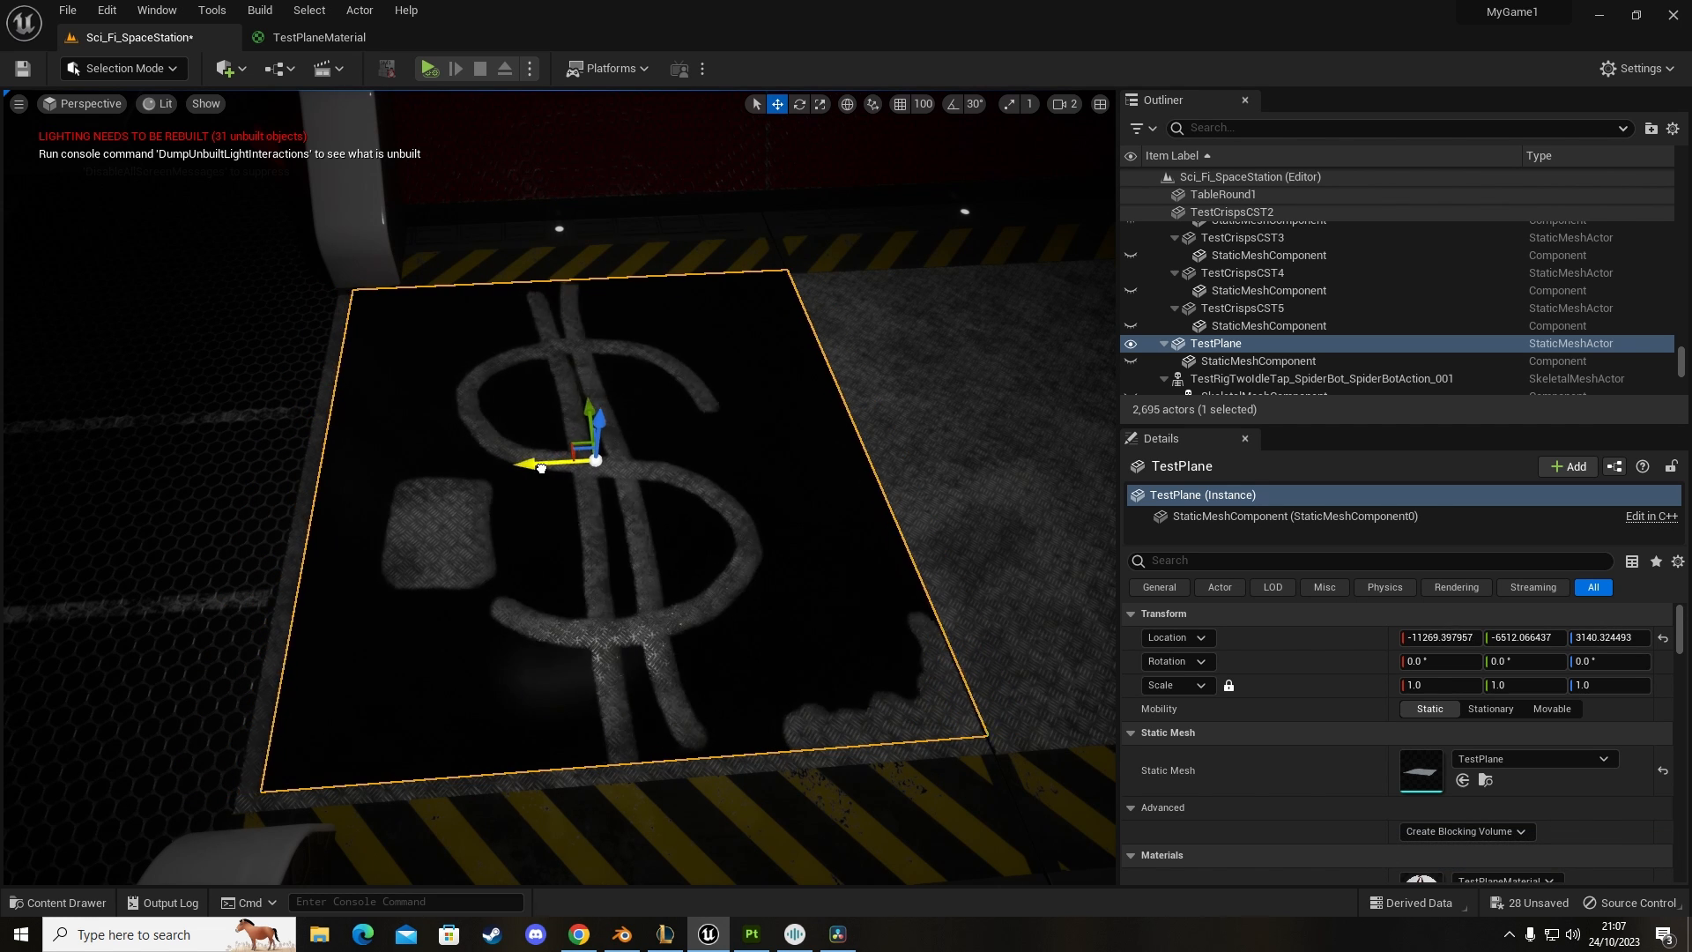
pyautogui.moveTo(529, 464); pyautogui.dragTo(584, 453)
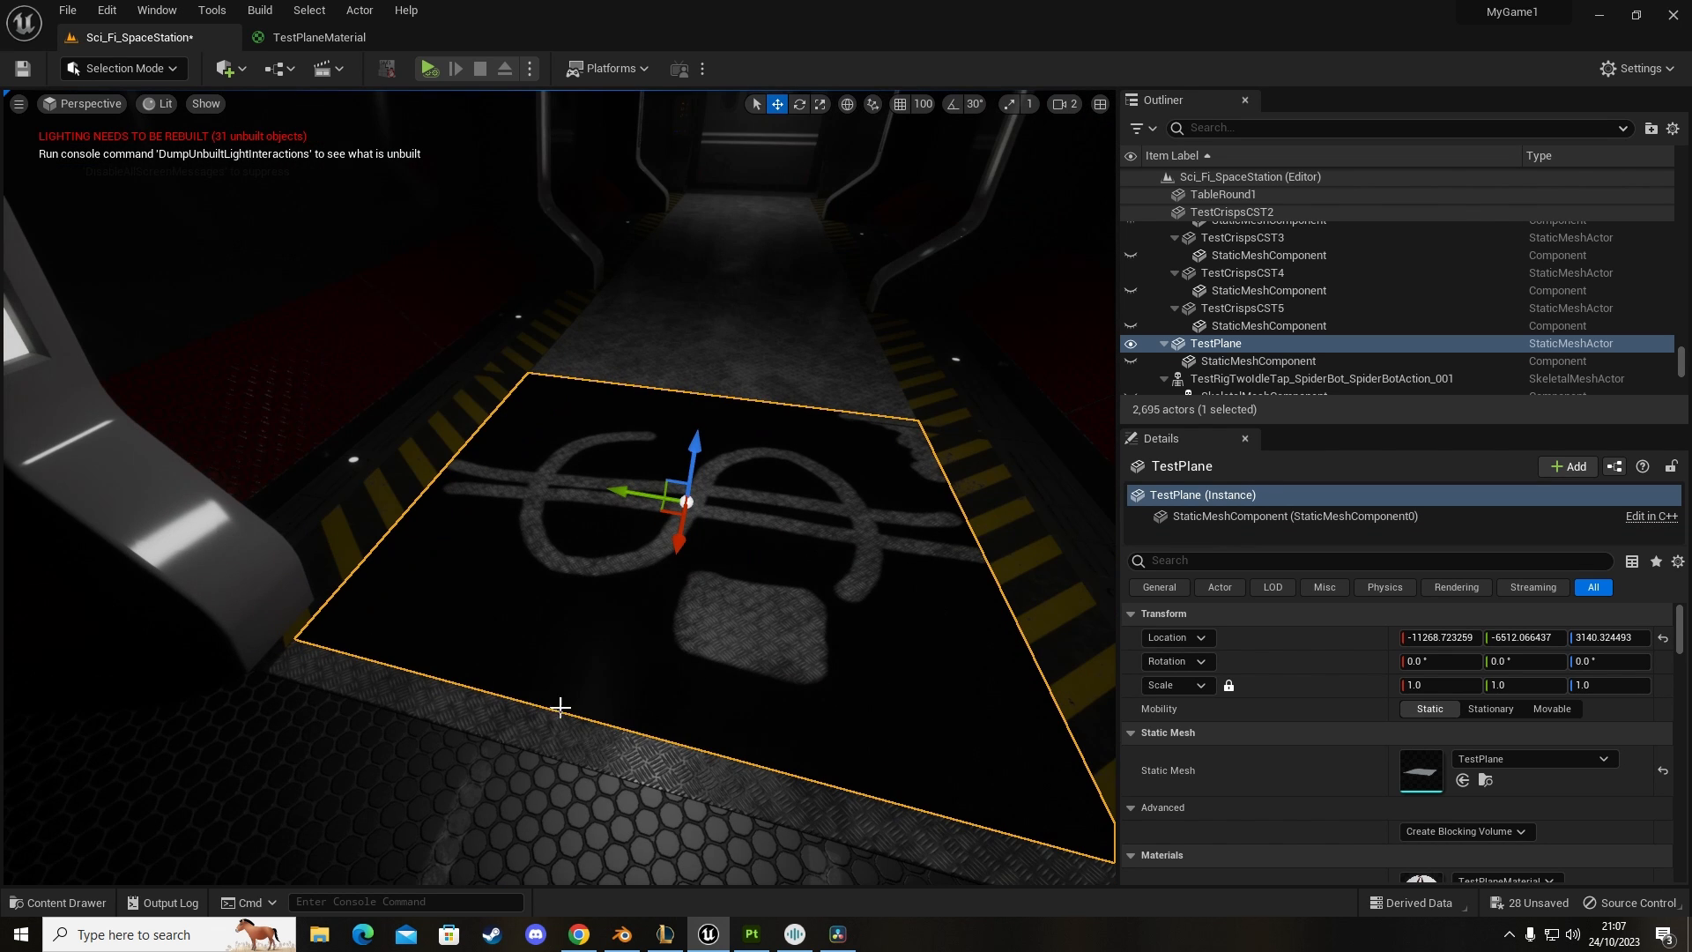
pyautogui.moveTo(917, 506)
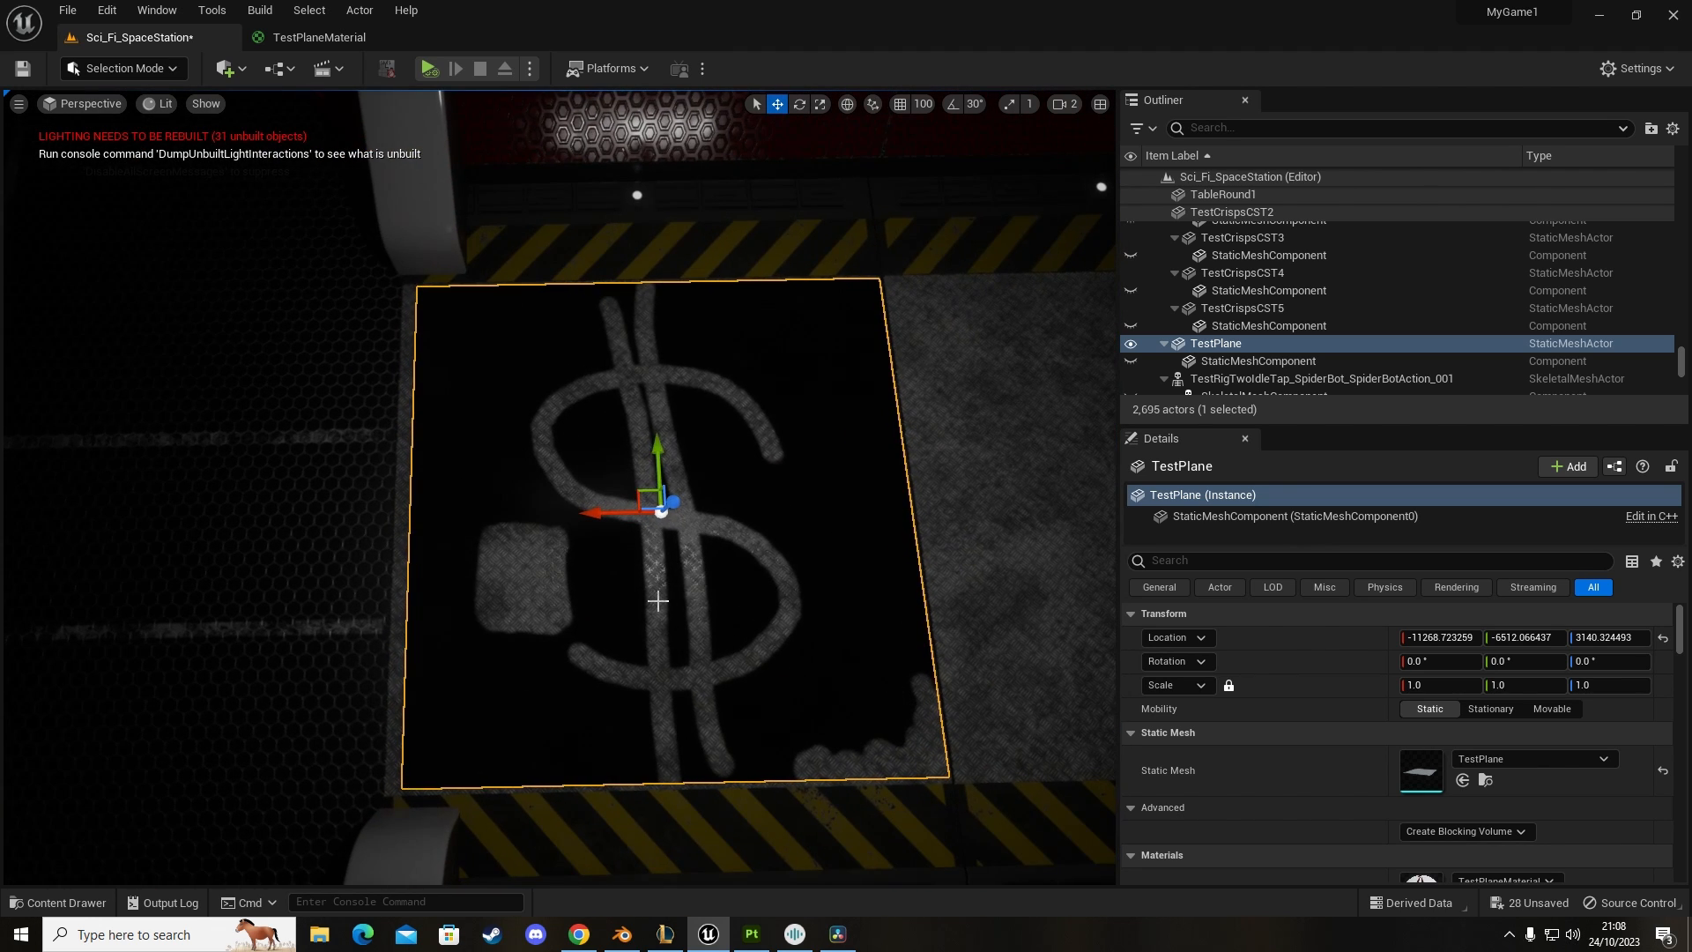
pyautogui.moveTo(686, 562)
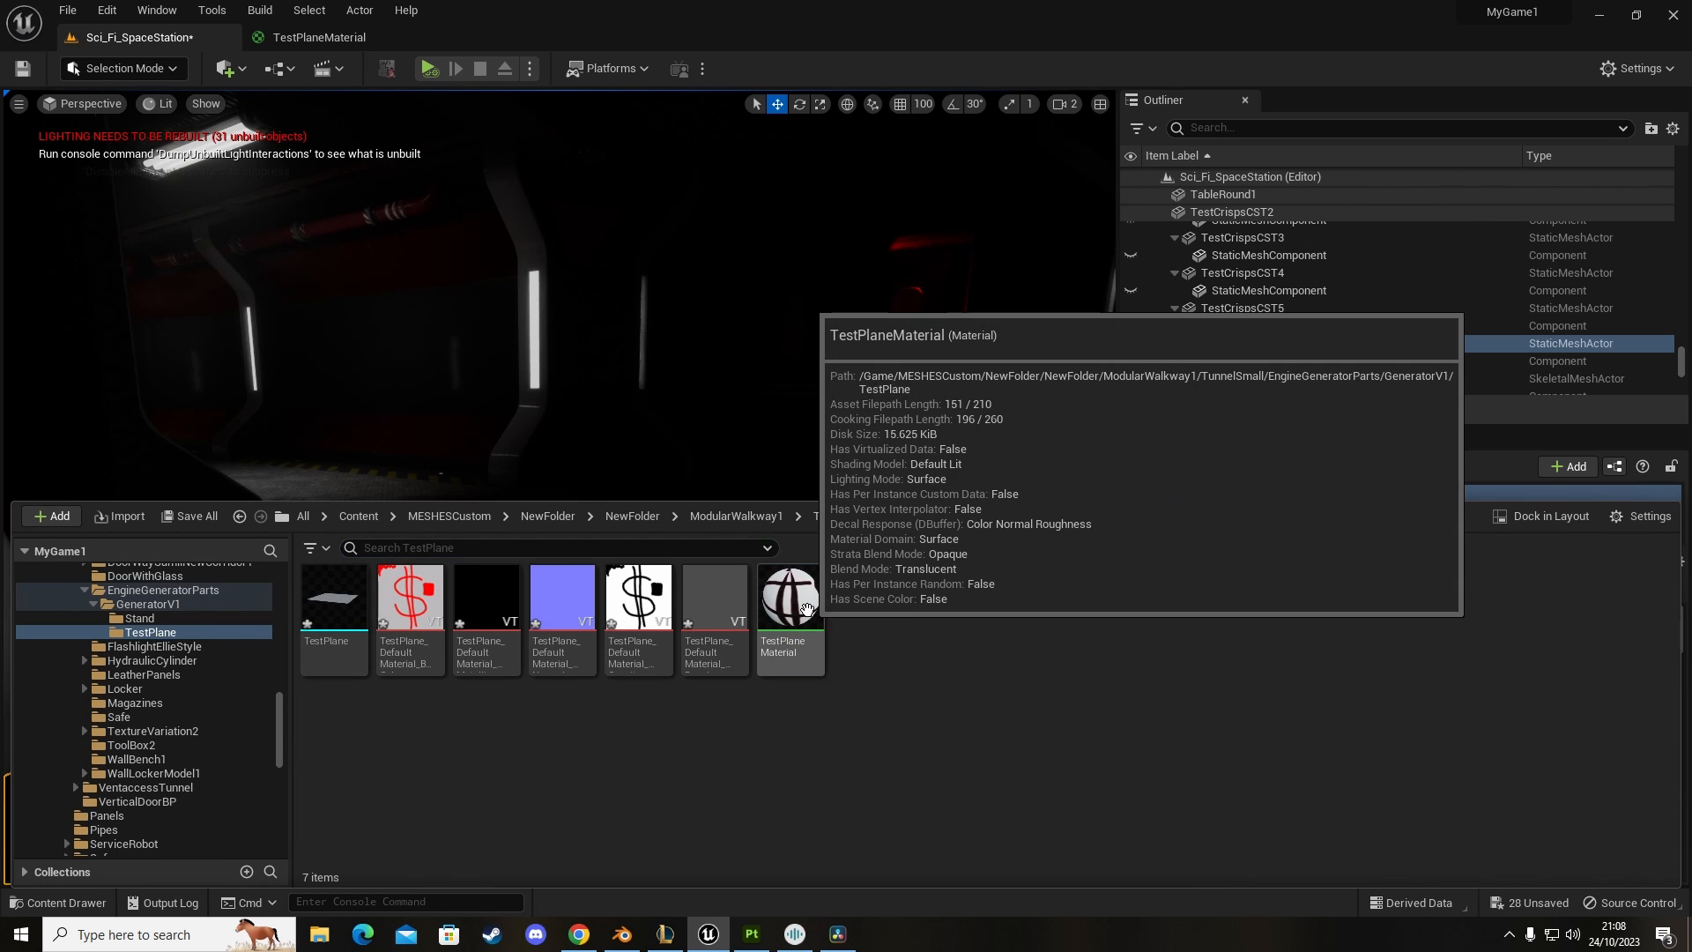
# Step: Multiply the dollar texture by a Constant of 1 into Emissive Color and save TestPlaneMaterial
pyautogui.doubleClick(790, 598)
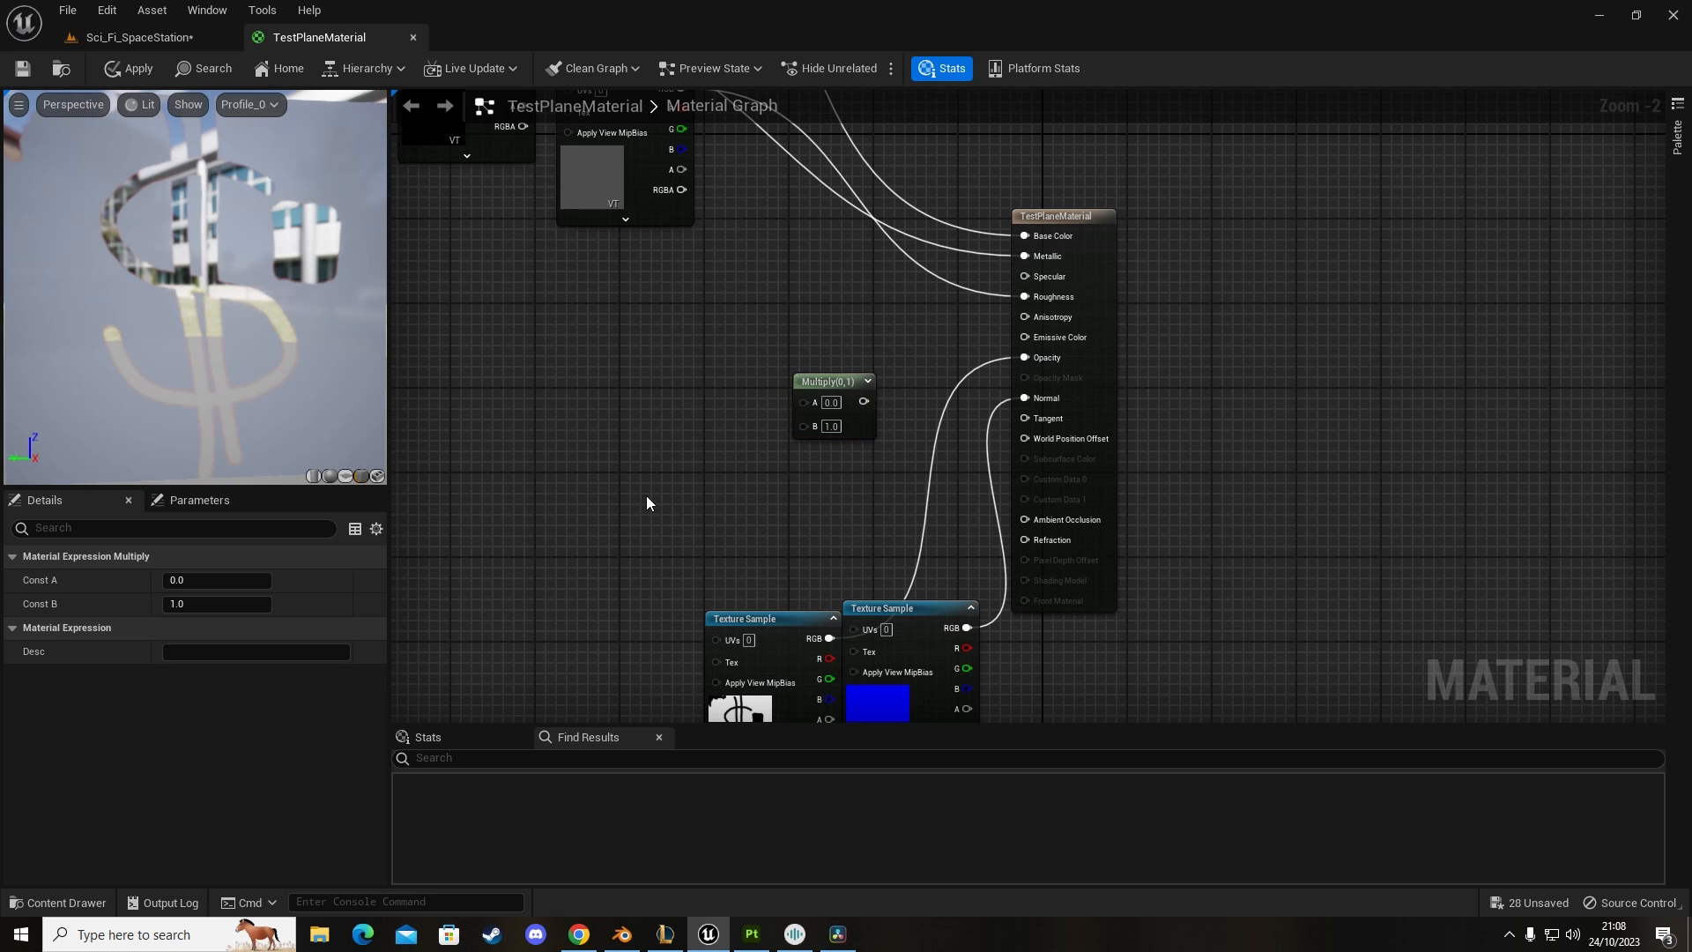
pyautogui.click(691, 504)
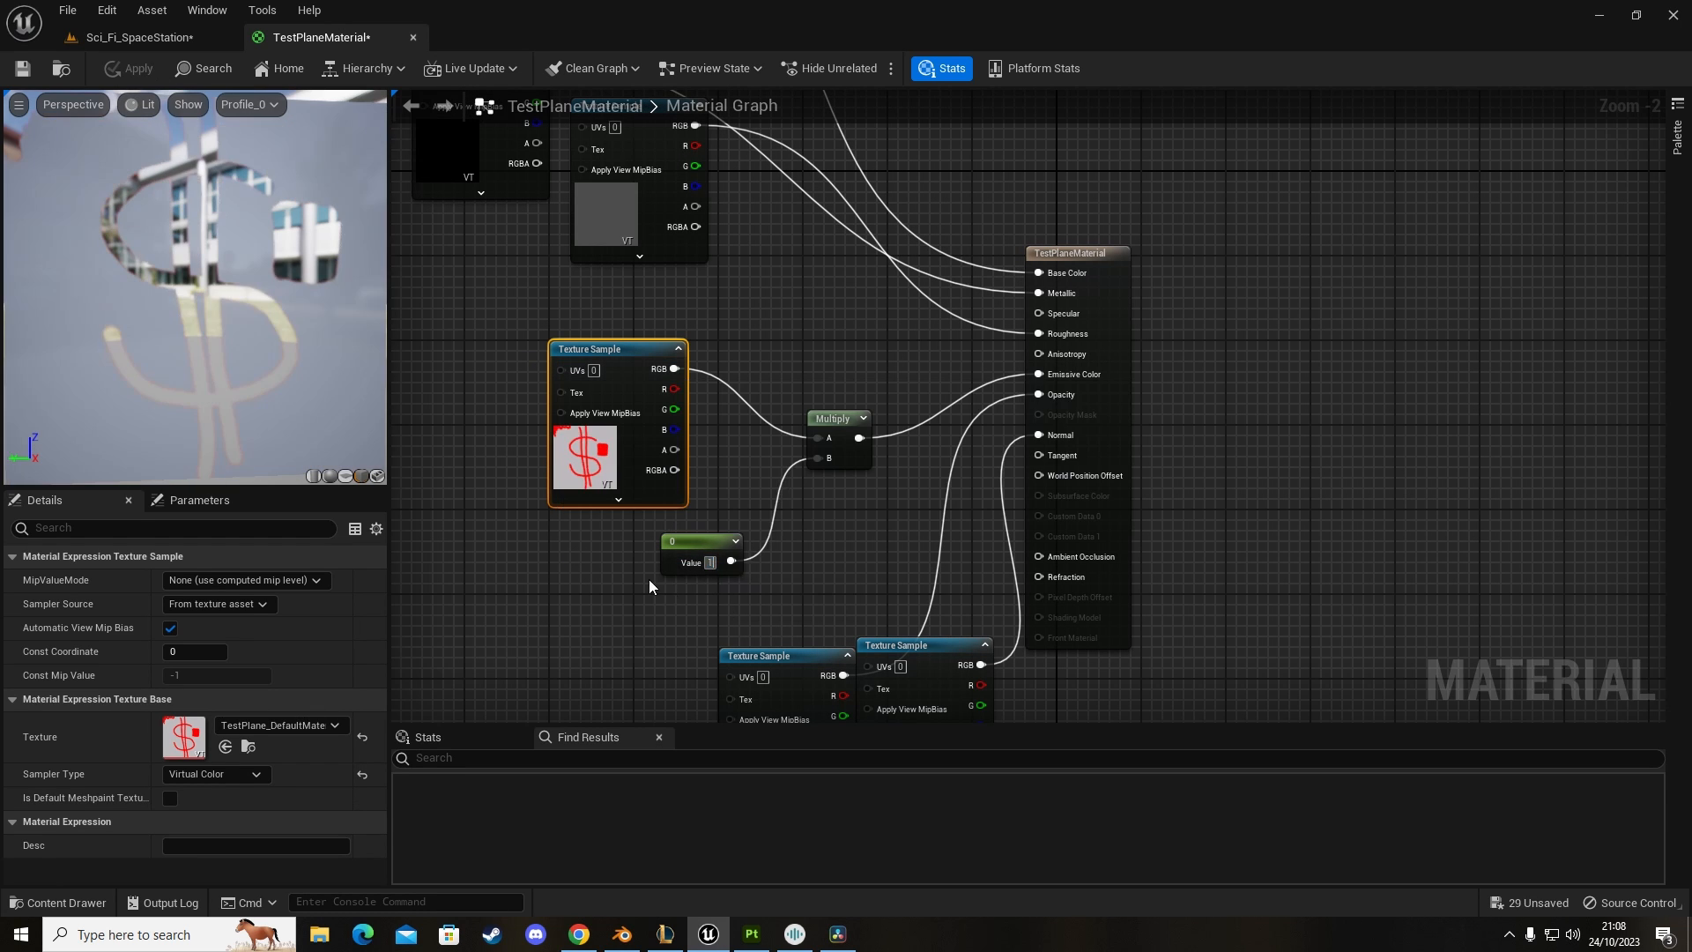
pyautogui.click(129, 68)
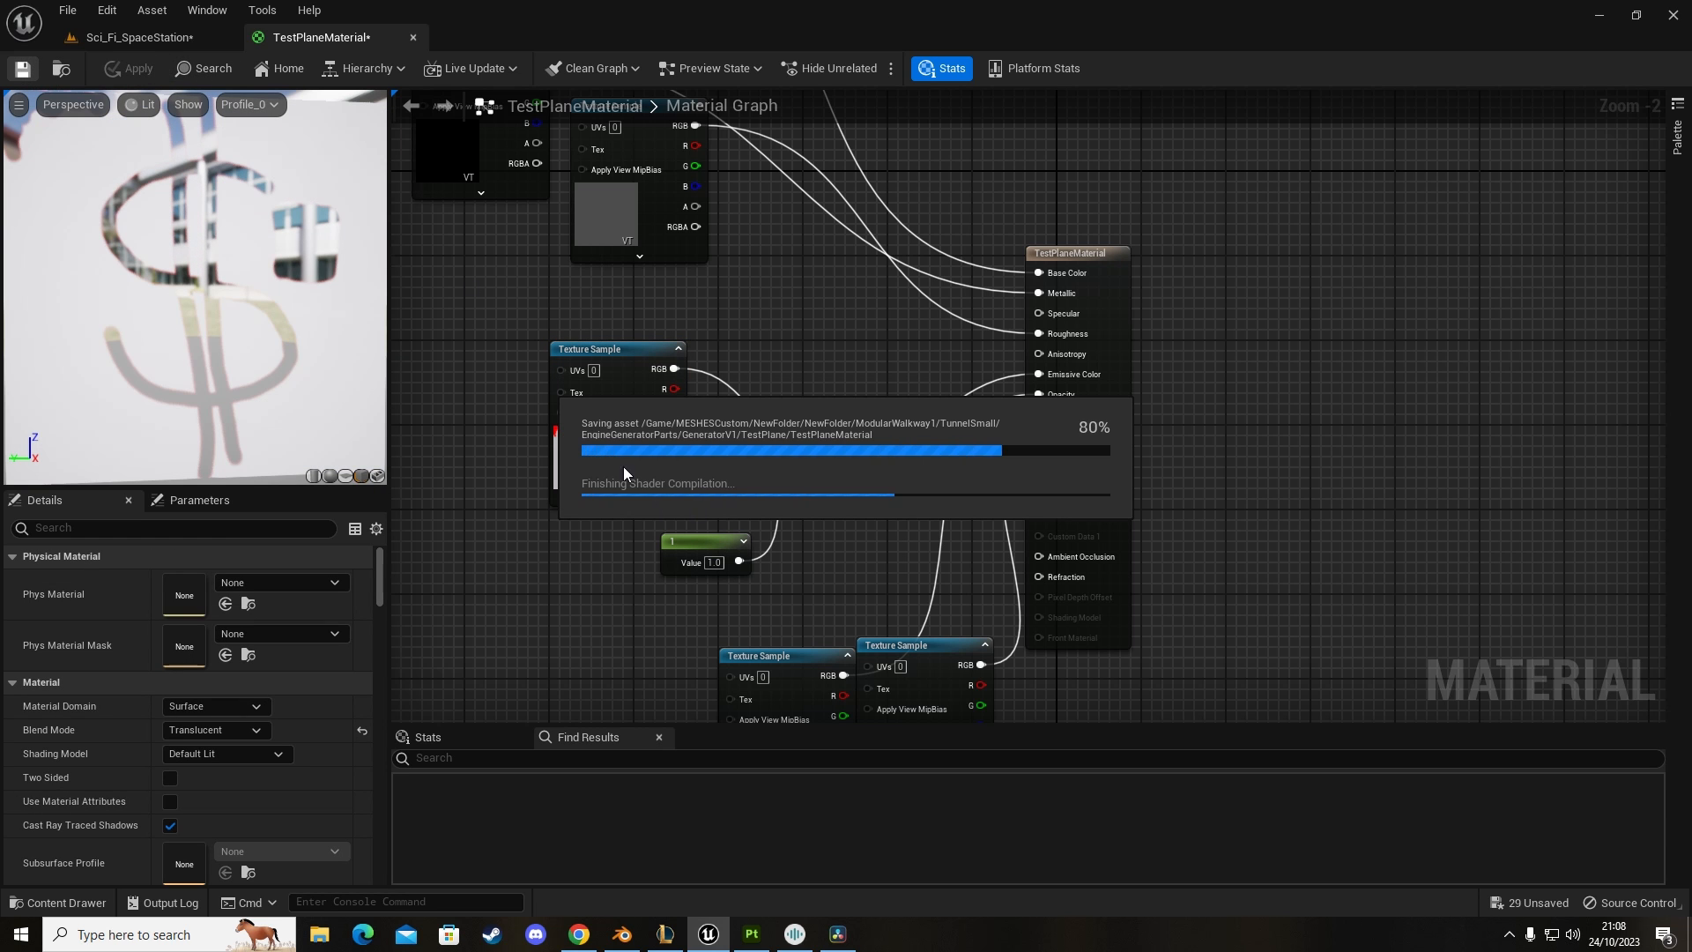
pyautogui.click(617, 349)
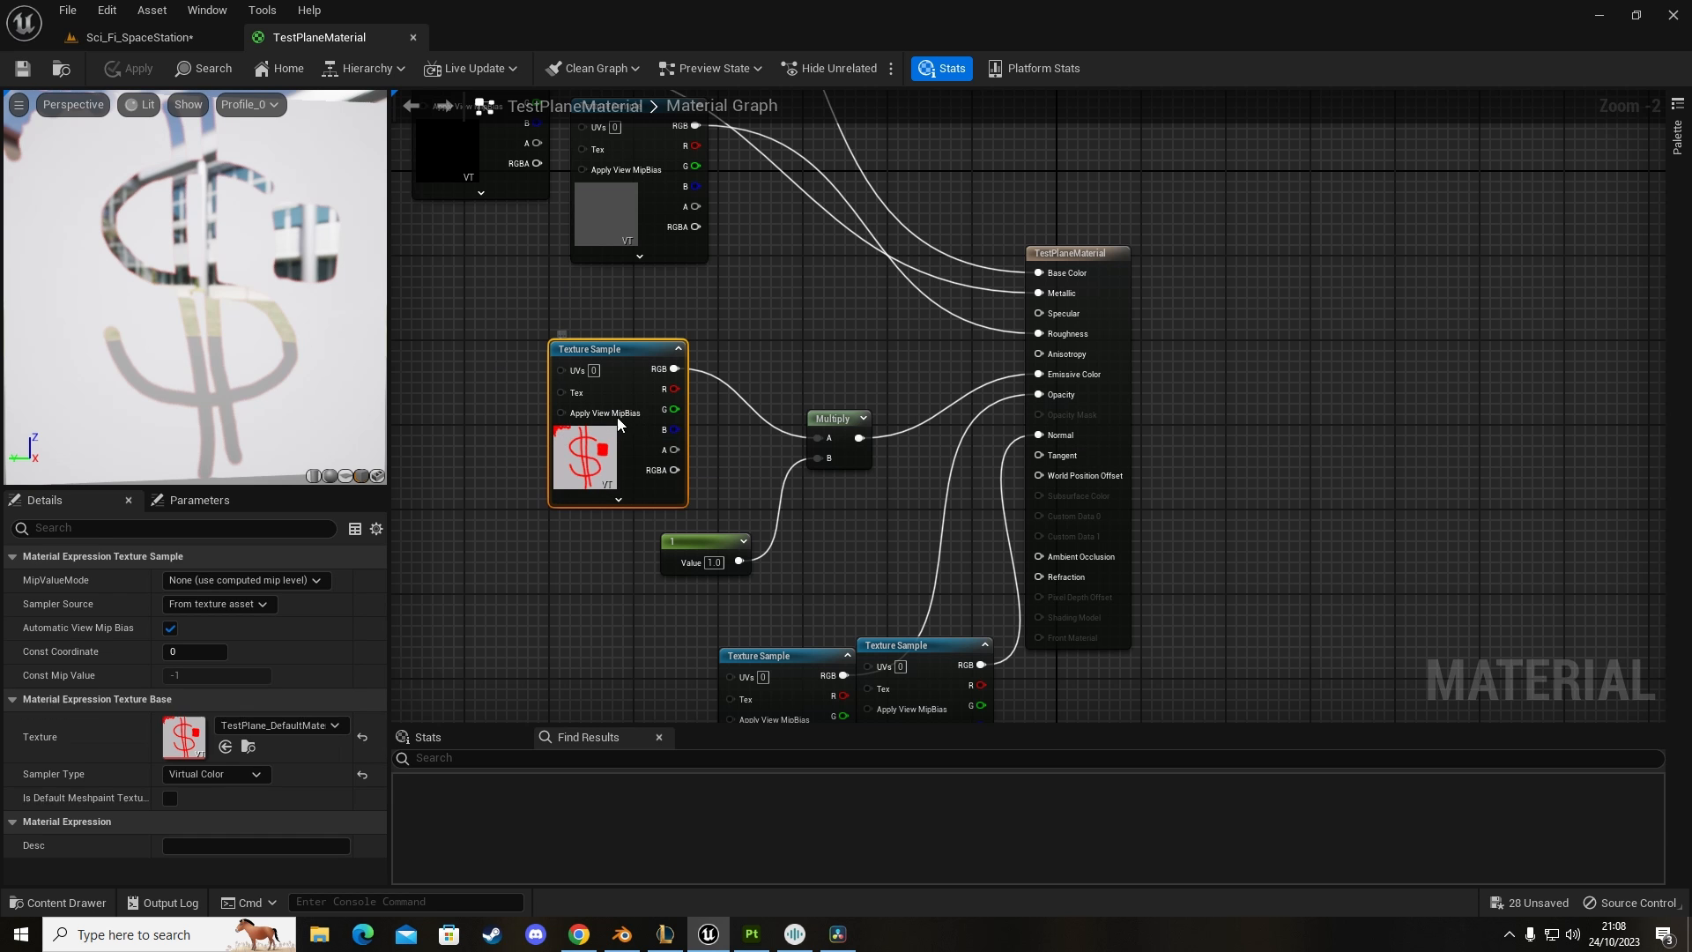
pyautogui.click(58, 910)
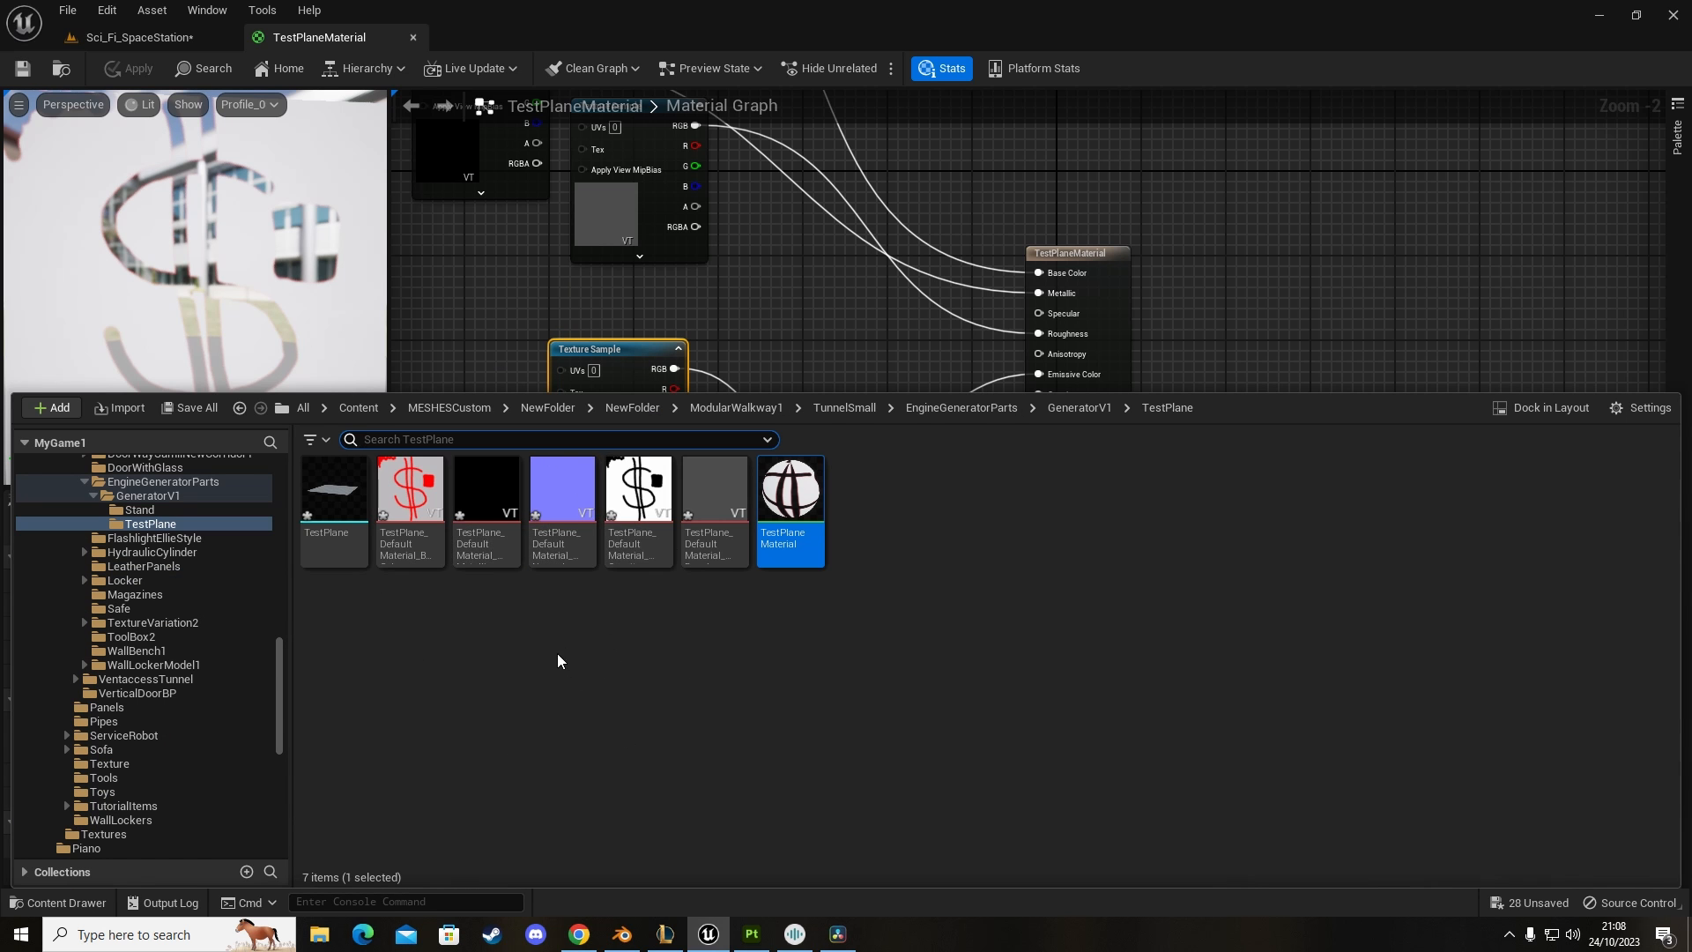